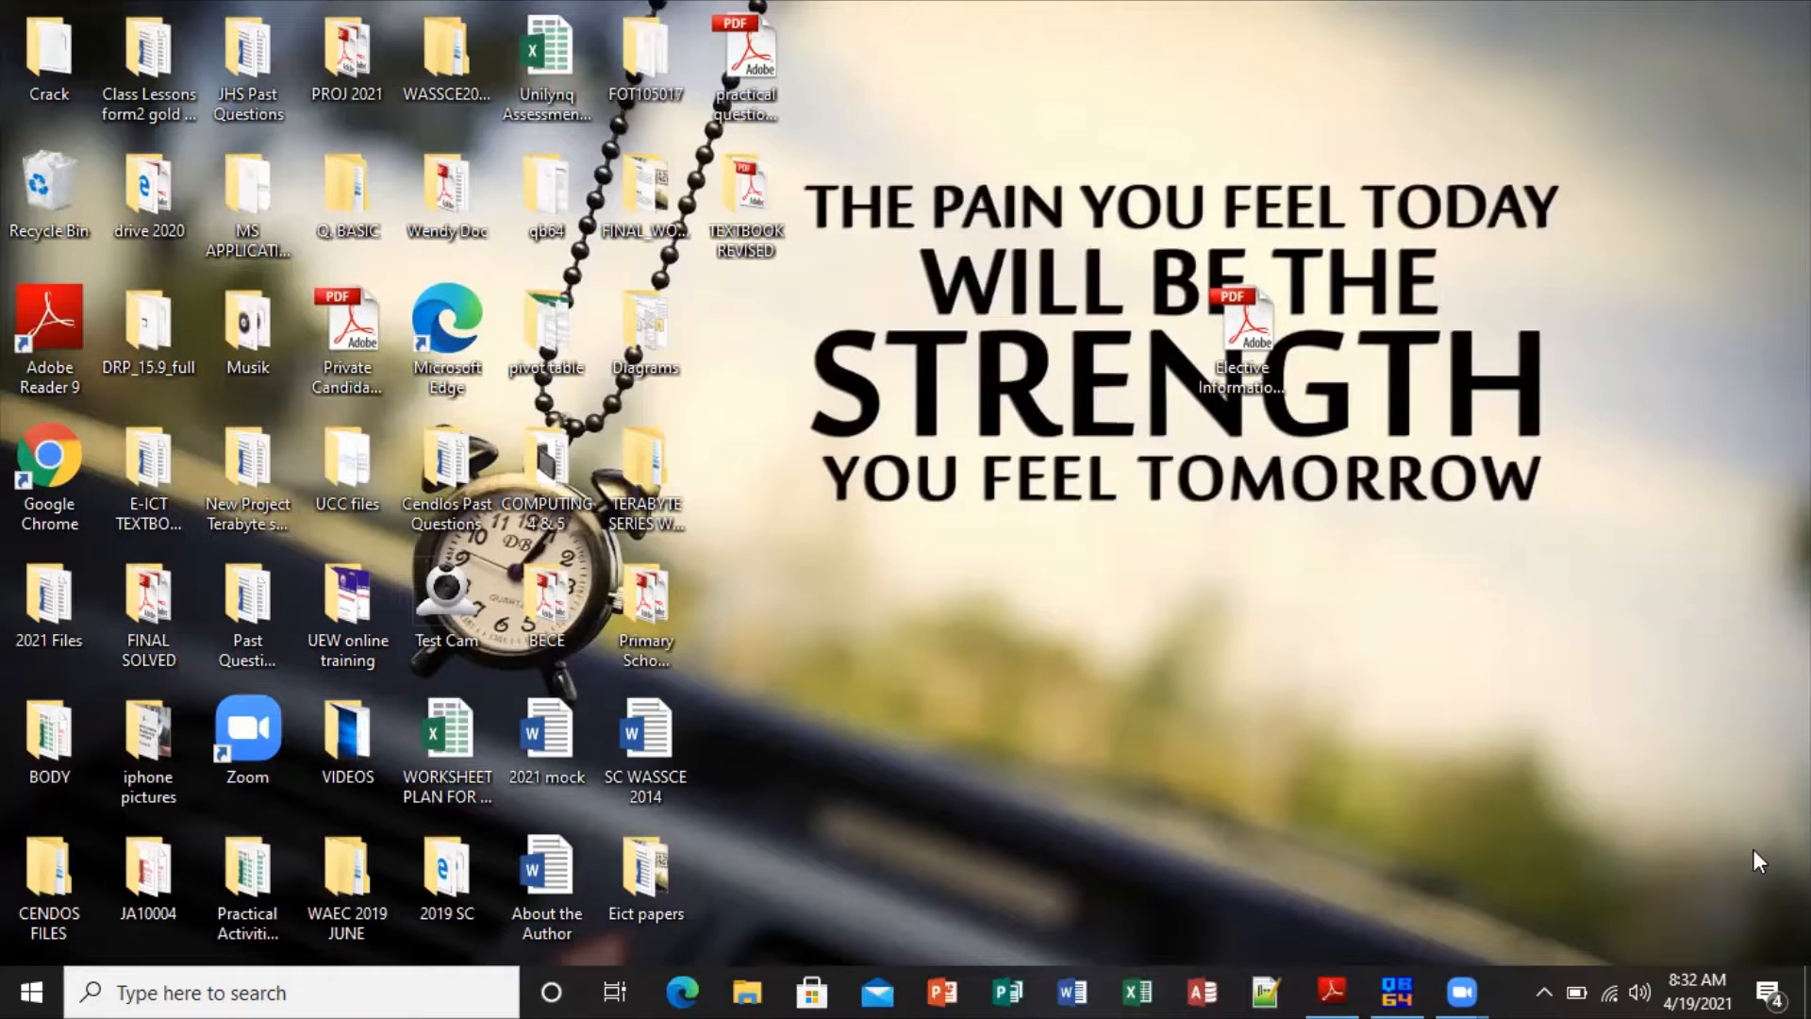
# Open the Terabyte Series solved past questions PDF from the desktop
pyautogui.click(1330, 993)
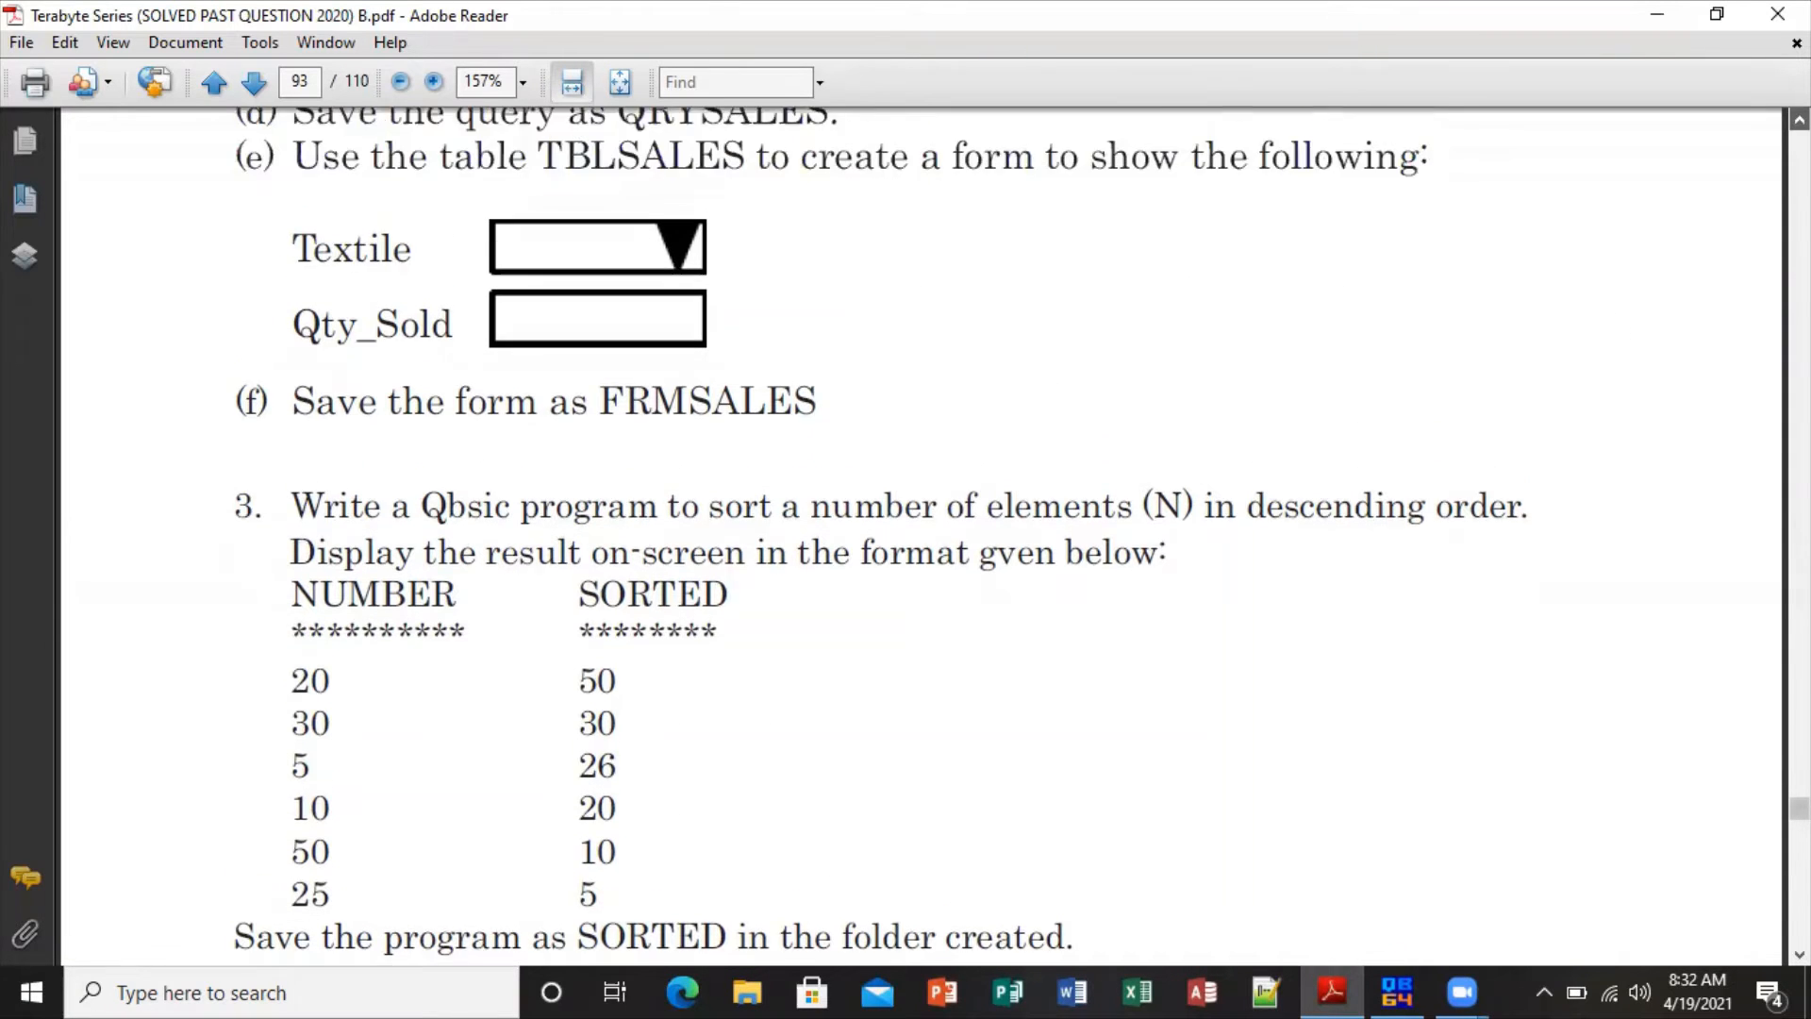
# Scroll the WASSCE 2015 practical paper to question 3 on sorting numbers in descending order
pyautogui.click(214, 81)
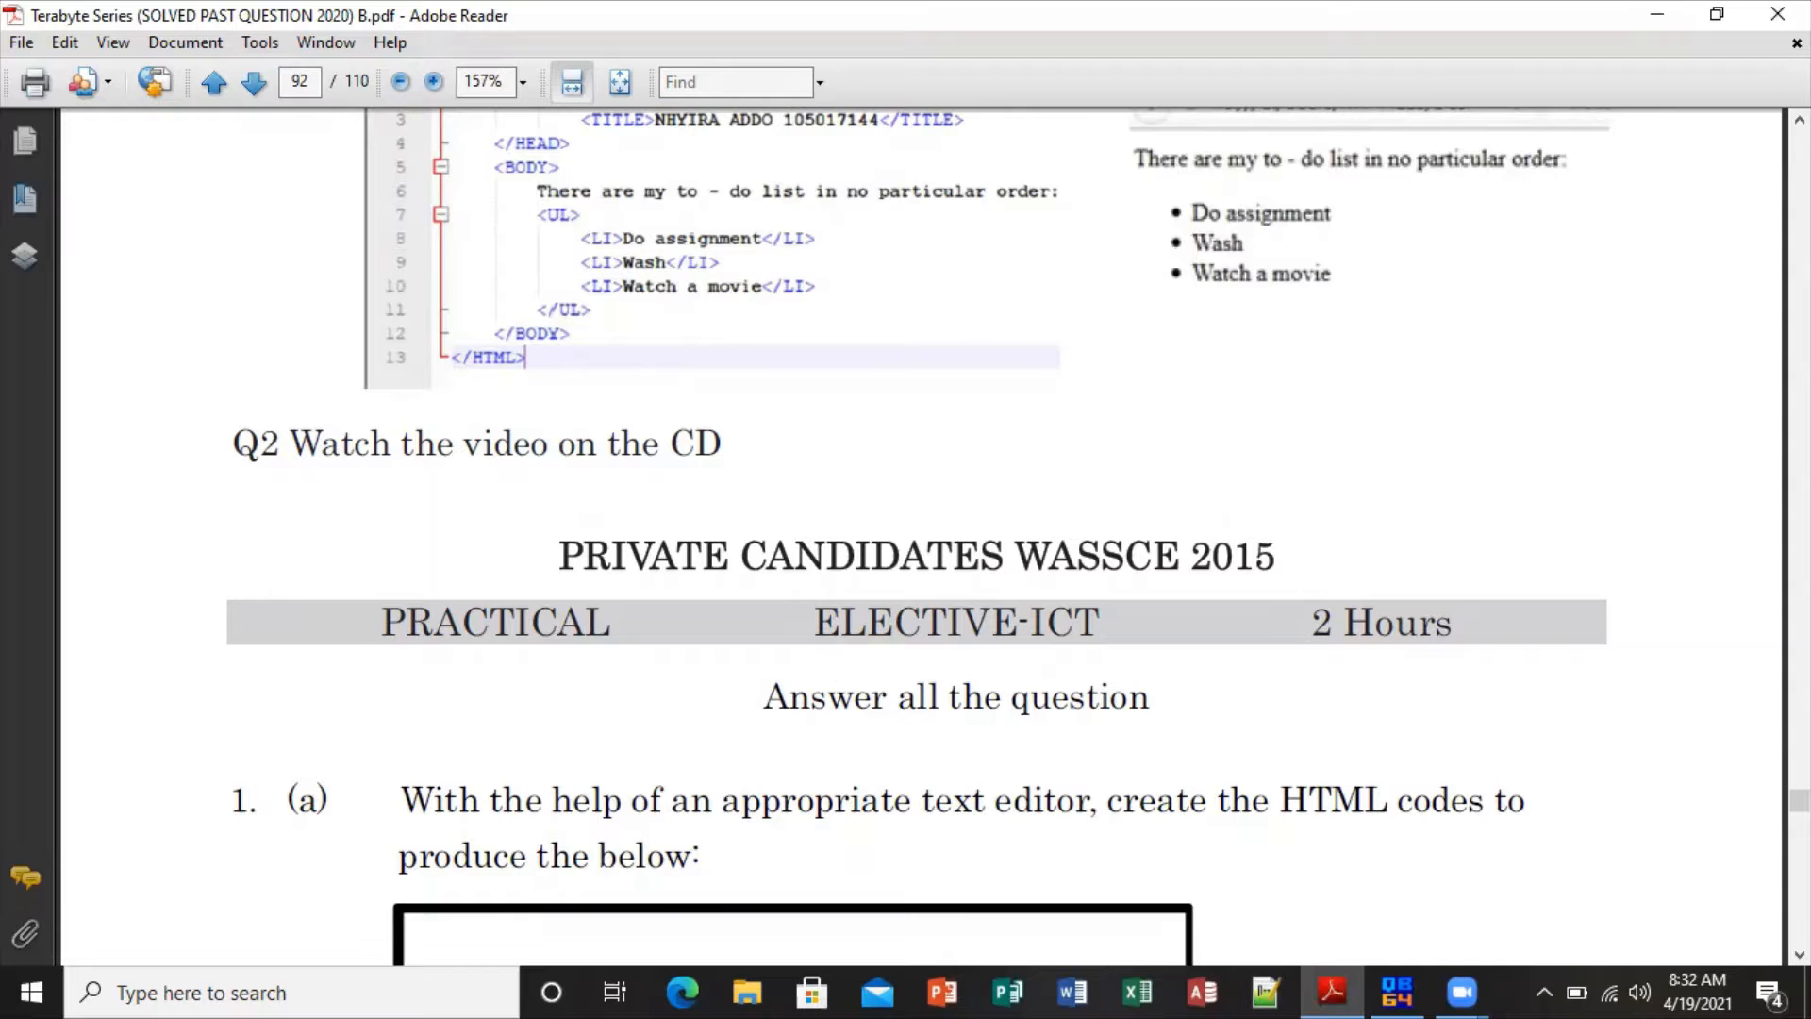
pyautogui.scroll(-3)
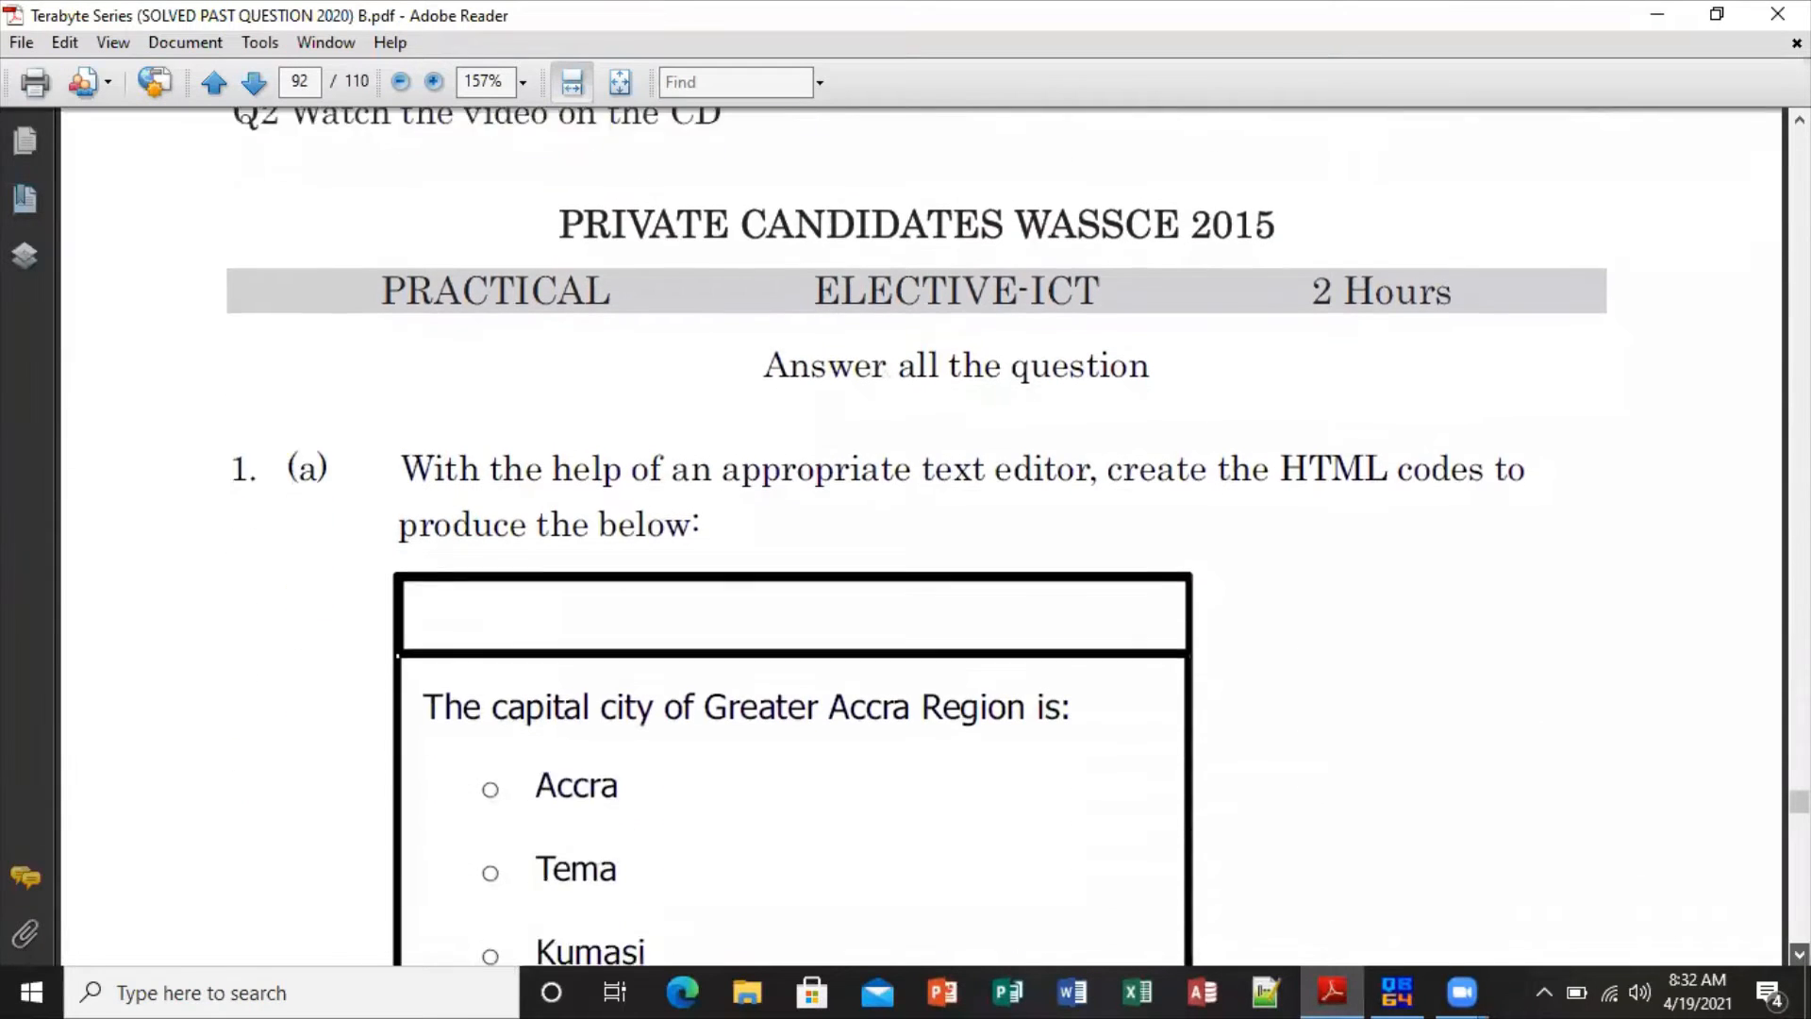
pyautogui.scroll(-3)
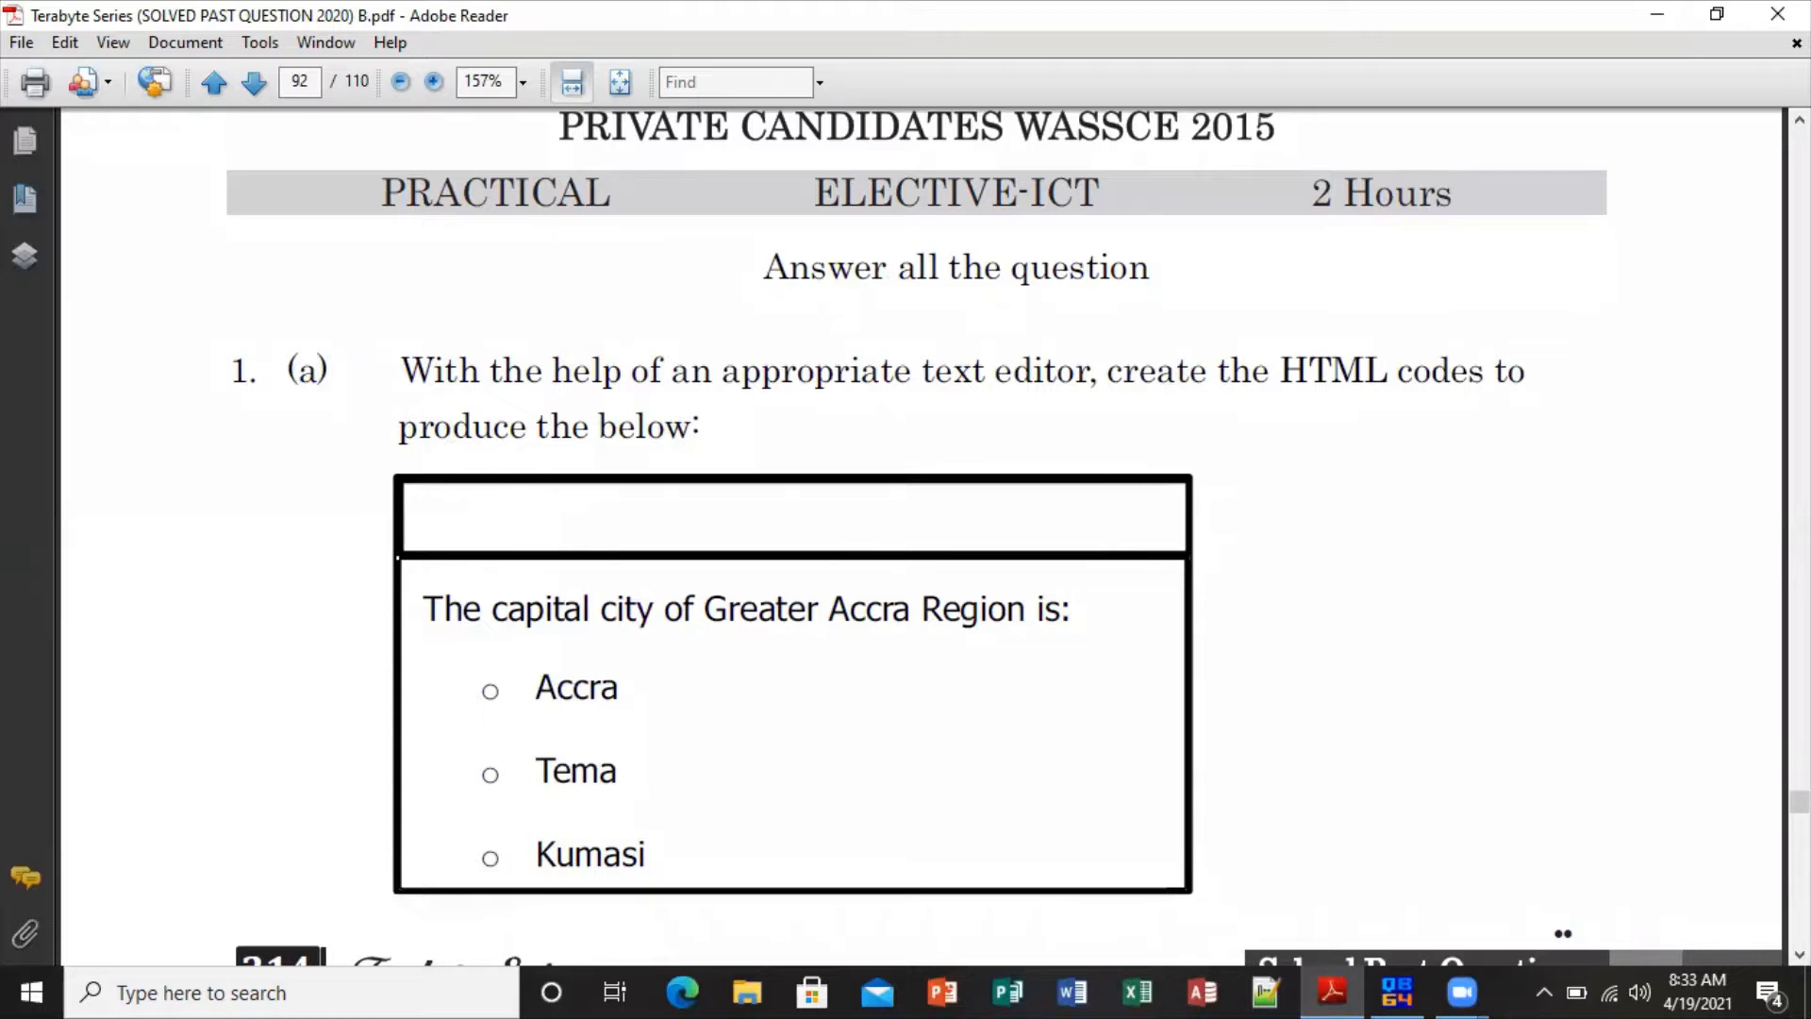
pyautogui.scroll(-3)
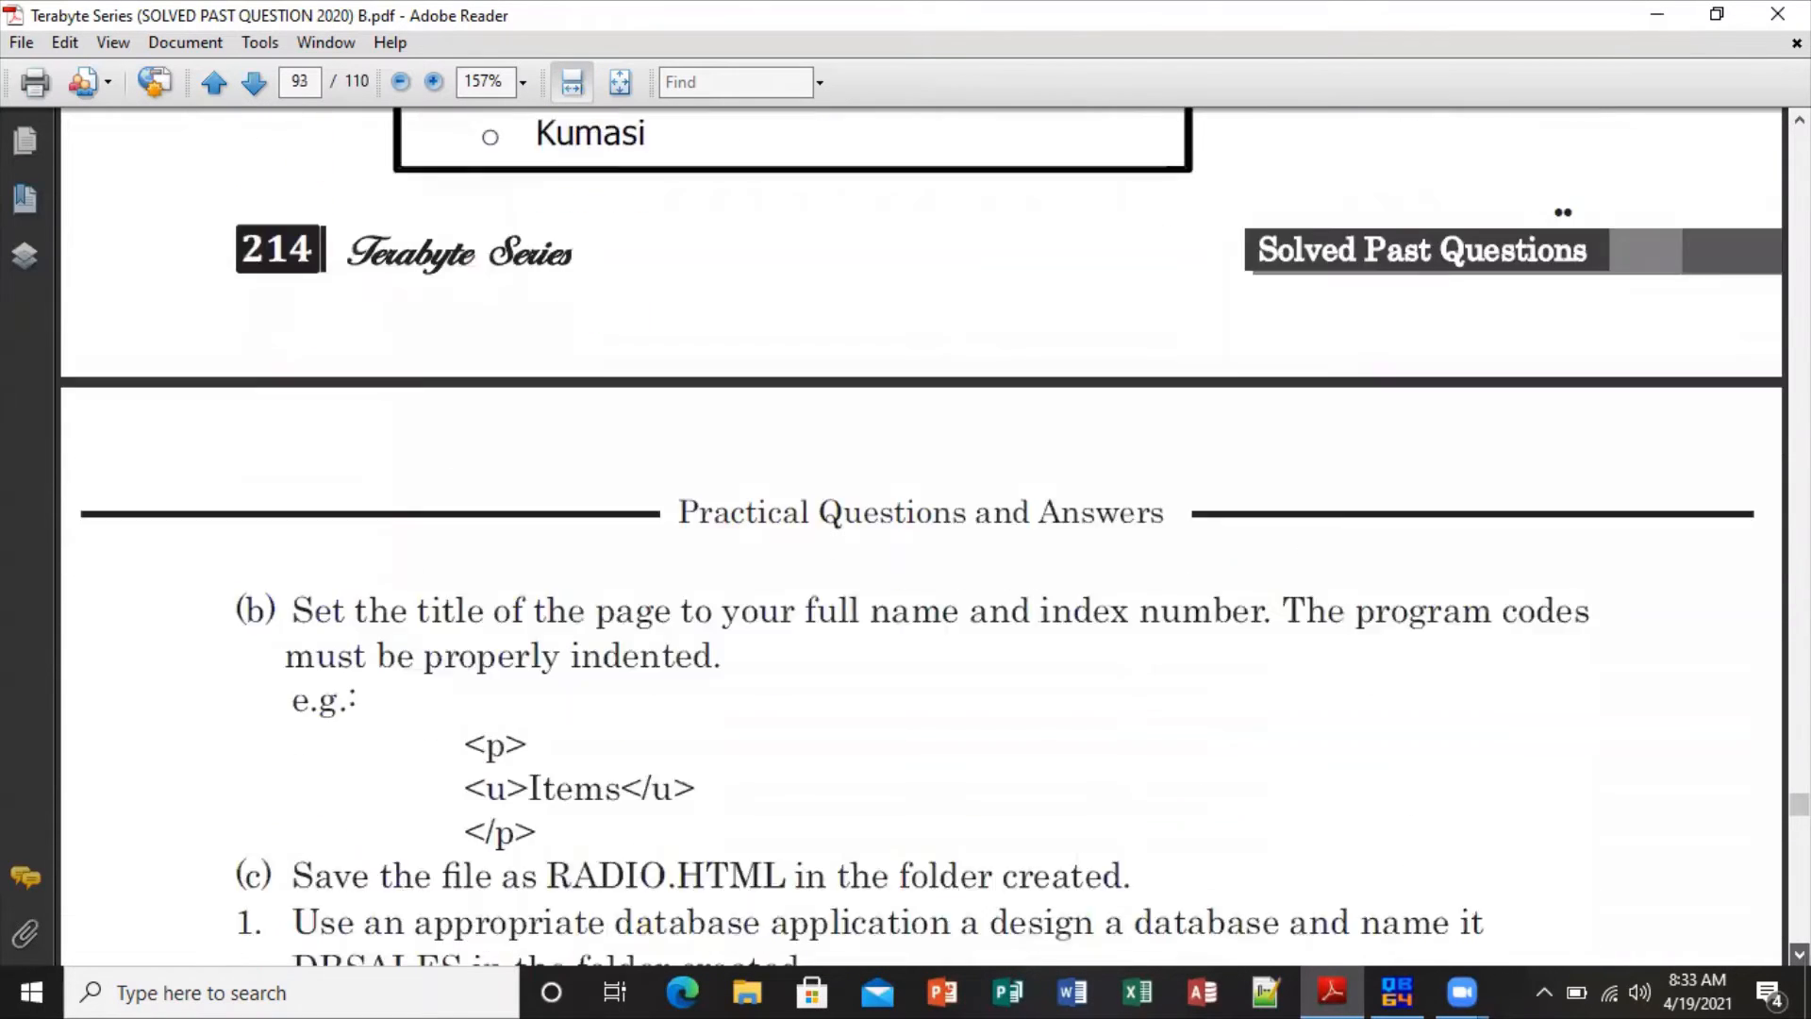
pyautogui.scroll(-3)
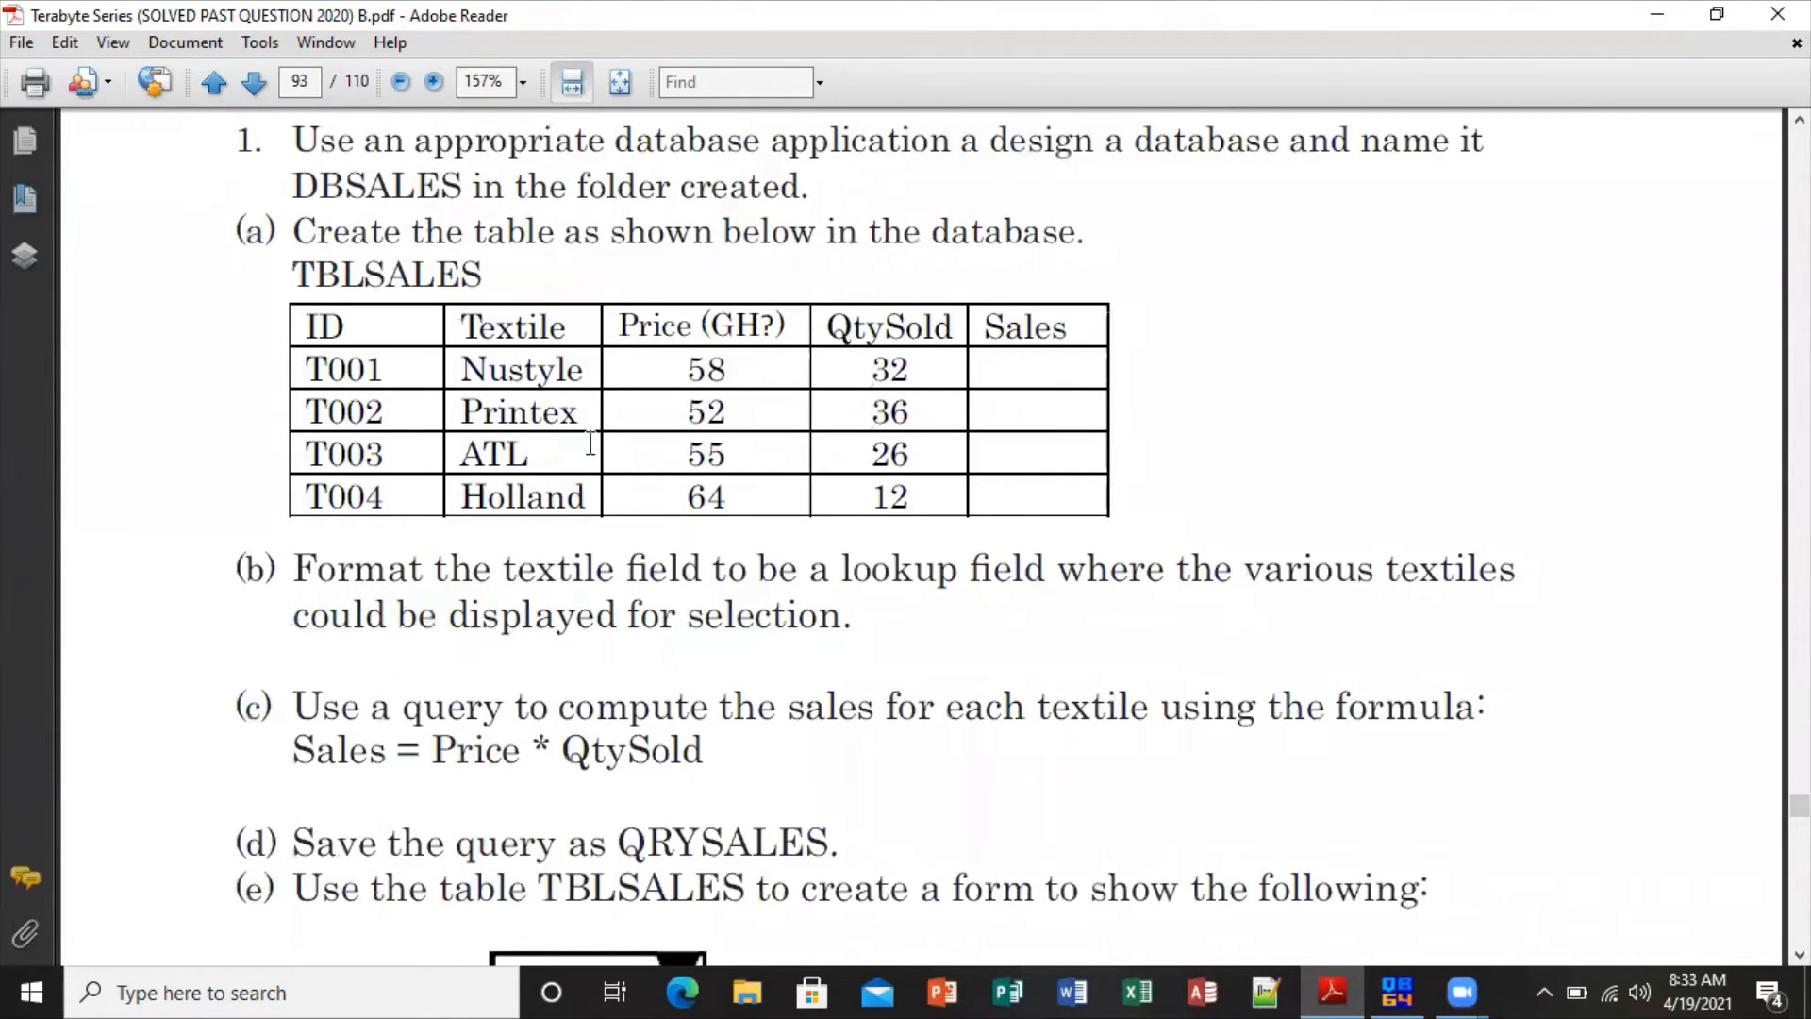
pyautogui.moveTo(1616, 693)
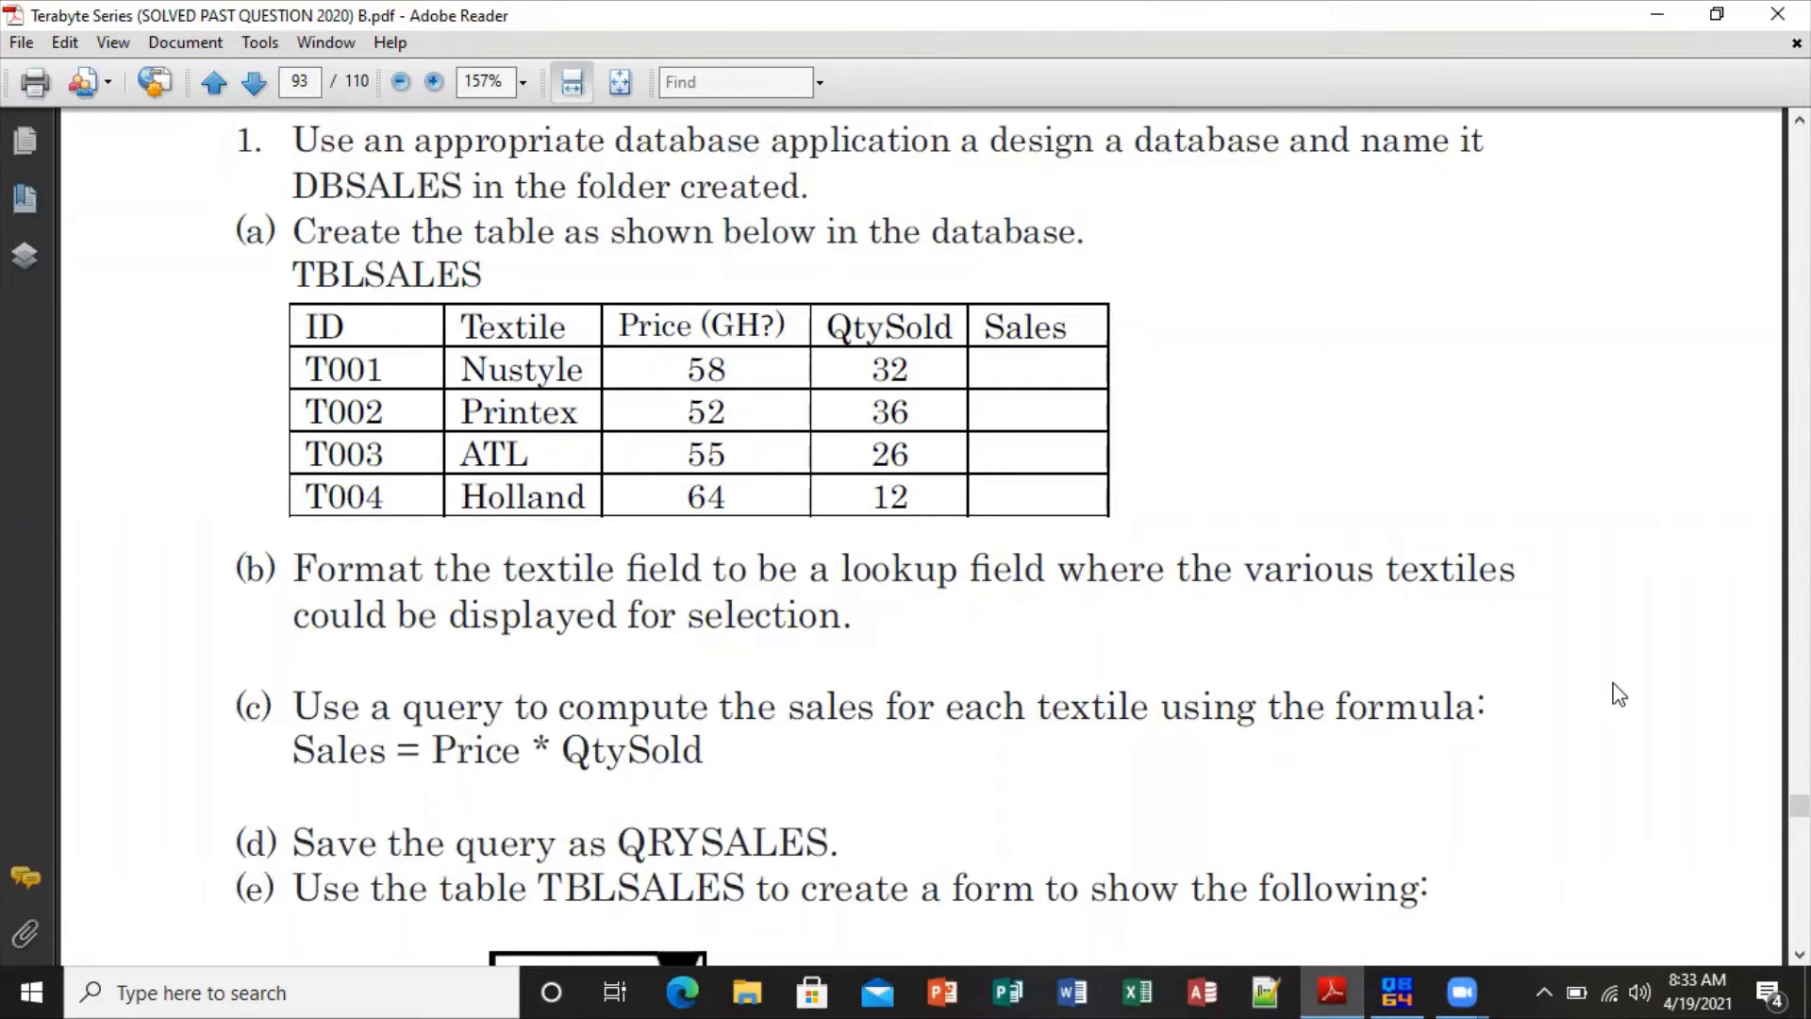
pyautogui.scroll(-3)
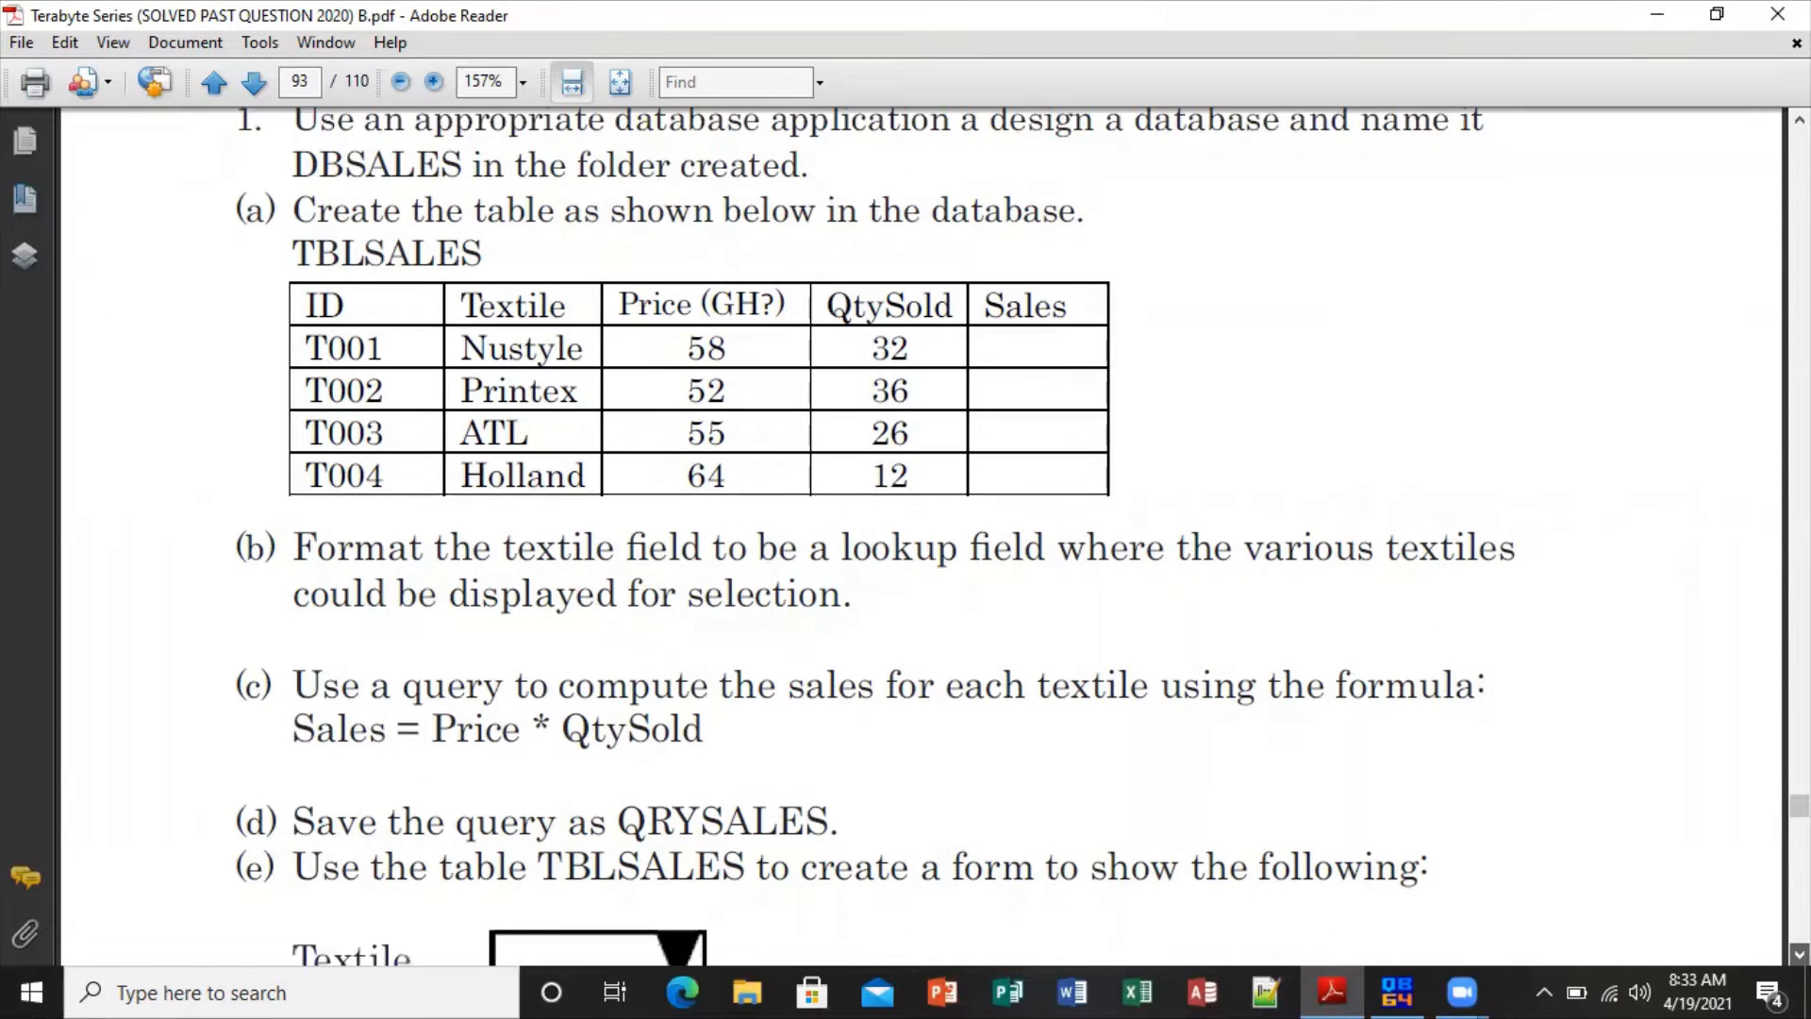
pyautogui.scroll(-3)
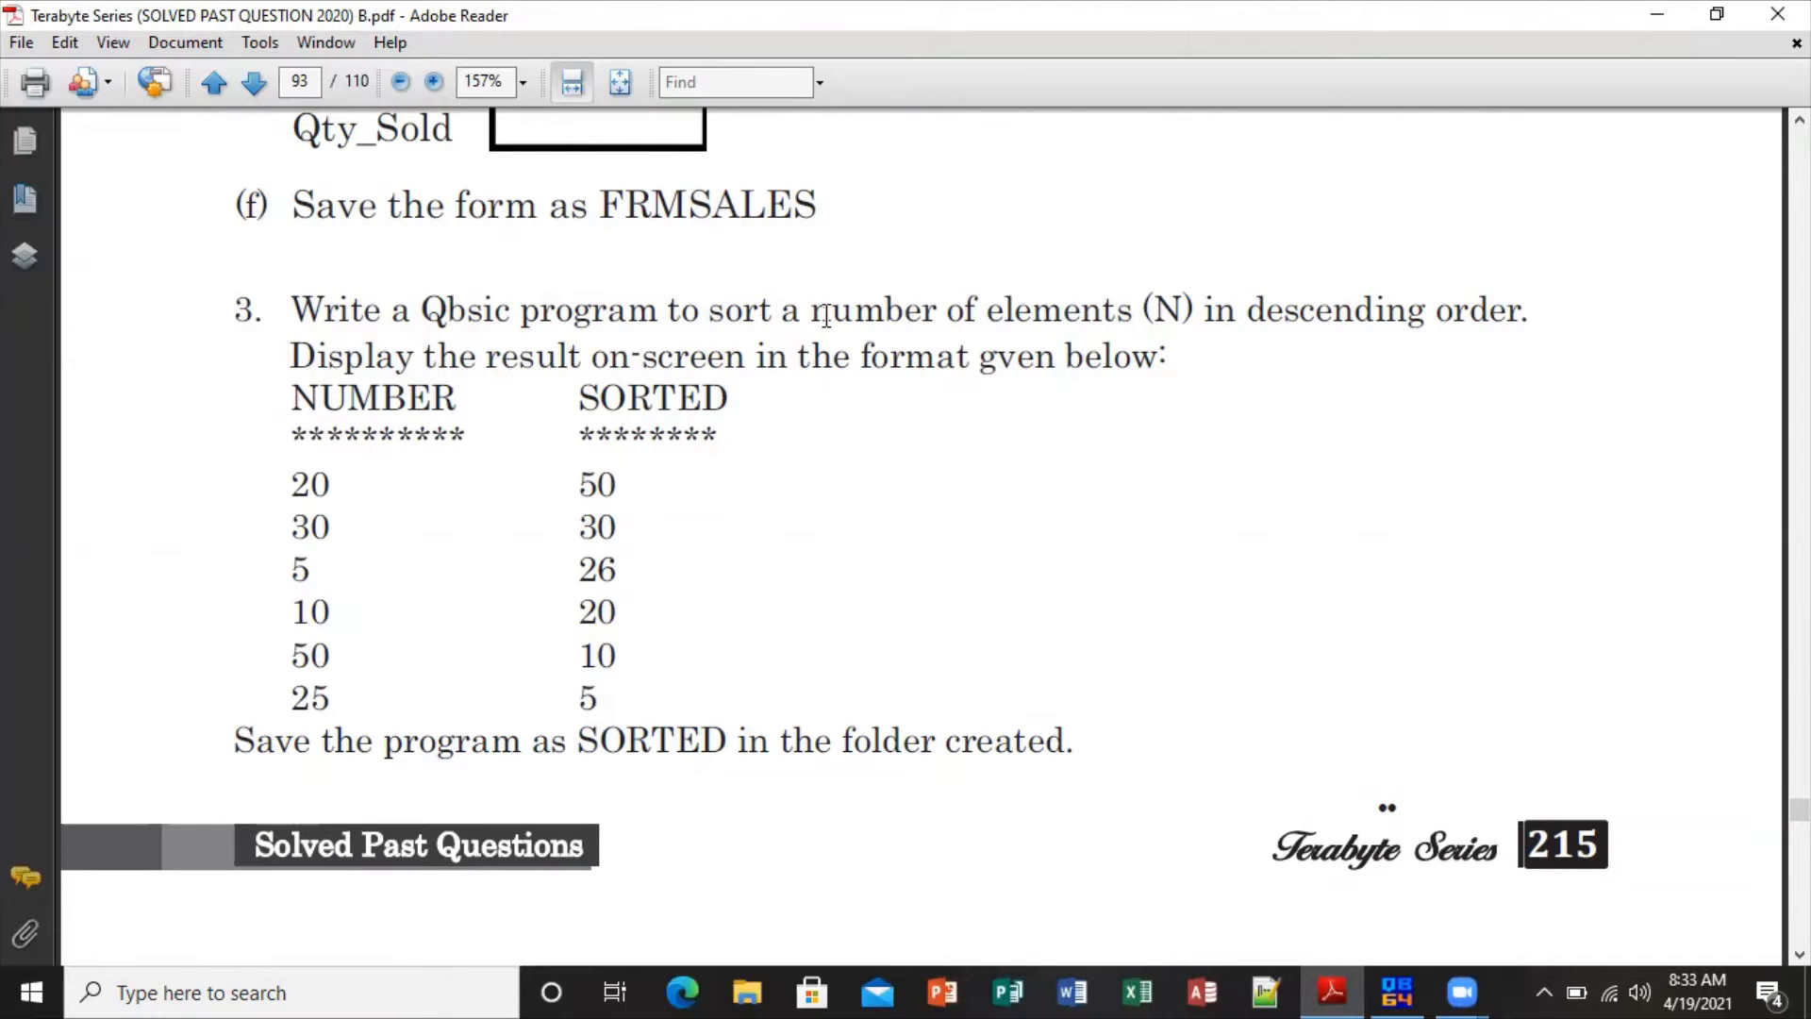
pyautogui.moveTo(1115, 329)
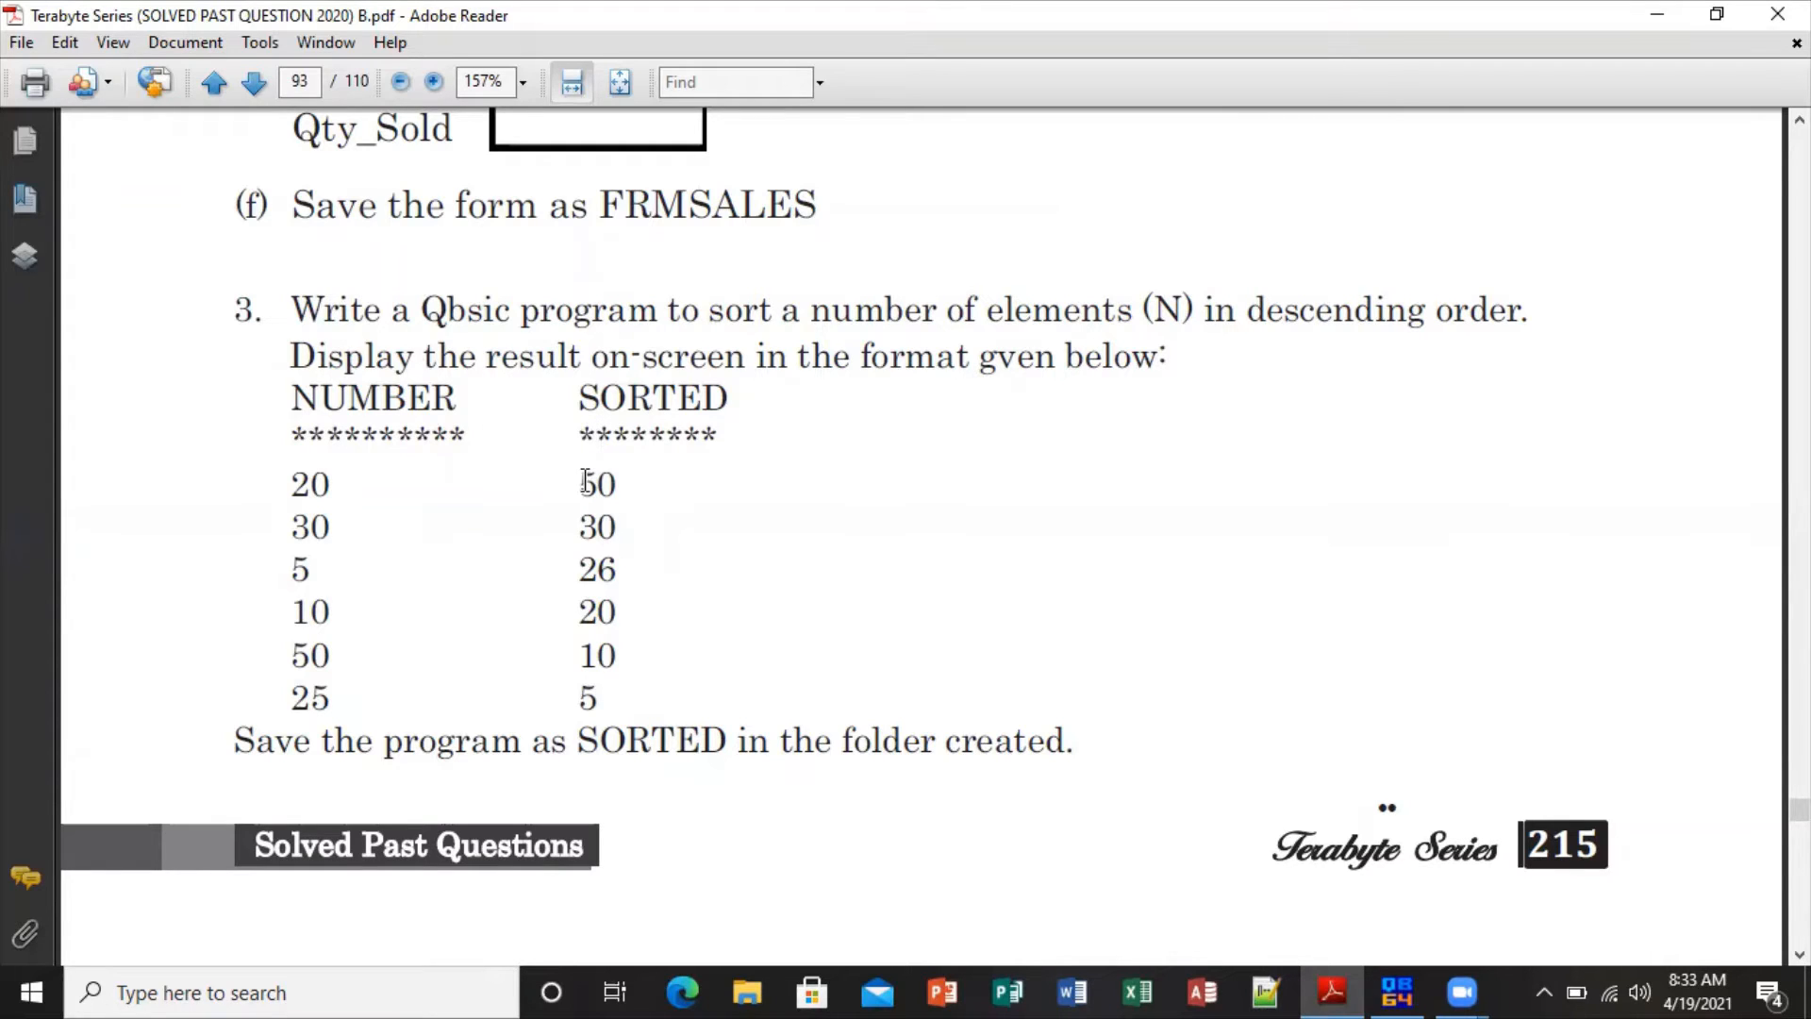
pyautogui.moveTo(627, 483)
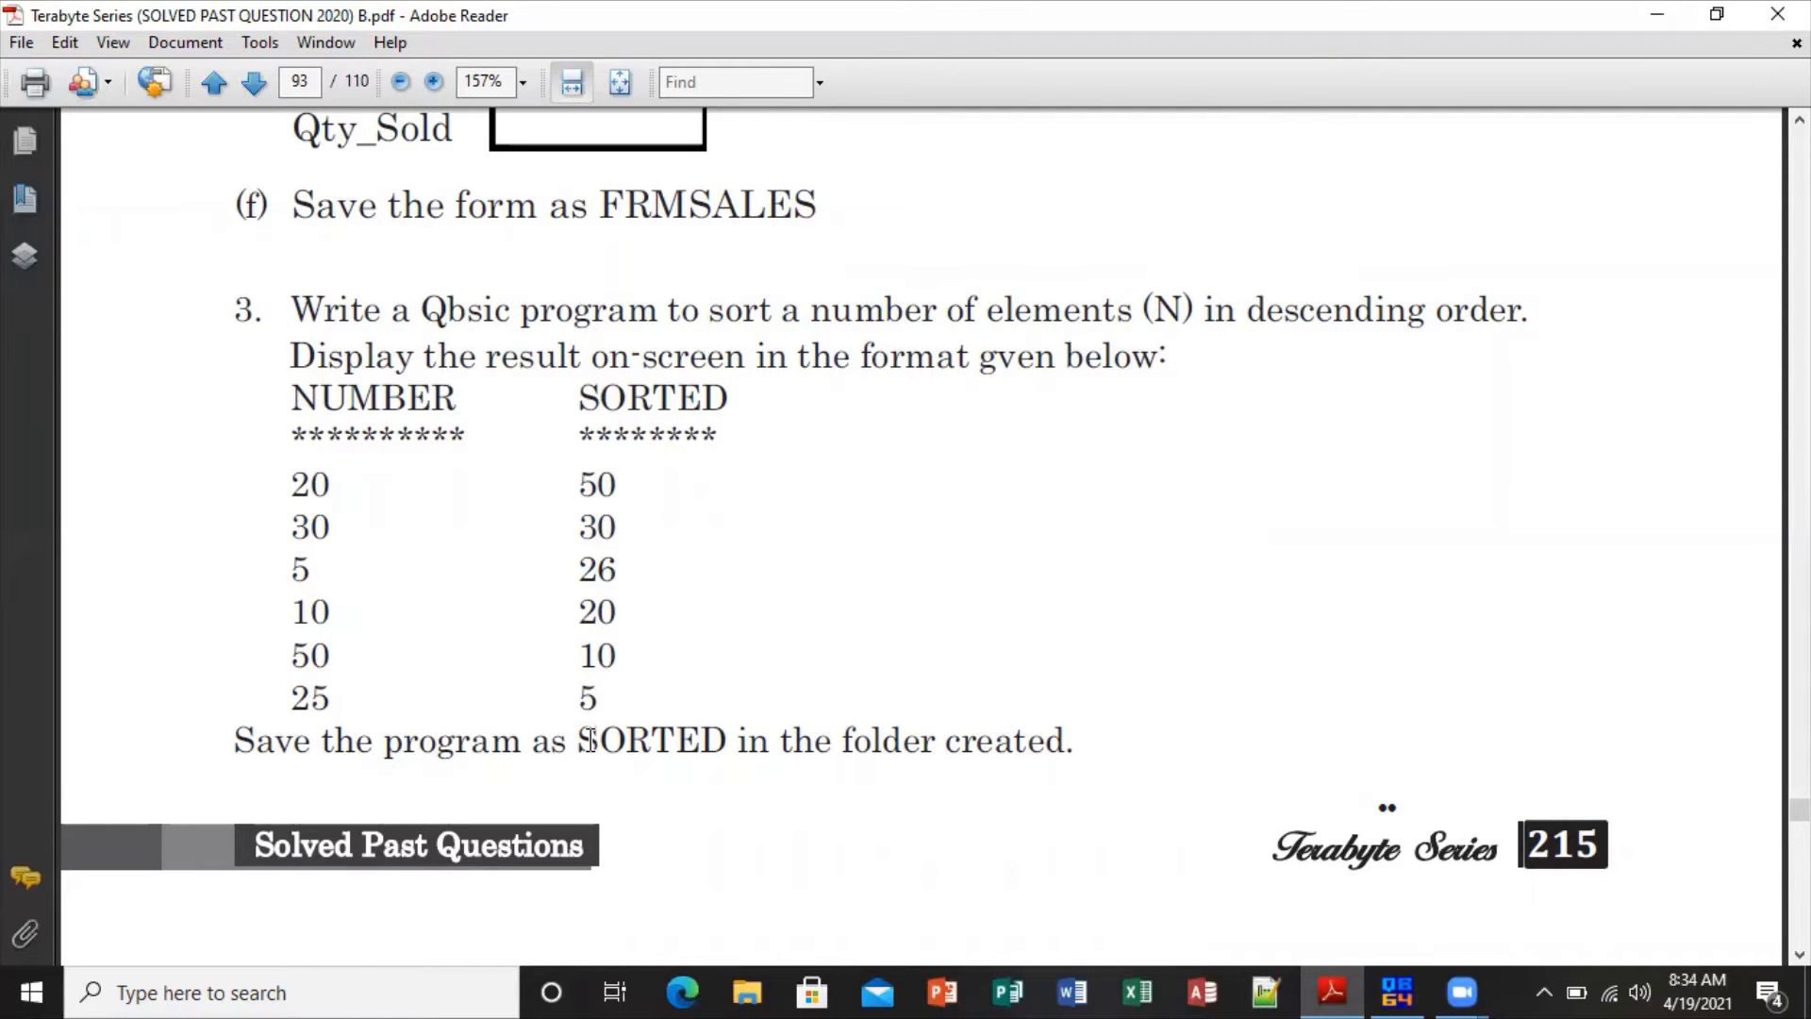
pyautogui.moveTo(770, 119)
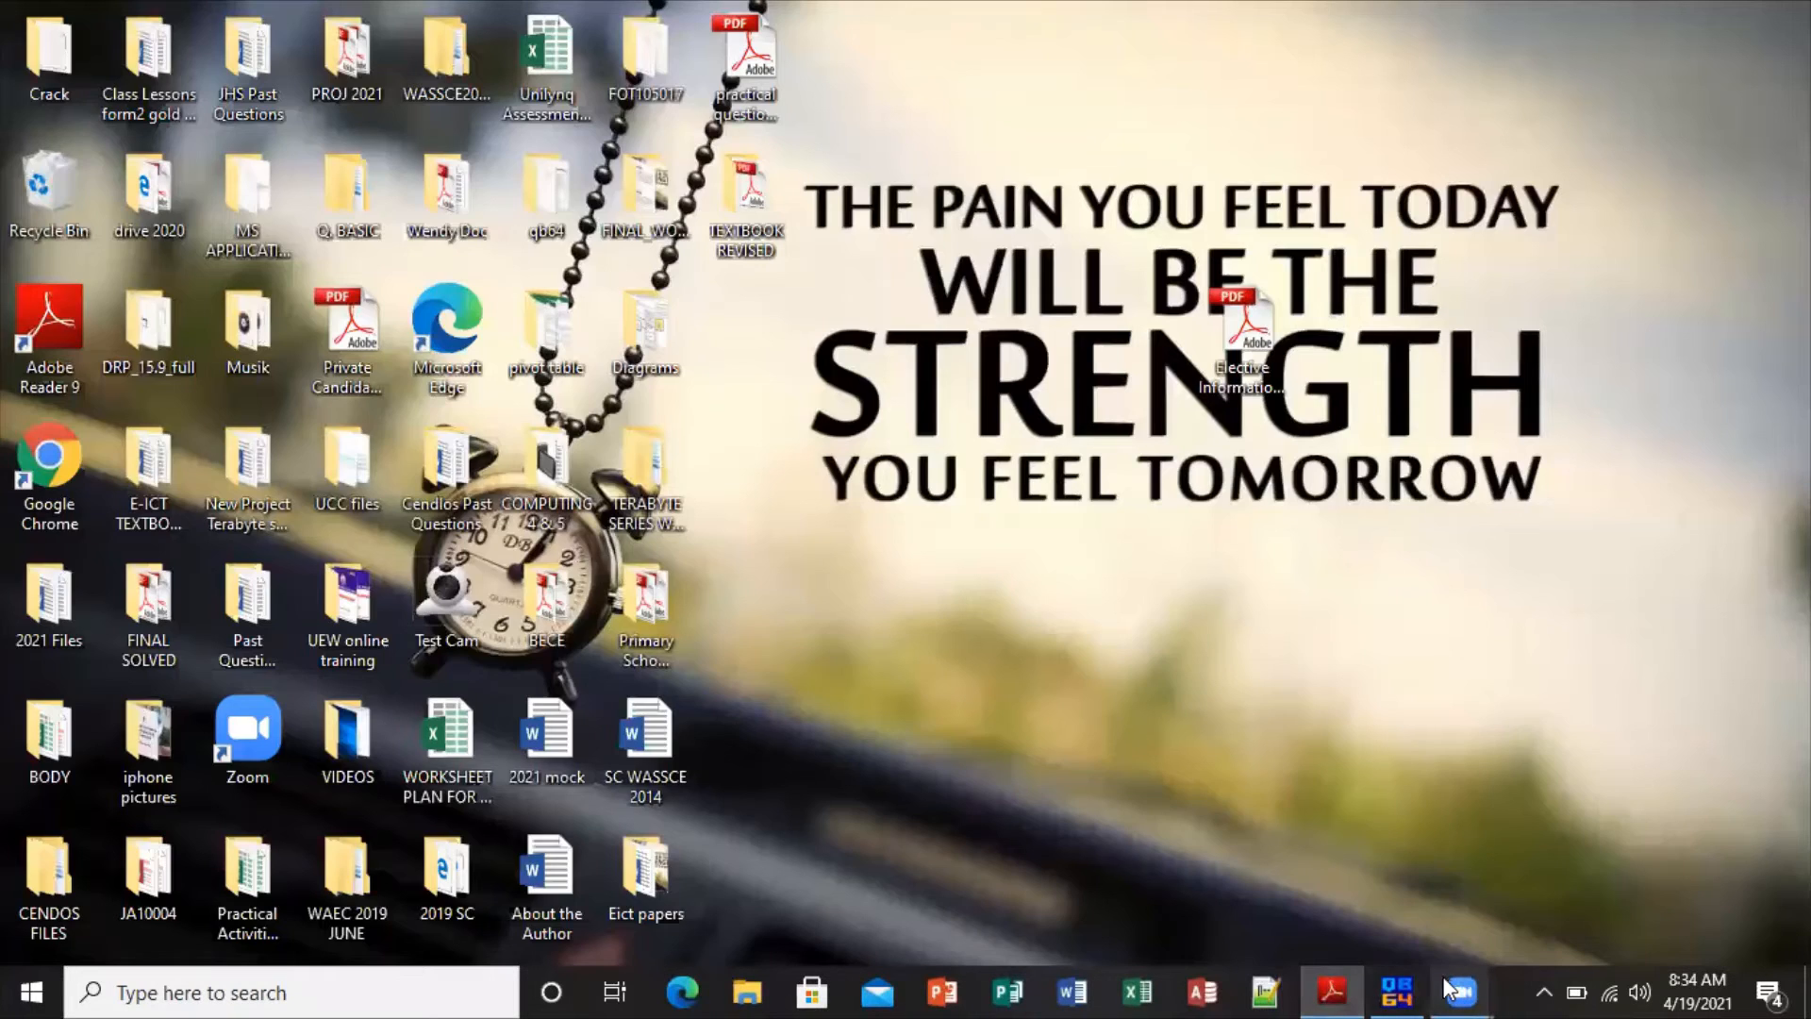
# Launch QB64 from the taskbar with an empty untitled program beside the PDF
pyautogui.click(1396, 990)
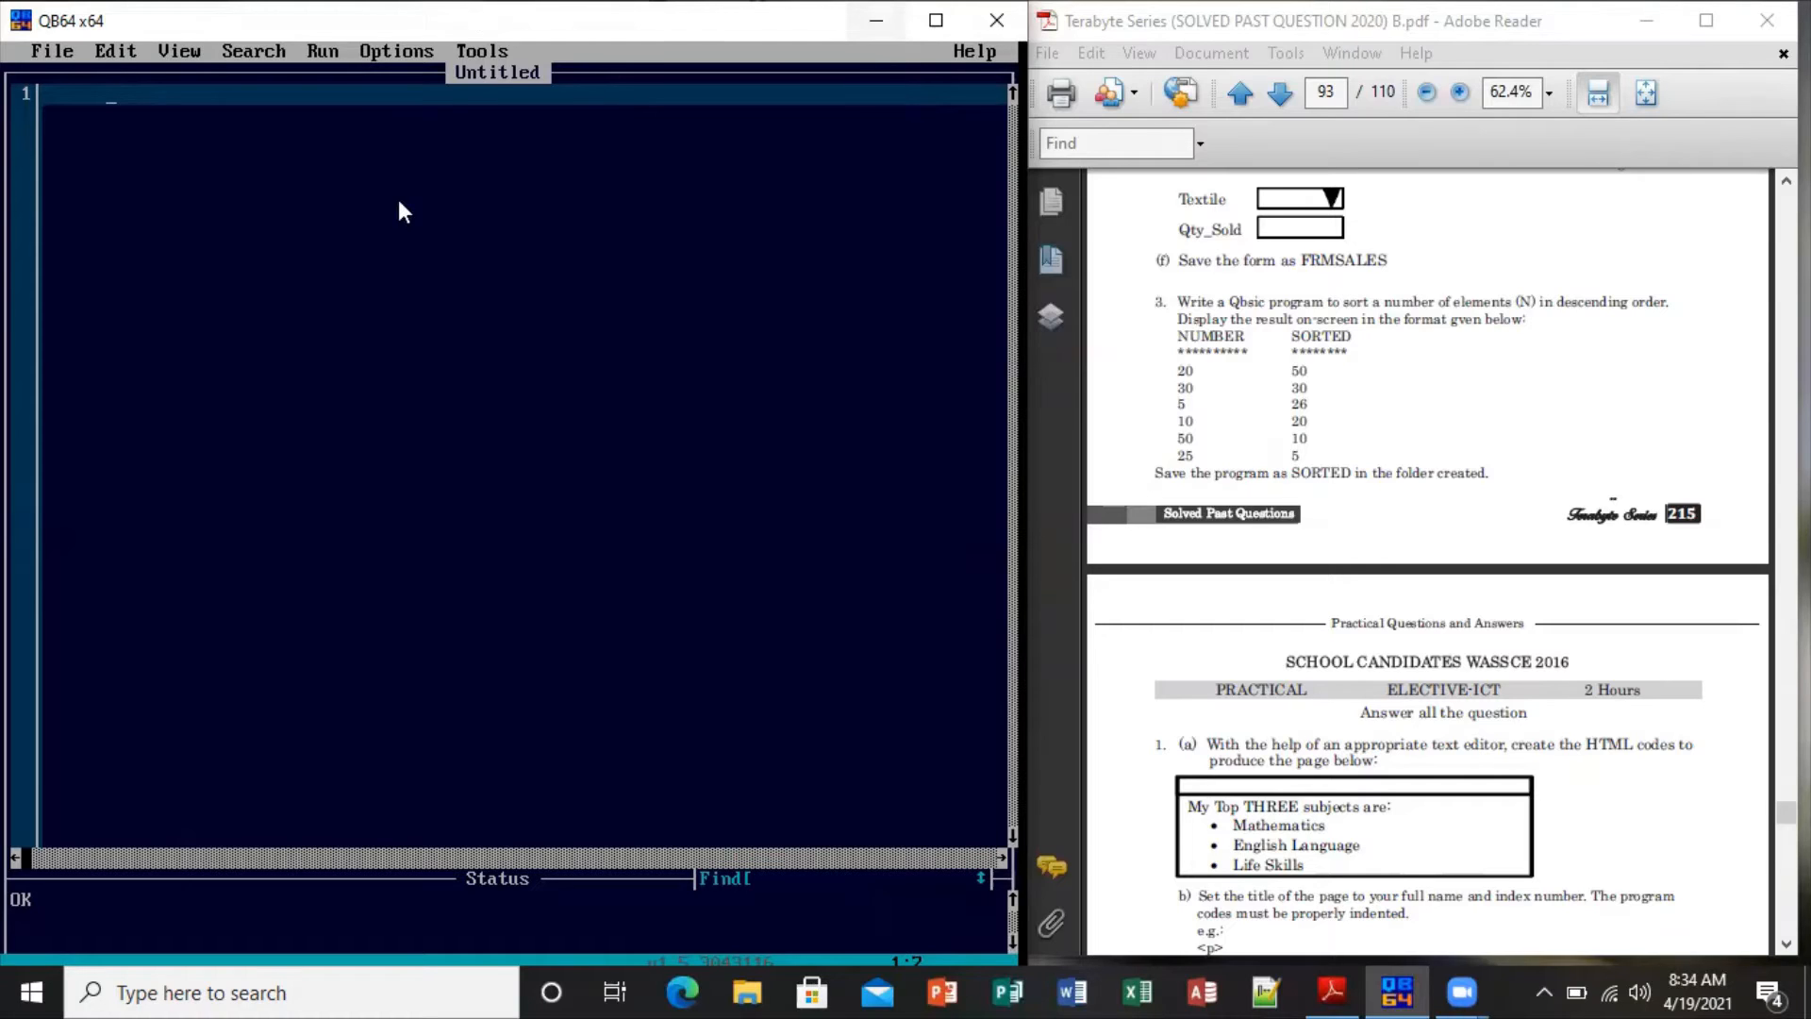
pyautogui.moveTo(151, 120)
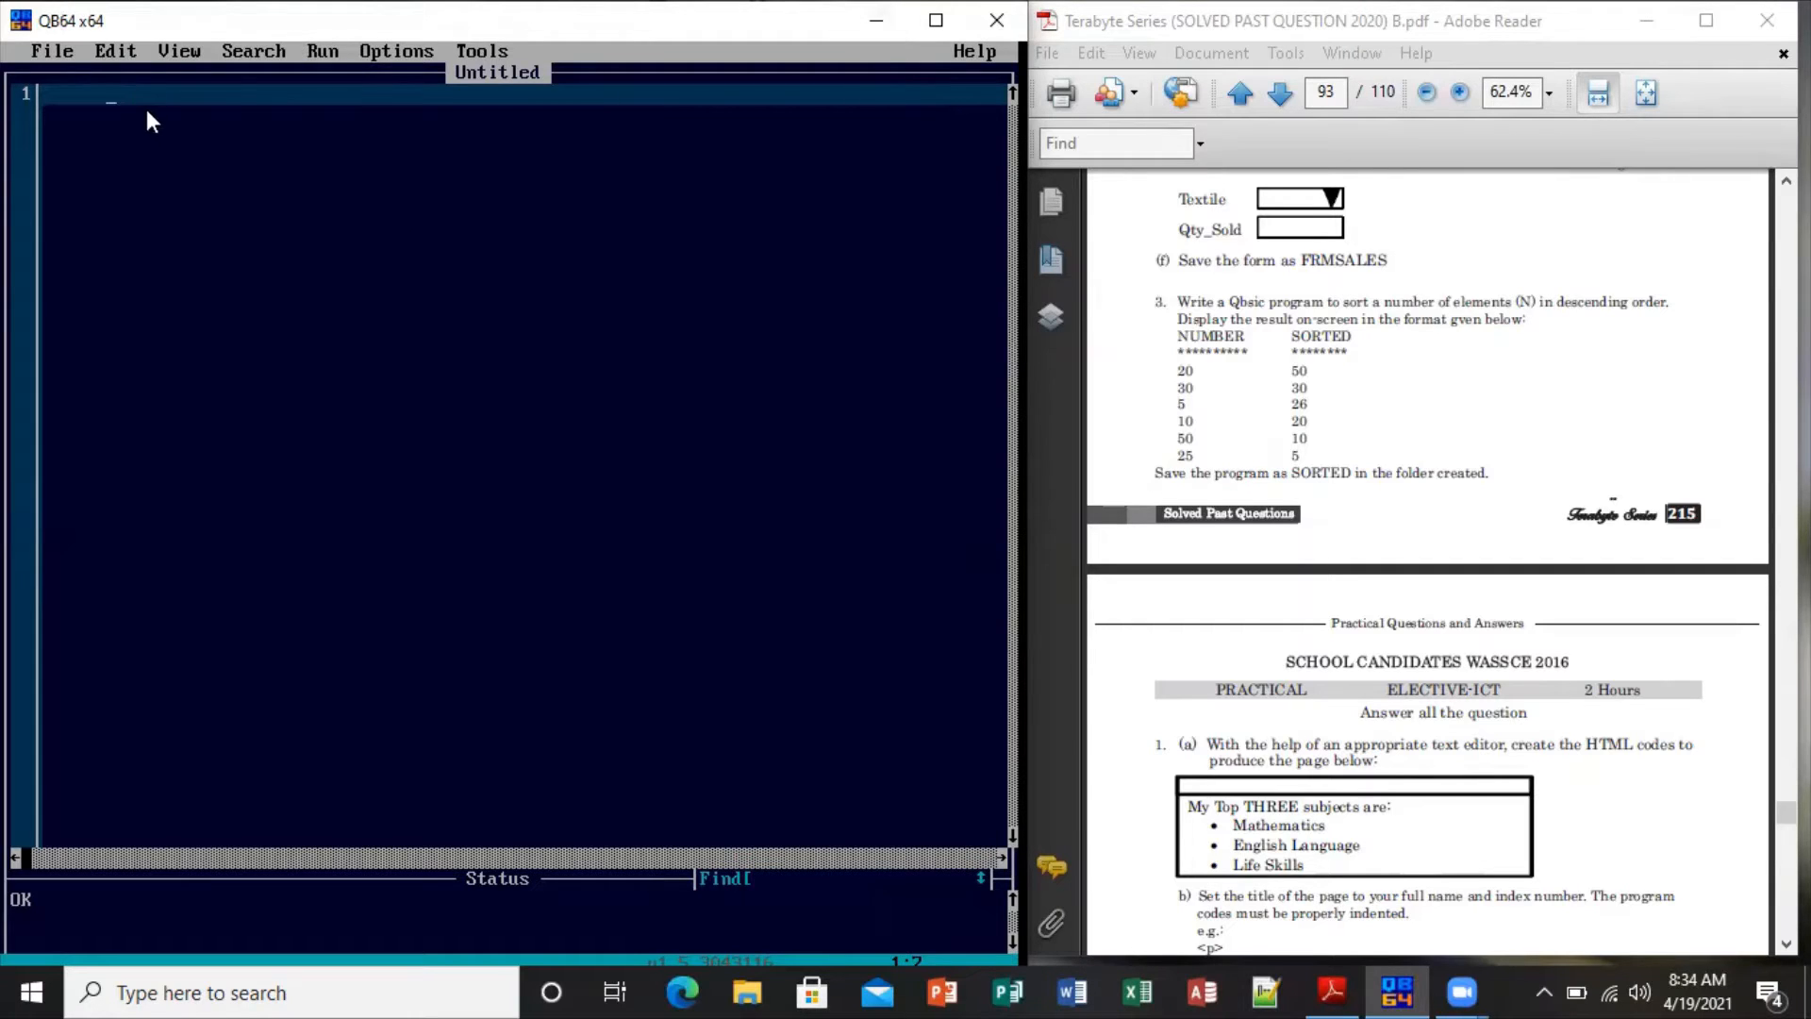
pyautogui.moveTo(211, 153)
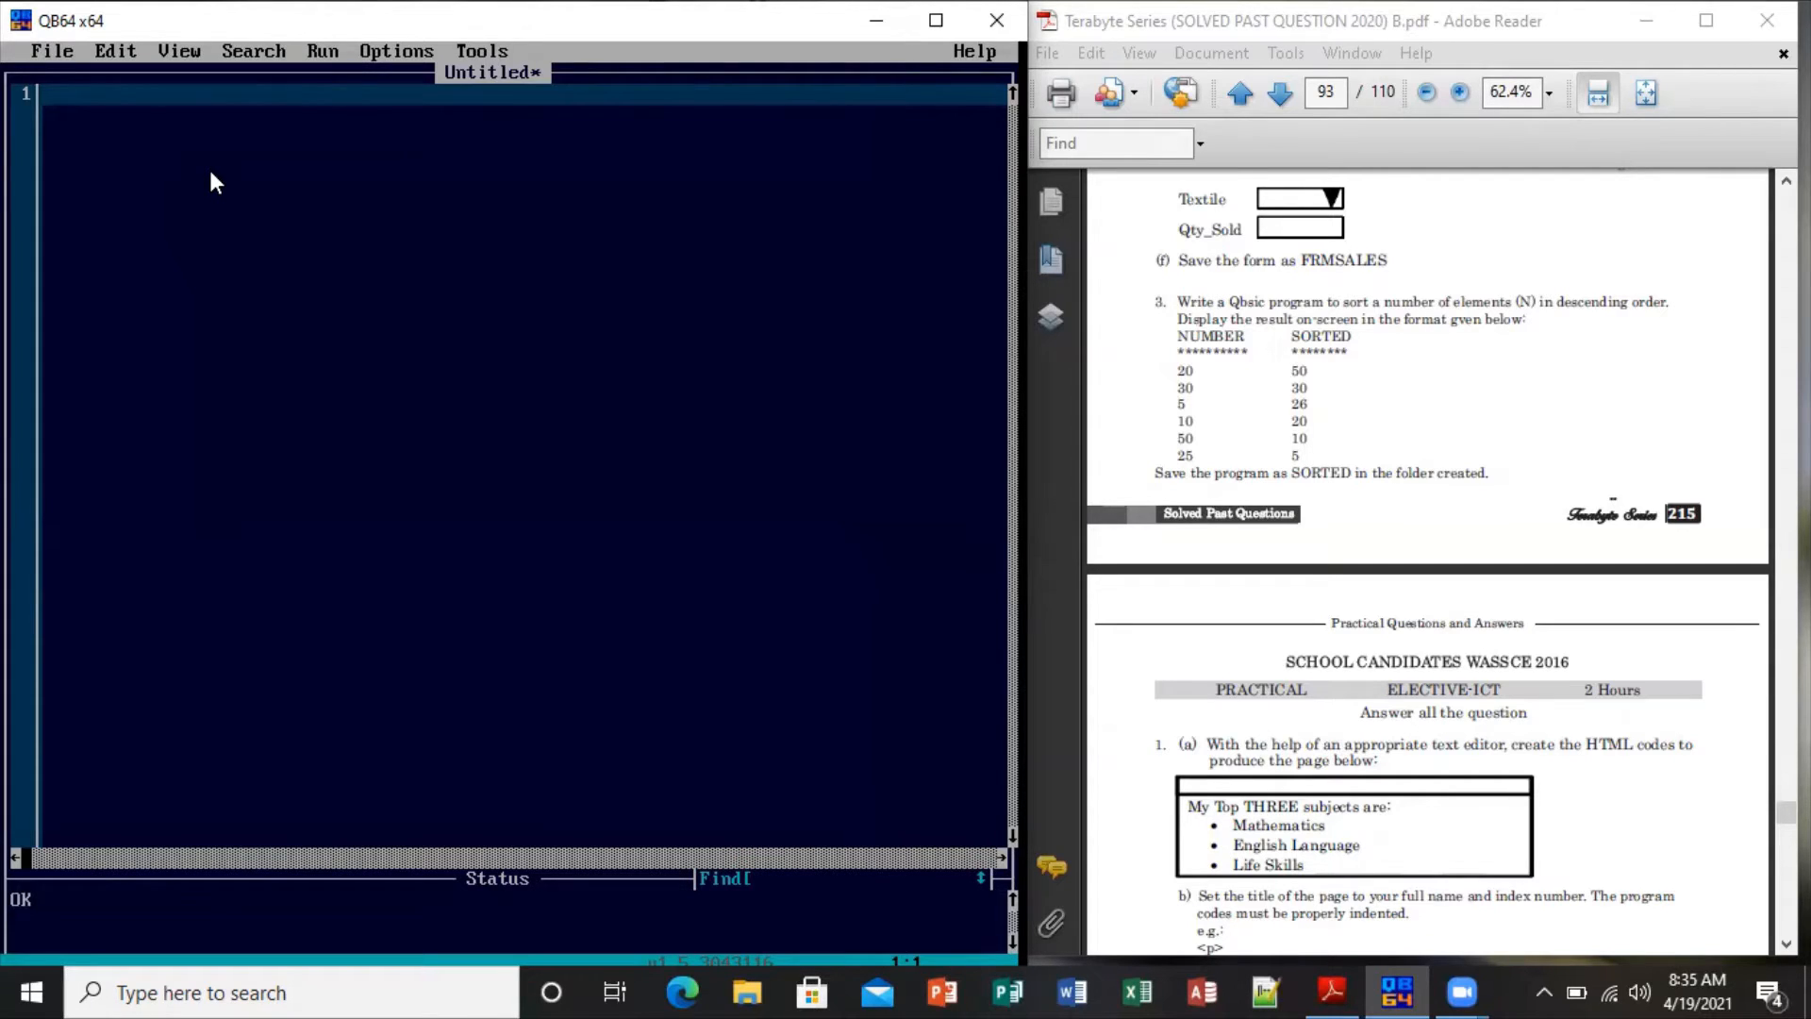
# Write CLS and REM "PROGRAM TO SORT A NUMBER OF ELEMENTS (N) IN DESCENDING ORDER"
pyautogui.write('CLS')
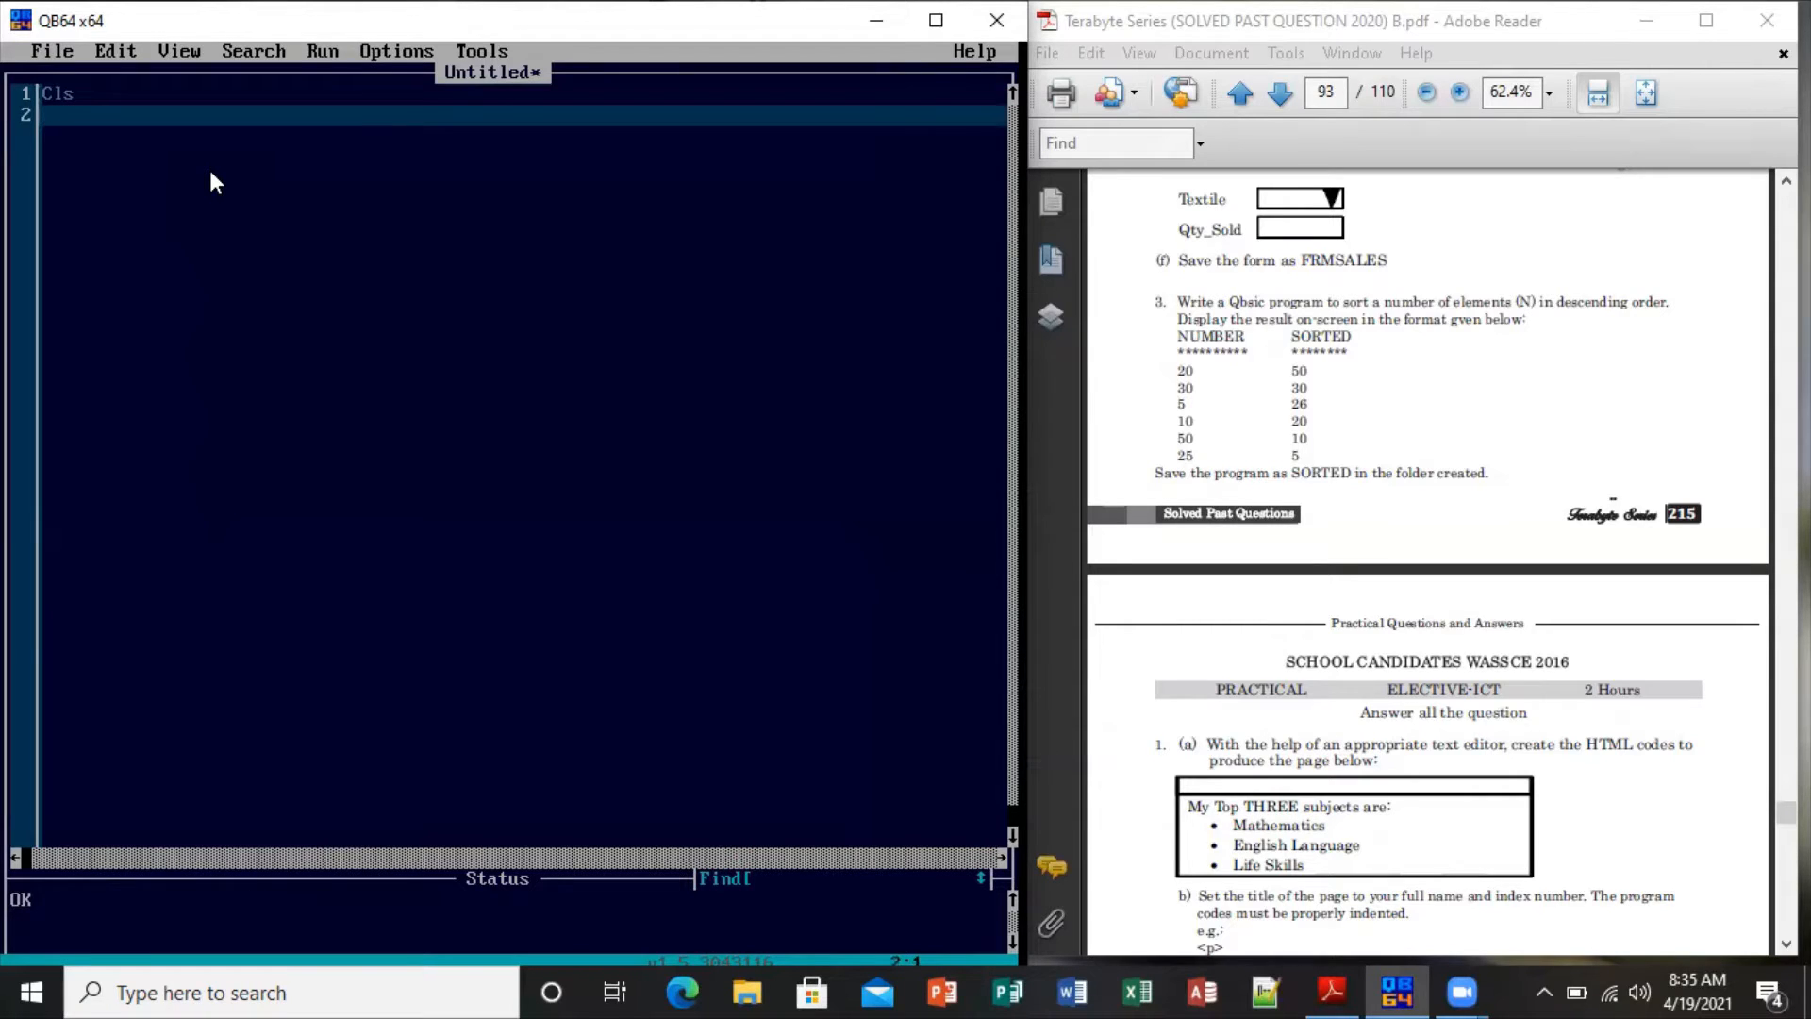
pyautogui.write('RE')
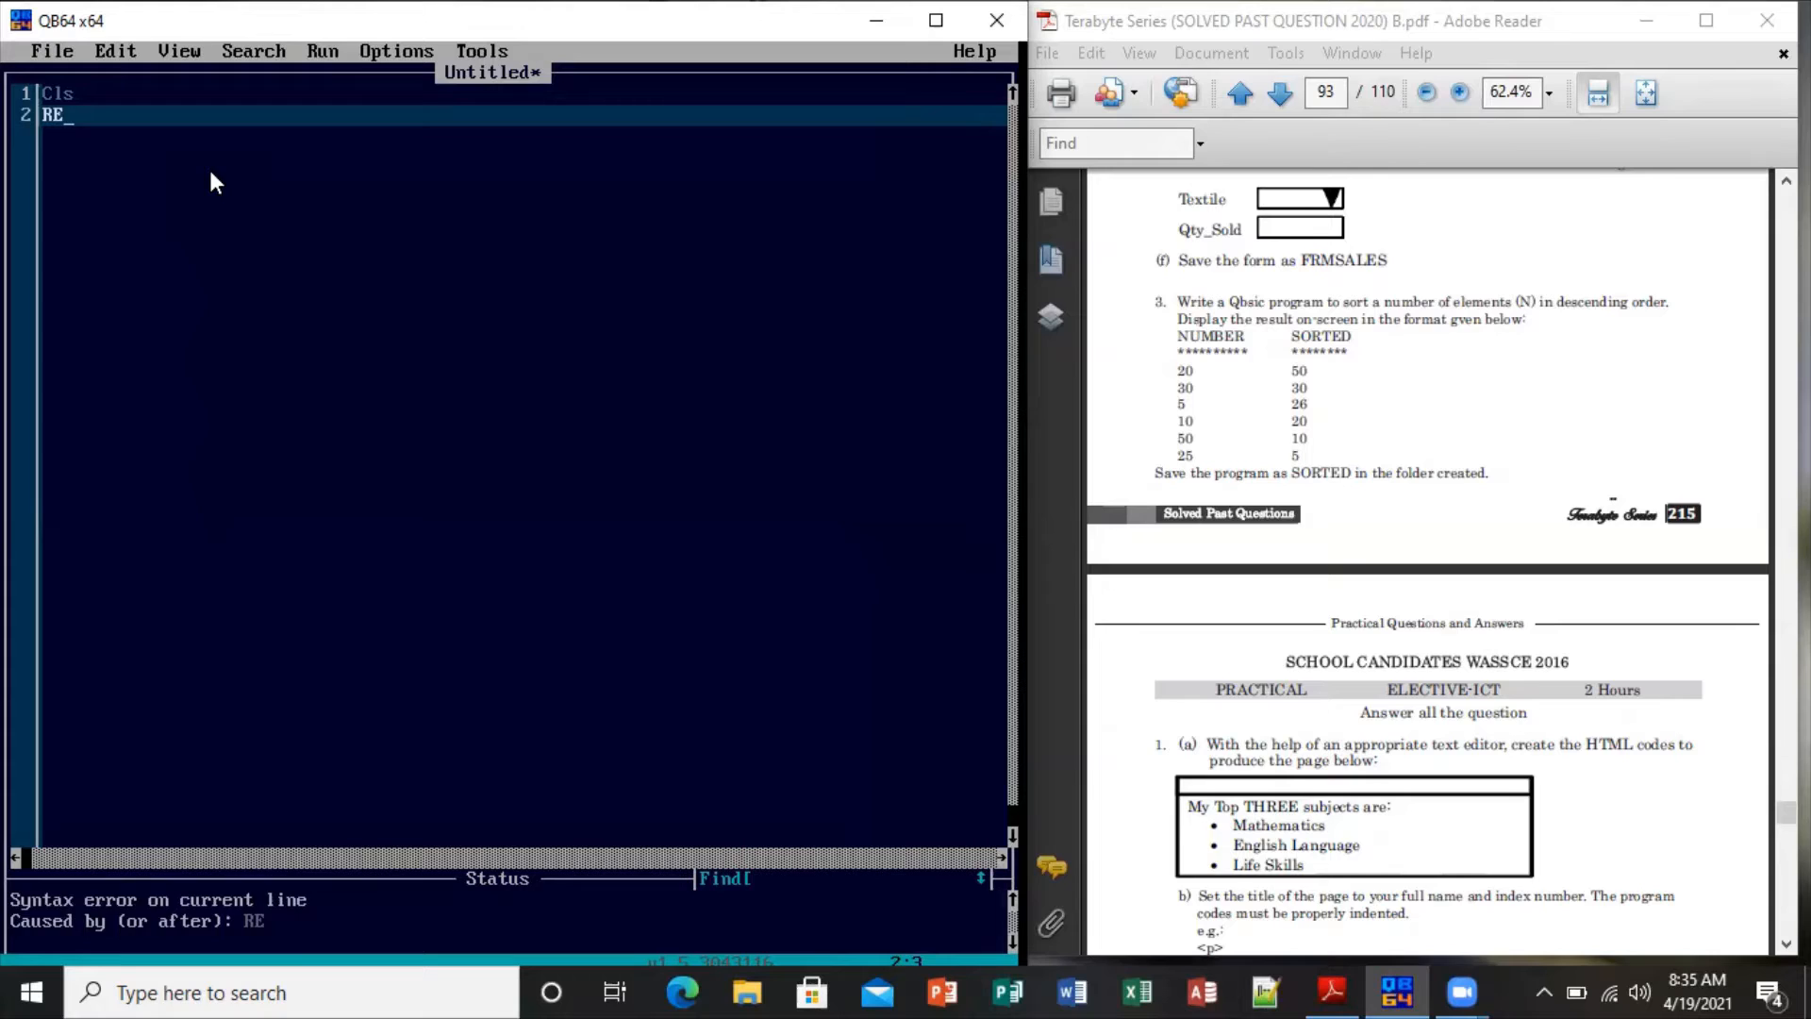
pyautogui.write('M')
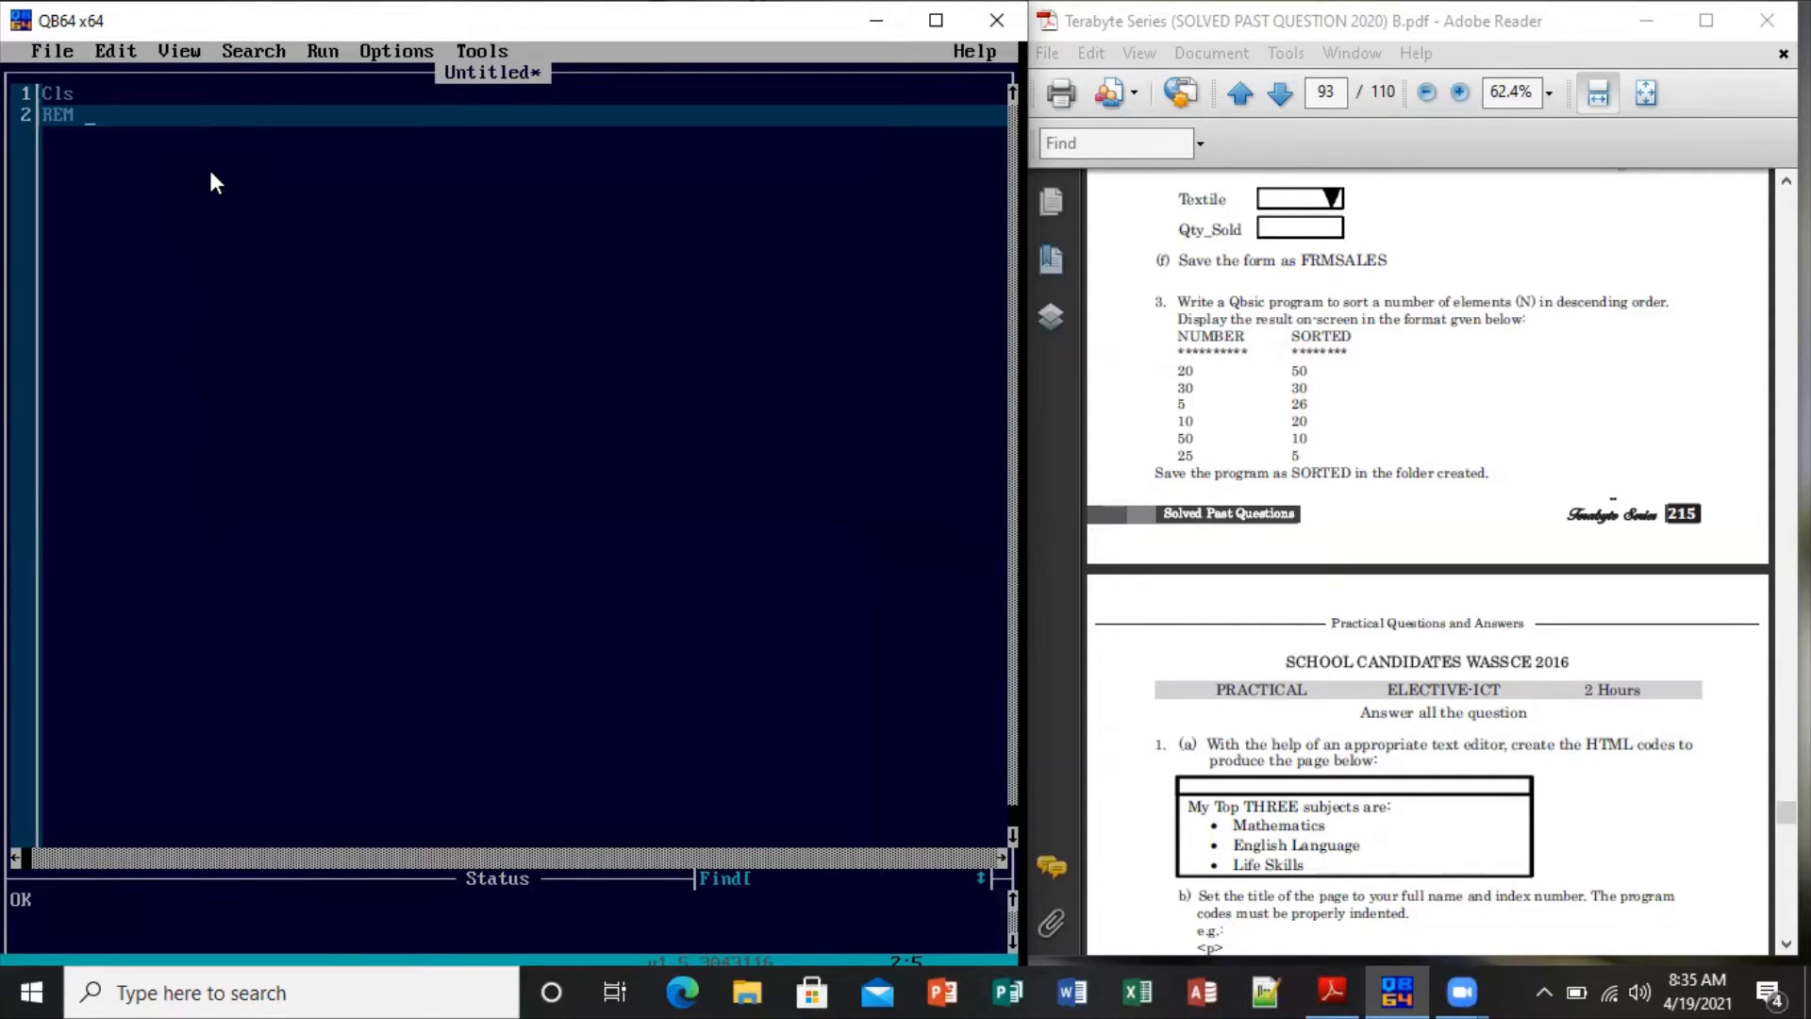
pyautogui.write('""')
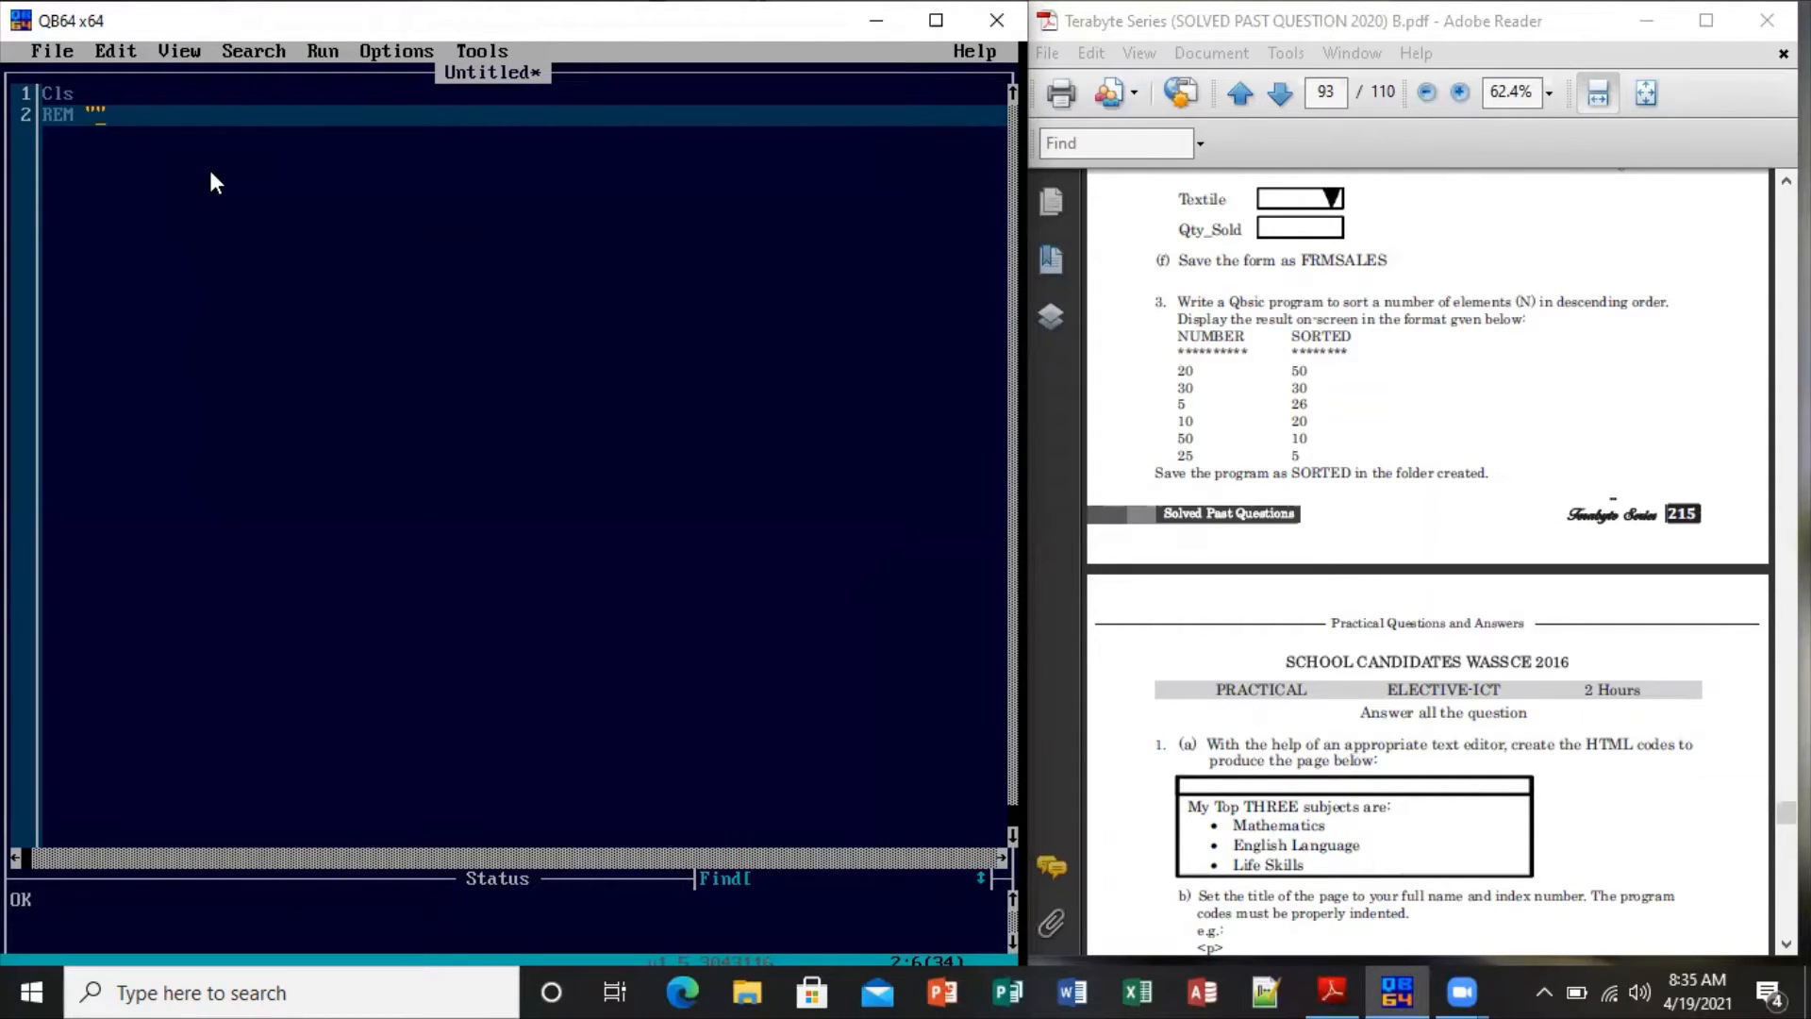
pyautogui.write('PROGRAM TO')
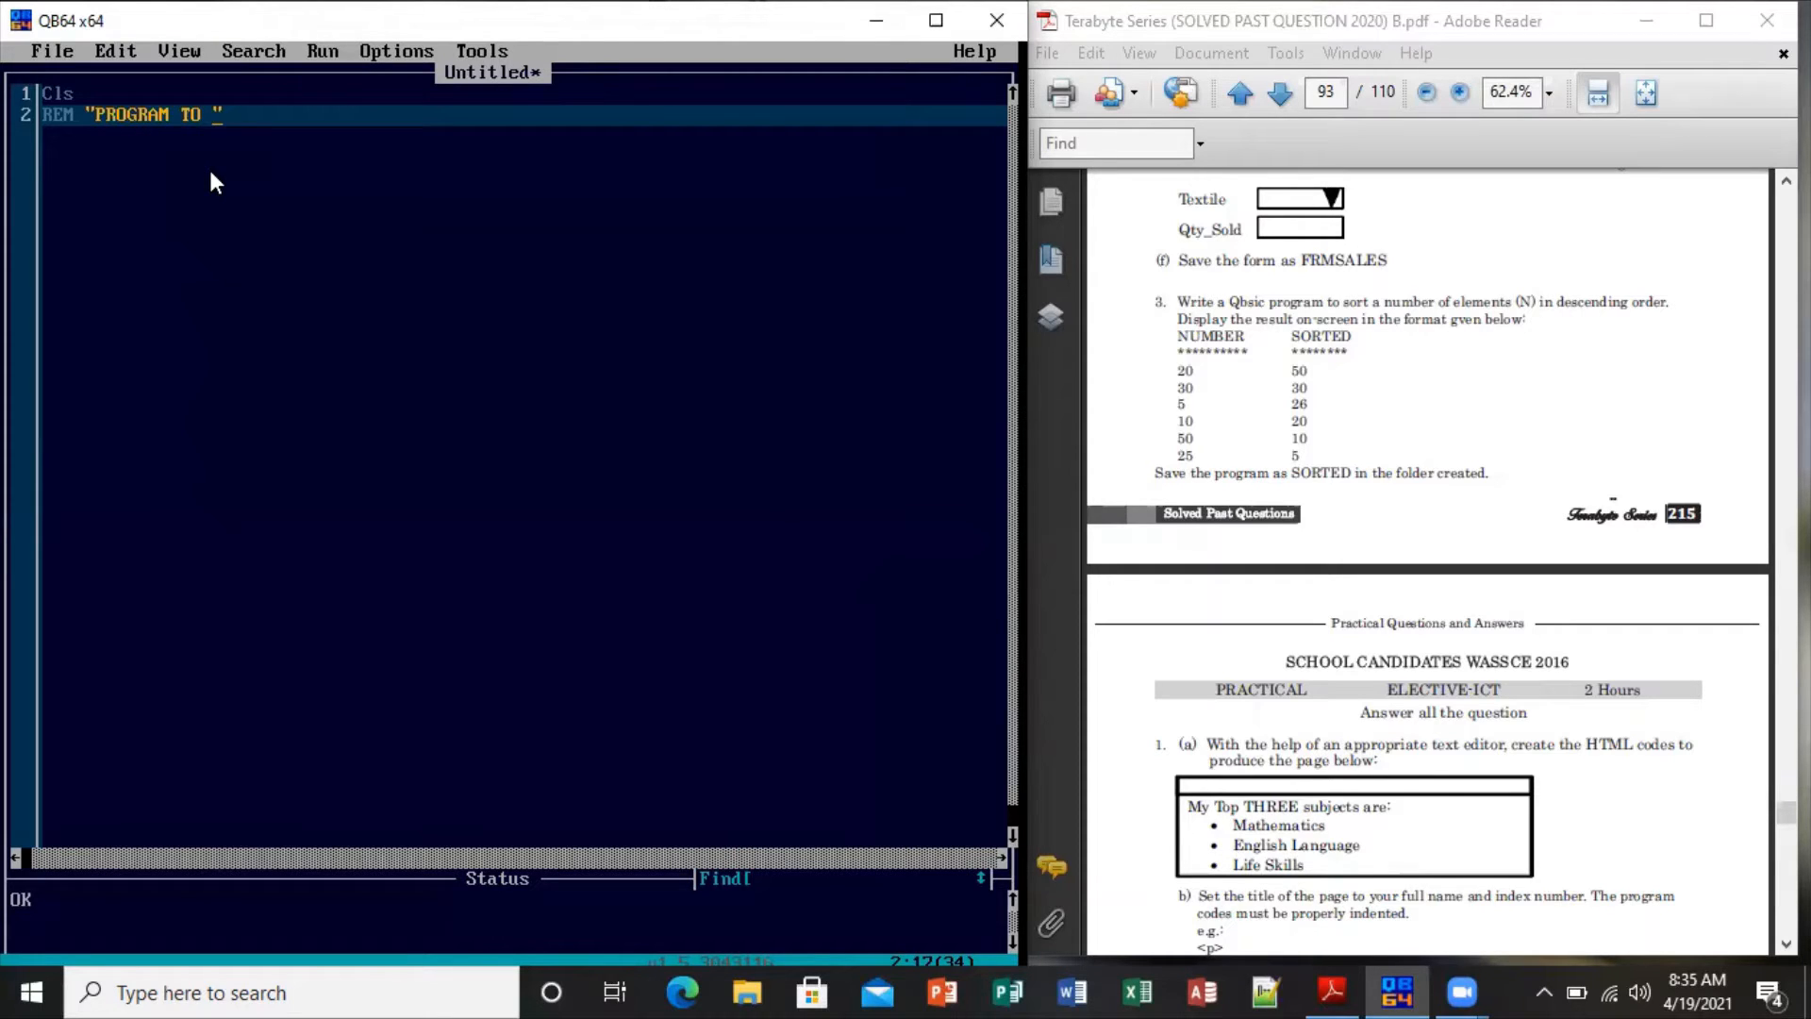
pyautogui.write('SORT')
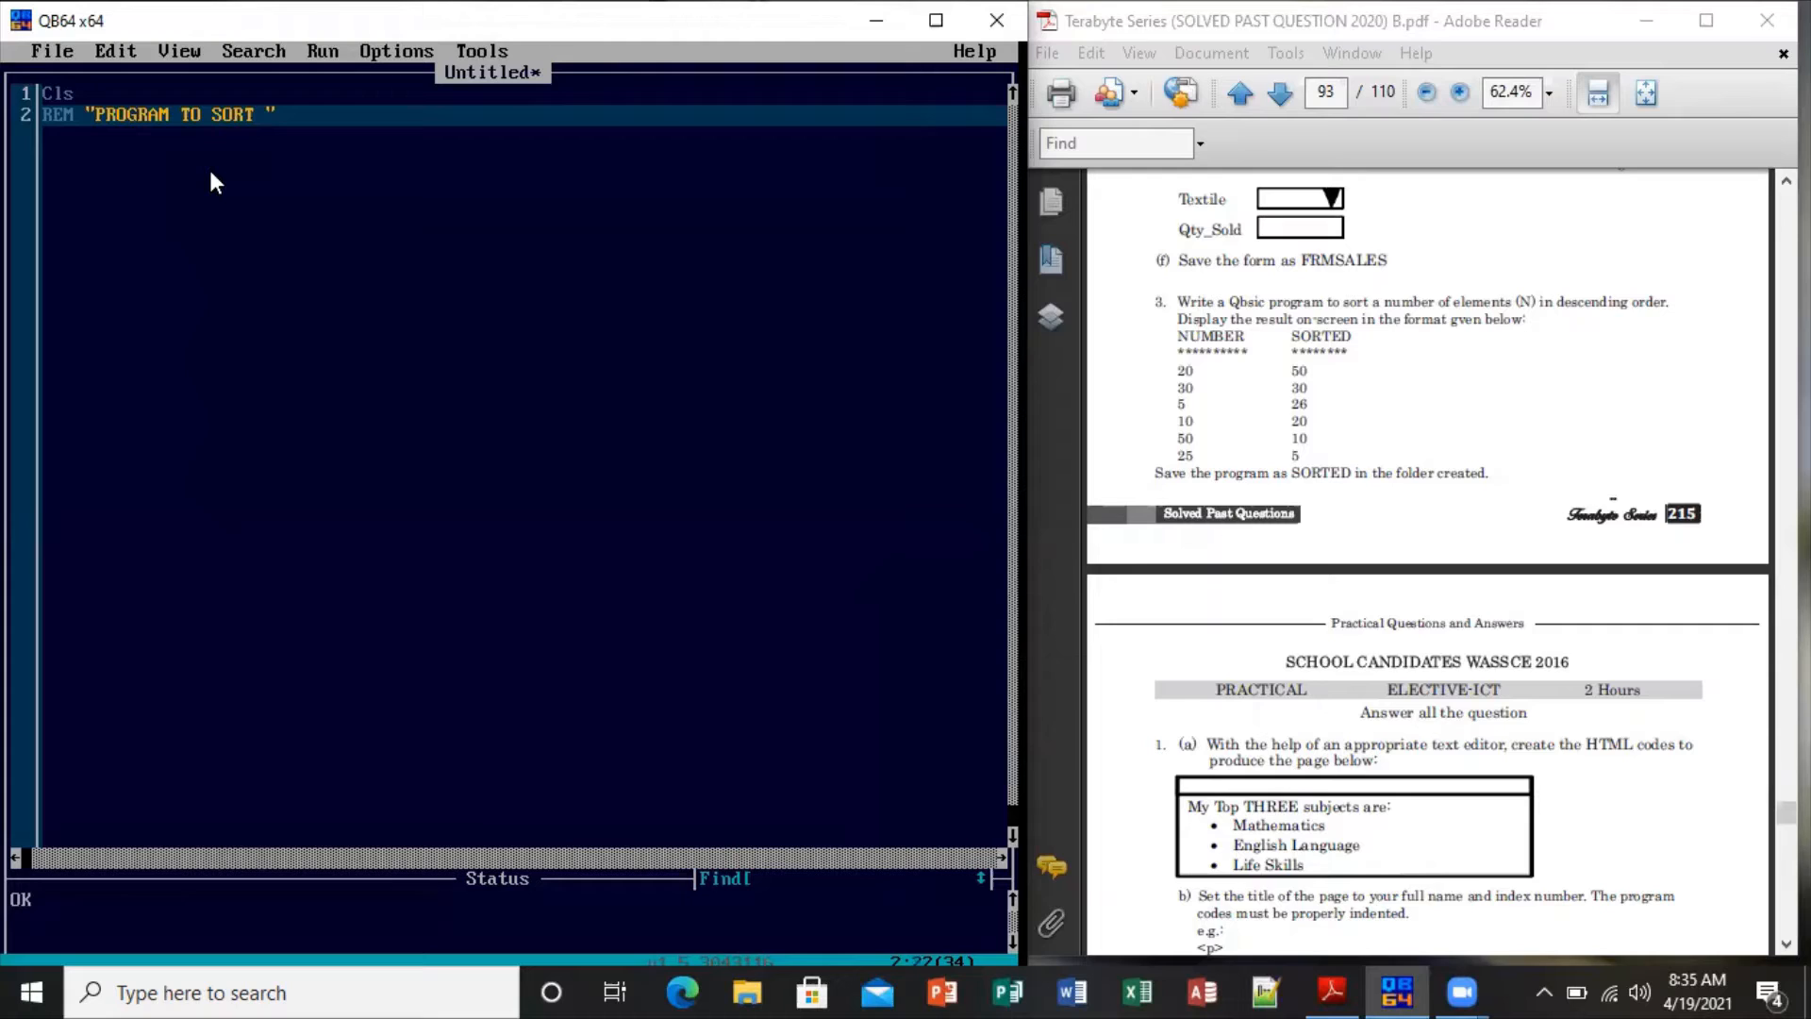
pyautogui.write('A NU')
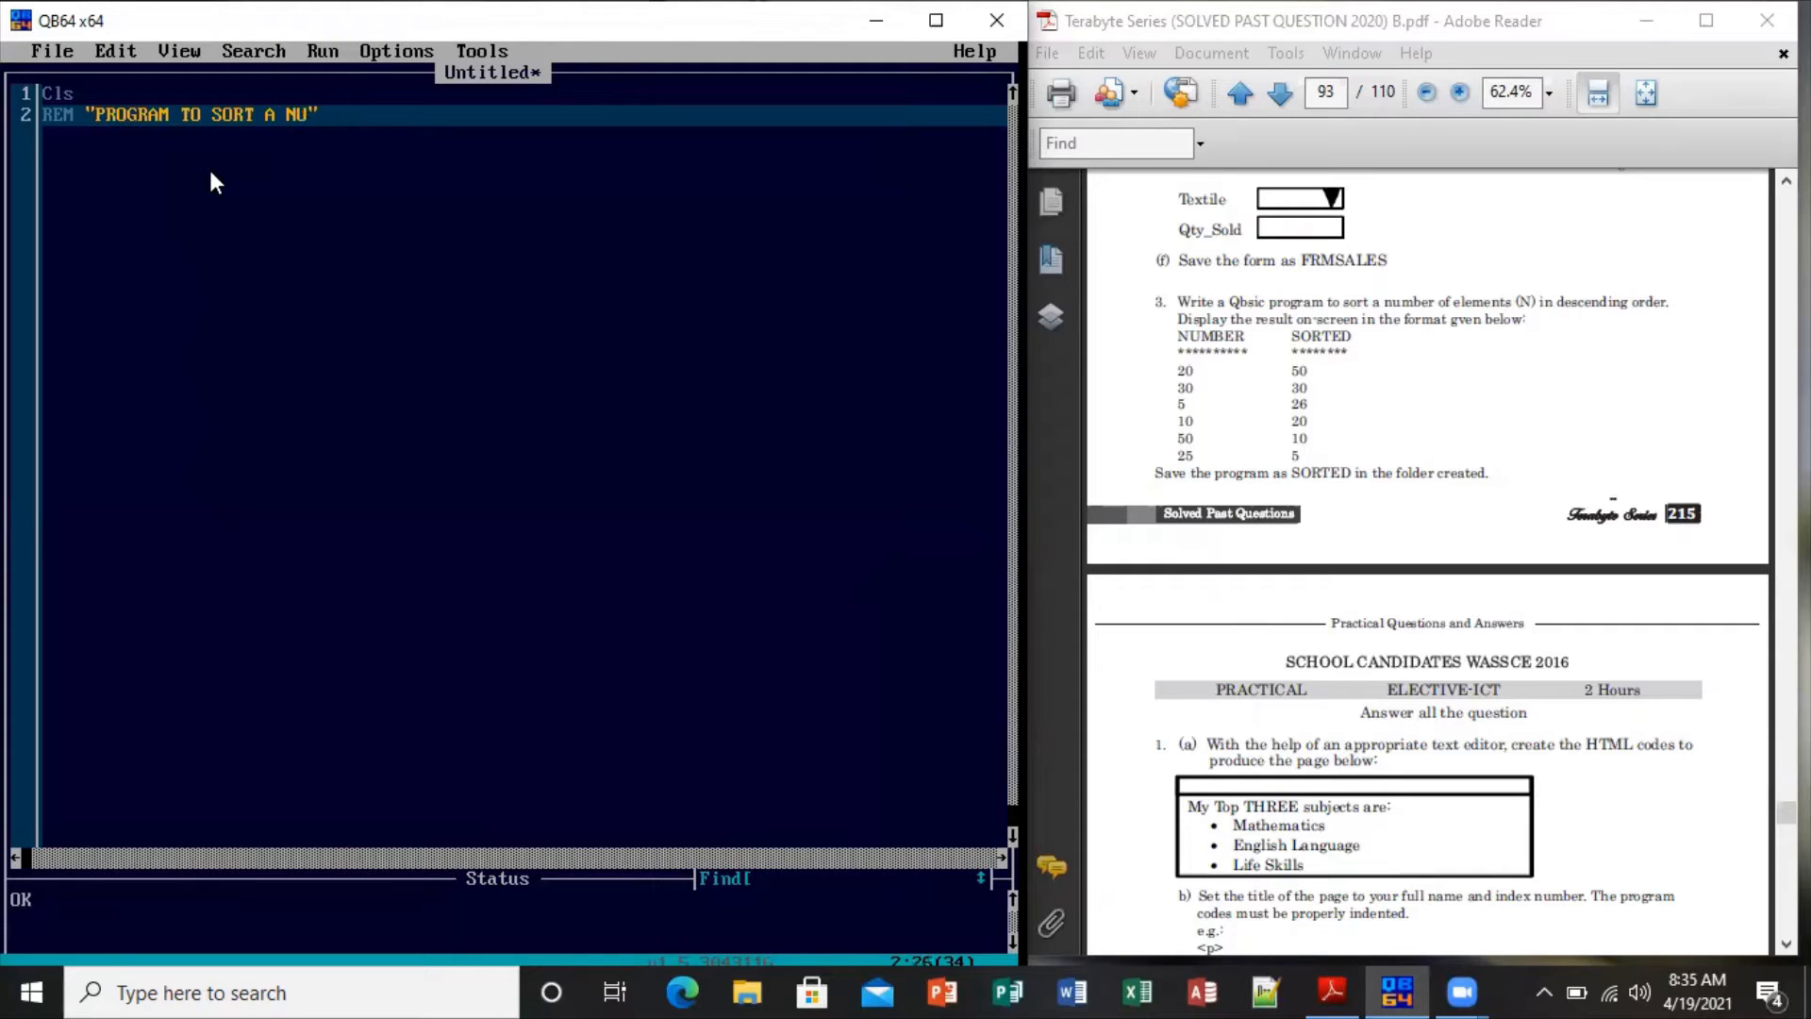
pyautogui.write('MBER OF')
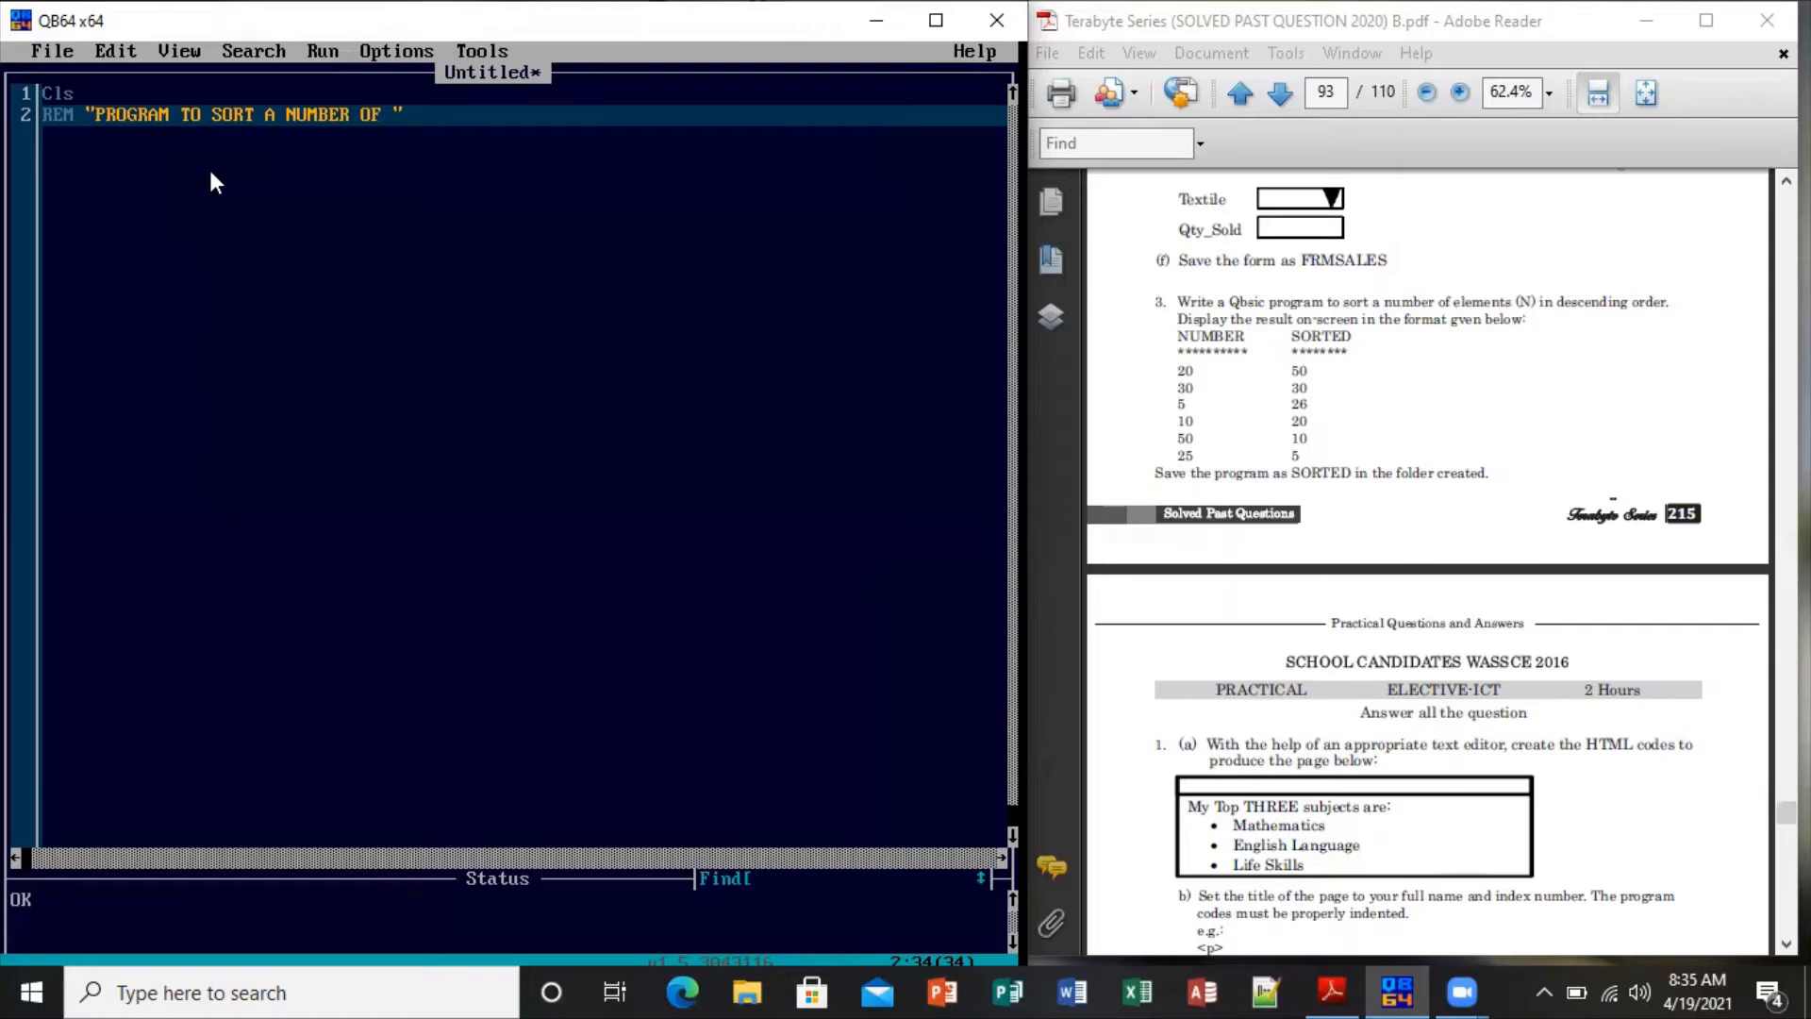
pyautogui.write('ELEMENTS')
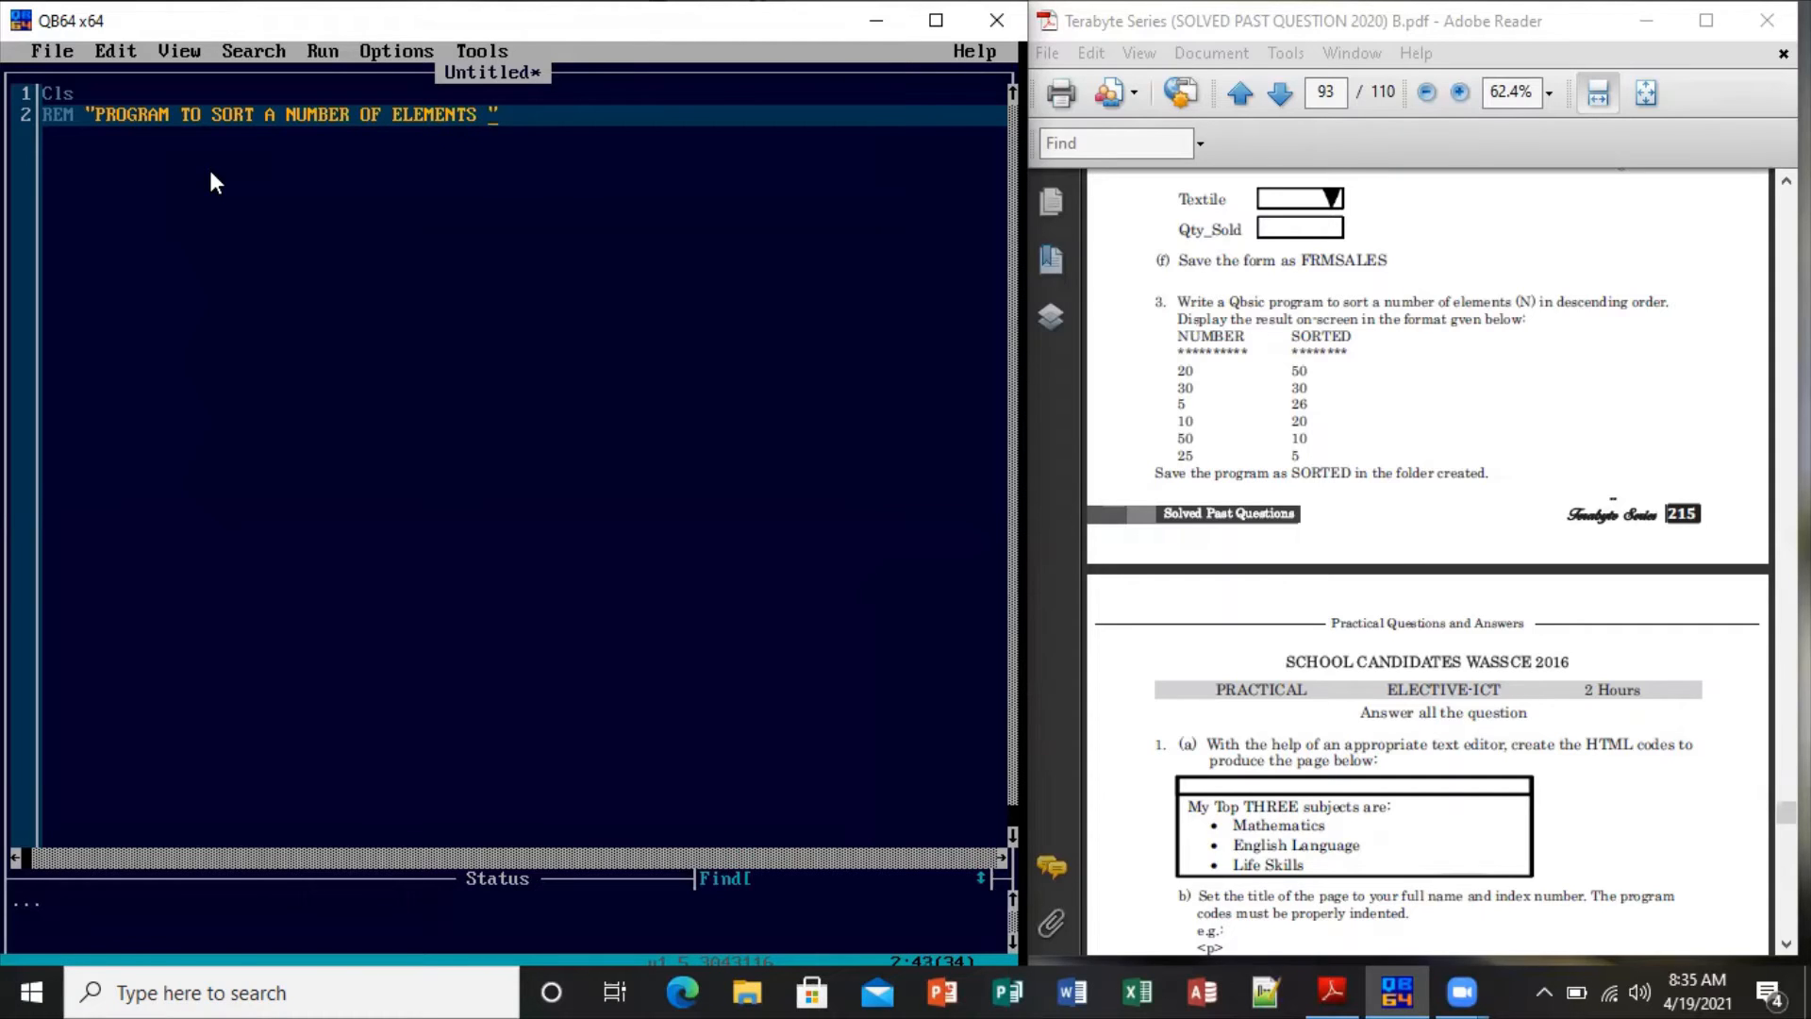
pyautogui.write('(N) IN DES')
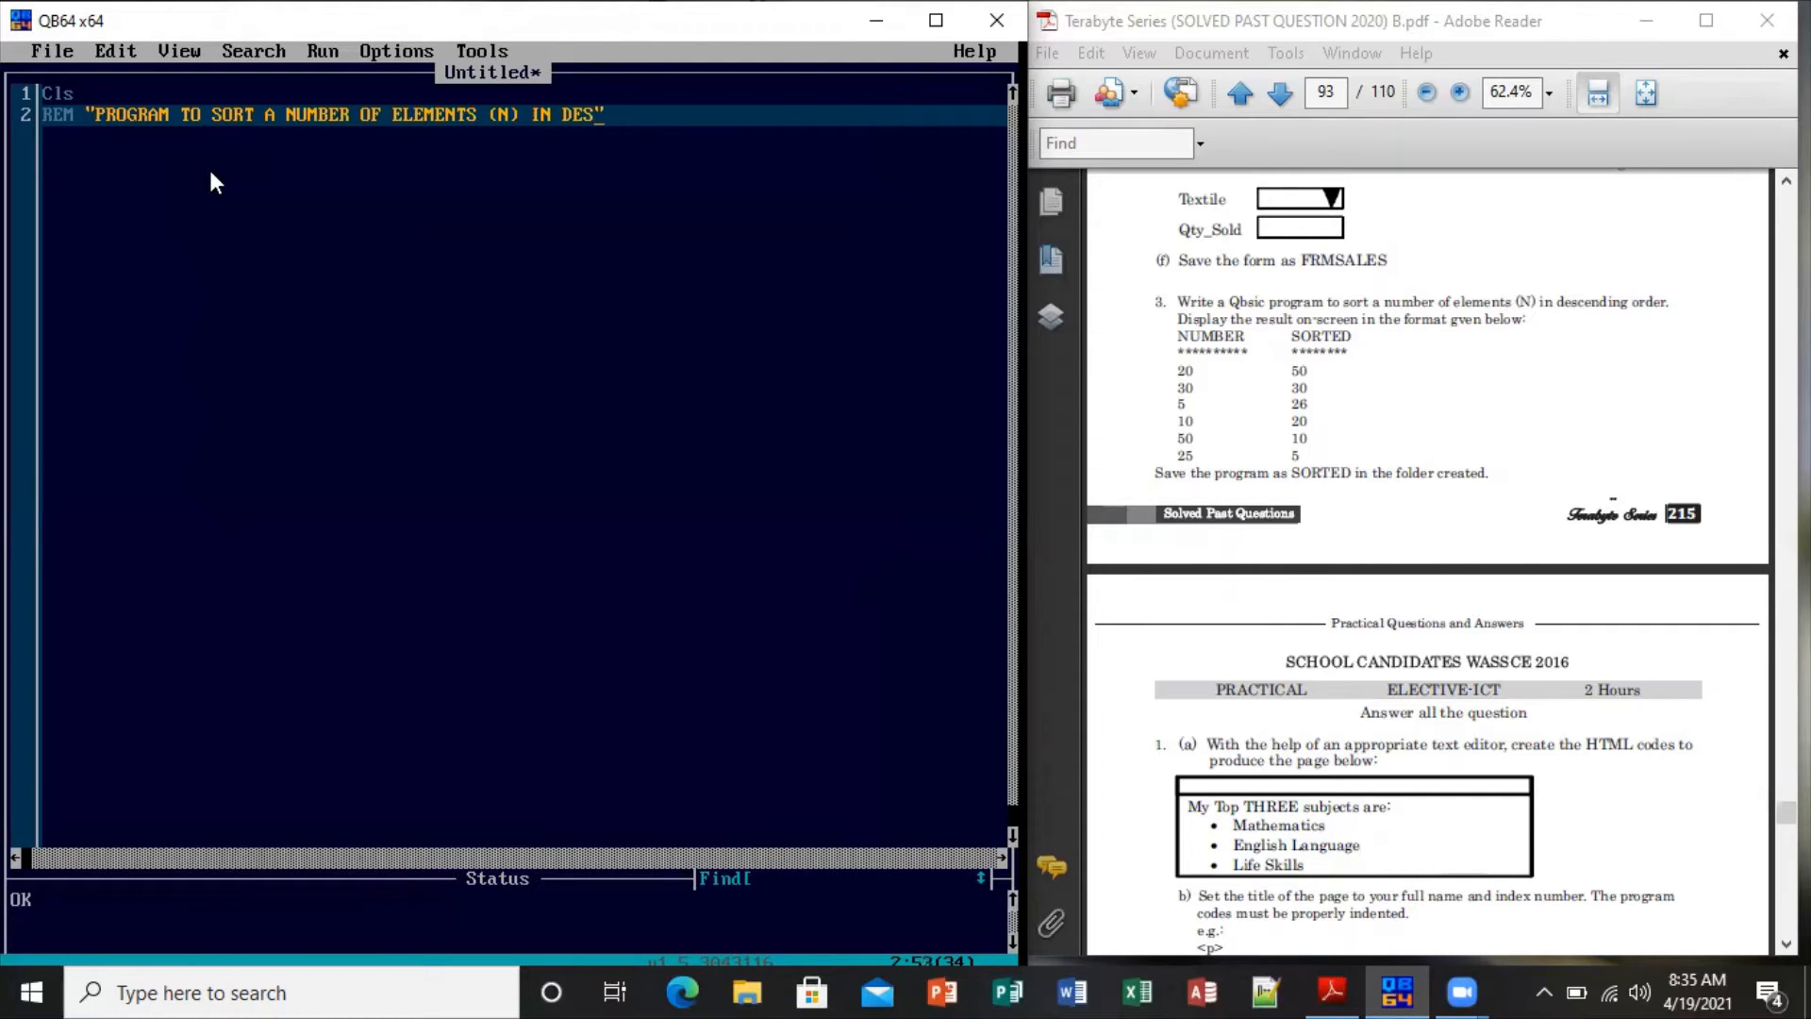
pyautogui.write('CENDING')
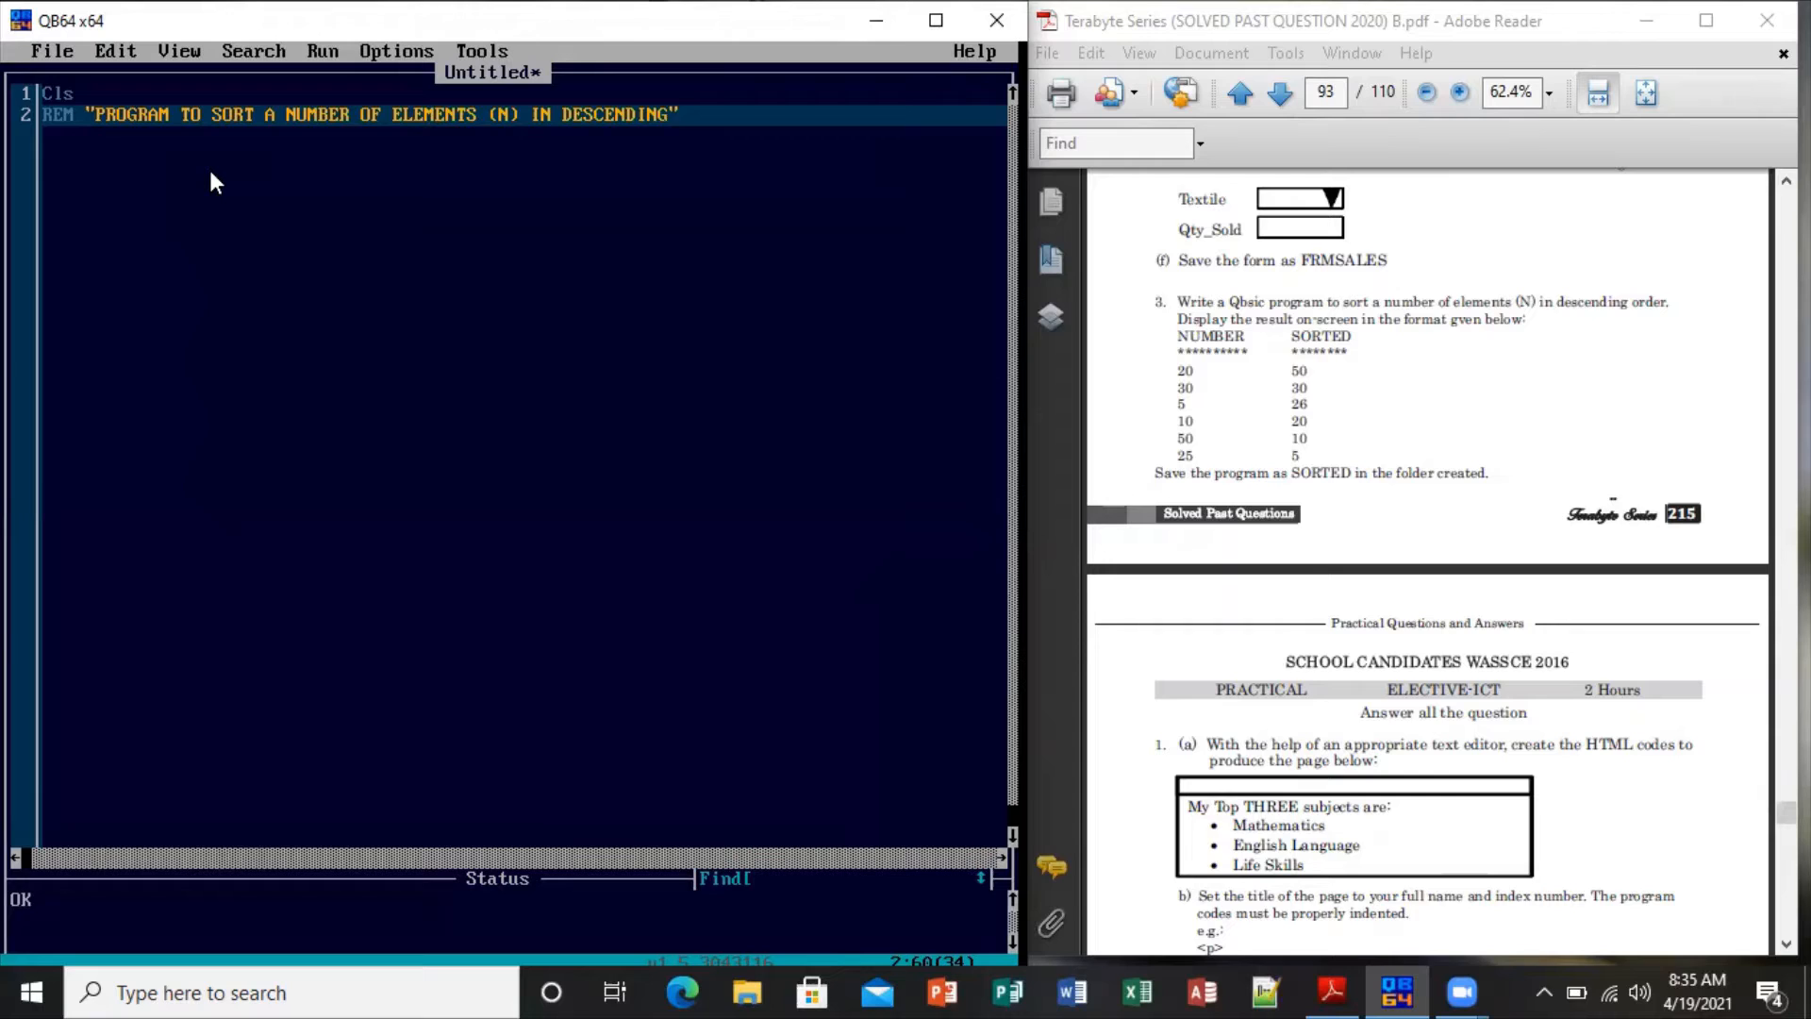
pyautogui.write('ORDER"')
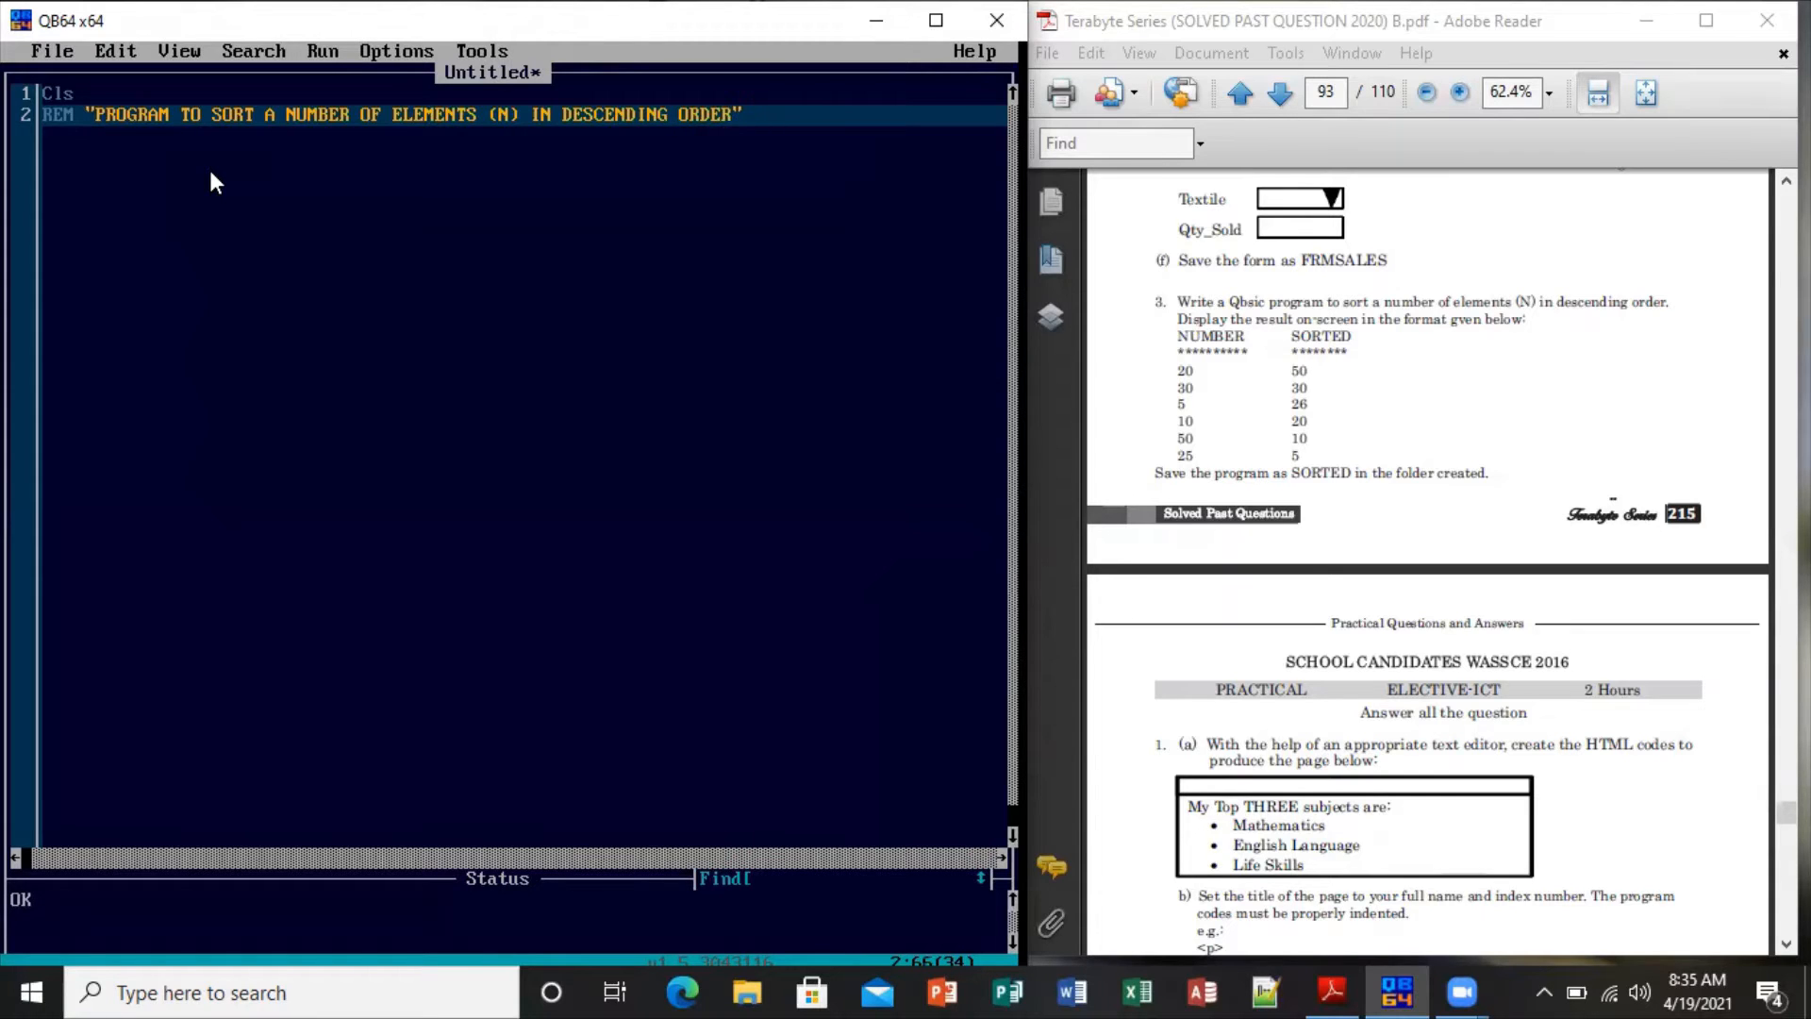
pyautogui.press('enter')
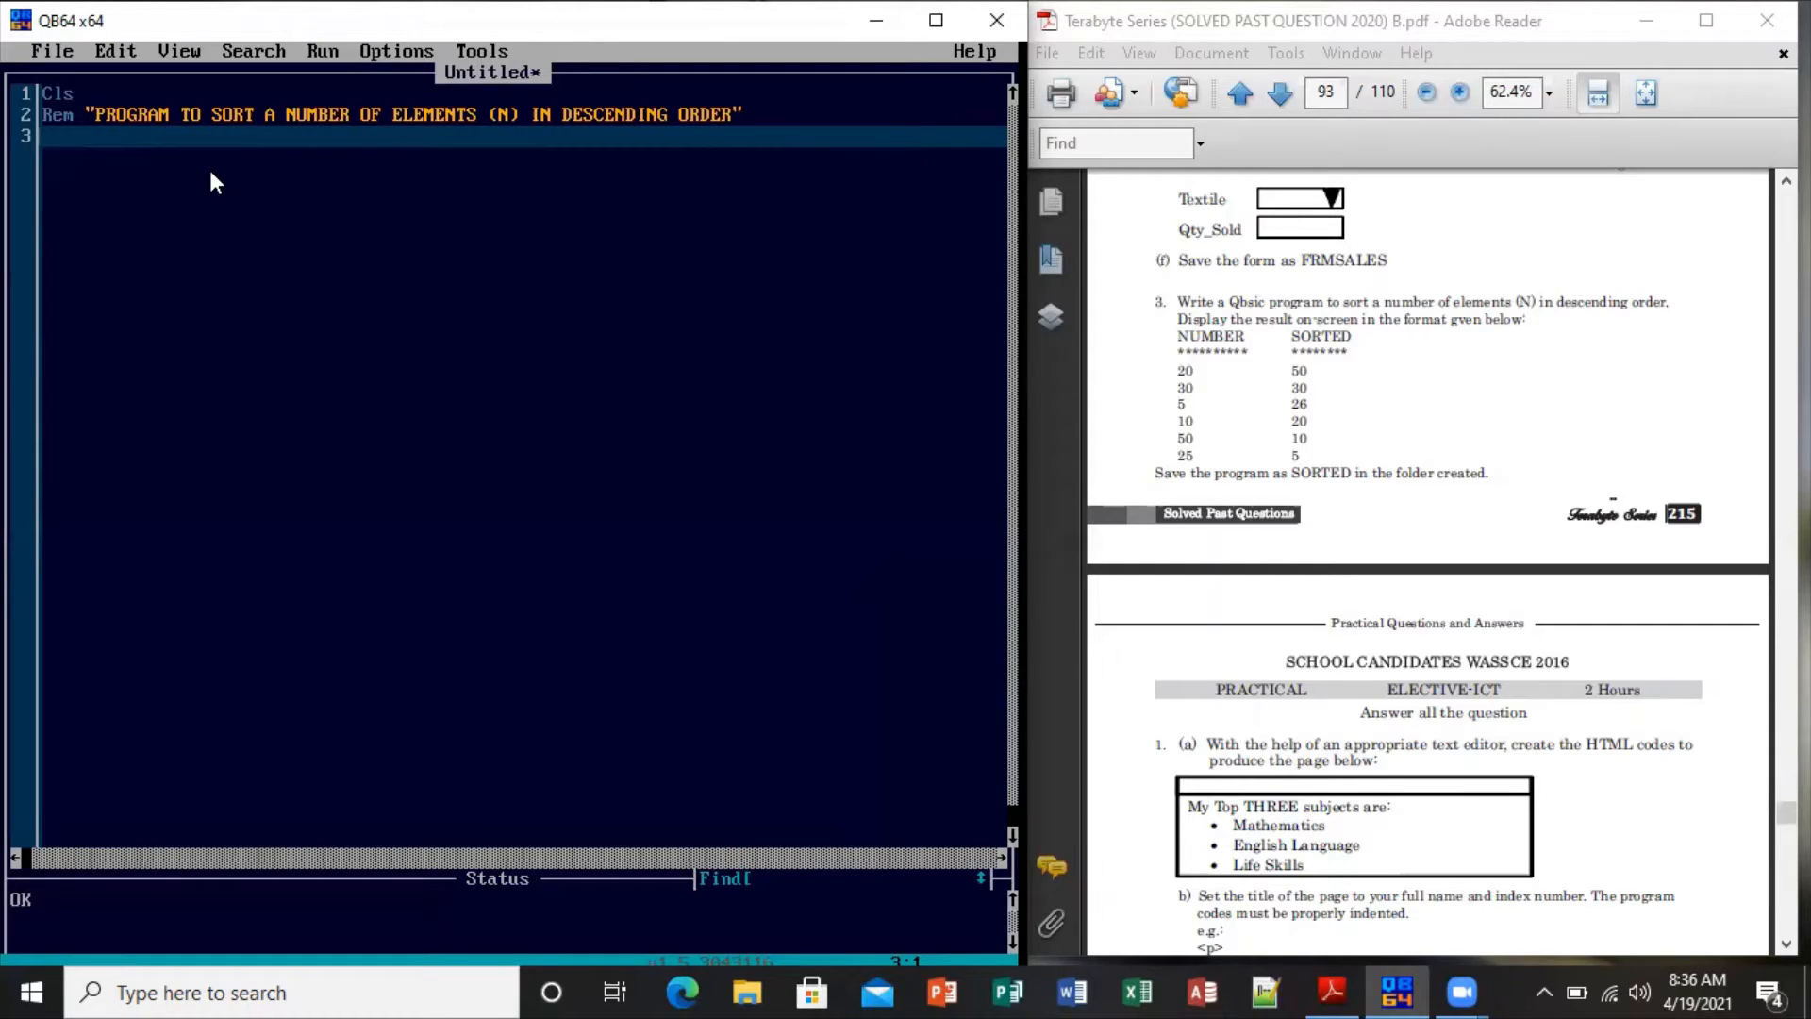
# Write INPUT "ENTER THE NUMBER OF DIGIT TO SORT ", N on line 3
pyautogui.write('IN')
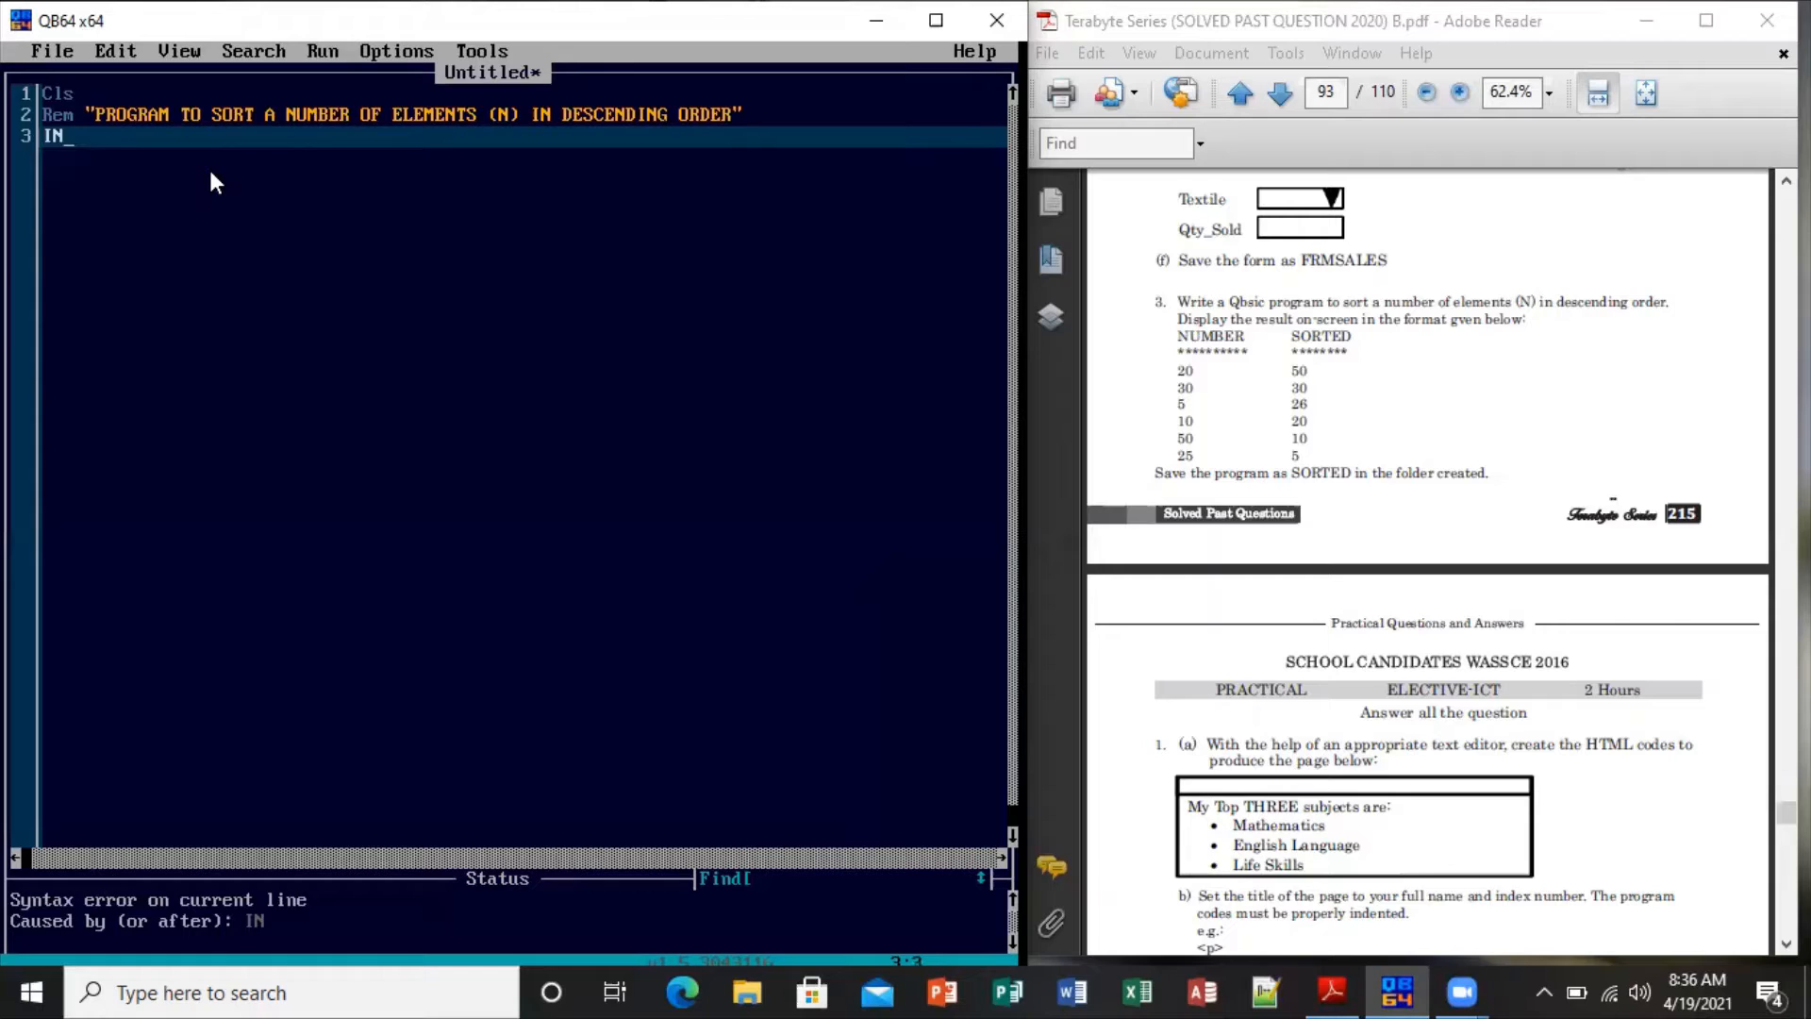
pyautogui.write('PUT')
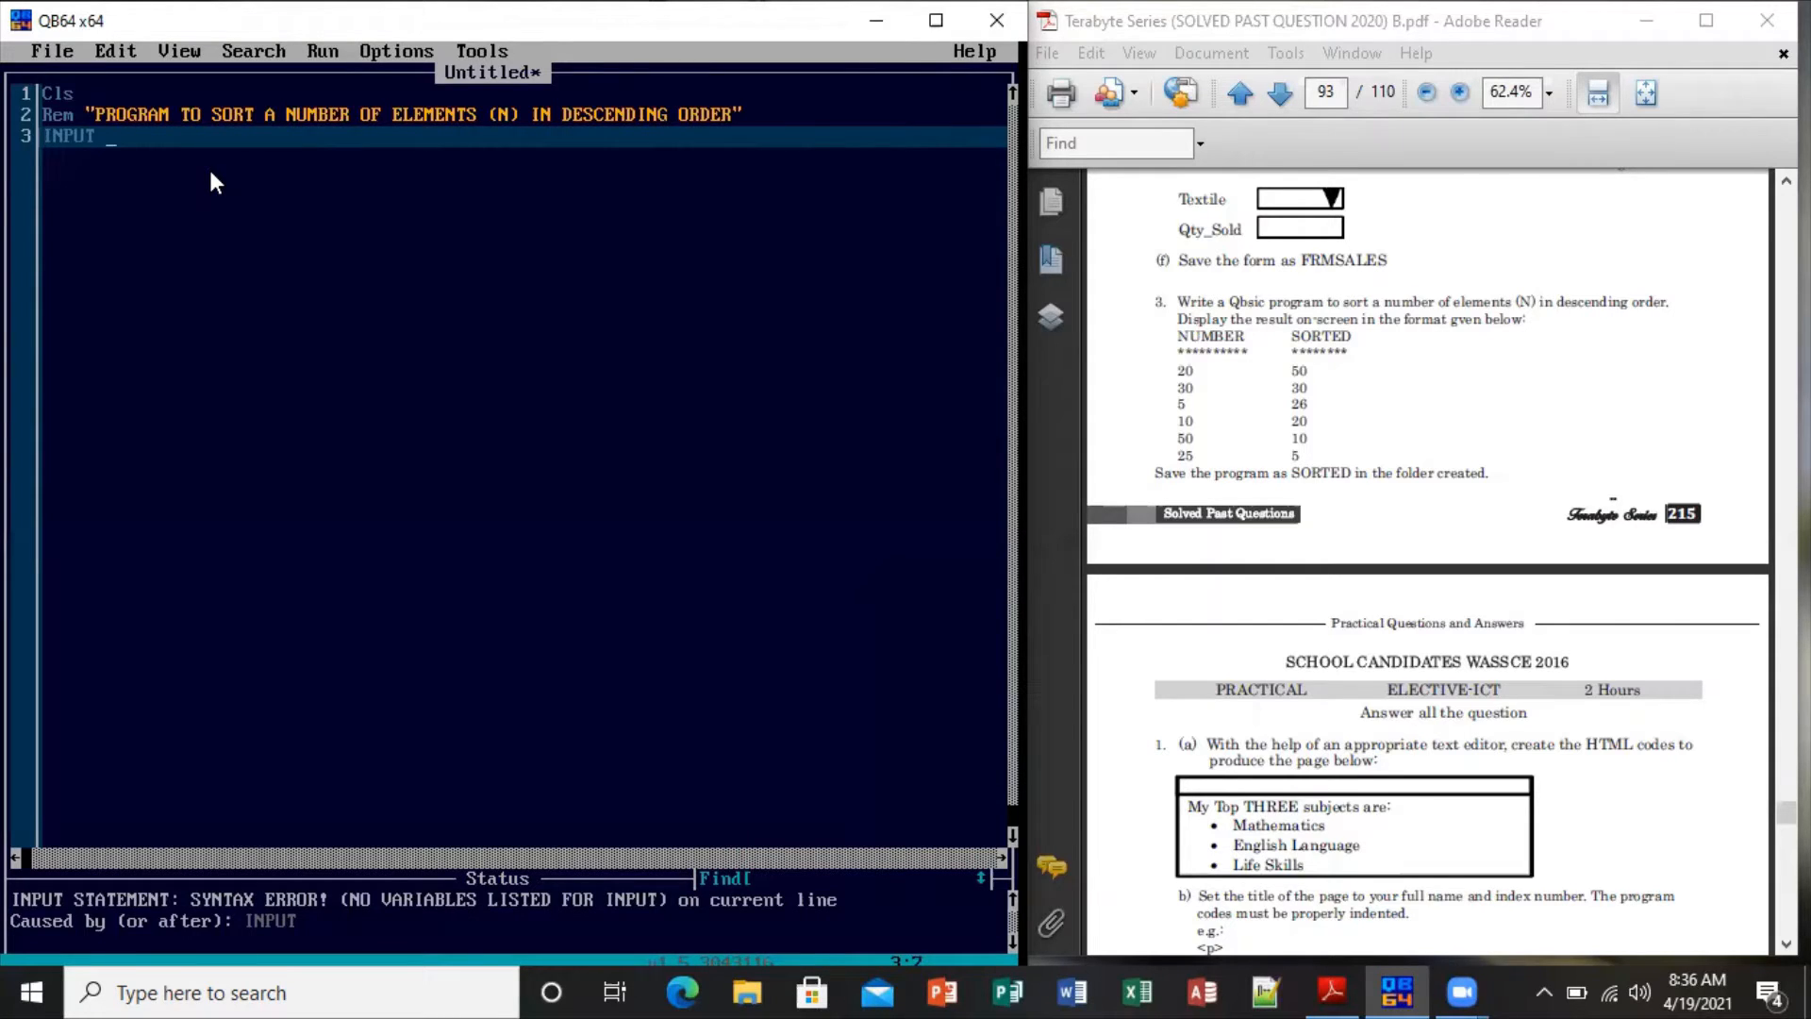
pyautogui.write('""')
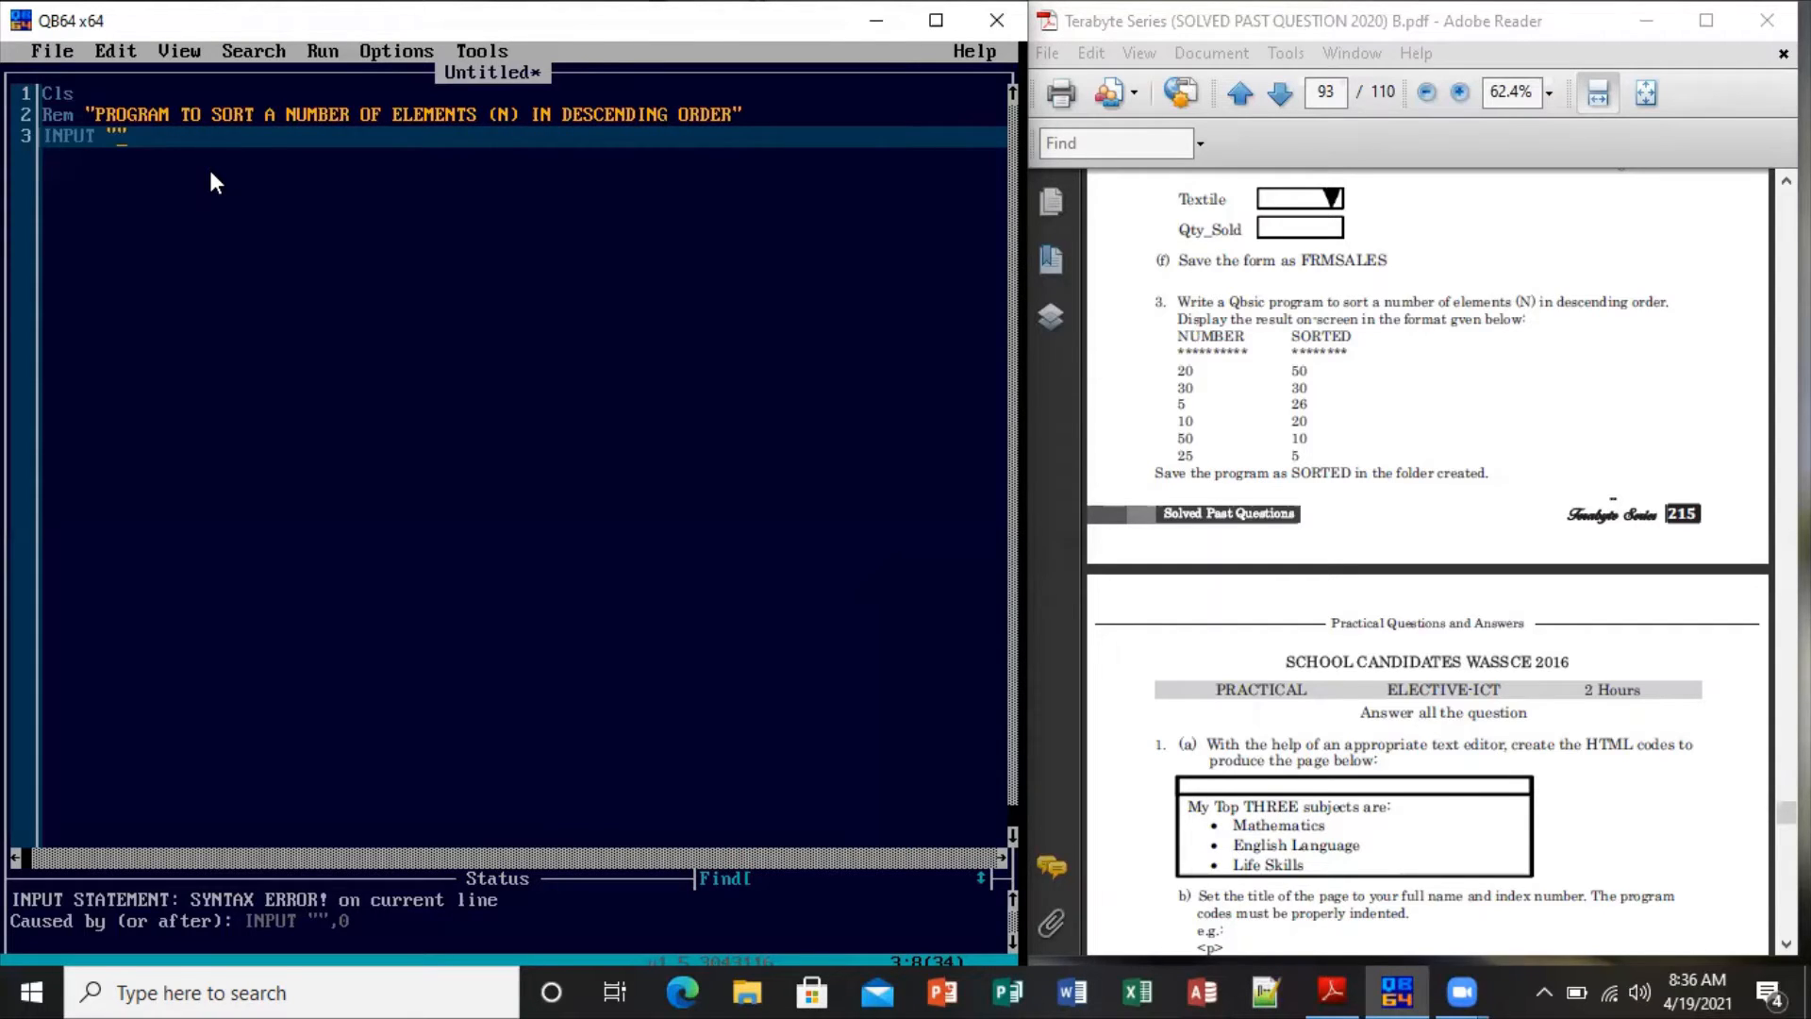
pyautogui.write('ENTER')
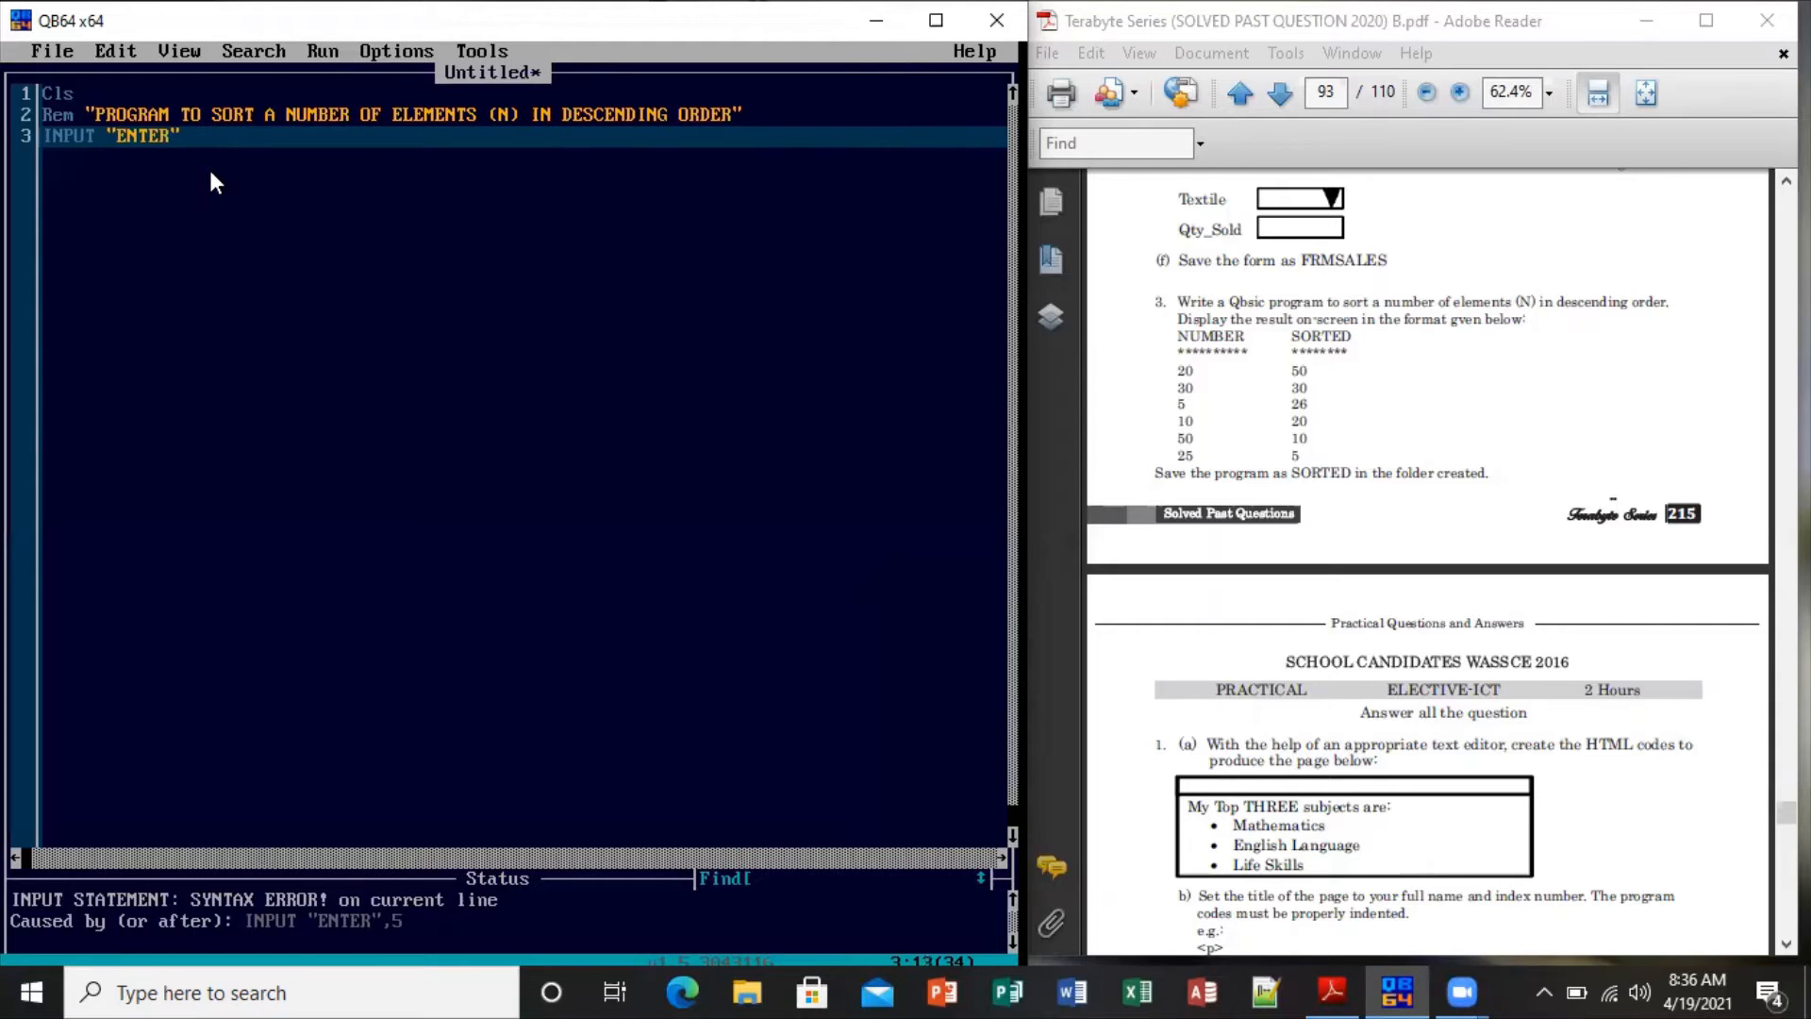
pyautogui.write('THE NUMBER OF')
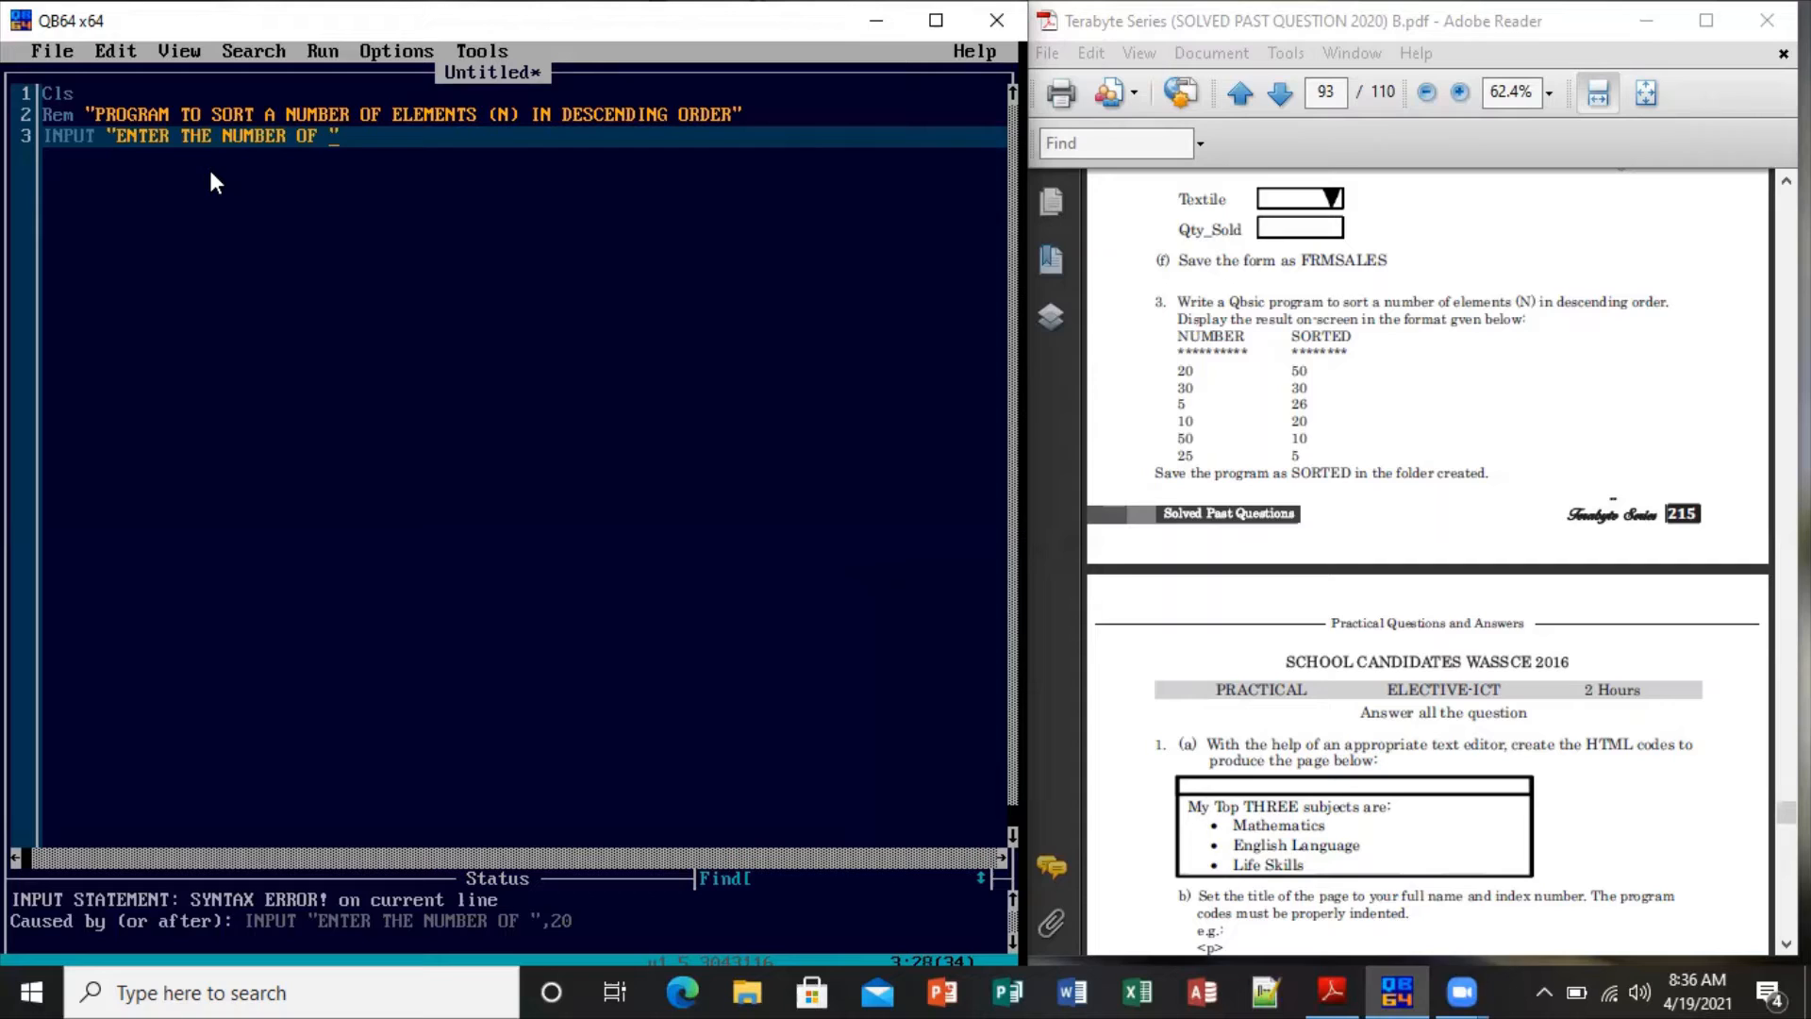
pyautogui.write('DIGIT TO SORT')
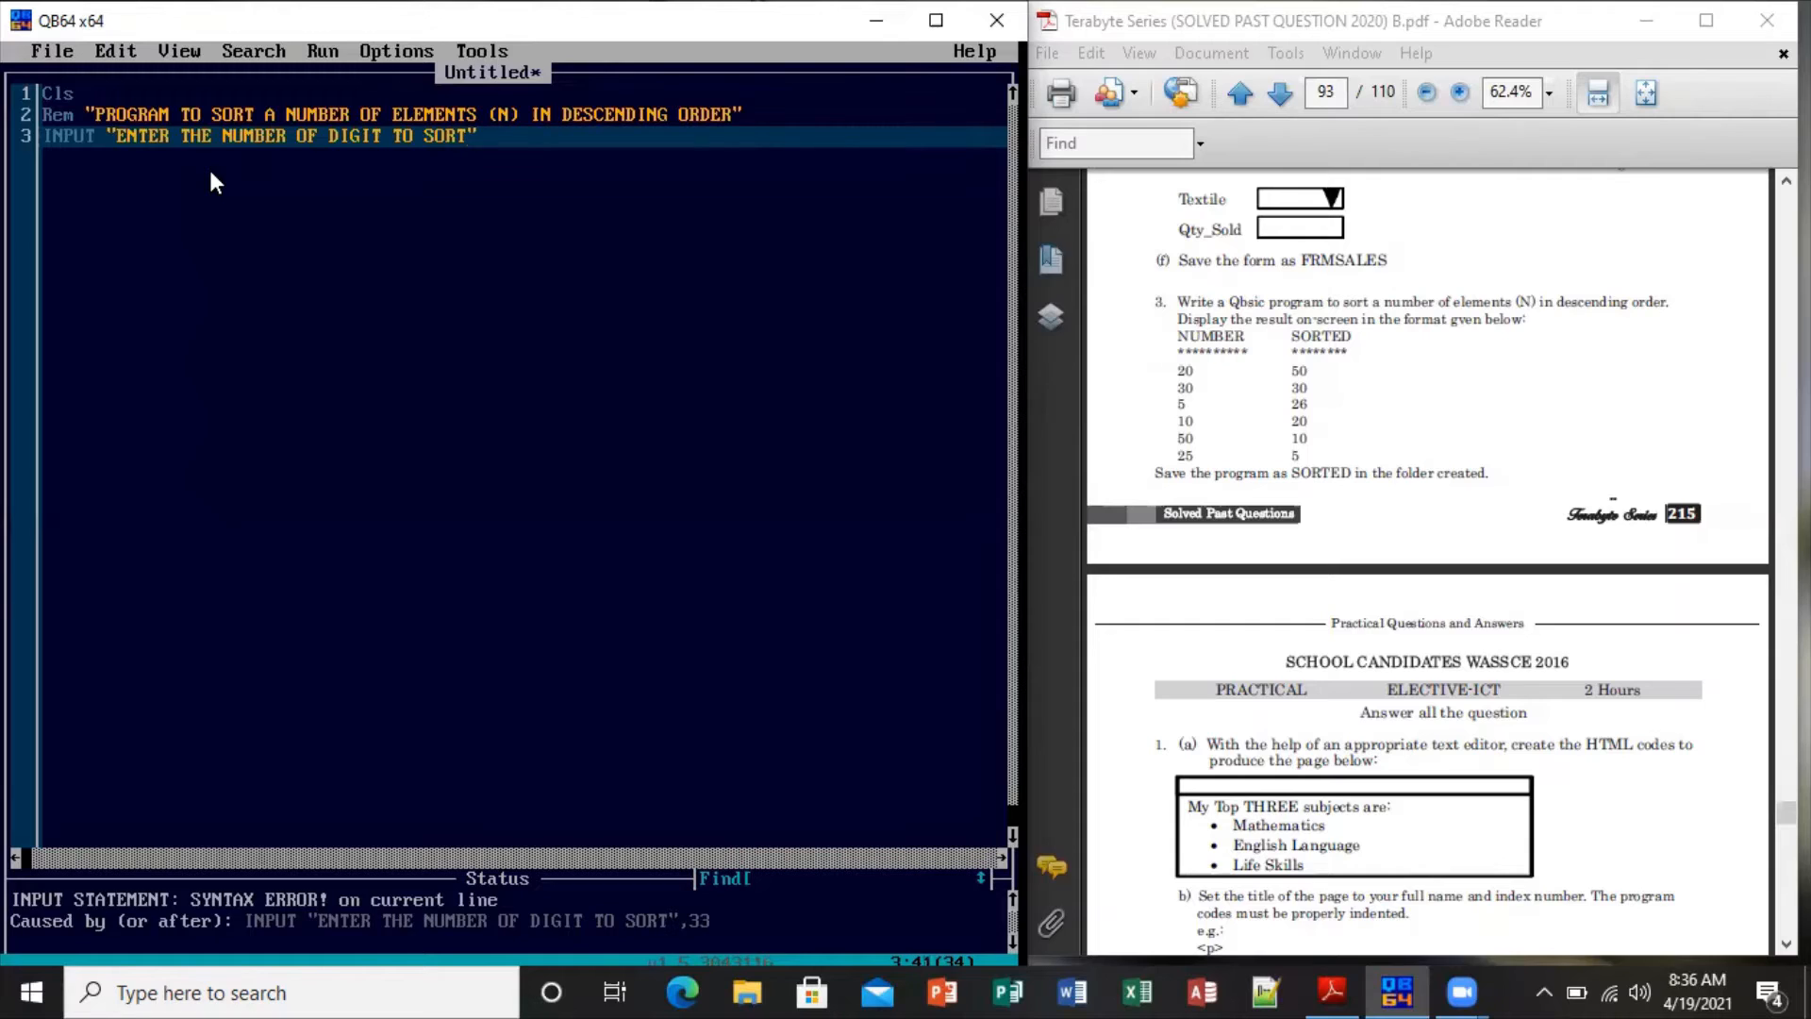
pyautogui.write('" "')
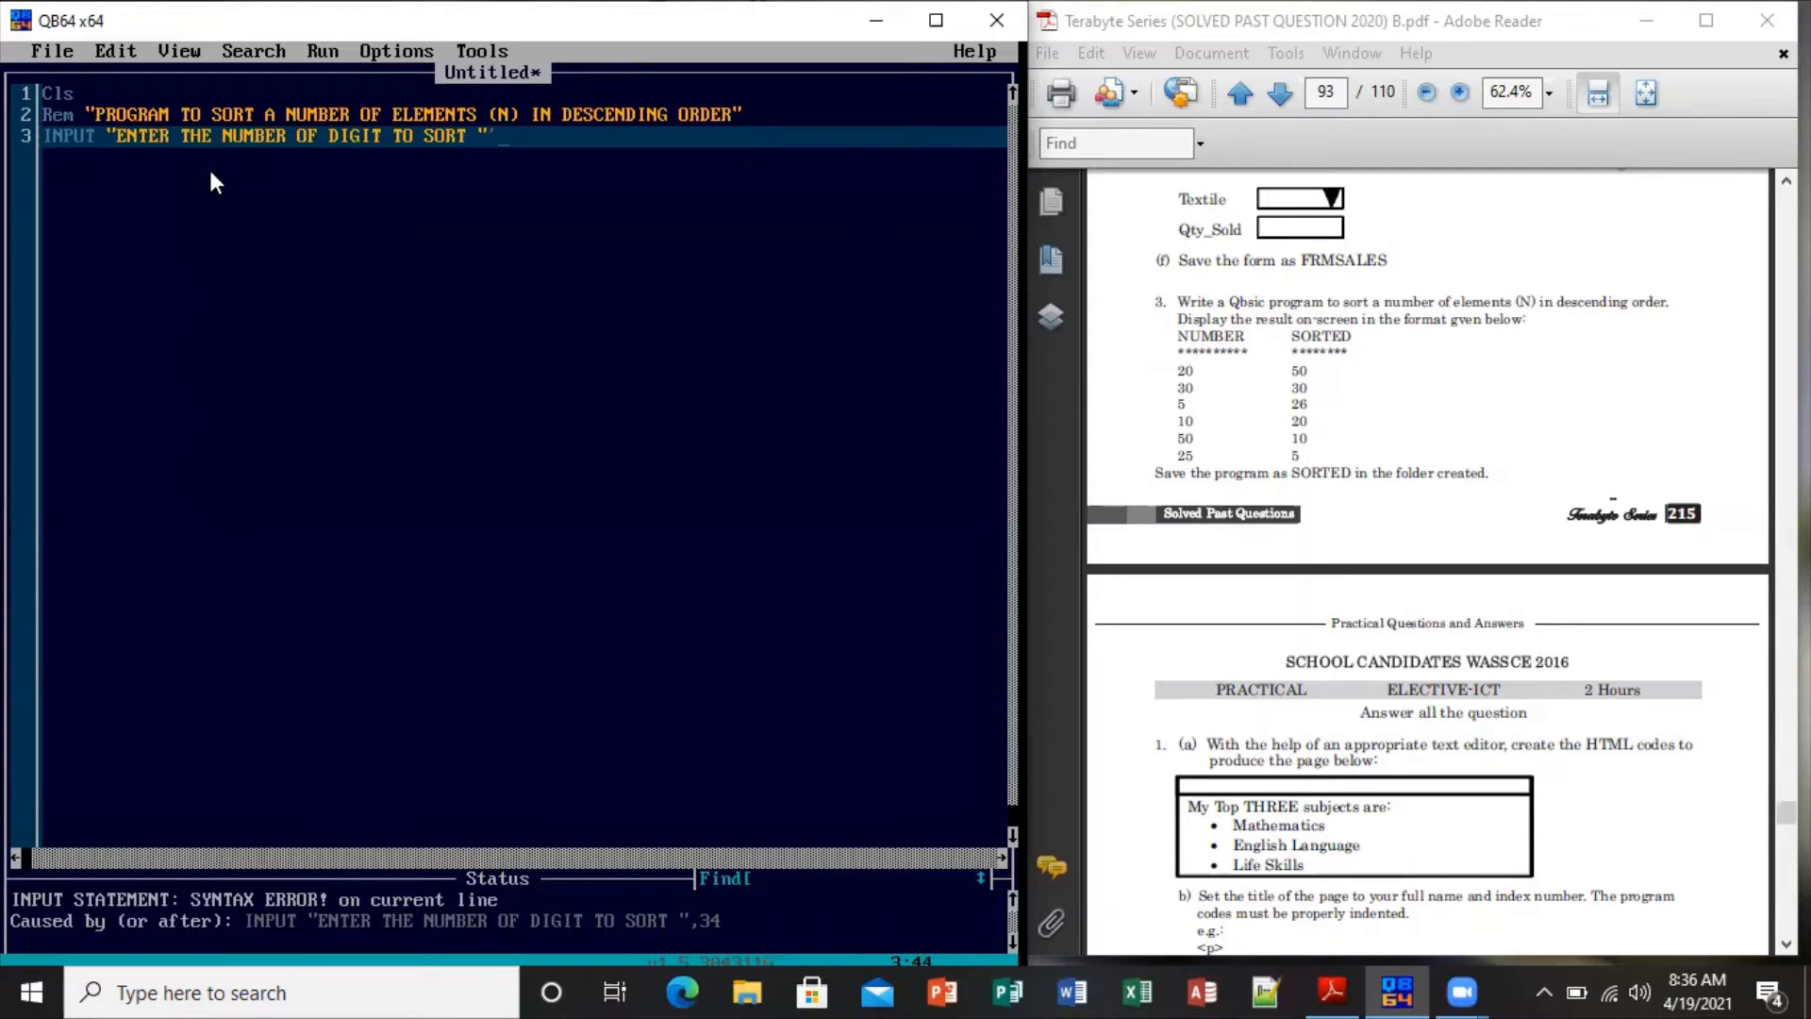
pyautogui.write(',')
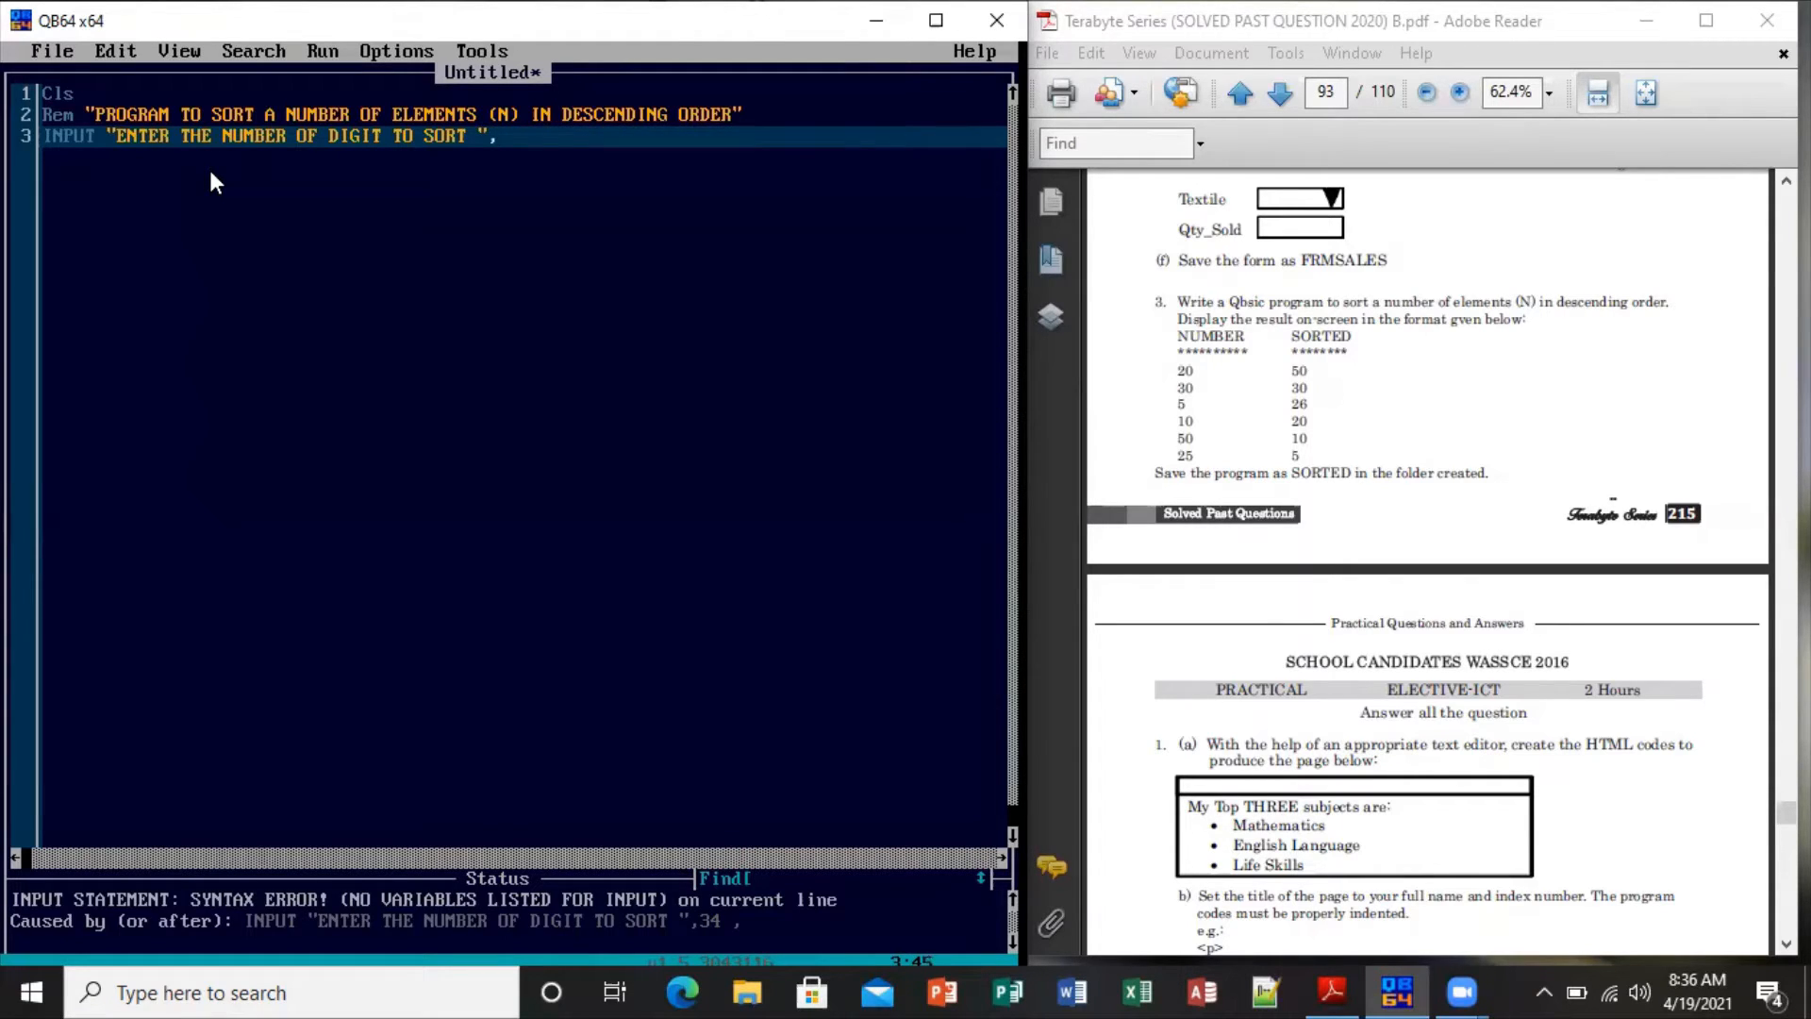
pyautogui.write('nput')
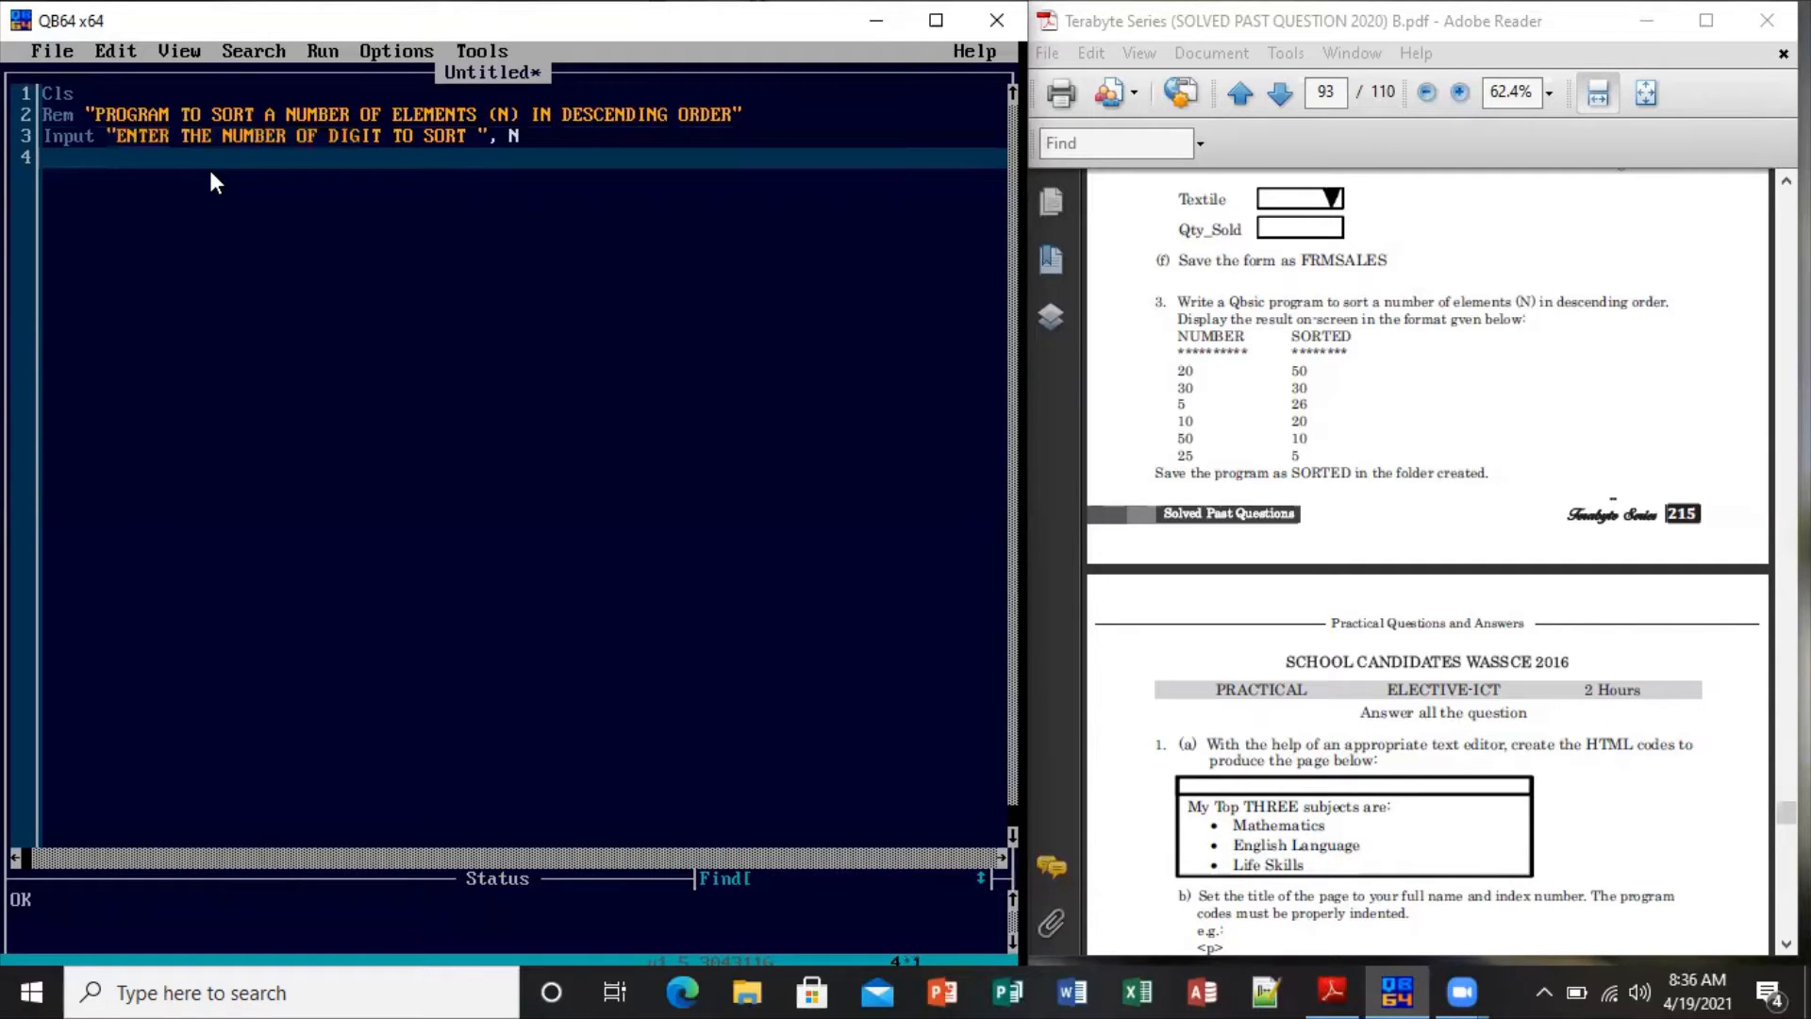
# Write the input loop FOR X = 1 TO N, INPUT A(X), NEXT X
pyautogui.write('F')
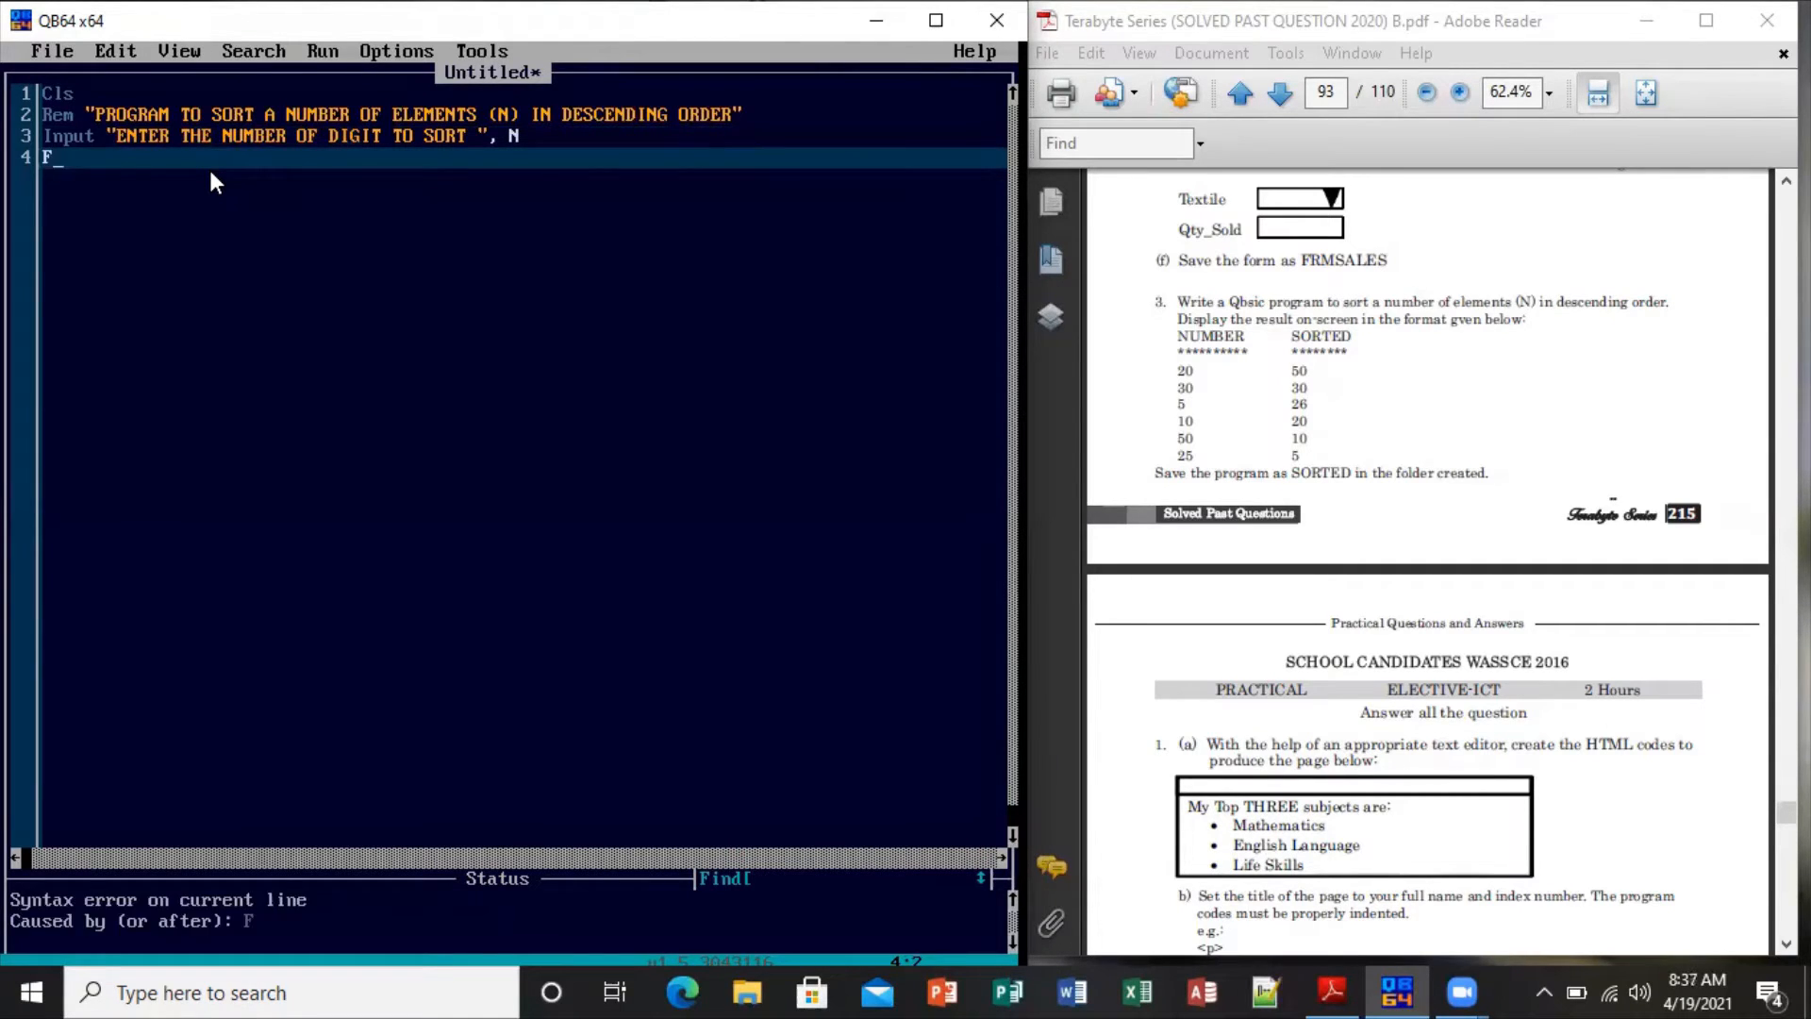
pyautogui.write('OR')
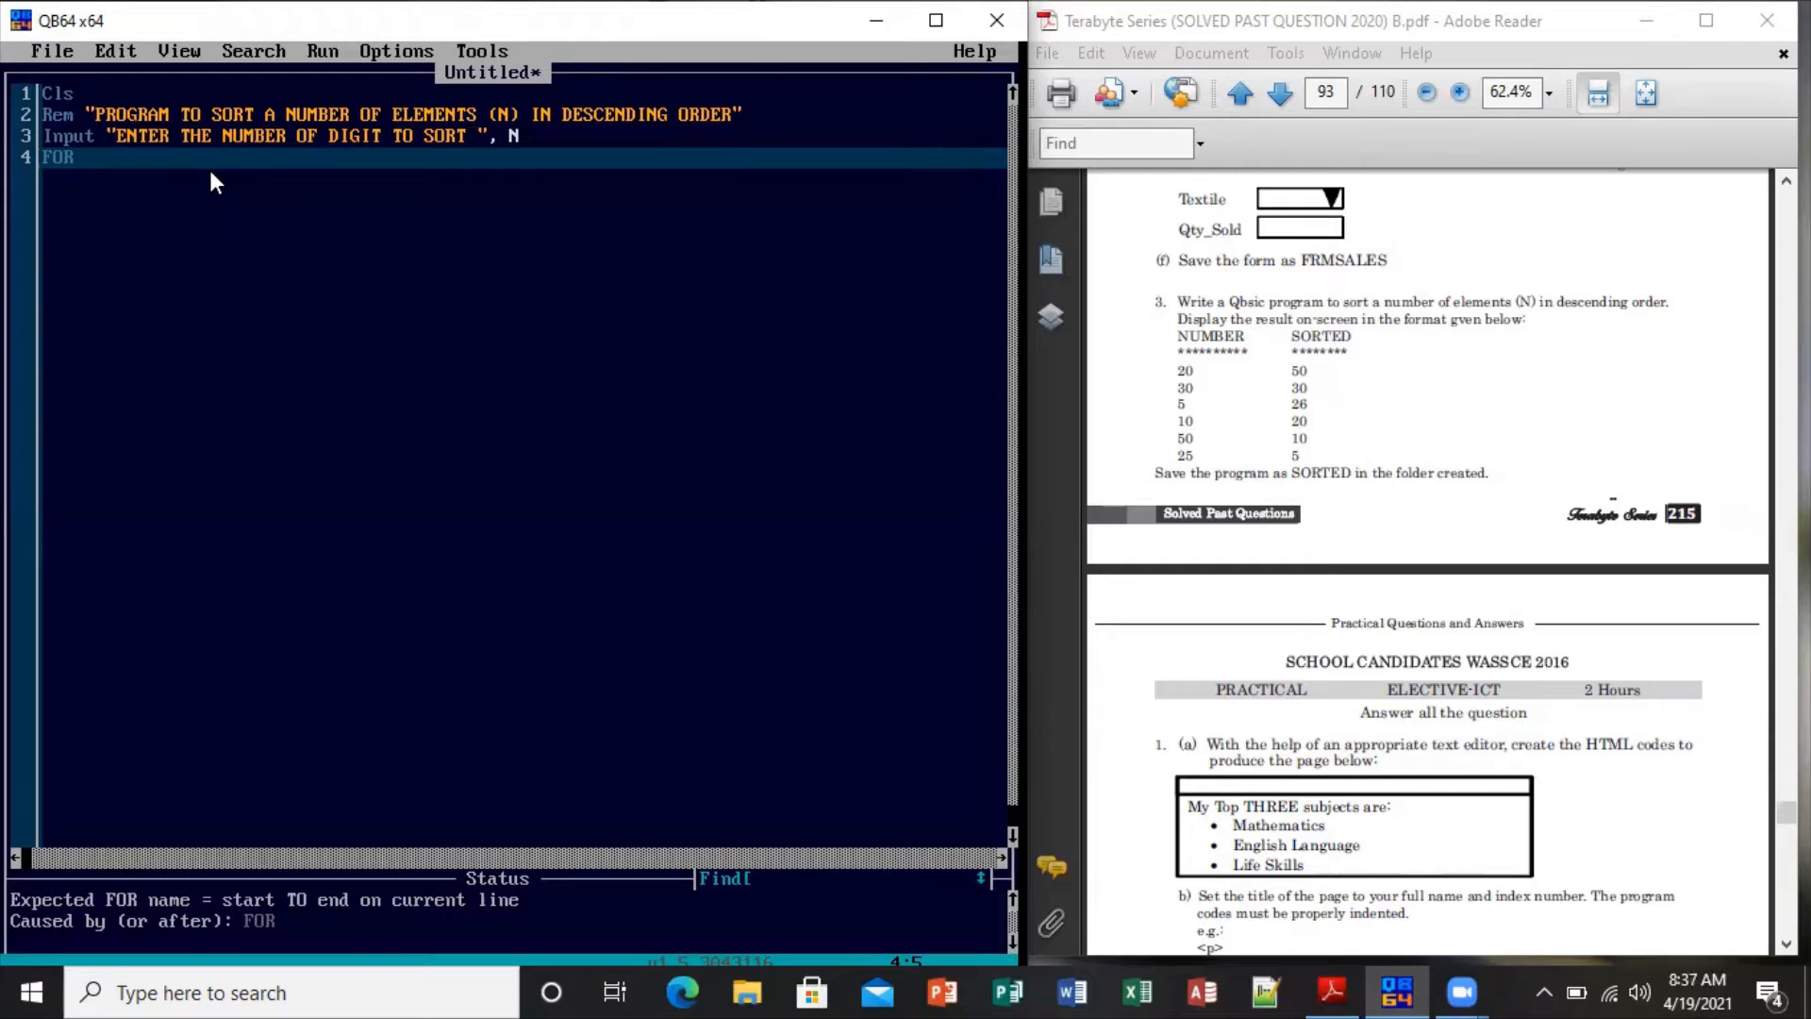
pyautogui.write('X')
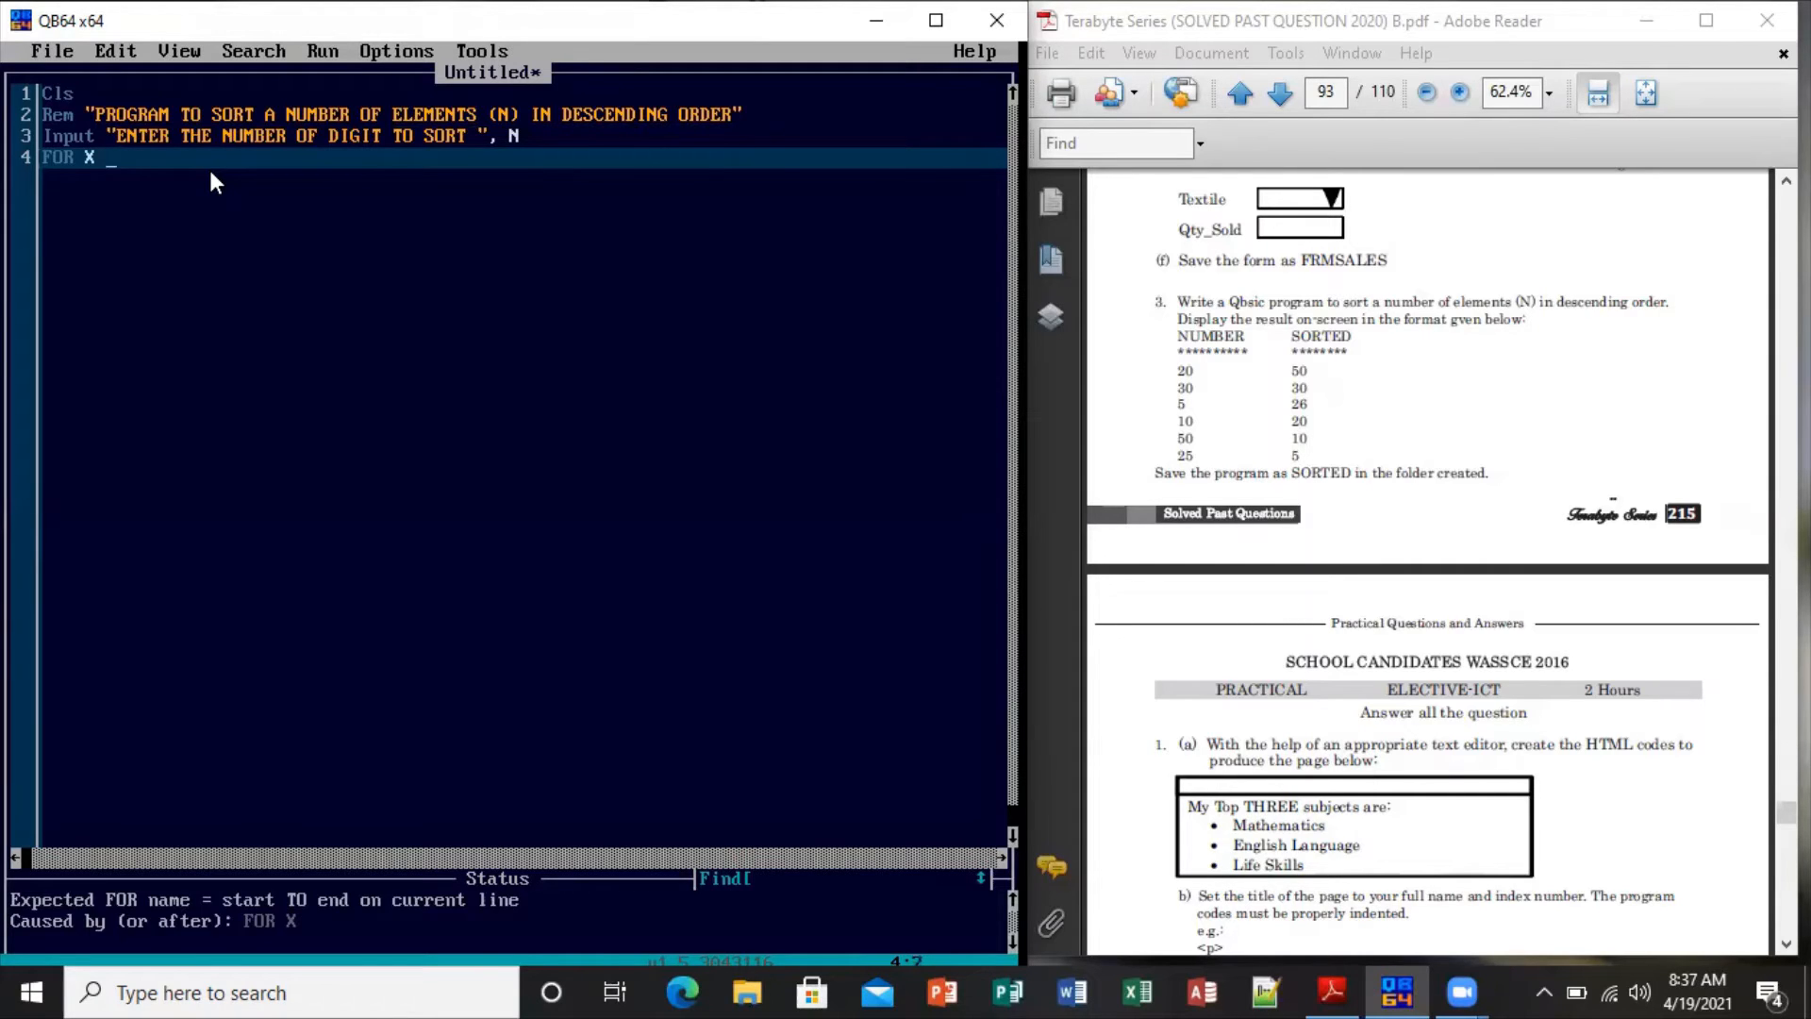
pyautogui.write('= 1')
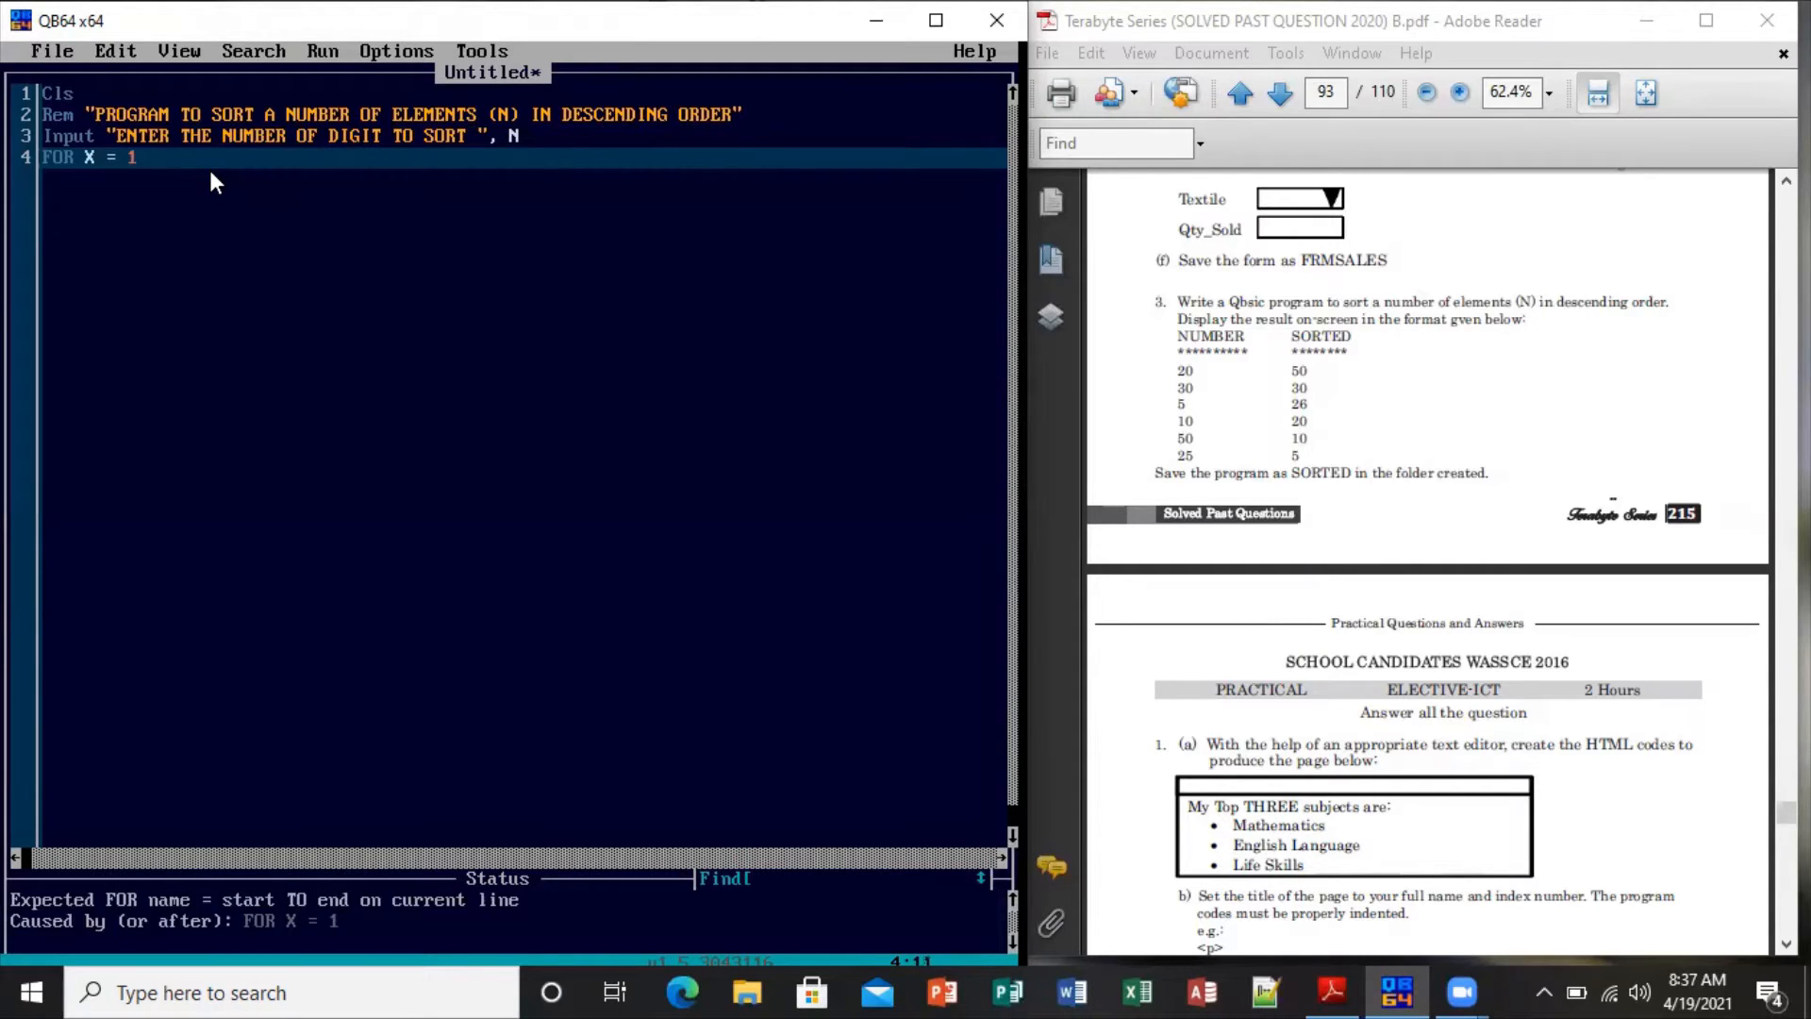
pyautogui.write('T')
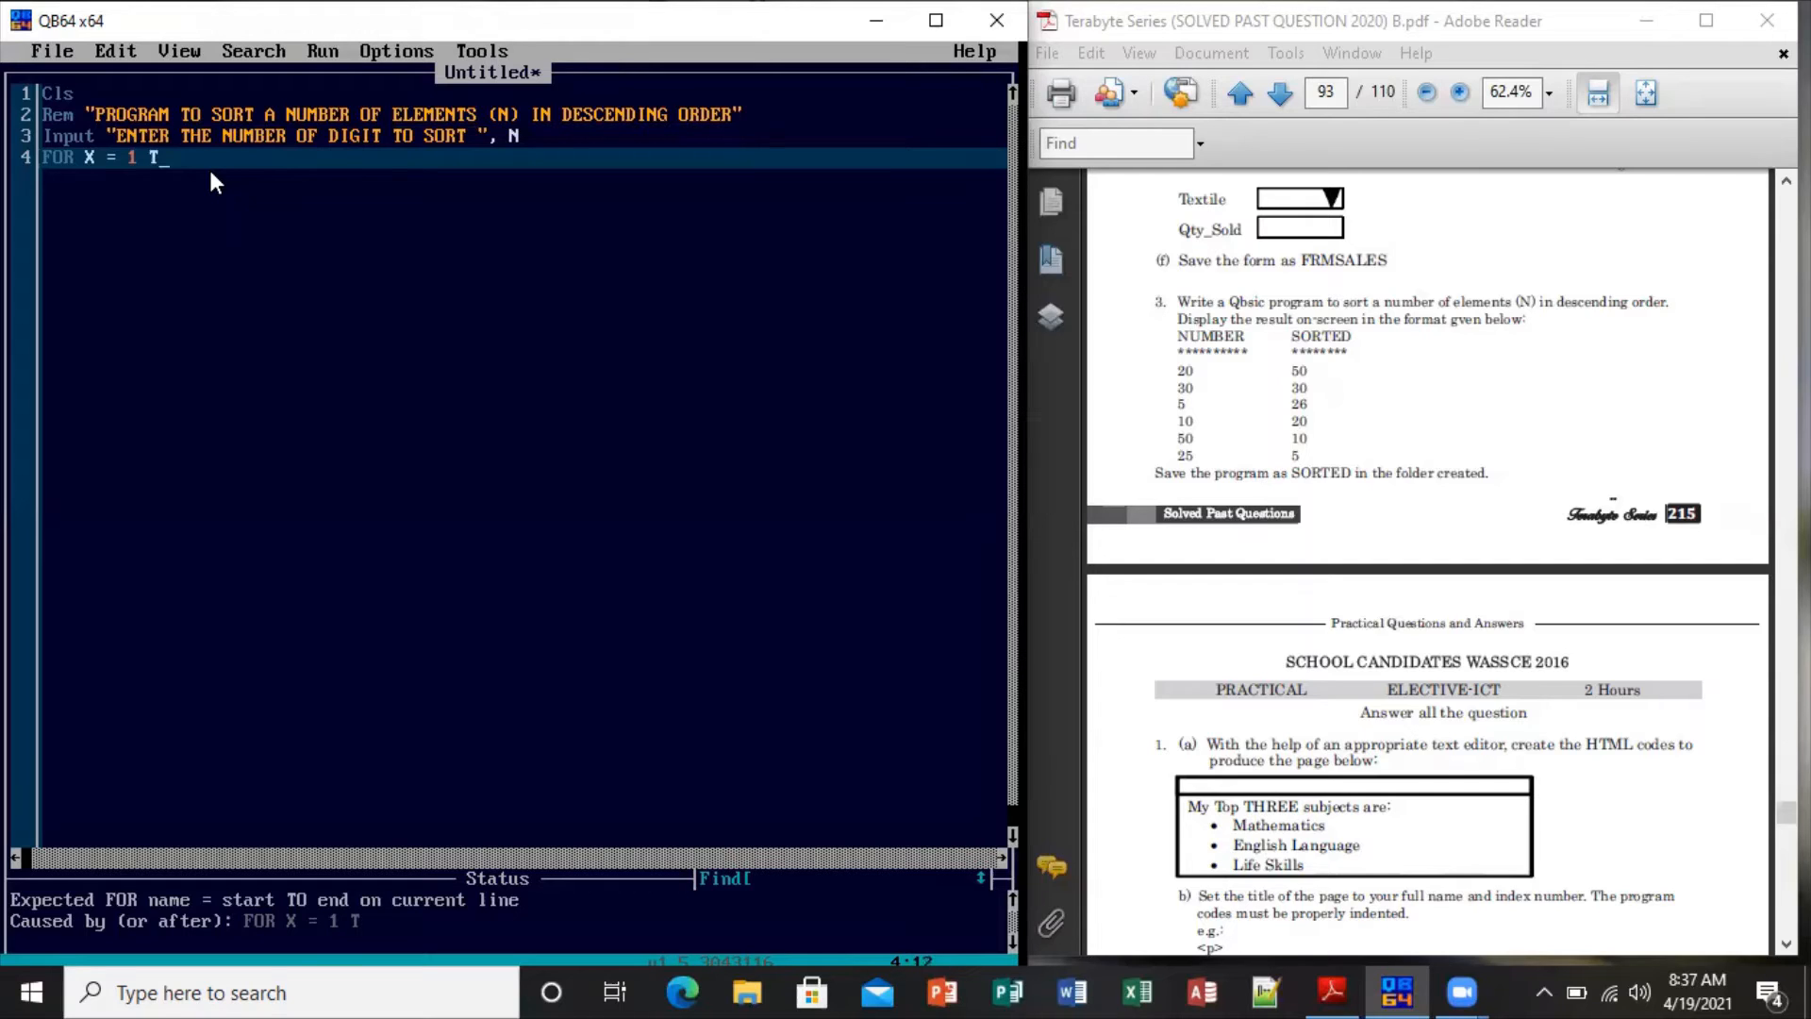
pyautogui.write('O')
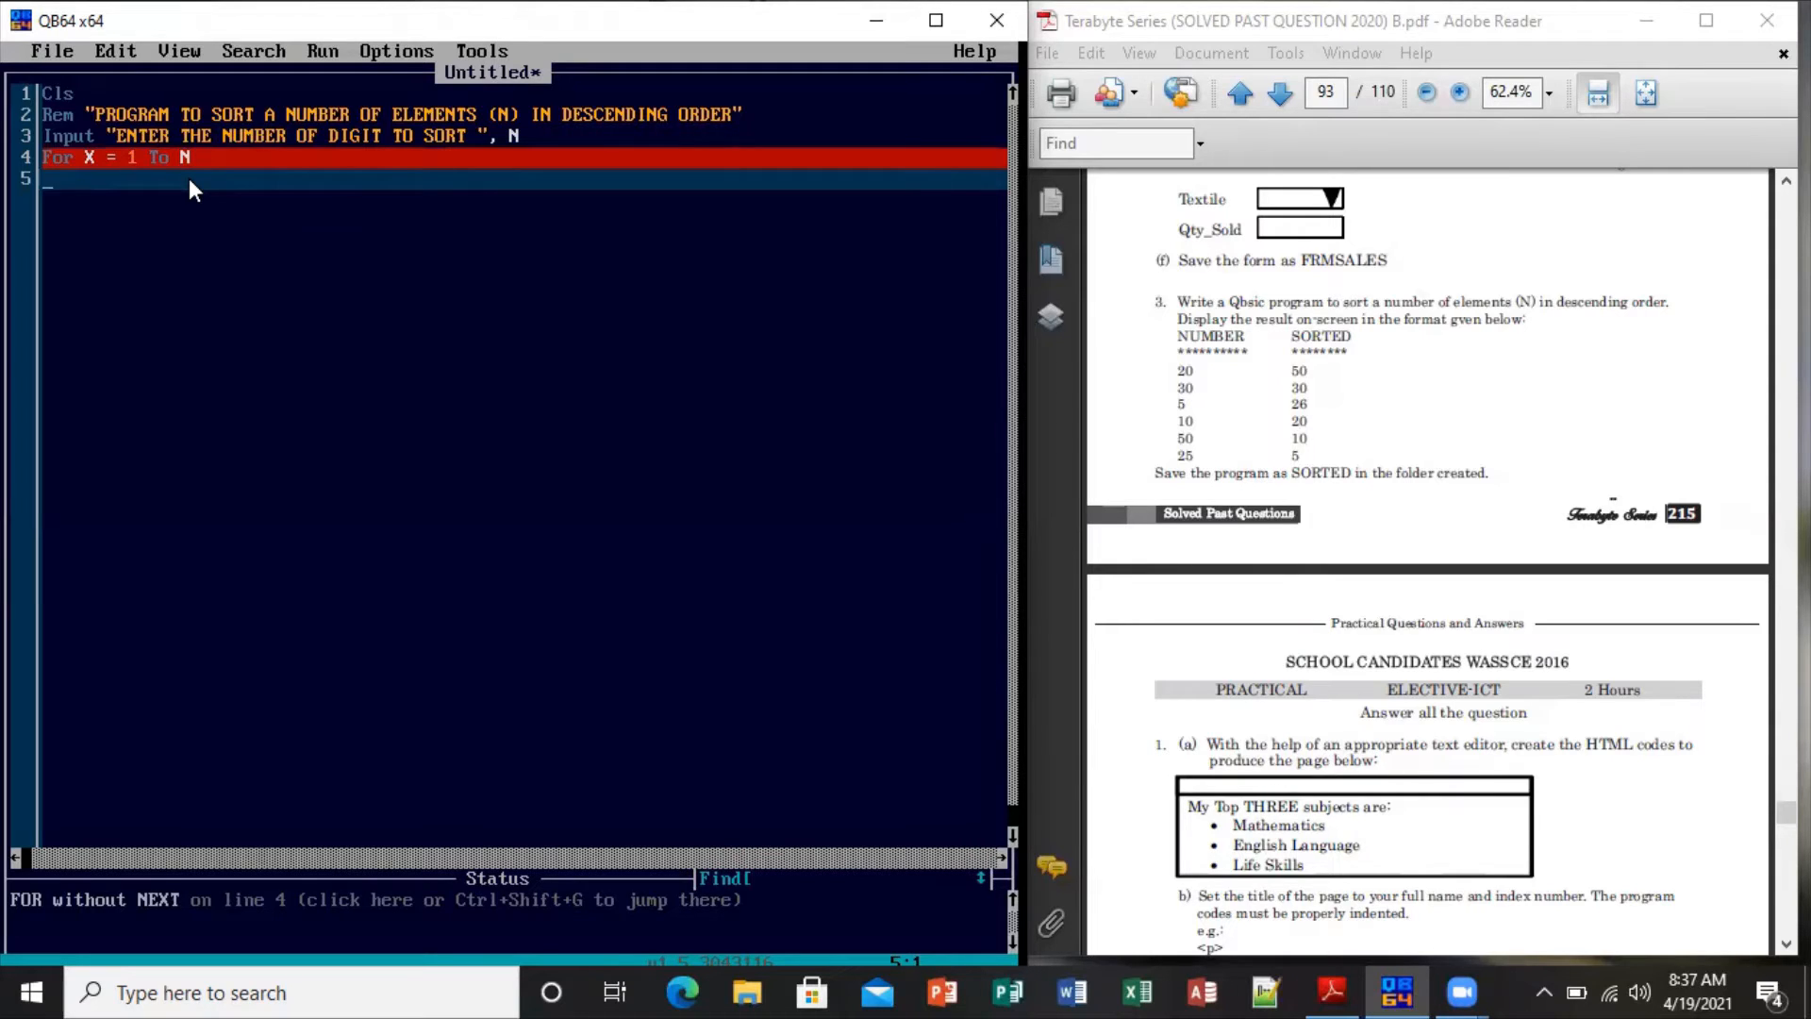
pyautogui.write('INPUT')
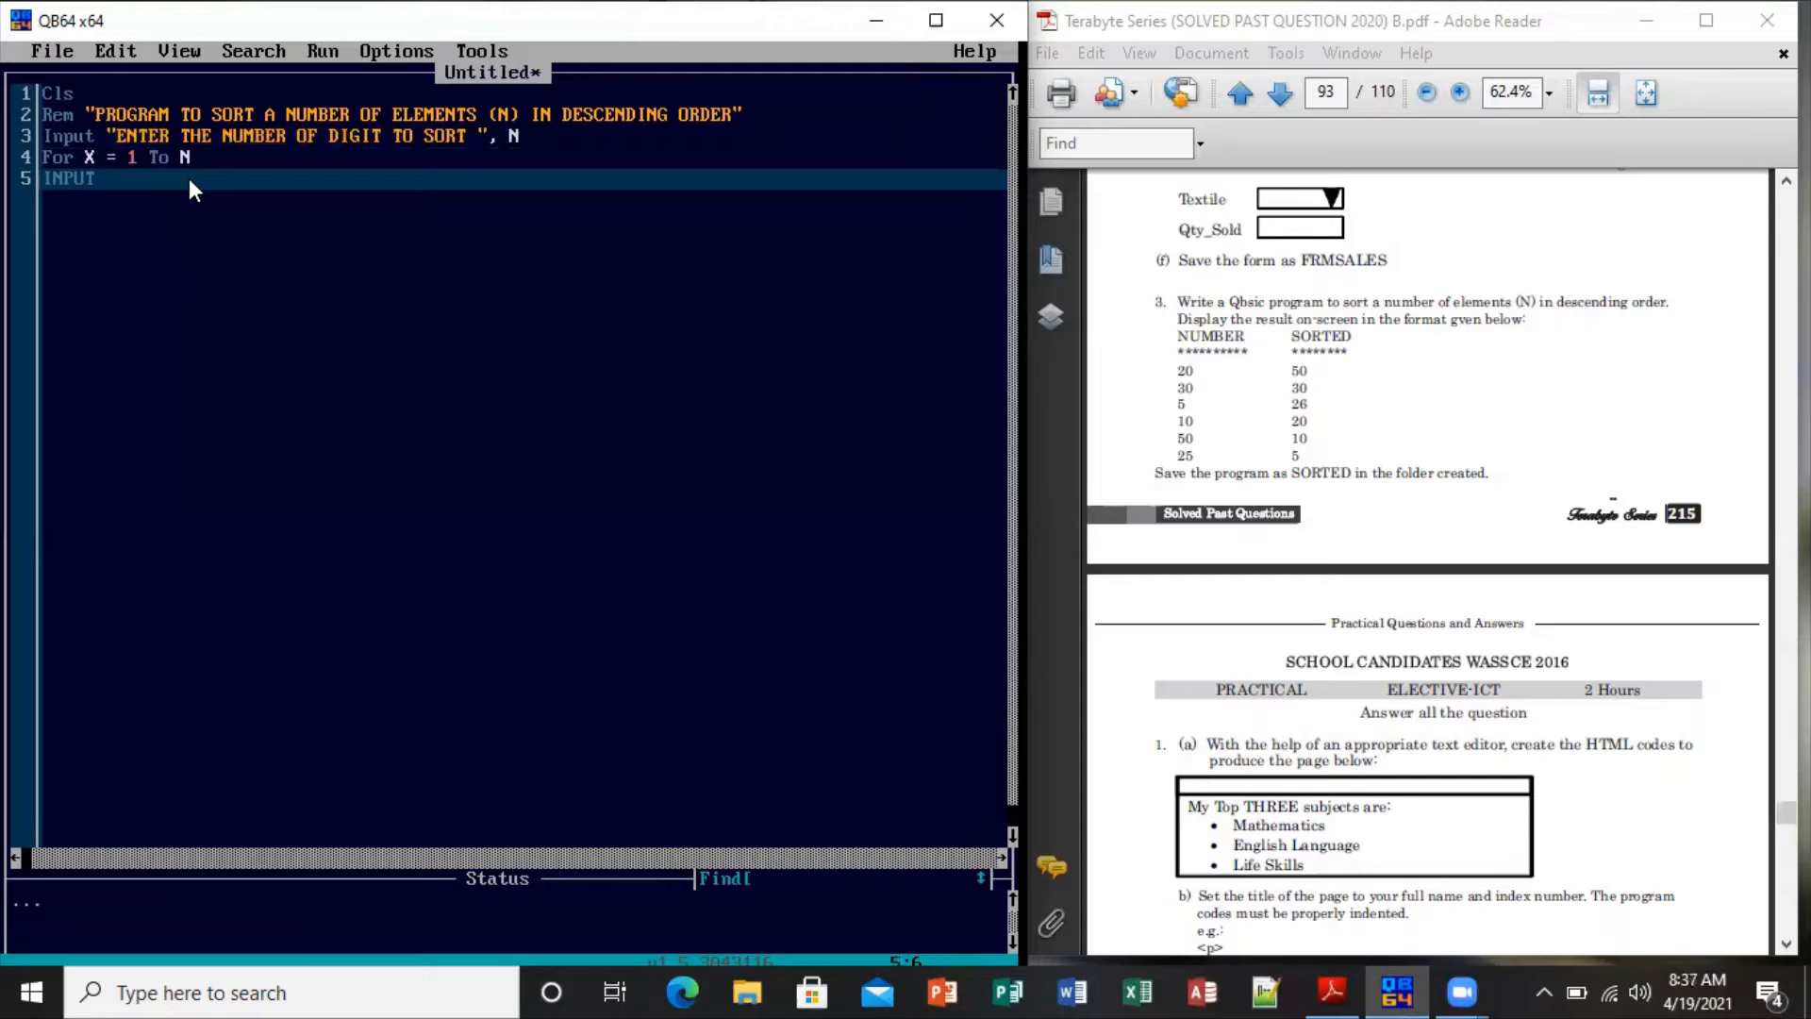
pyautogui.write('A')
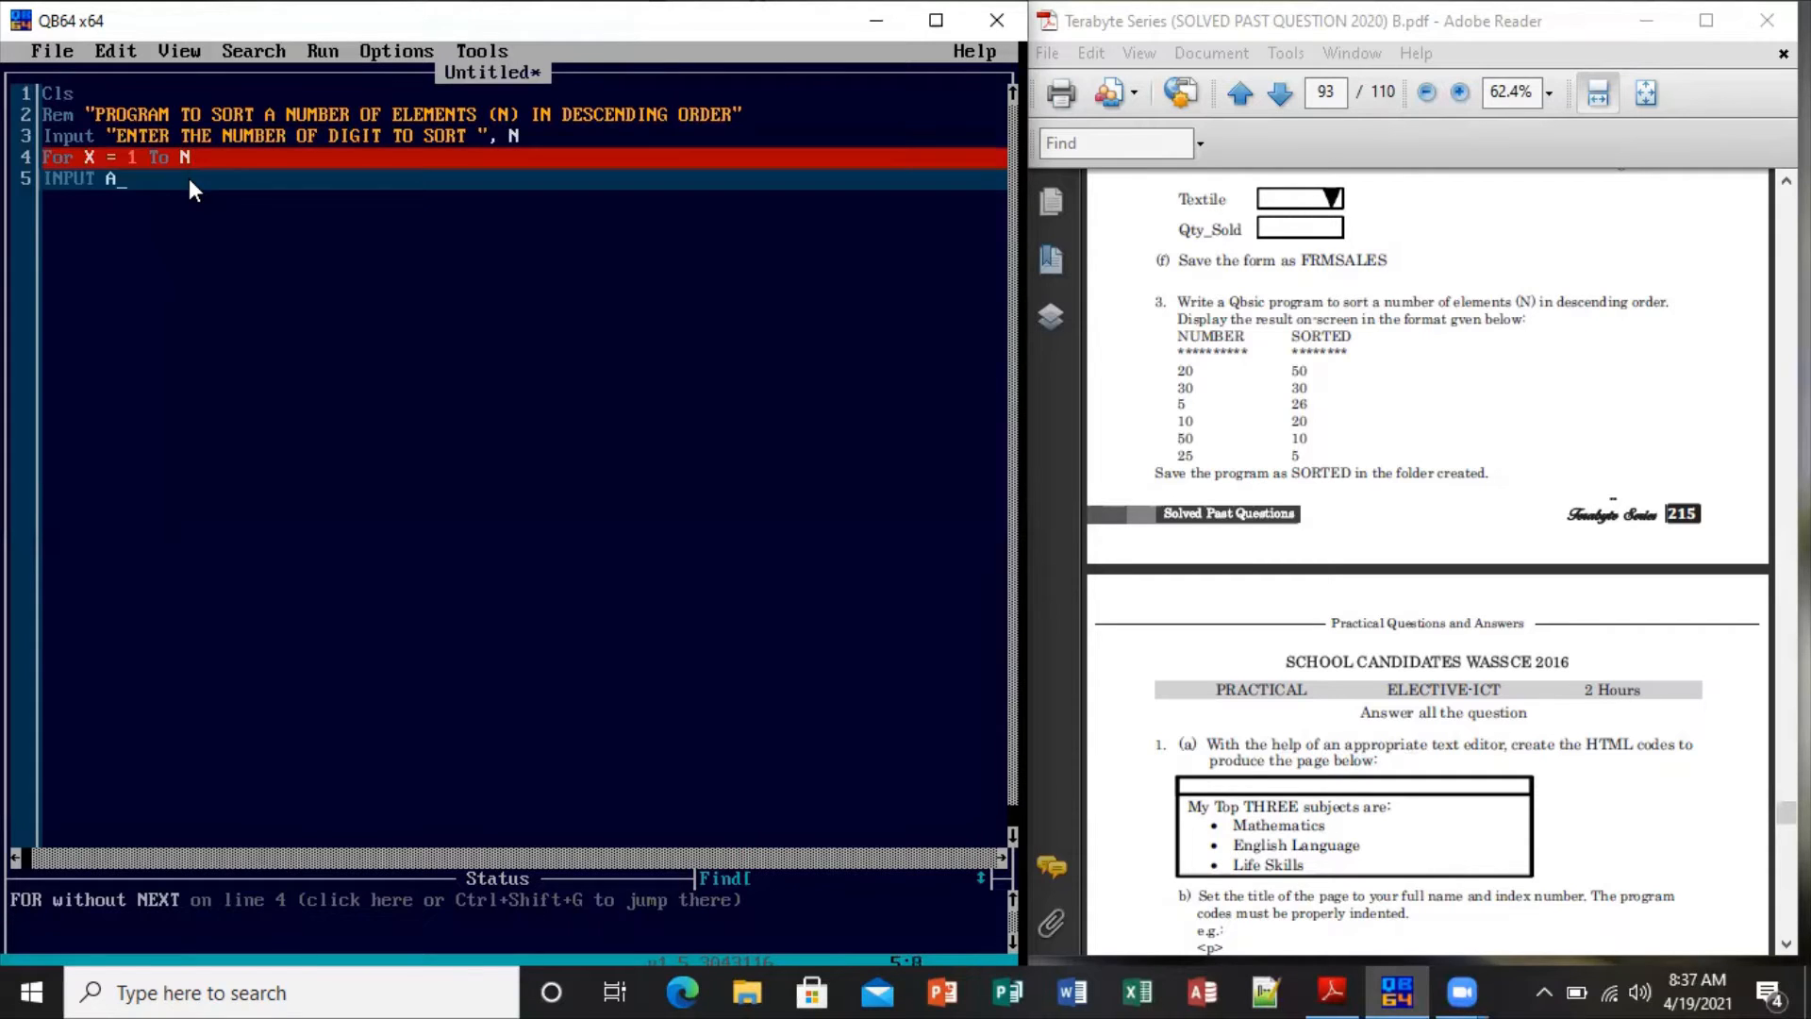
pyautogui.write('(X)')
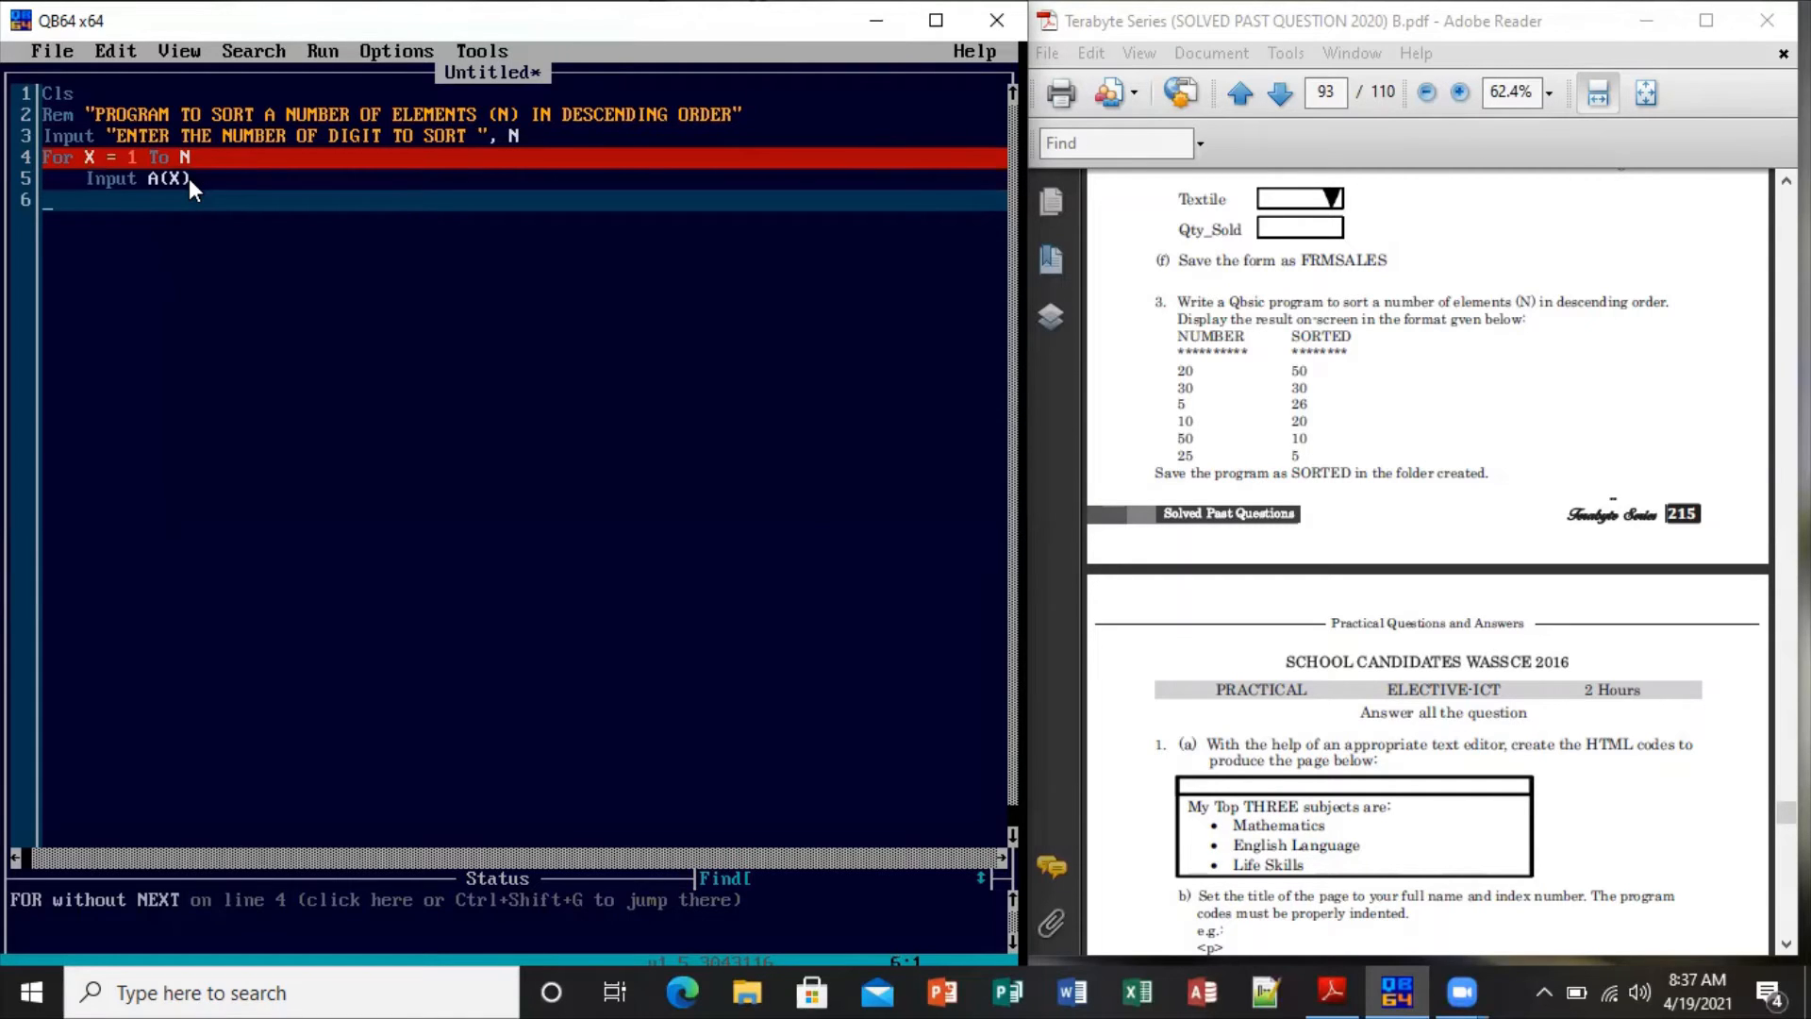
pyautogui.write('NEXT')
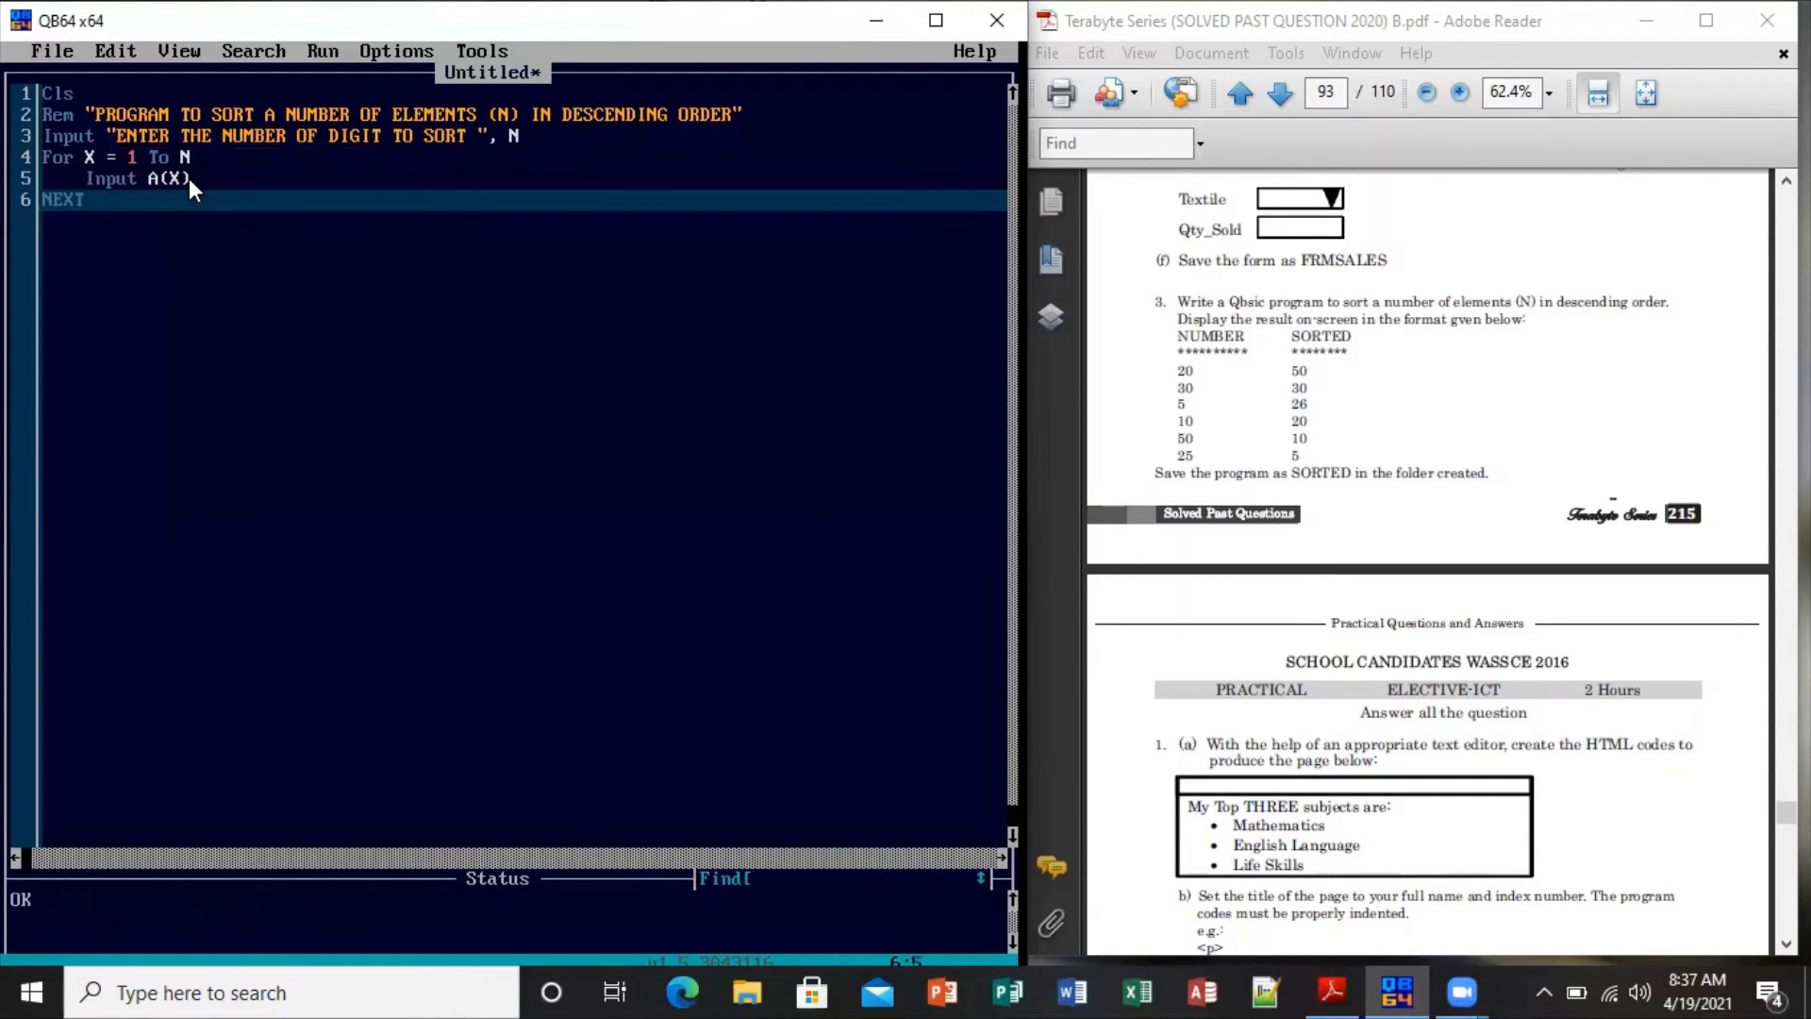
pyautogui.write('X')
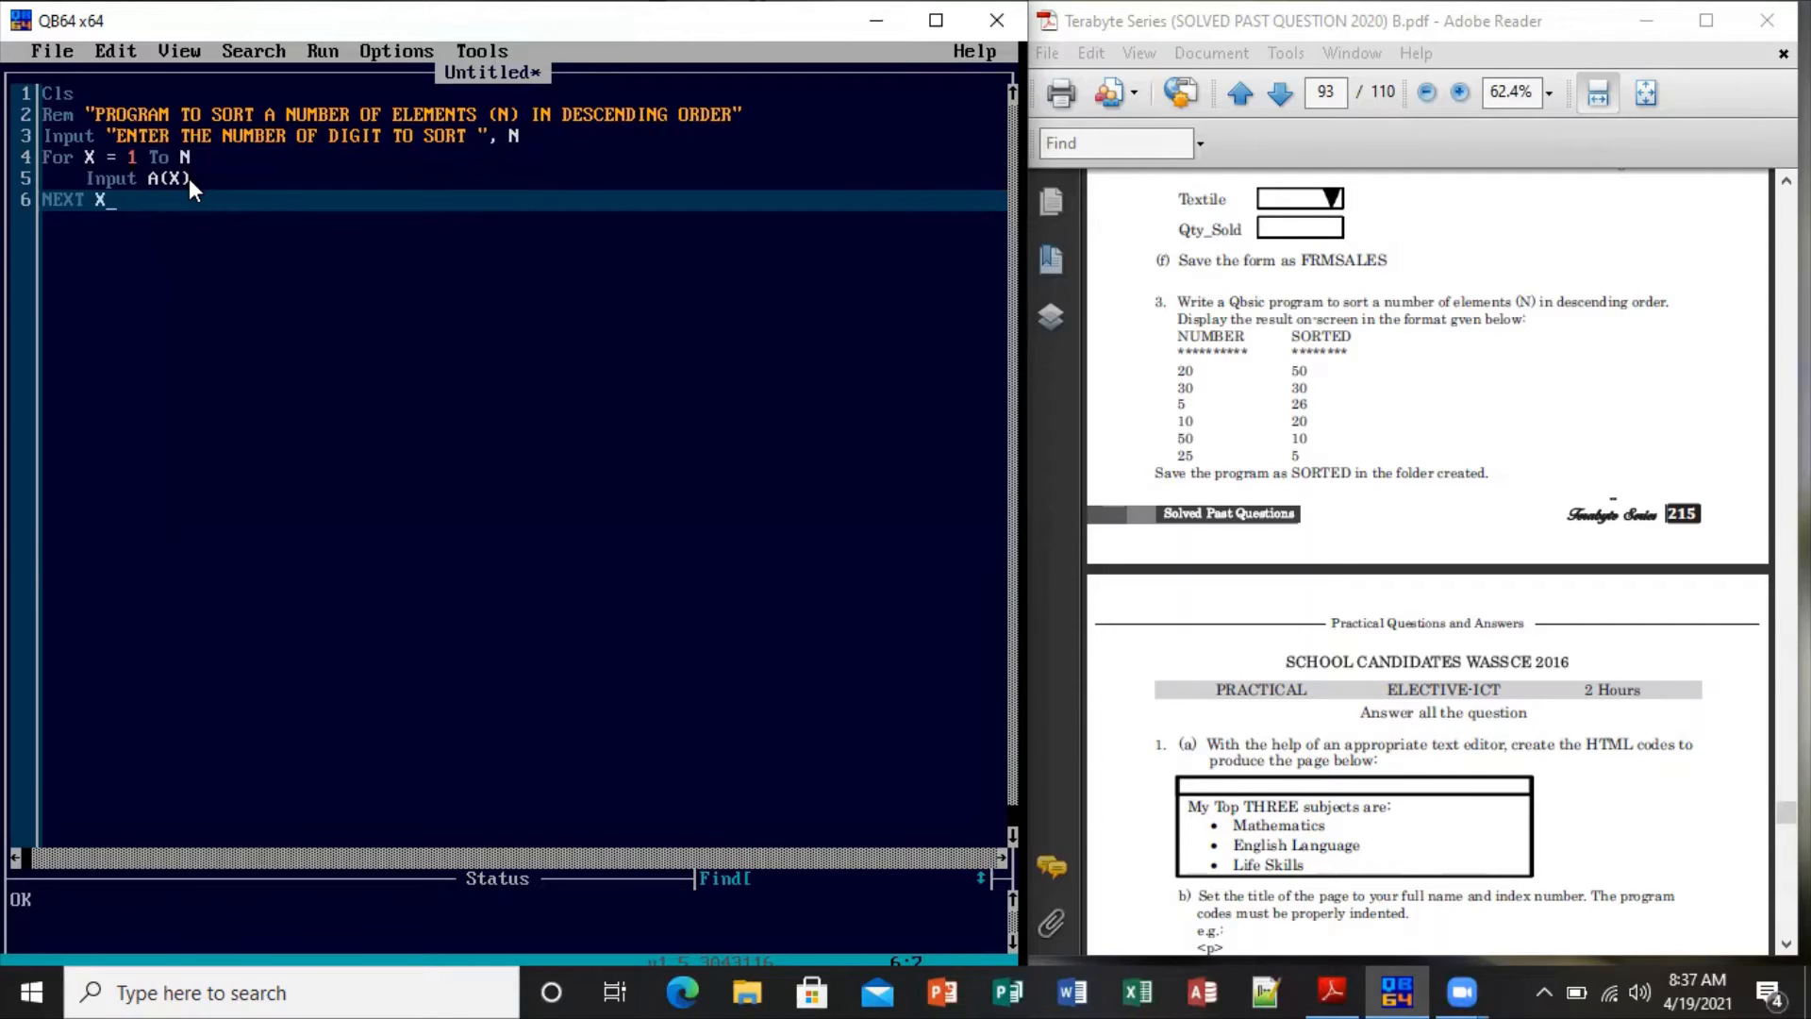
pyautogui.press('enter')
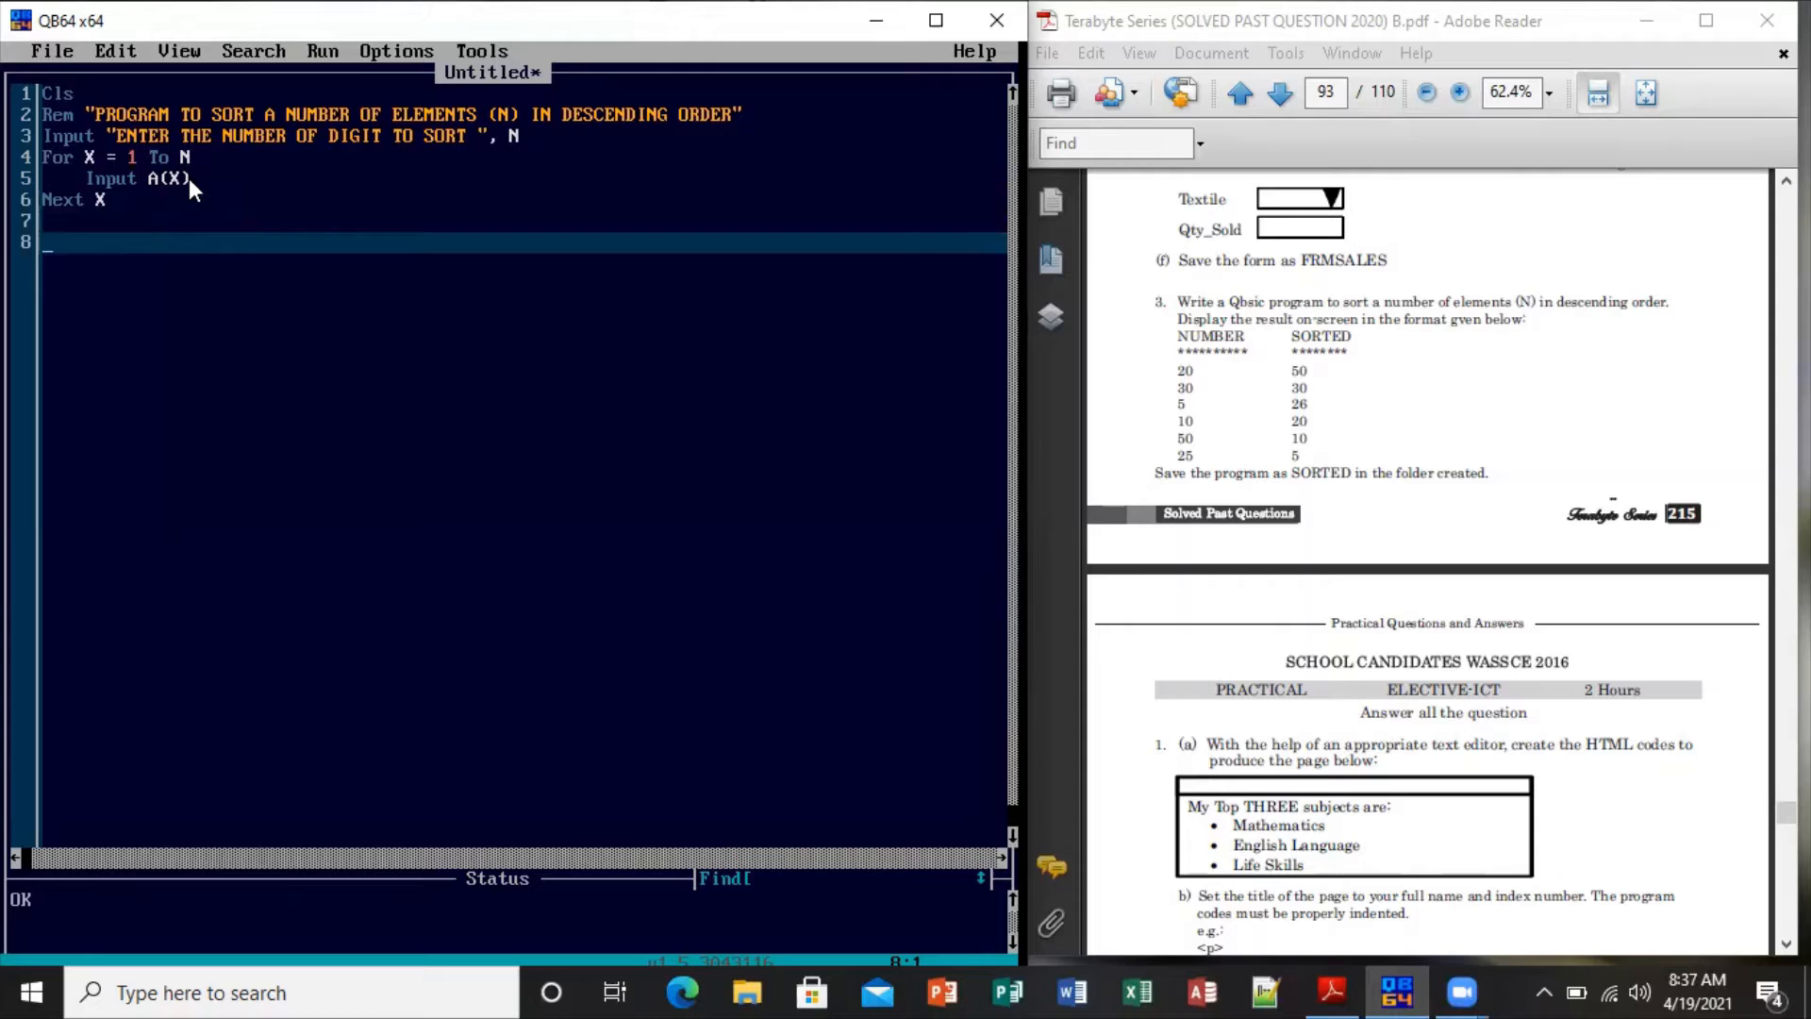
# Write the copy loop FOR X = 1 TO N, B(X) = A(X), NEXT X
pyautogui.write('FOR X')
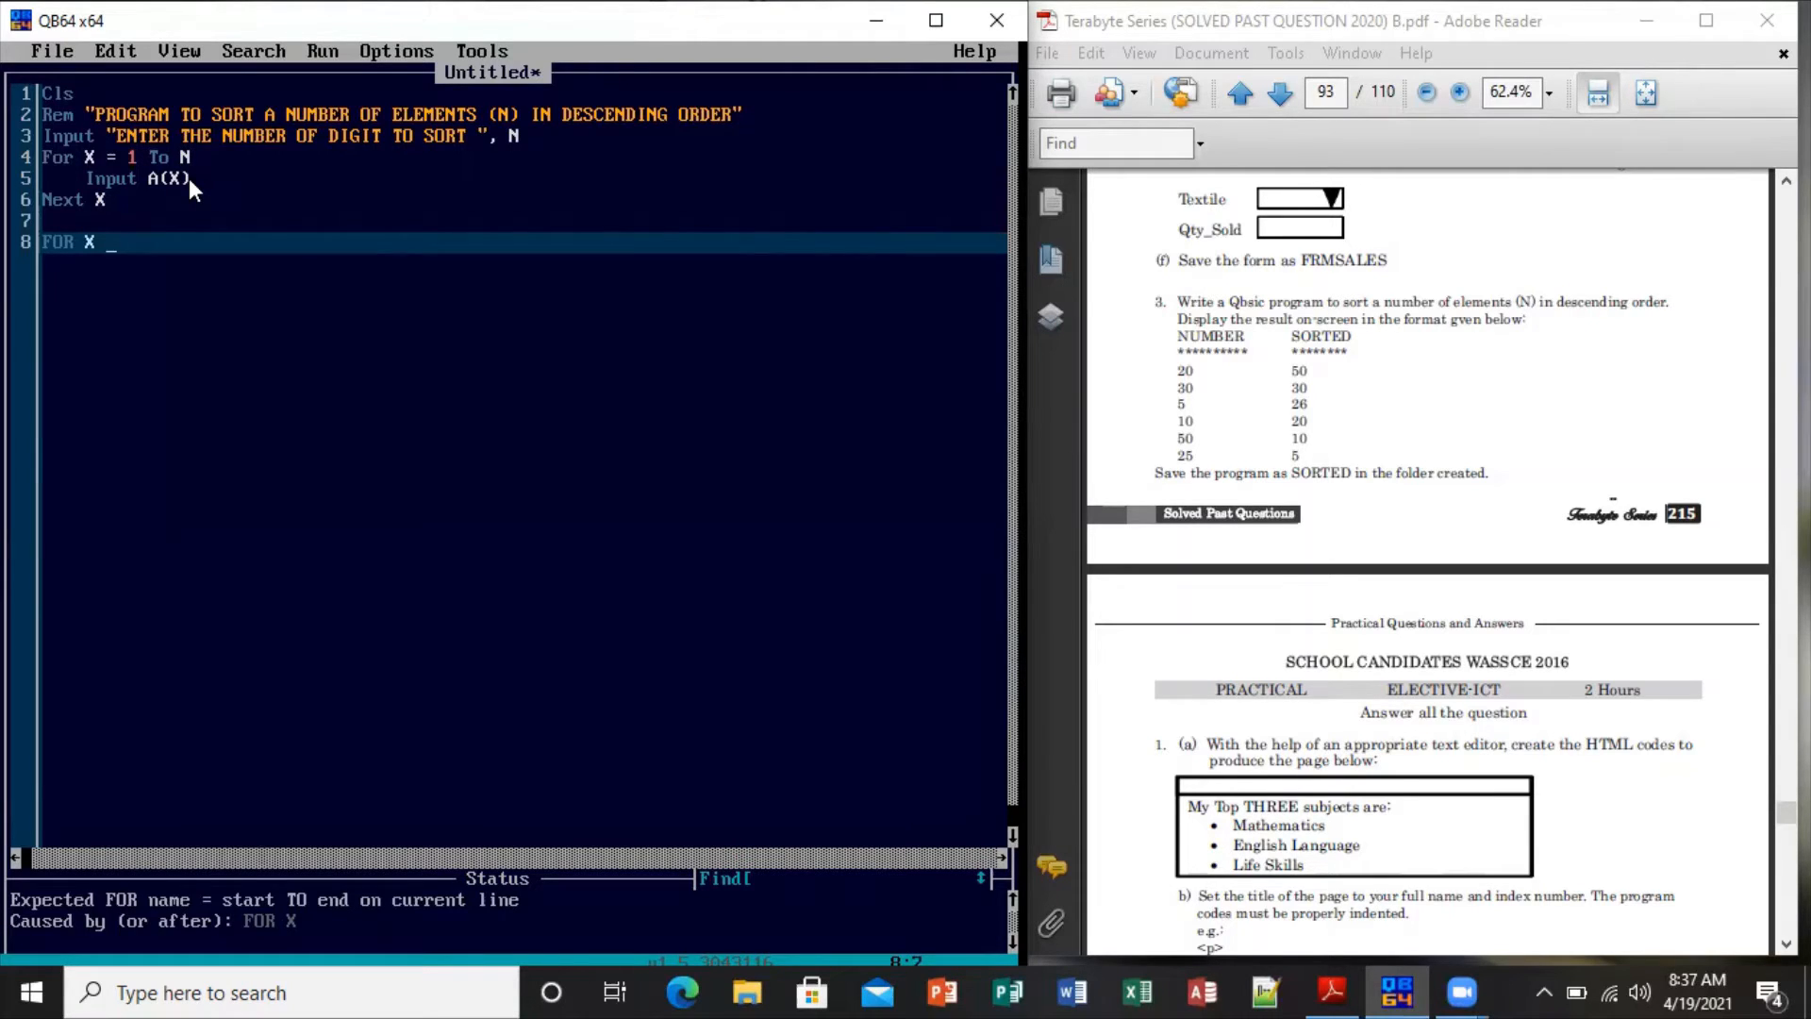
pyautogui.write('= 1 TO')
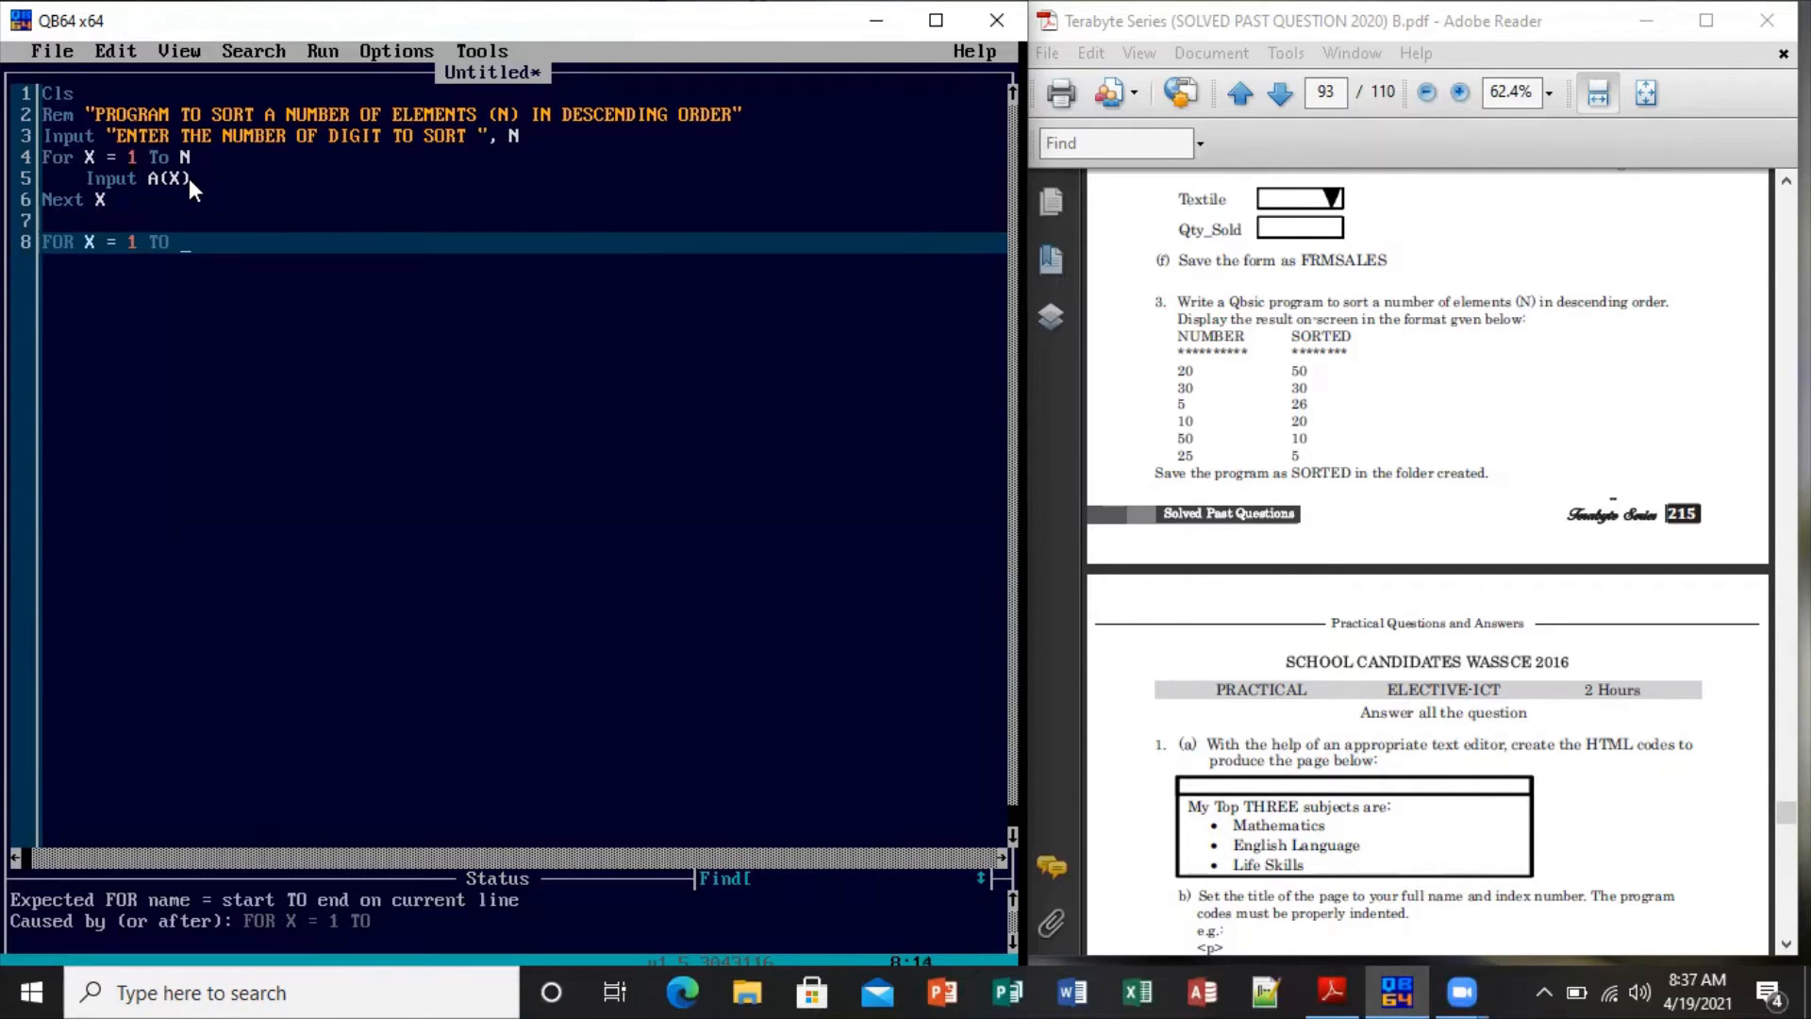
pyautogui.write('N')
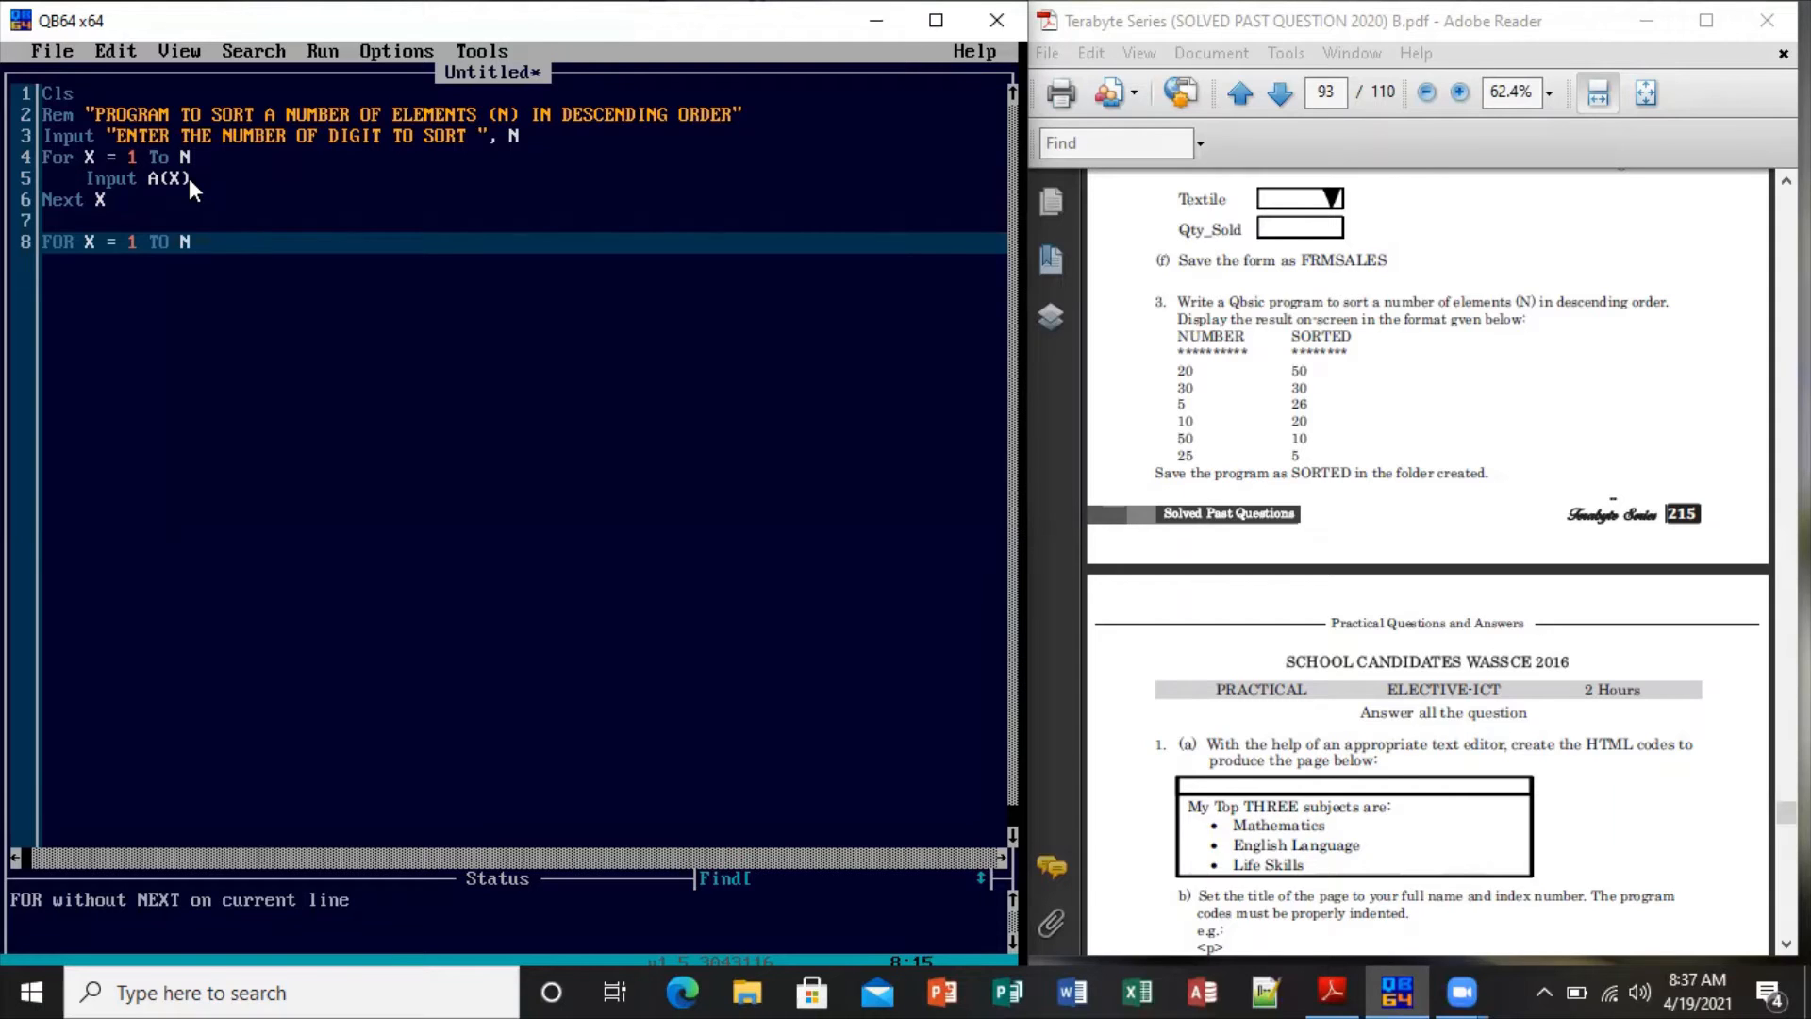
pyautogui.press('enter')
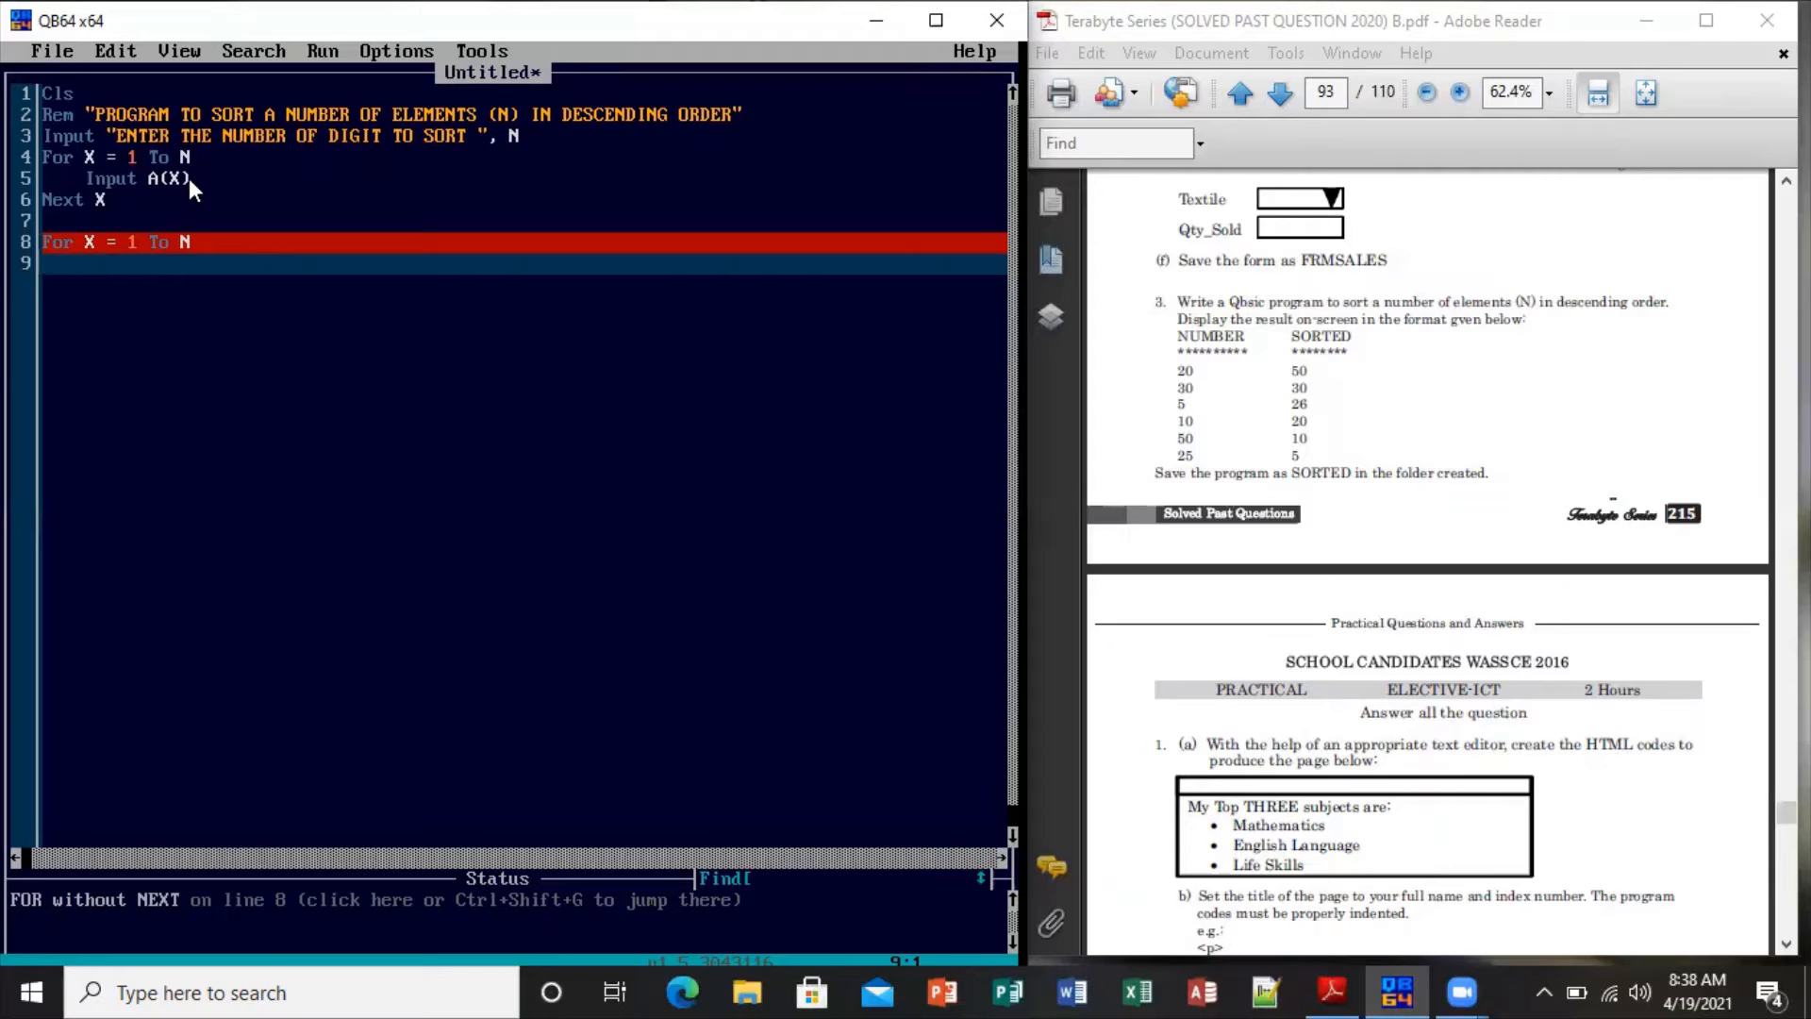
pyautogui.write('B')
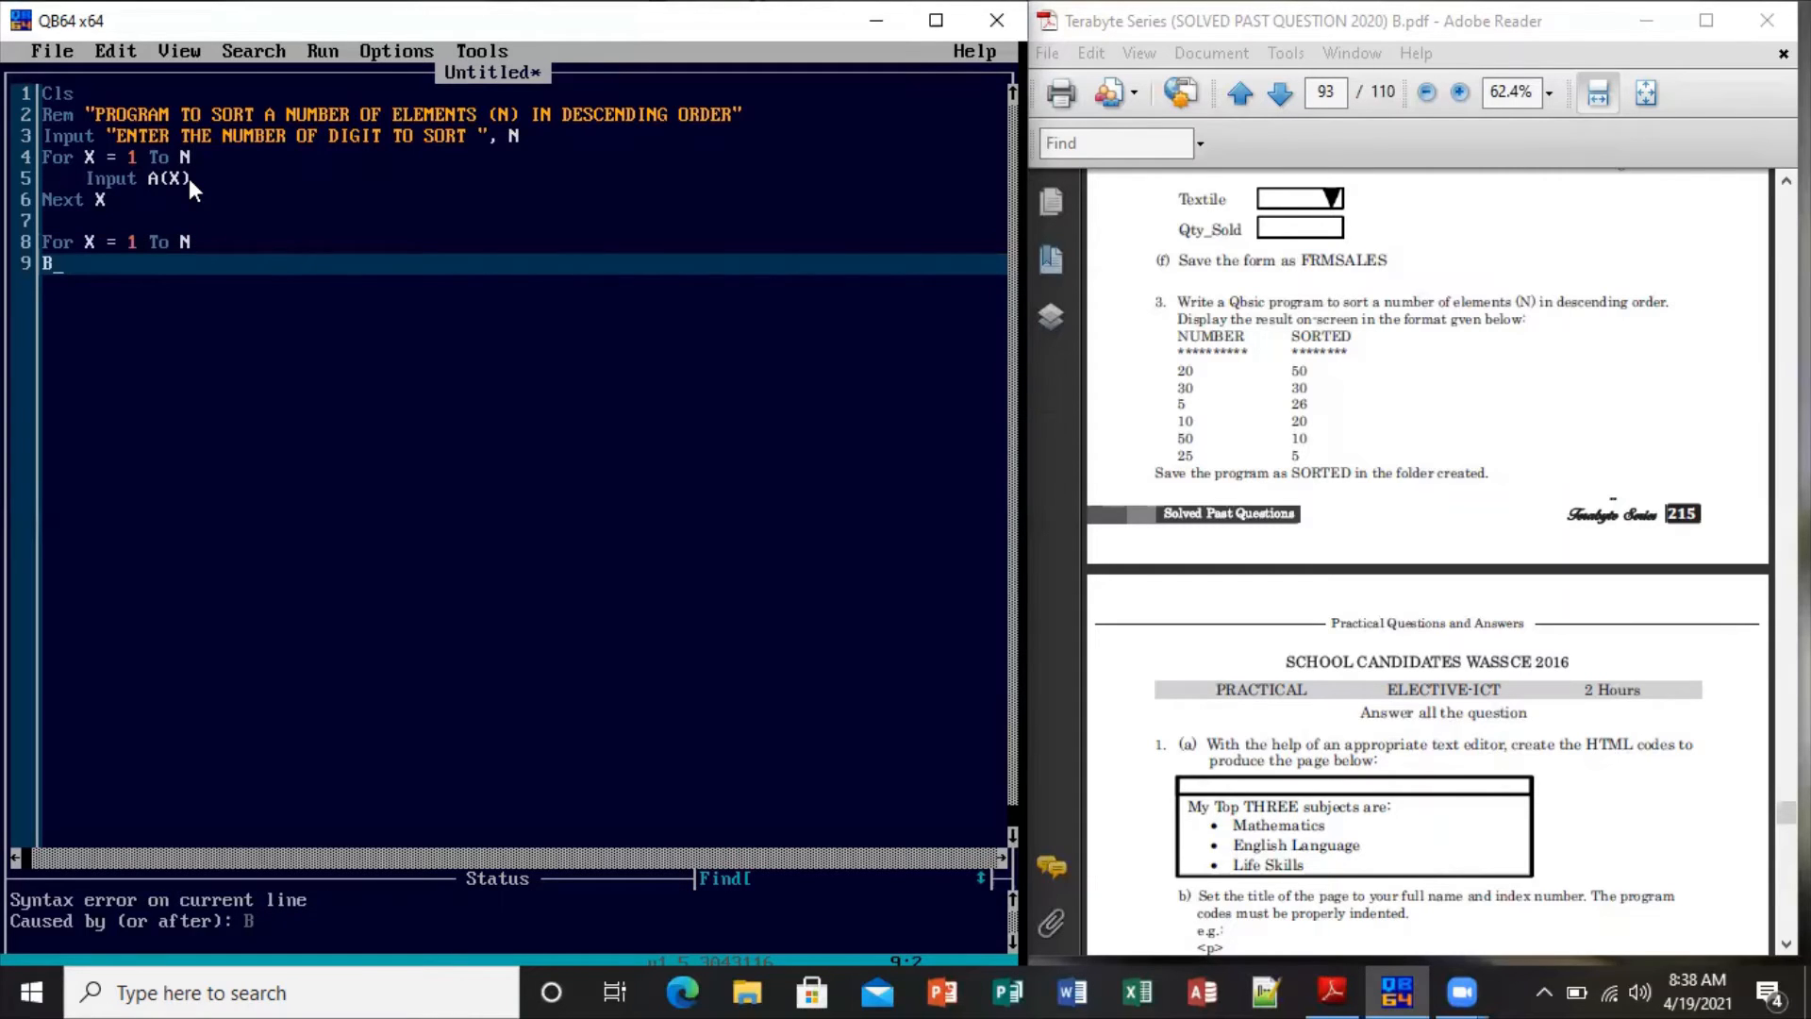
pyautogui.write('(X')
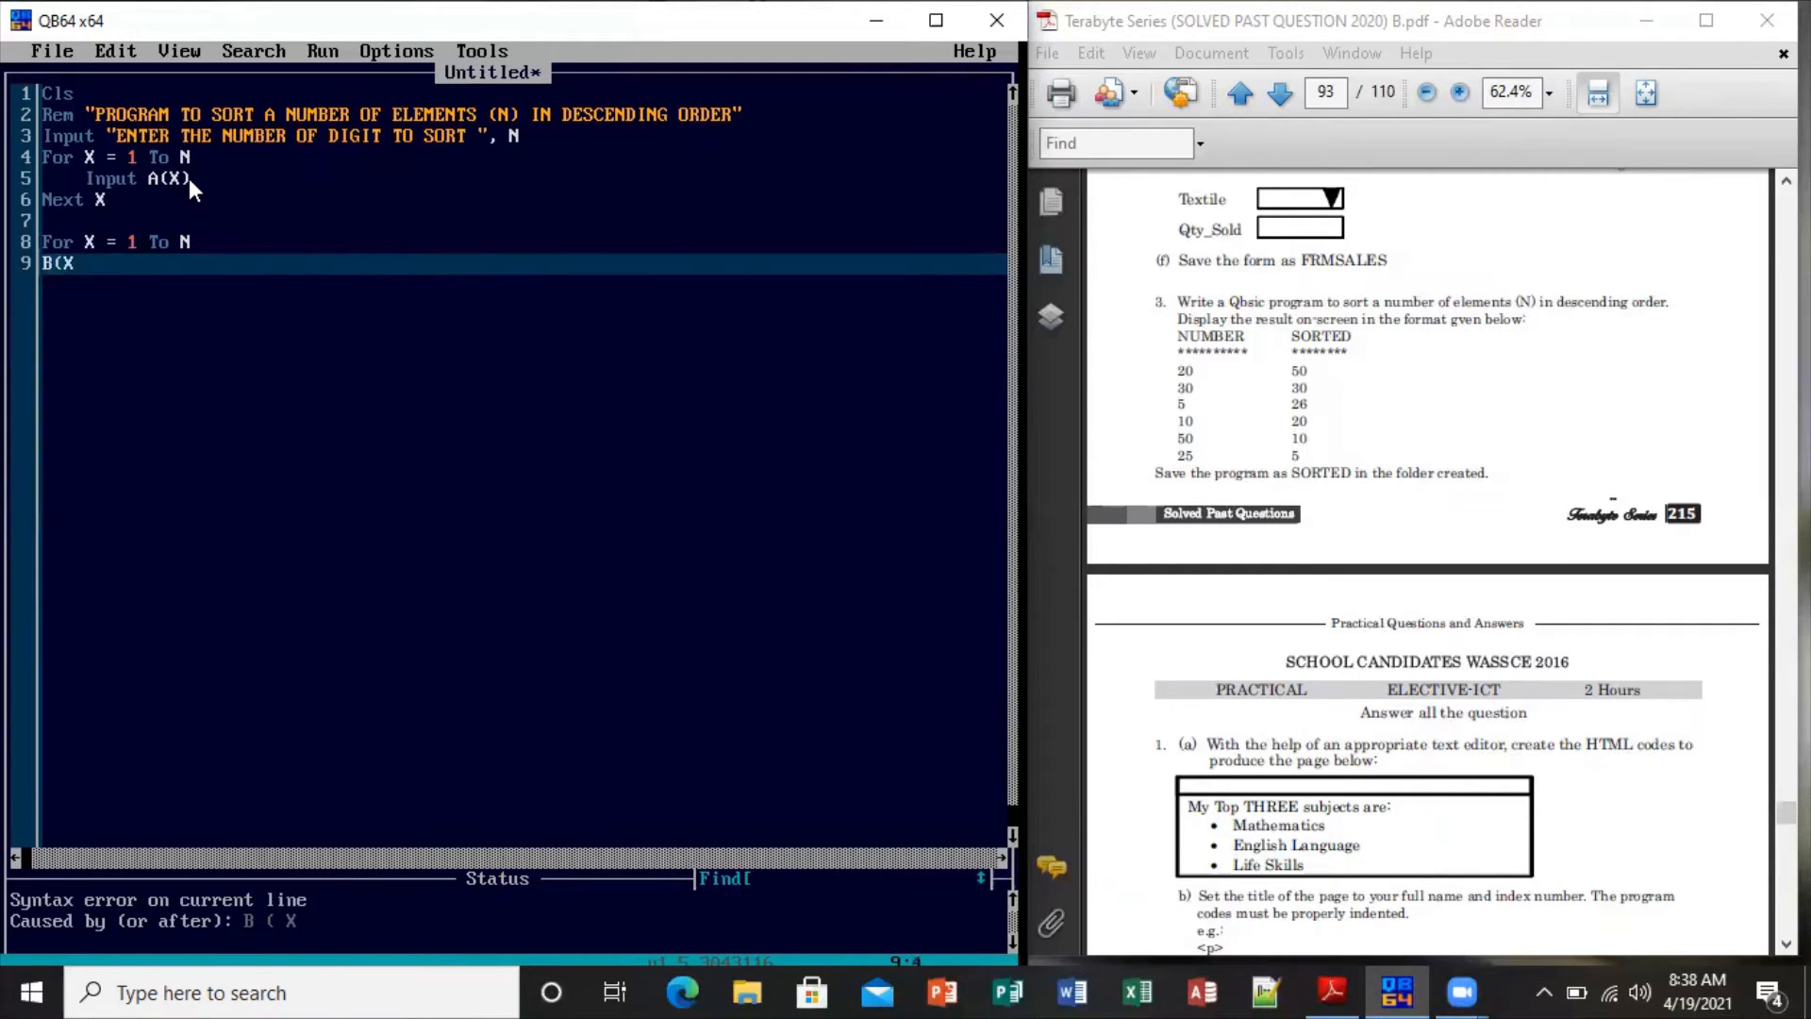
pyautogui.write(')')
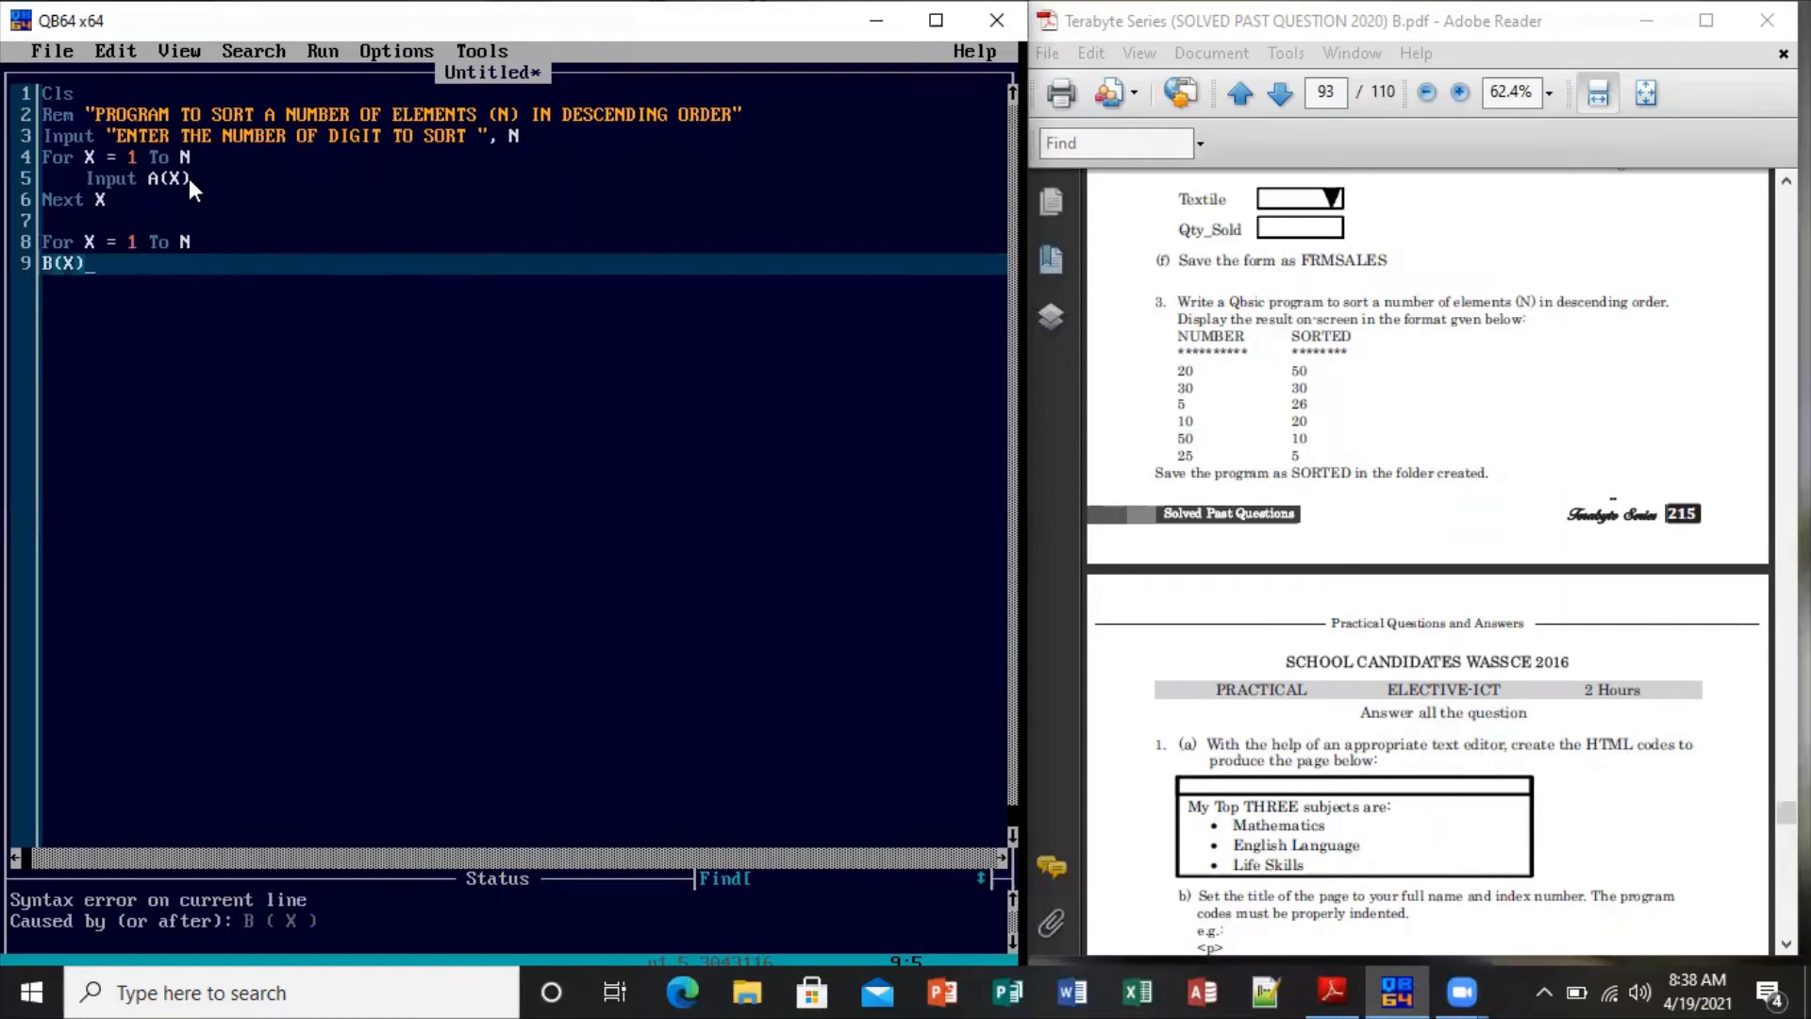
pyautogui.write('=')
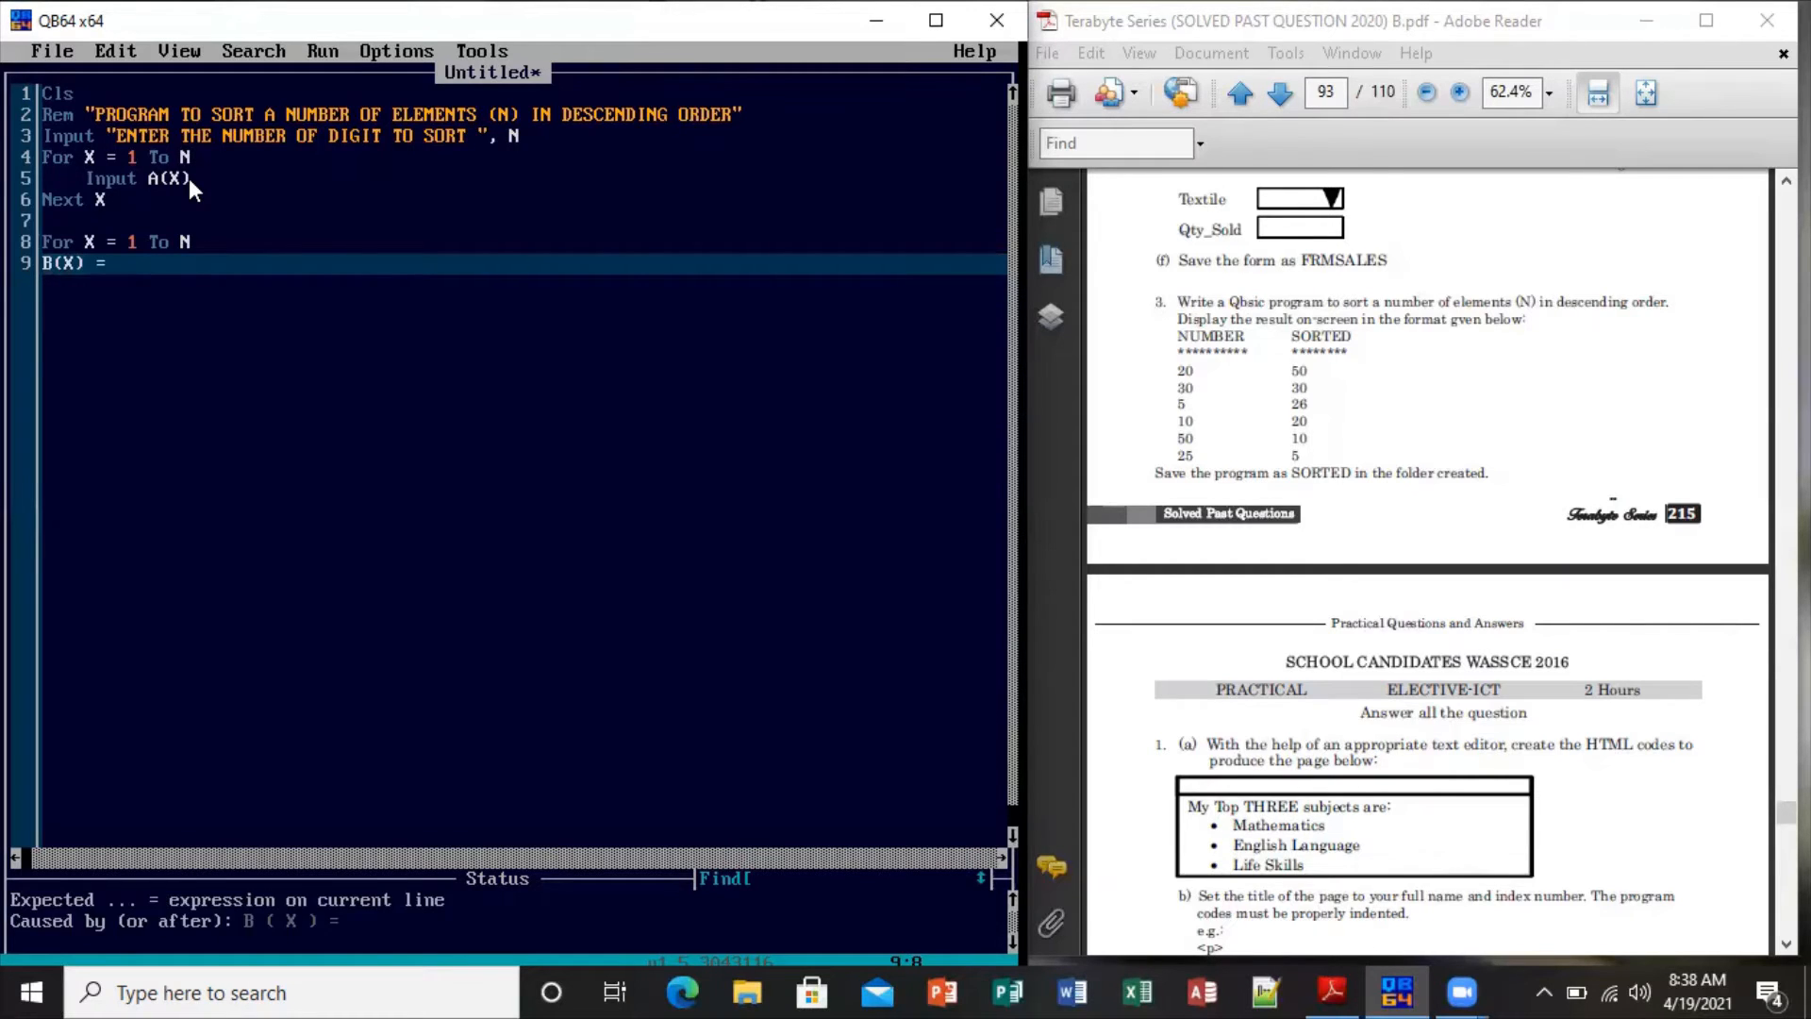
pyautogui.write('A')
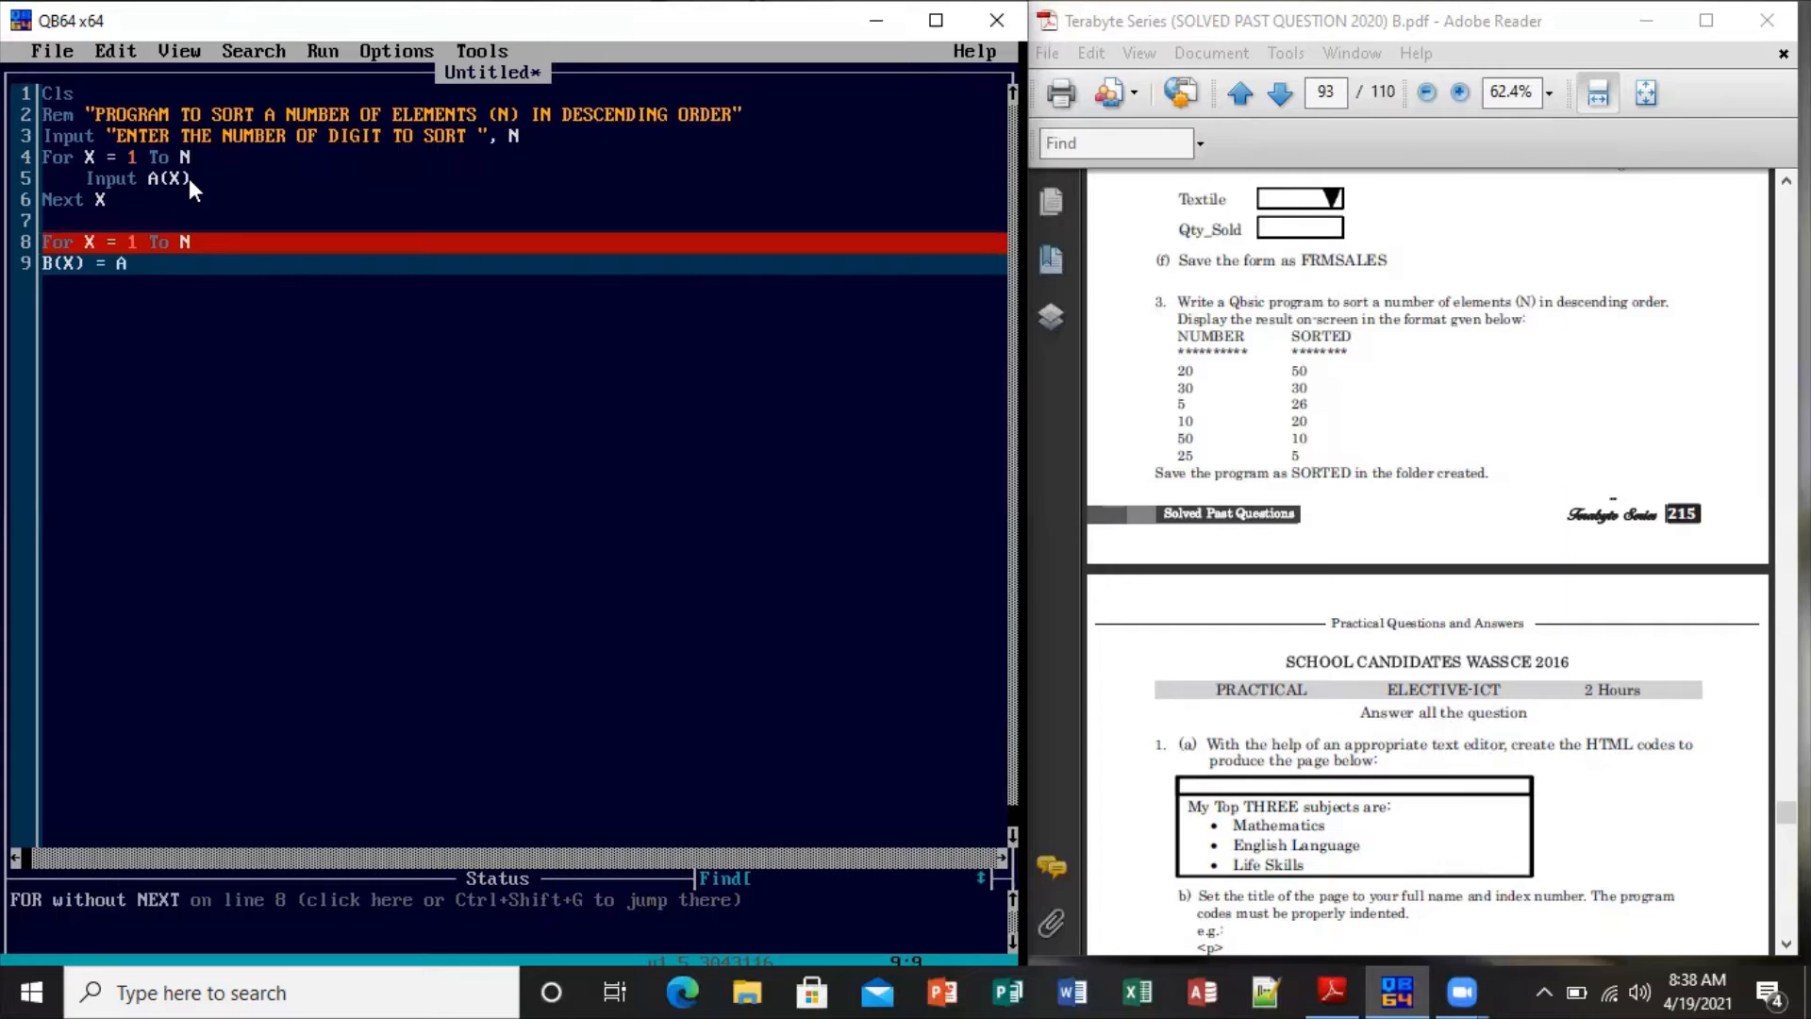
pyautogui.write('(X')
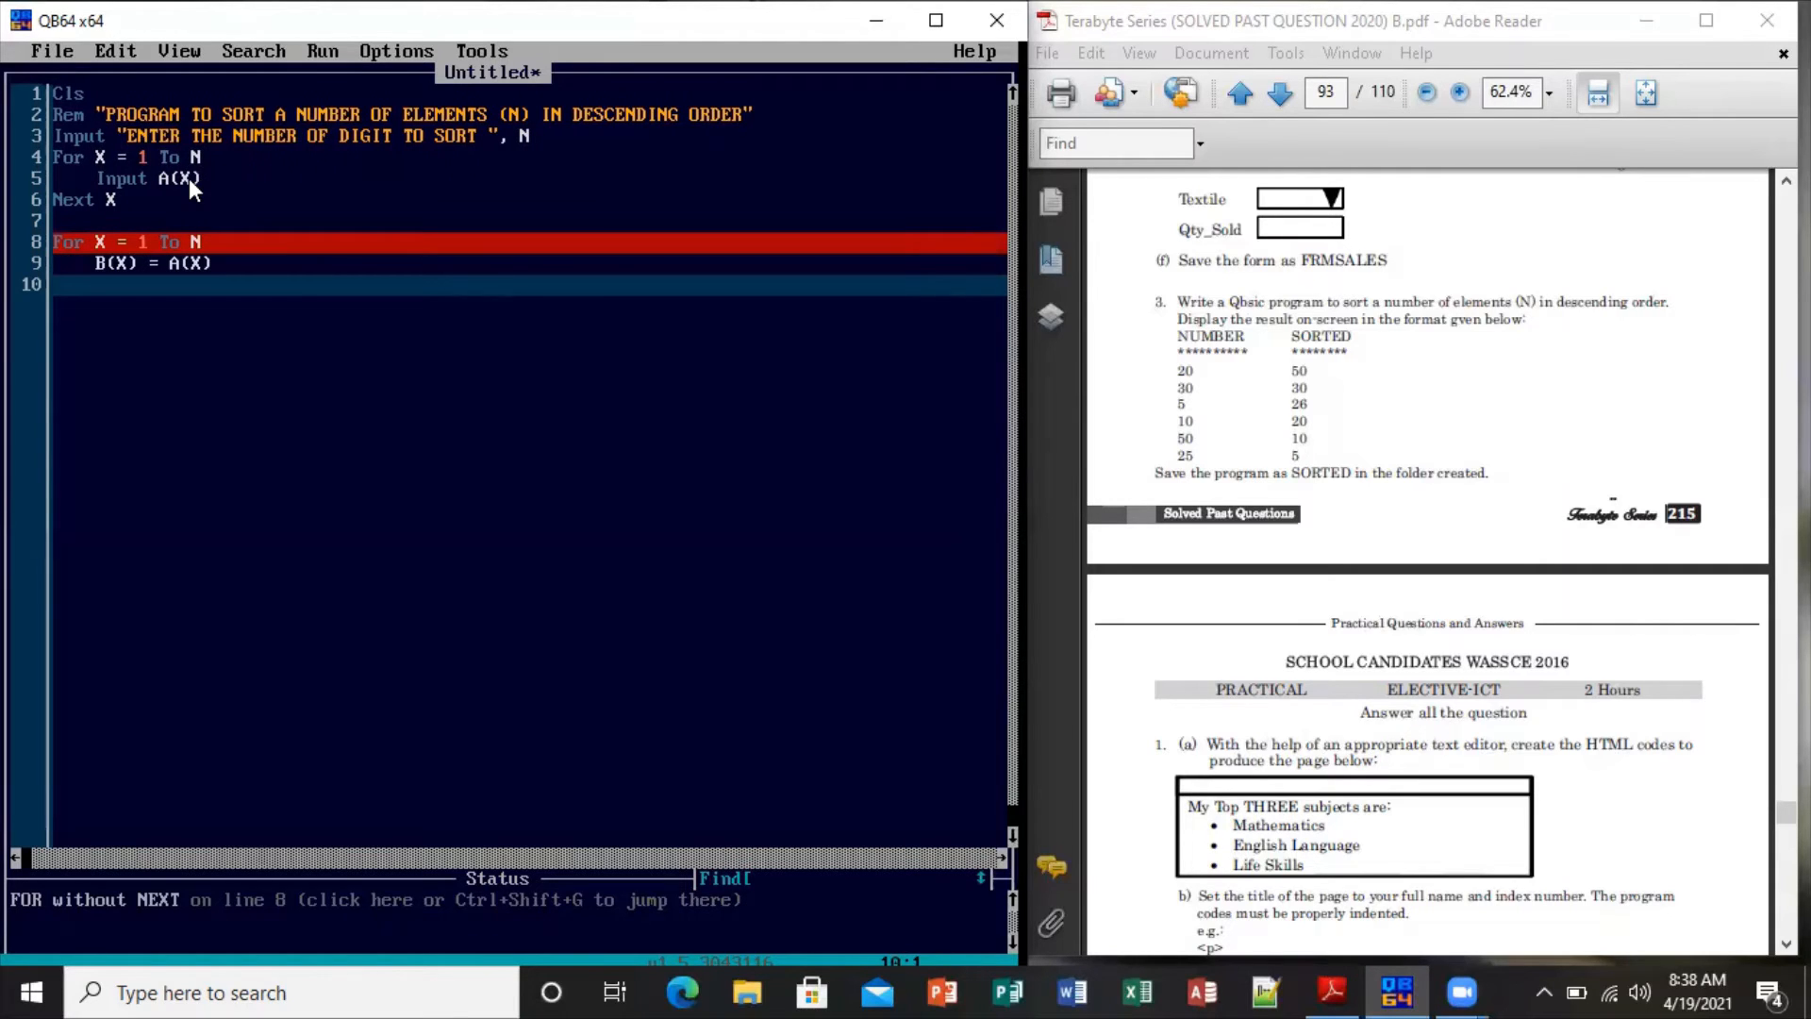
pyautogui.write('NEXT')
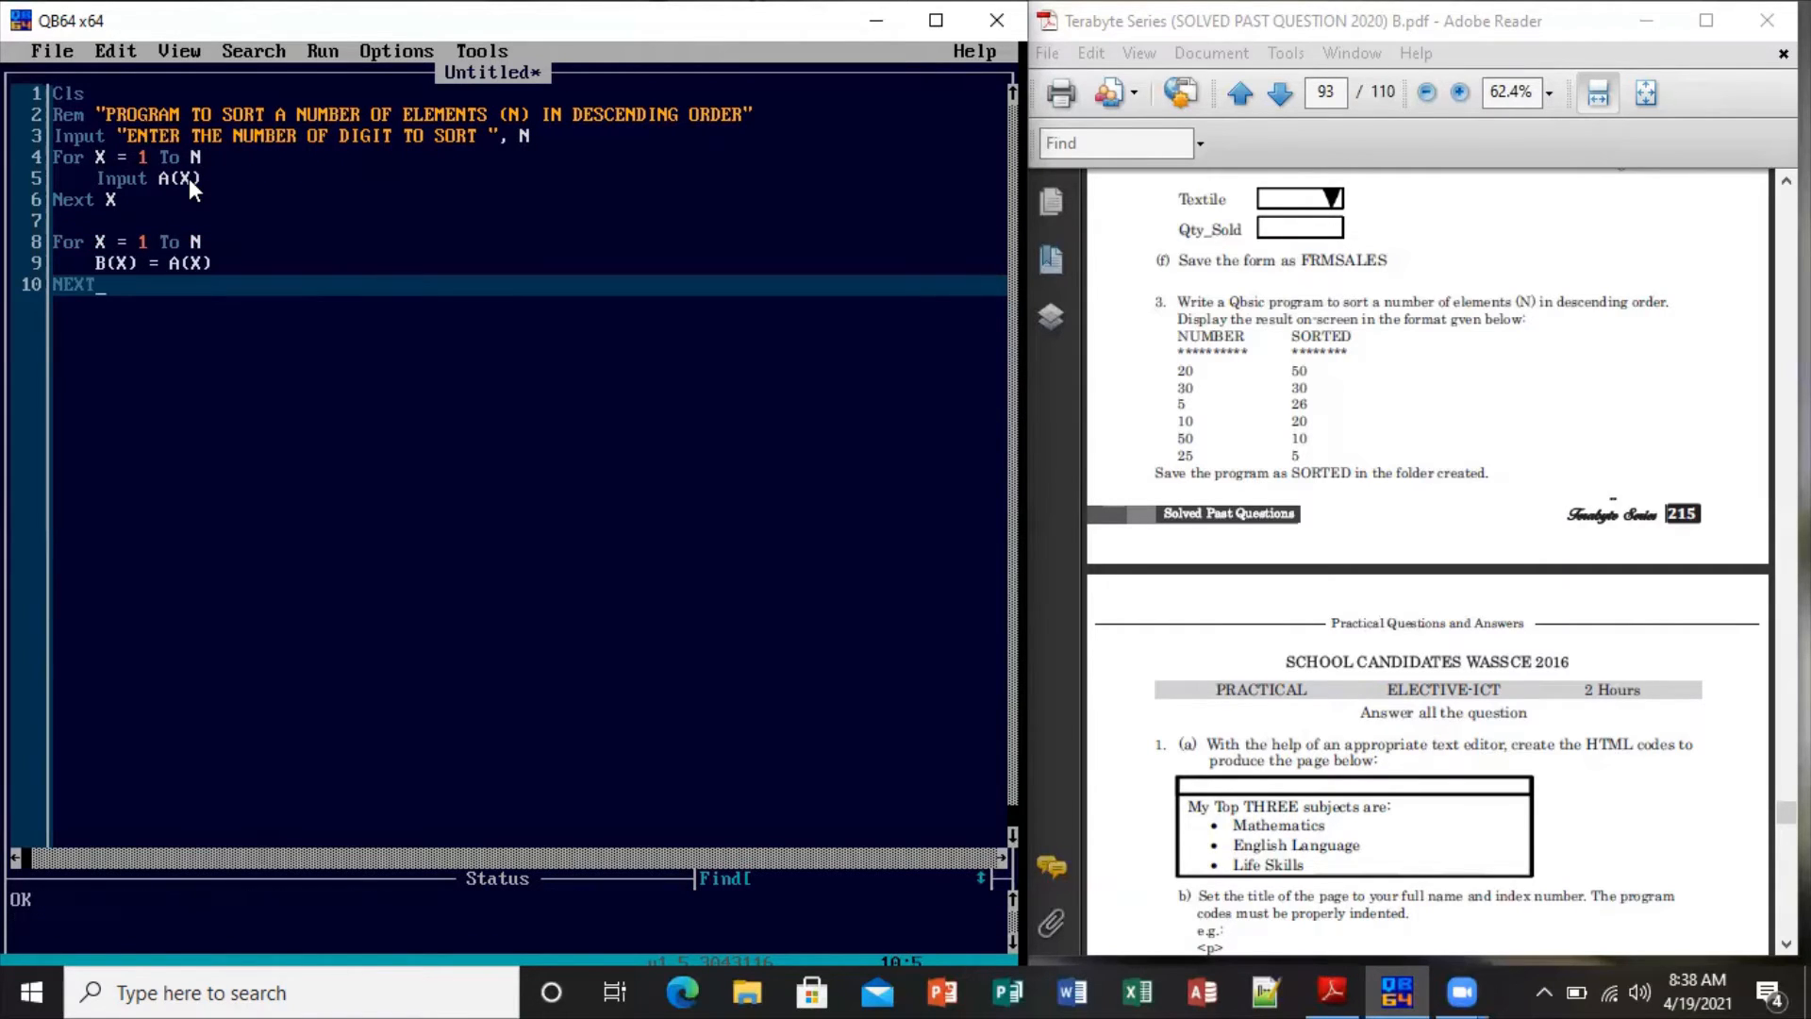
pyautogui.write('X')
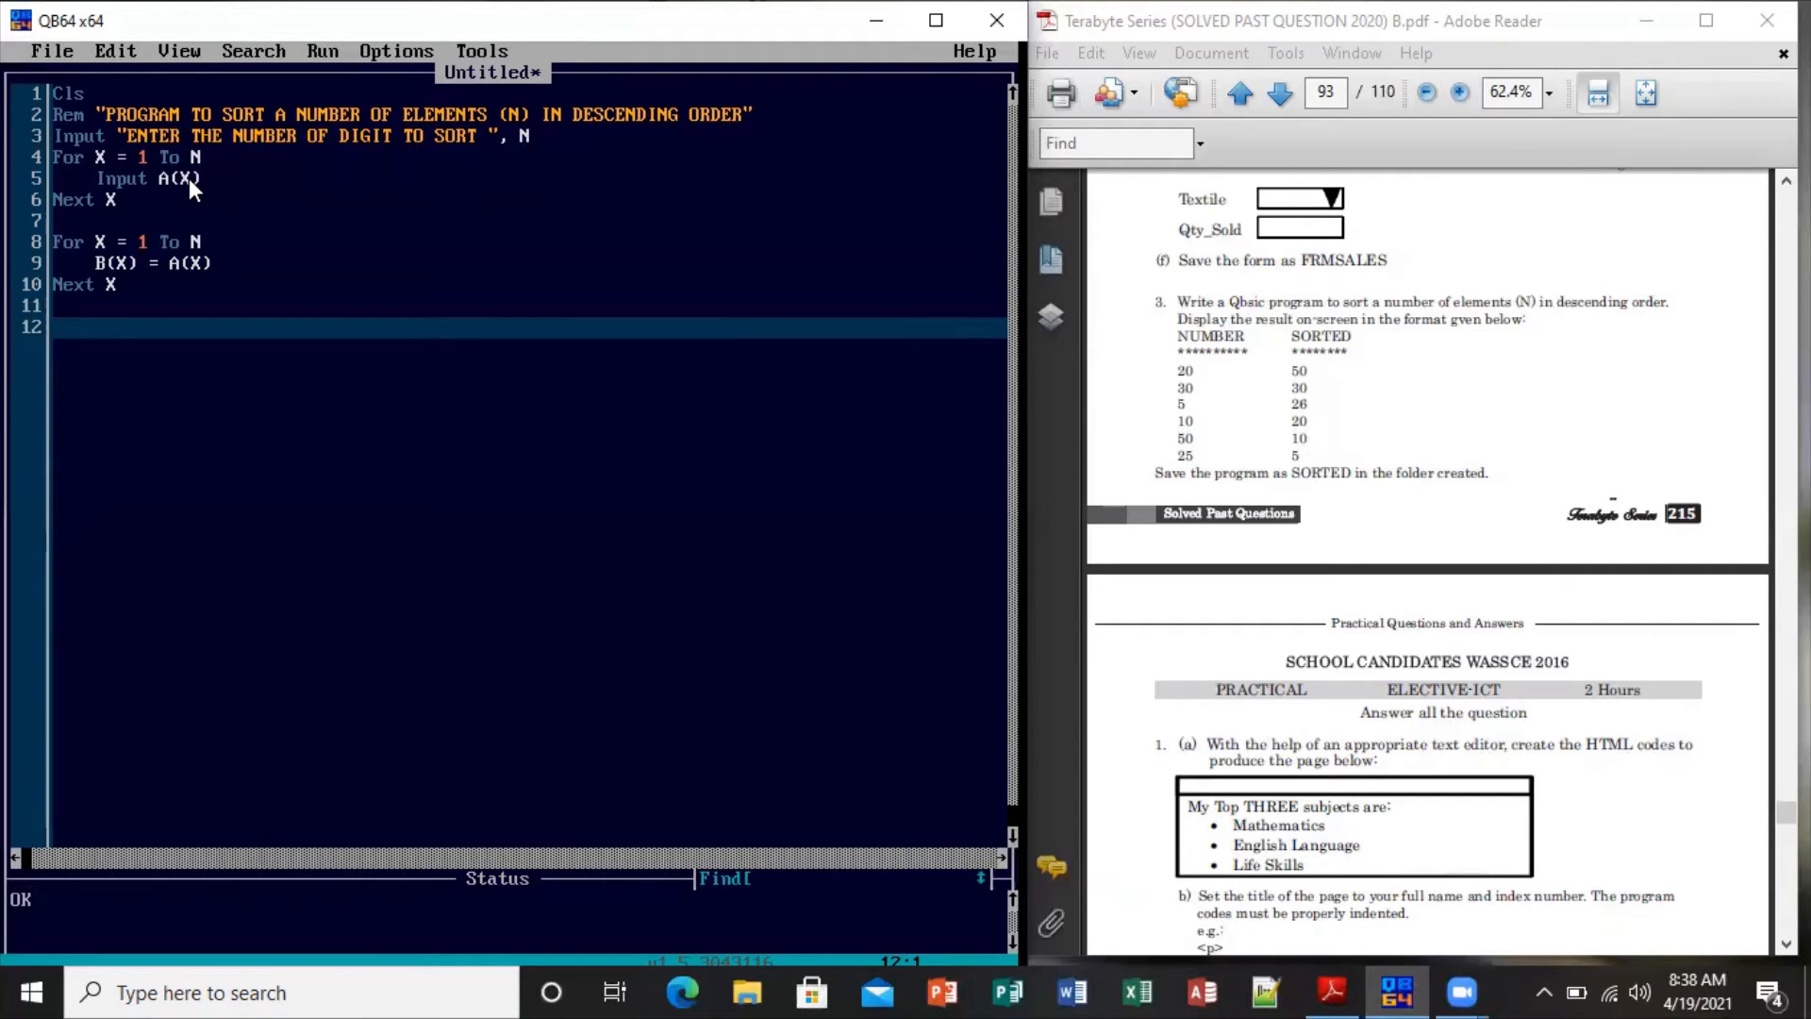
# Add the comment 'USING THE BUBLE SORT and begin the next FOR statement
pyautogui.write("'")
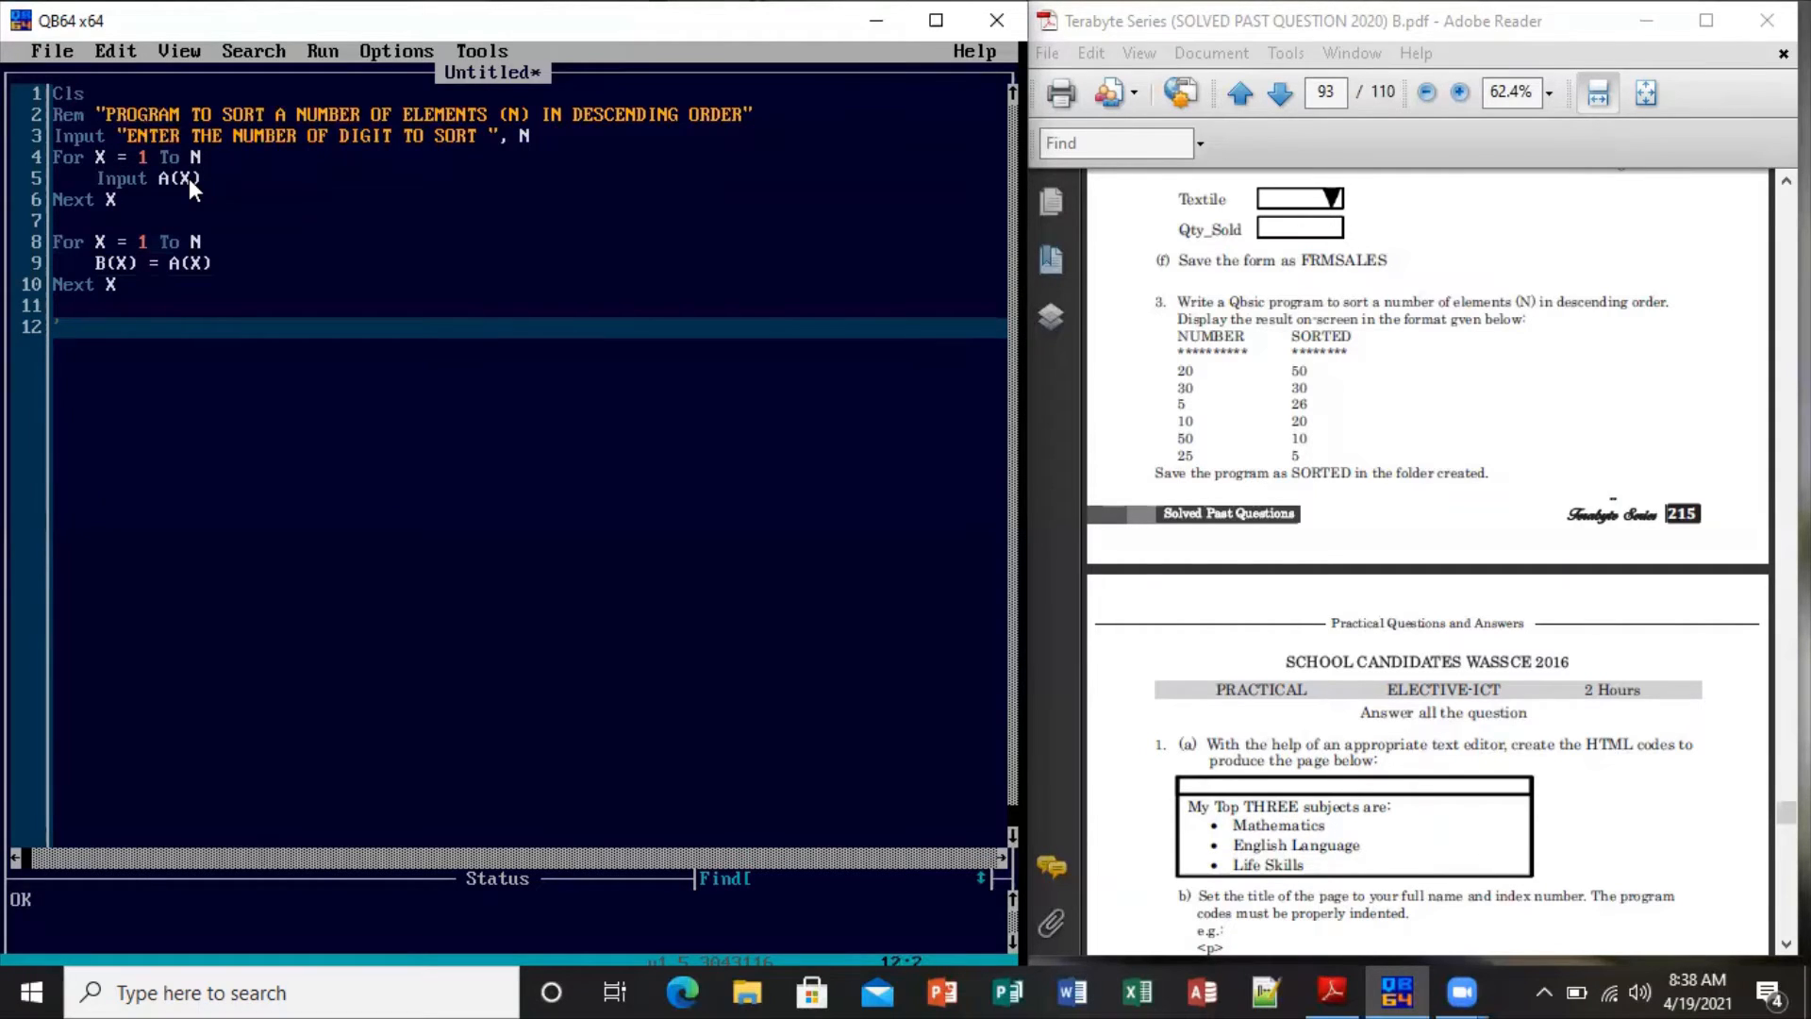
pyautogui.write("'USING THE BU")
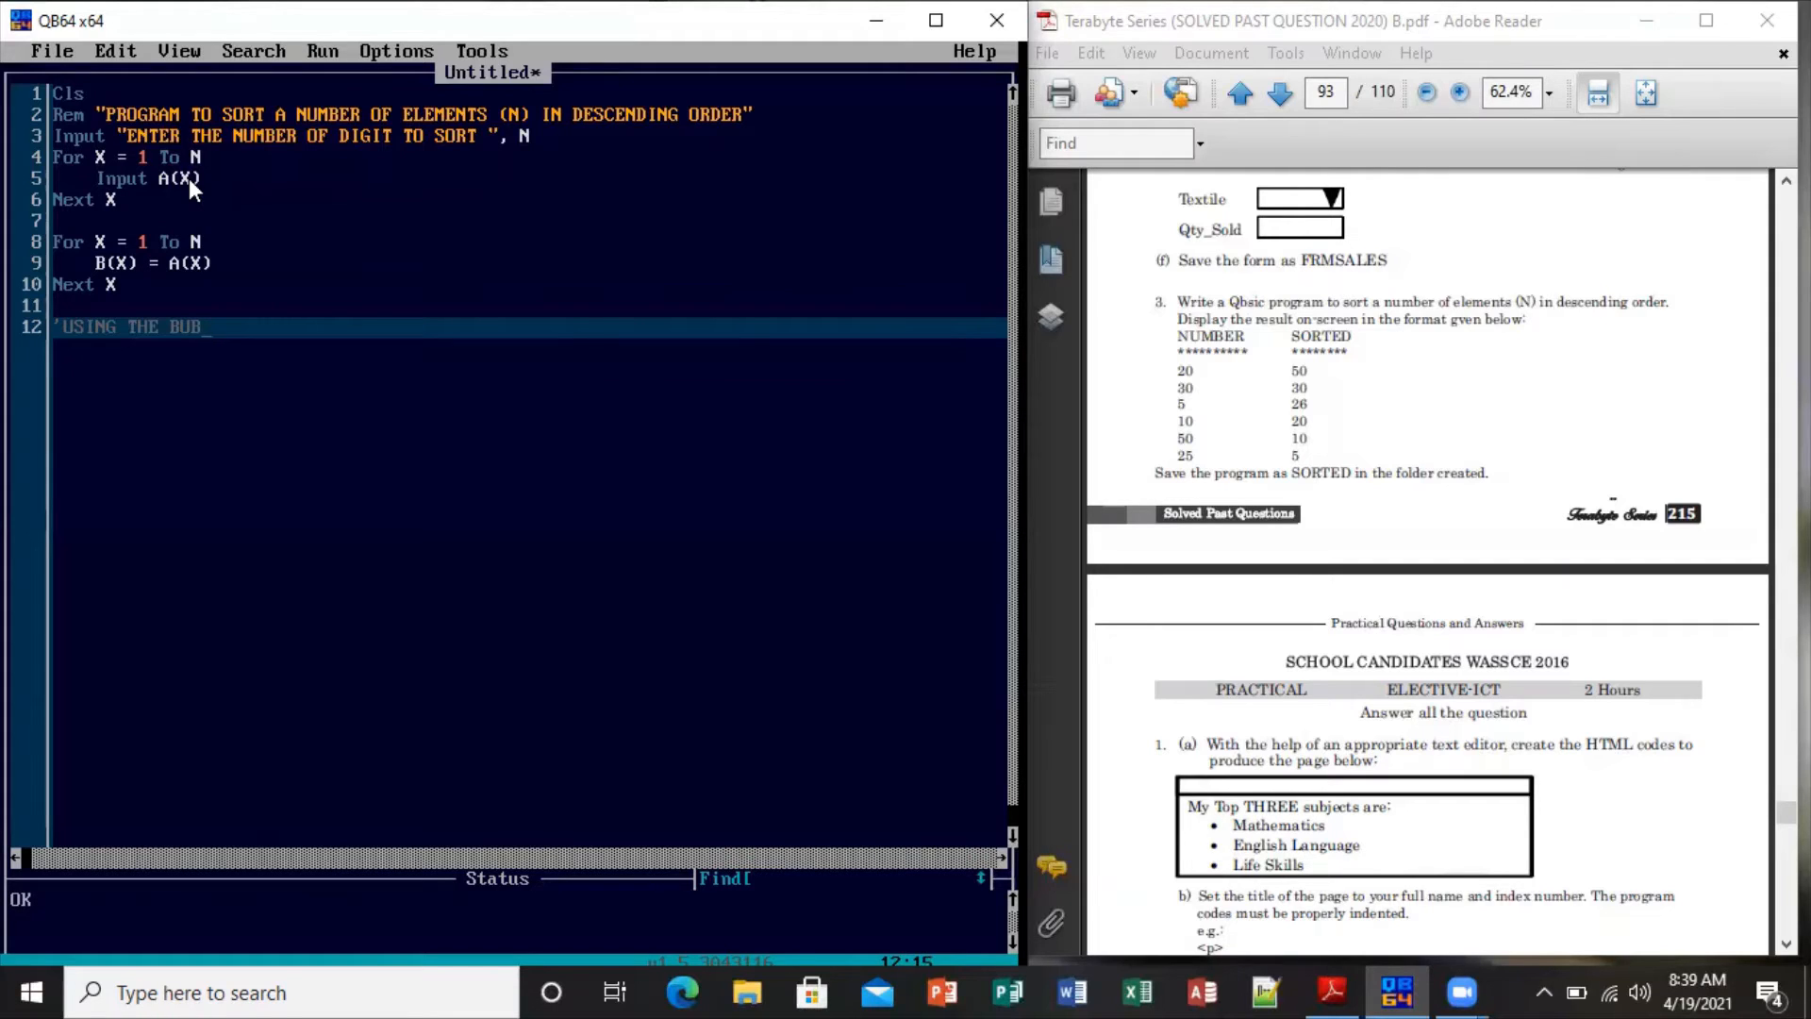
pyautogui.write('BLE')
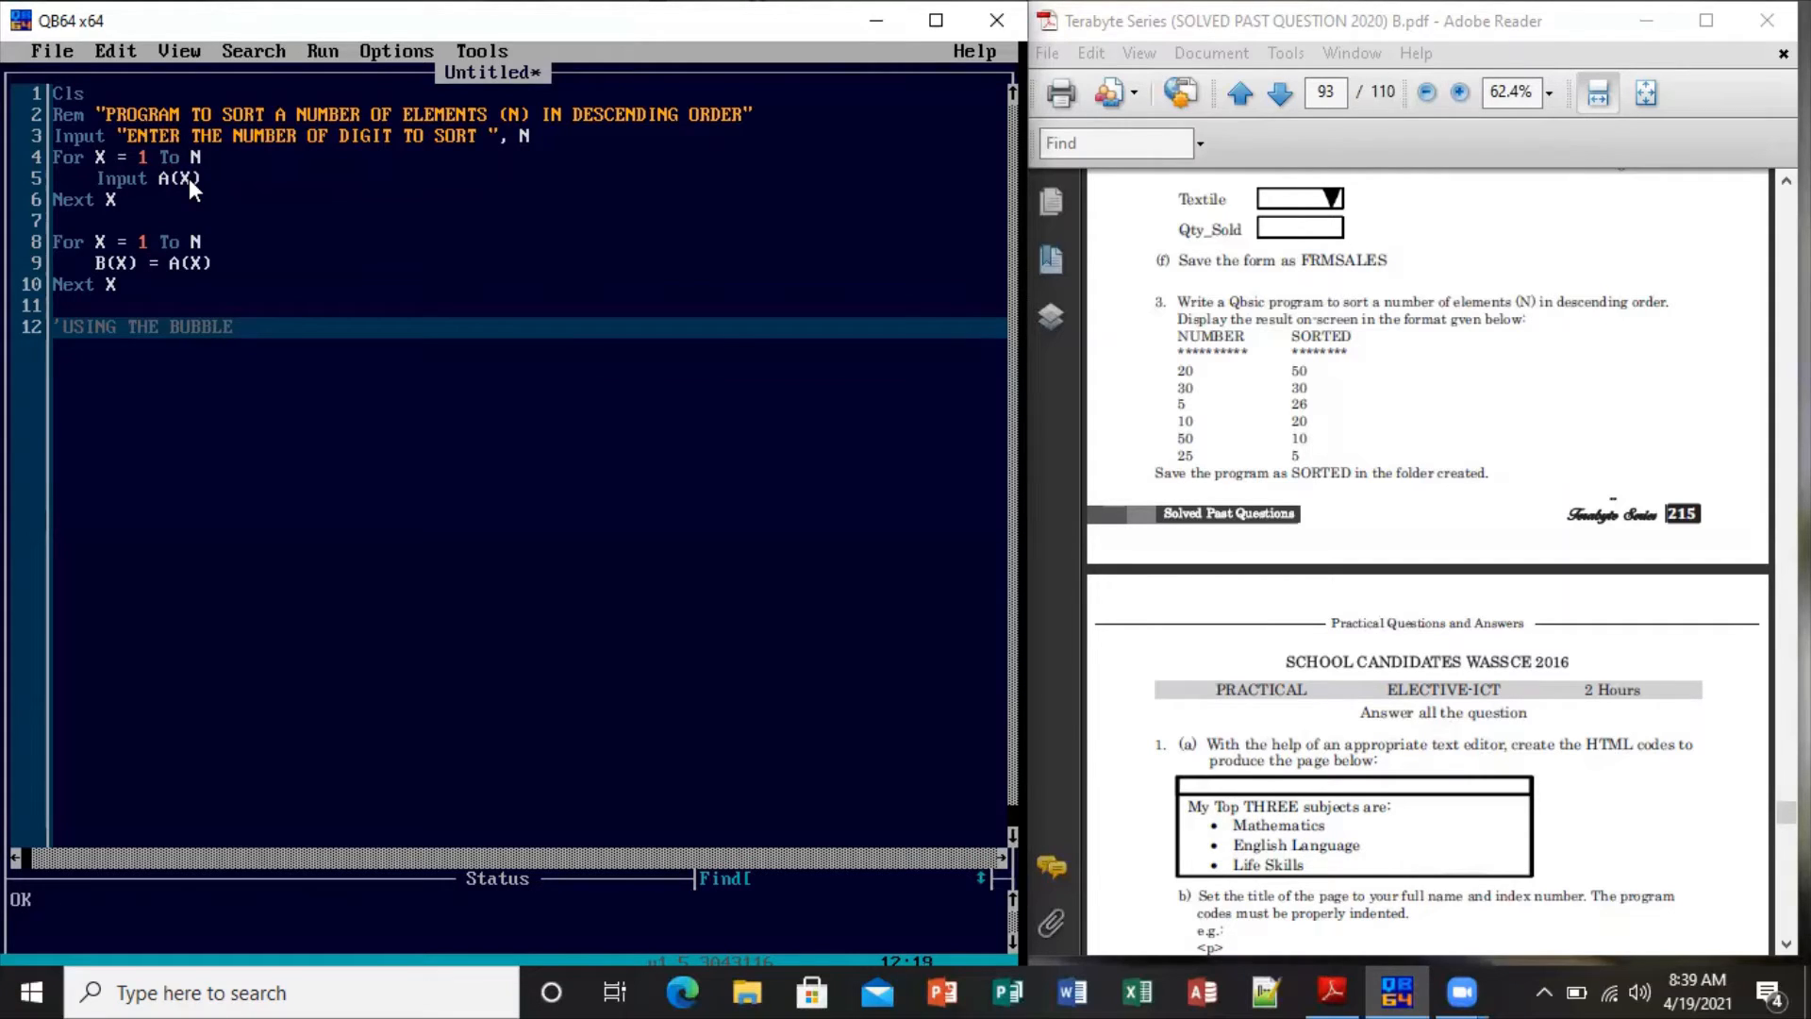
pyautogui.press('BackSpace')
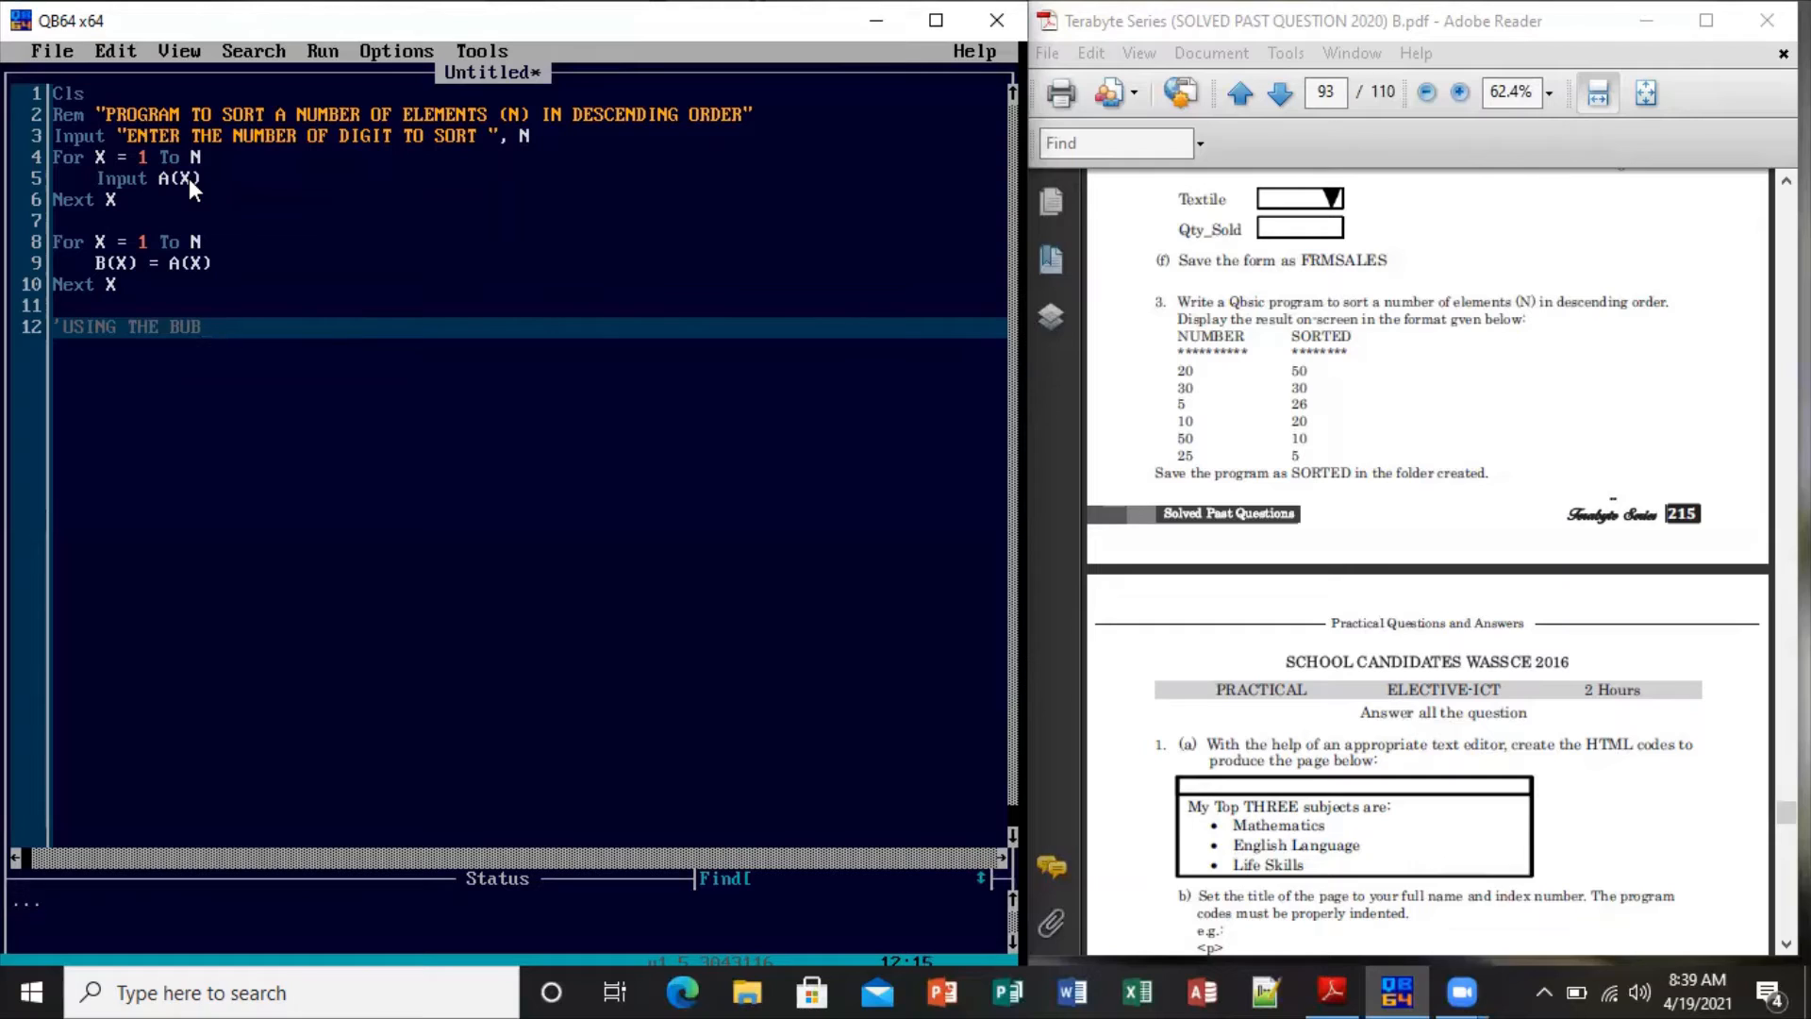
pyautogui.write('LE SORT')
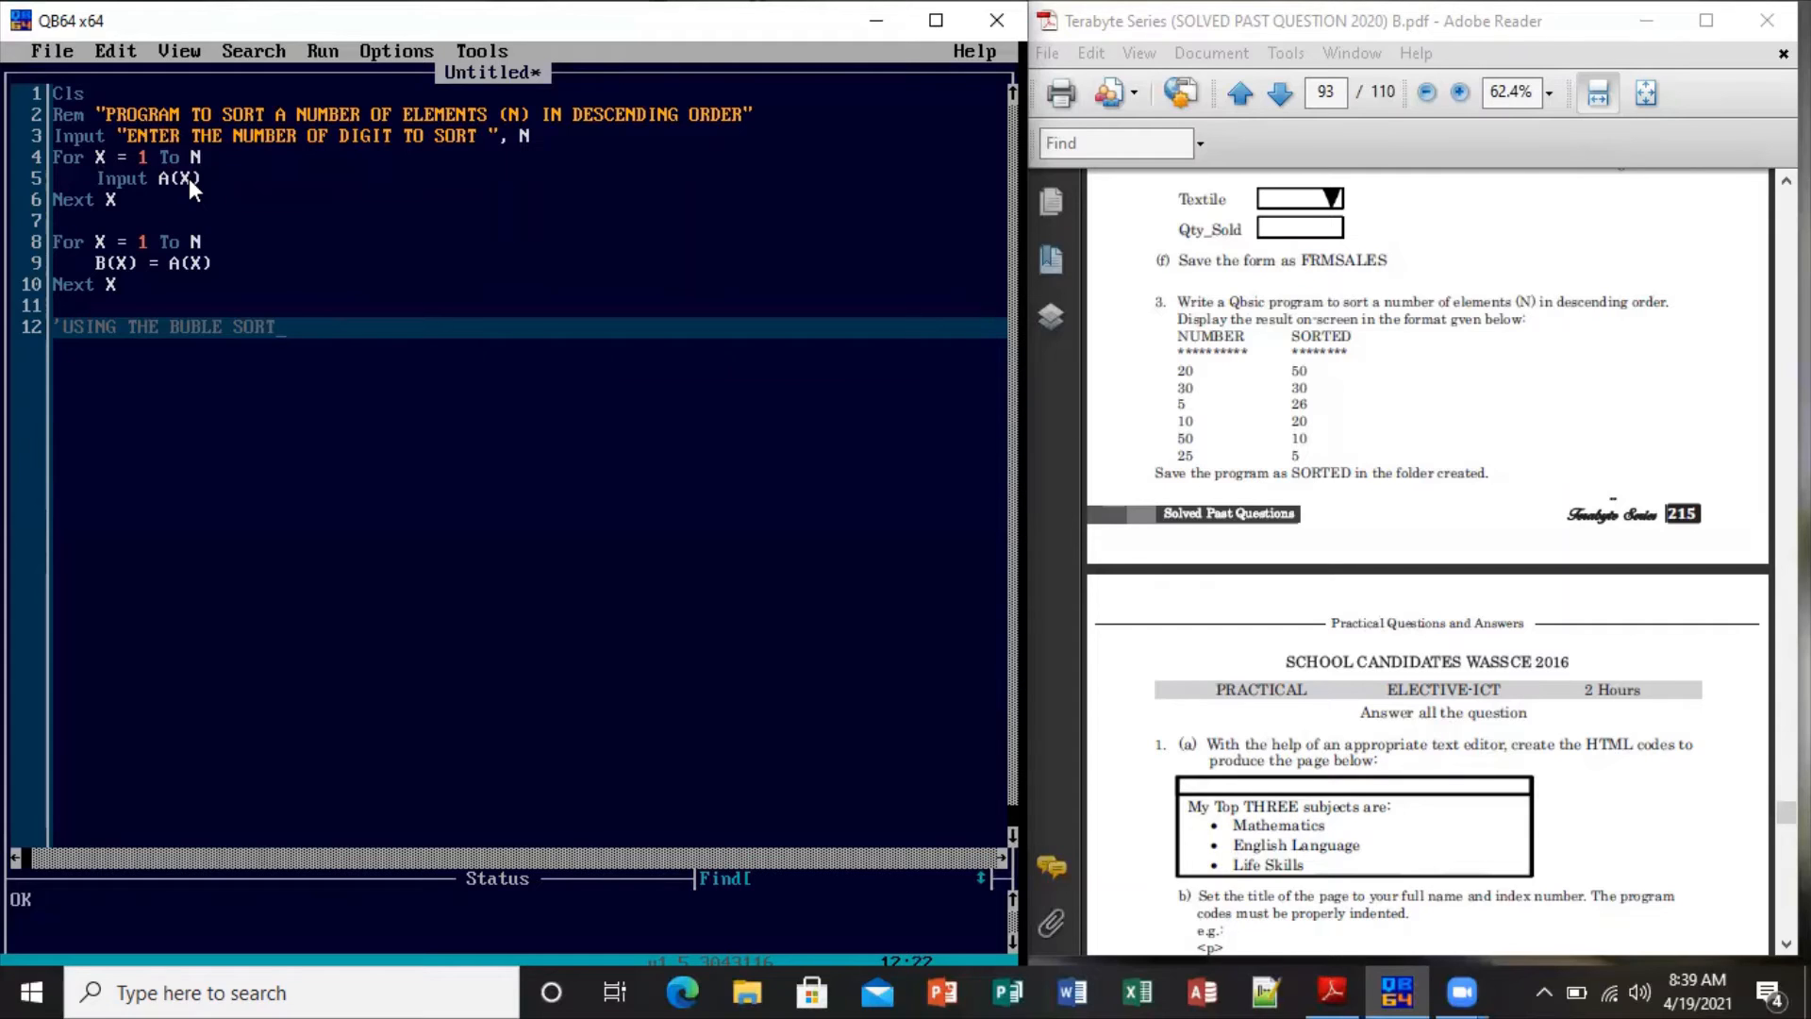
pyautogui.write('FOR')
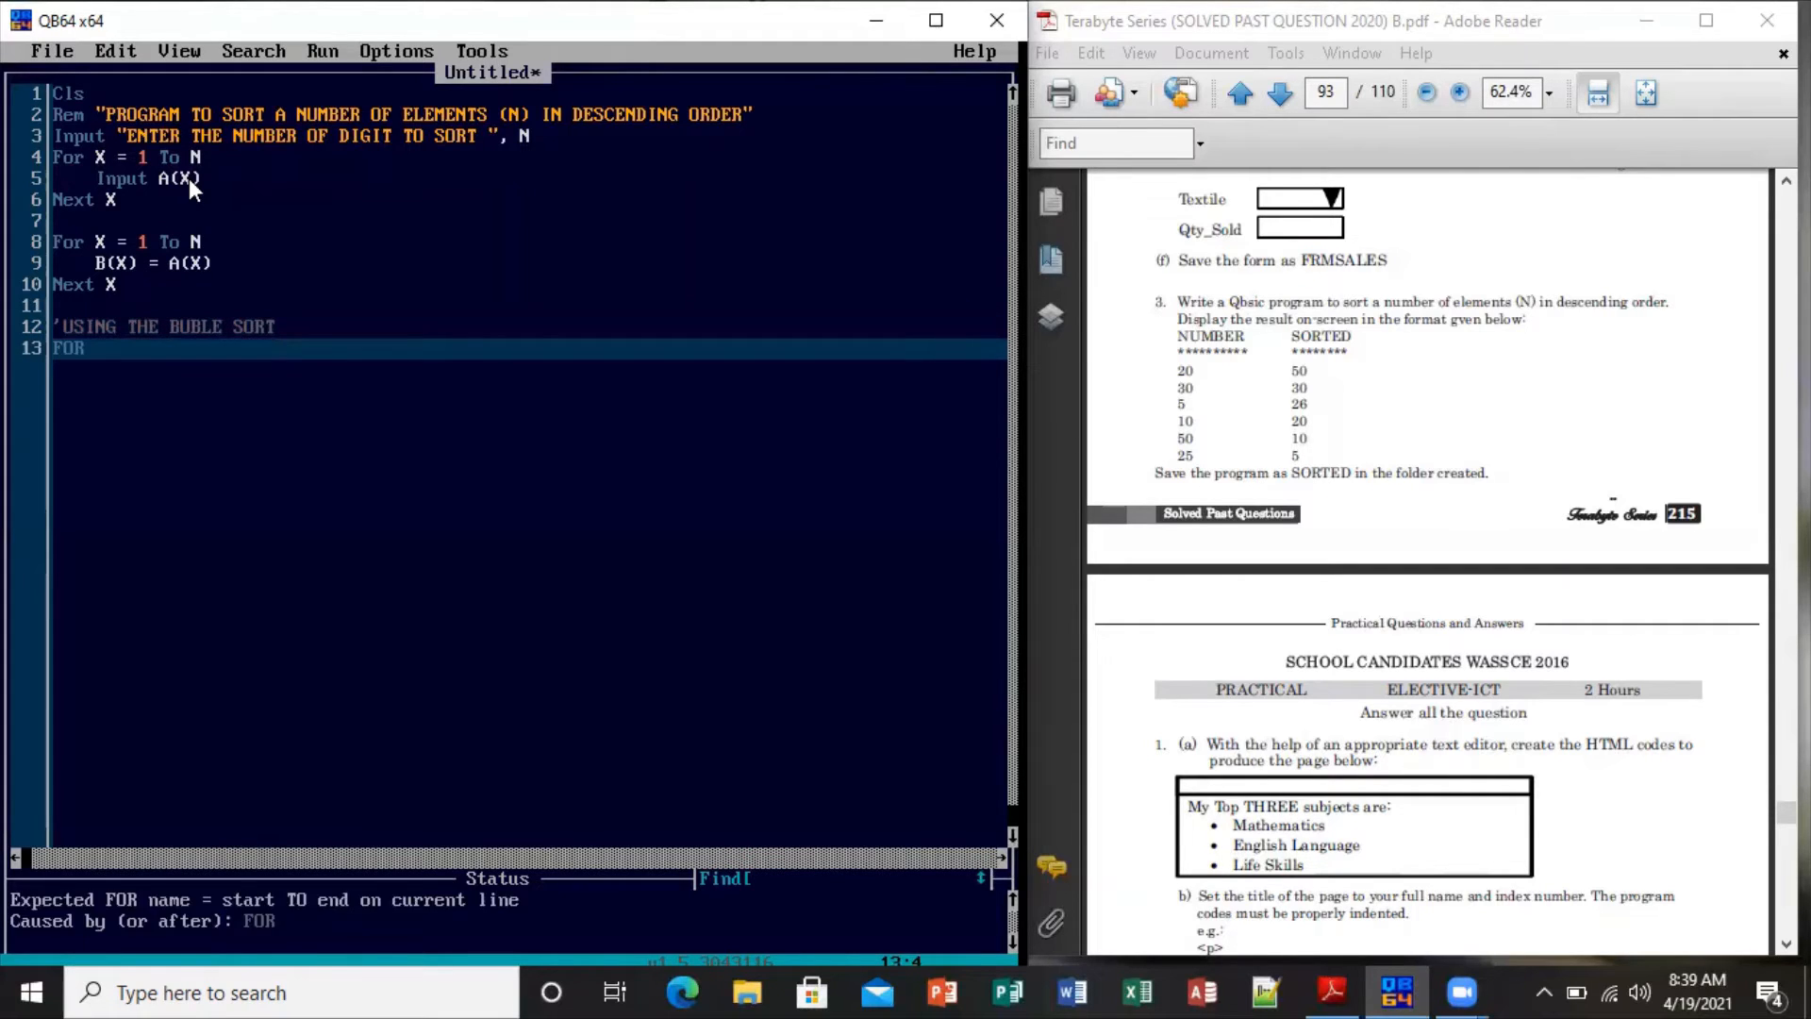
# Write the nested sort loops FOR X = 1 TO N and FOR Y = 1 TO N - X
pyautogui.write('X = 1')
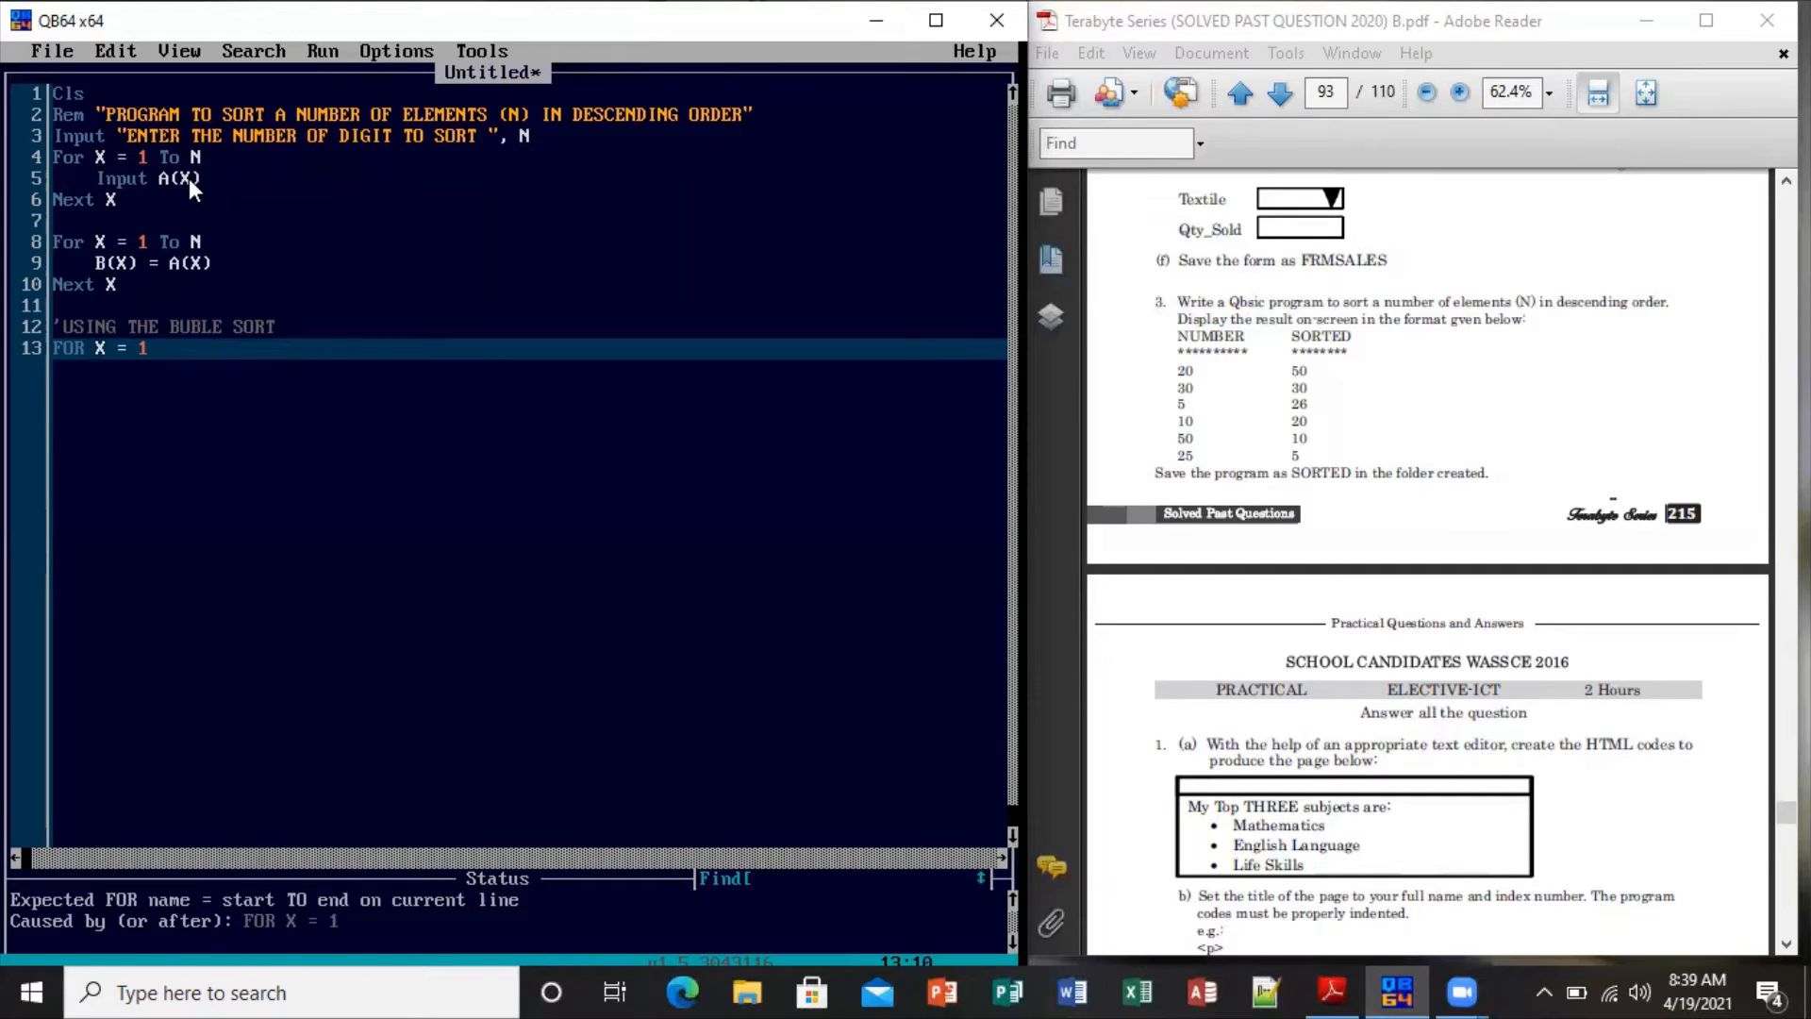
pyautogui.write('TO')
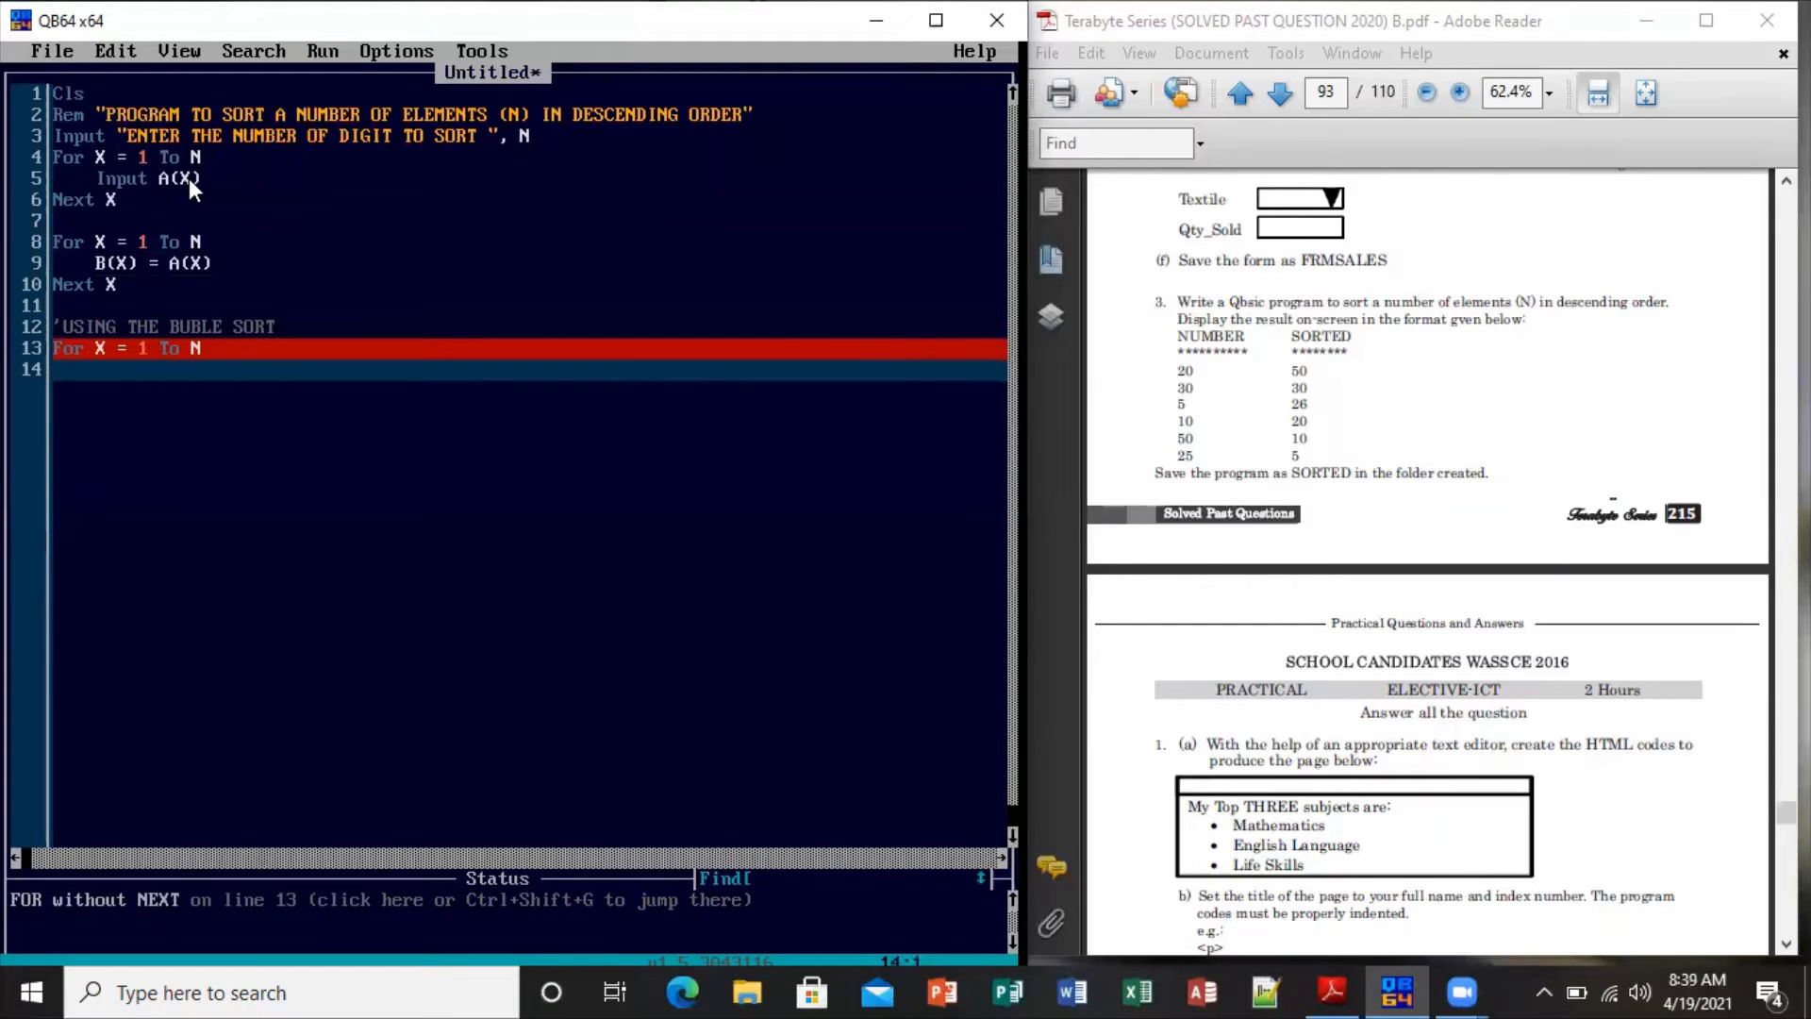
pyautogui.write('FOE')
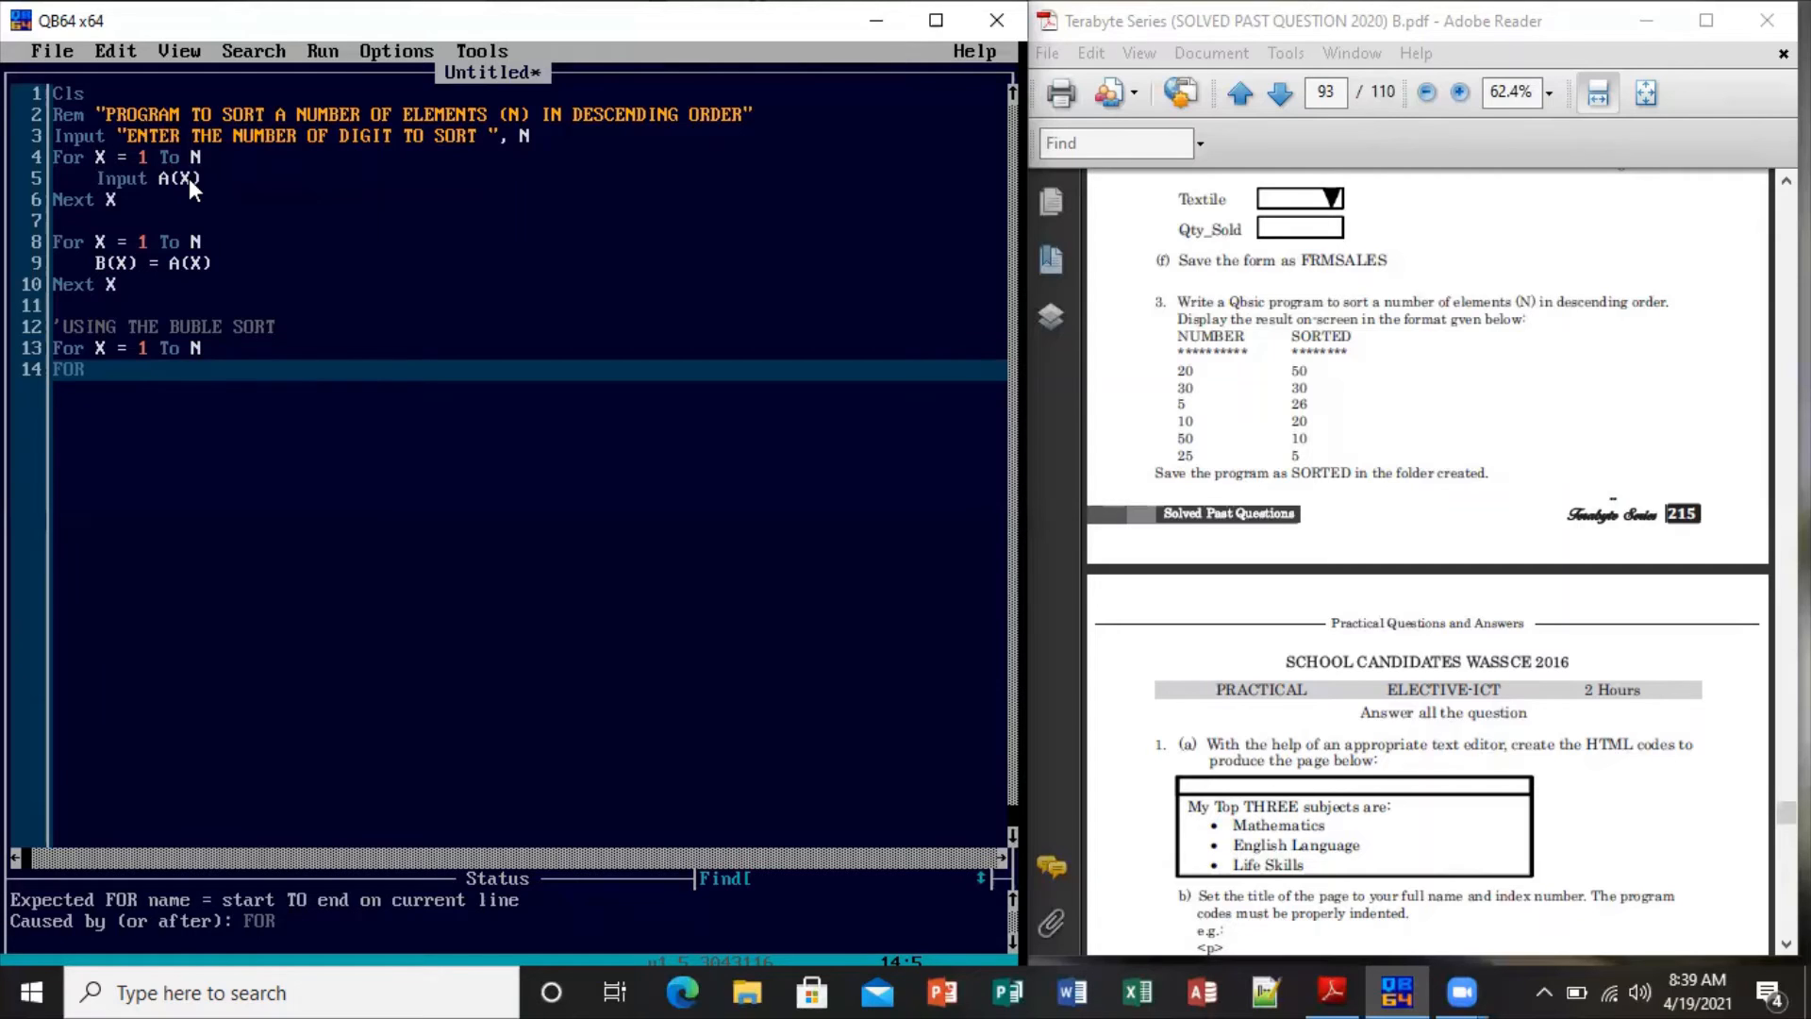
pyautogui.write('Y')
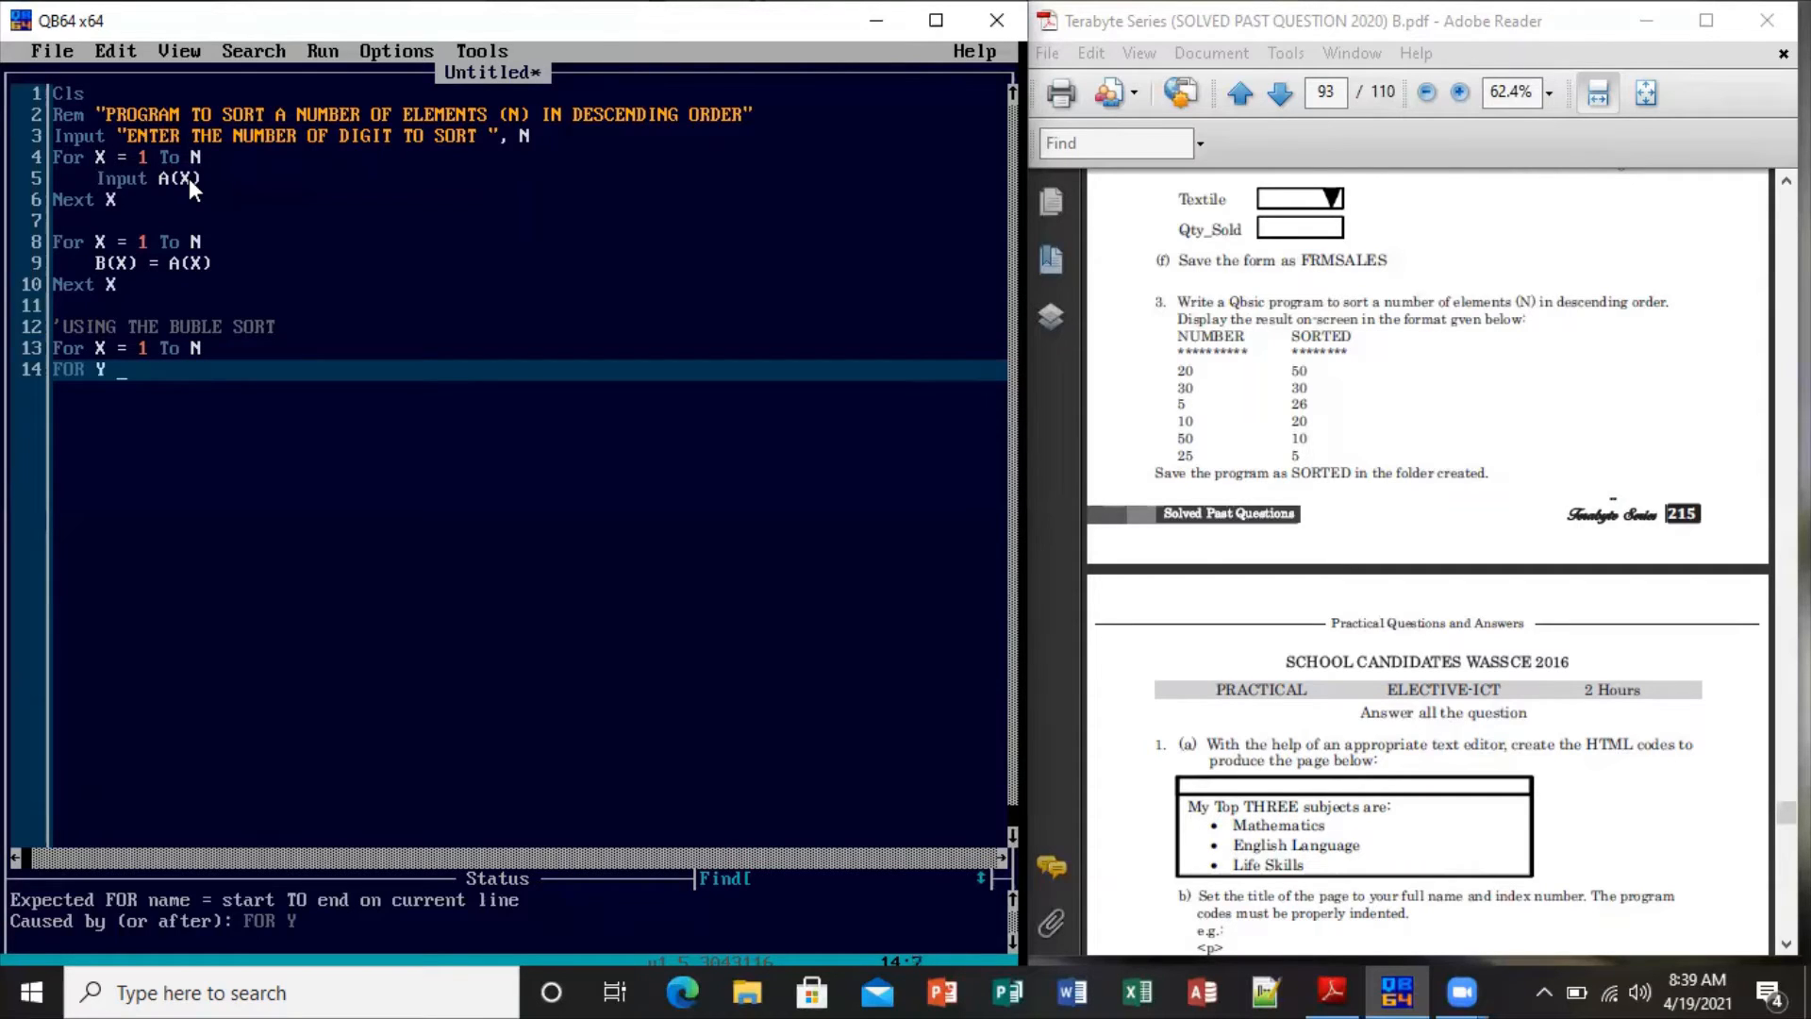
pyautogui.write('= 1')
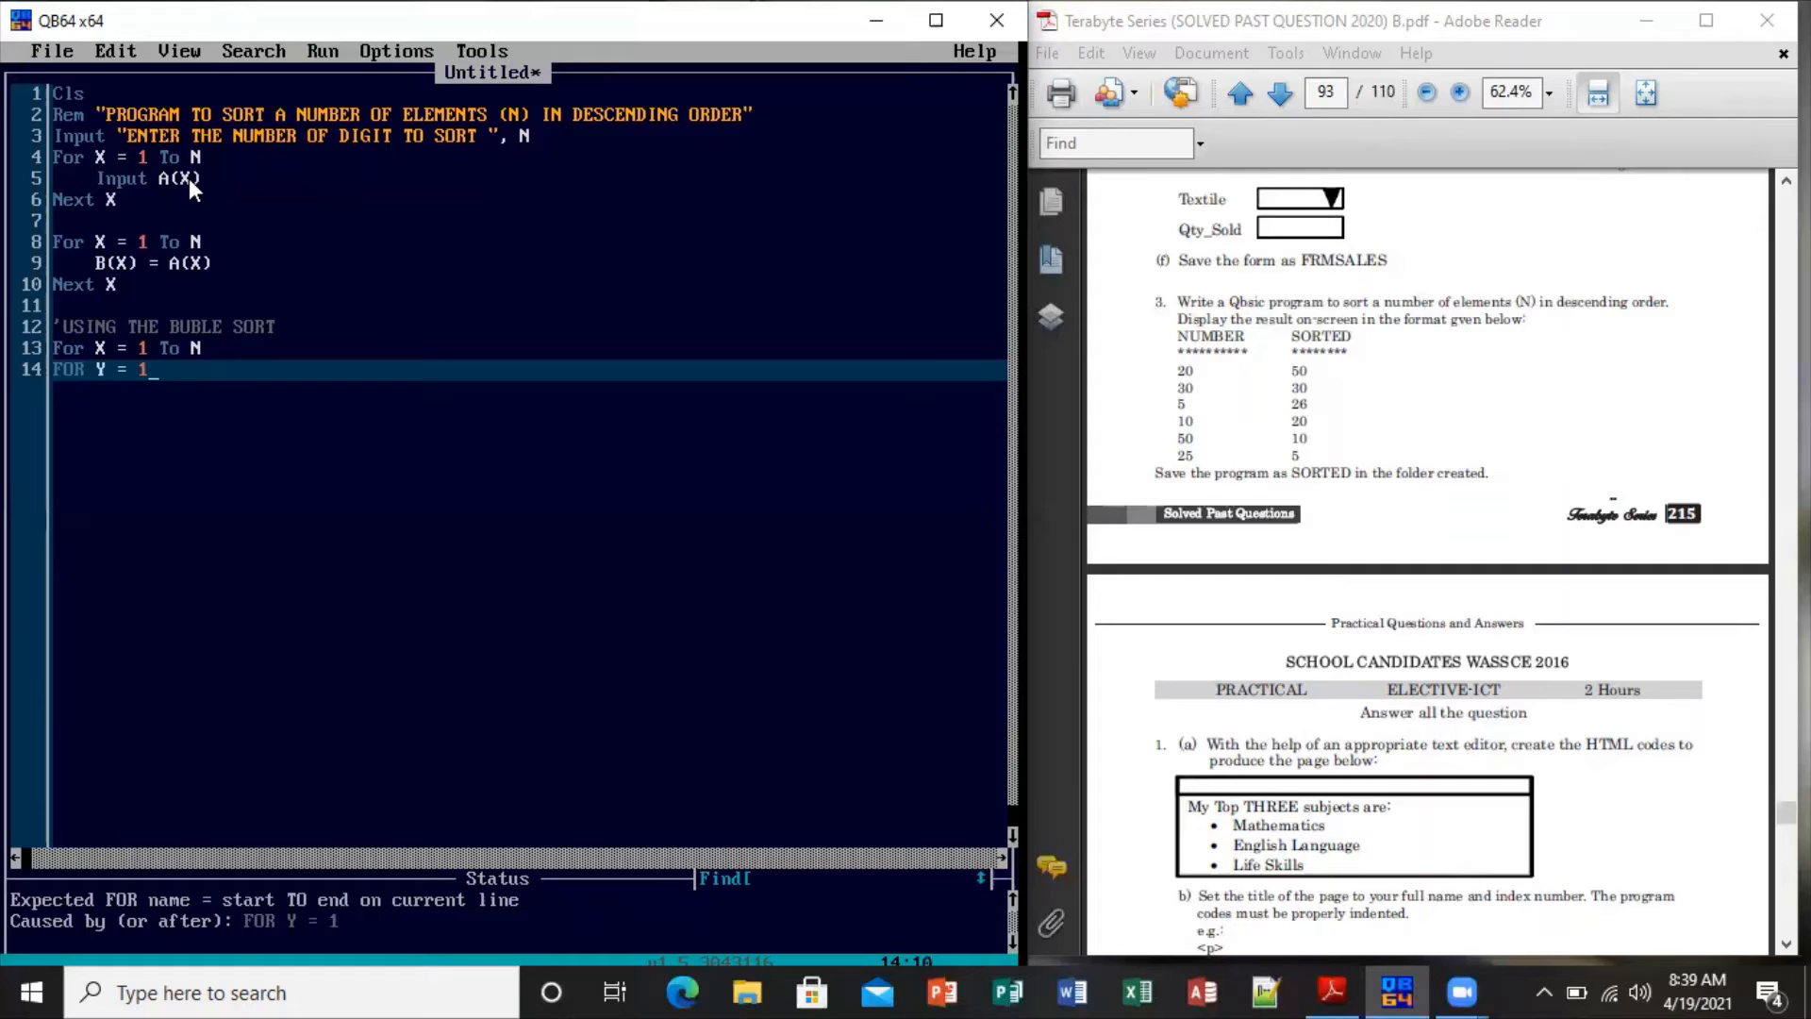
pyautogui.write('T')
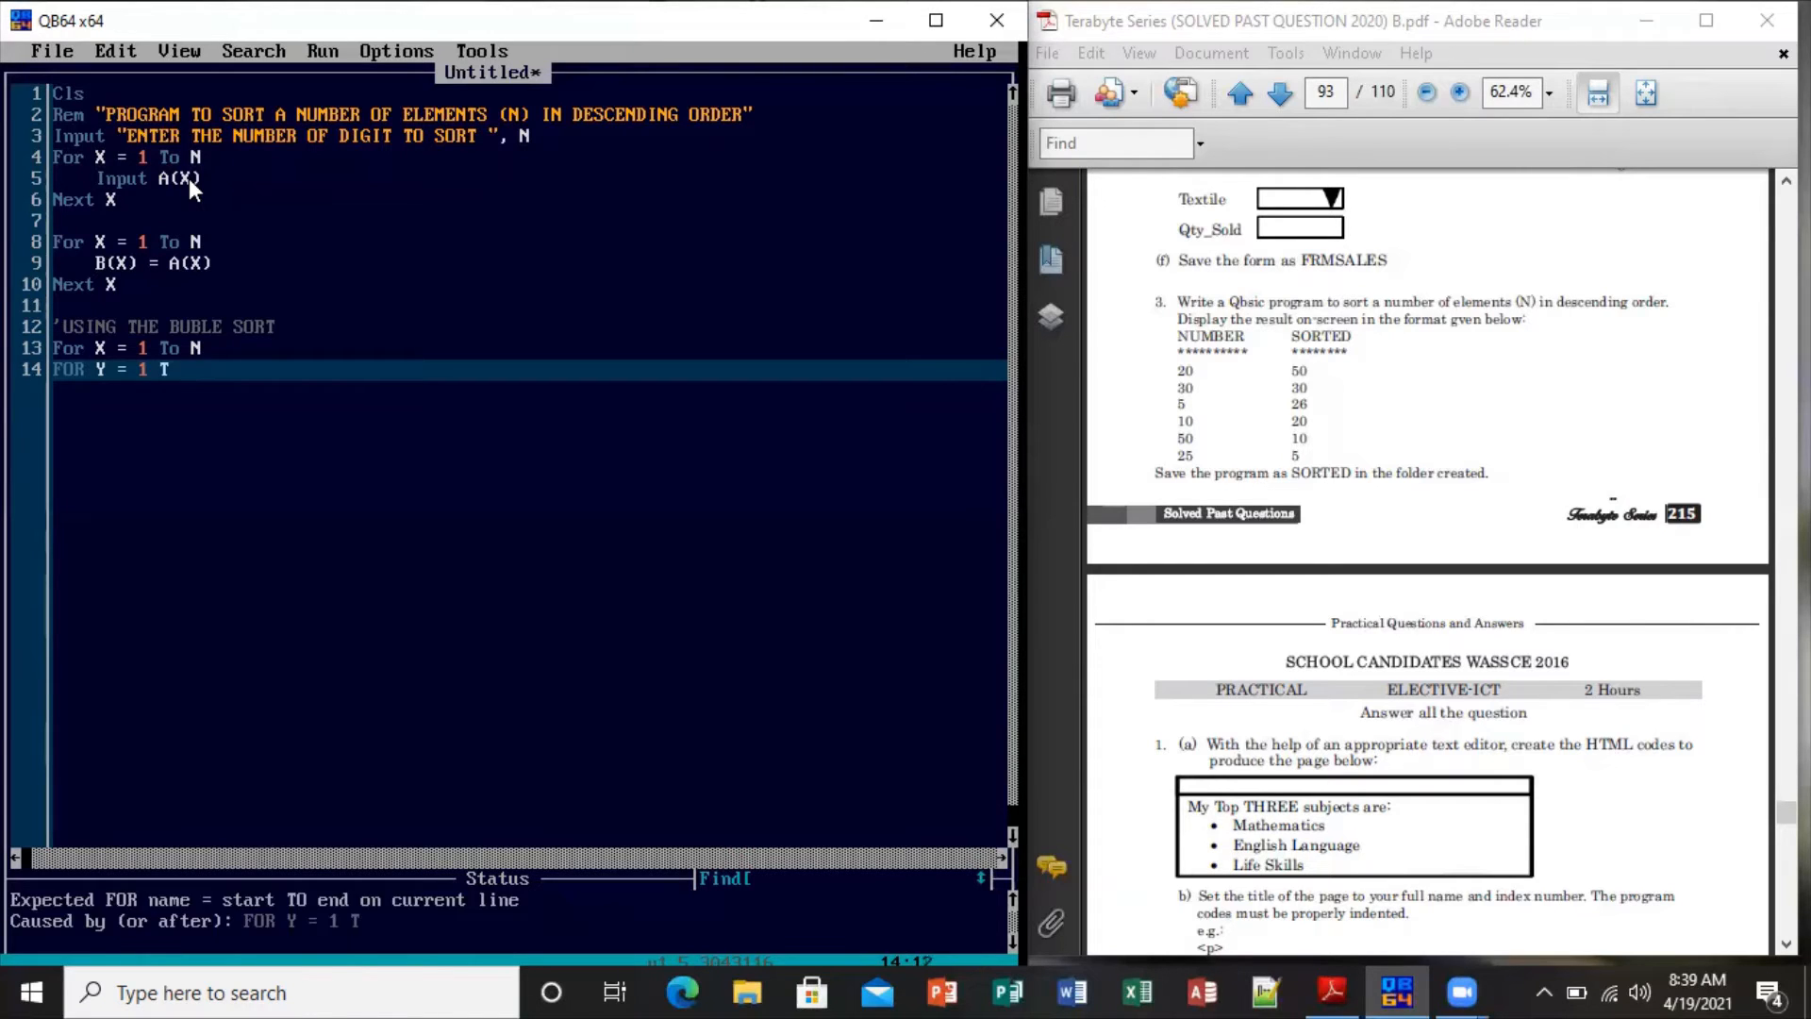
pyautogui.write('O N -')
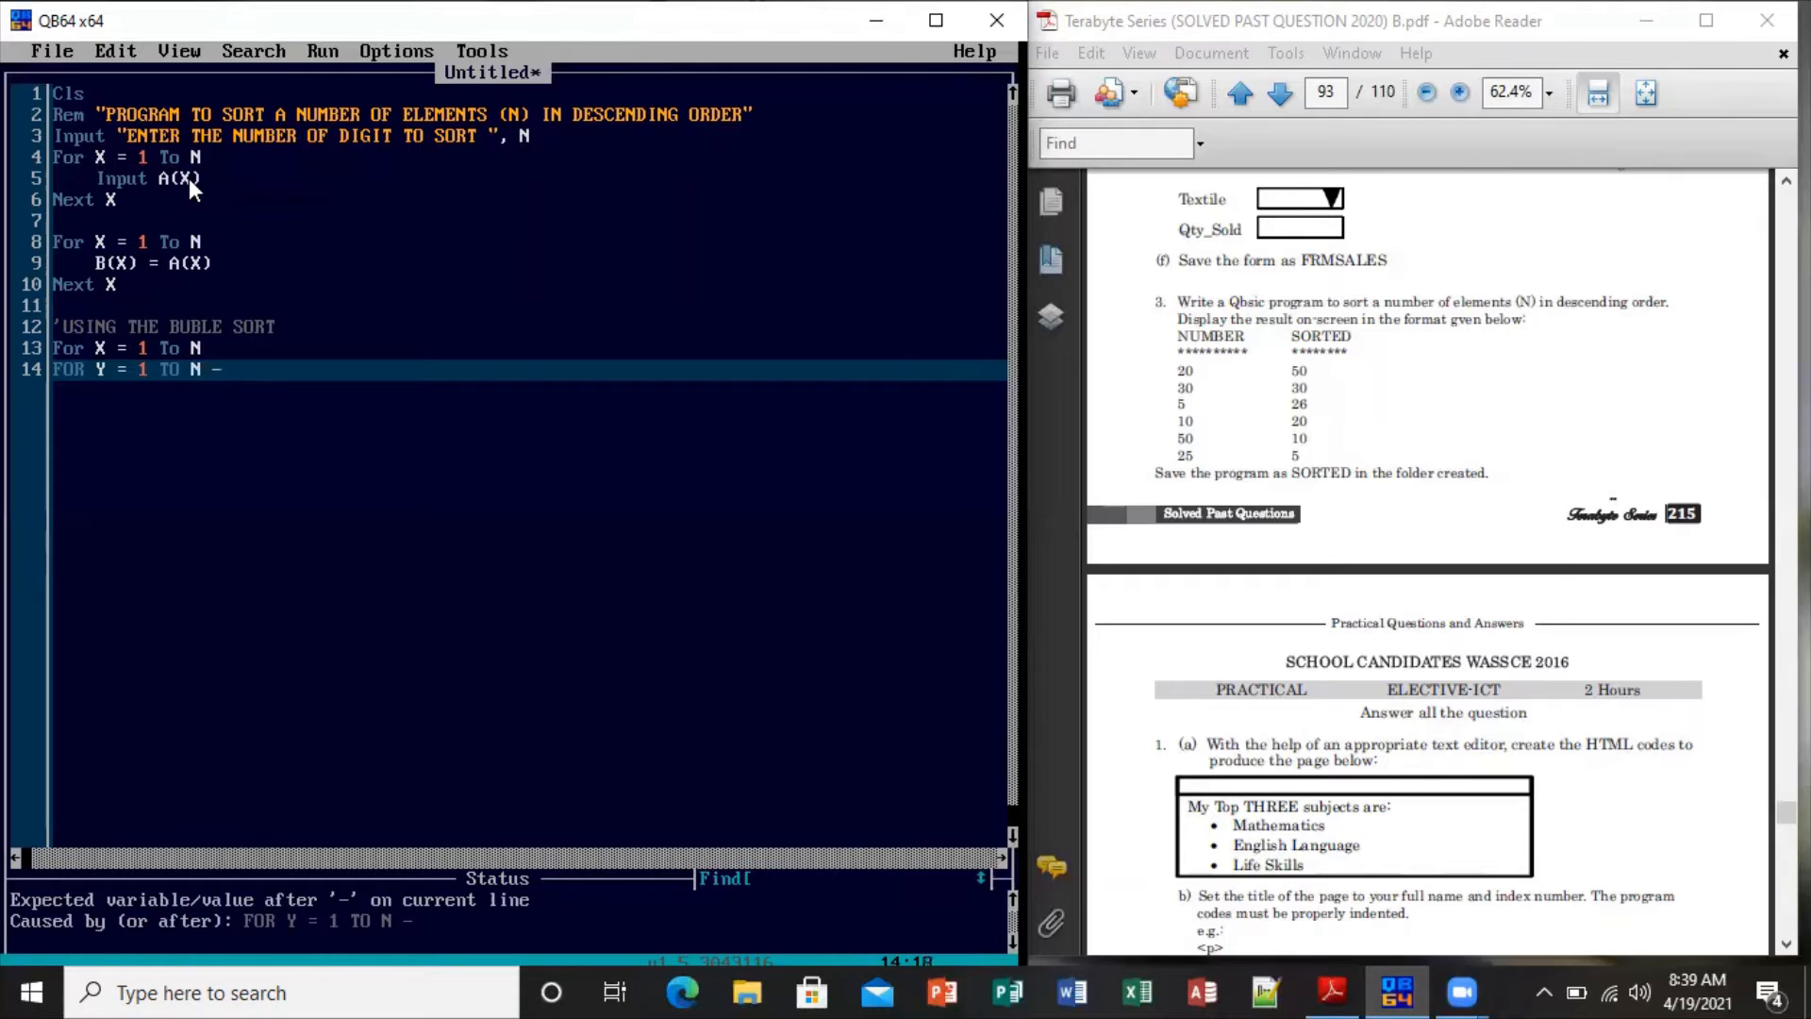
pyautogui.write('X')
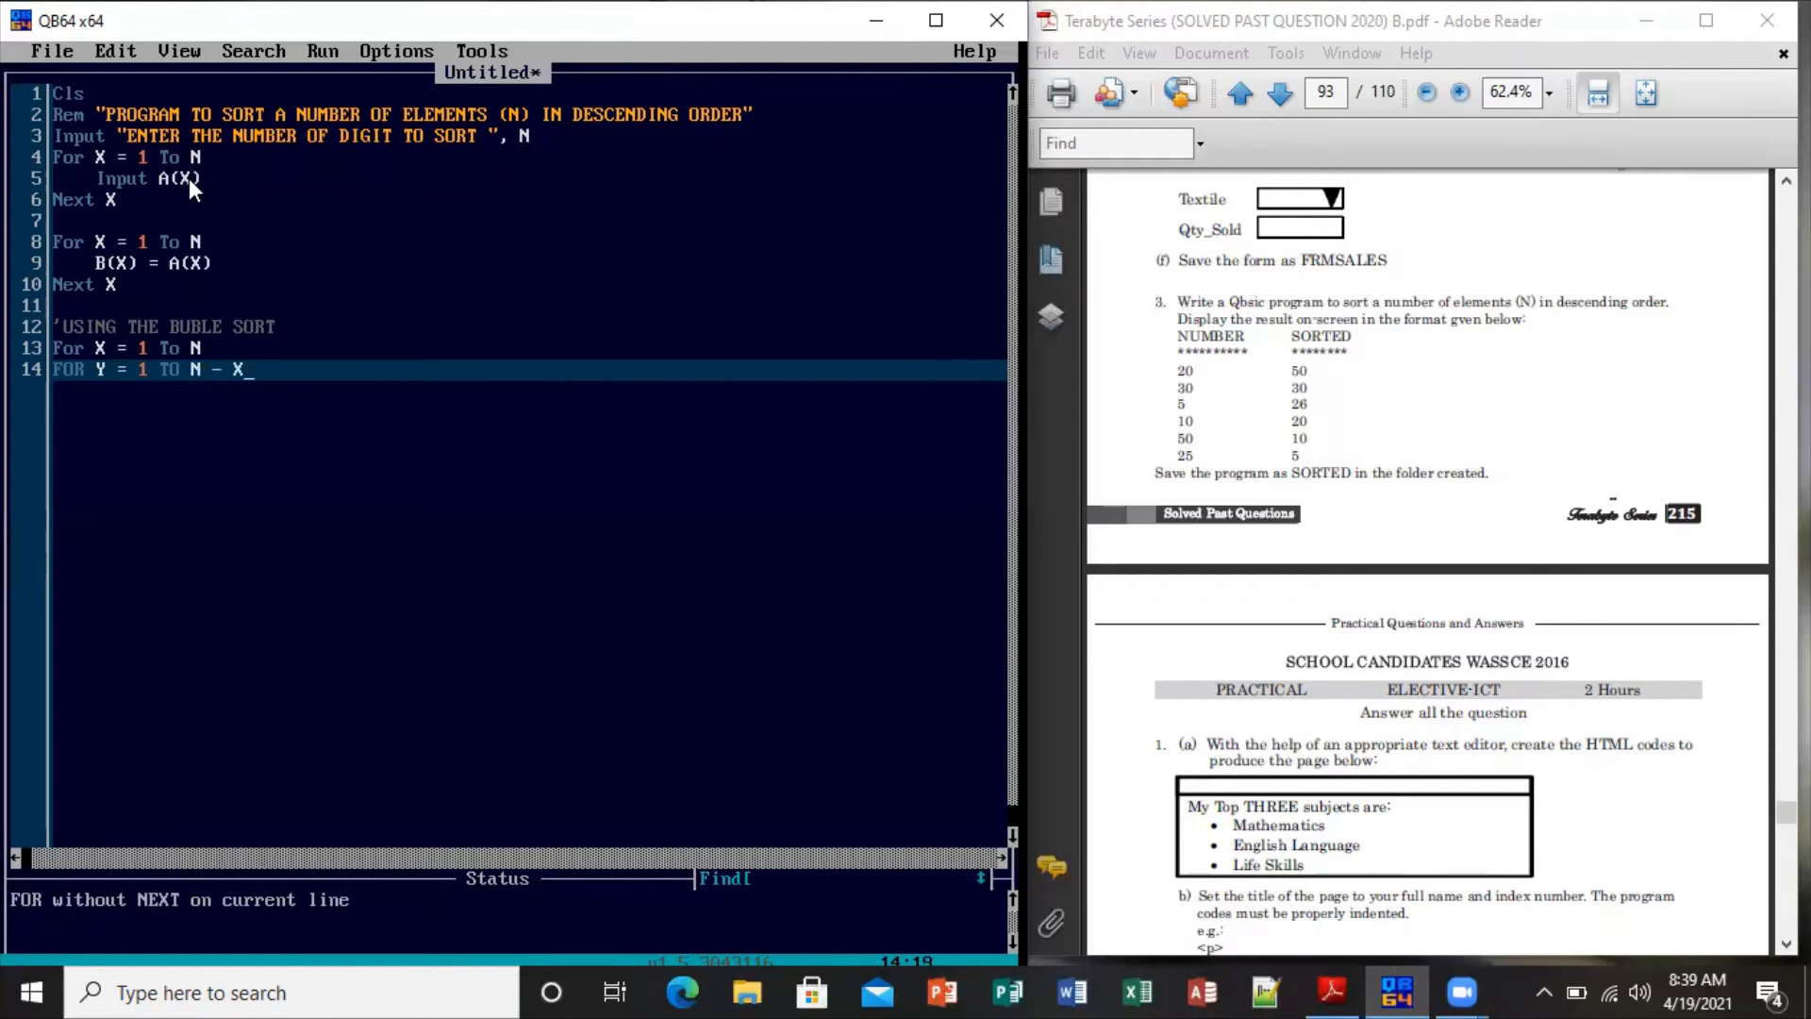
pyautogui.press('enter')
pyautogui.write('IF')
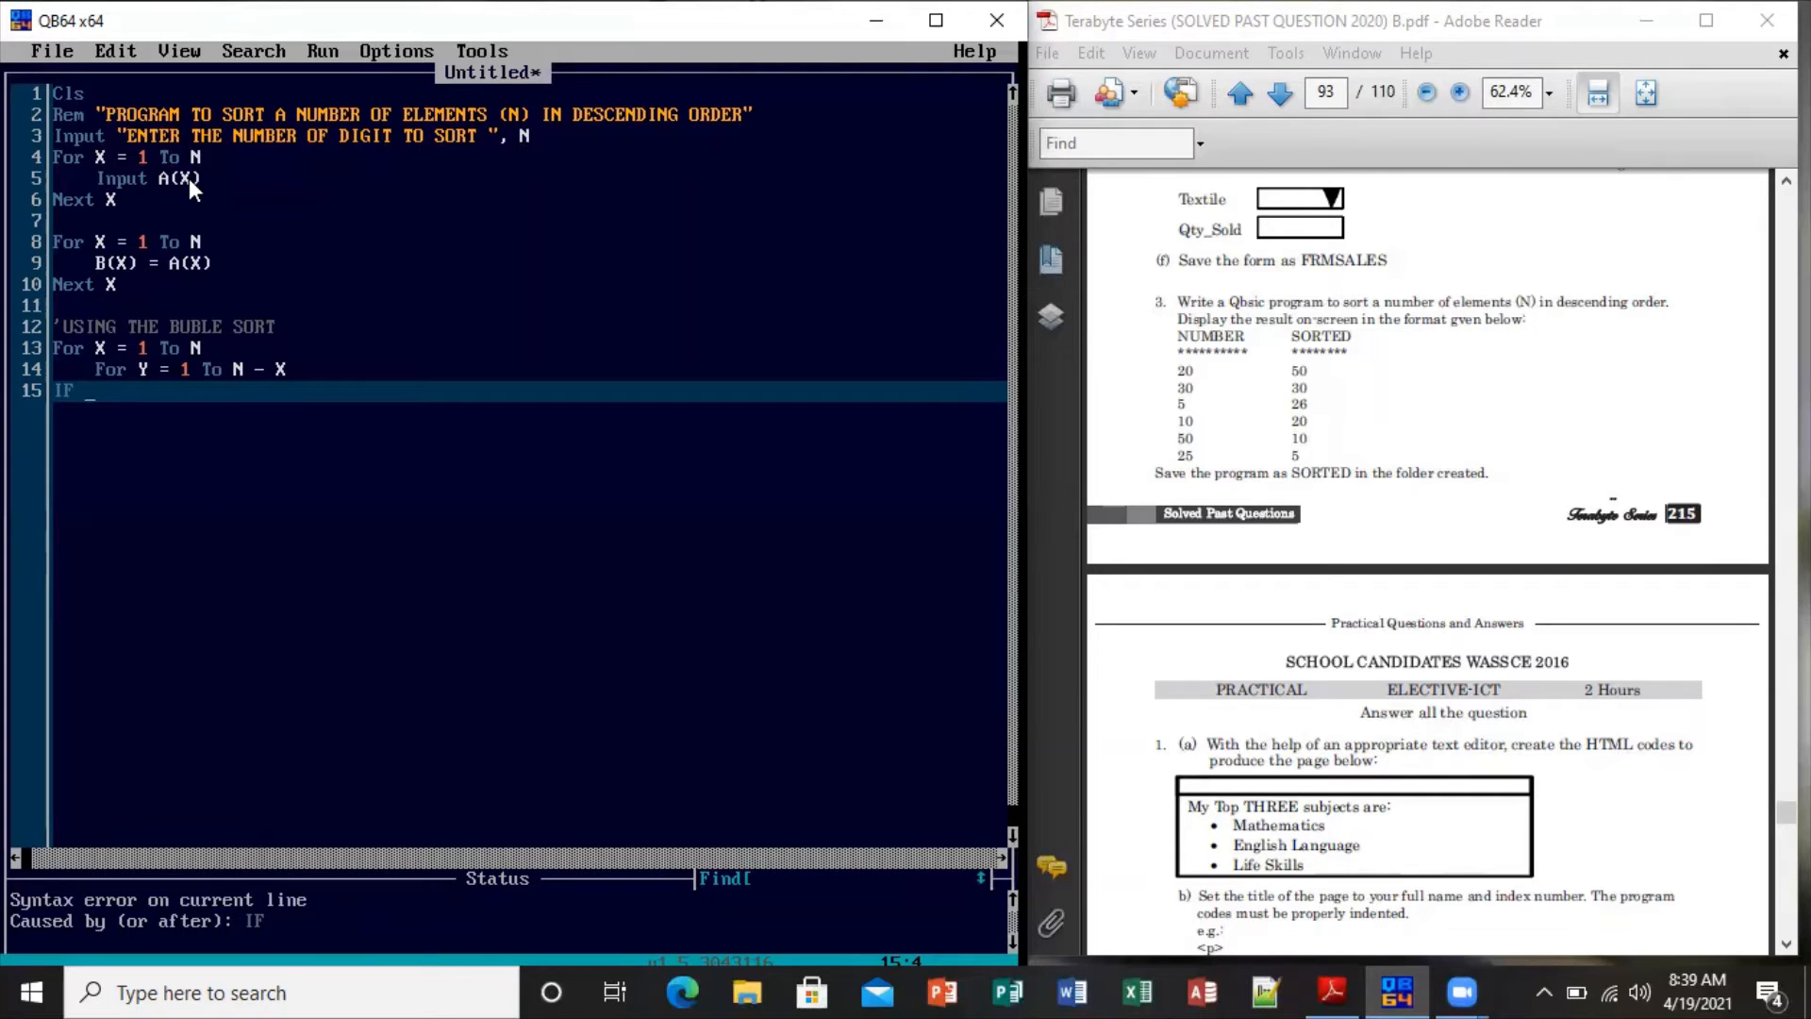
# Write the comparison IF A(Y) < A(Y + 1) THEN and begin the SWAP statement below it
pyautogui.write('A(')
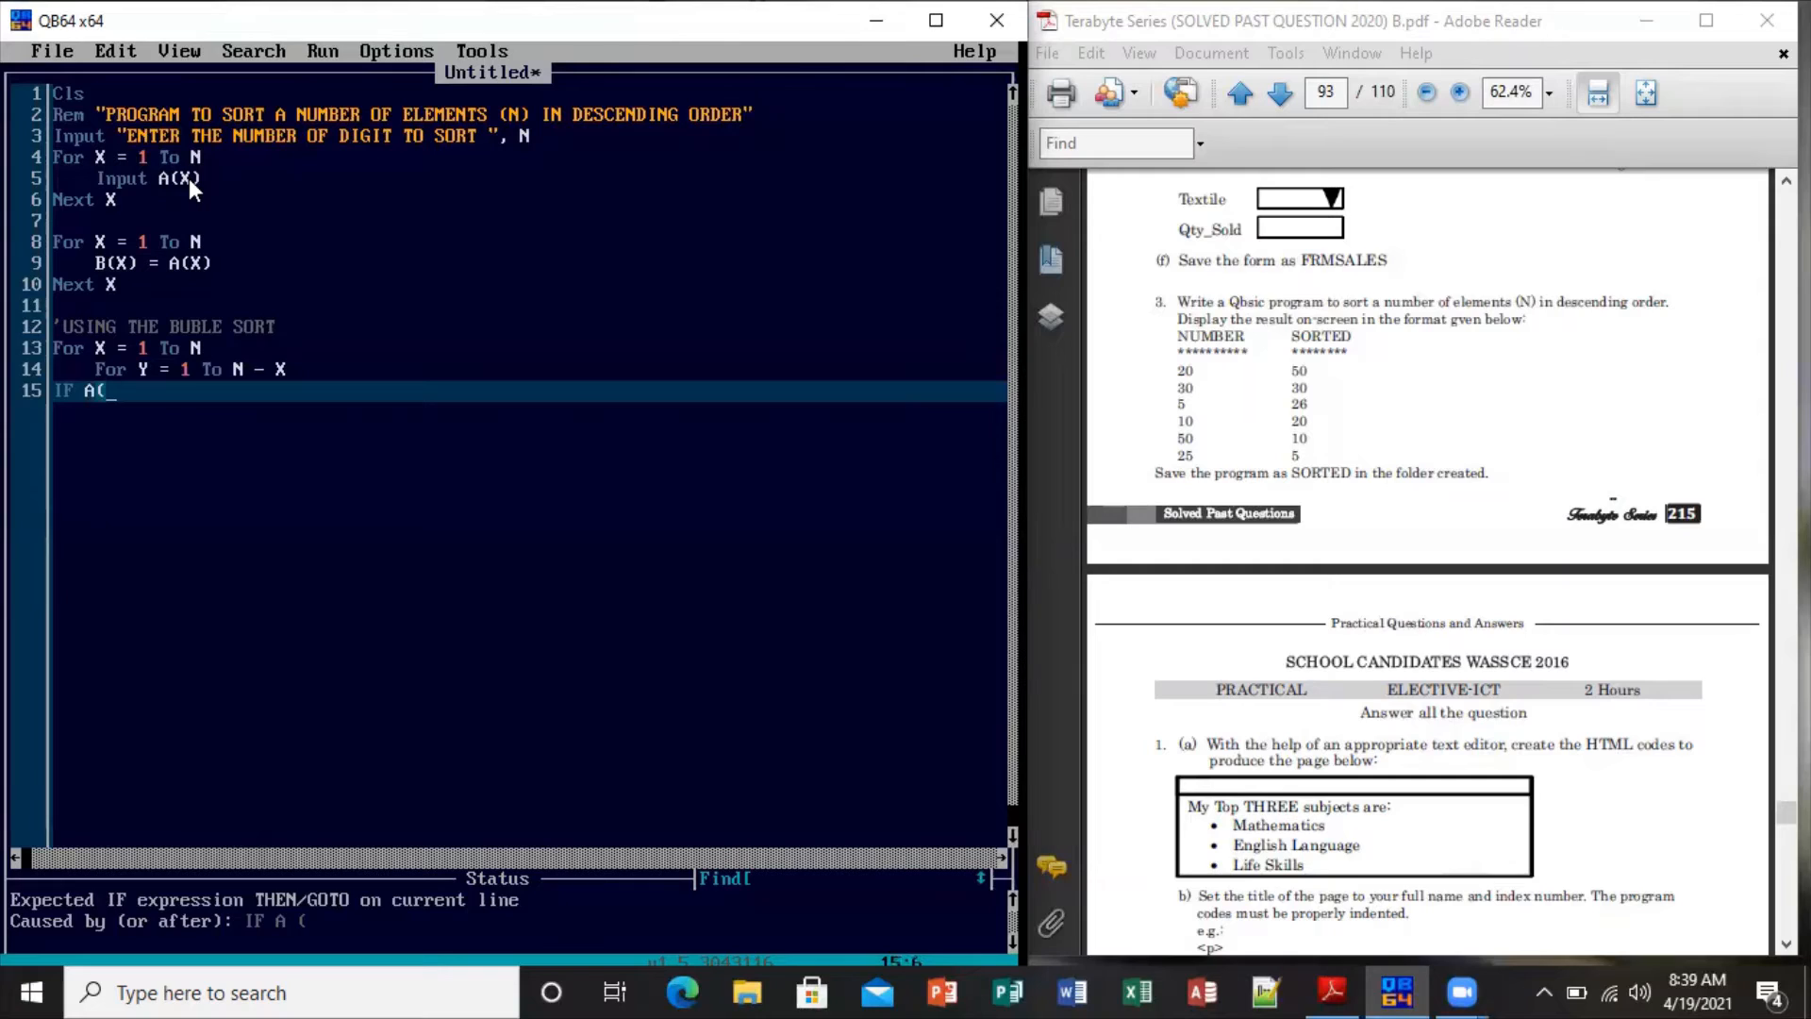
pyautogui.write('Y')
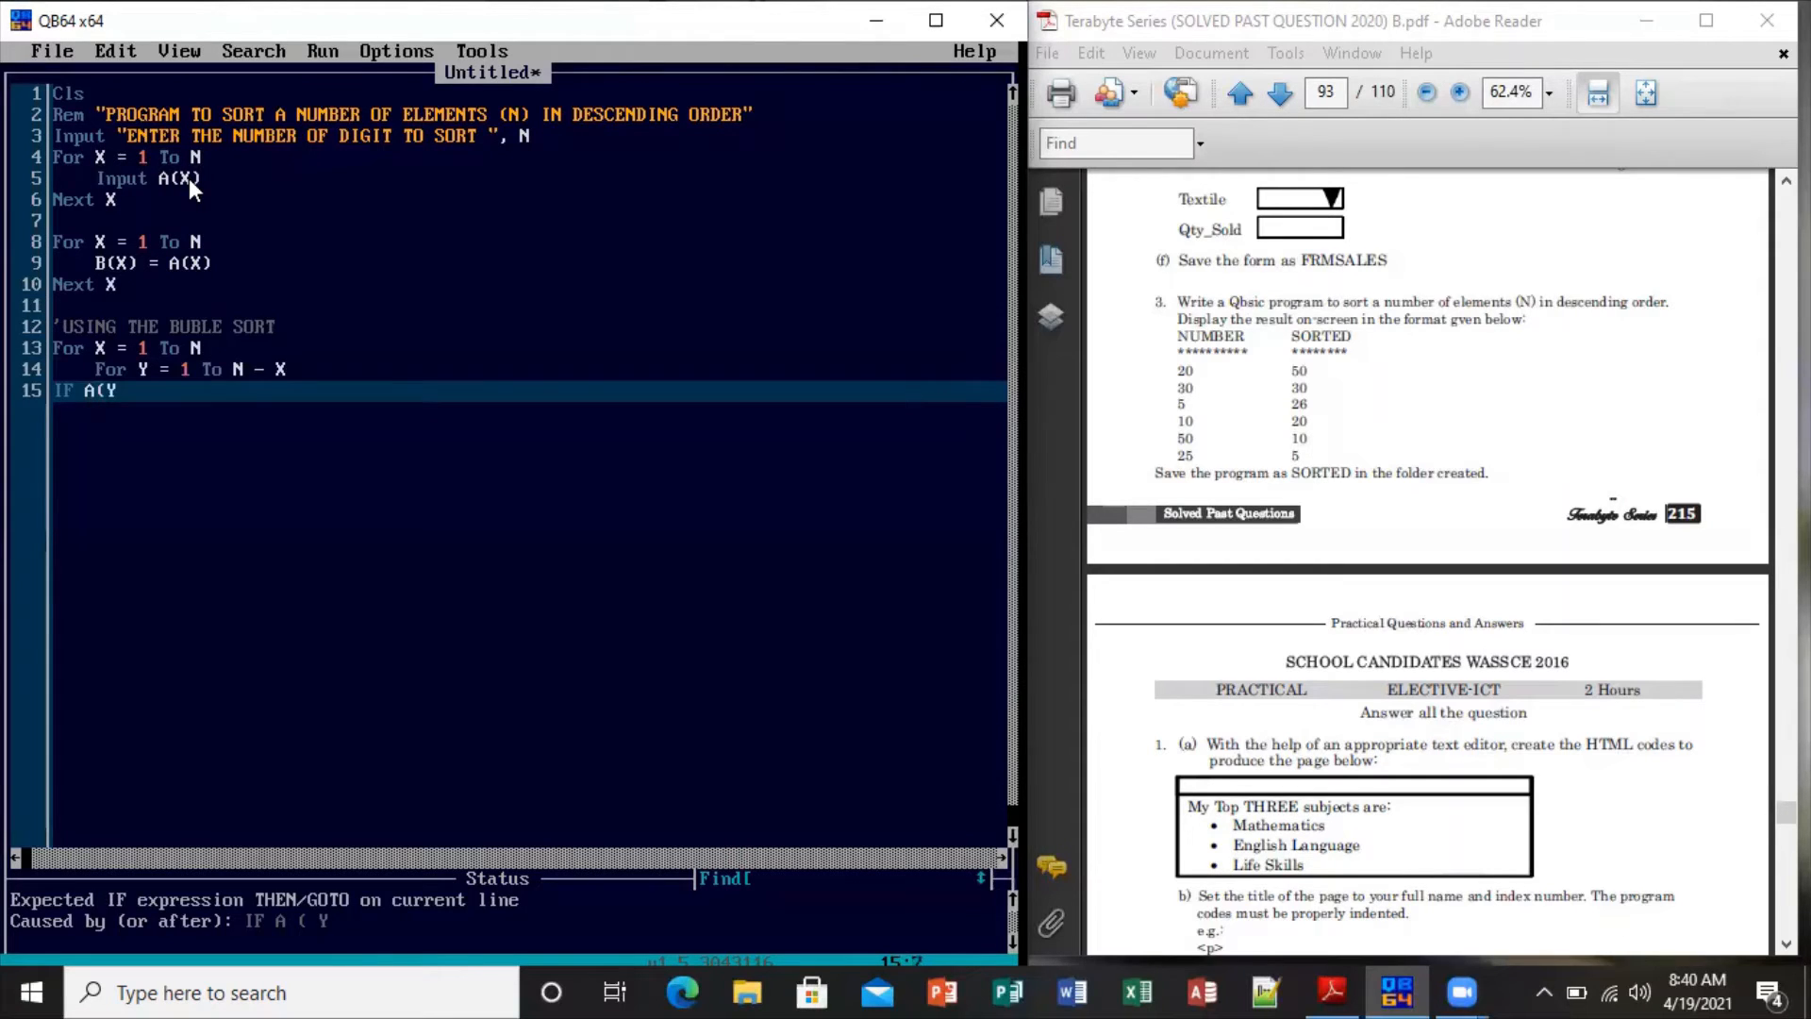
pyautogui.write(')')
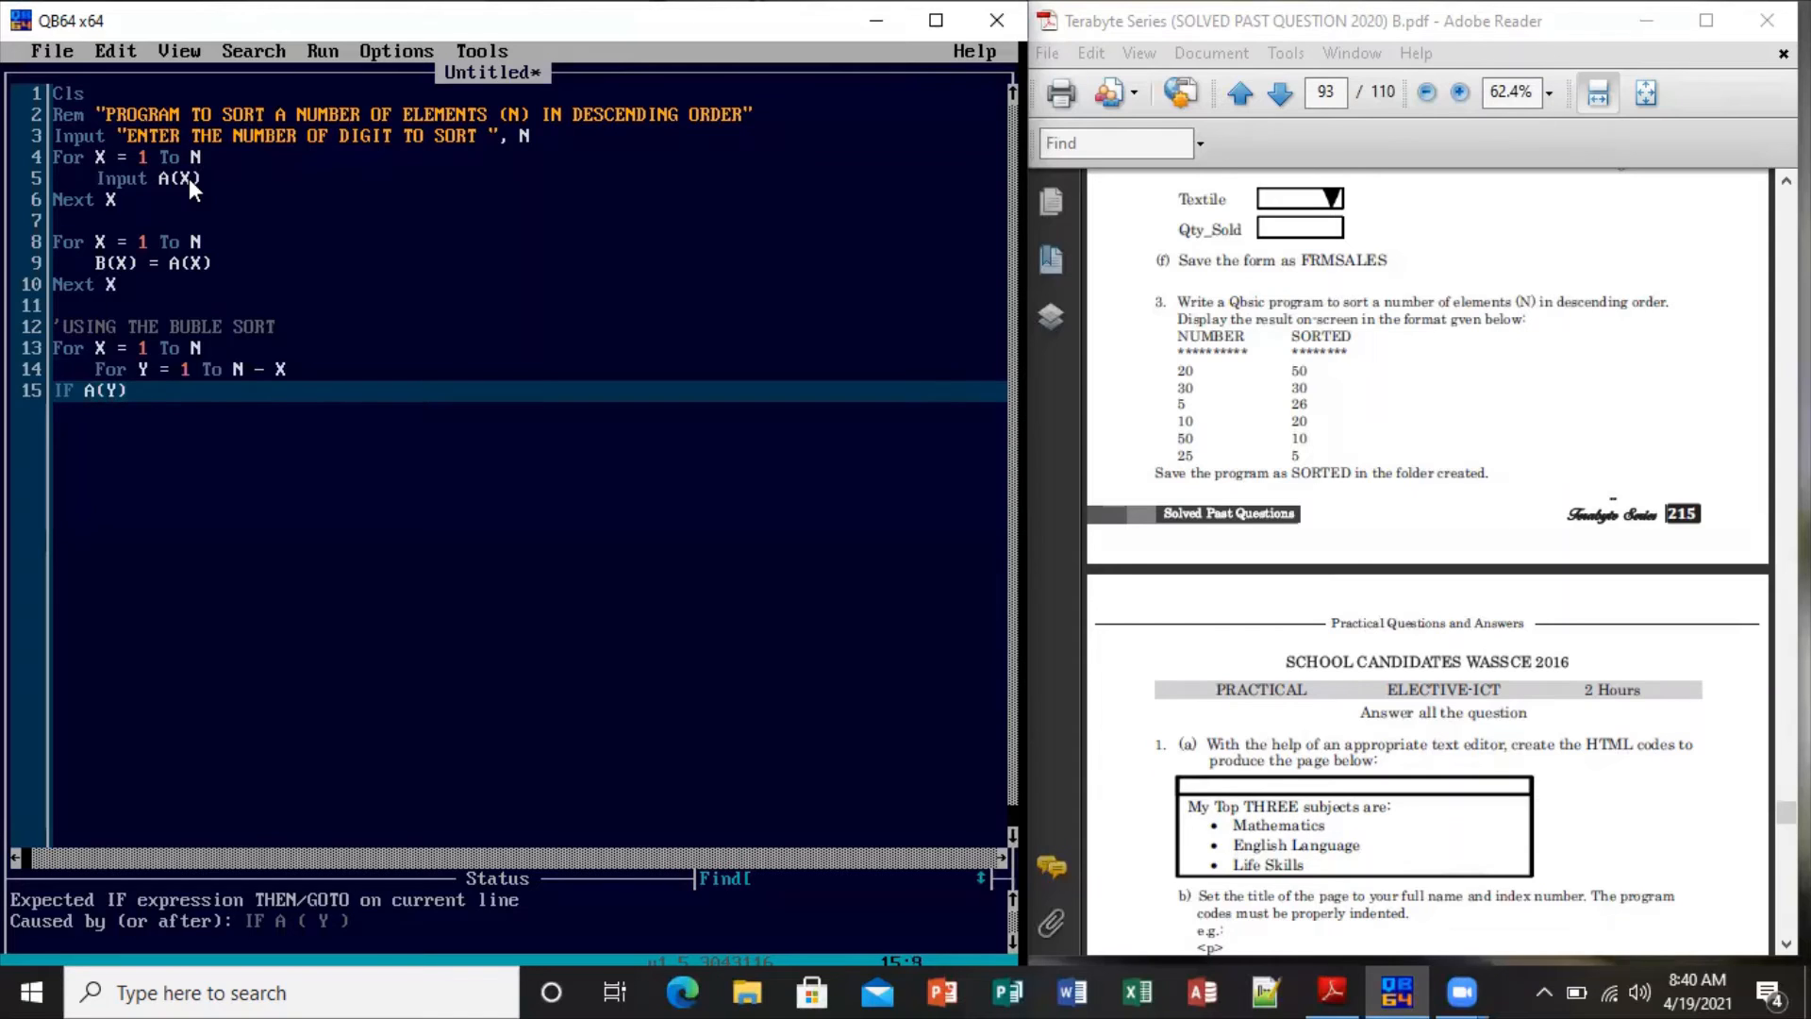
pyautogui.write('<')
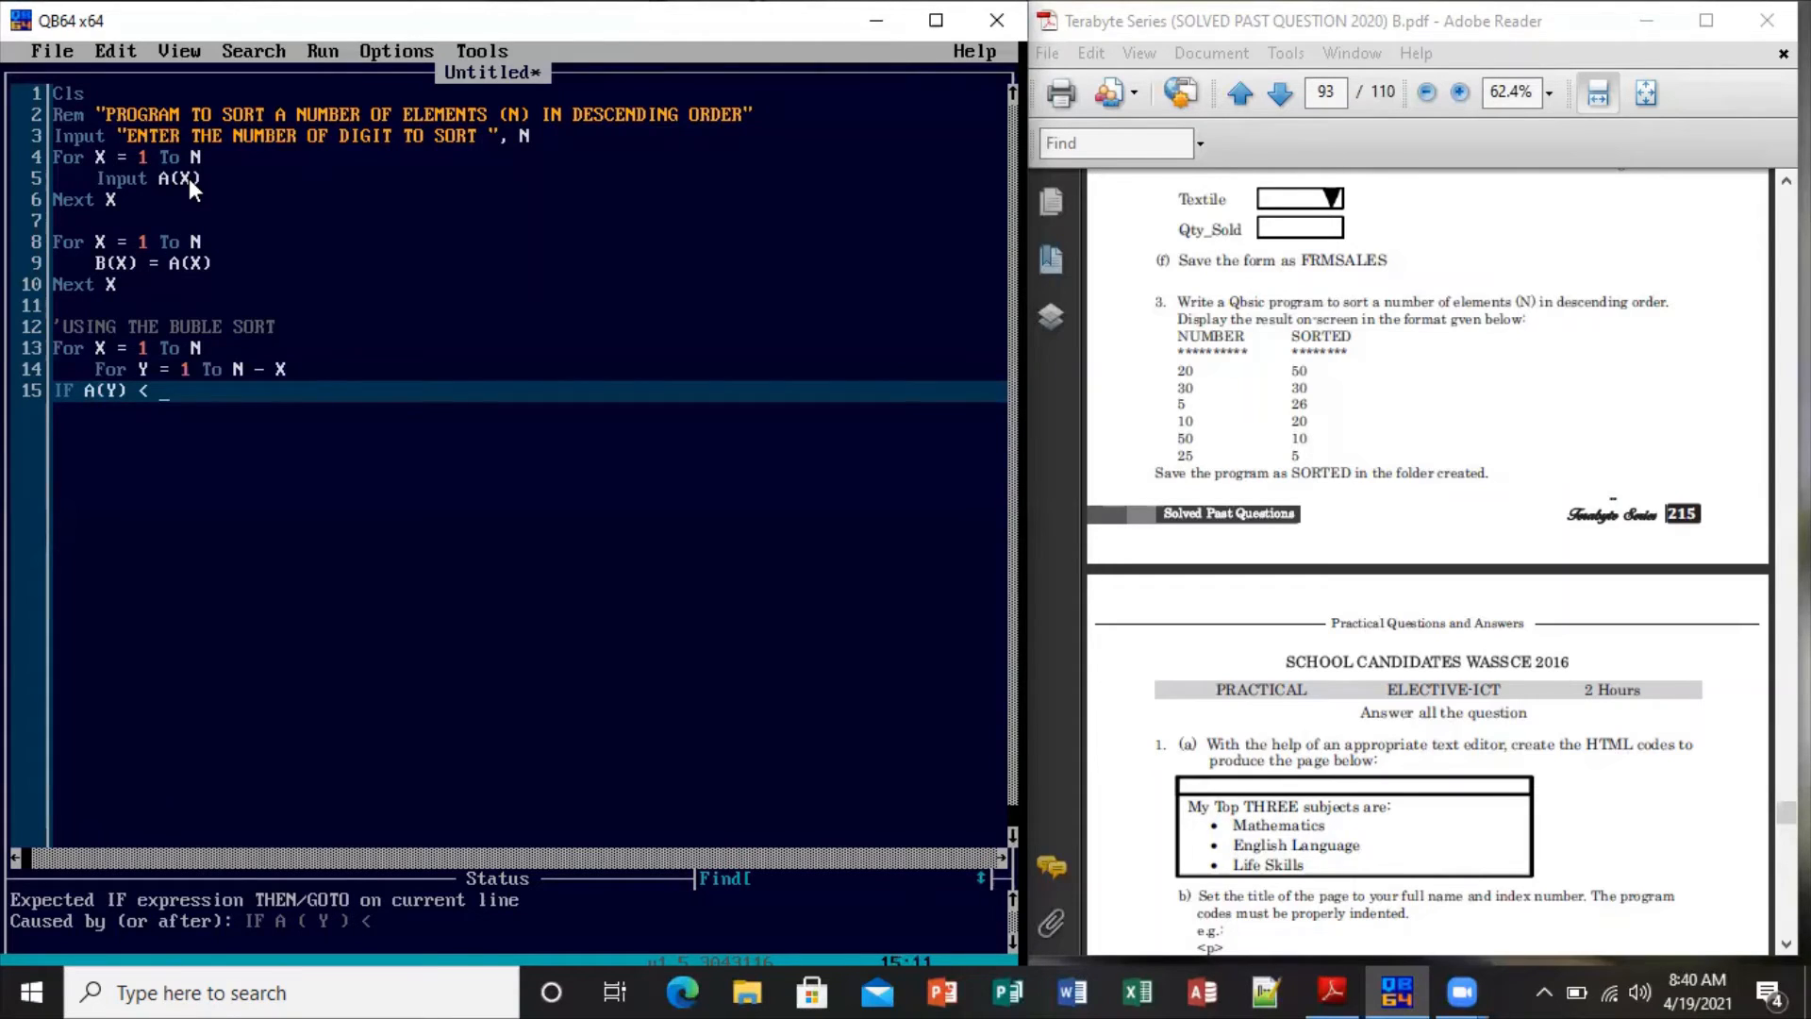
pyautogui.write('A(')
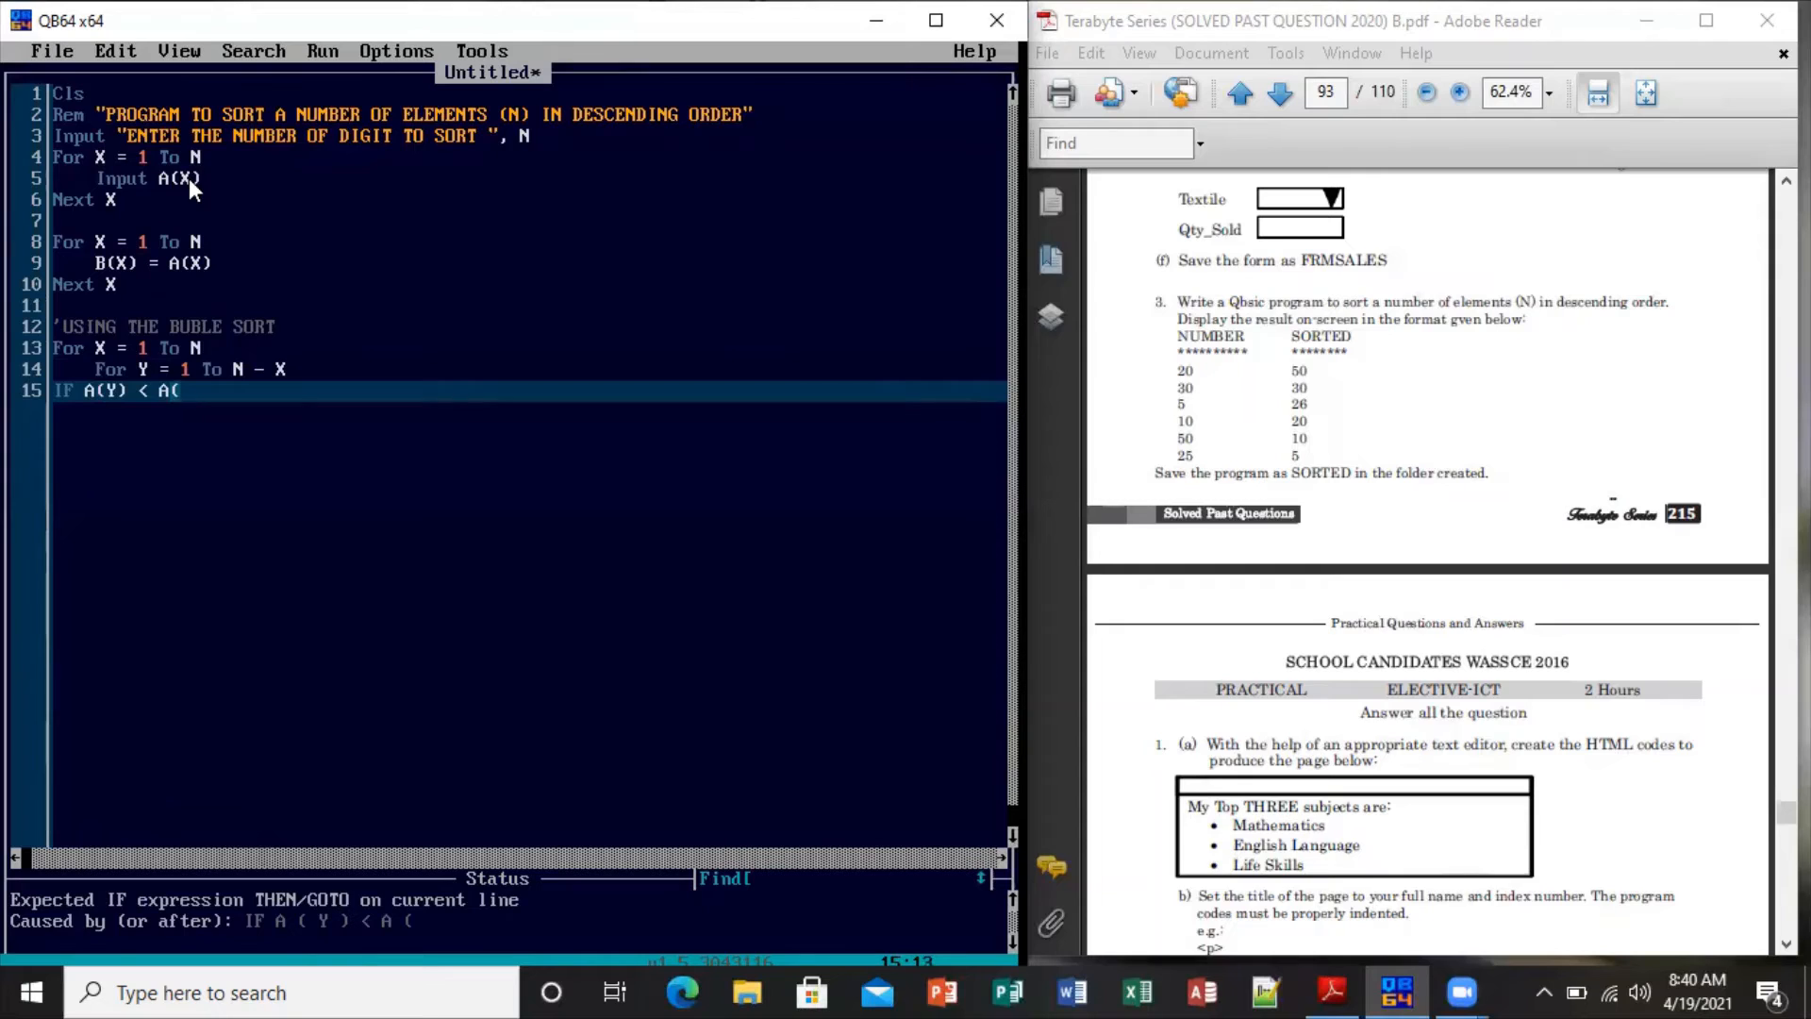
pyautogui.write('Y +')
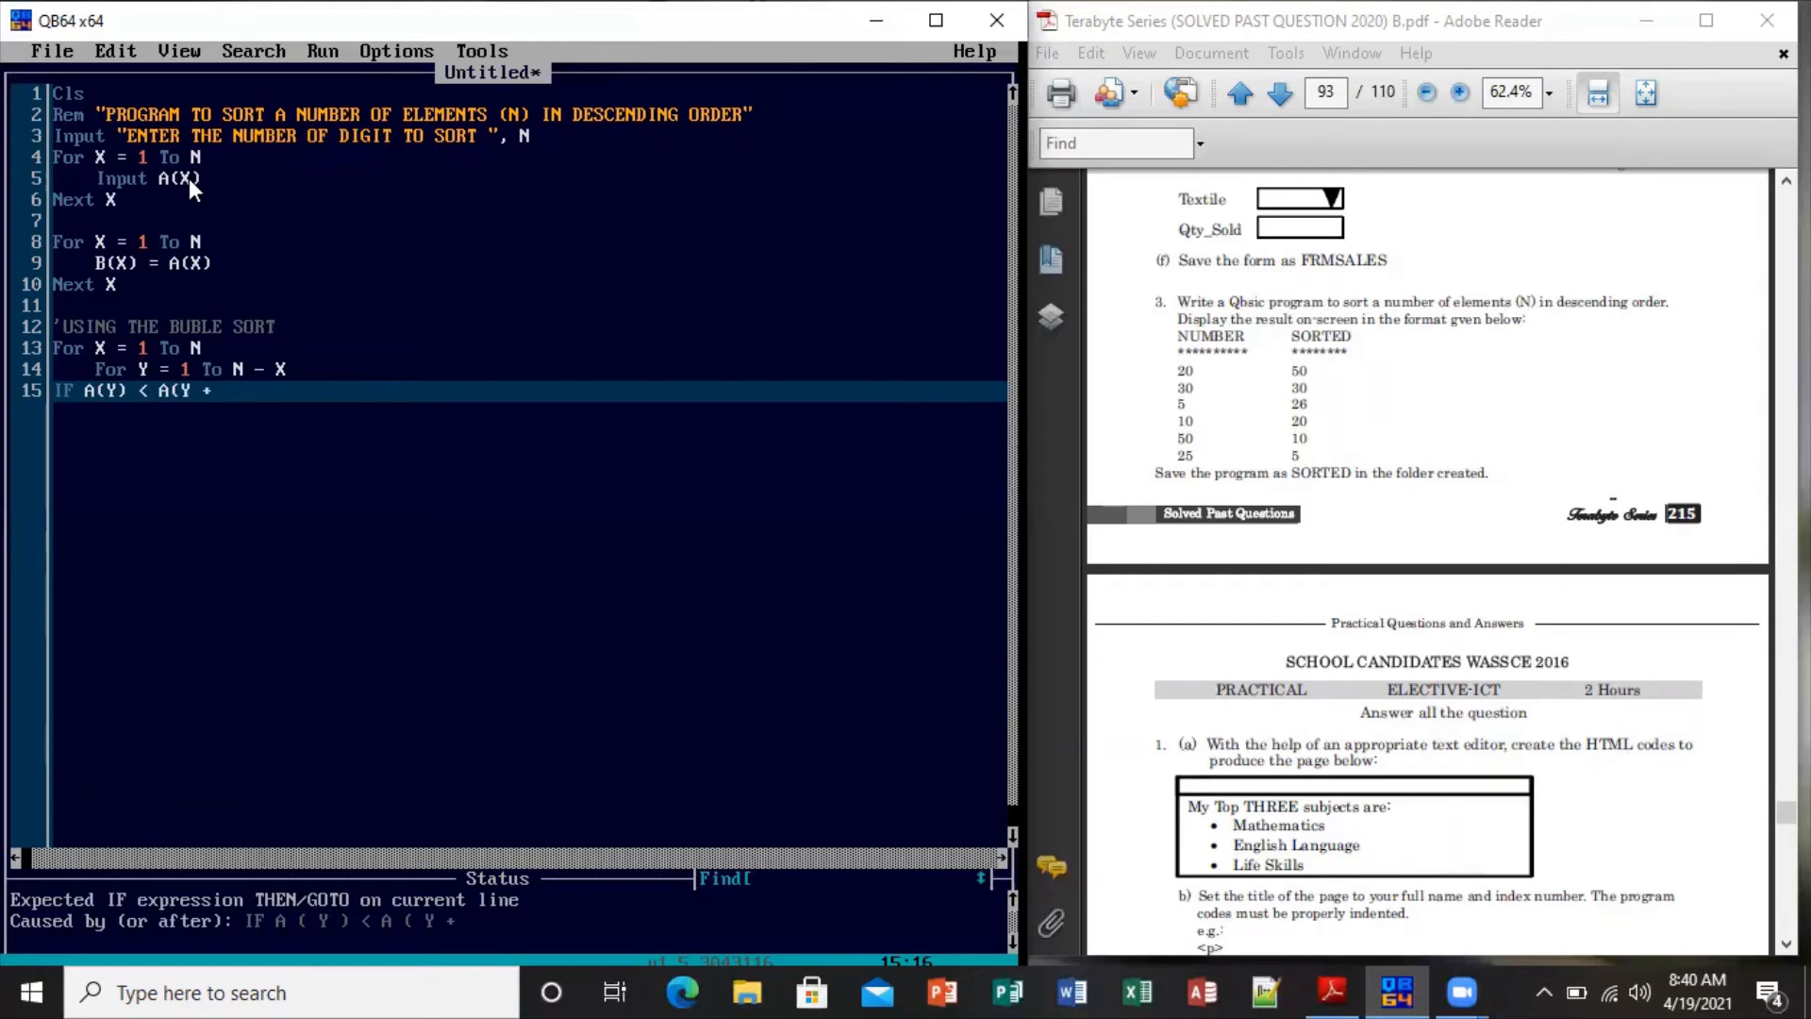
pyautogui.write('1')
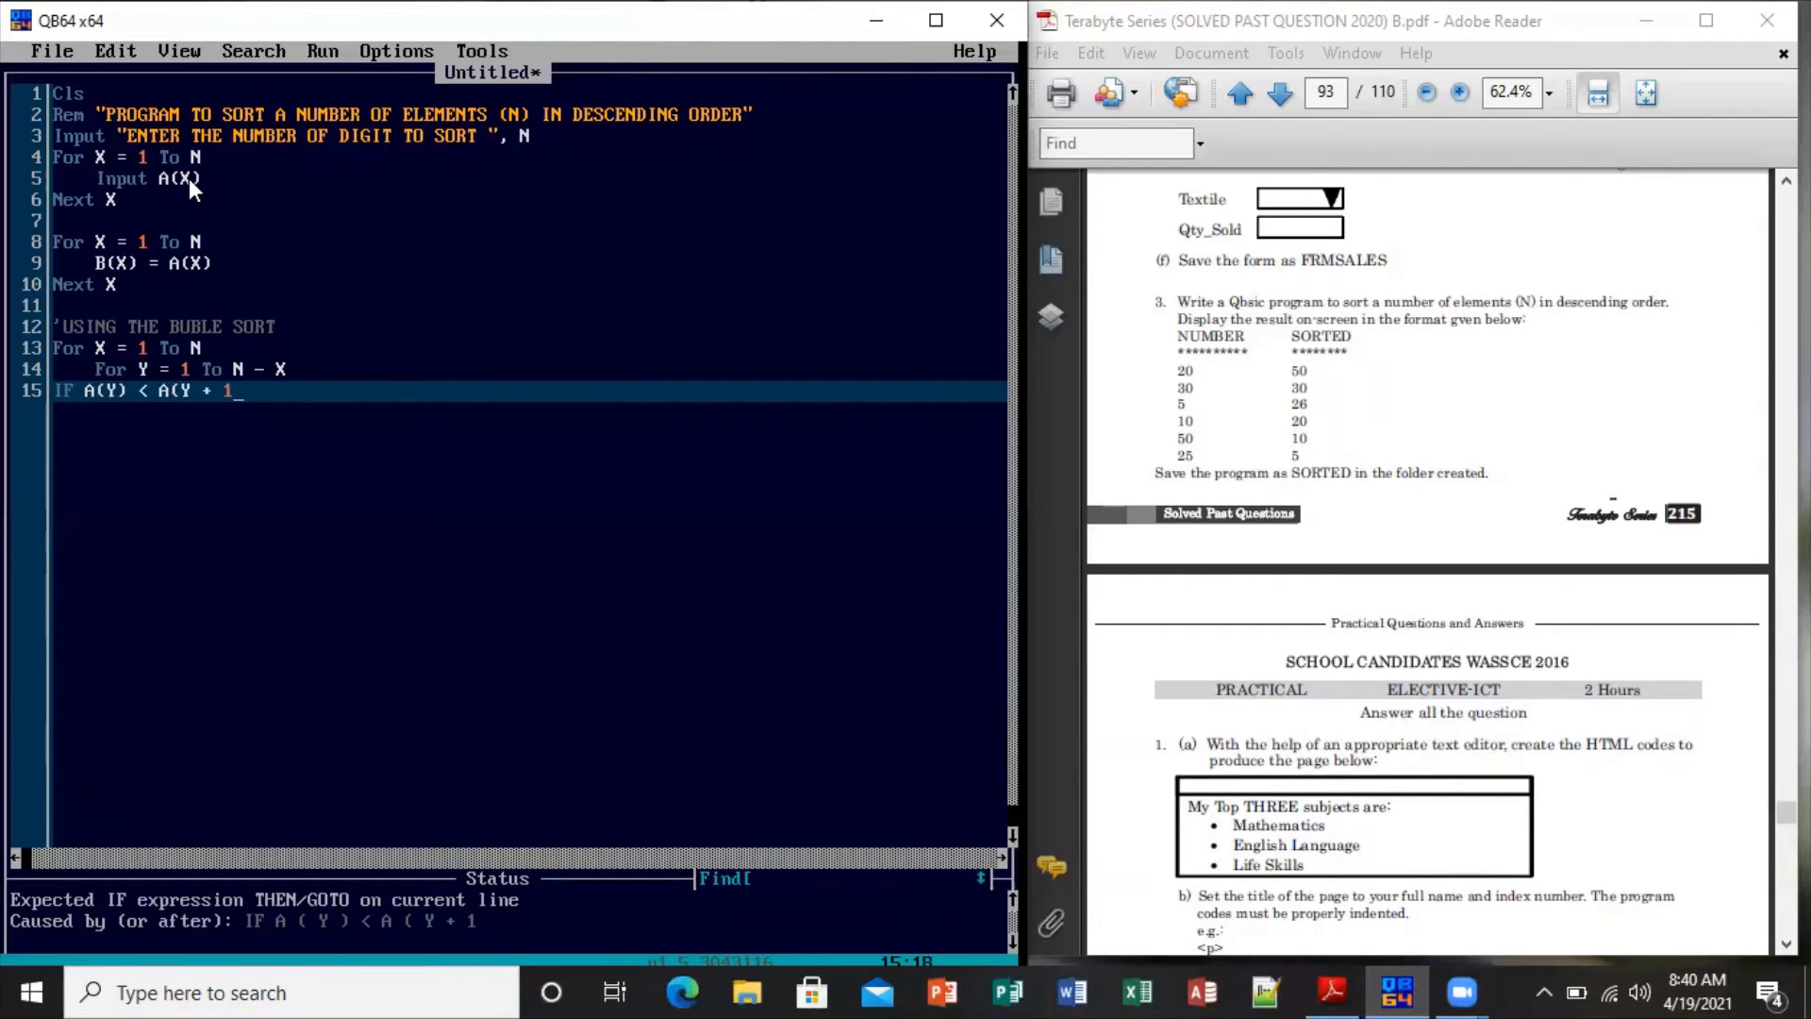
pyautogui.write(')')
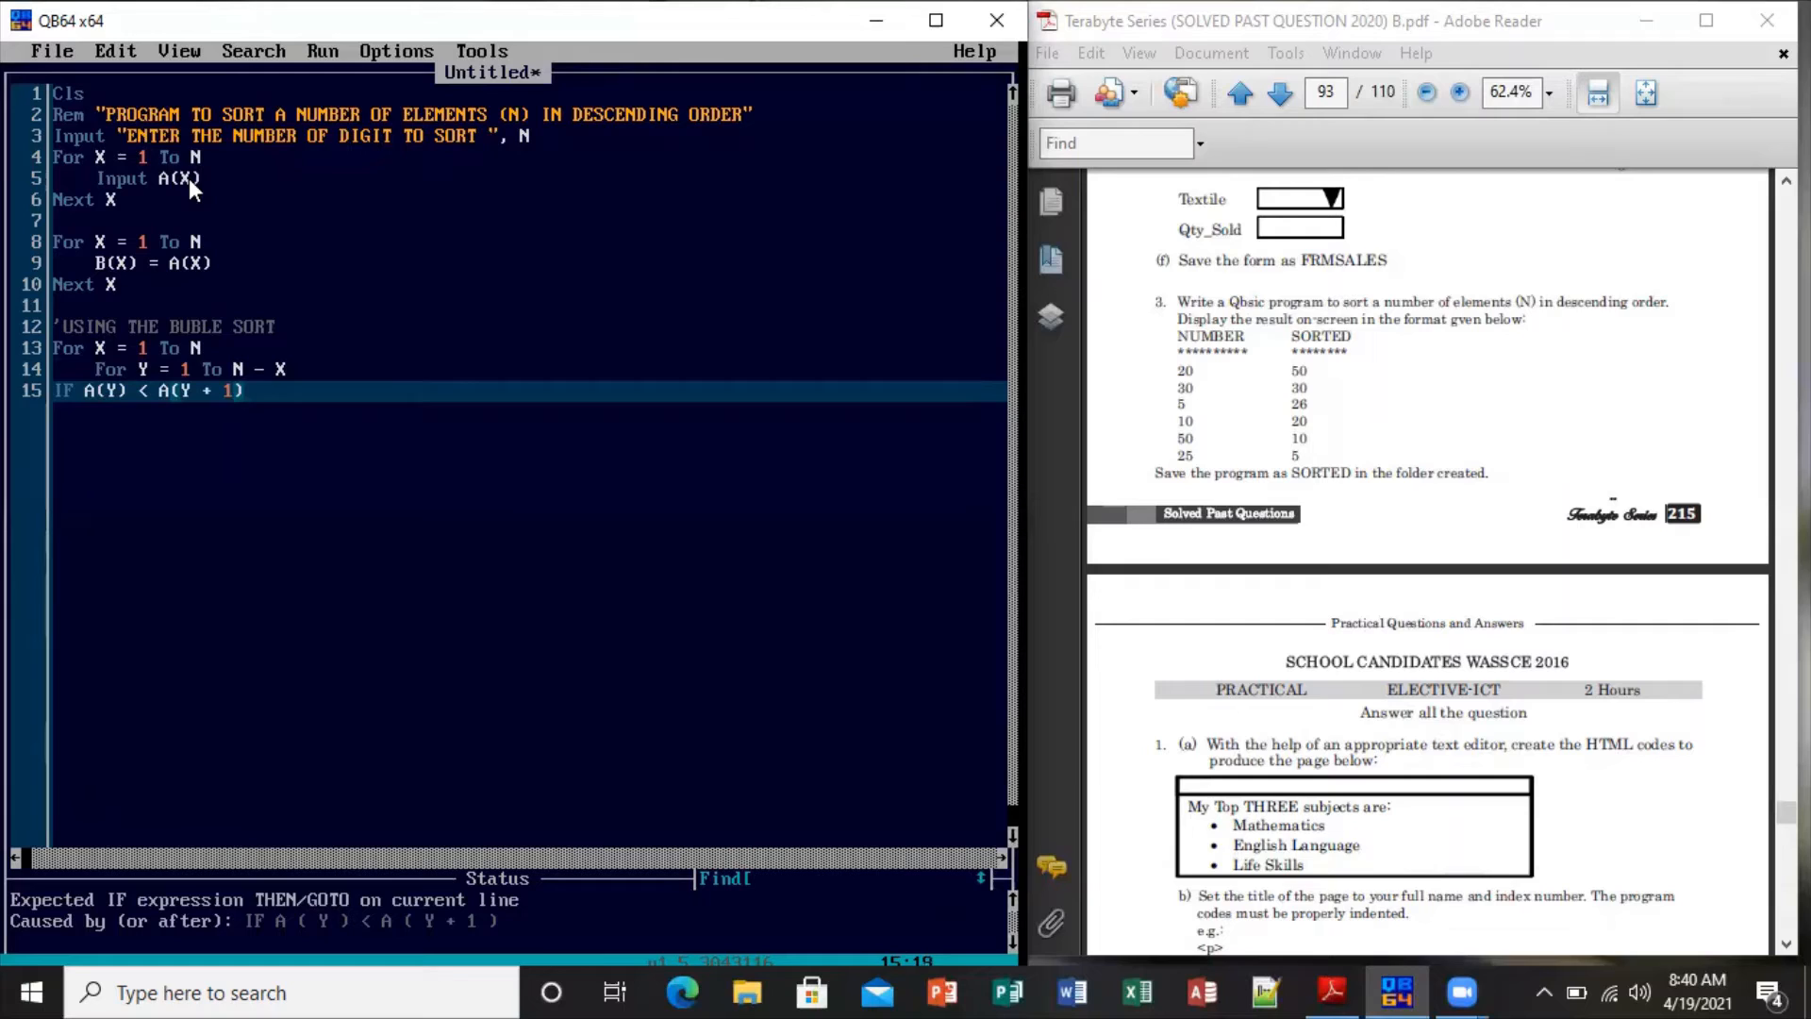
pyautogui.press('enter')
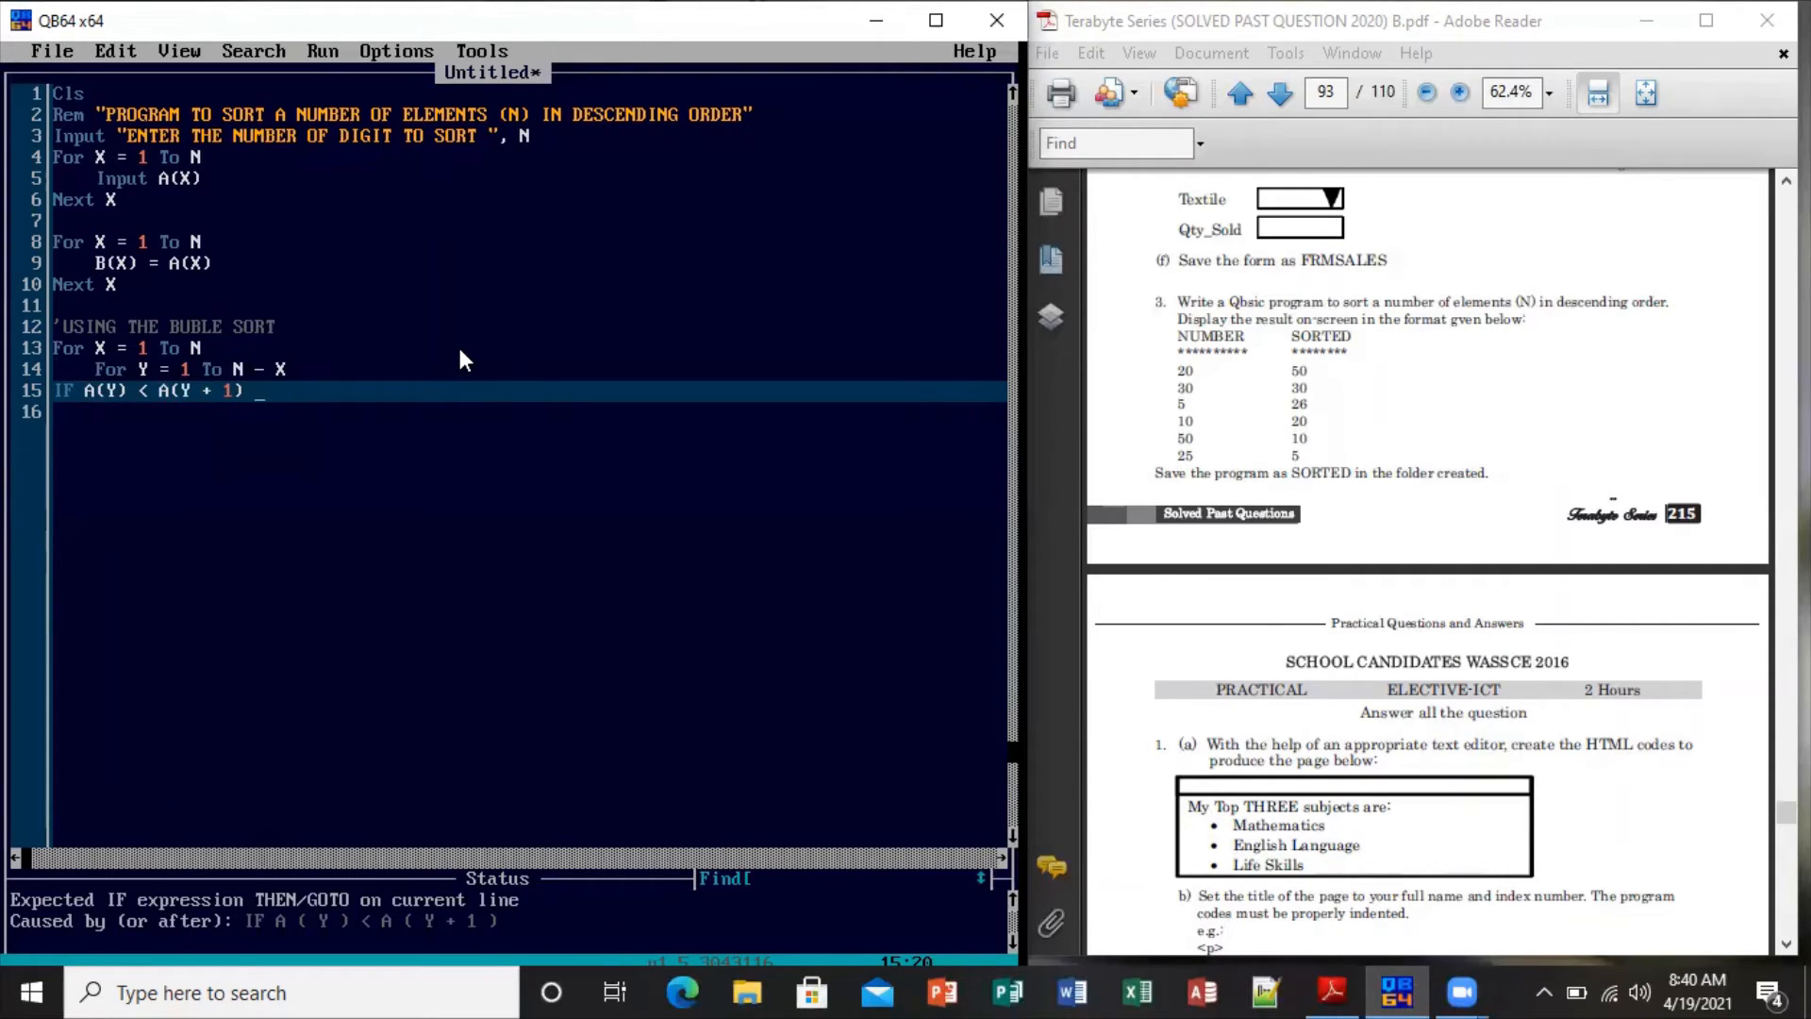
pyautogui.write('THEN')
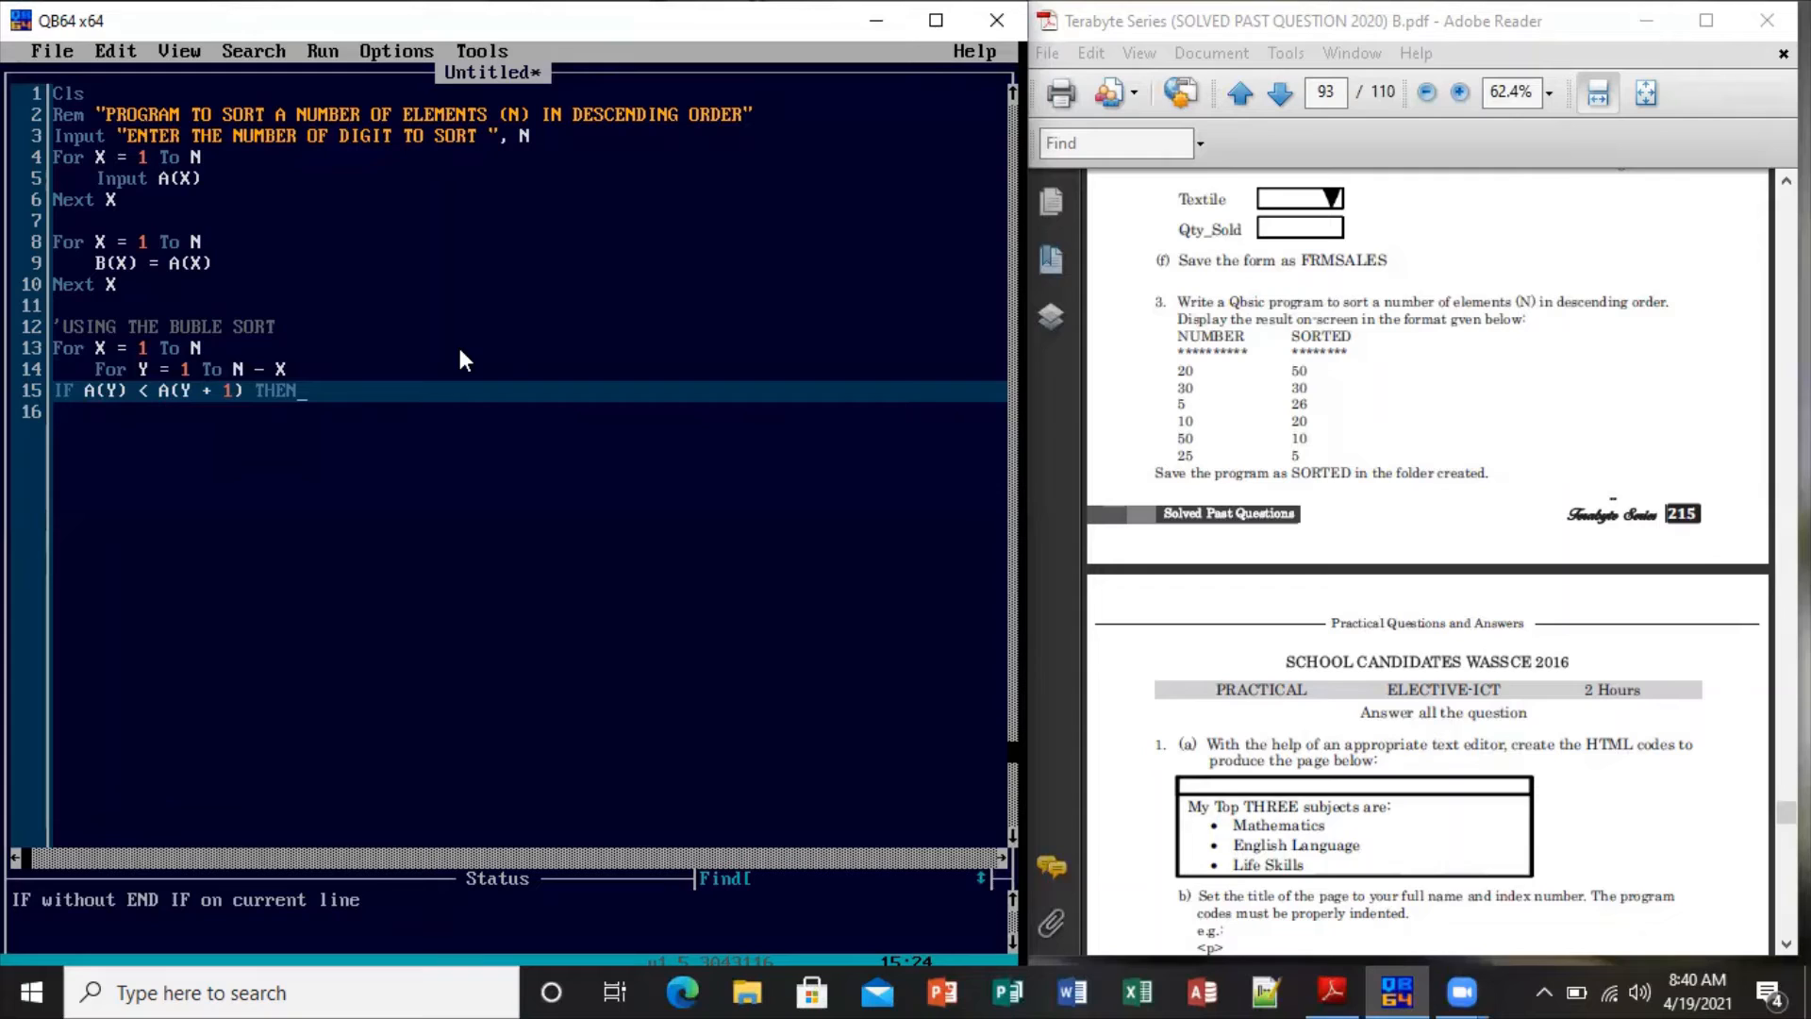
pyautogui.press('enter')
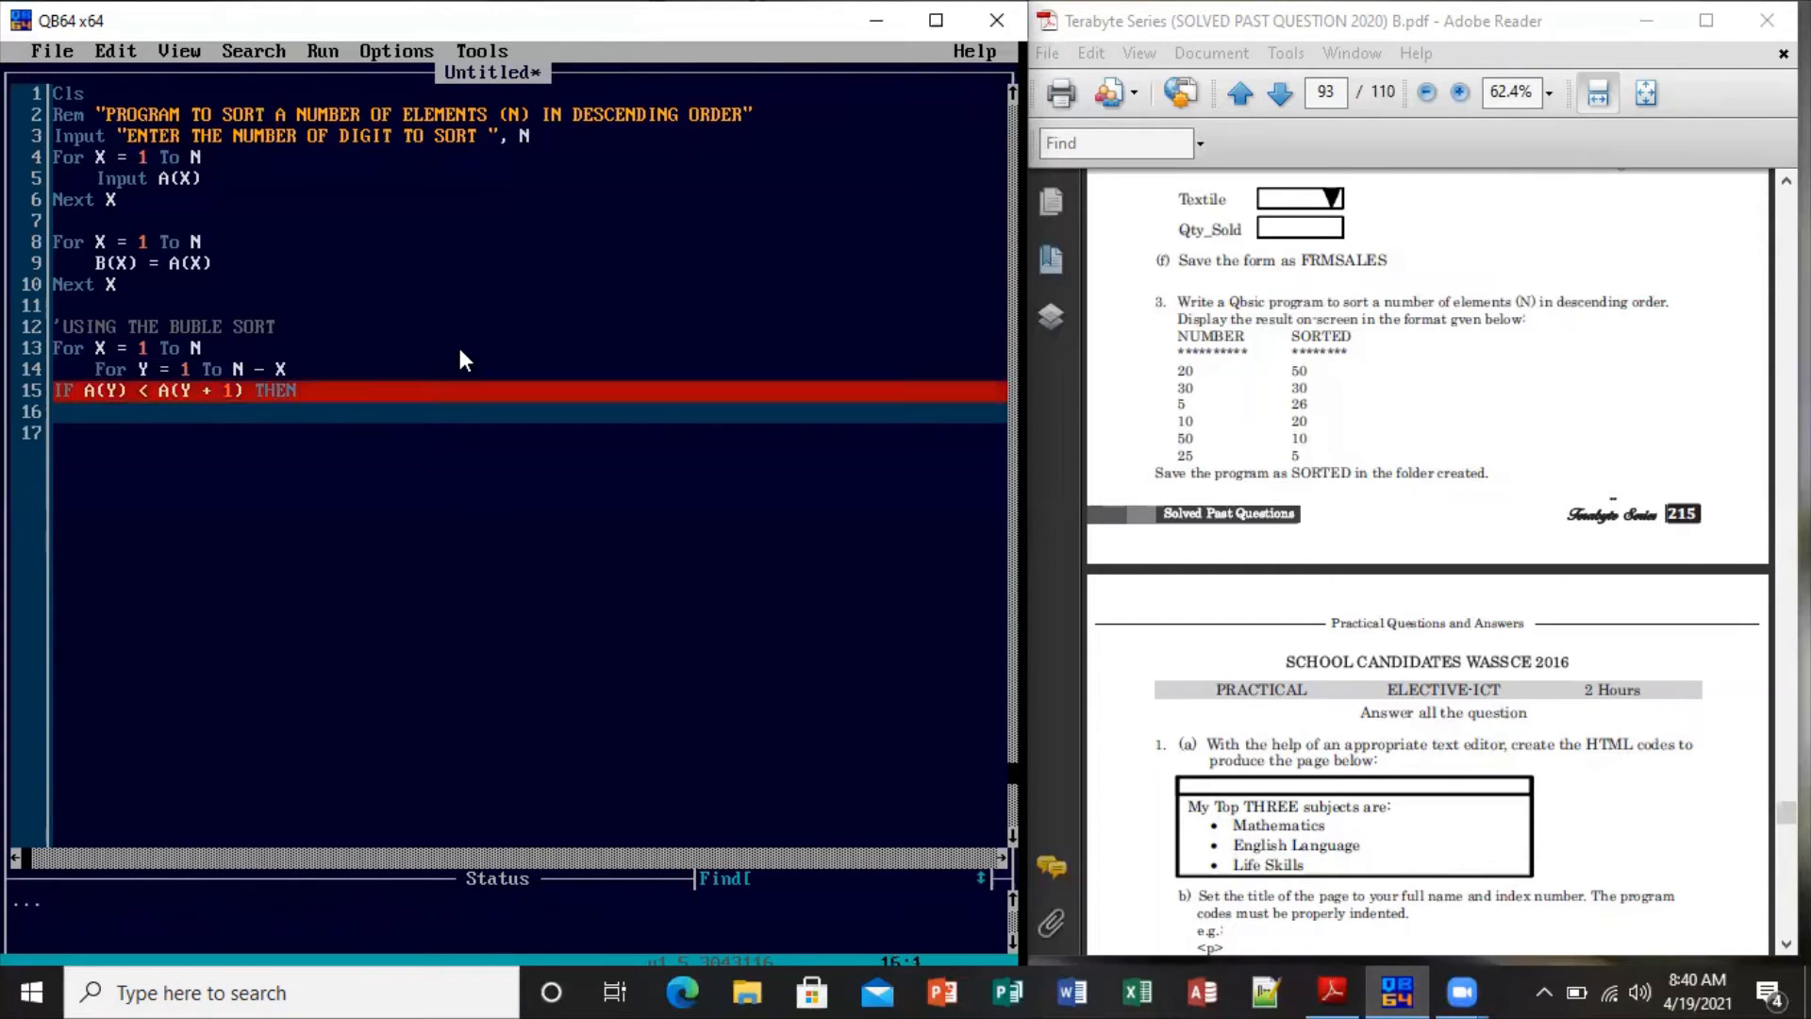
pyautogui.press('enter')
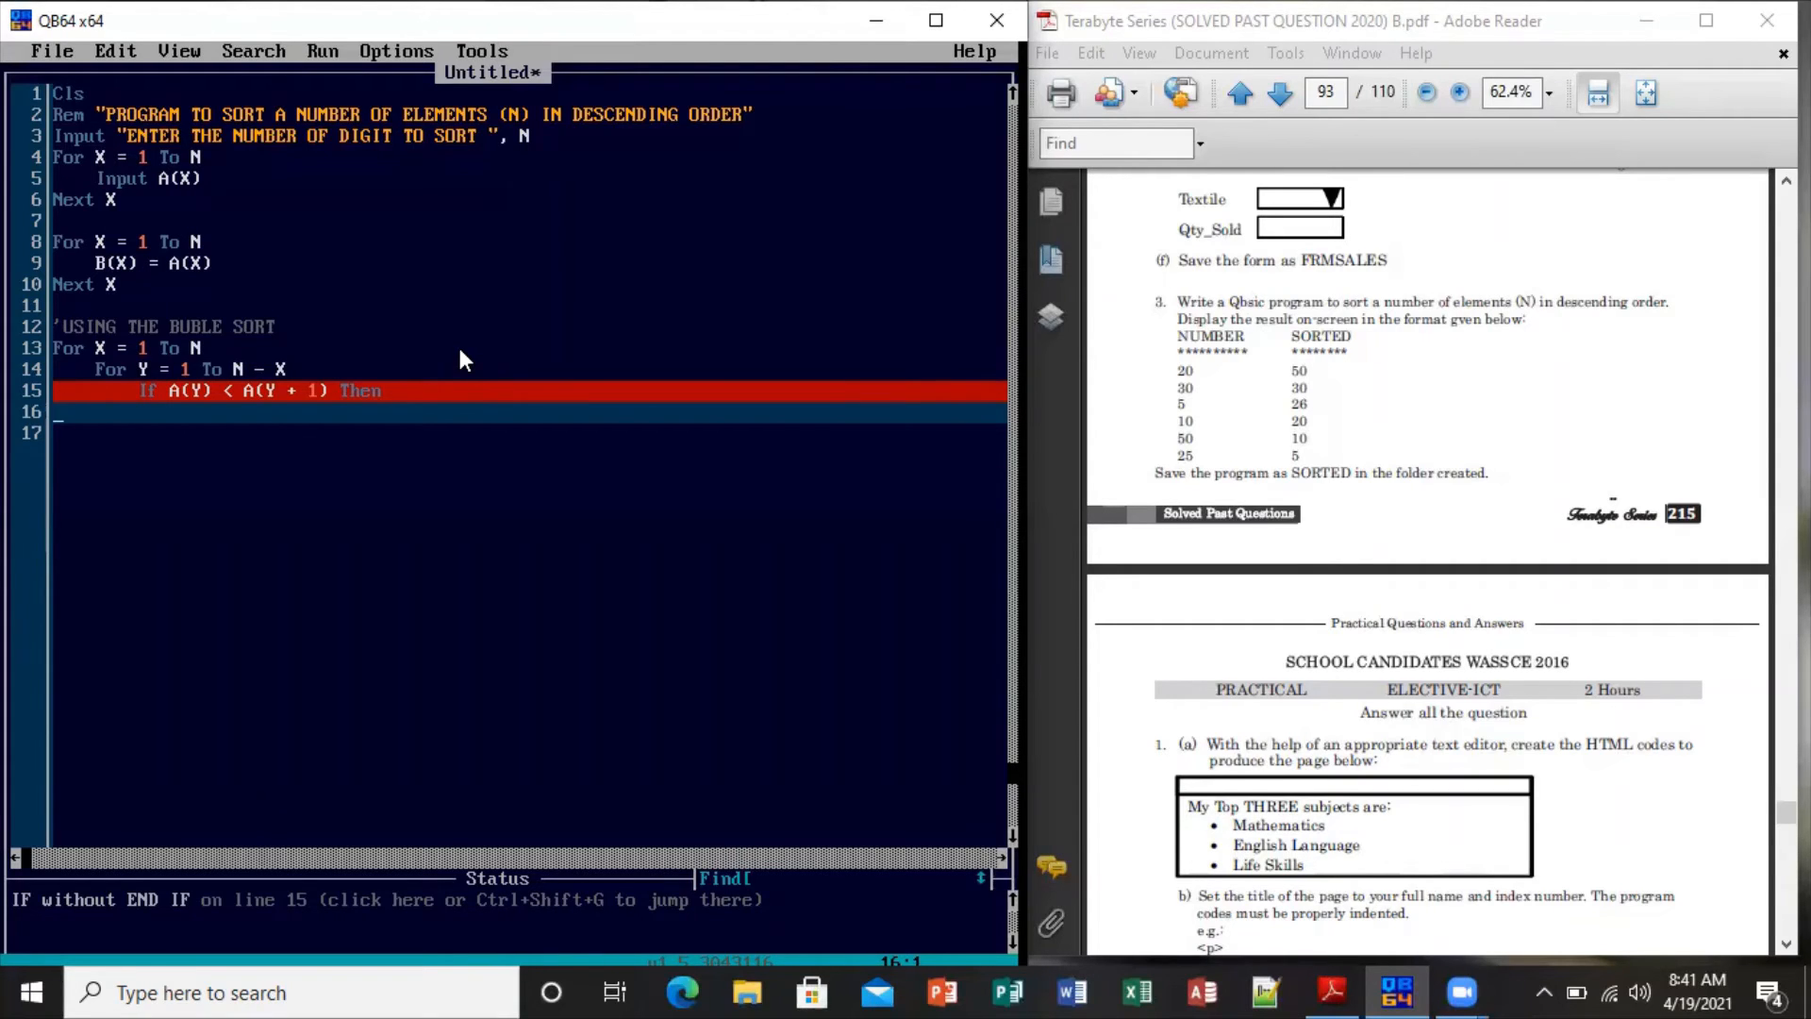
pyautogui.write('SWAP')
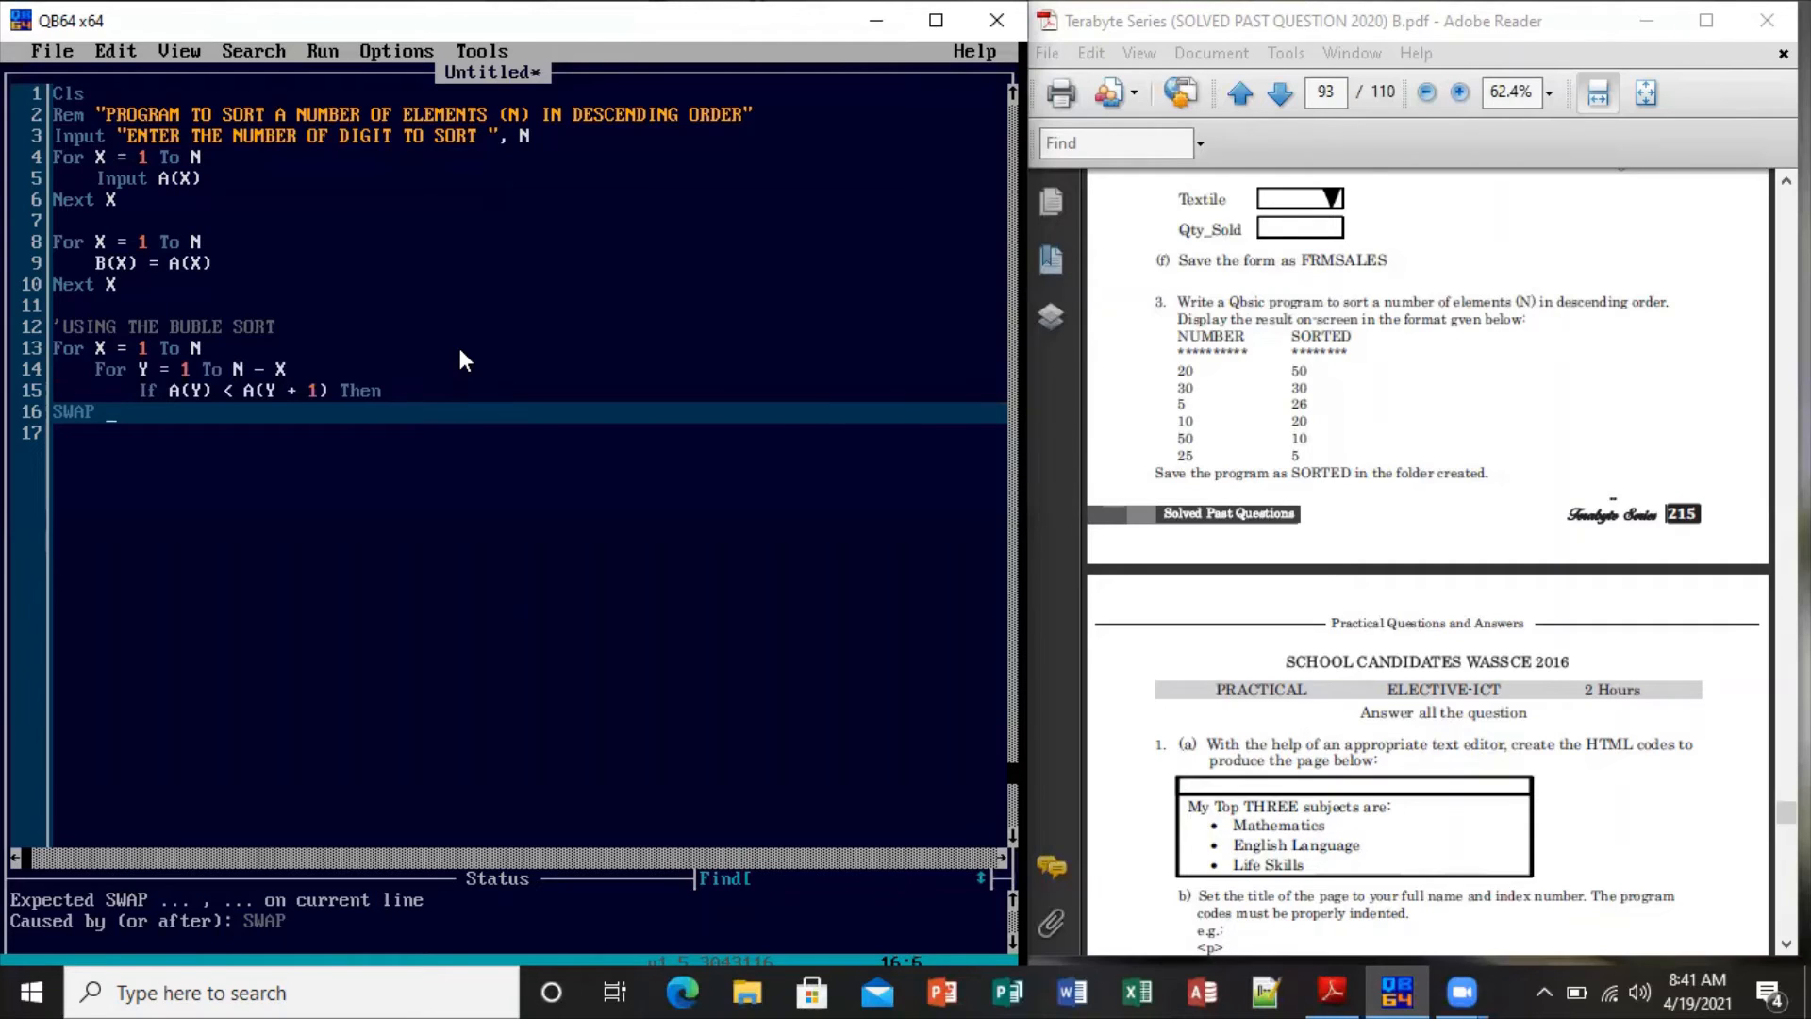
# Write the swap statement SWAP A(Y), A(Y + 1) inside the If block
pyautogui.write('A(')
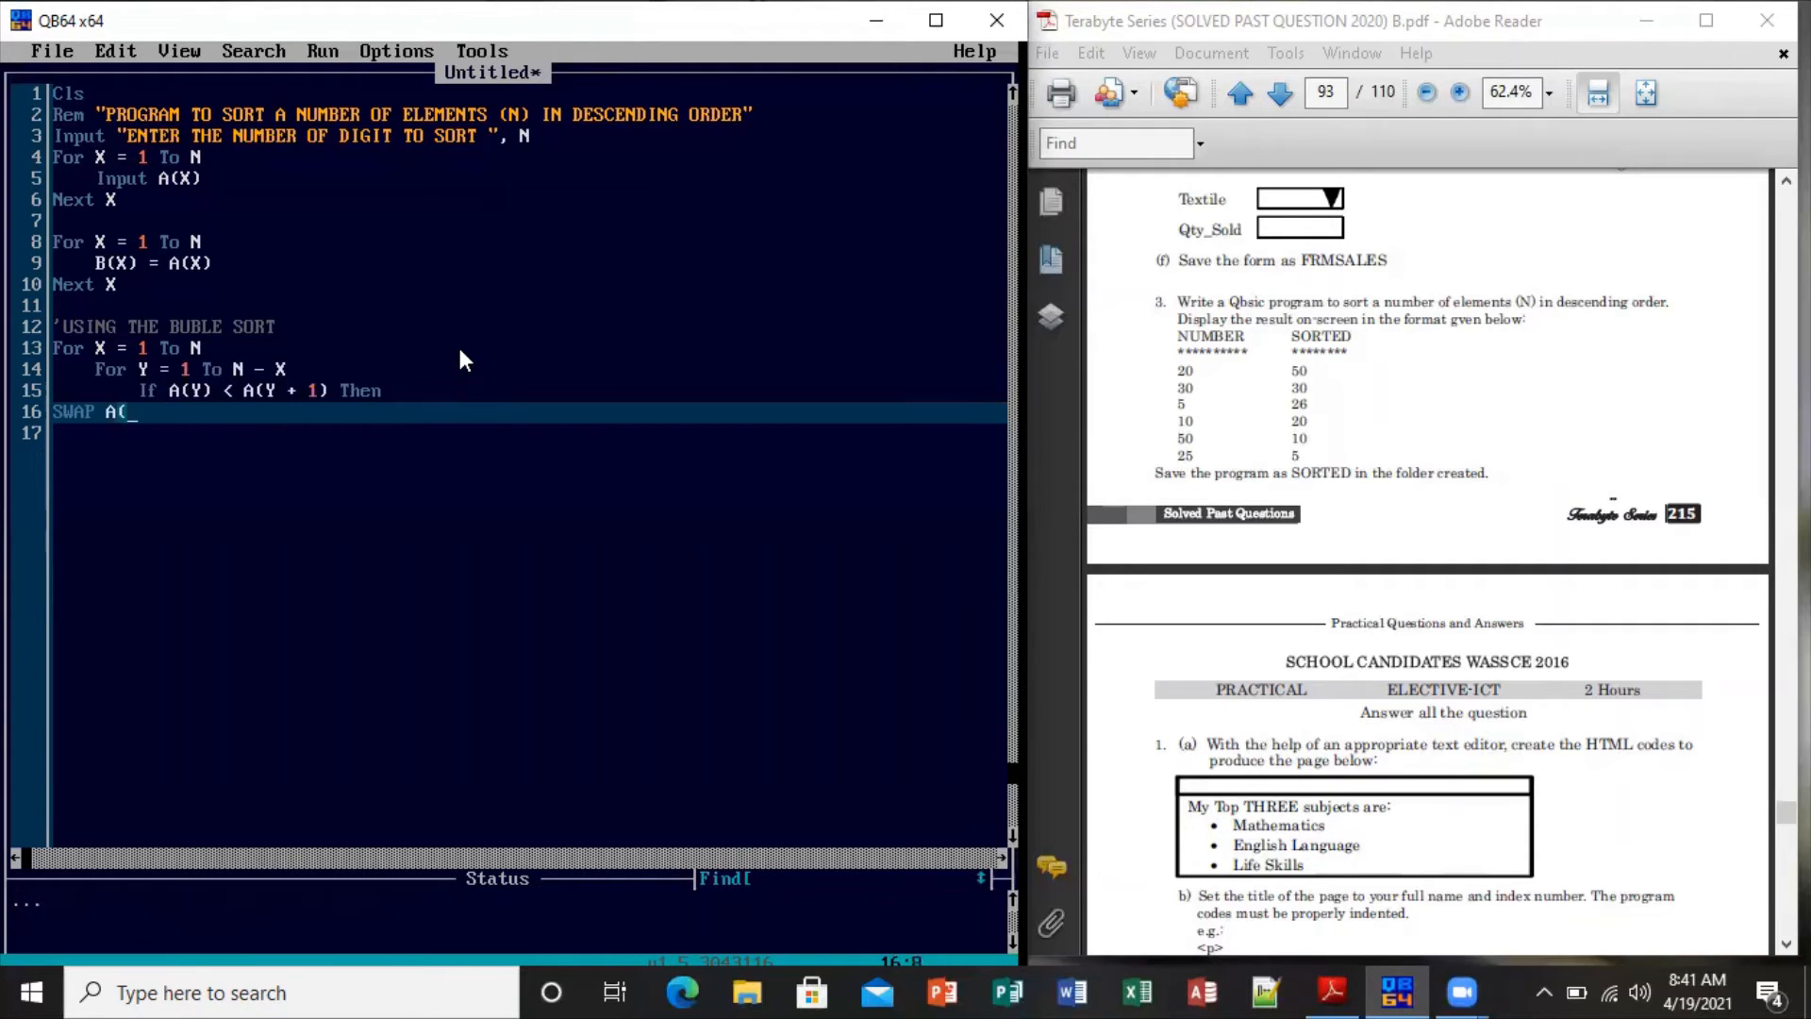
pyautogui.write('Y)')
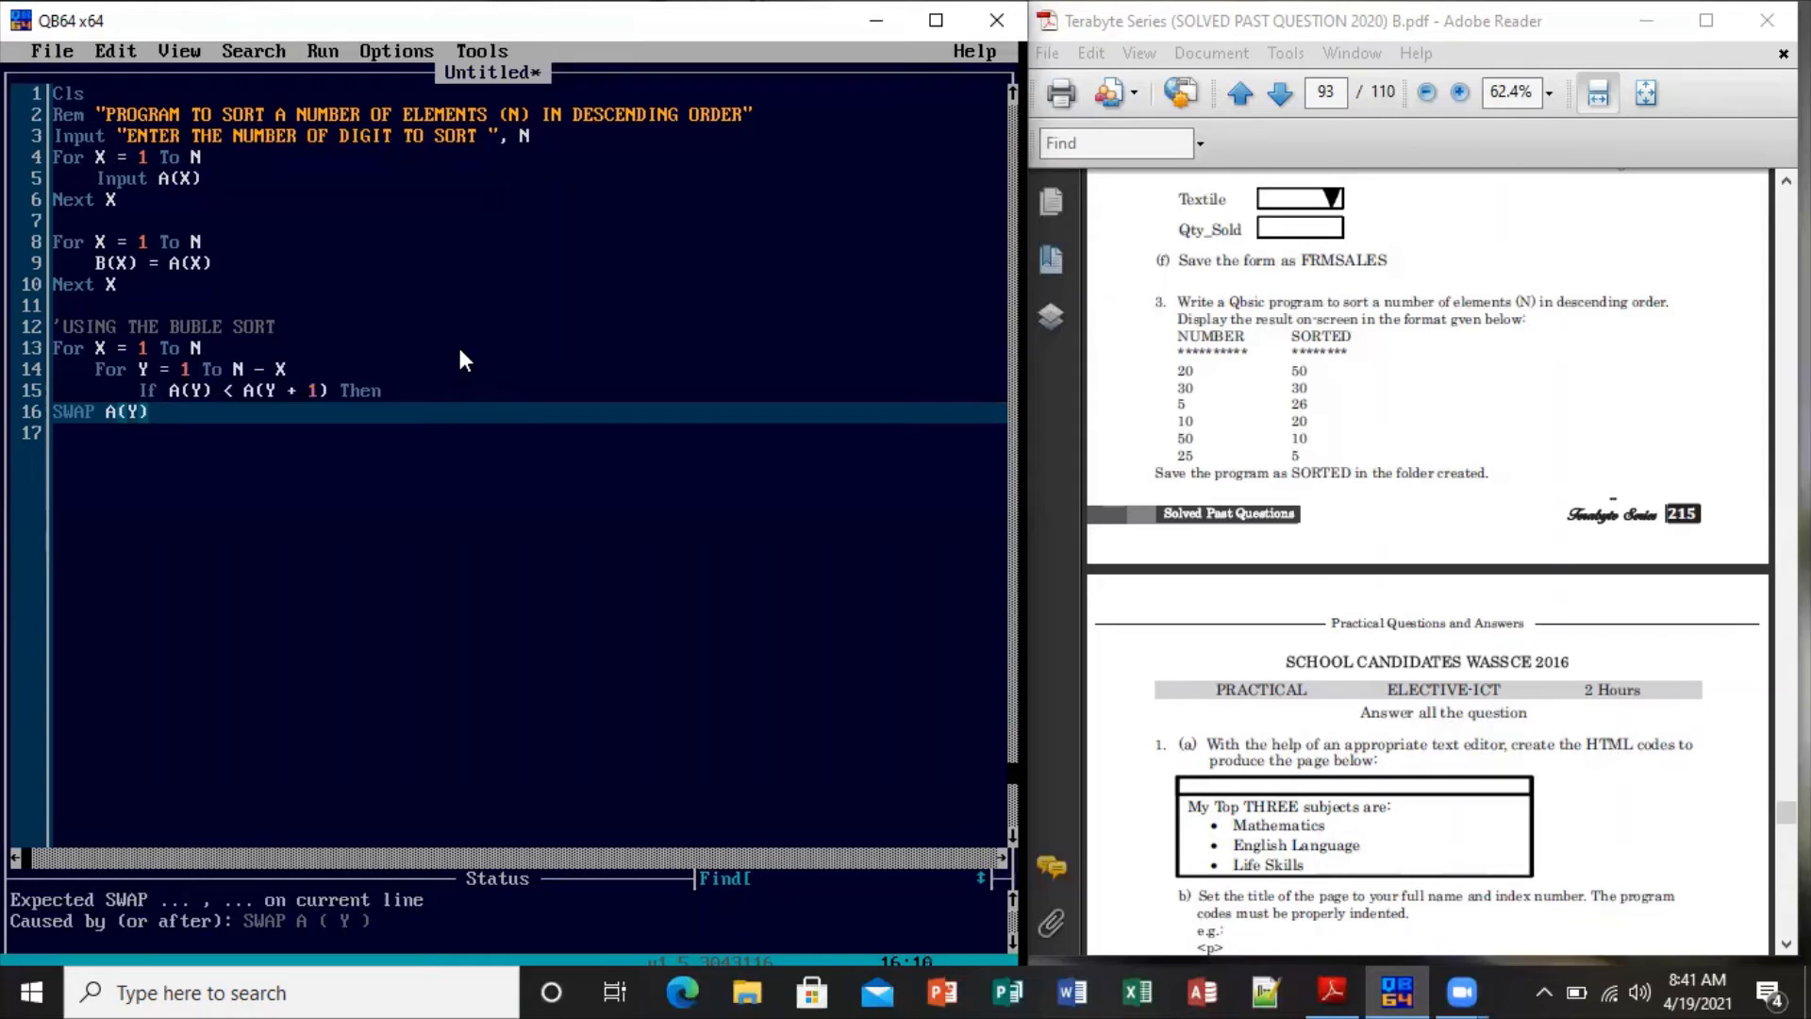
pyautogui.write(',')
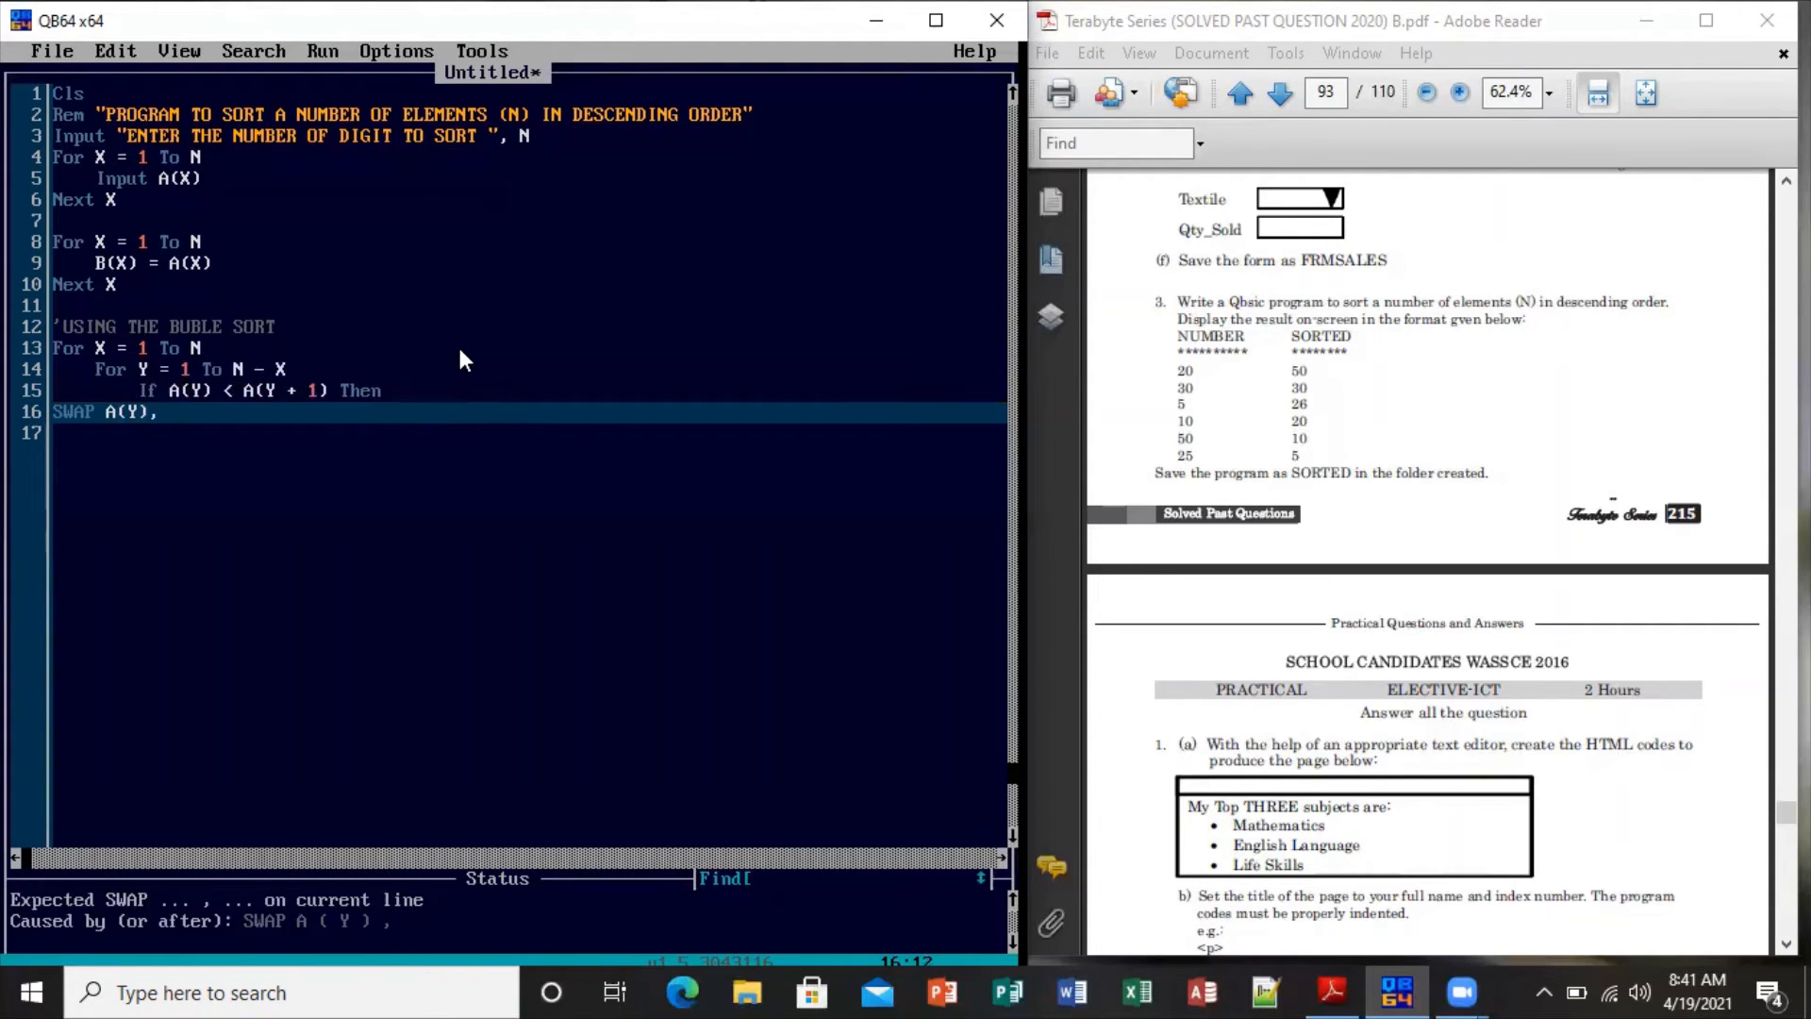
pyautogui.write('A(')
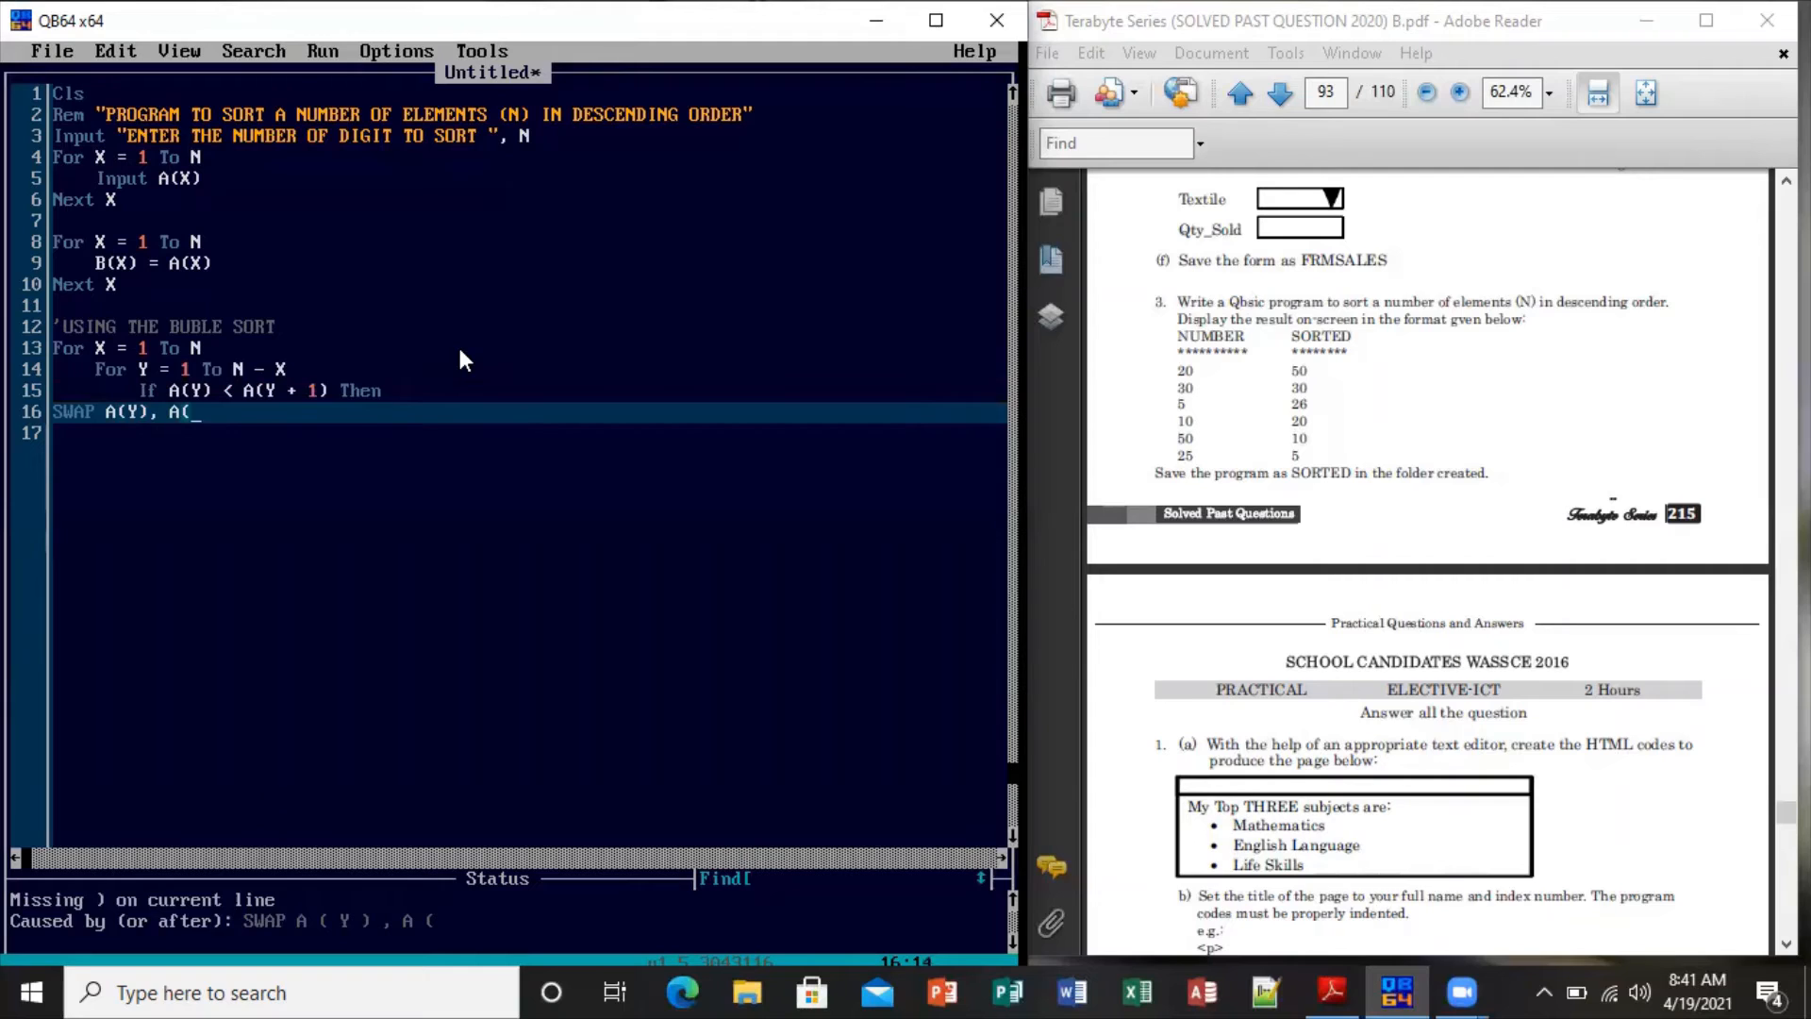
pyautogui.write('Y')
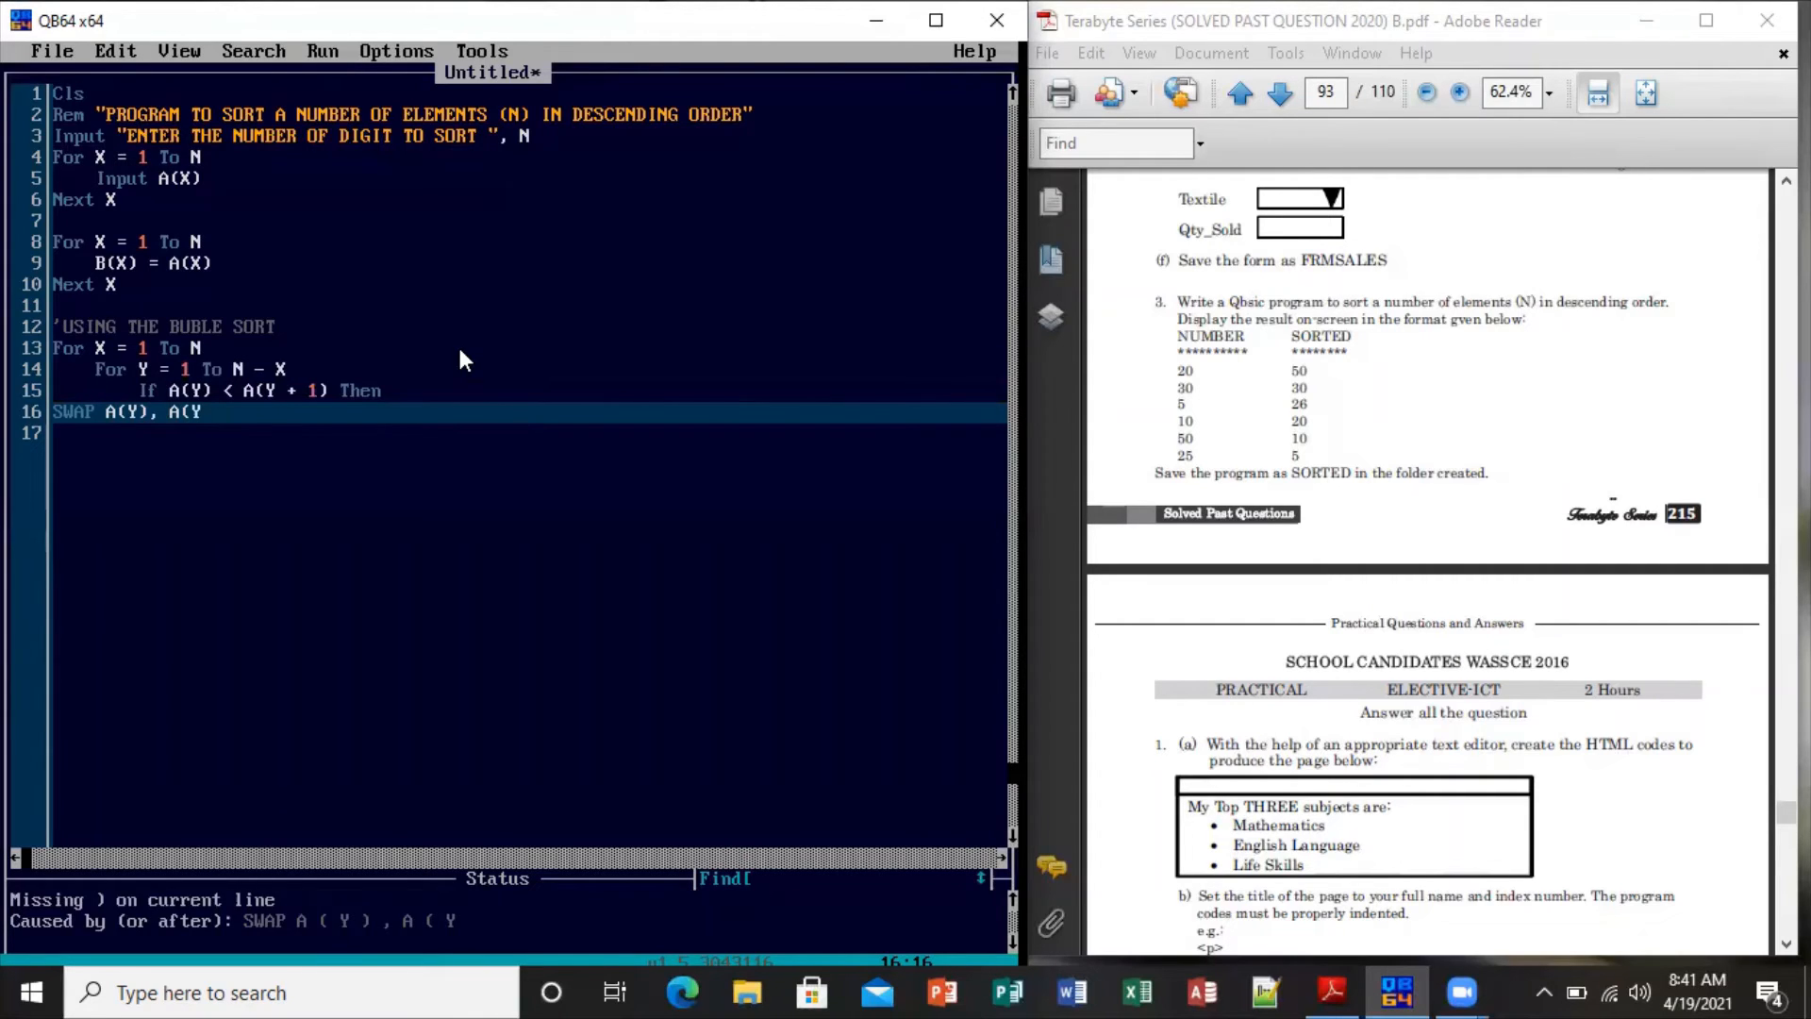
pyautogui.write('+ 1')
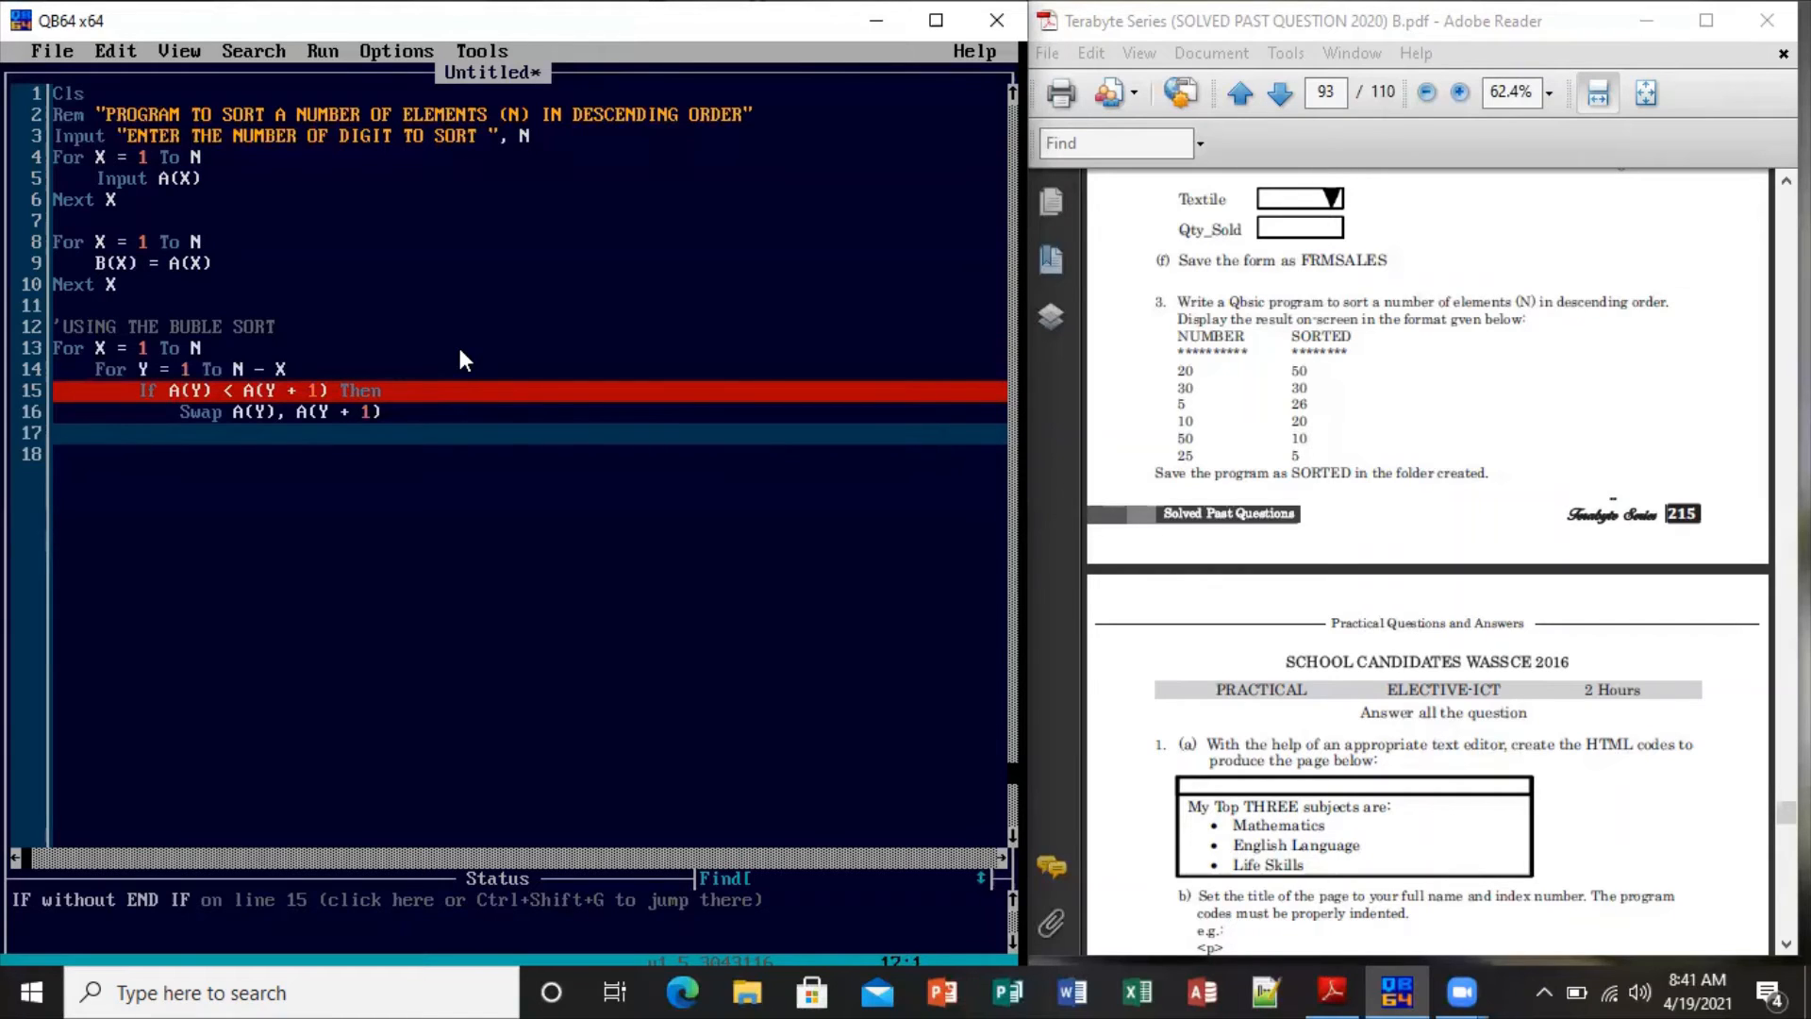
# Close the block with END IF, then end the loops with NEXT Y and NEXT X
pyautogui.write('E')
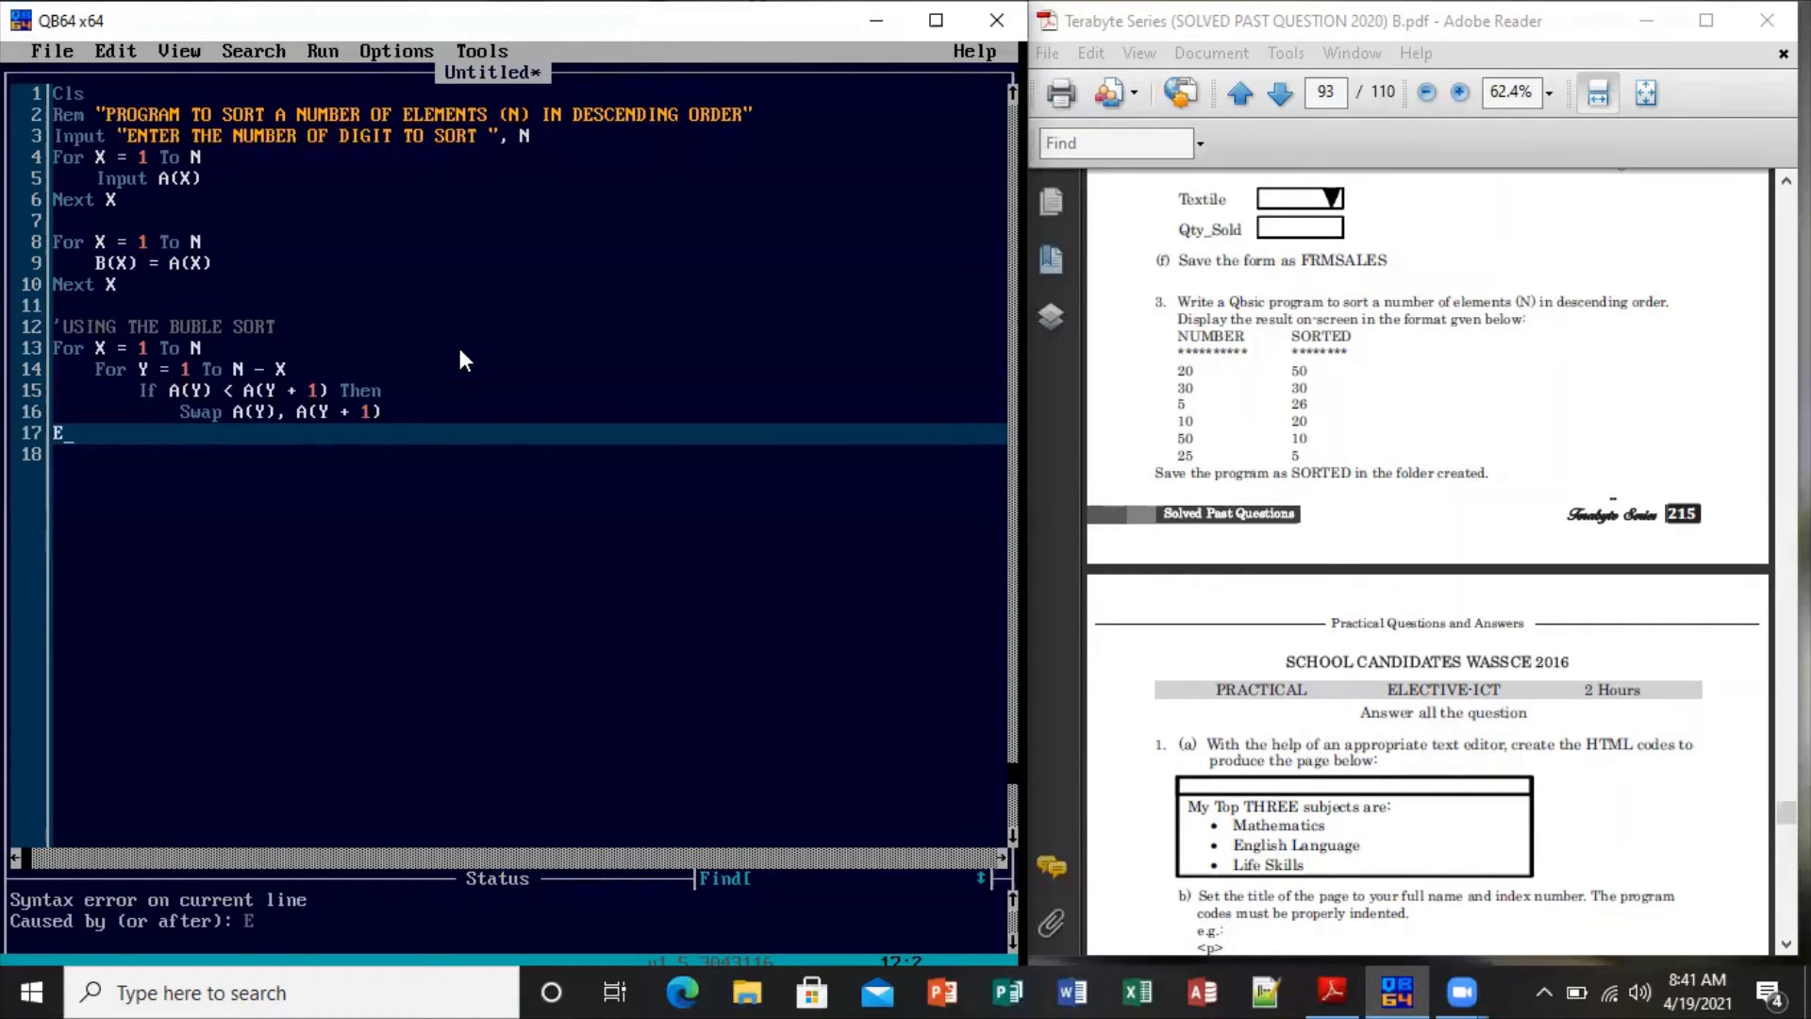
pyautogui.write('ND IF')
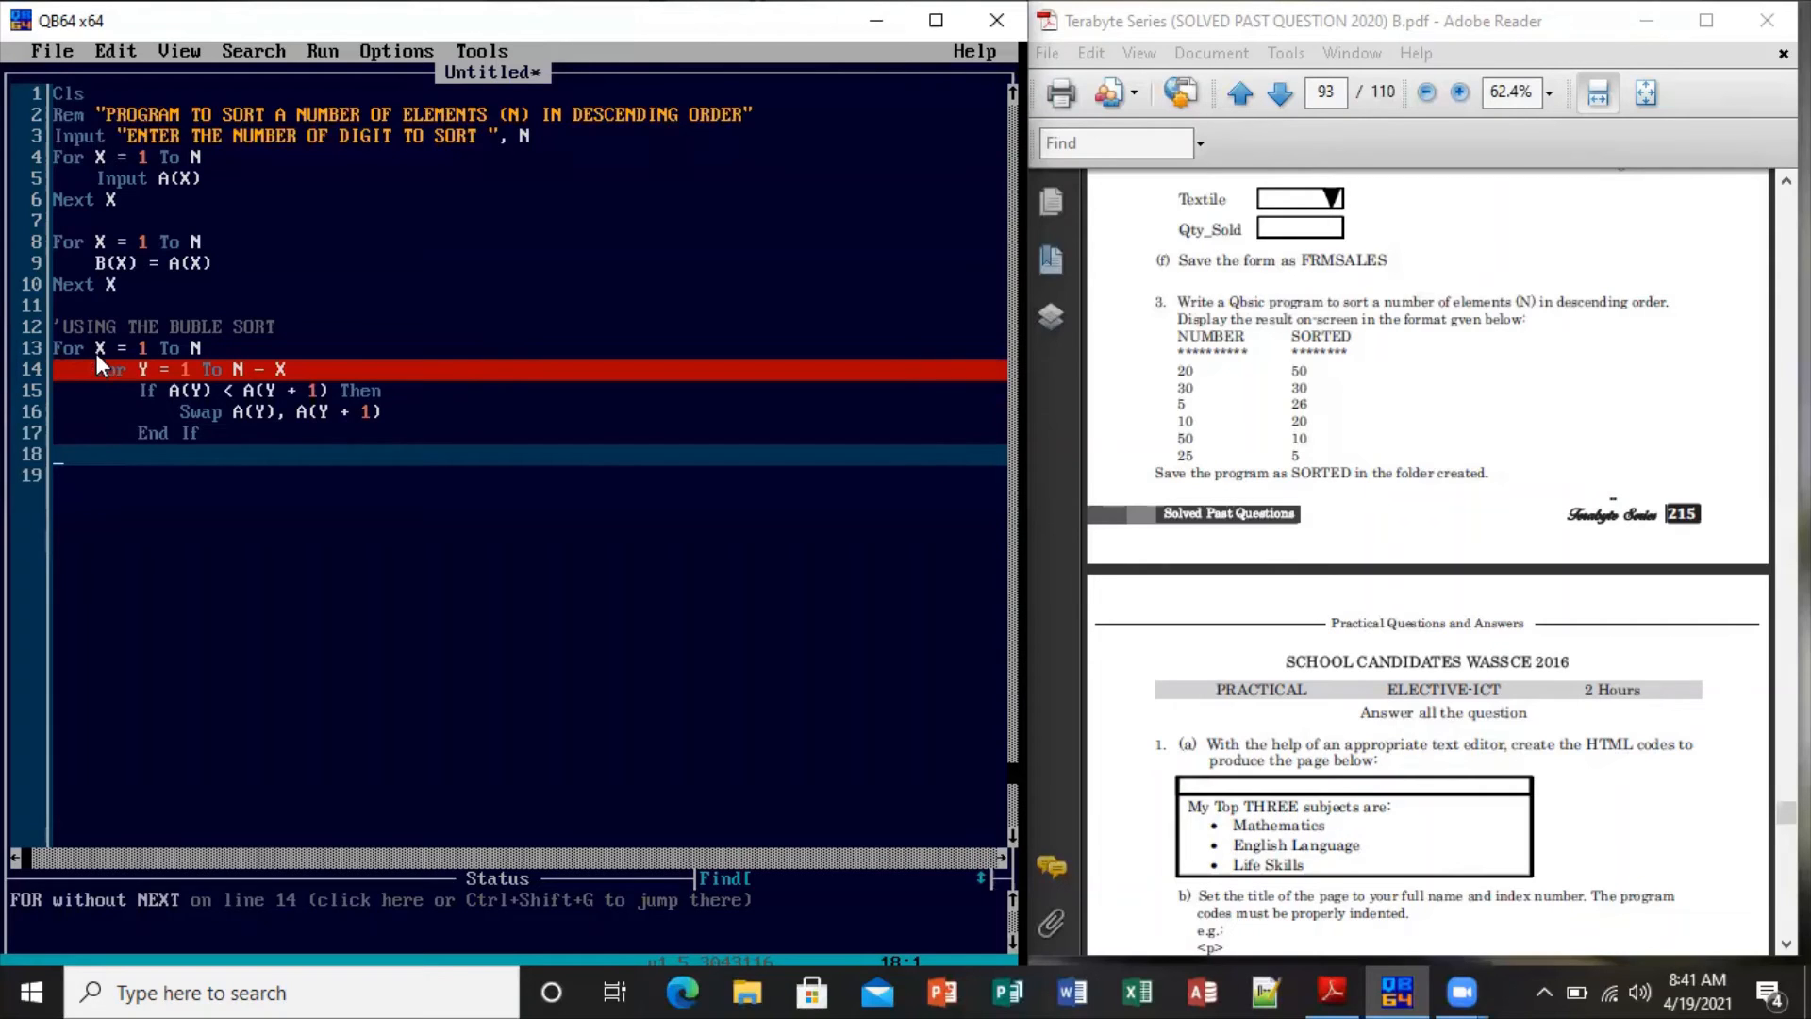
pyautogui.moveTo(336, 562)
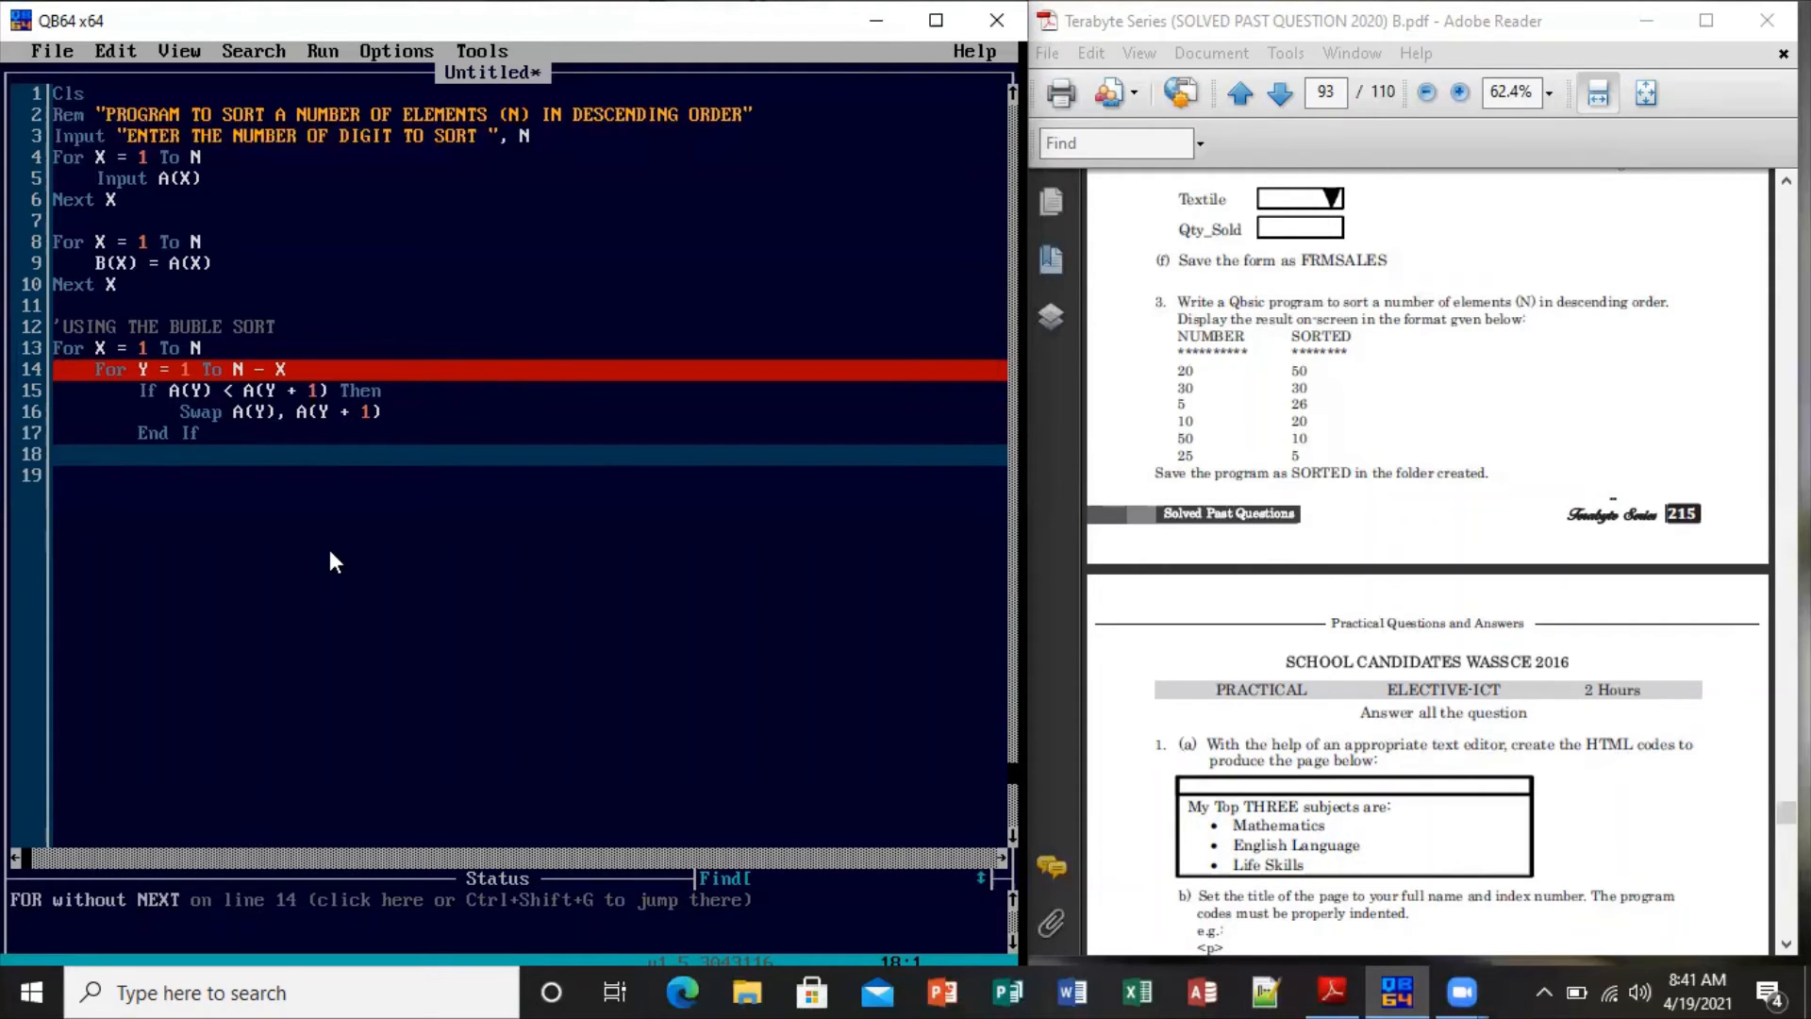
pyautogui.write('NEXT')
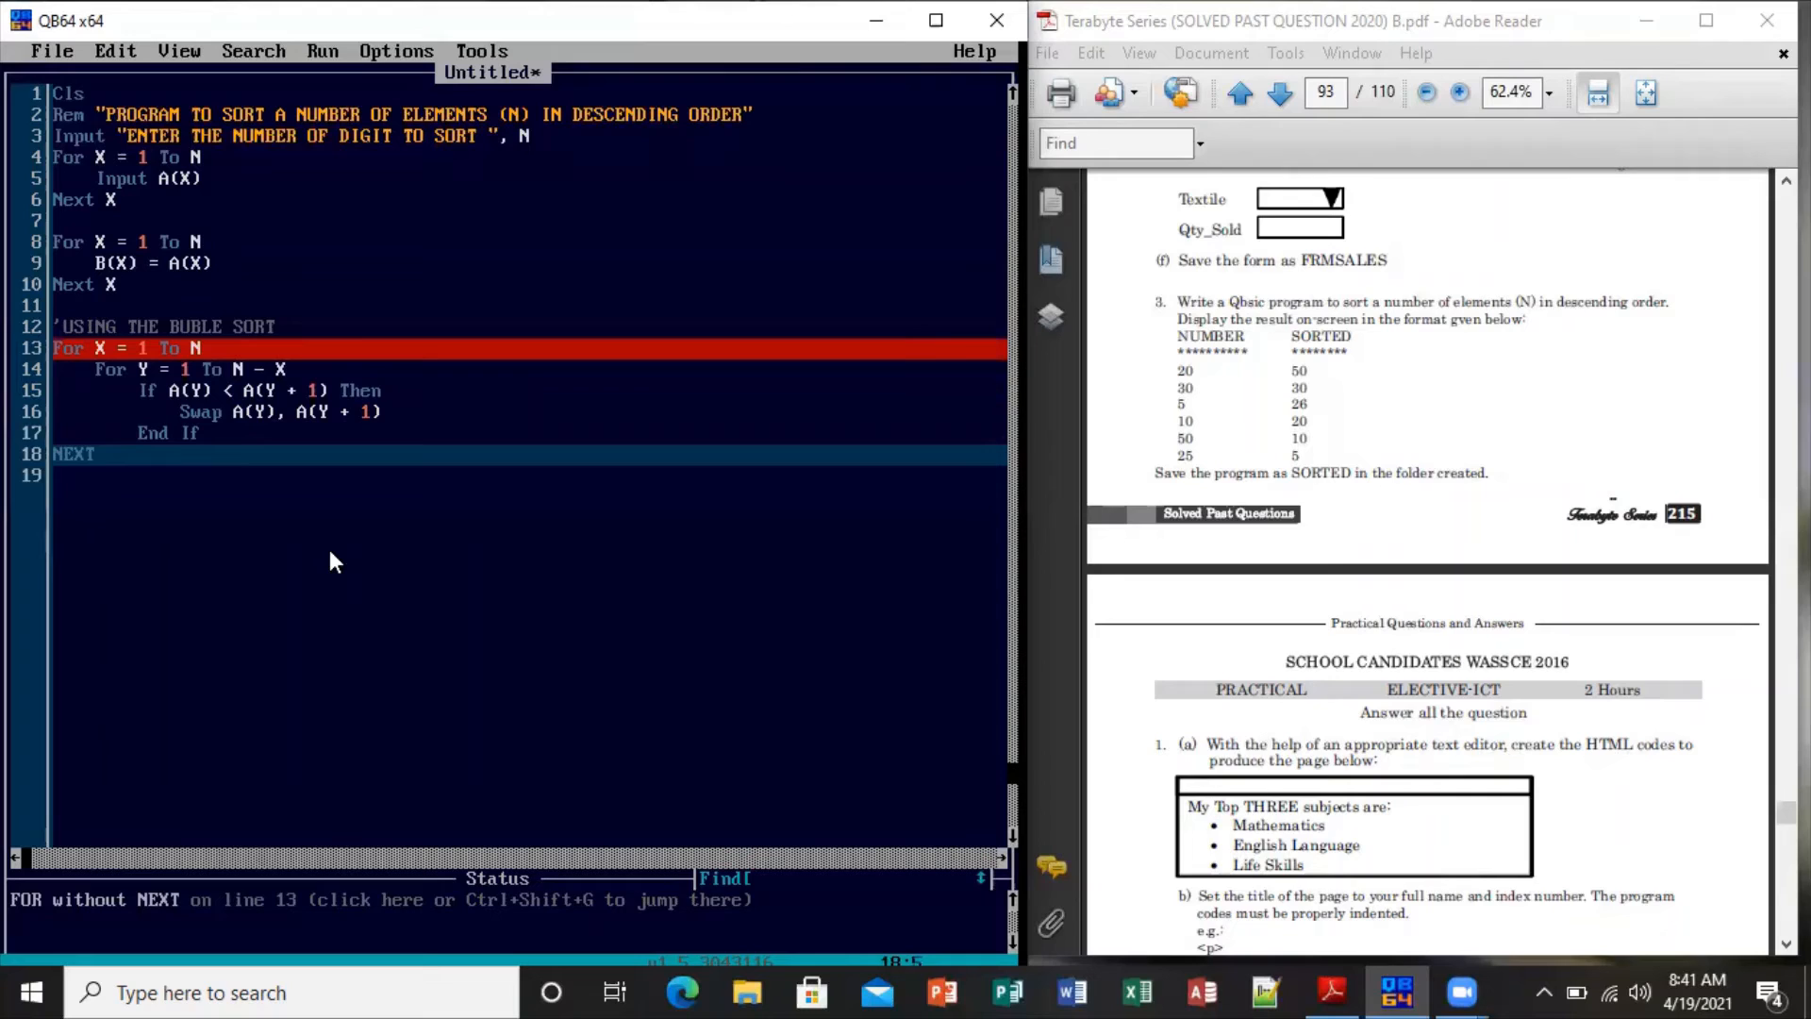
pyautogui.click(104, 455)
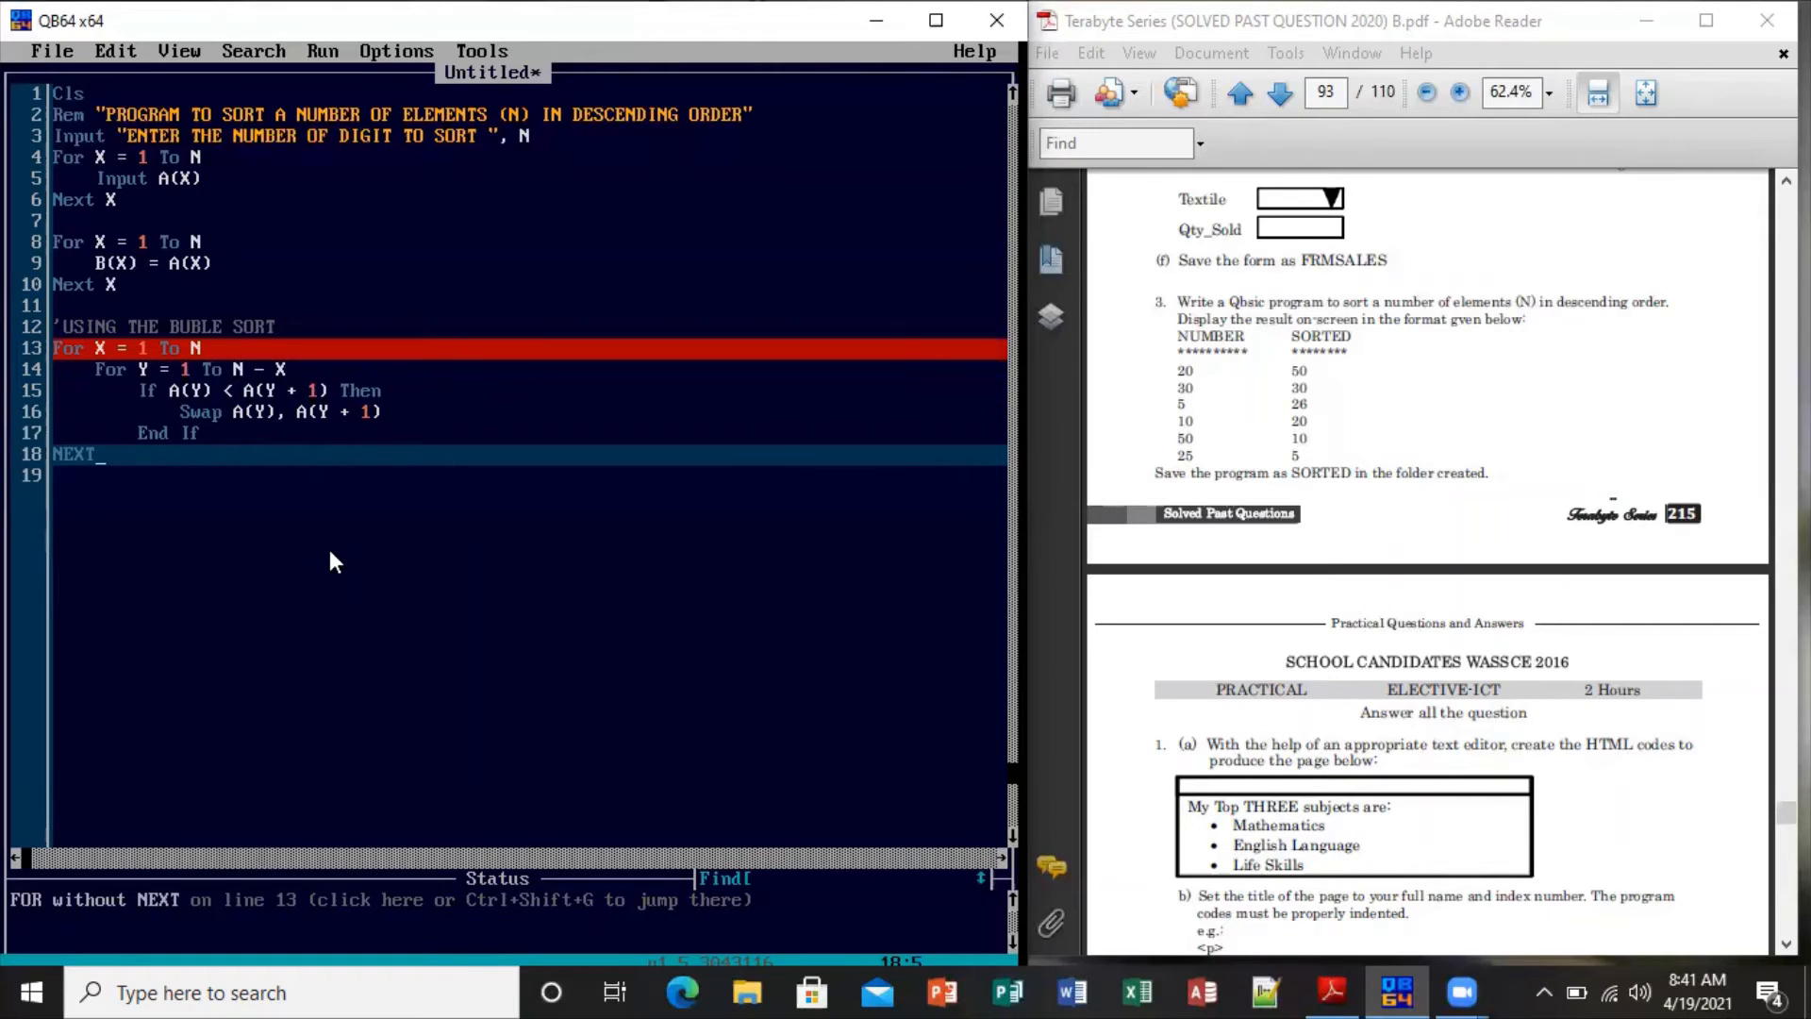
pyautogui.write('Y')
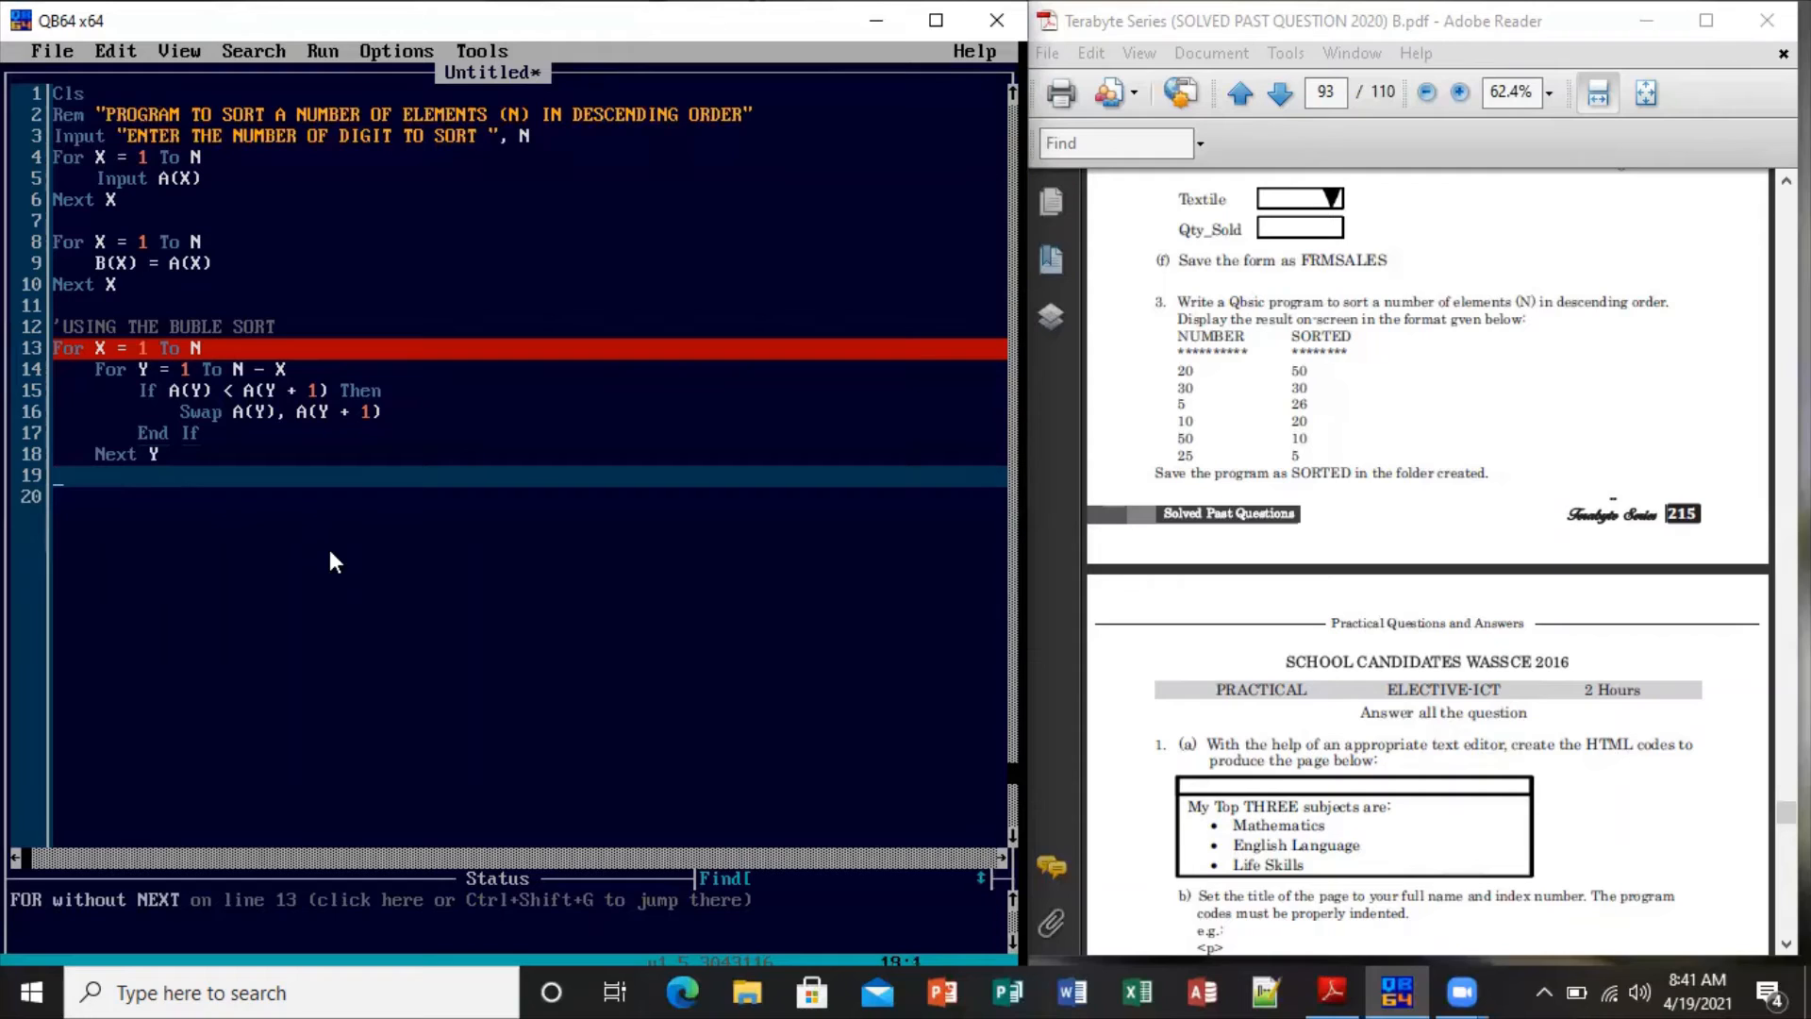
pyautogui.write('NEXT')
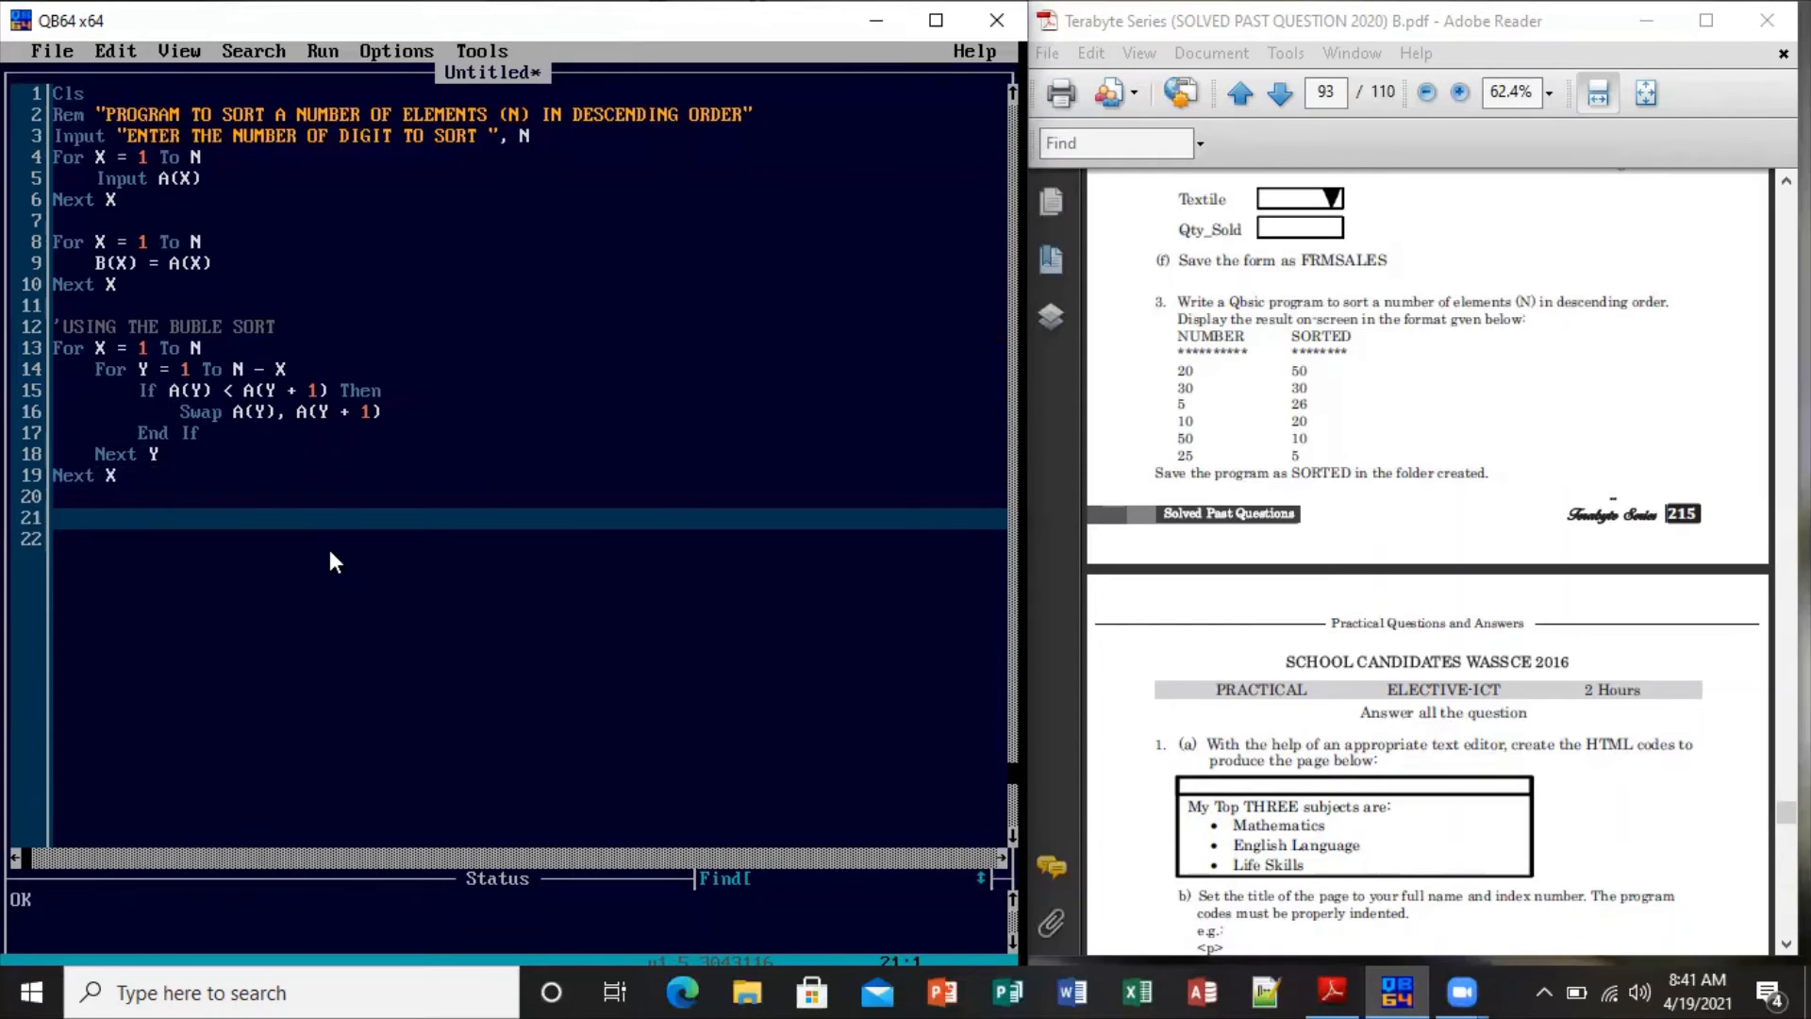
# Add CLS and a Print line for the "NUMBER", "SORTED" headings
pyautogui.write('CLS')
pyautogui.click(528, 537)
pyautogui.write('P')
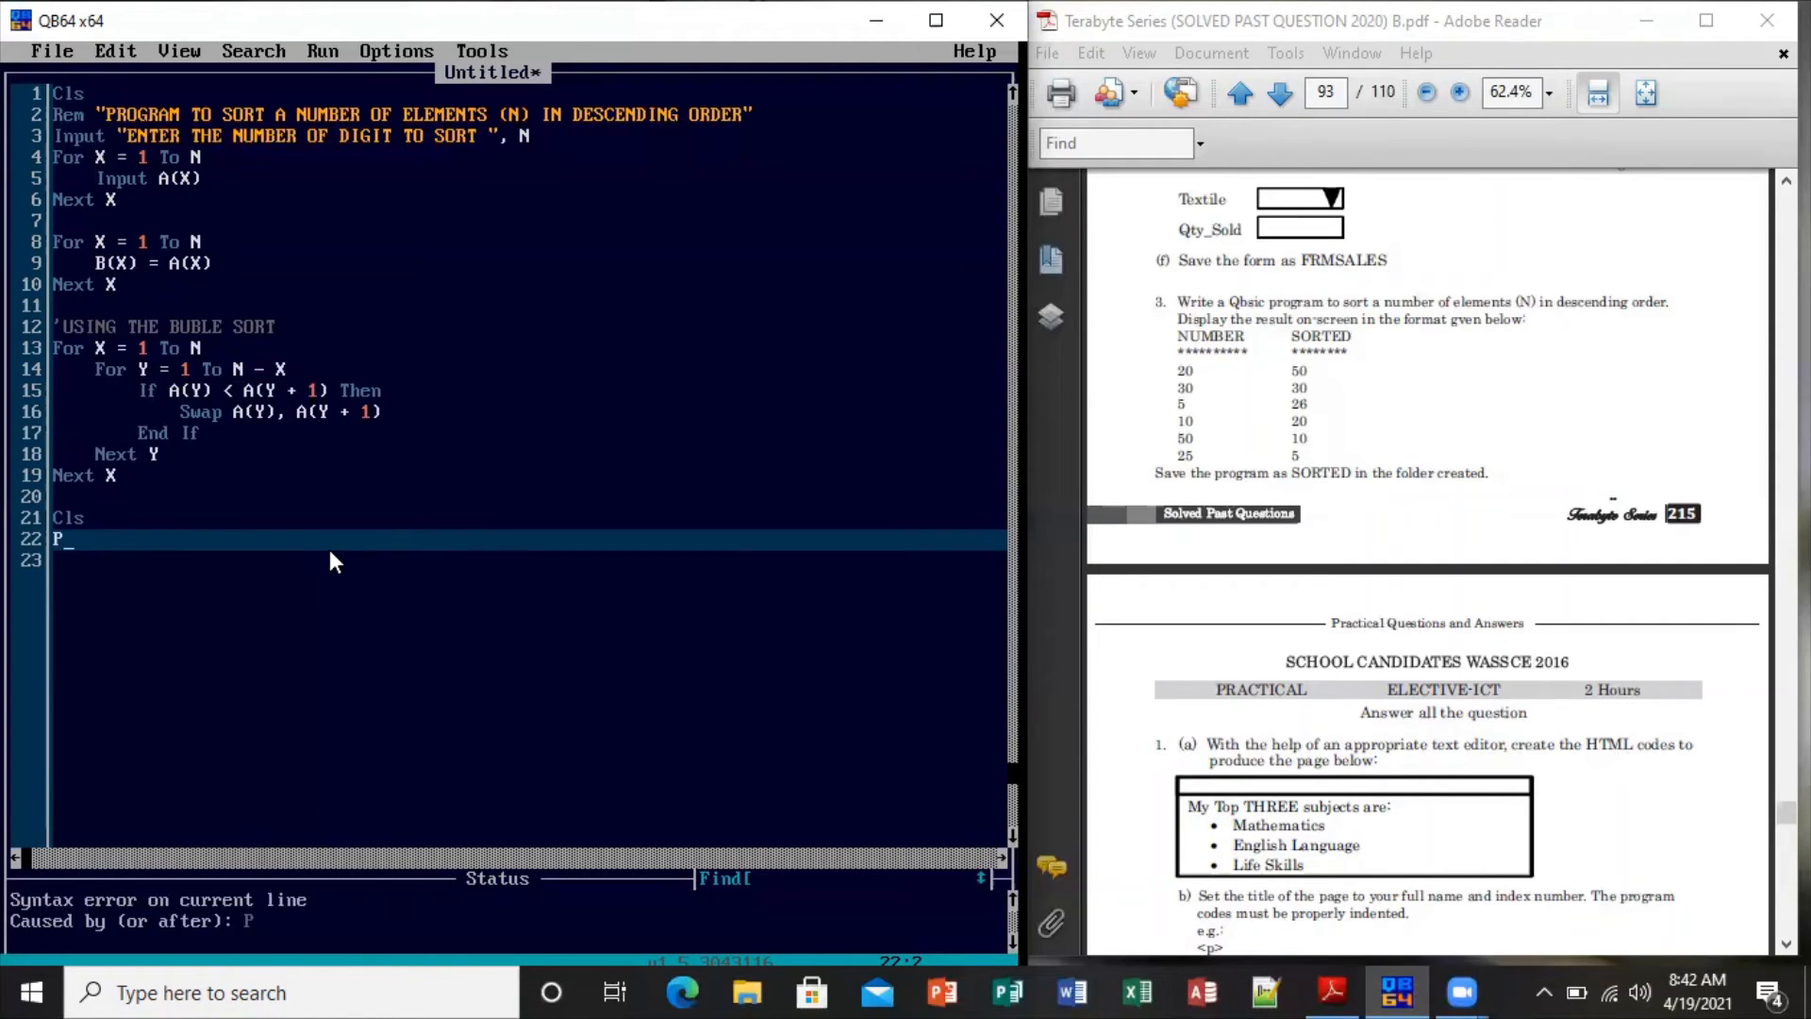
pyautogui.write('RINT')
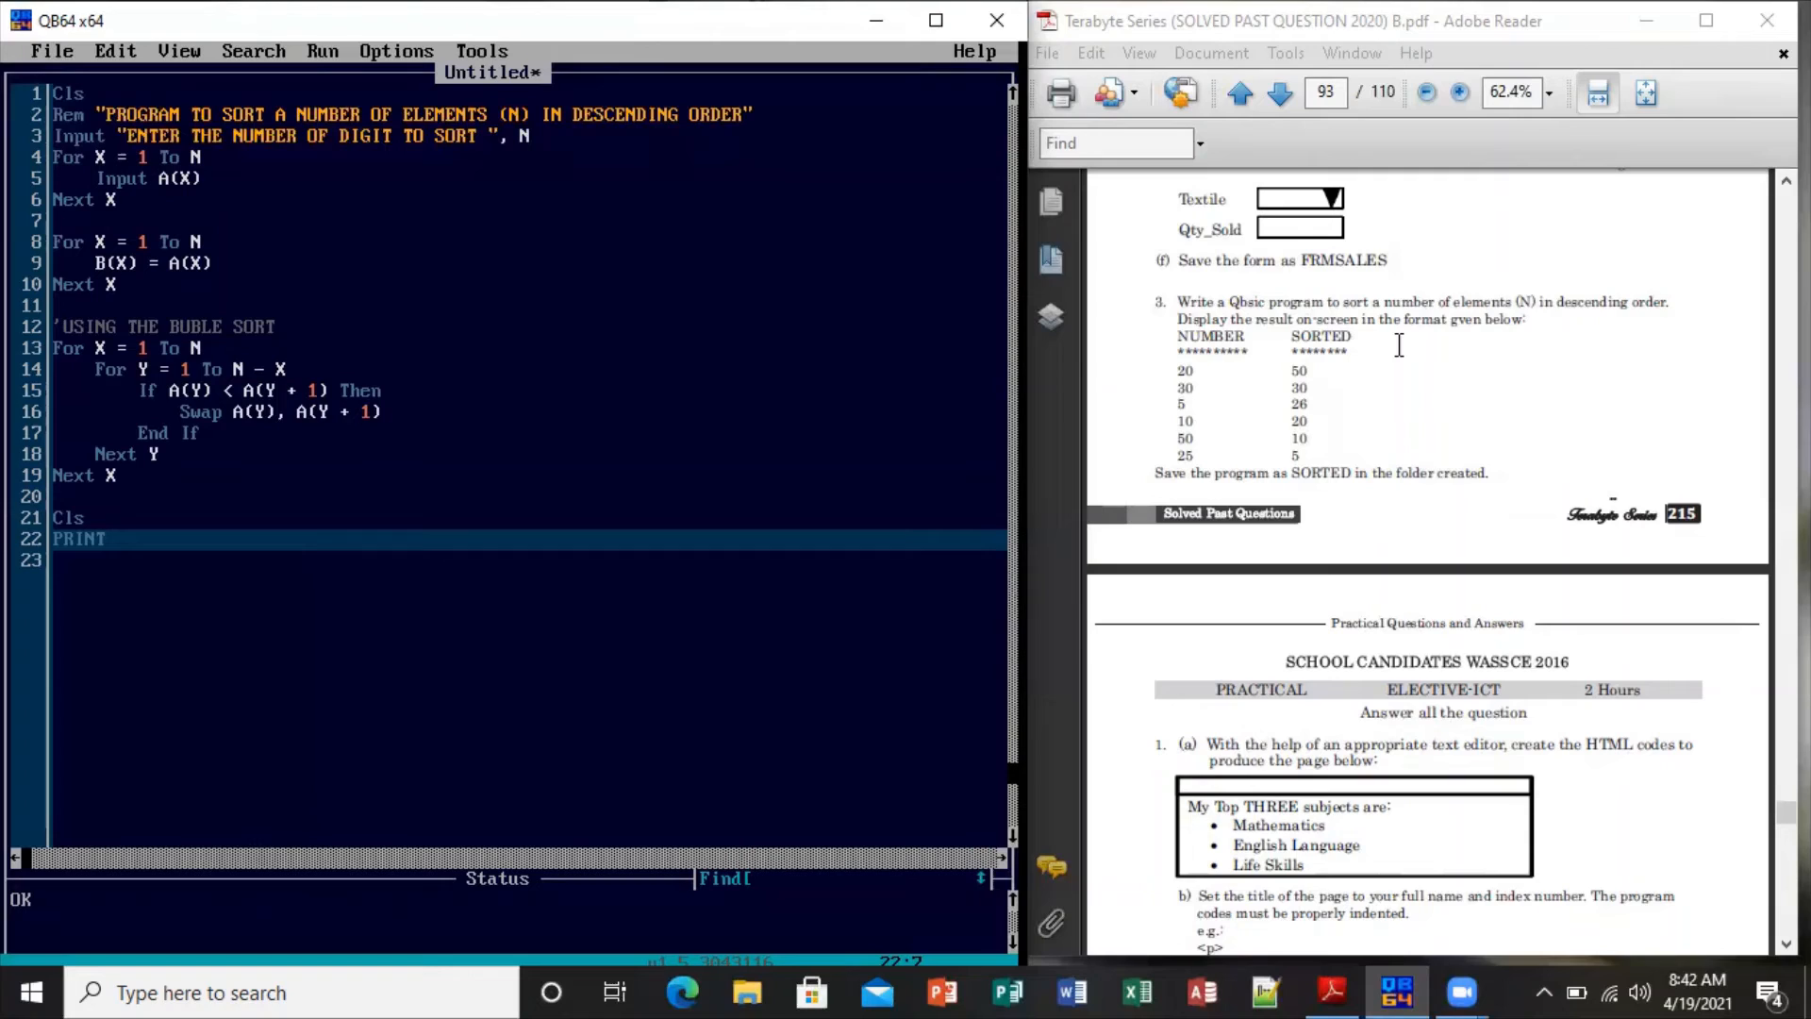
pyautogui.write('""')
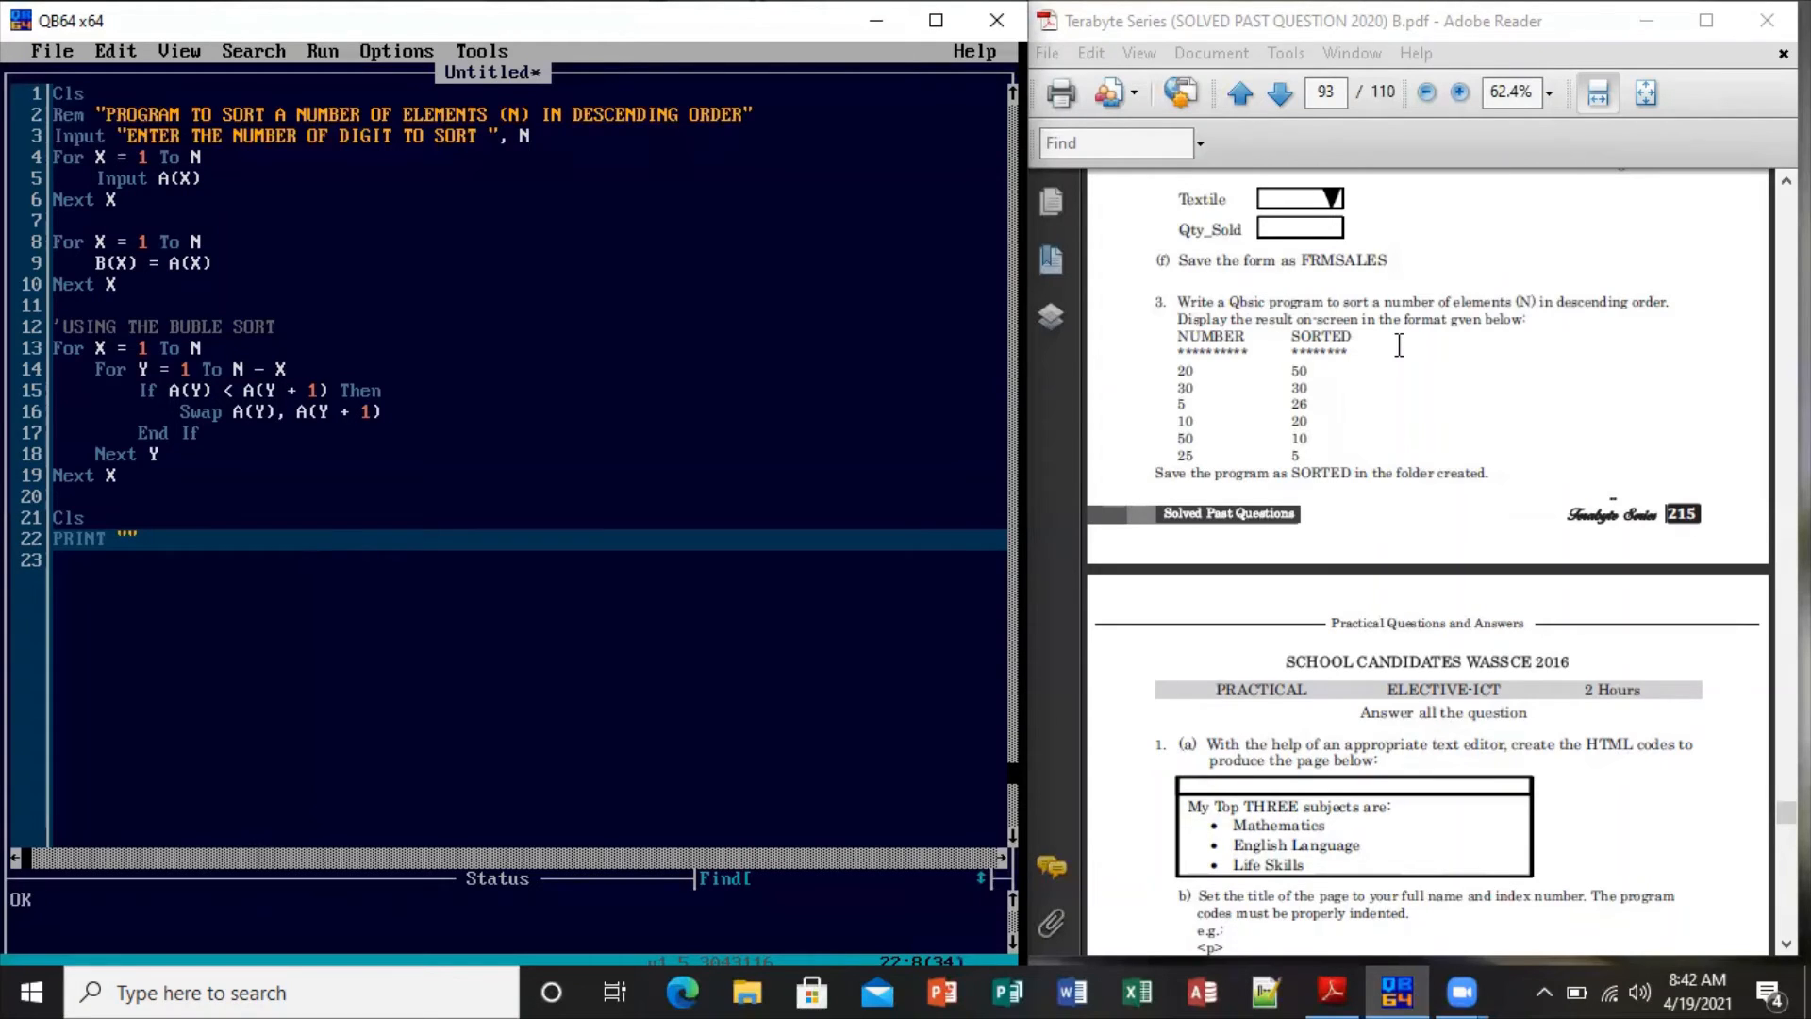
pyautogui.write('NUMBER')
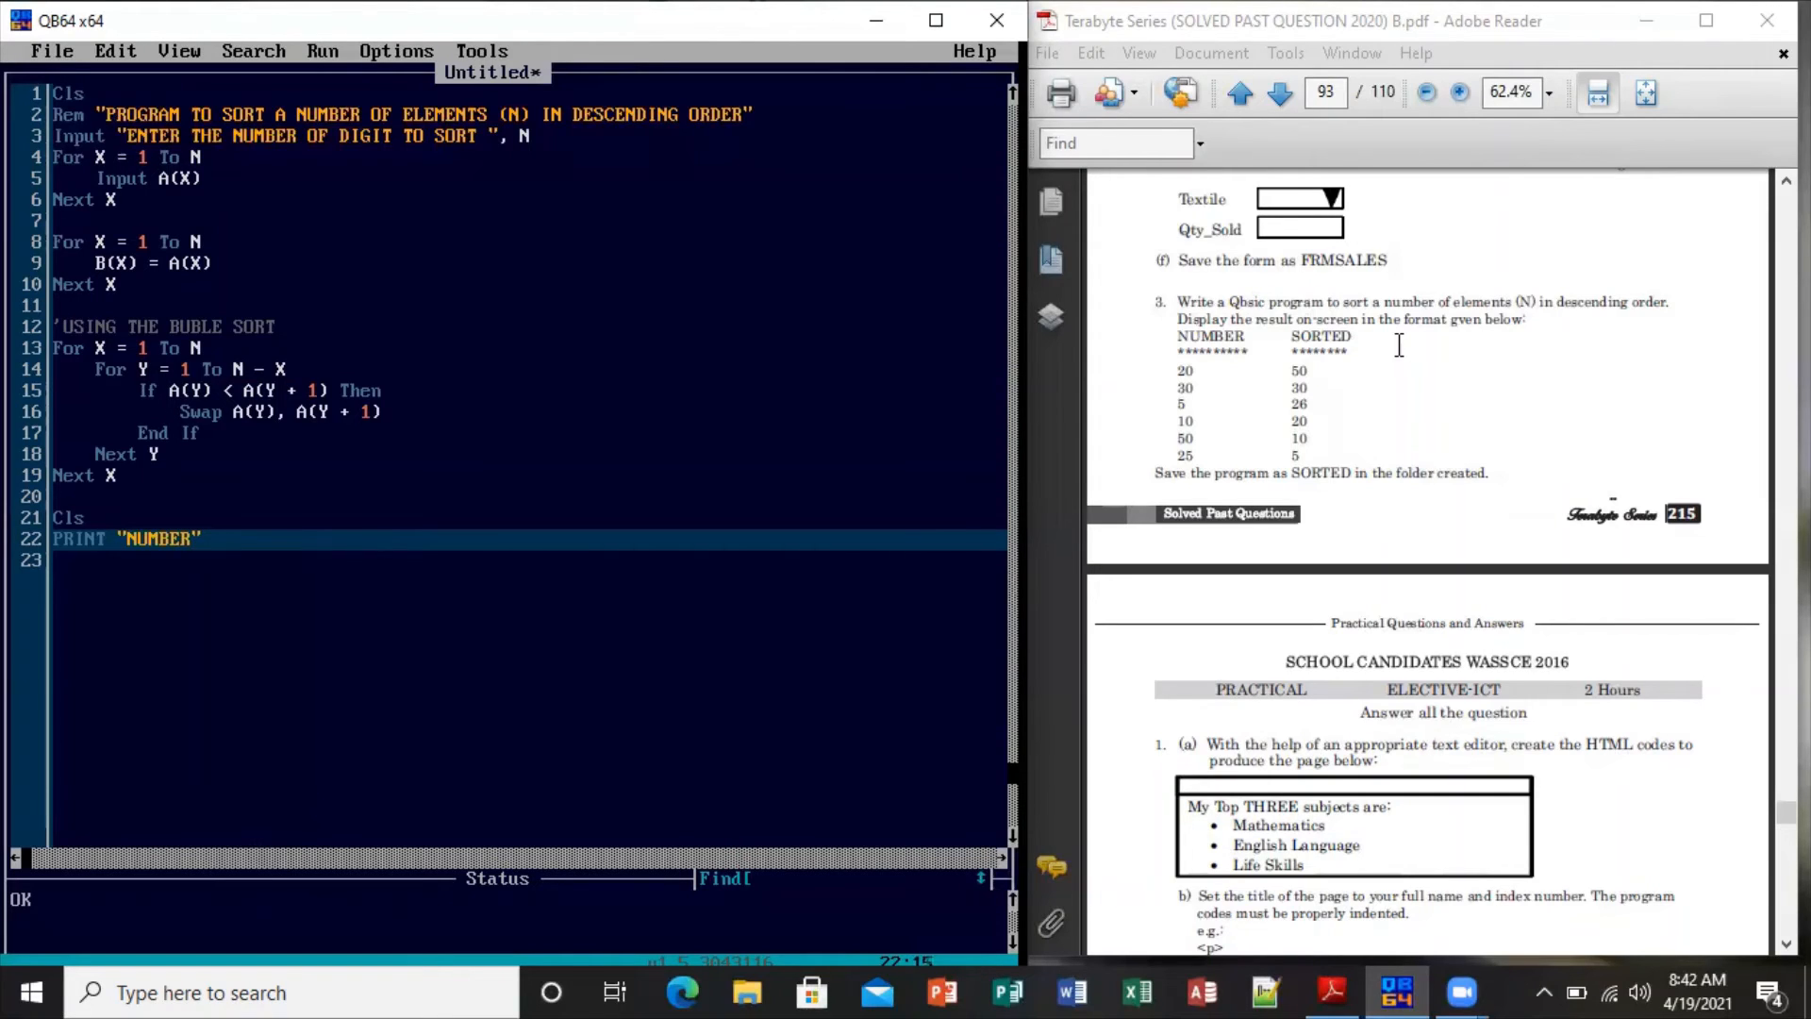
pyautogui.write(', "S')
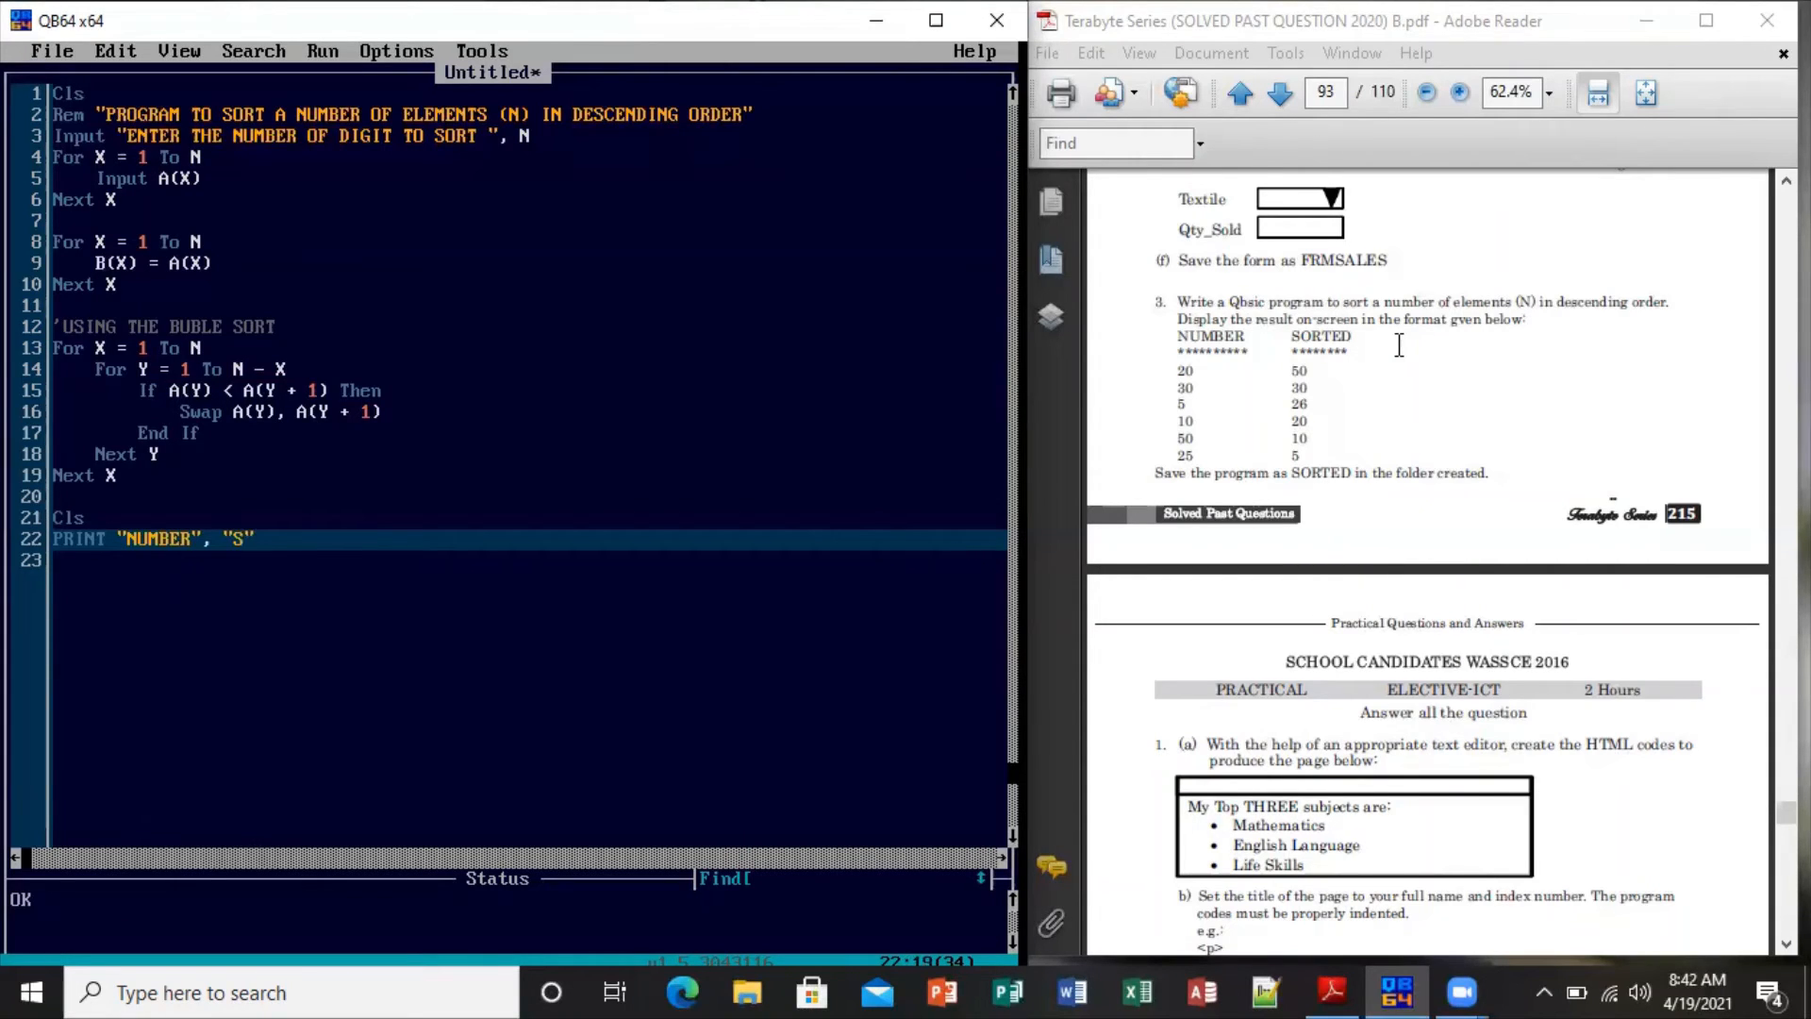
pyautogui.write('ORTED')
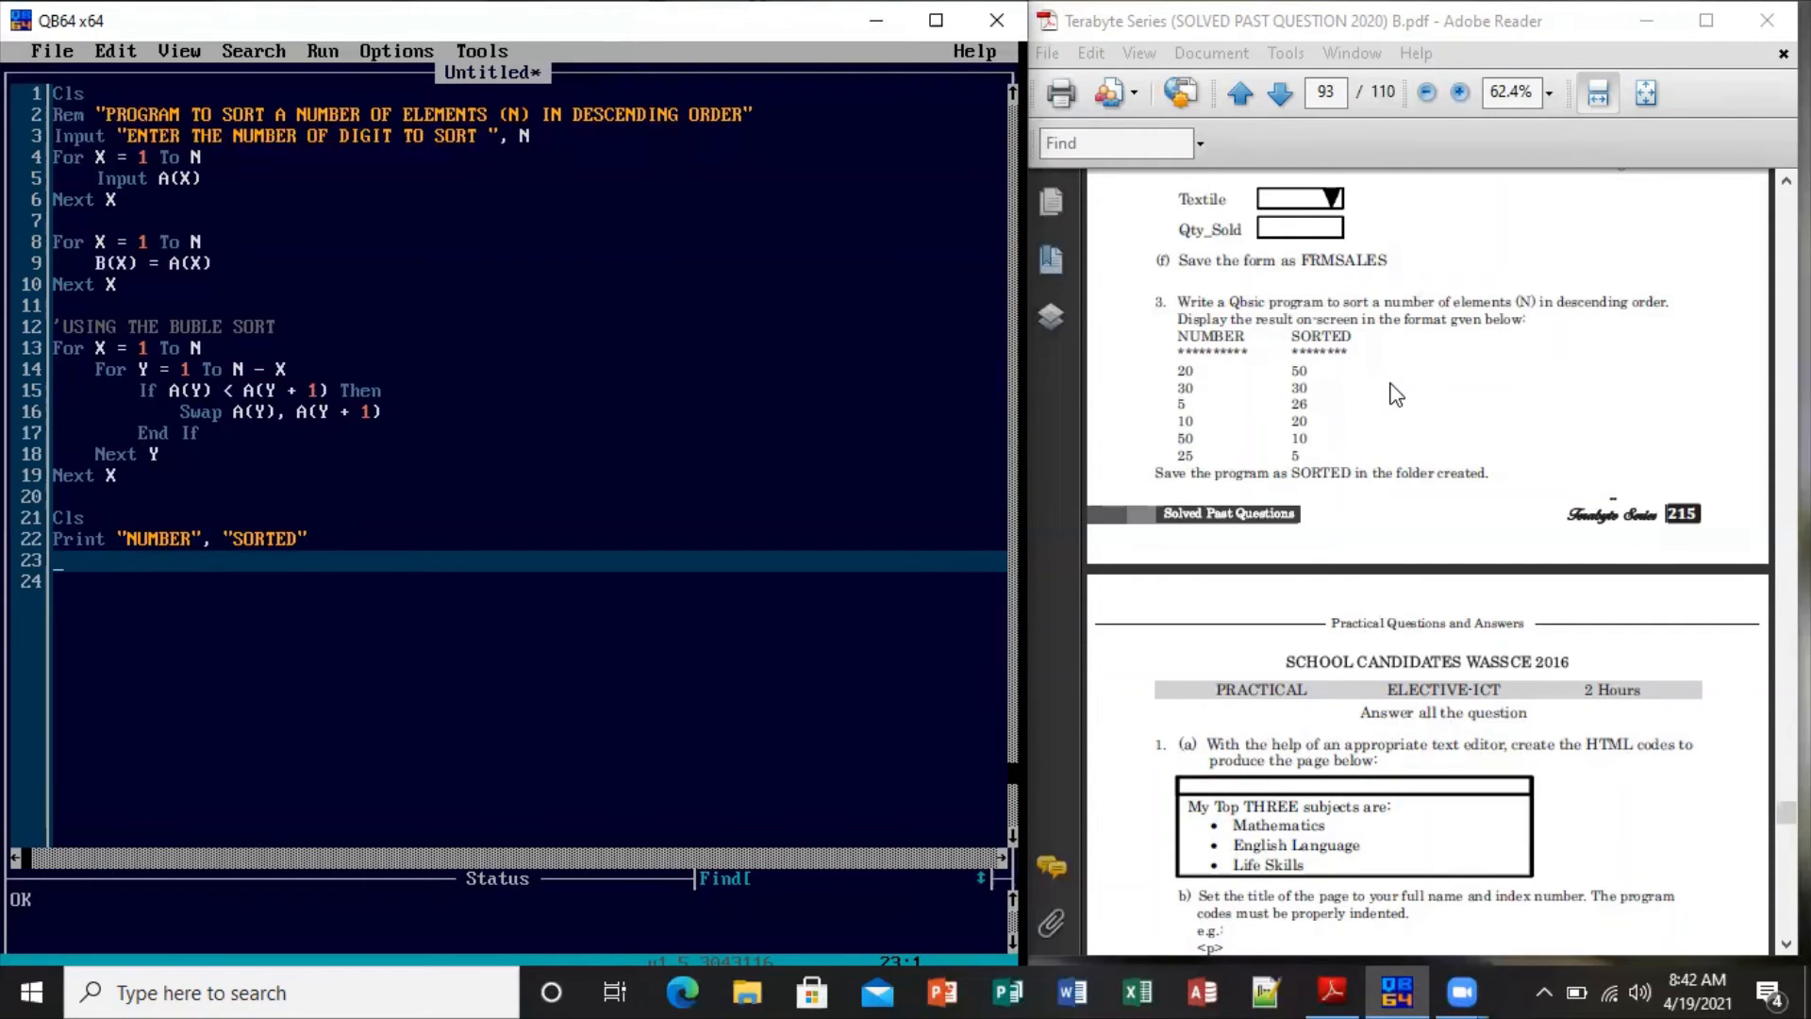
# Add a Print line of asterisks "*****", "*****" under the headings
pyautogui.write('PRIN')
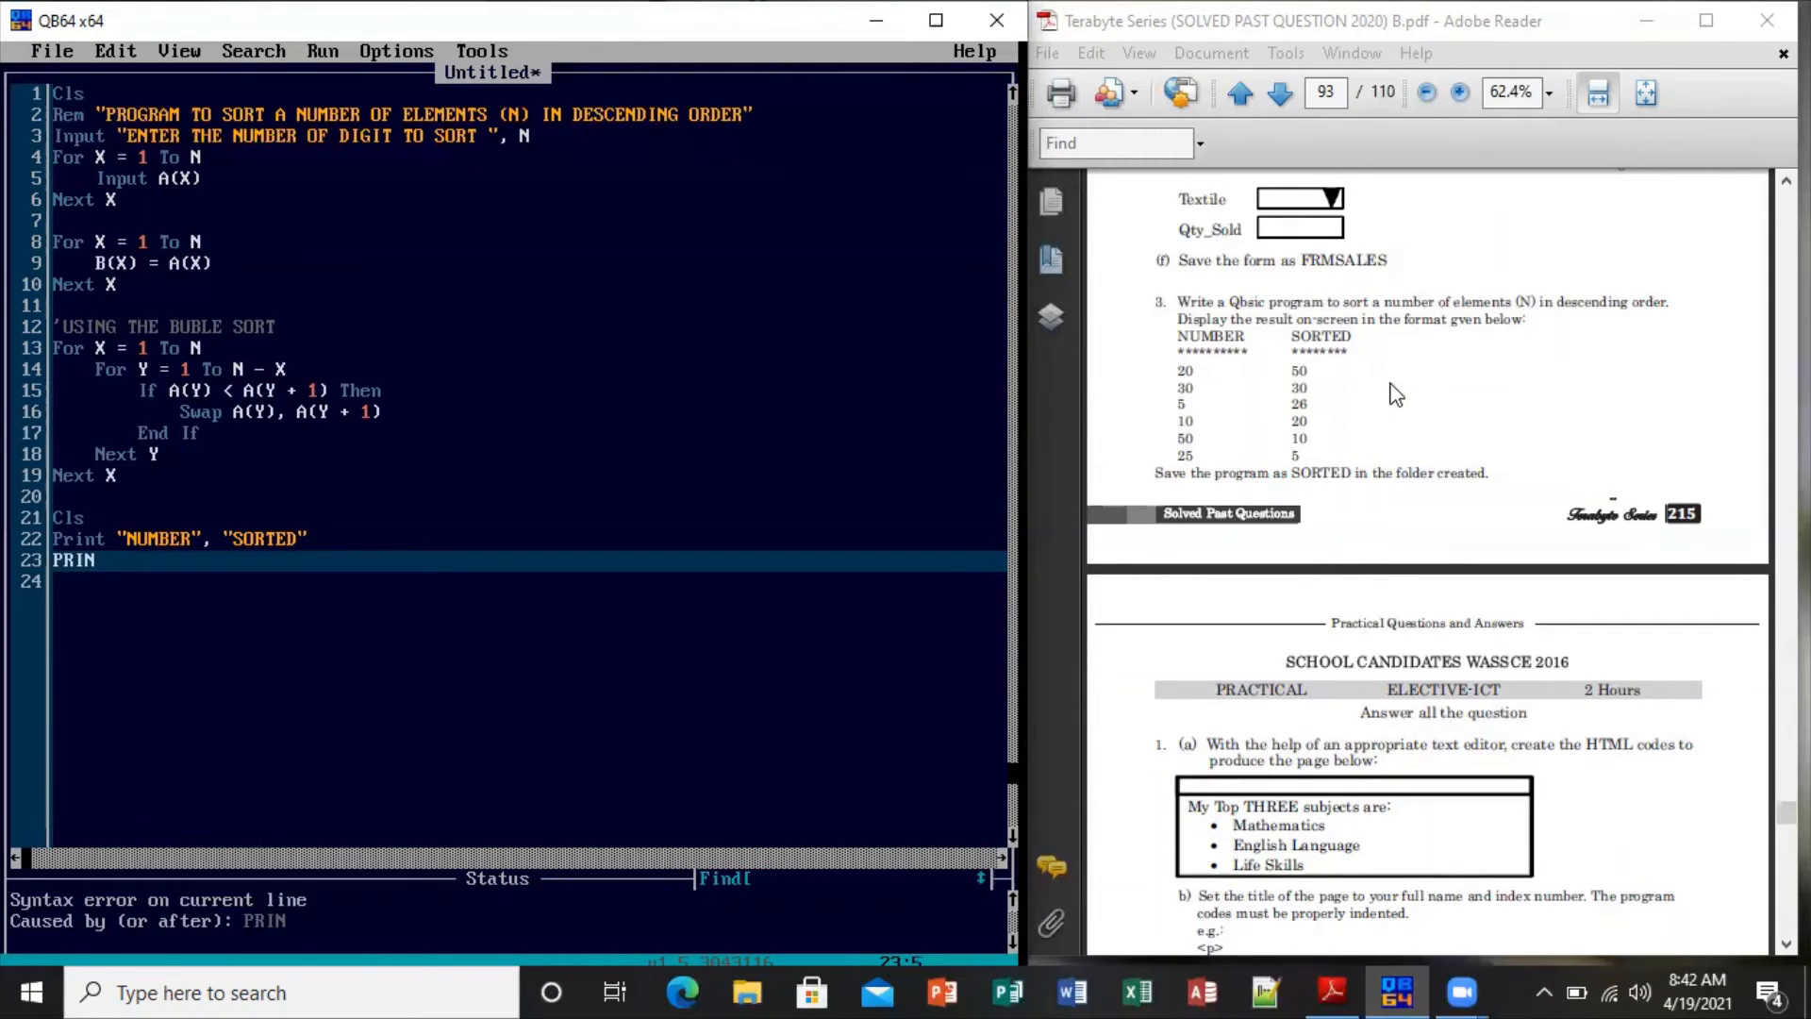
pyautogui.write('T')
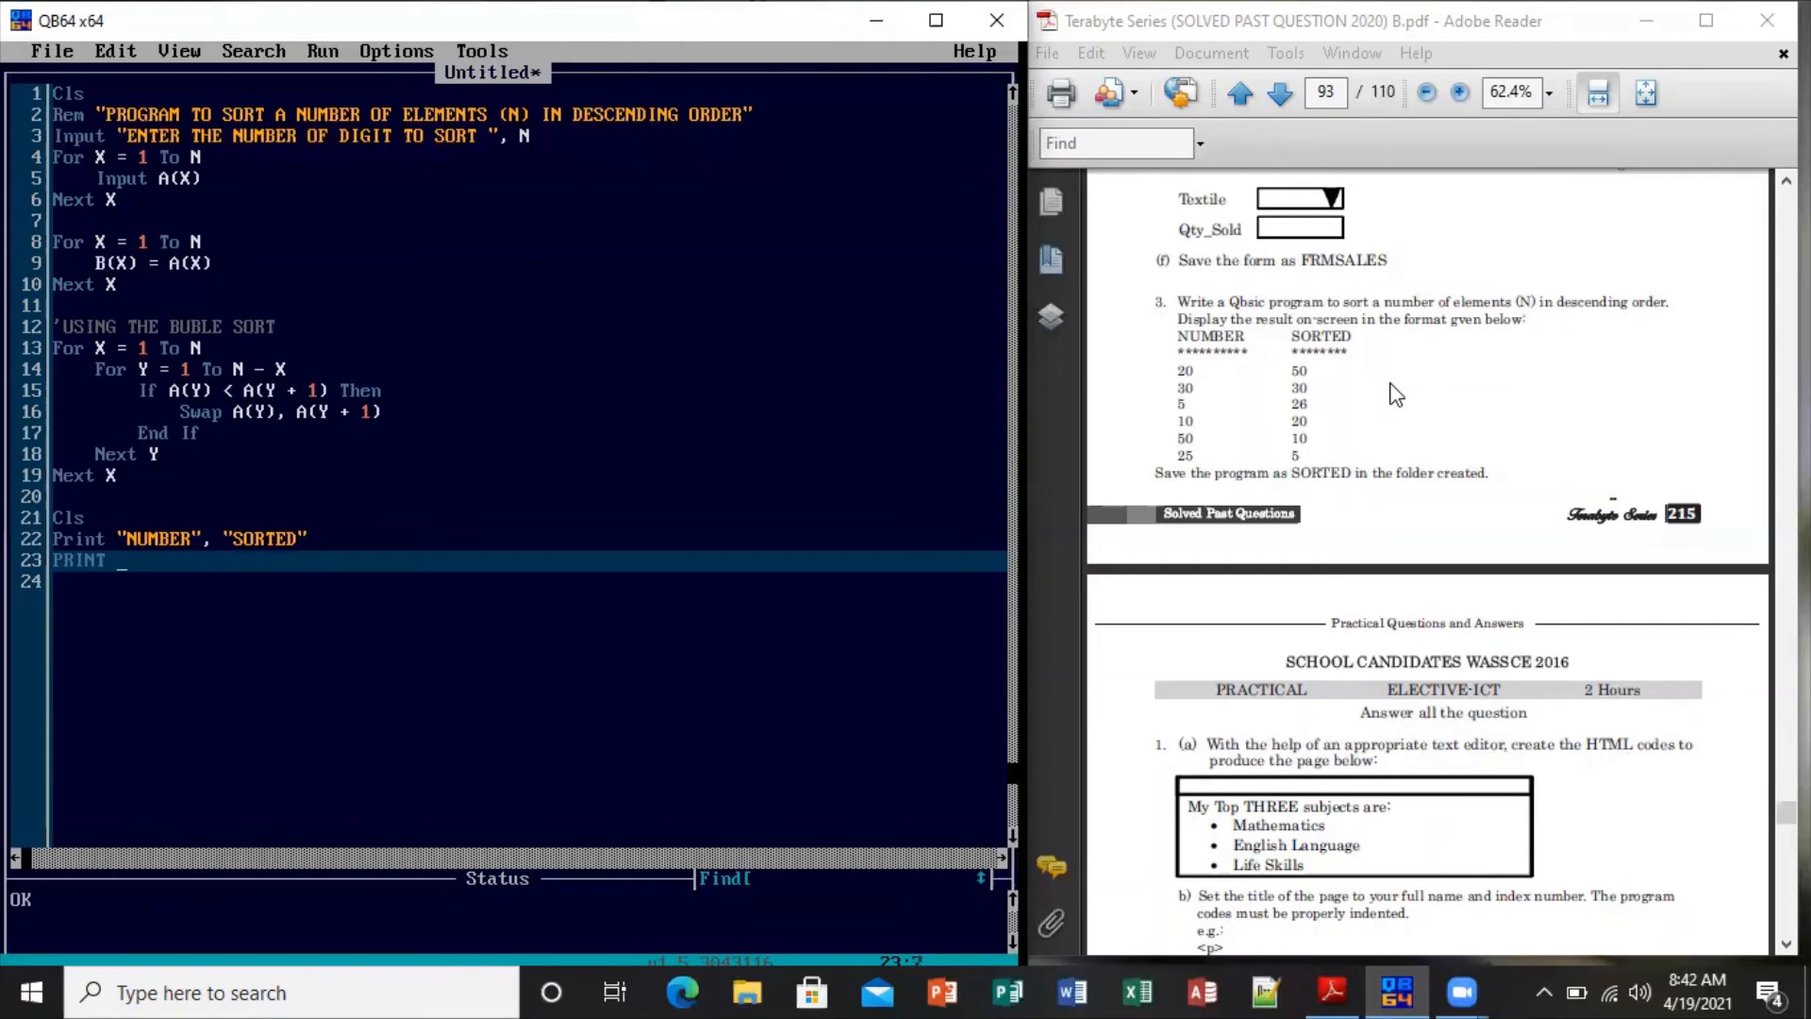
pyautogui.write('""')
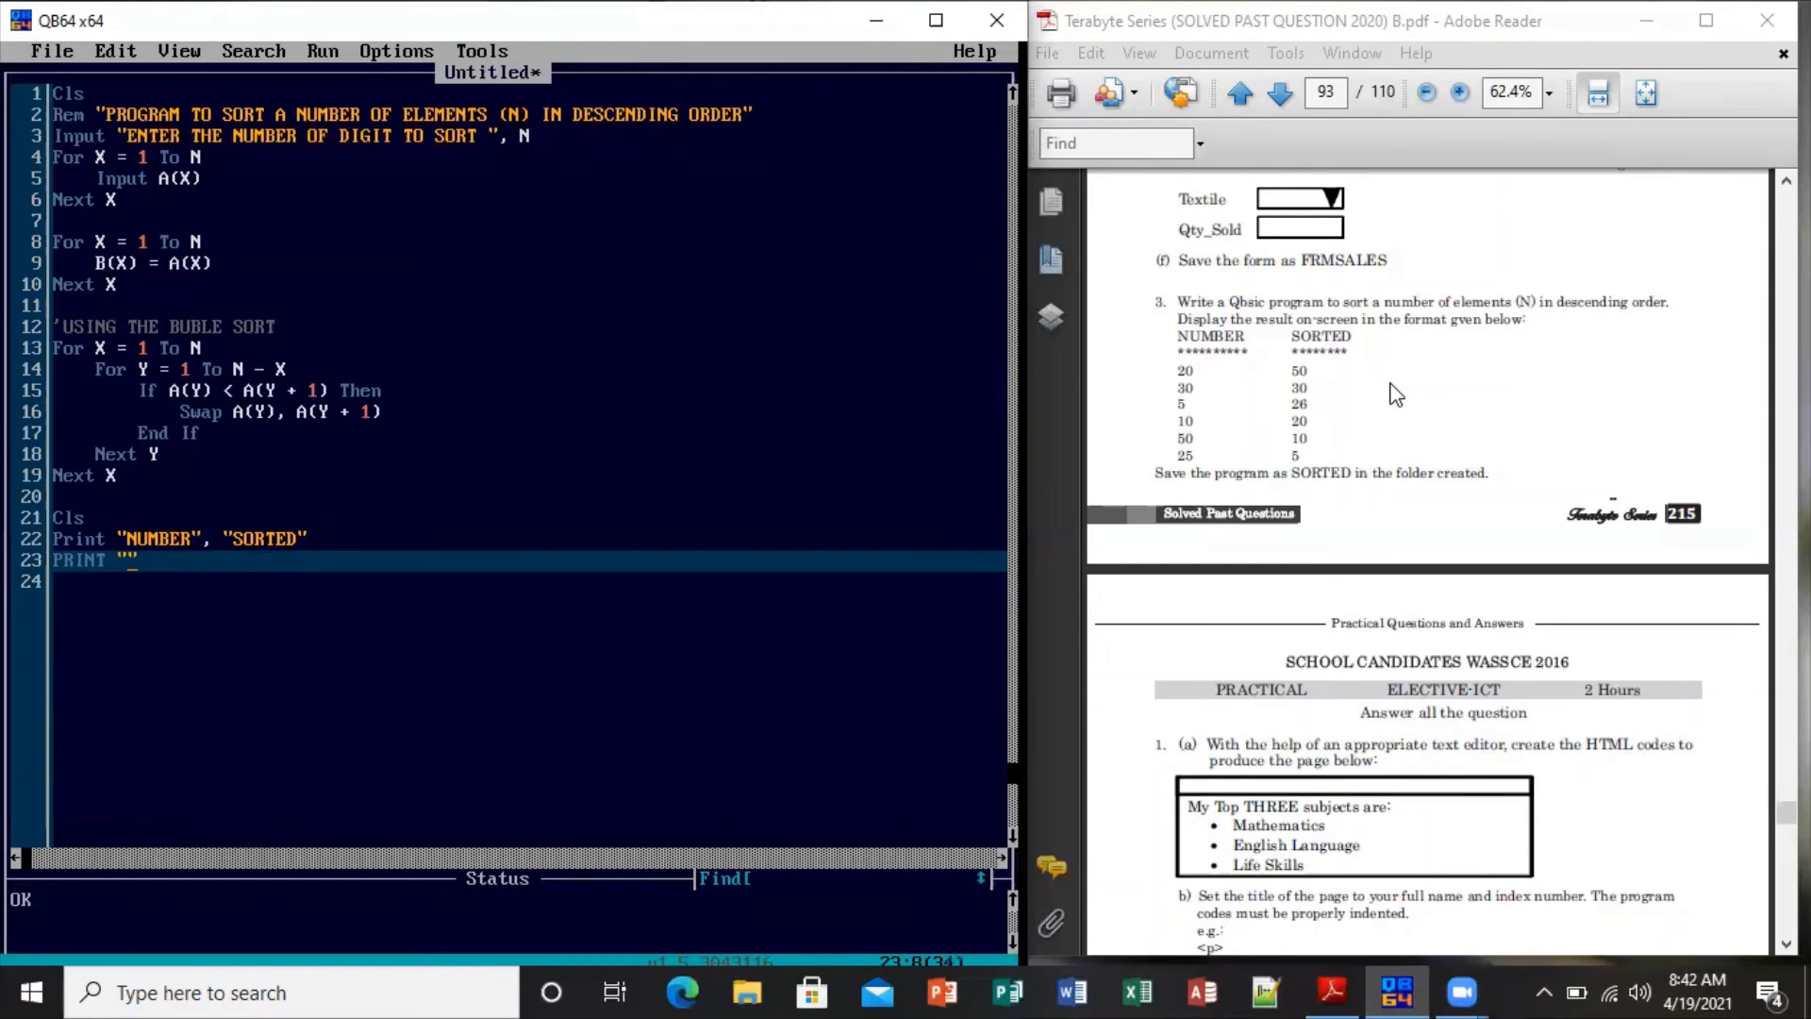
pyautogui.write('****')
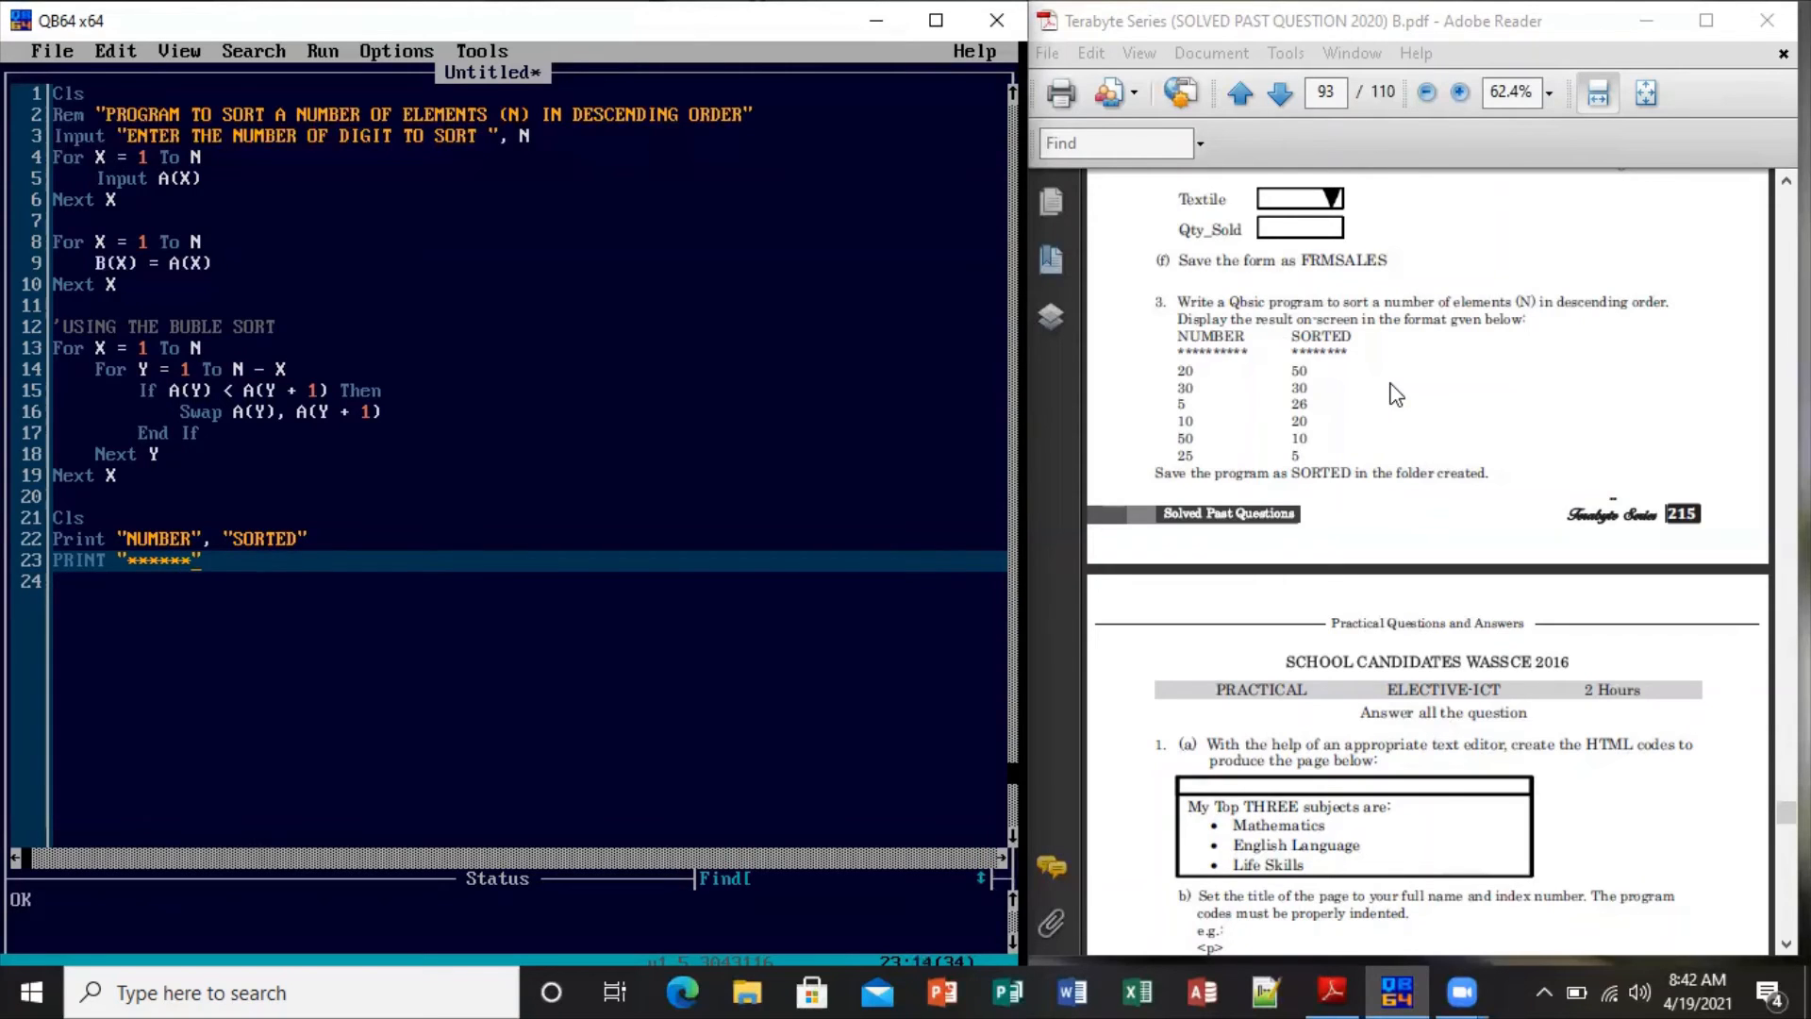
pyautogui.write(', "')
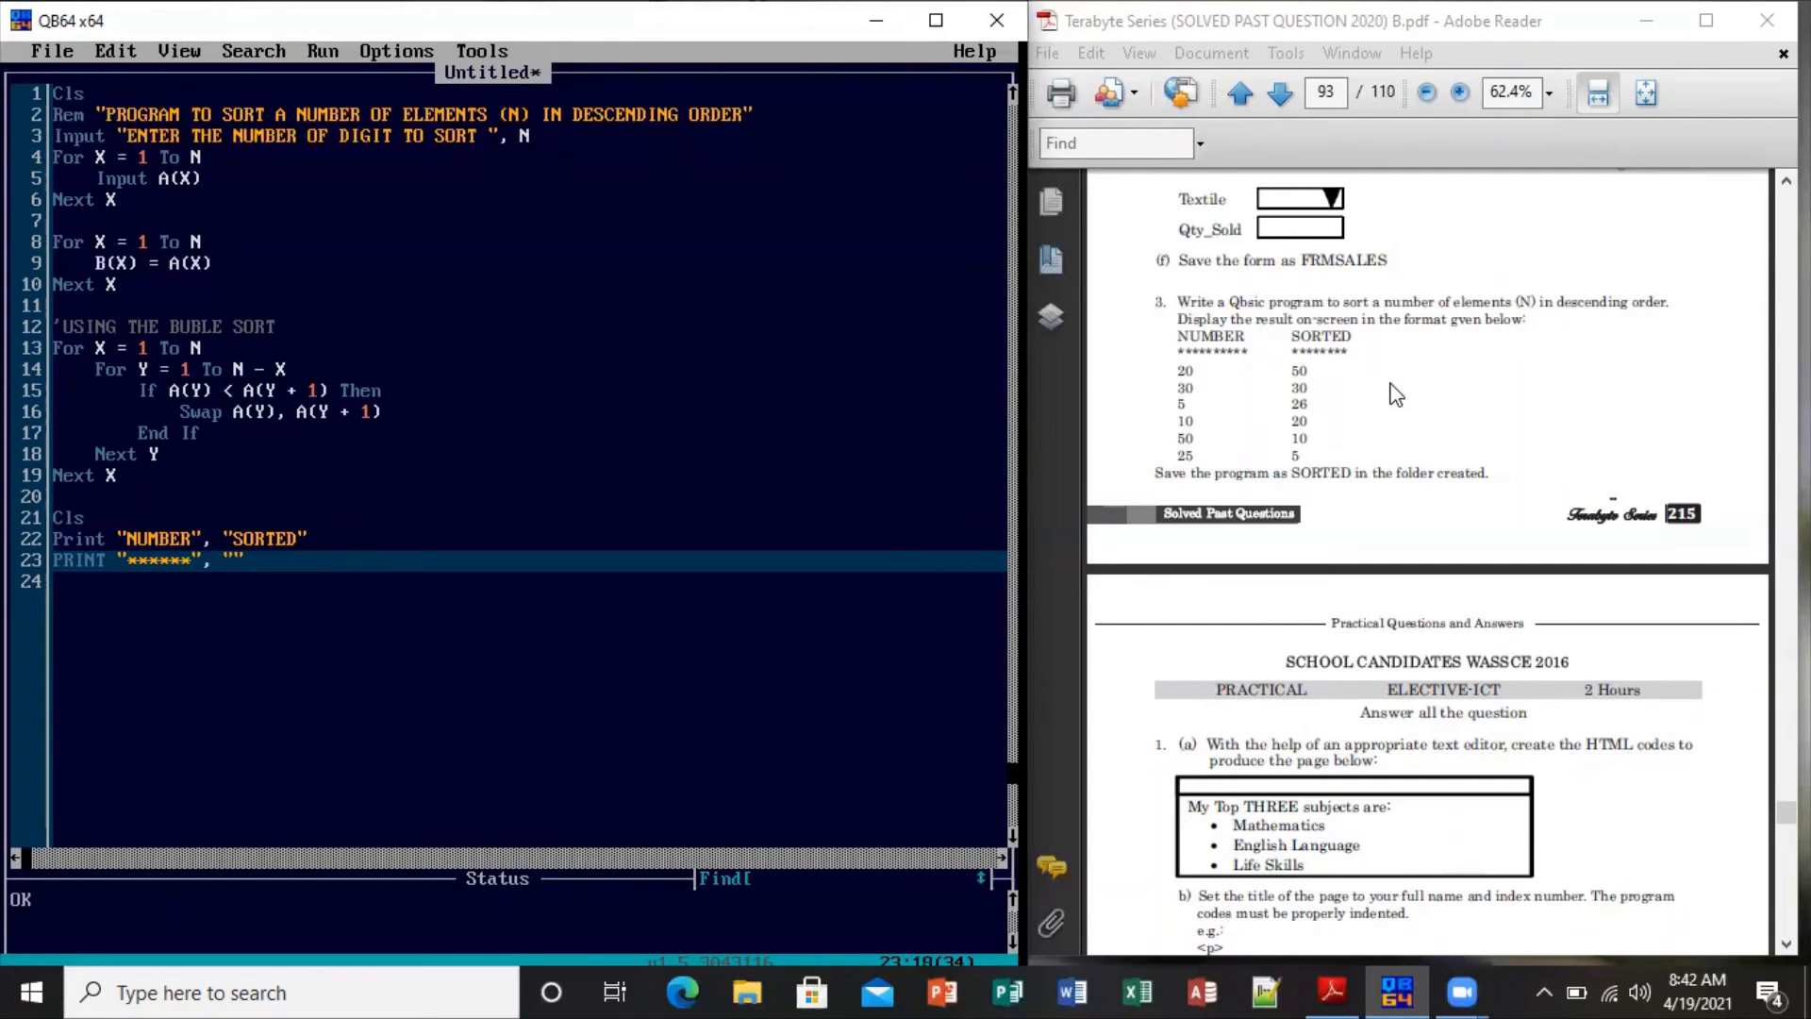
pyautogui.write('*****')
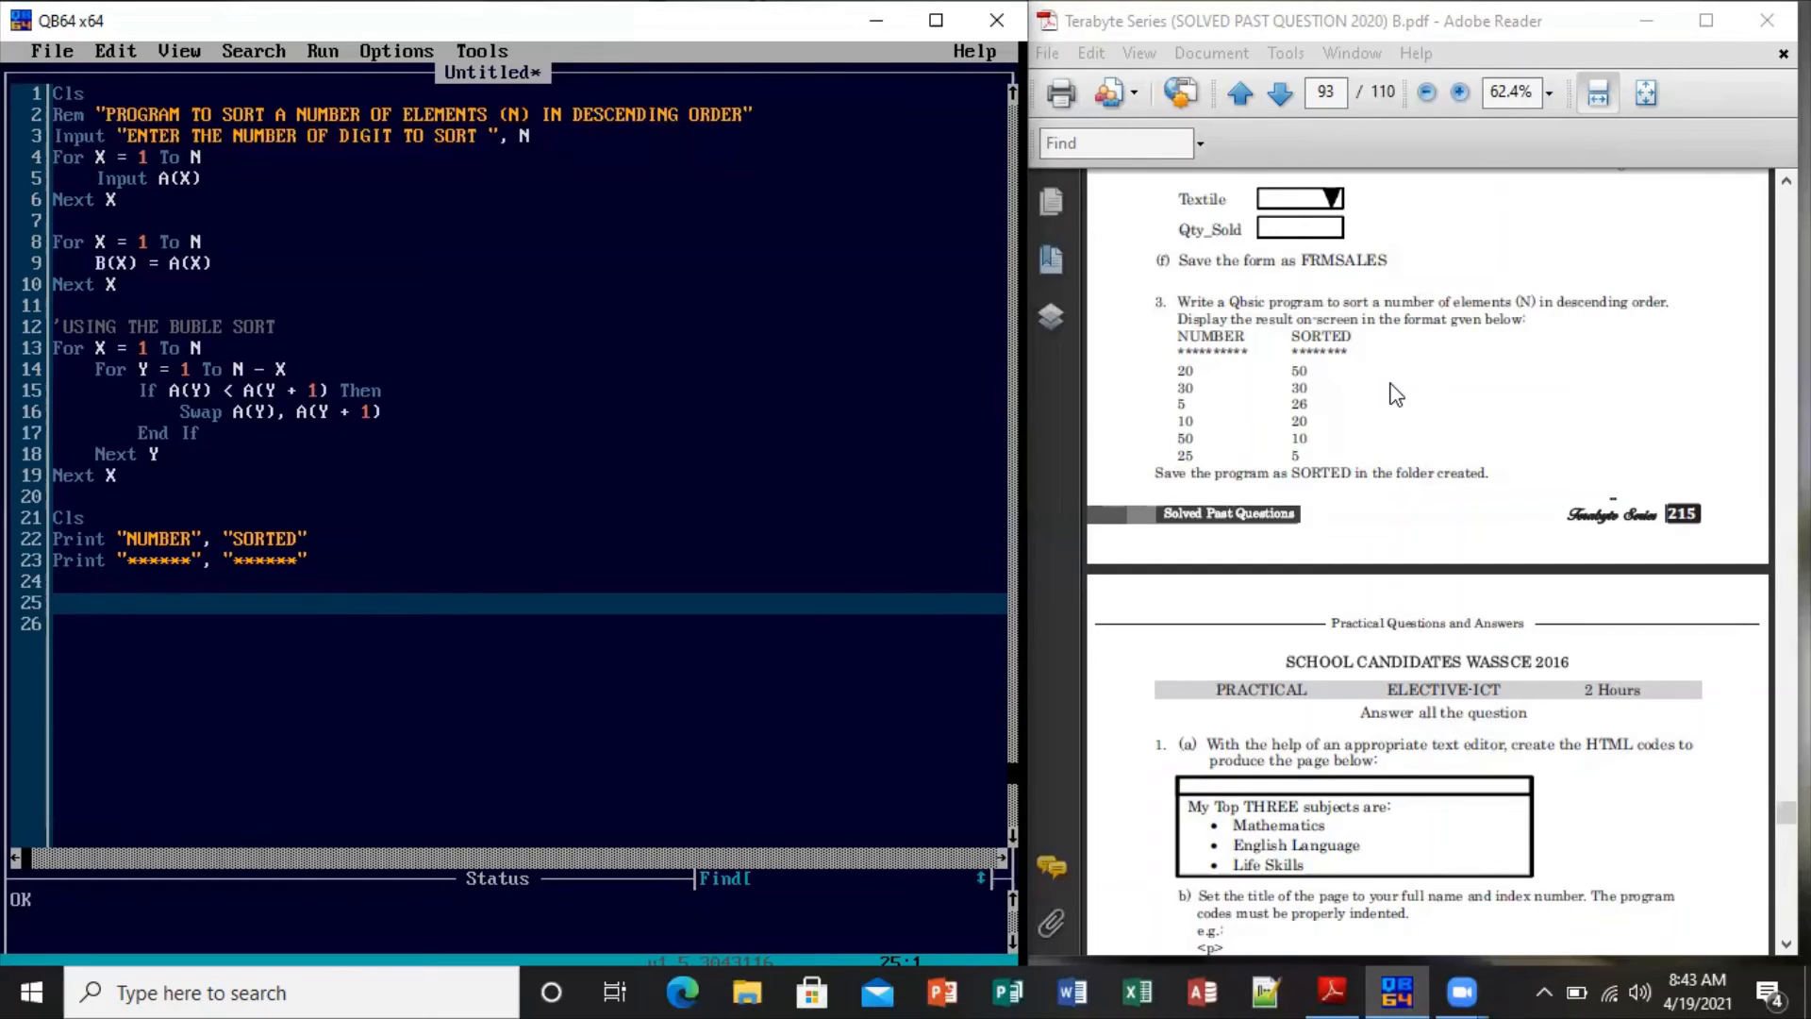
# Start the output loop FOR X = 1 TO N
pyautogui.write('F')
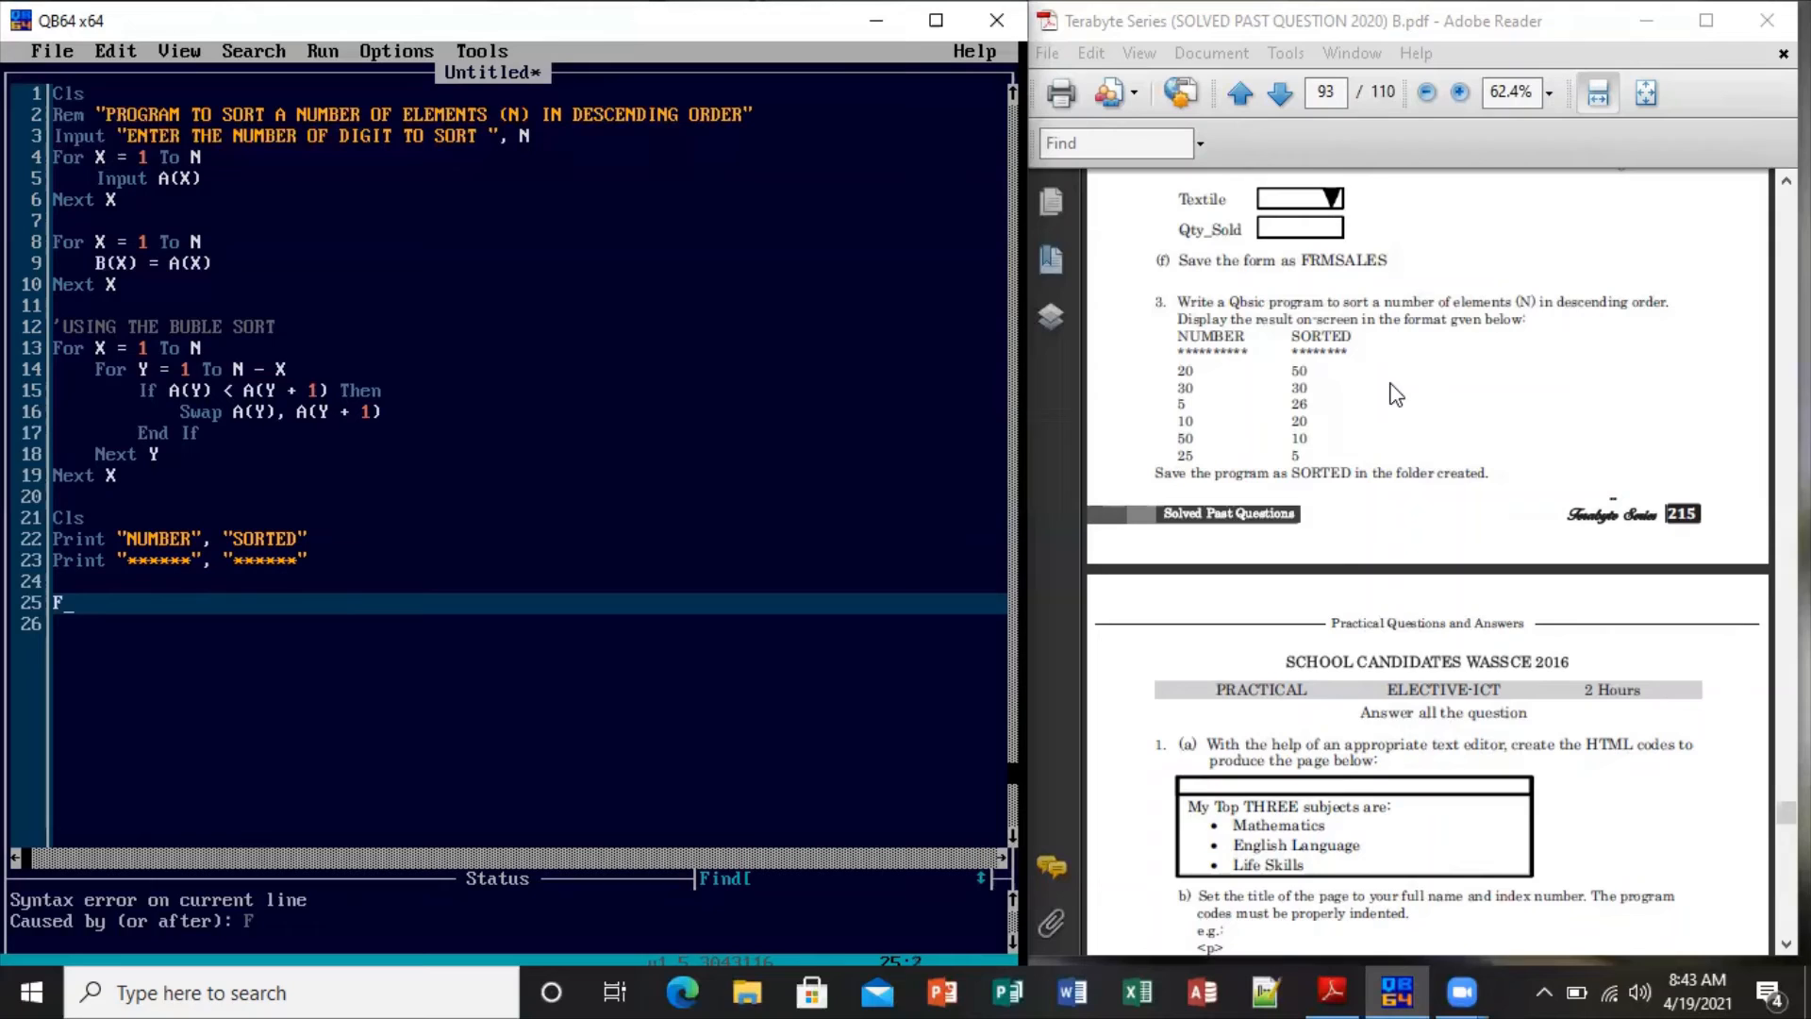
pyautogui.write('OR')
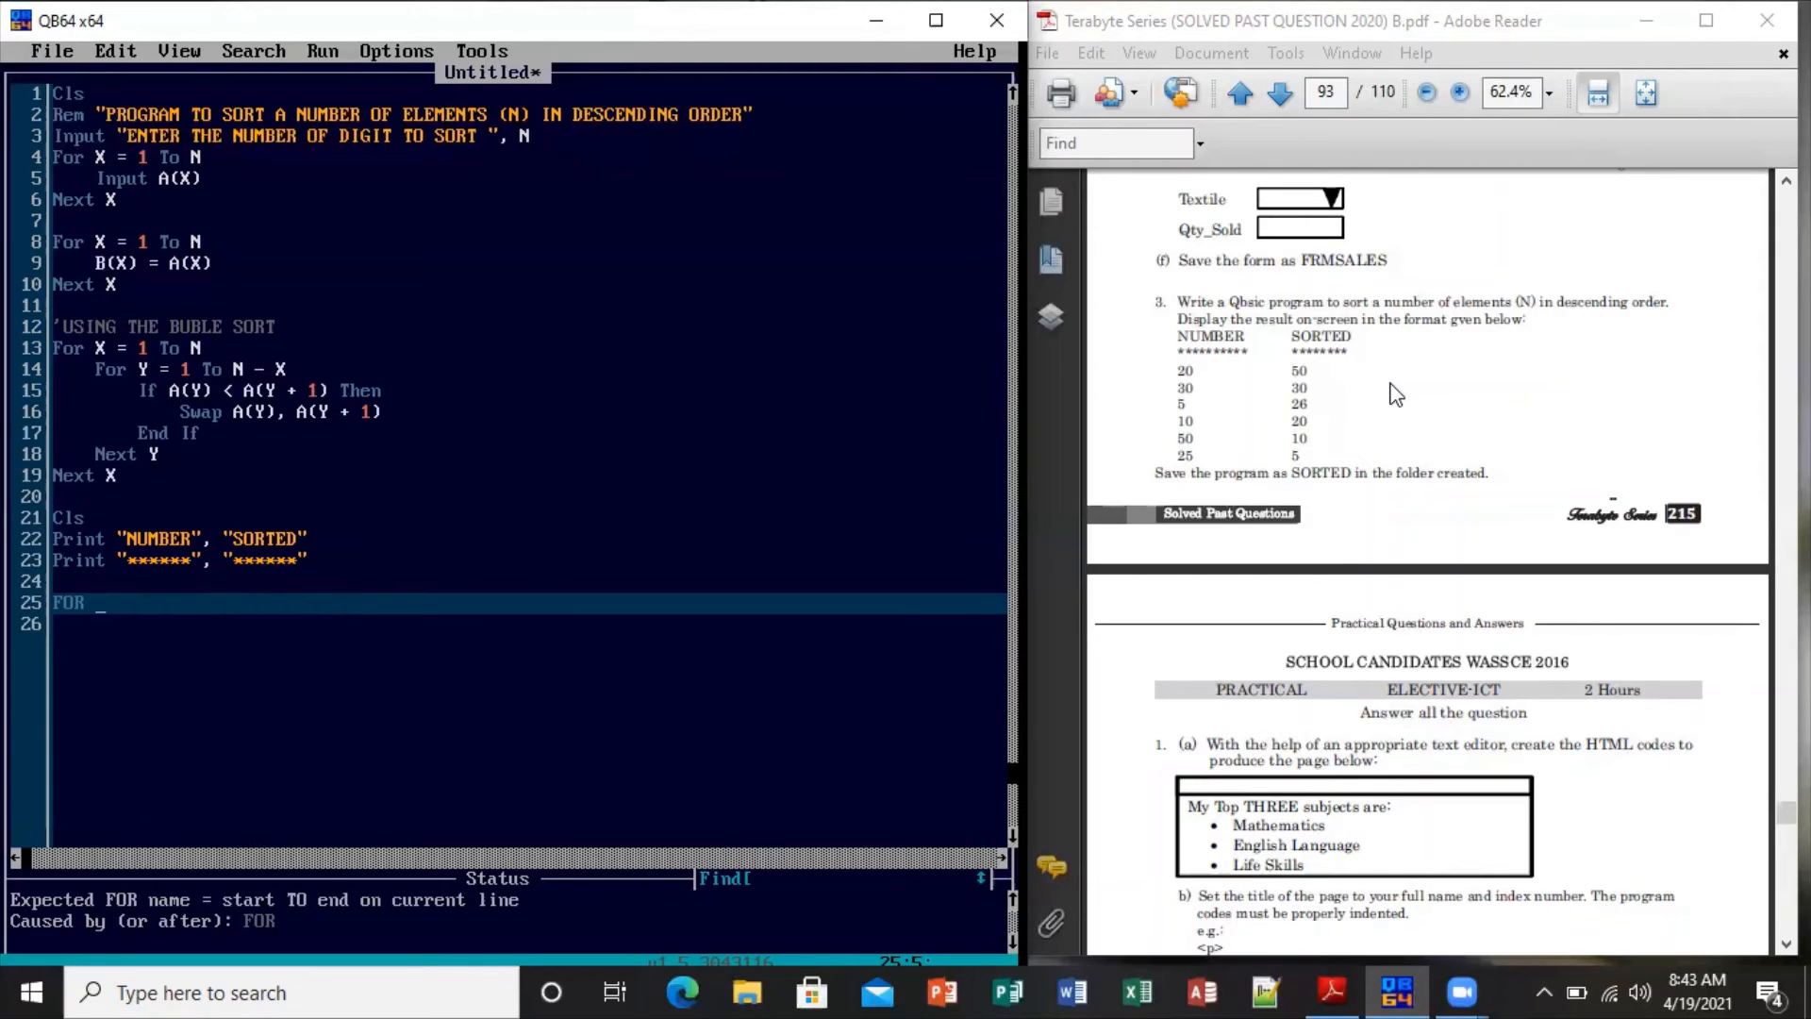
pyautogui.write('X =')
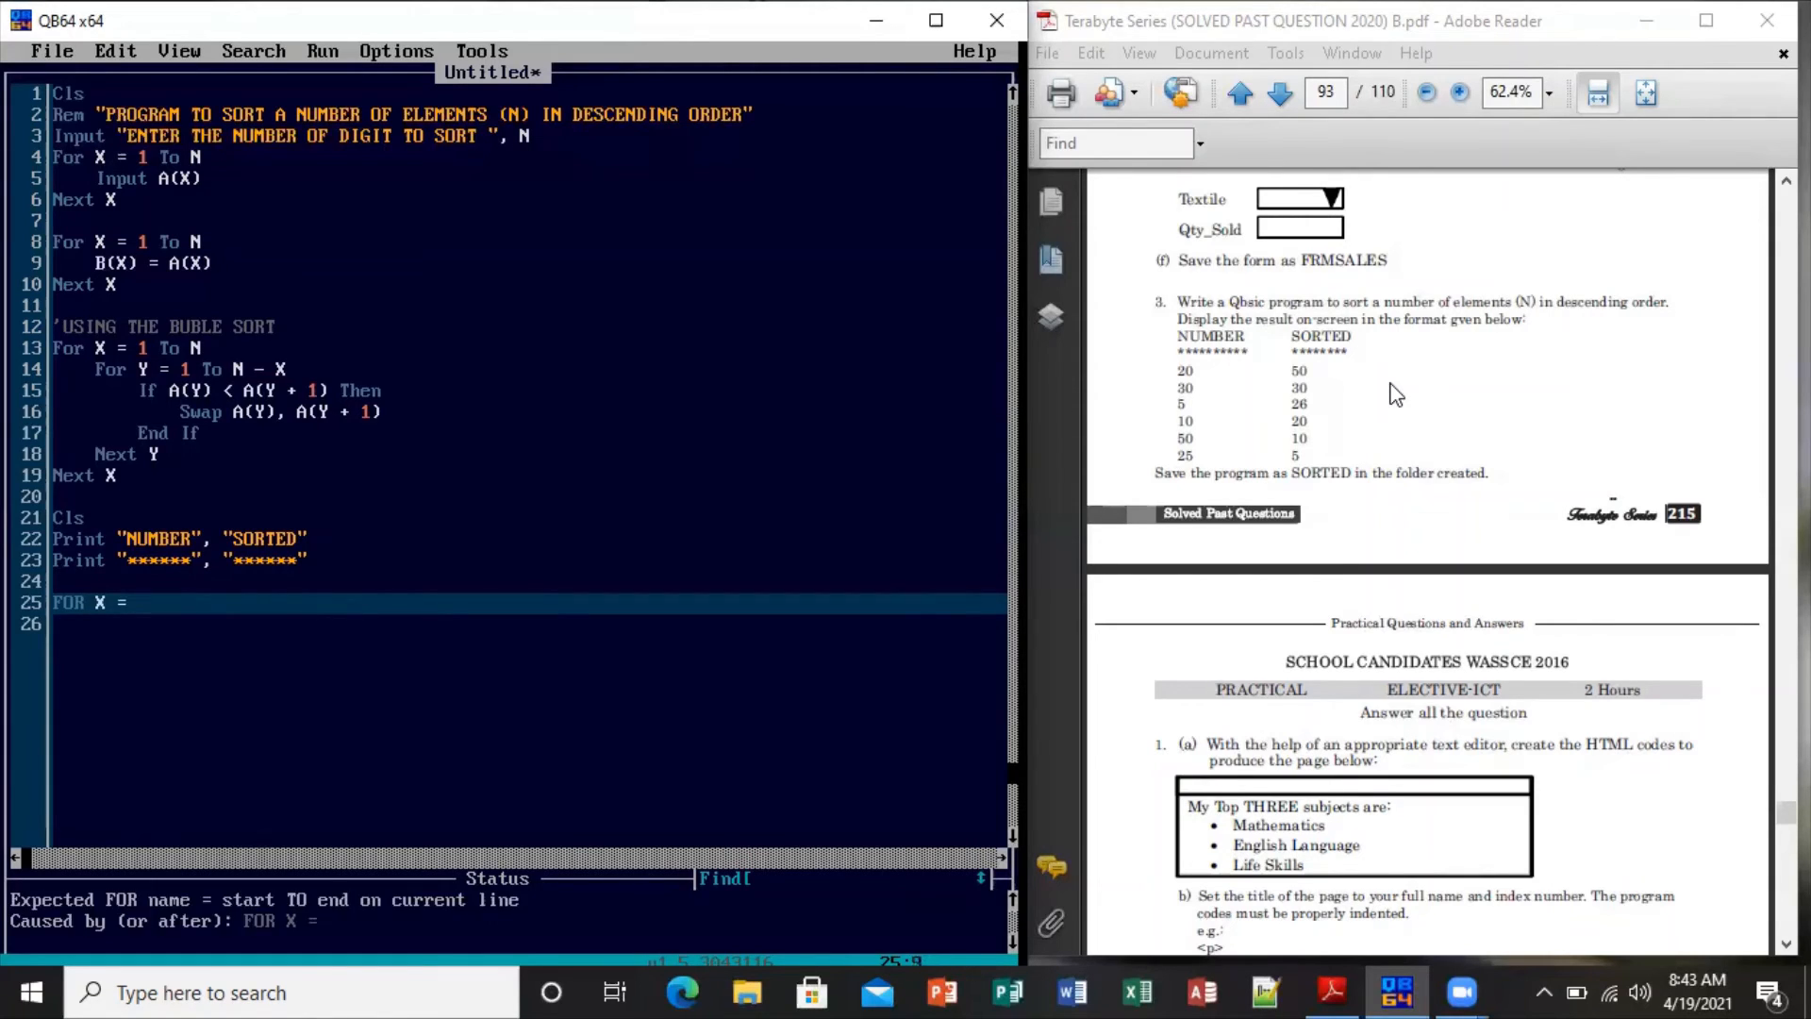
pyautogui.write('1')
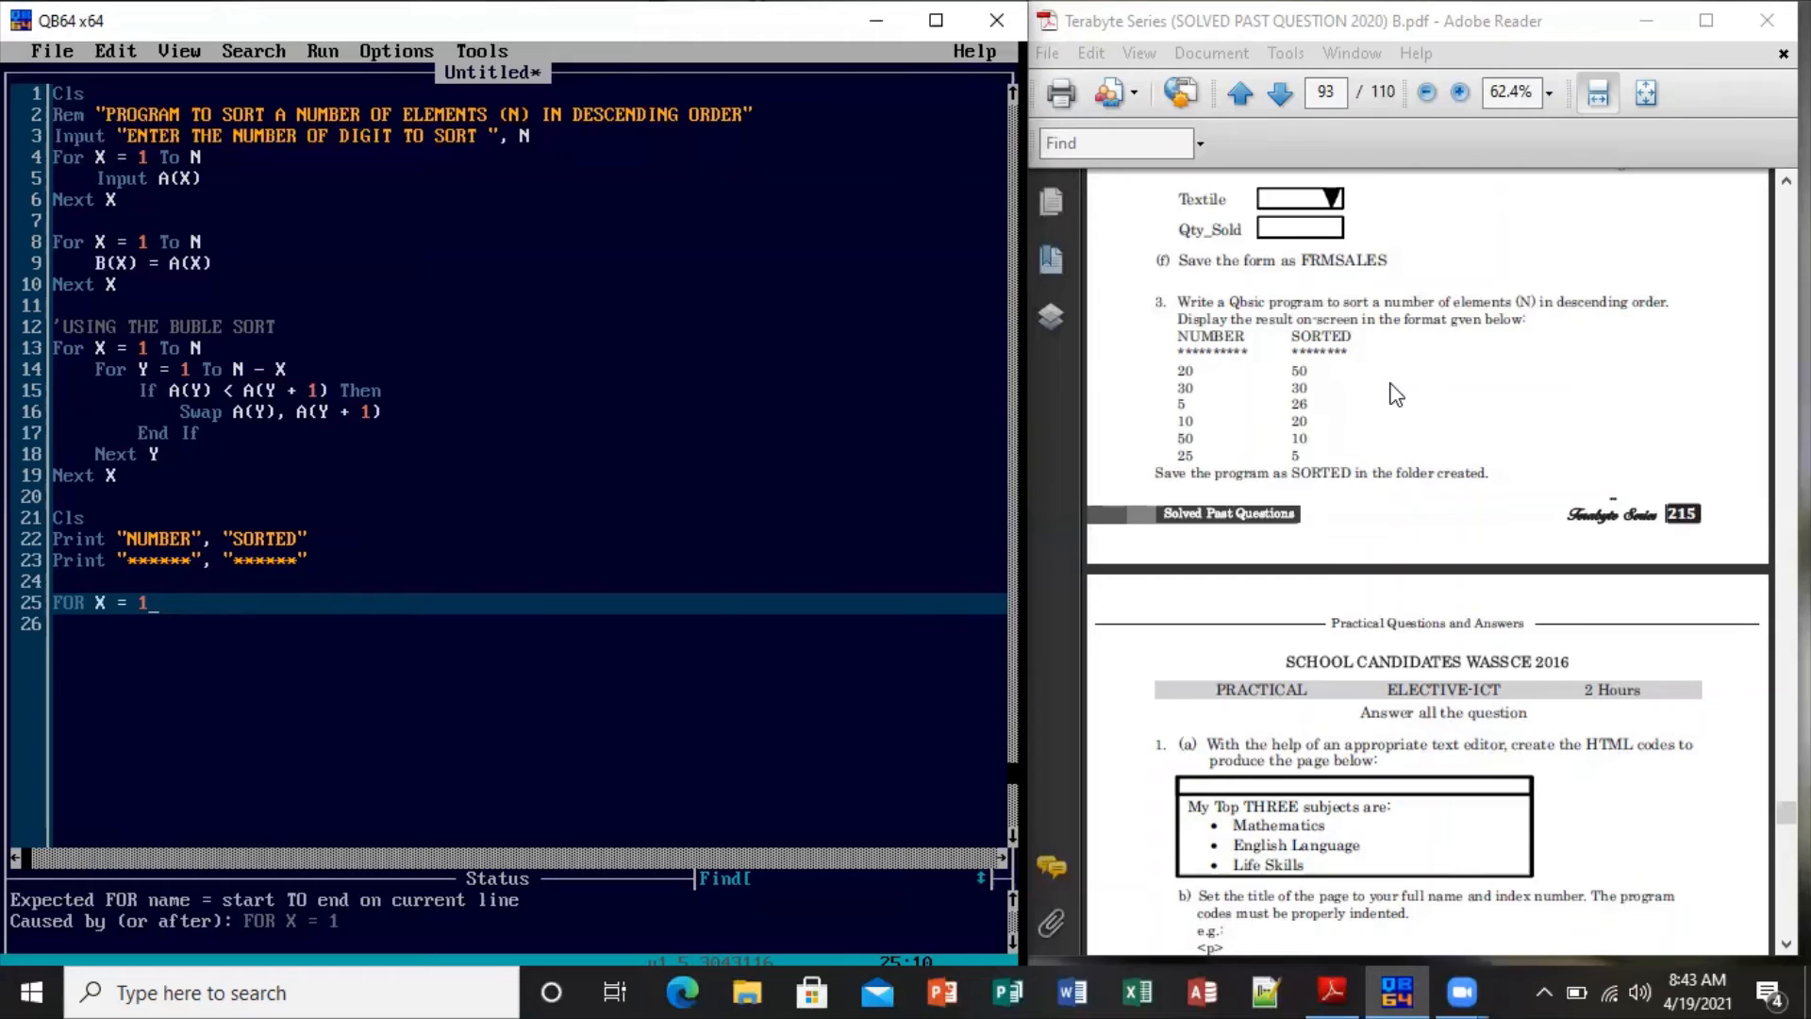
pyautogui.write('TO N')
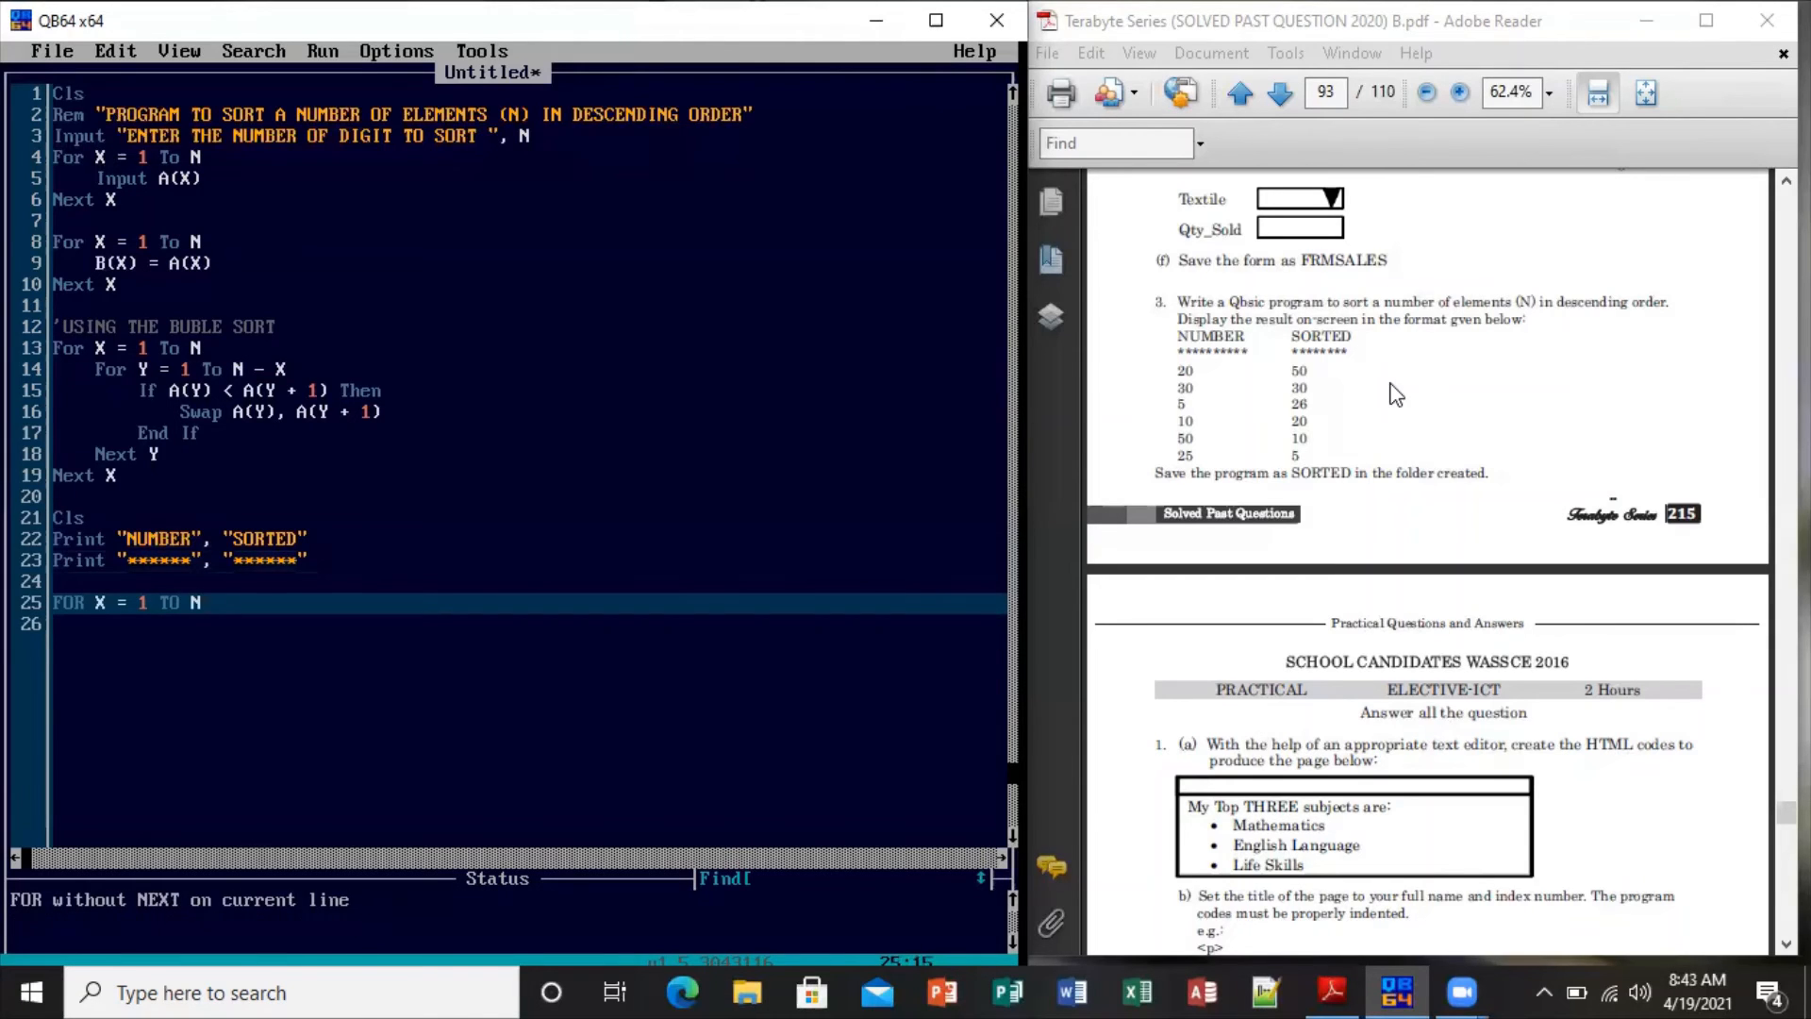
pyautogui.press('Enter')
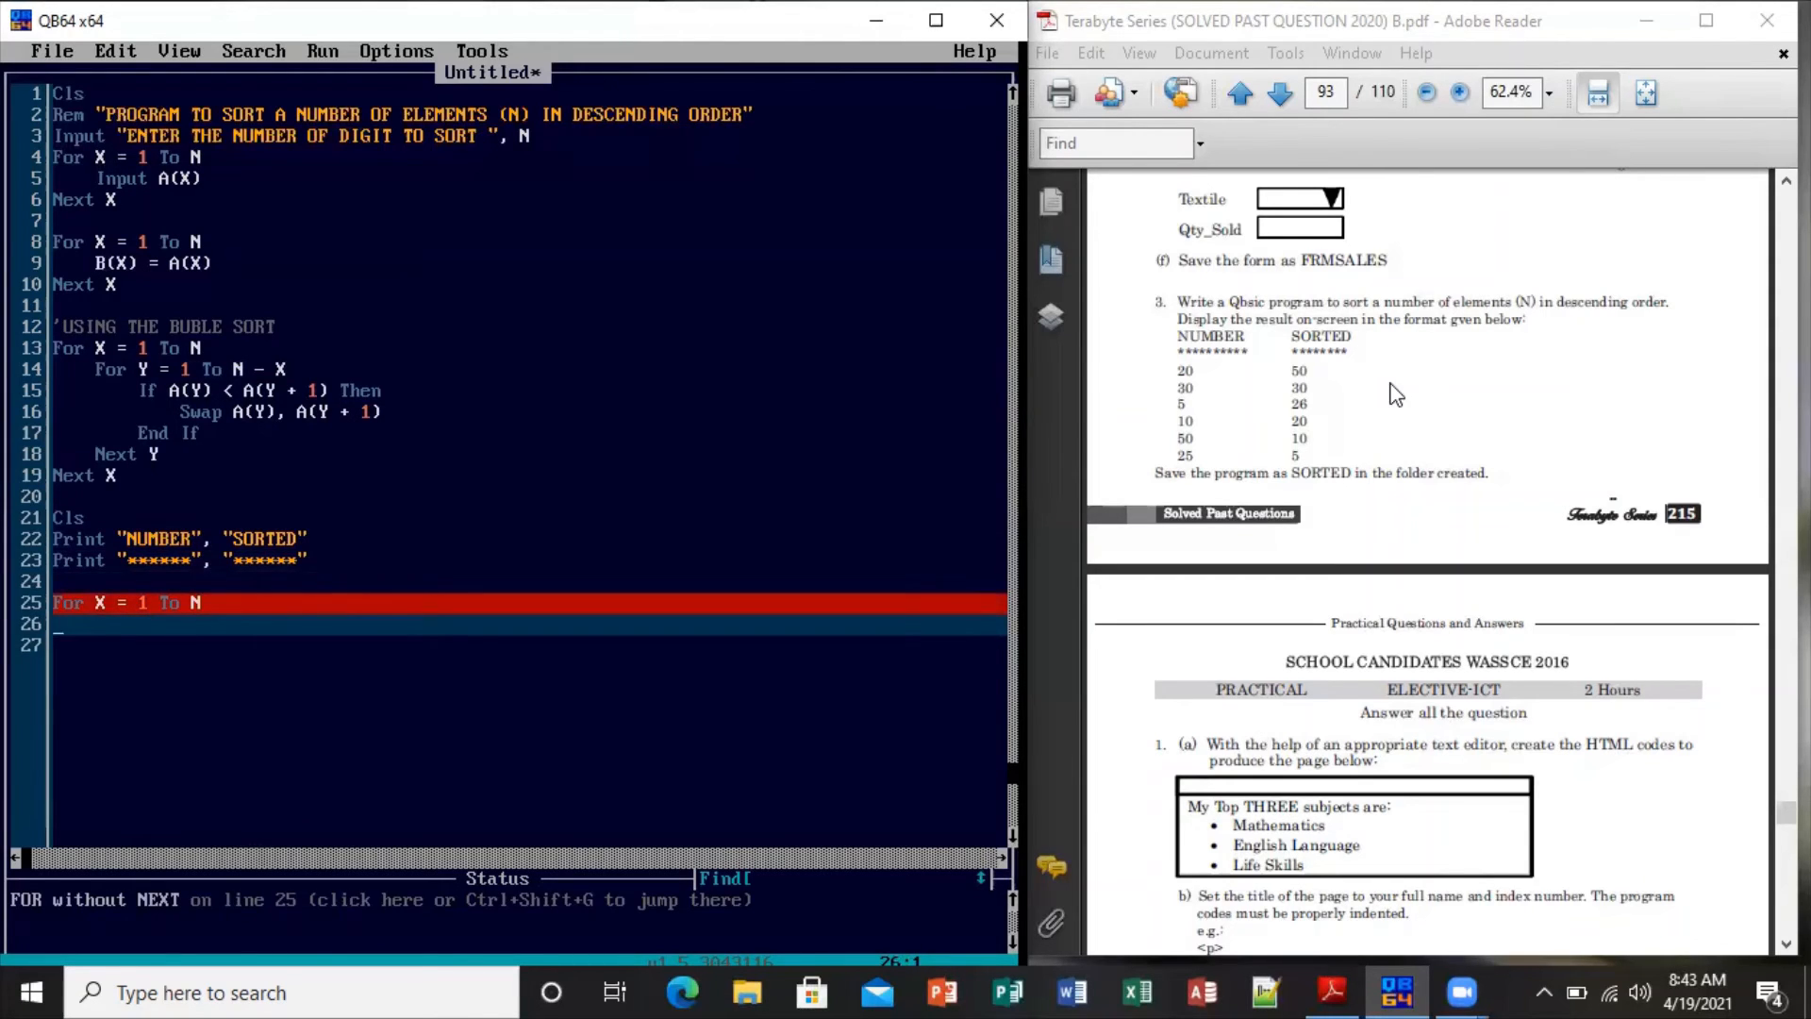
# Print B(X) beside A(X) in the loop body and close it with NEXT X
pyautogui.write('PRINT')
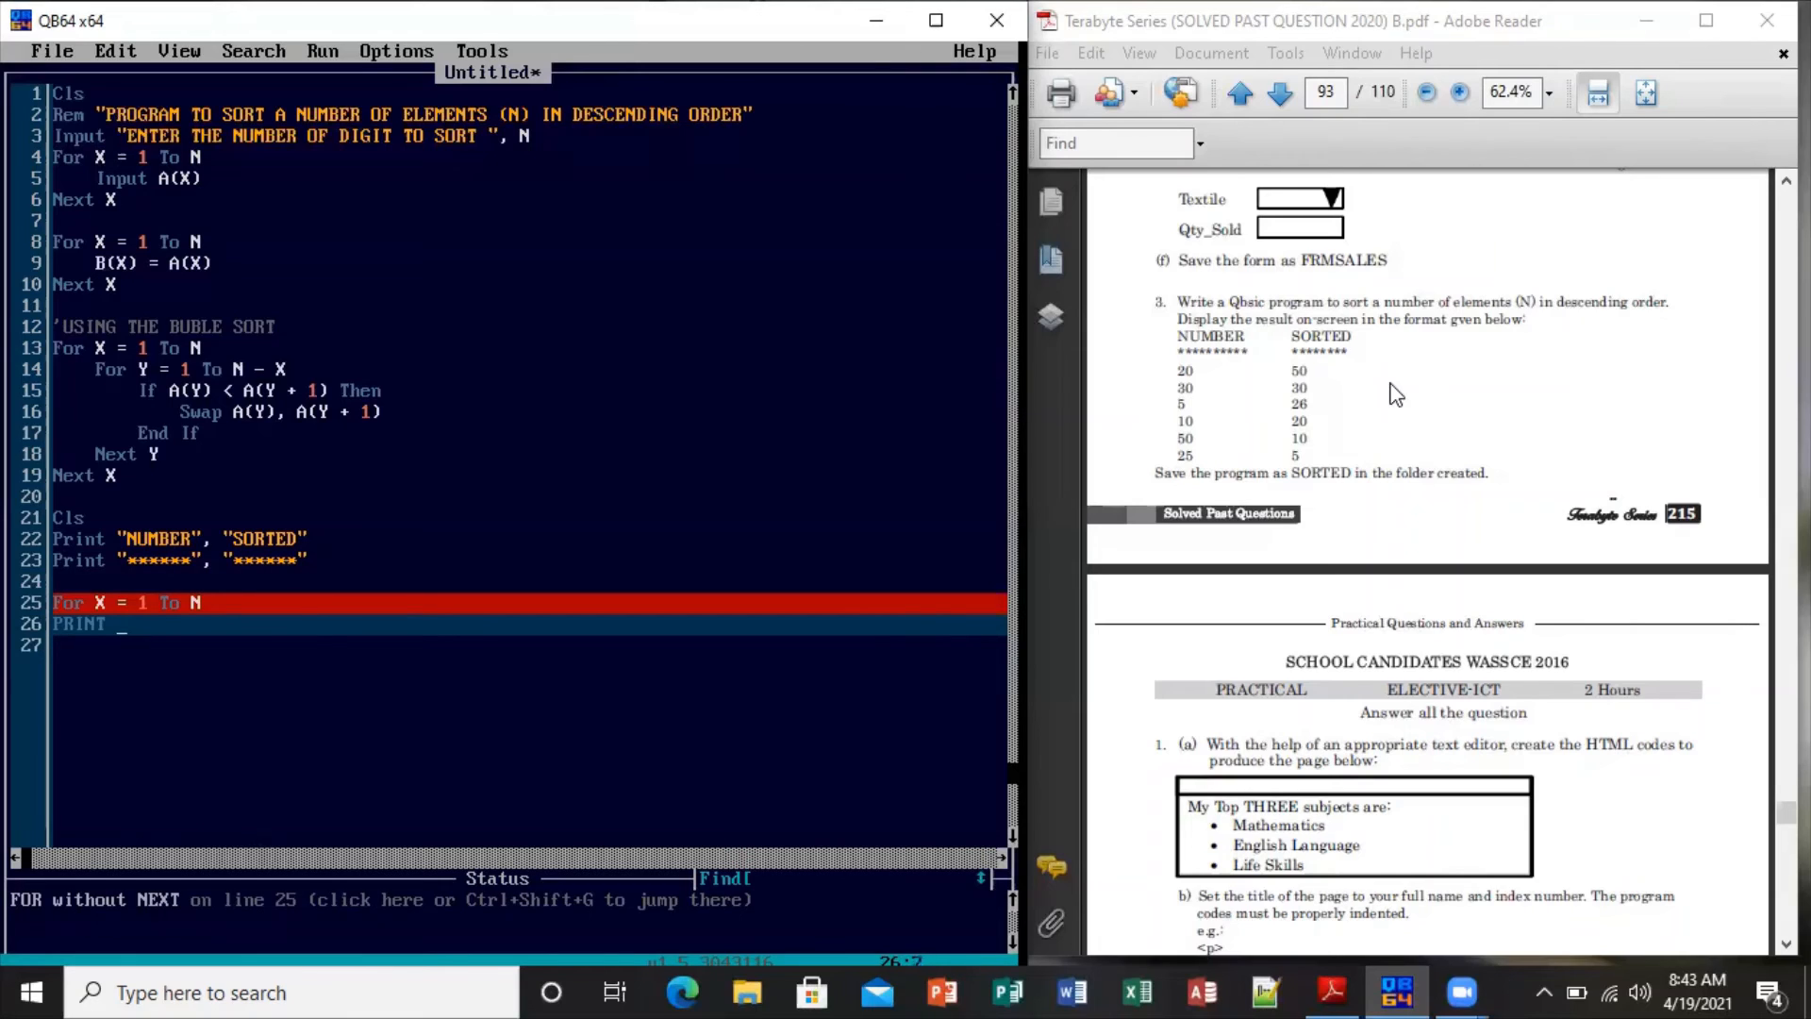
pyautogui.write('B')
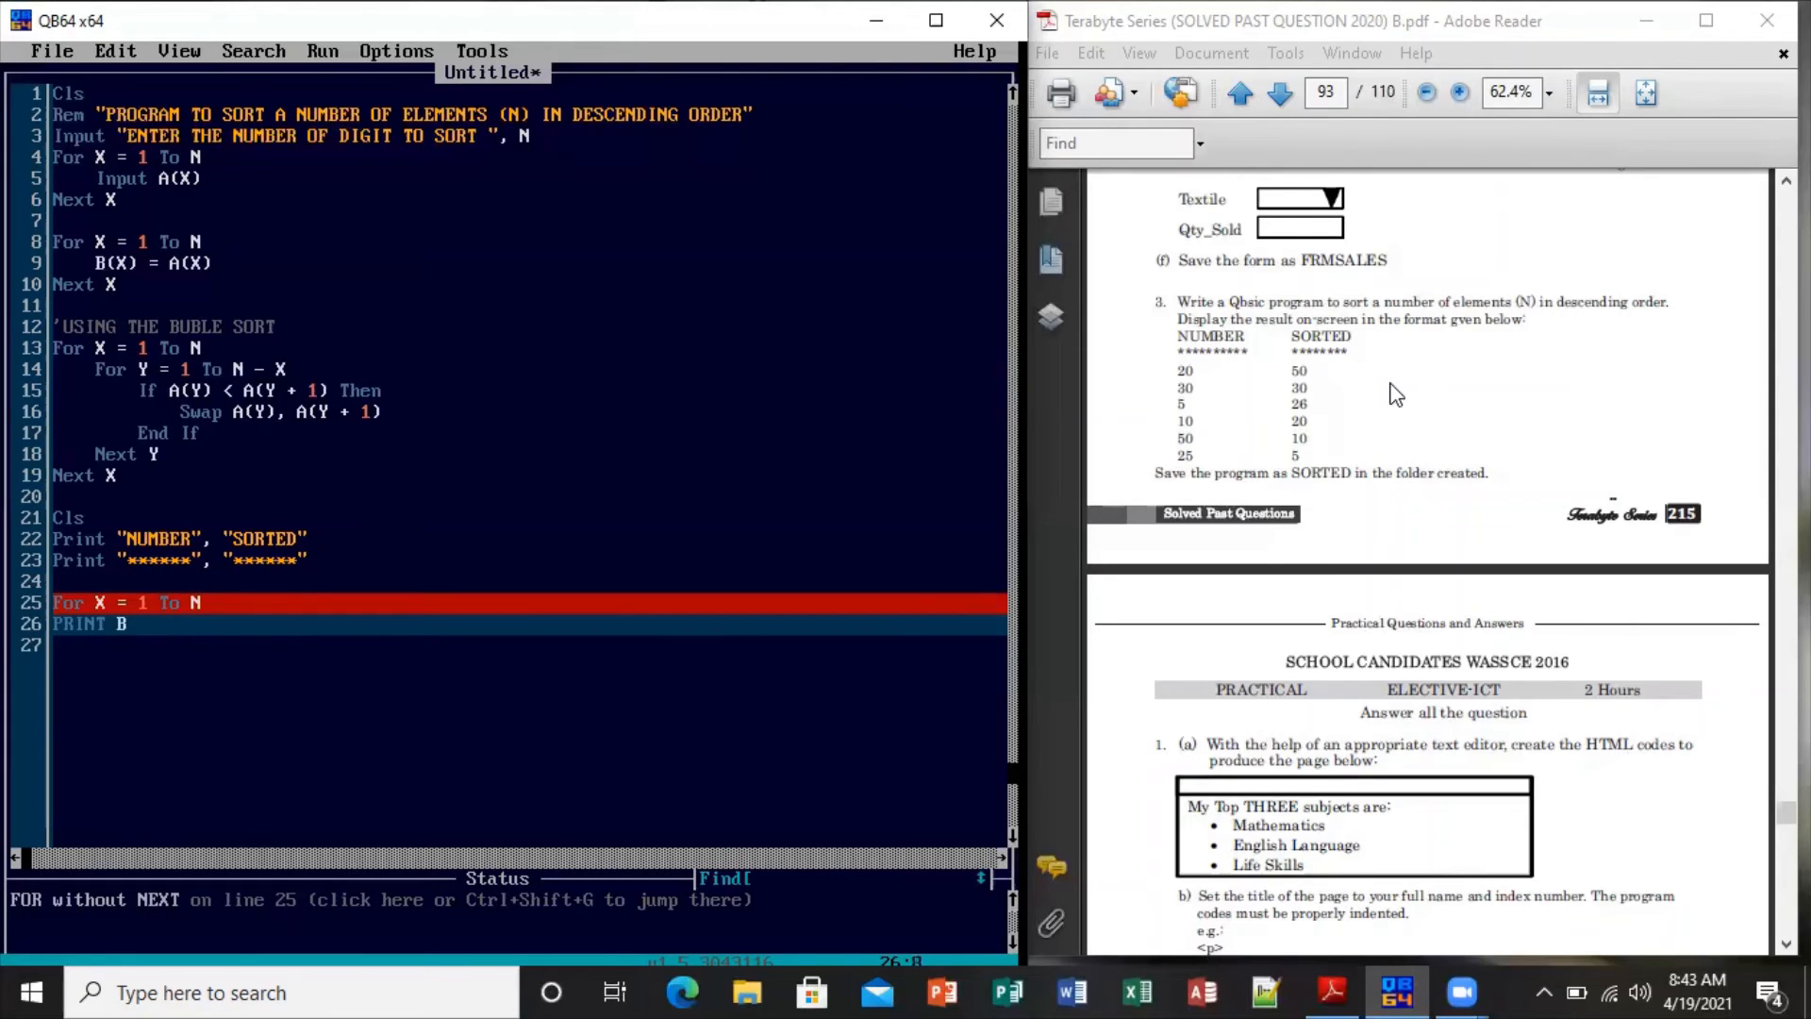
pyautogui.write('(X')
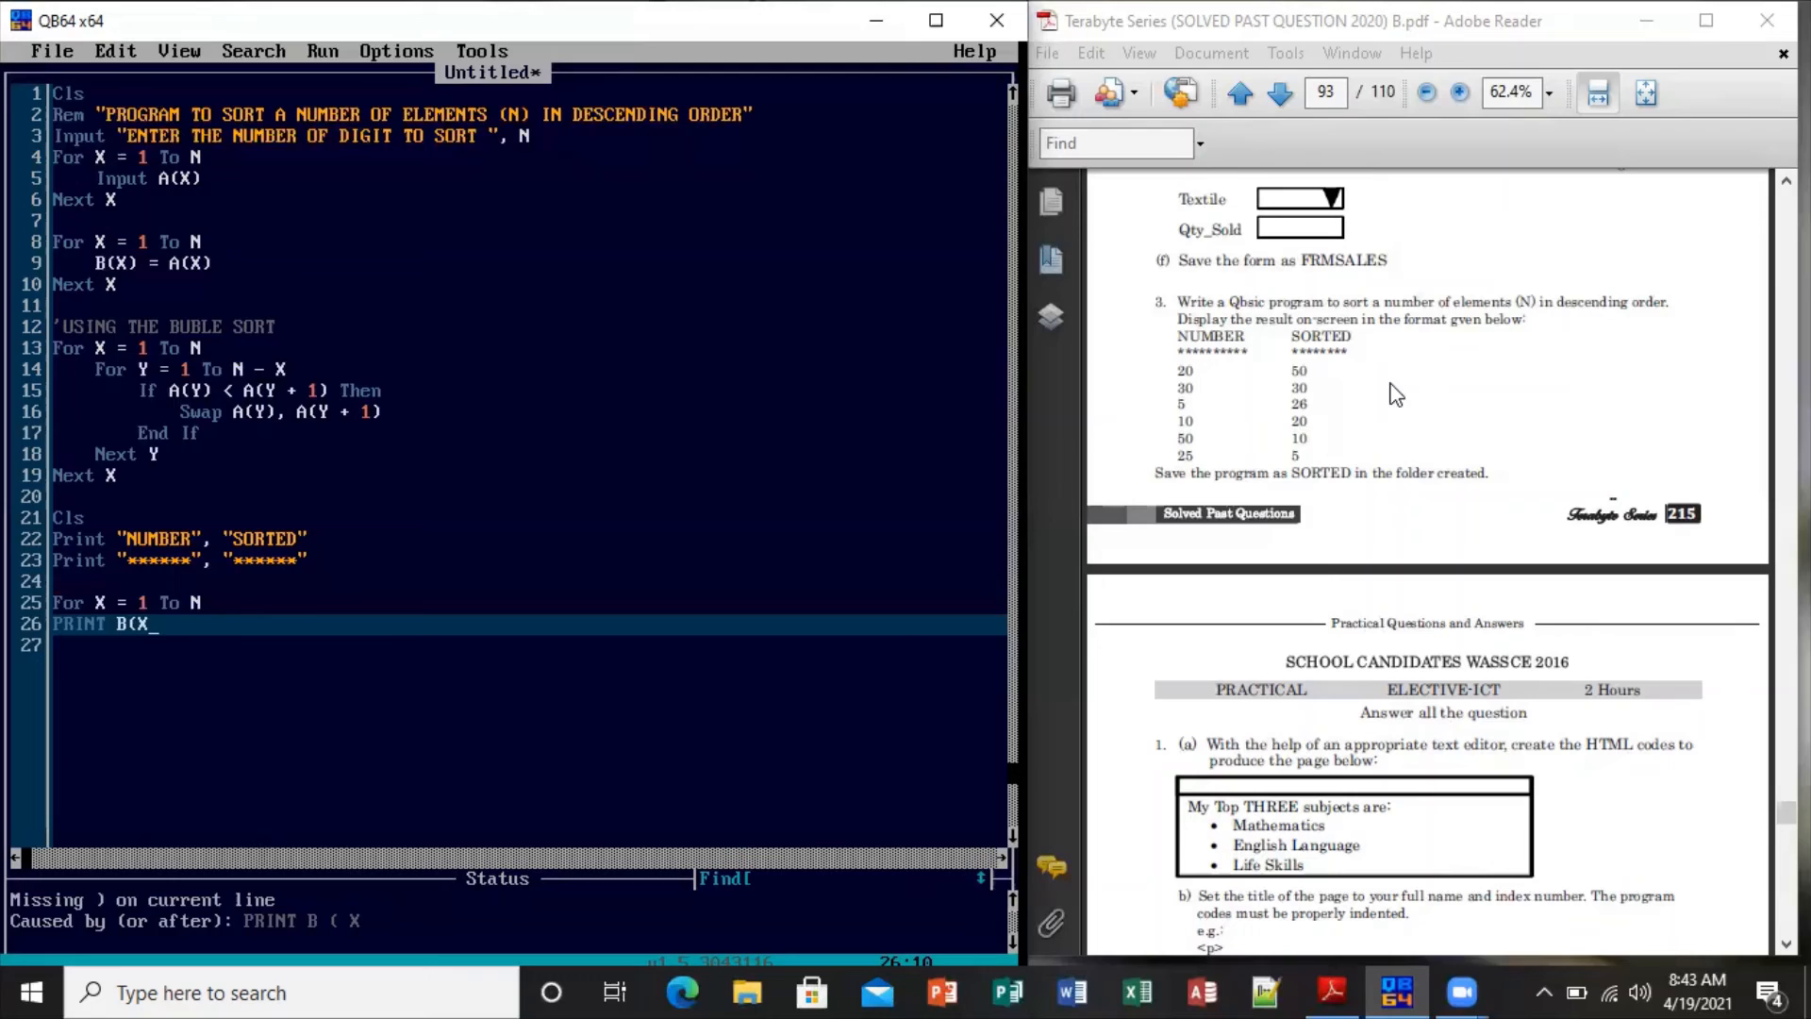
pyautogui.write(')')
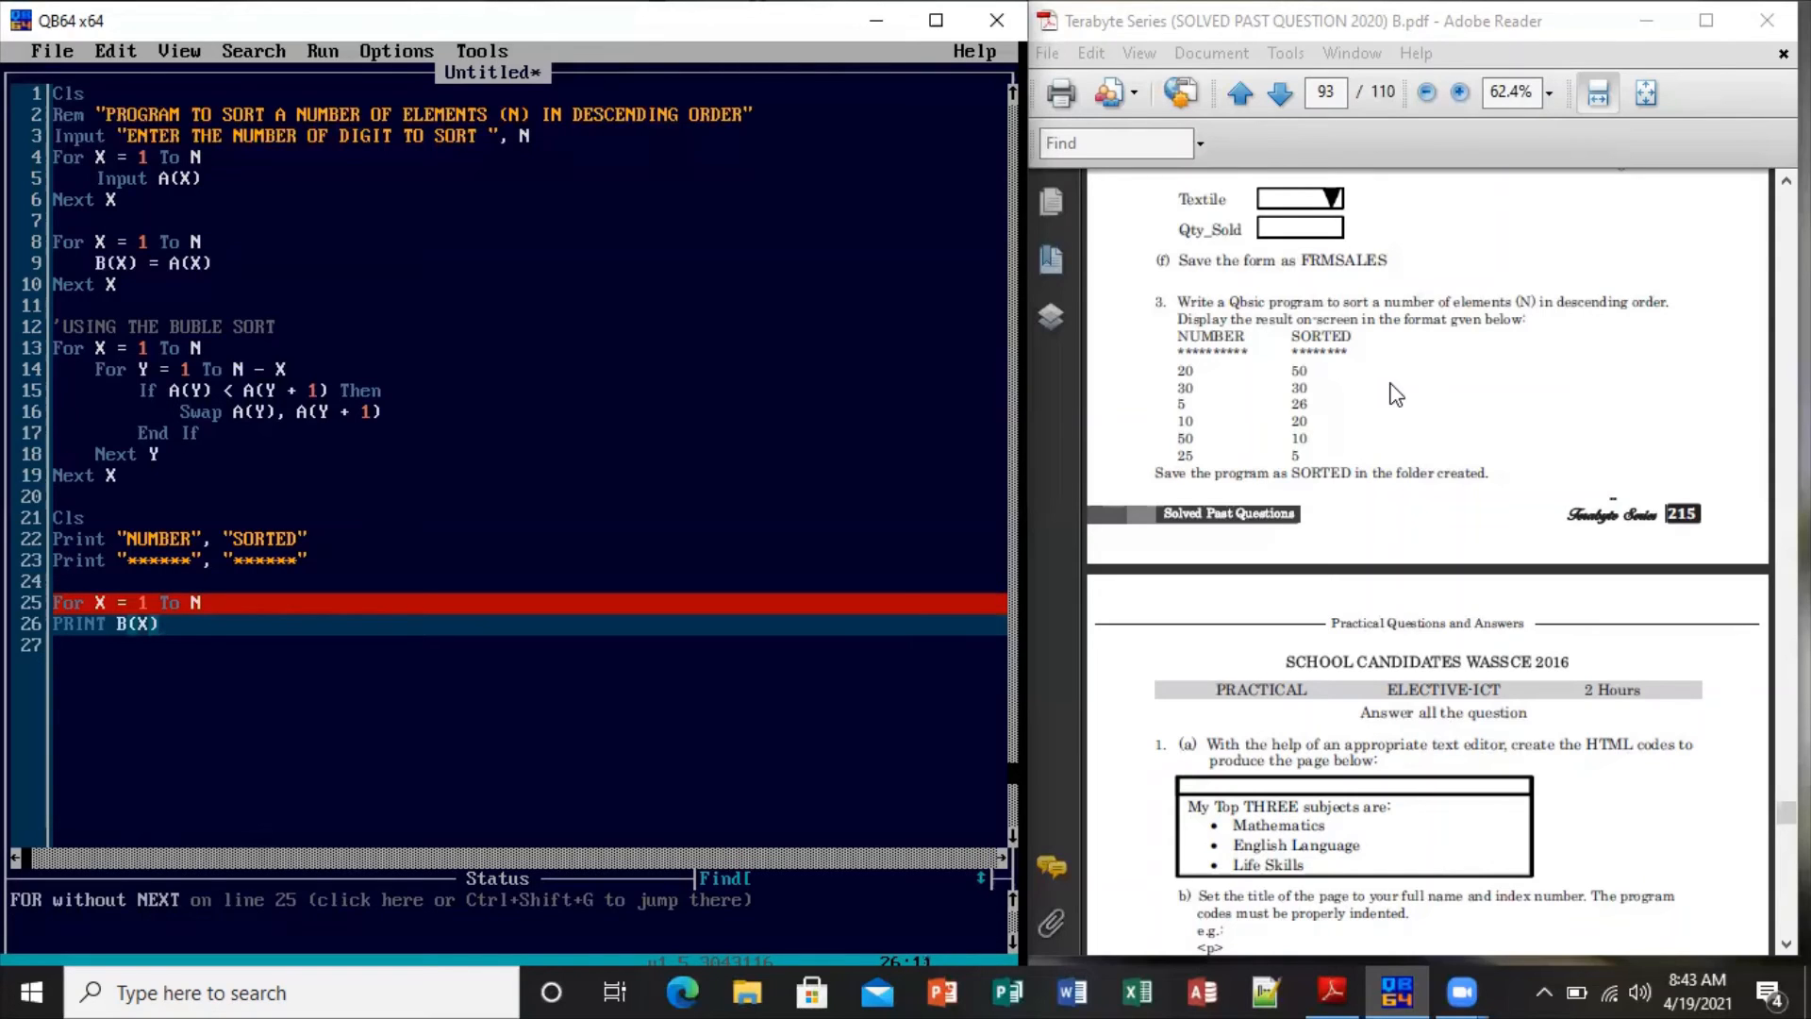
pyautogui.write(',')
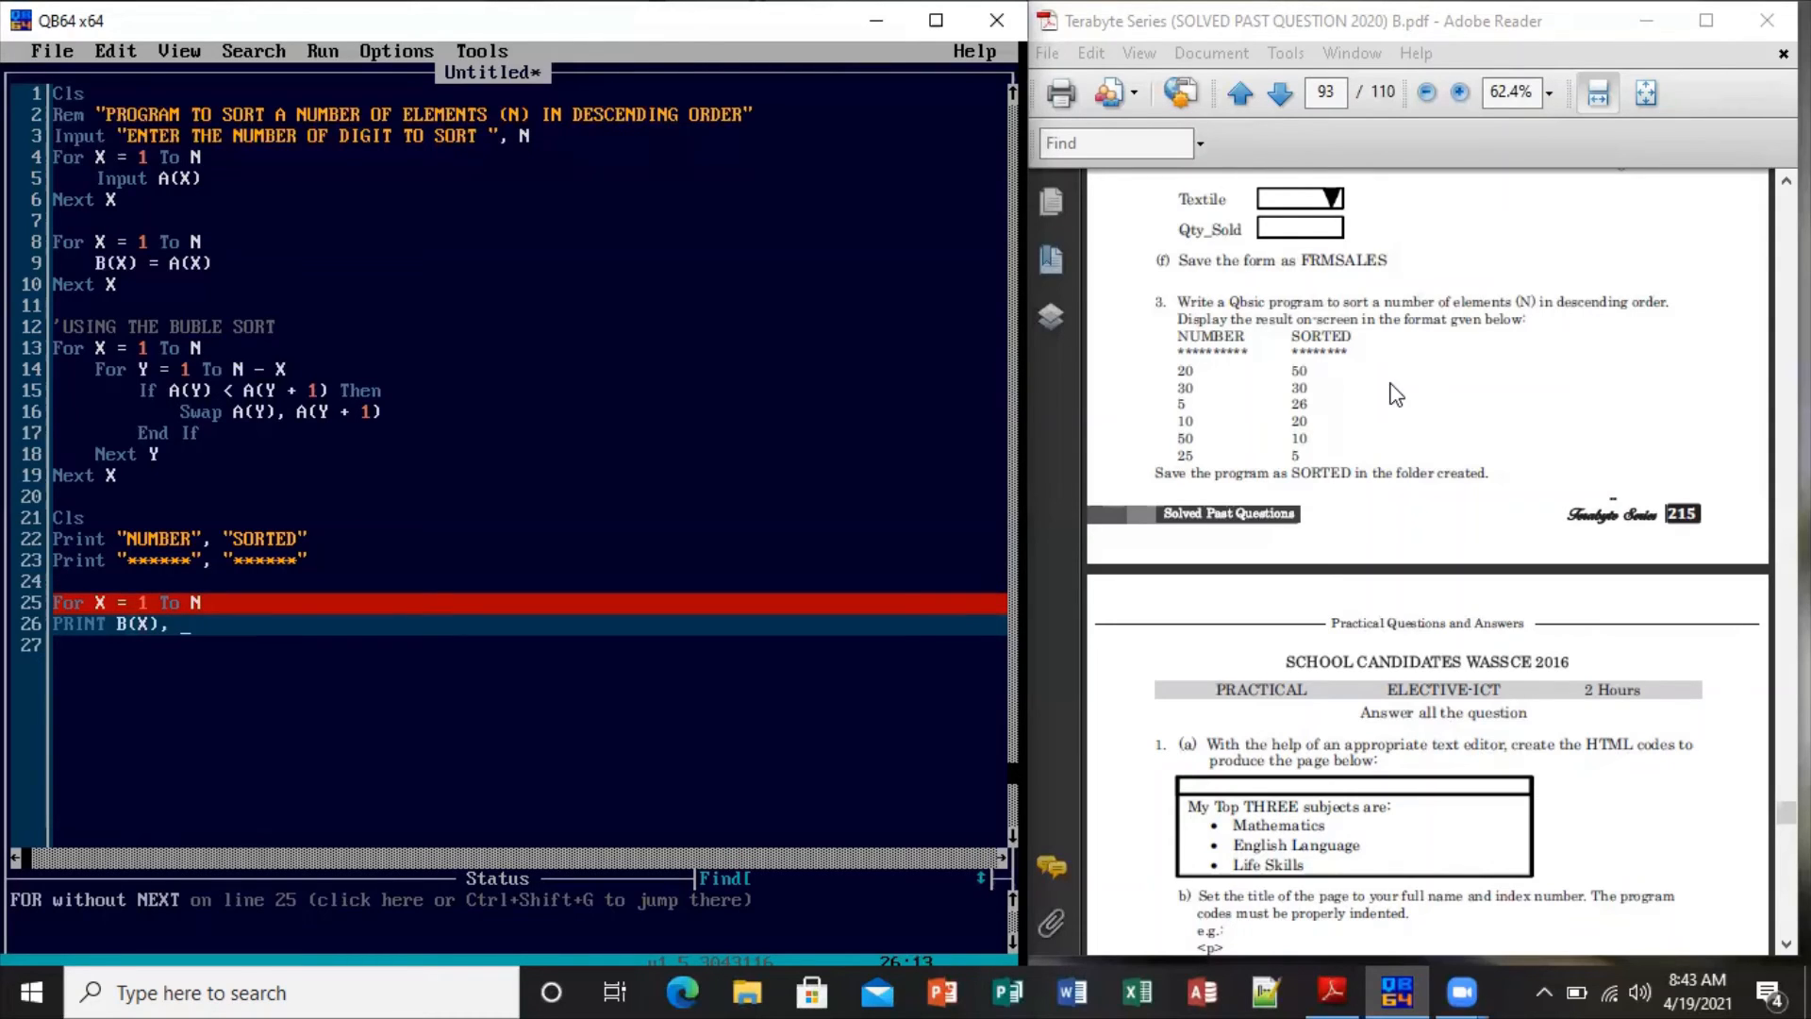
pyautogui.write('A(X')
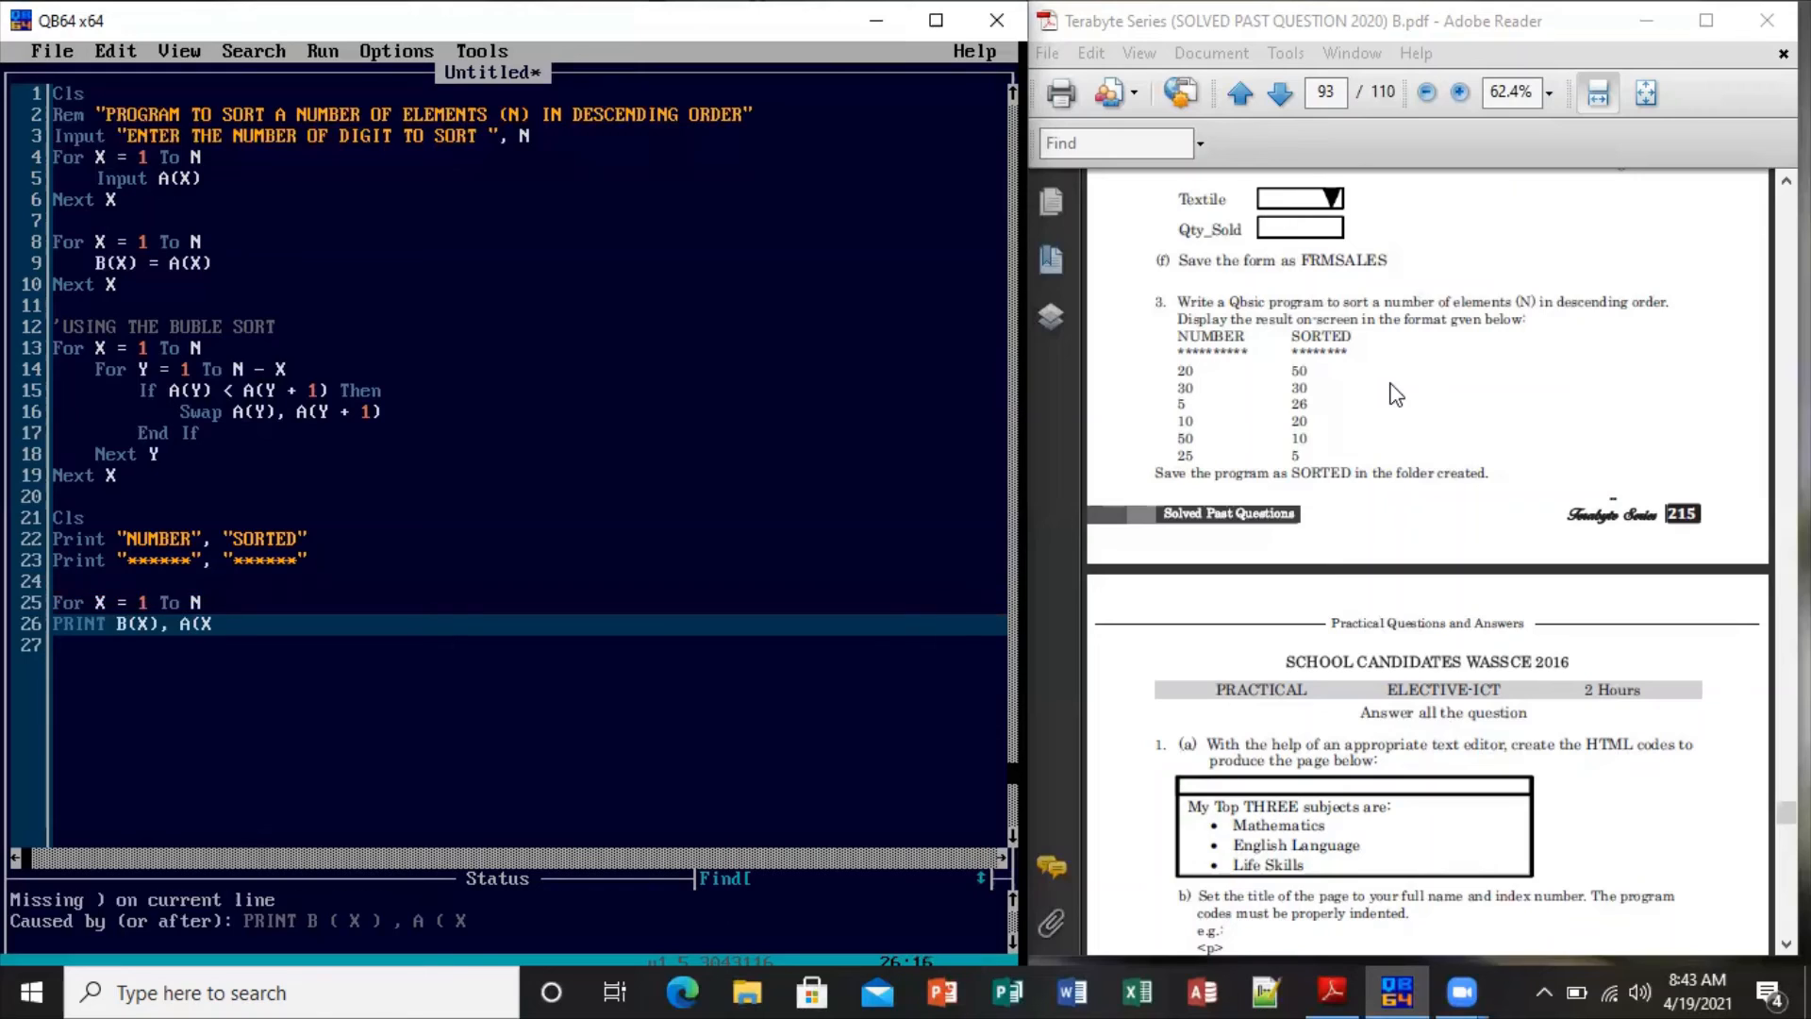
pyautogui.write(')')
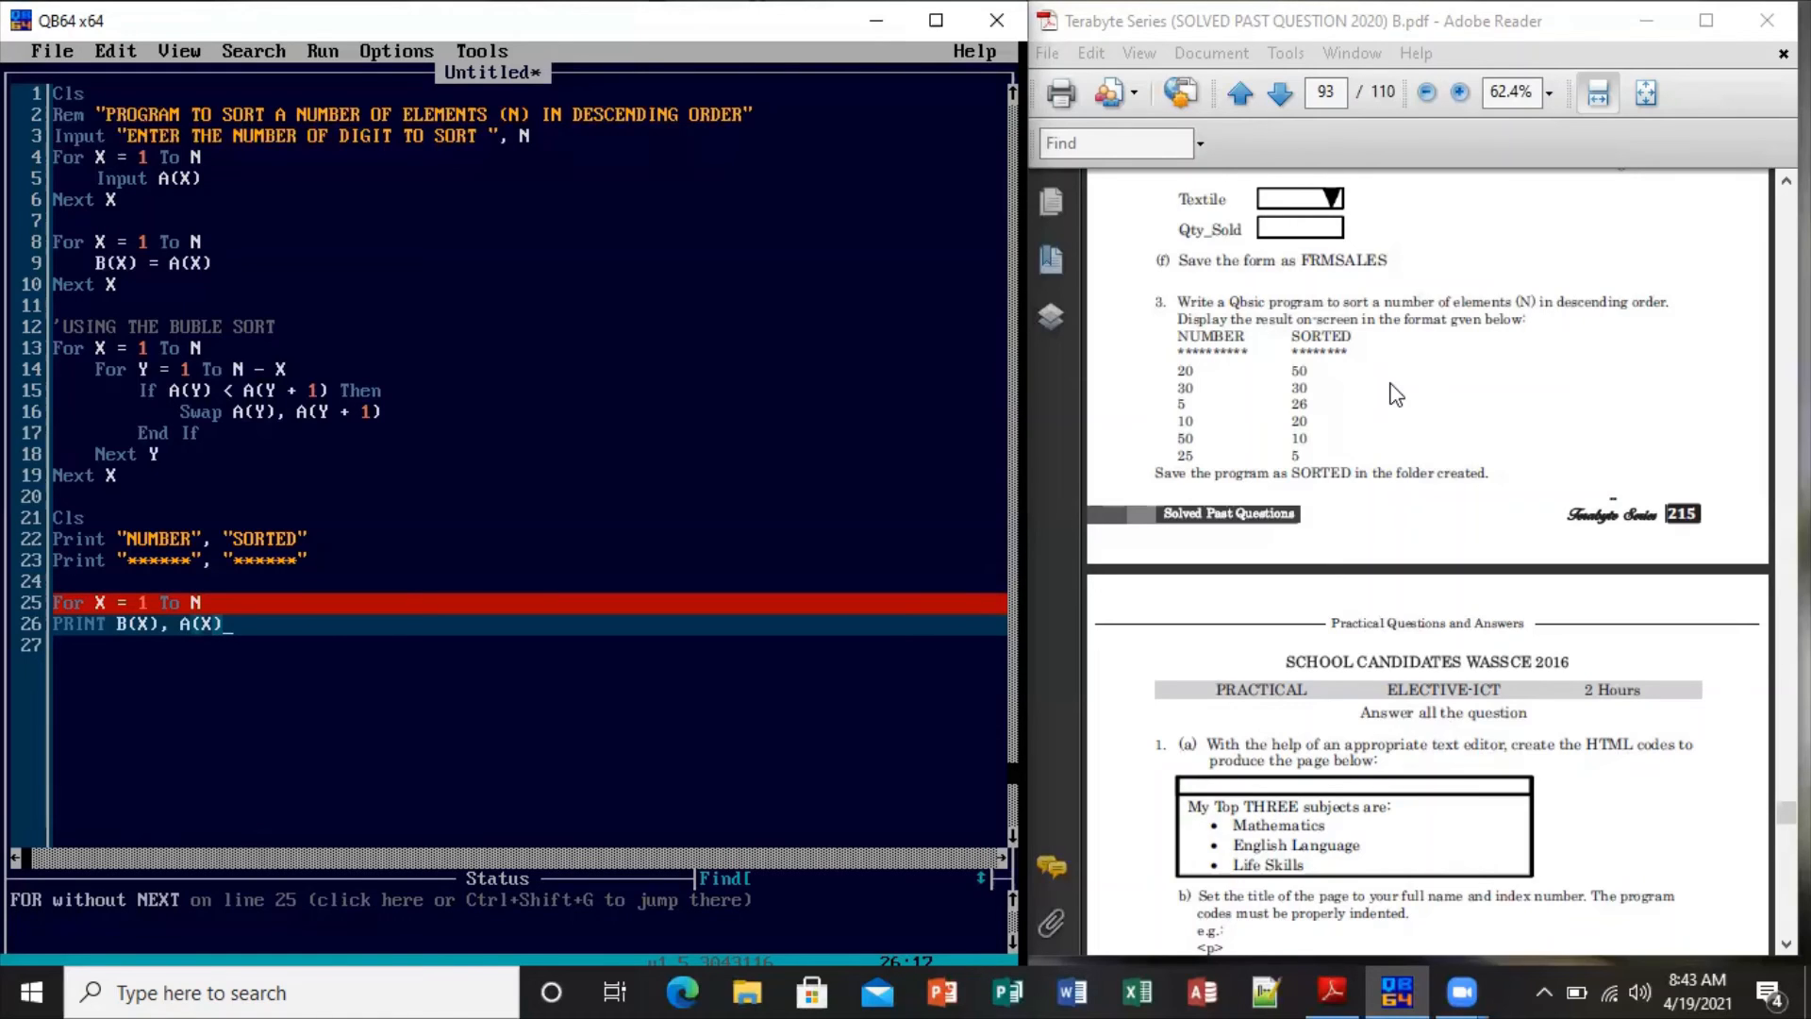
pyautogui.press('enter')
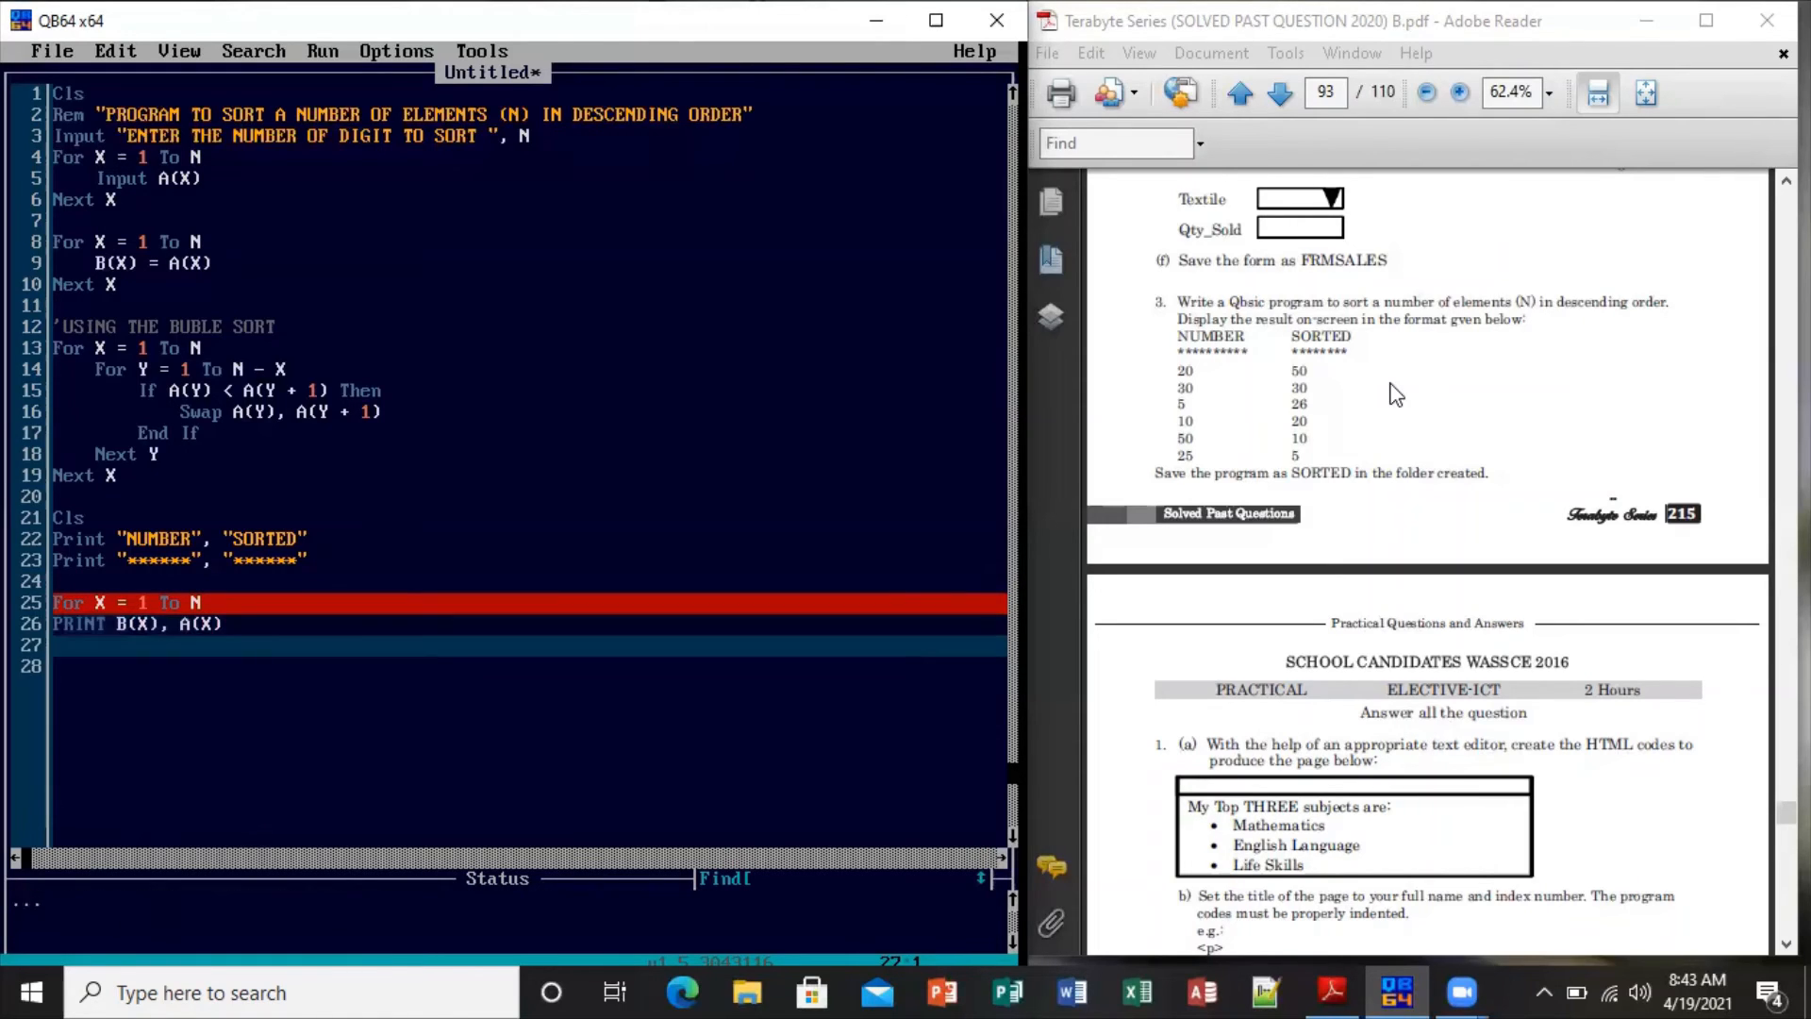
pyautogui.write('NEX')
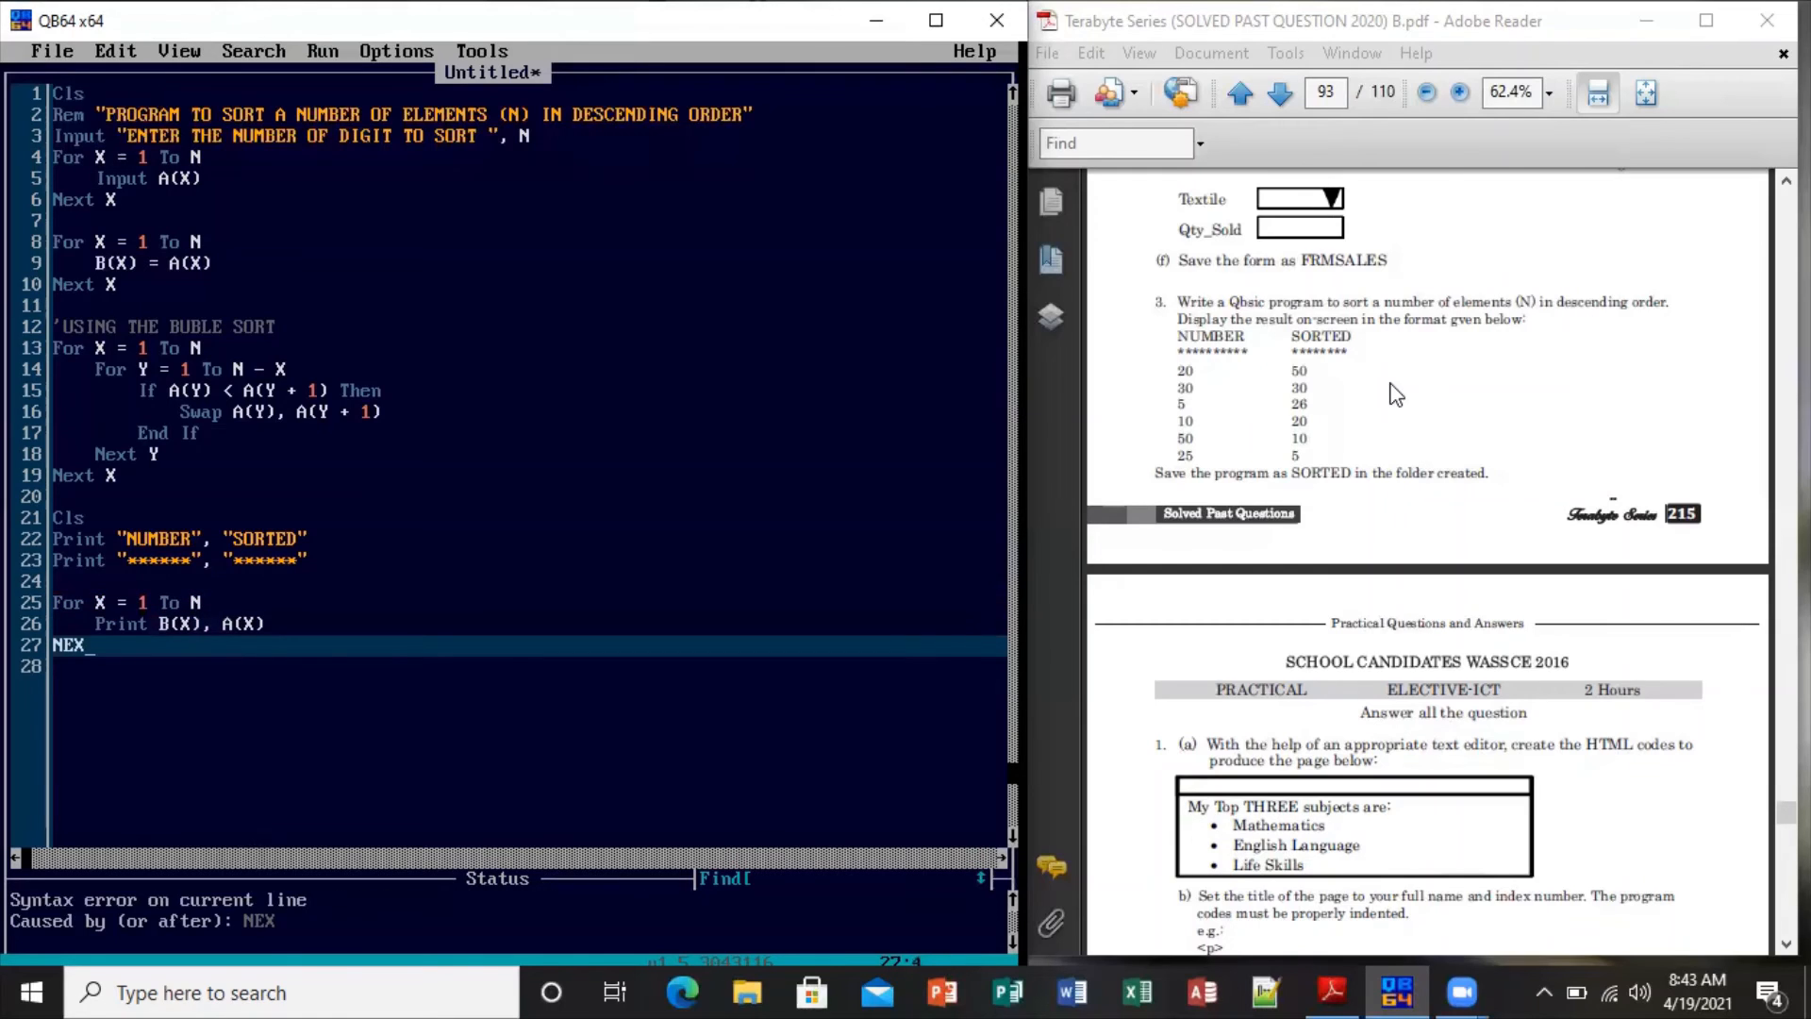
pyautogui.write('T')
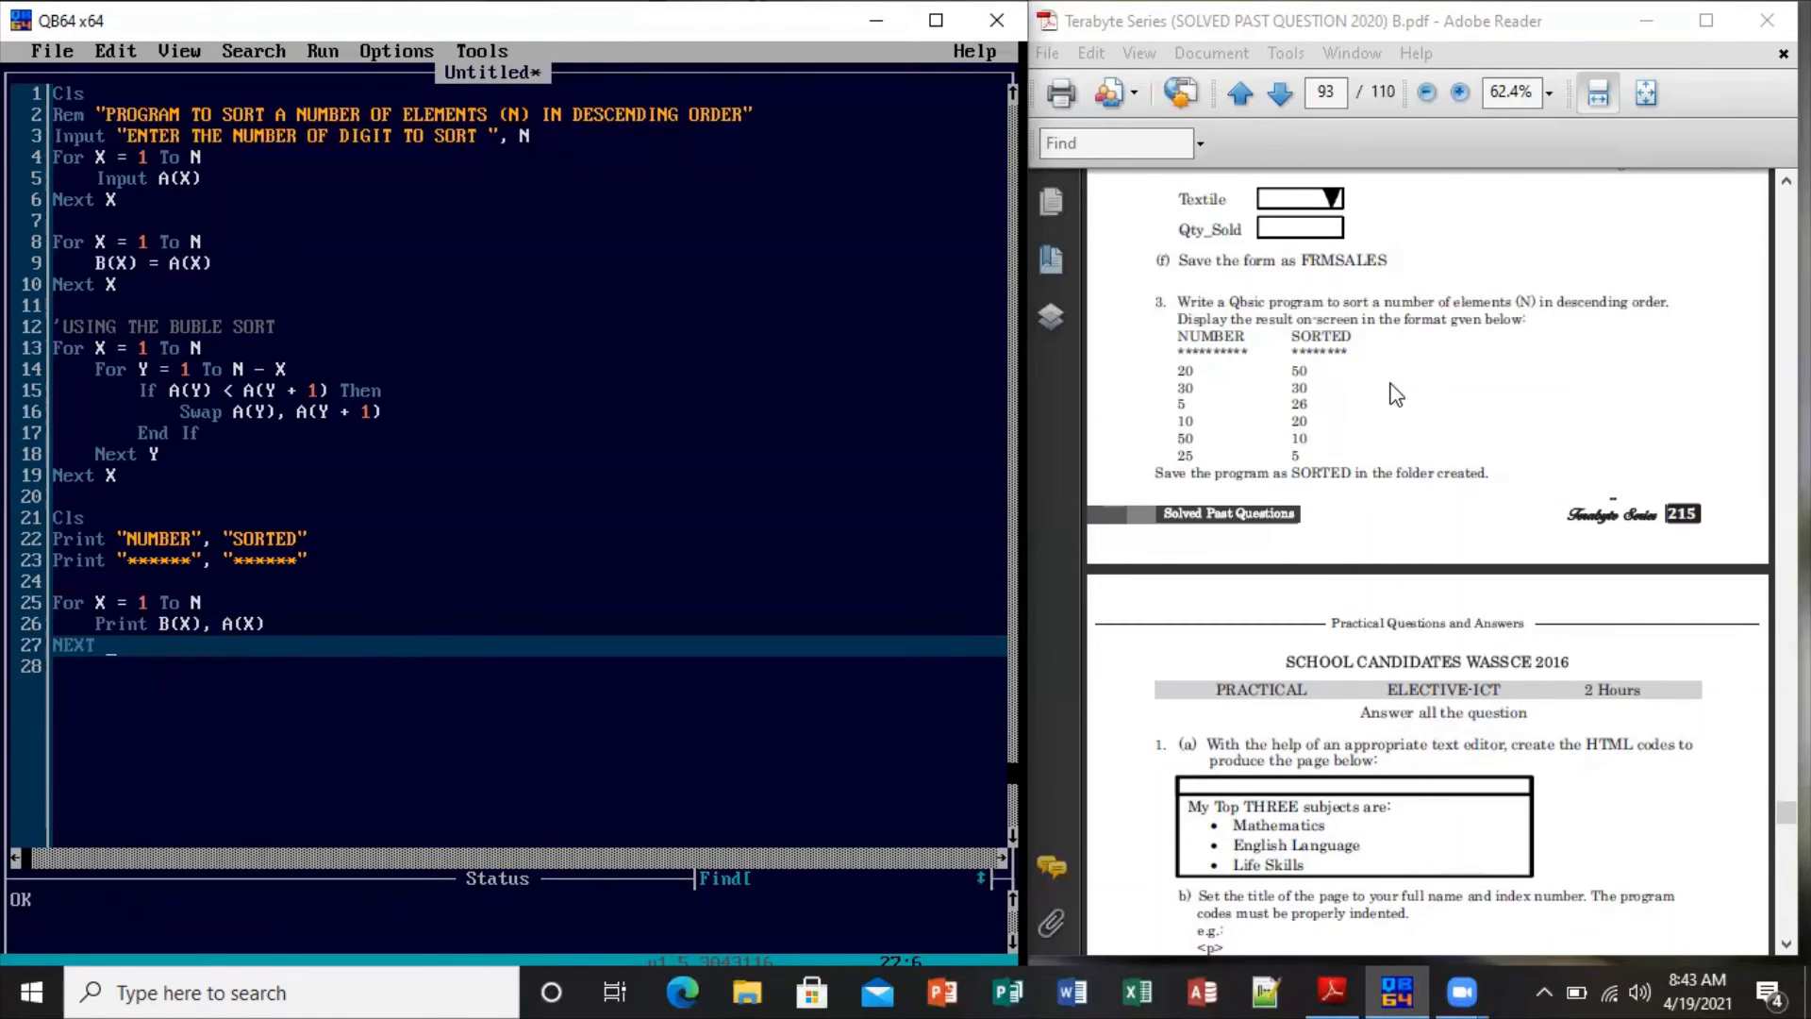
pyautogui.write('X')
pyautogui.write('END')
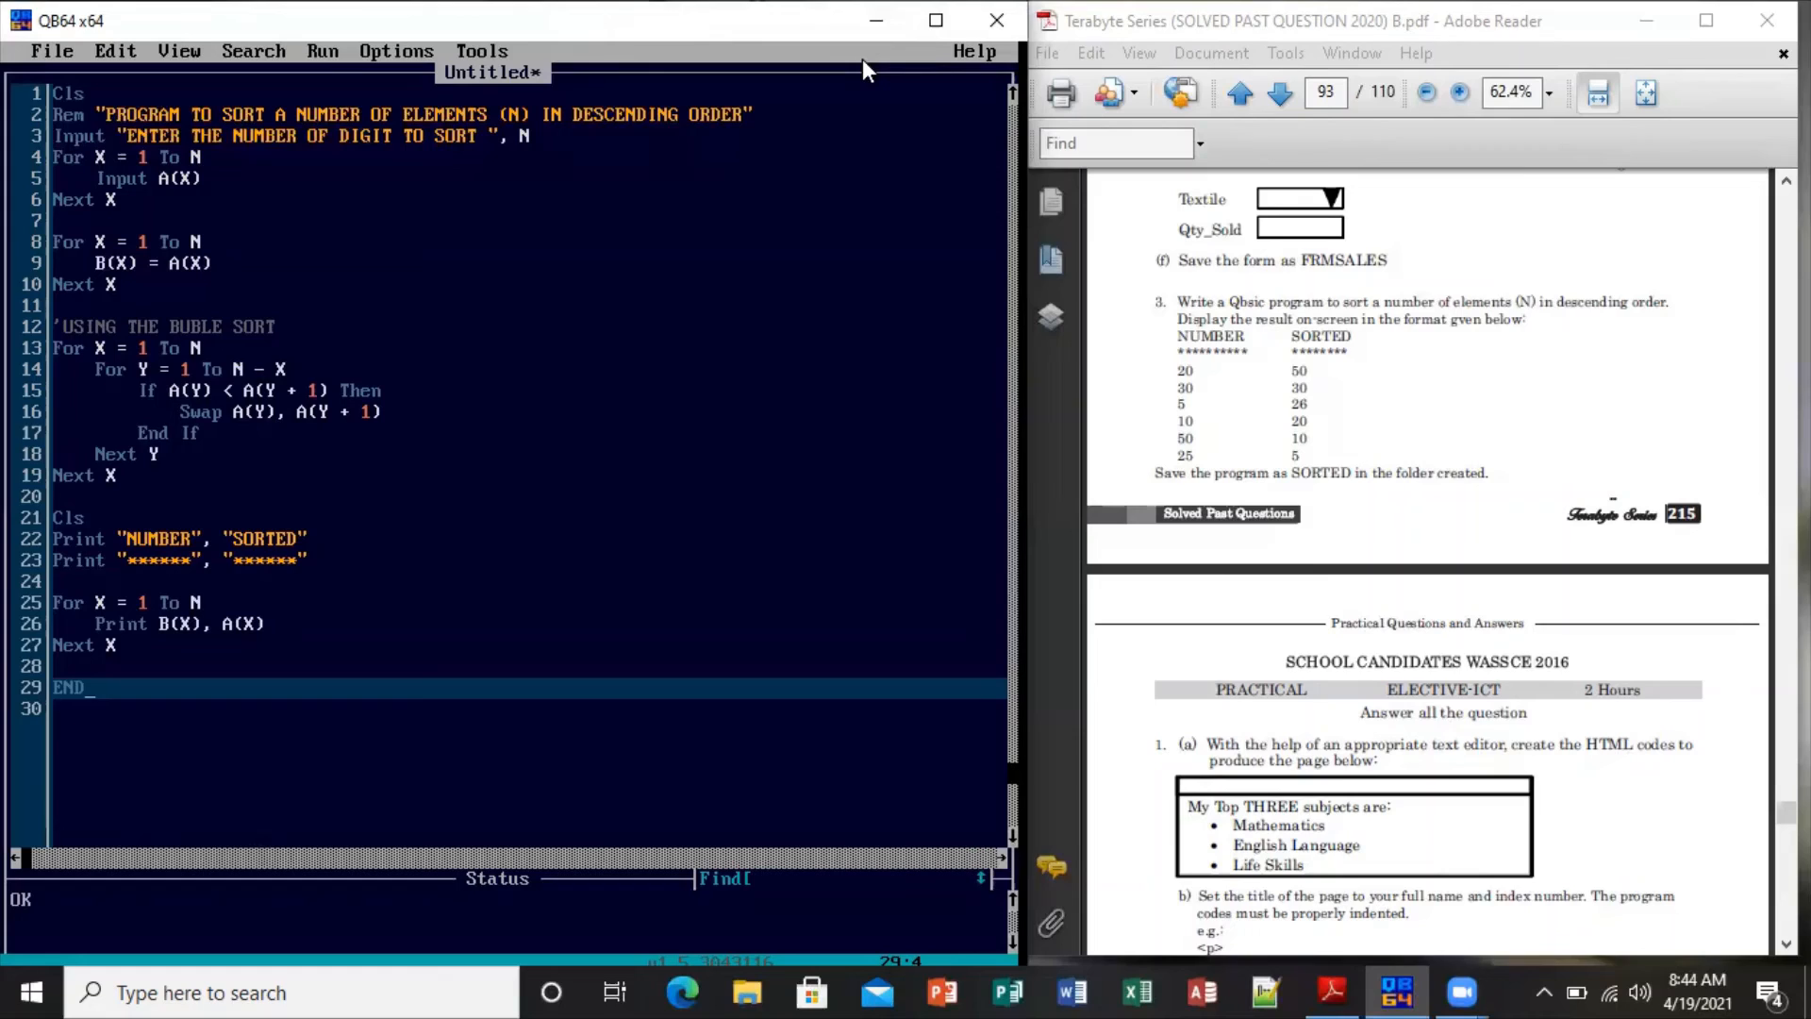
pyautogui.moveTo(285, 336)
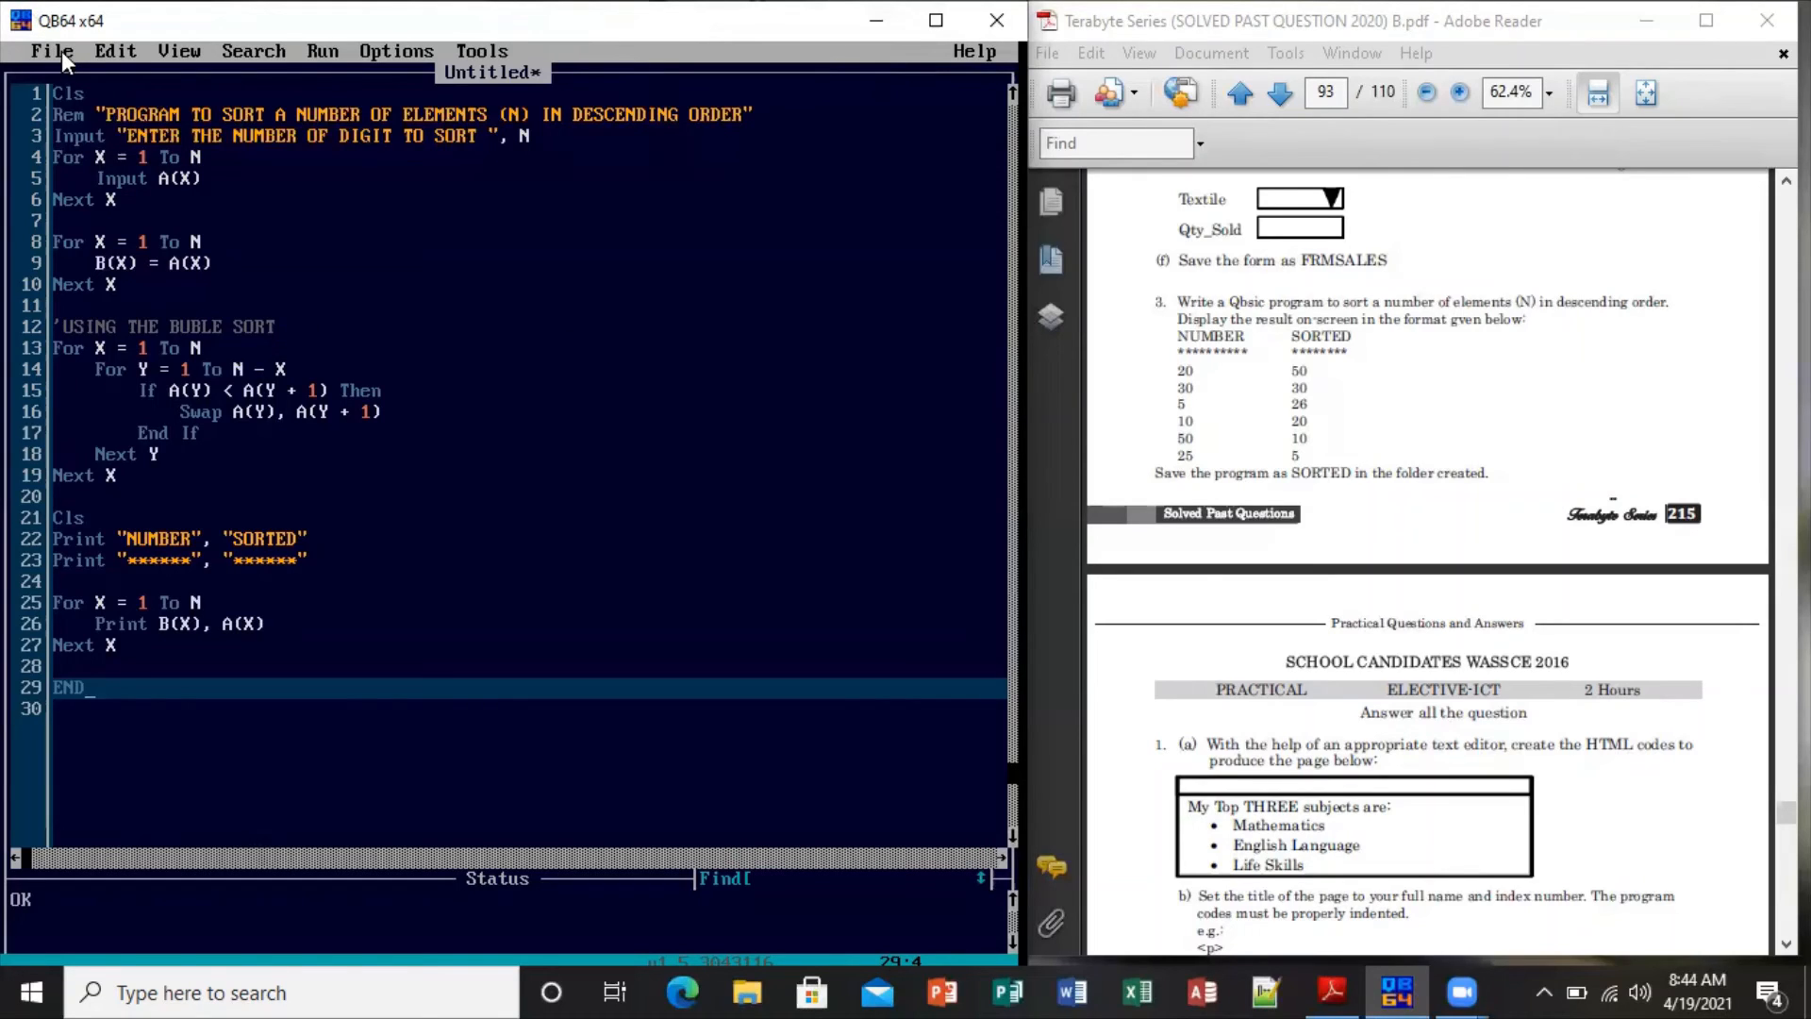
pyautogui.moveTo(1192, 473)
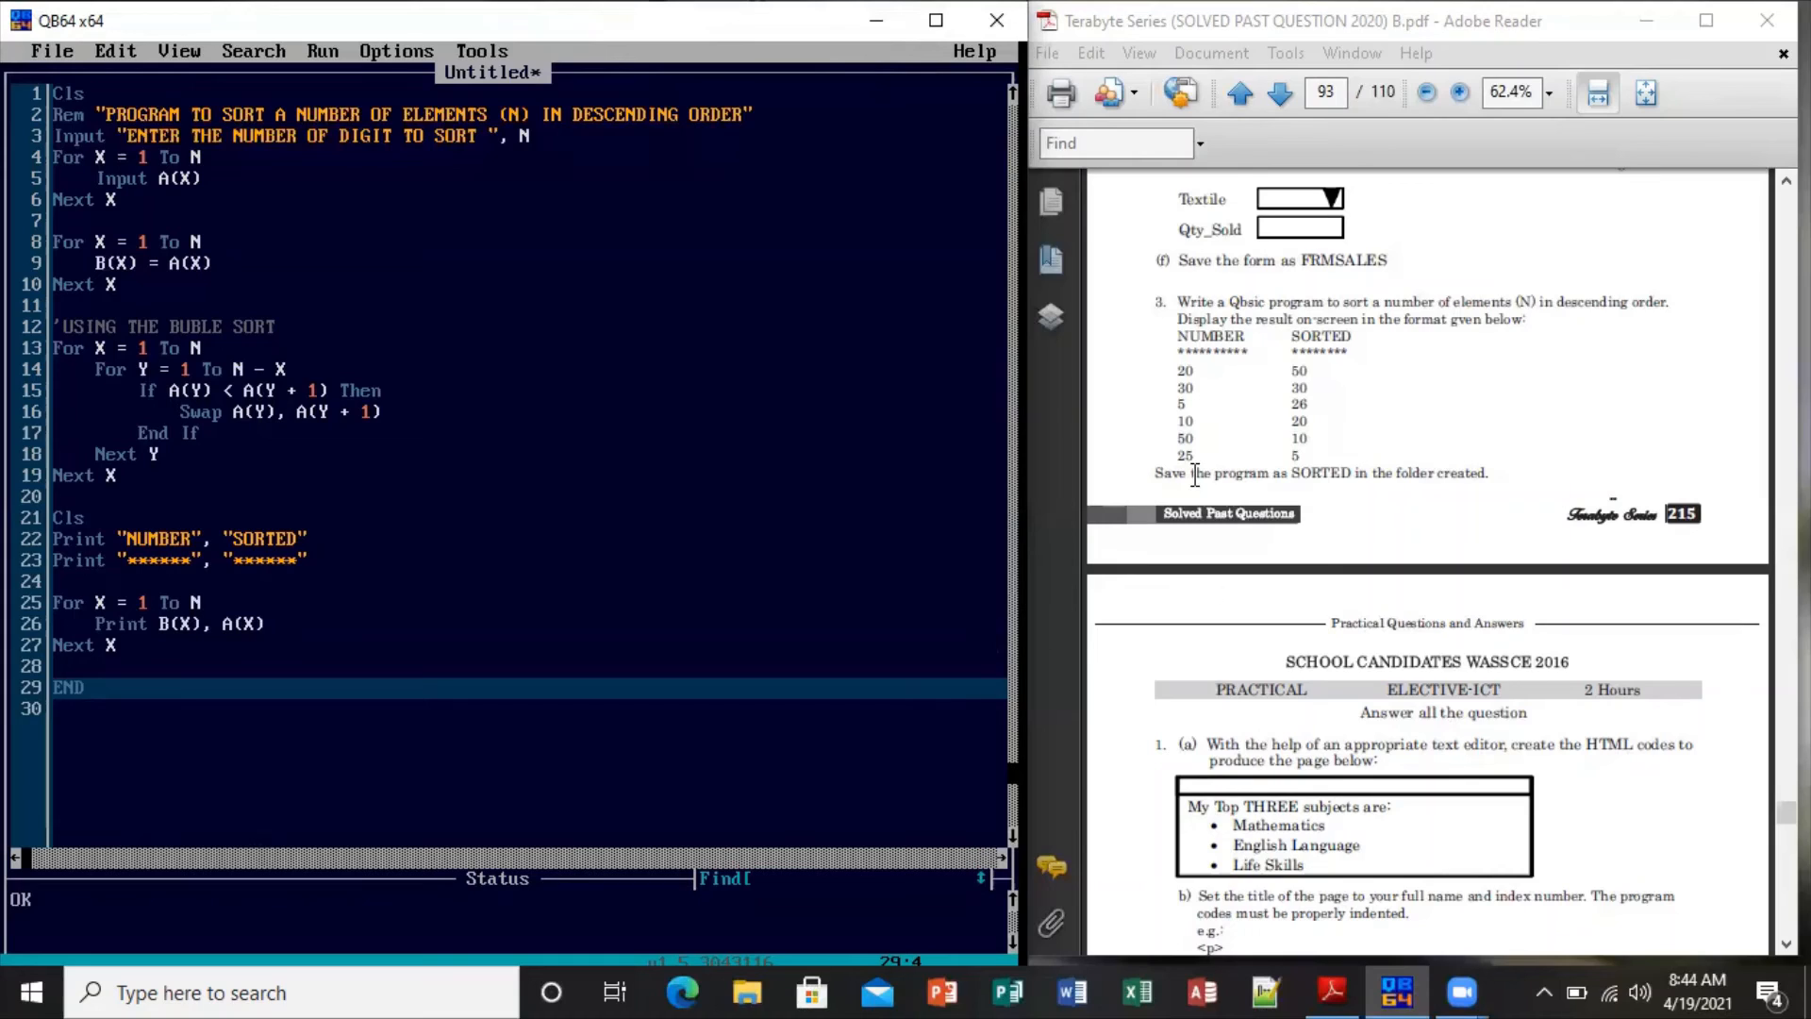
pyautogui.moveTo(1437, 491)
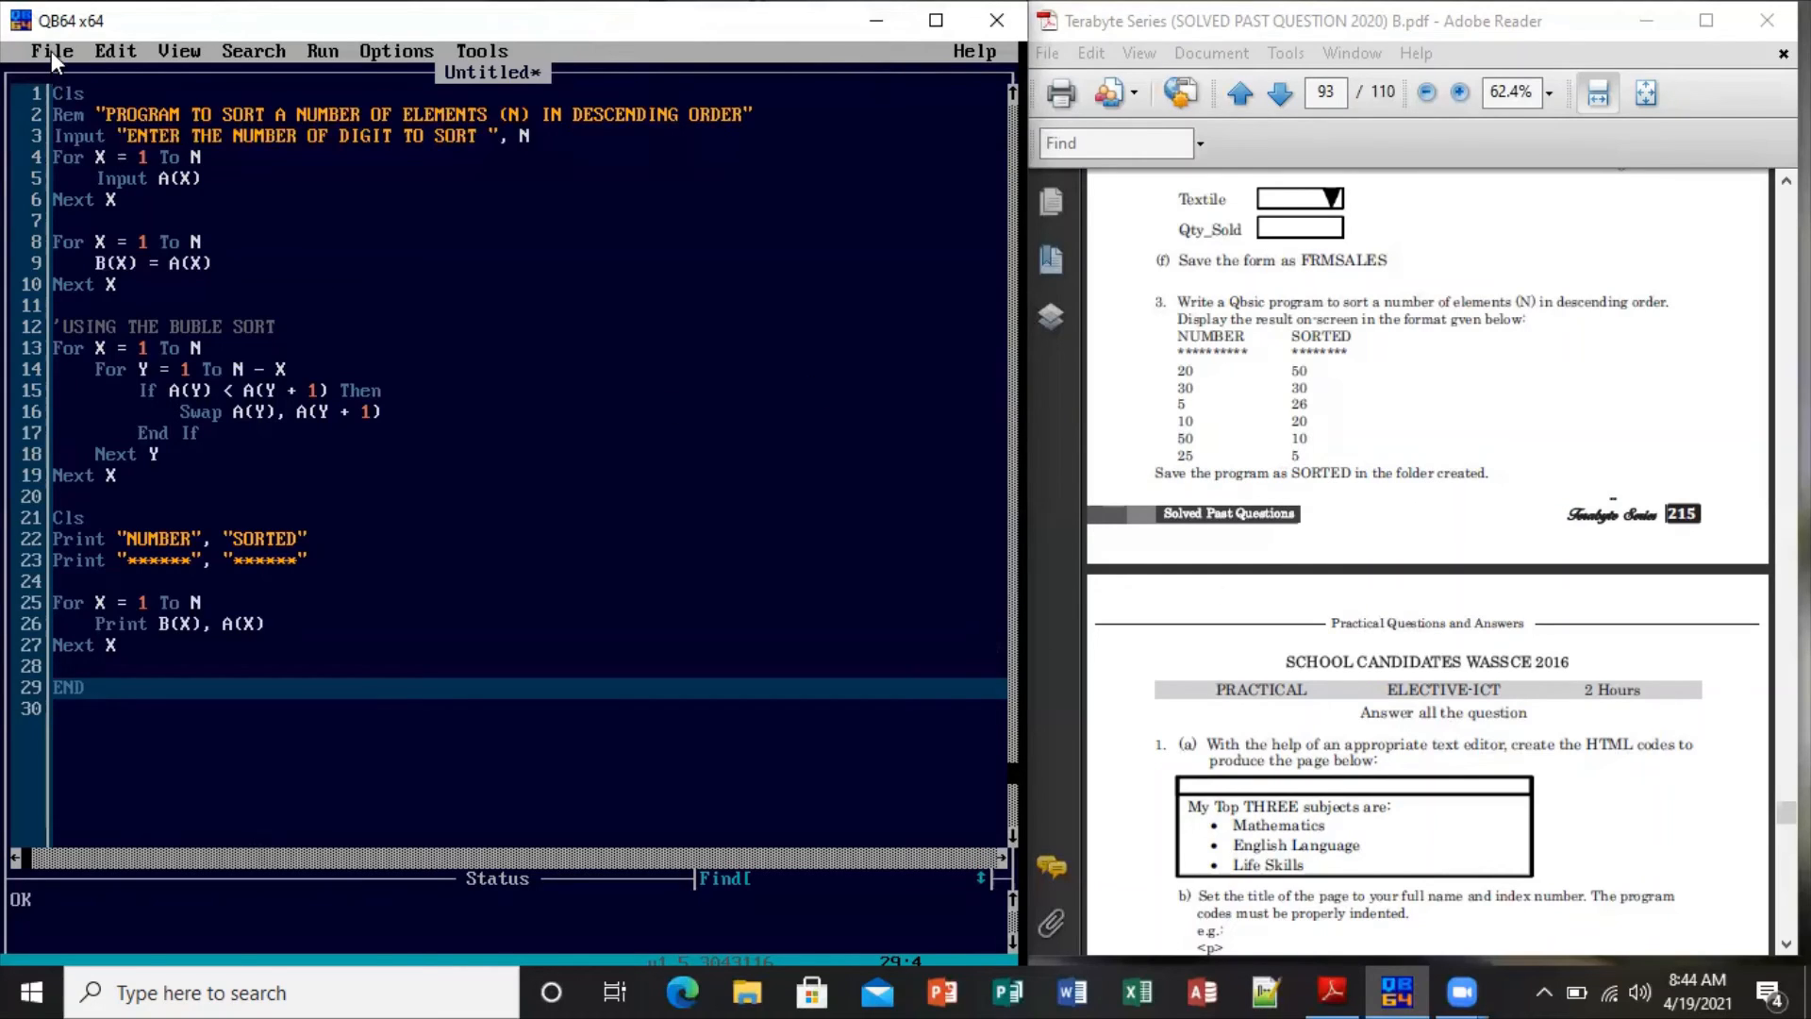
# Save the program as SORTED1.bas in the Desktop's FOT105017 folder via File > Save As
pyautogui.click(51, 51)
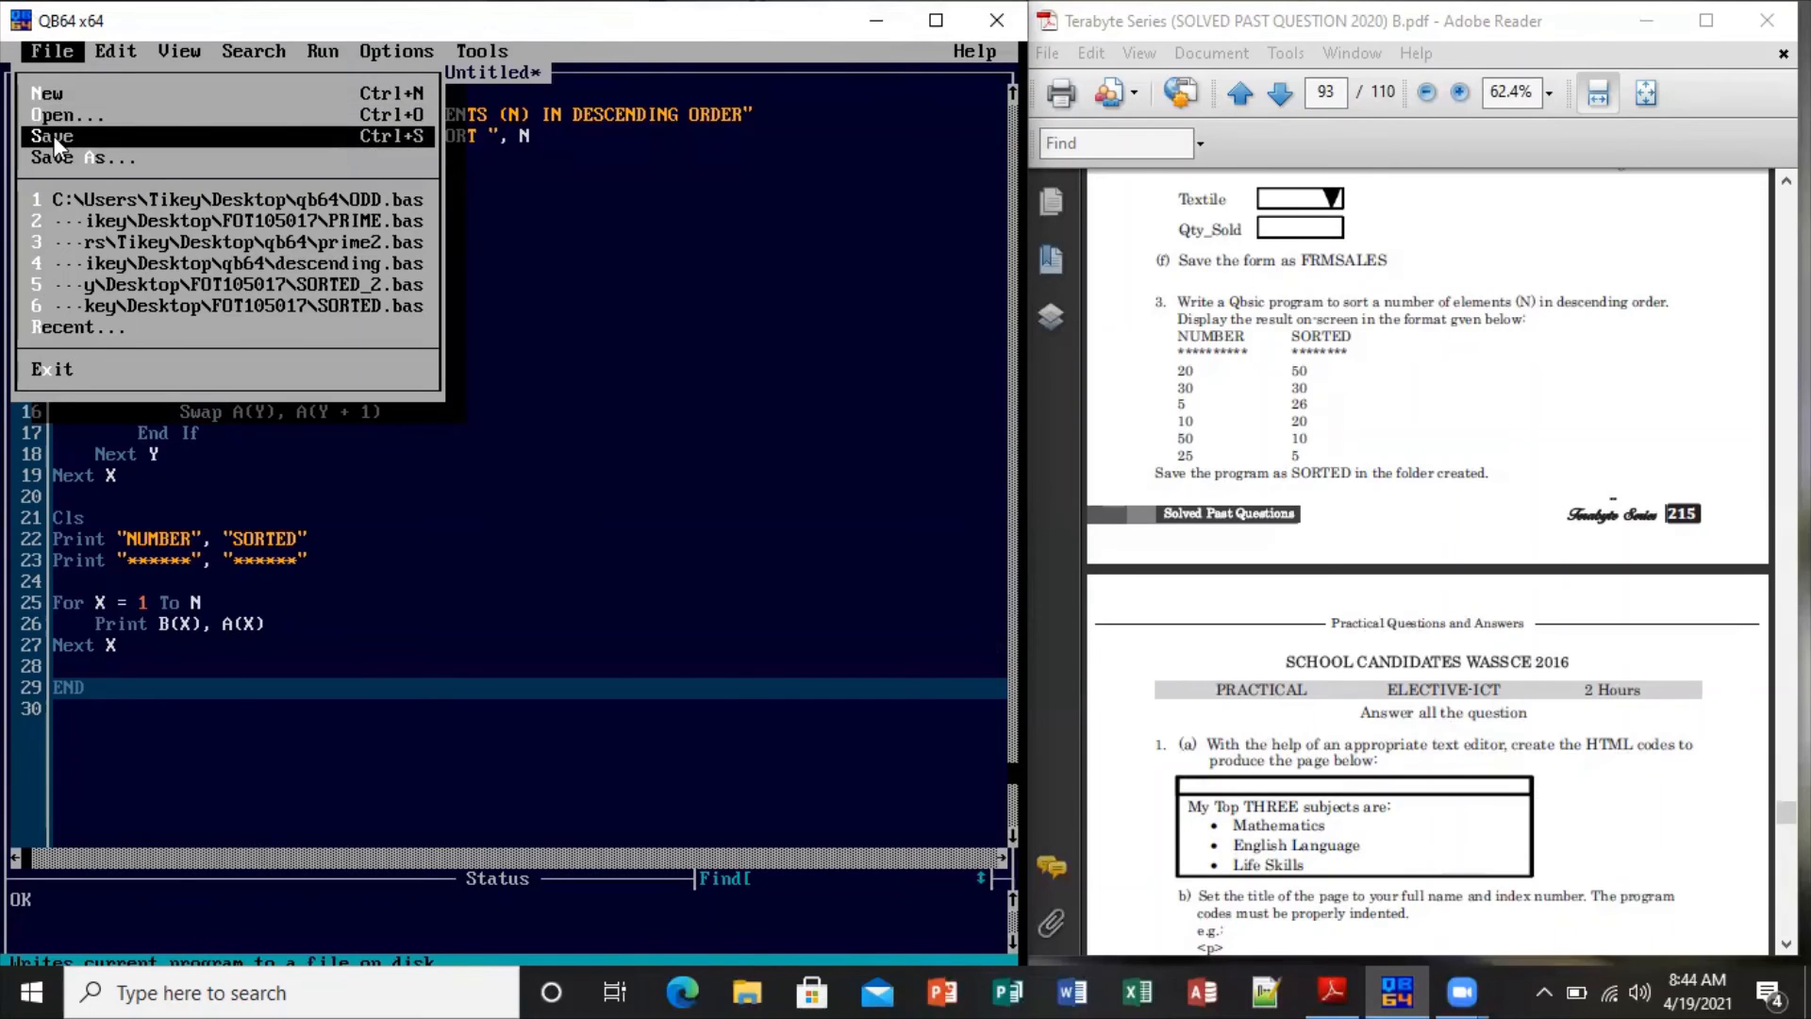
pyautogui.click(77, 159)
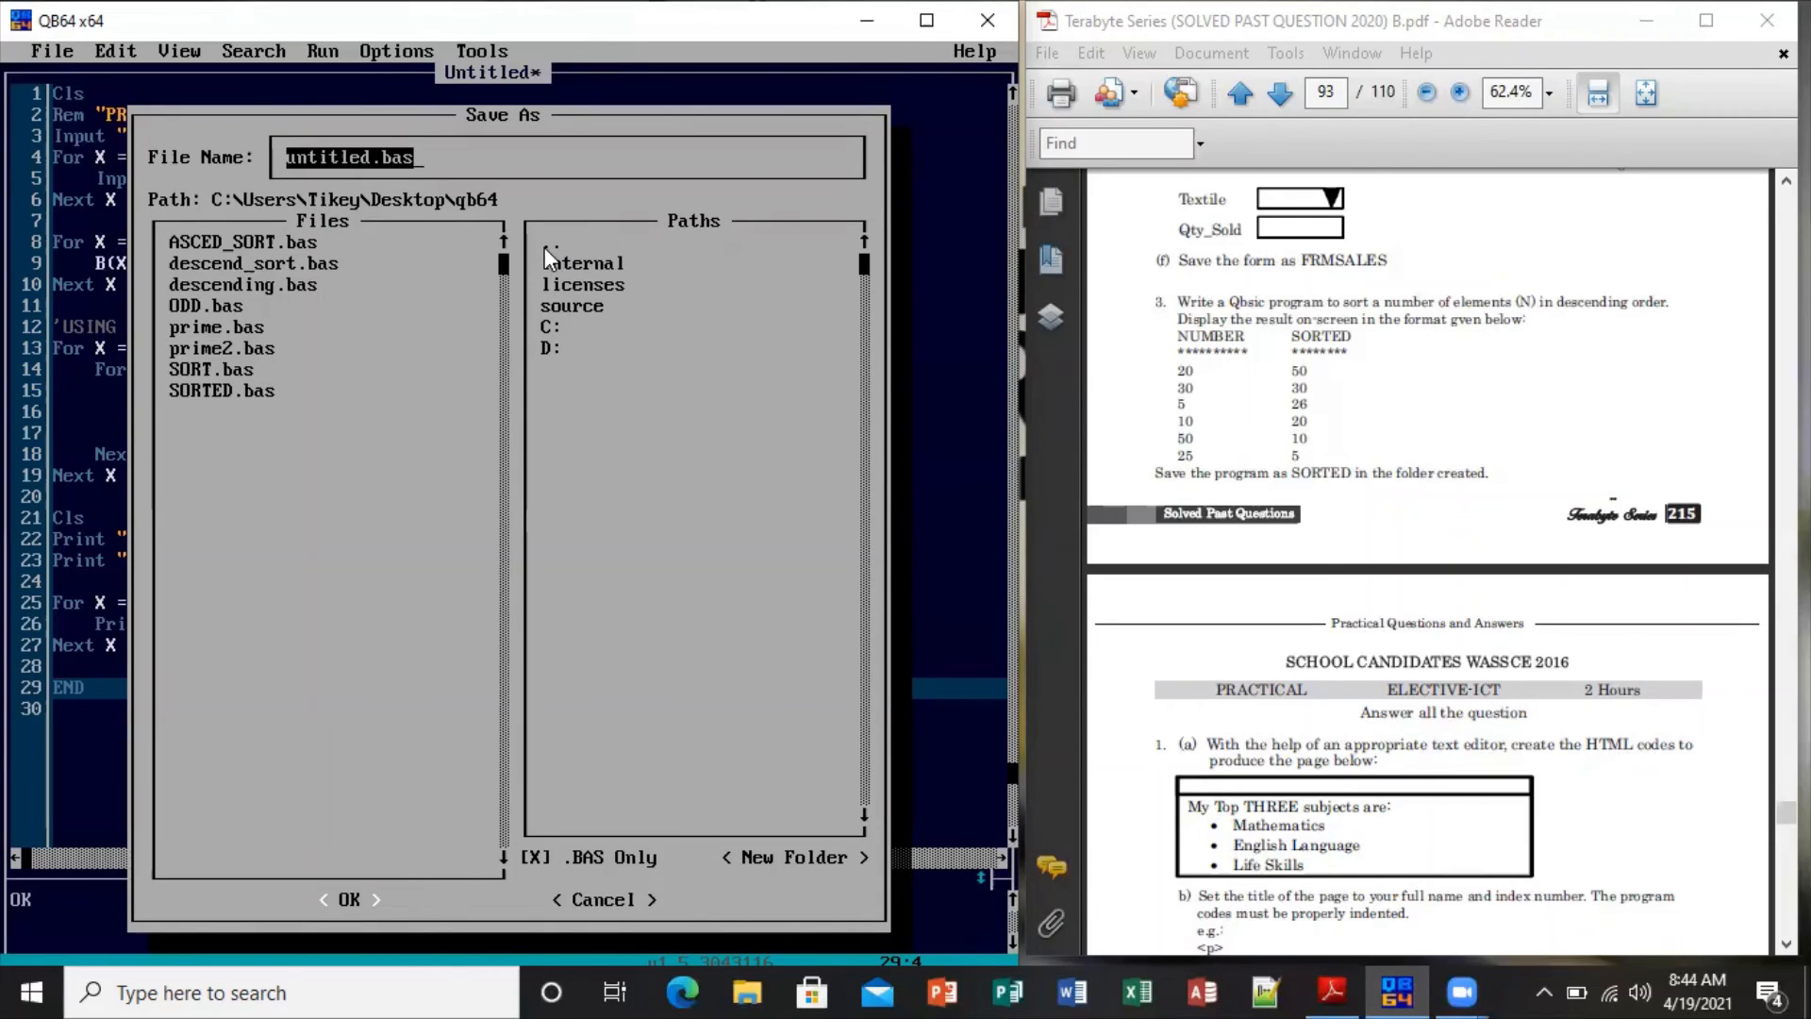
pyautogui.doubleClick(555, 251)
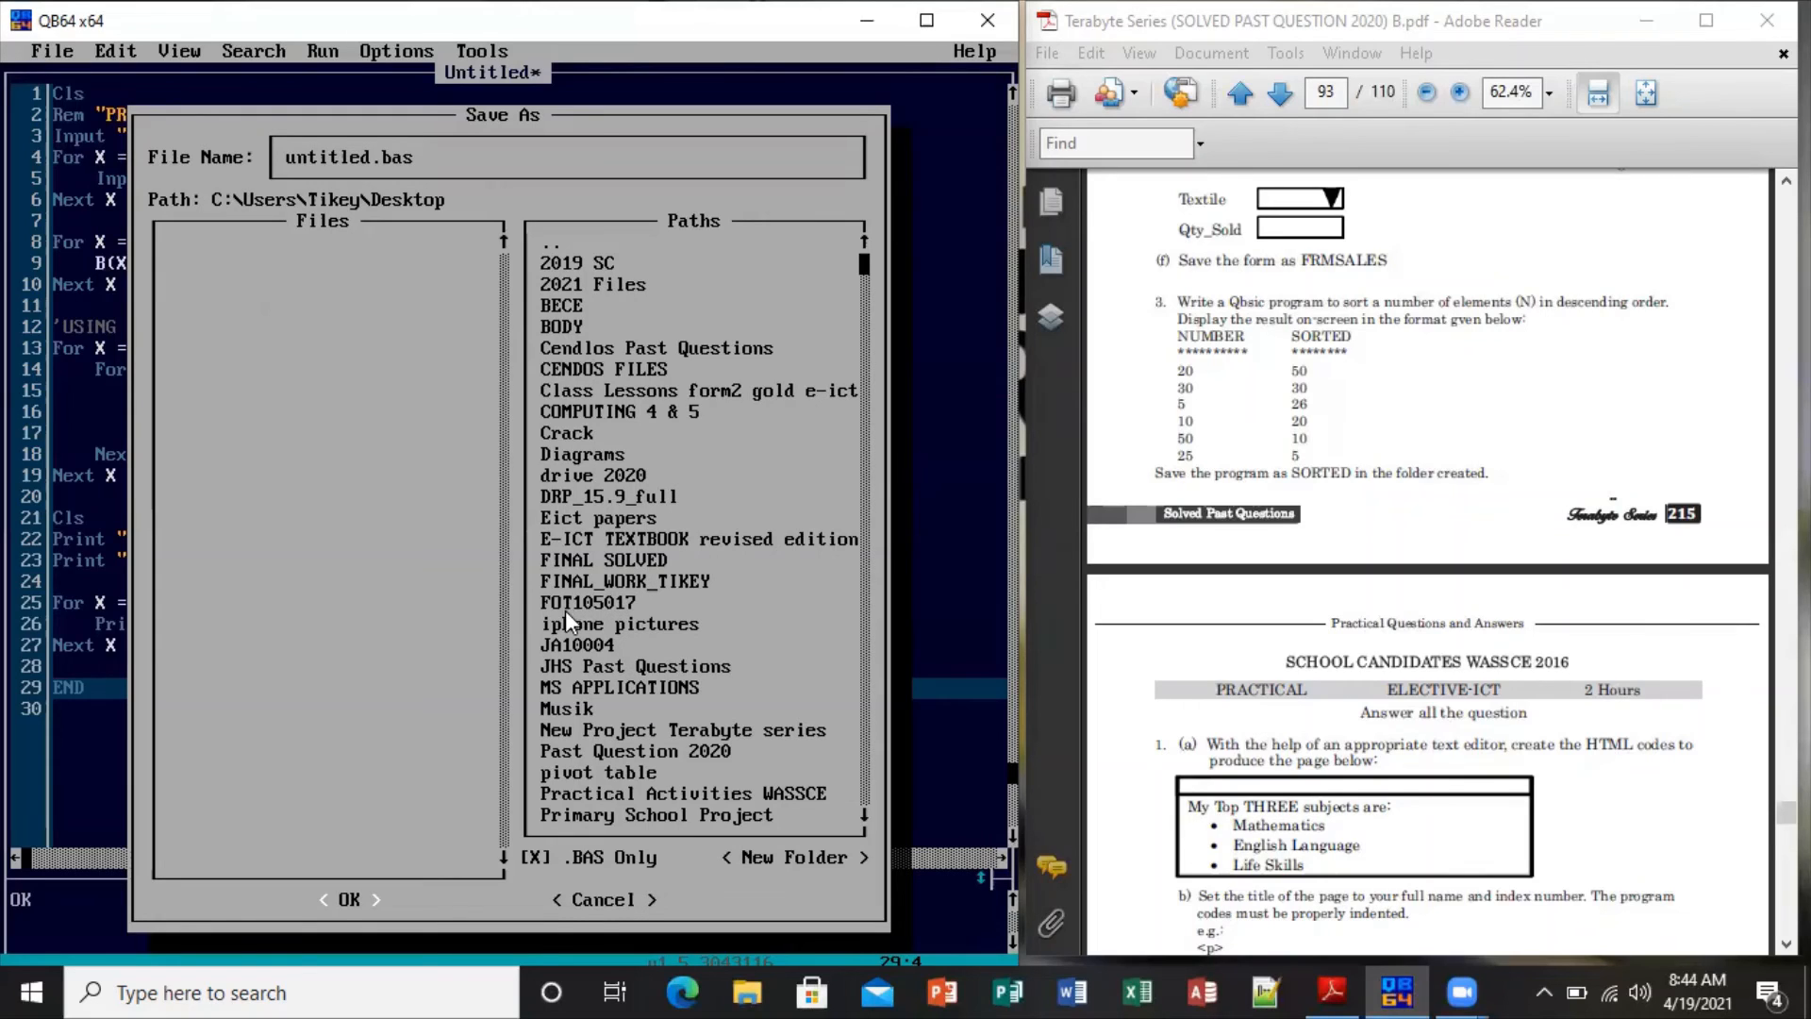
pyautogui.moveTo(609, 625)
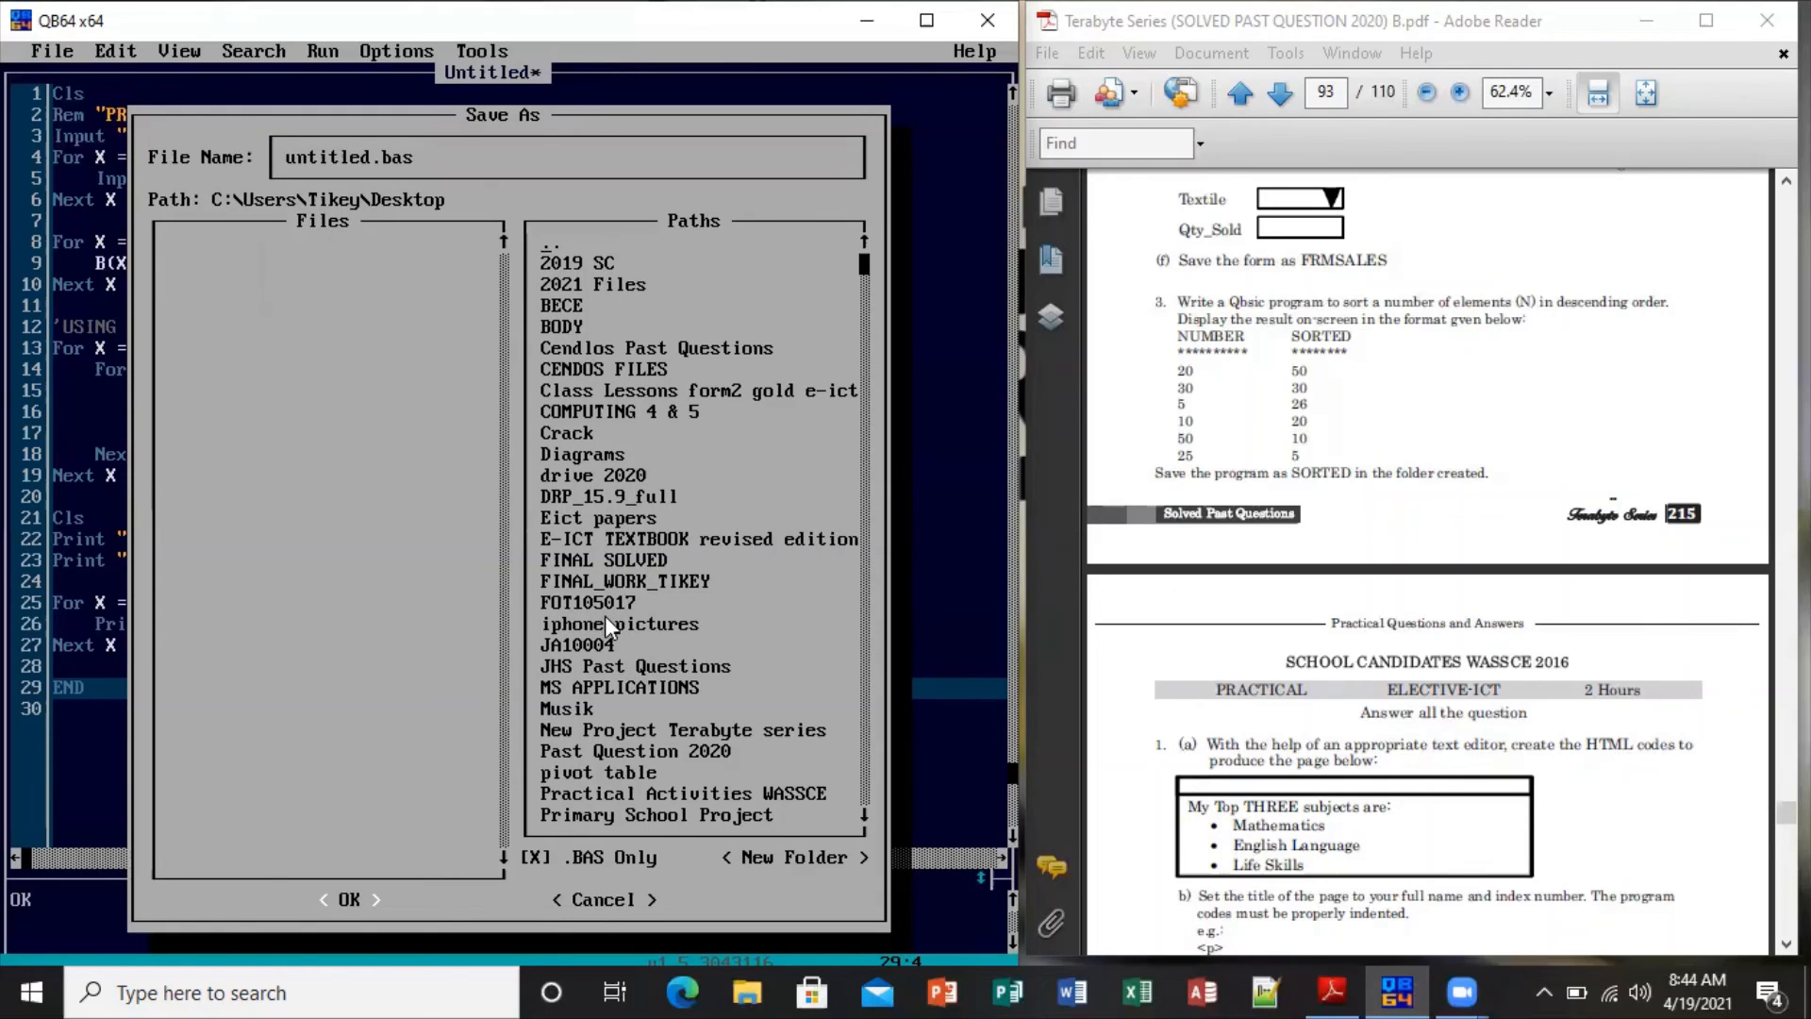
pyautogui.doubleClick(588, 602)
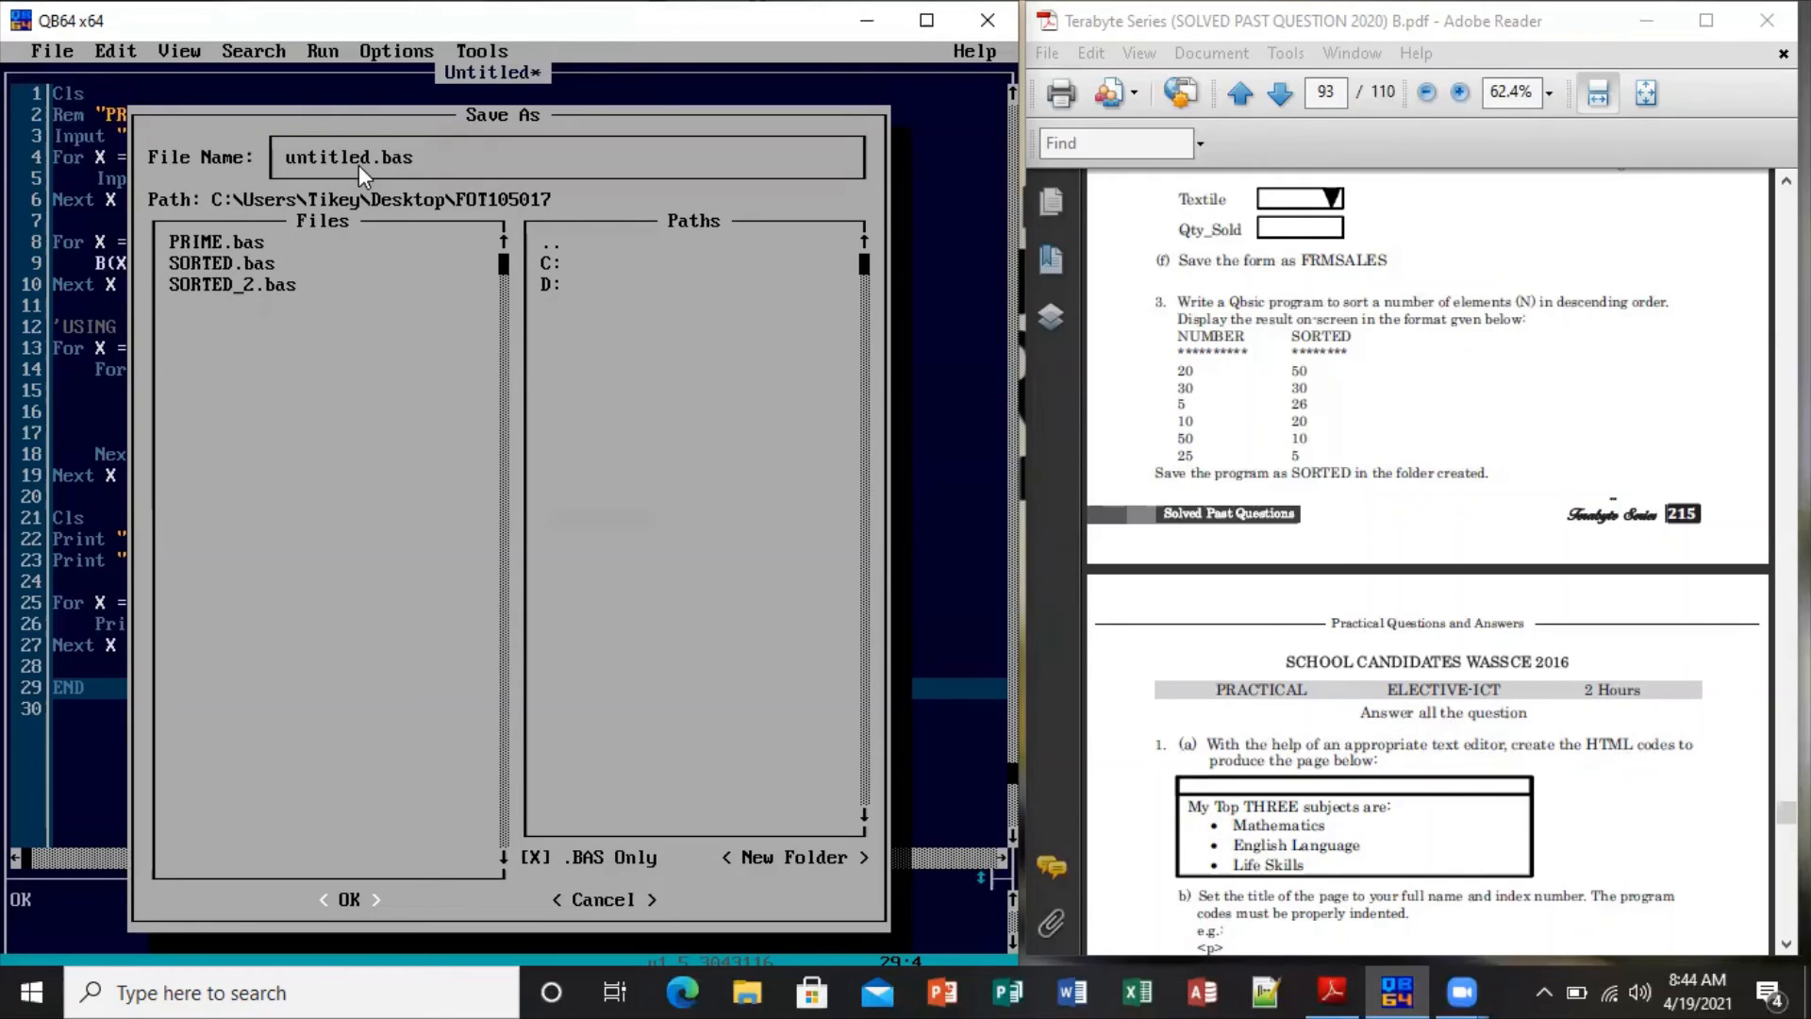
pyautogui.moveTo(377, 181)
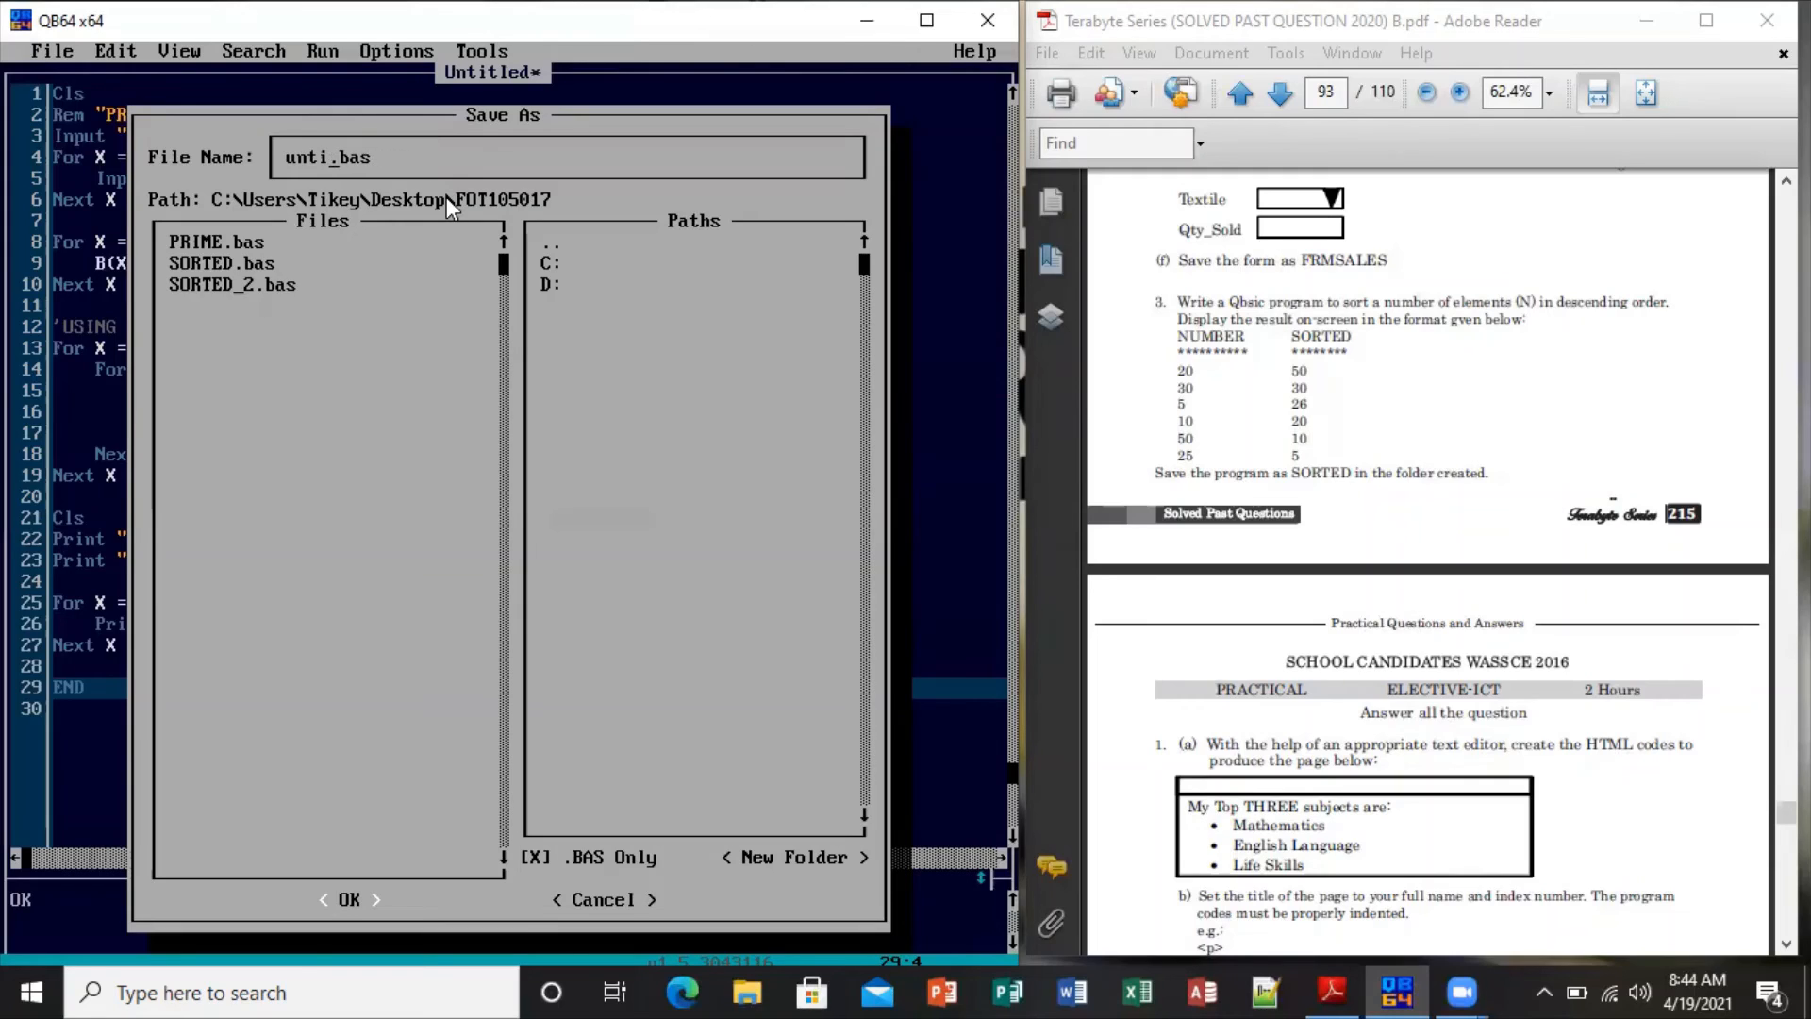
pyautogui.press('BackSpace')
pyautogui.write('SORTED1')
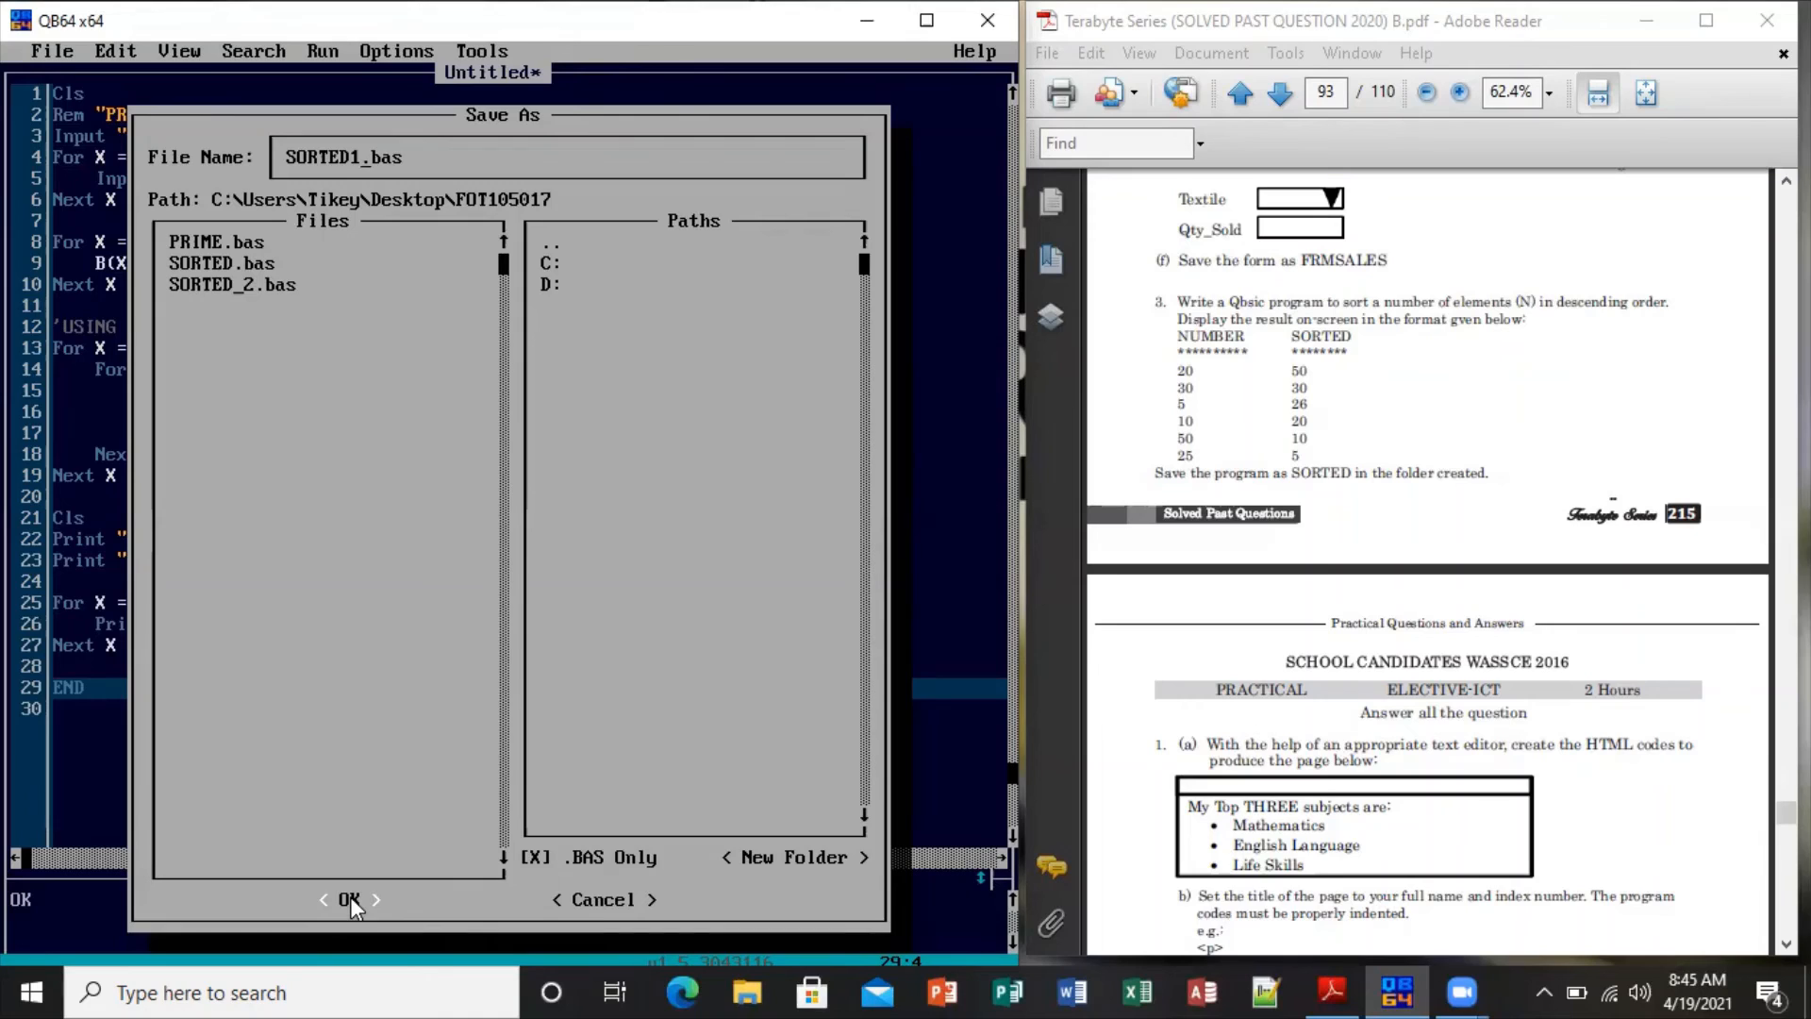
pyautogui.click(347, 900)
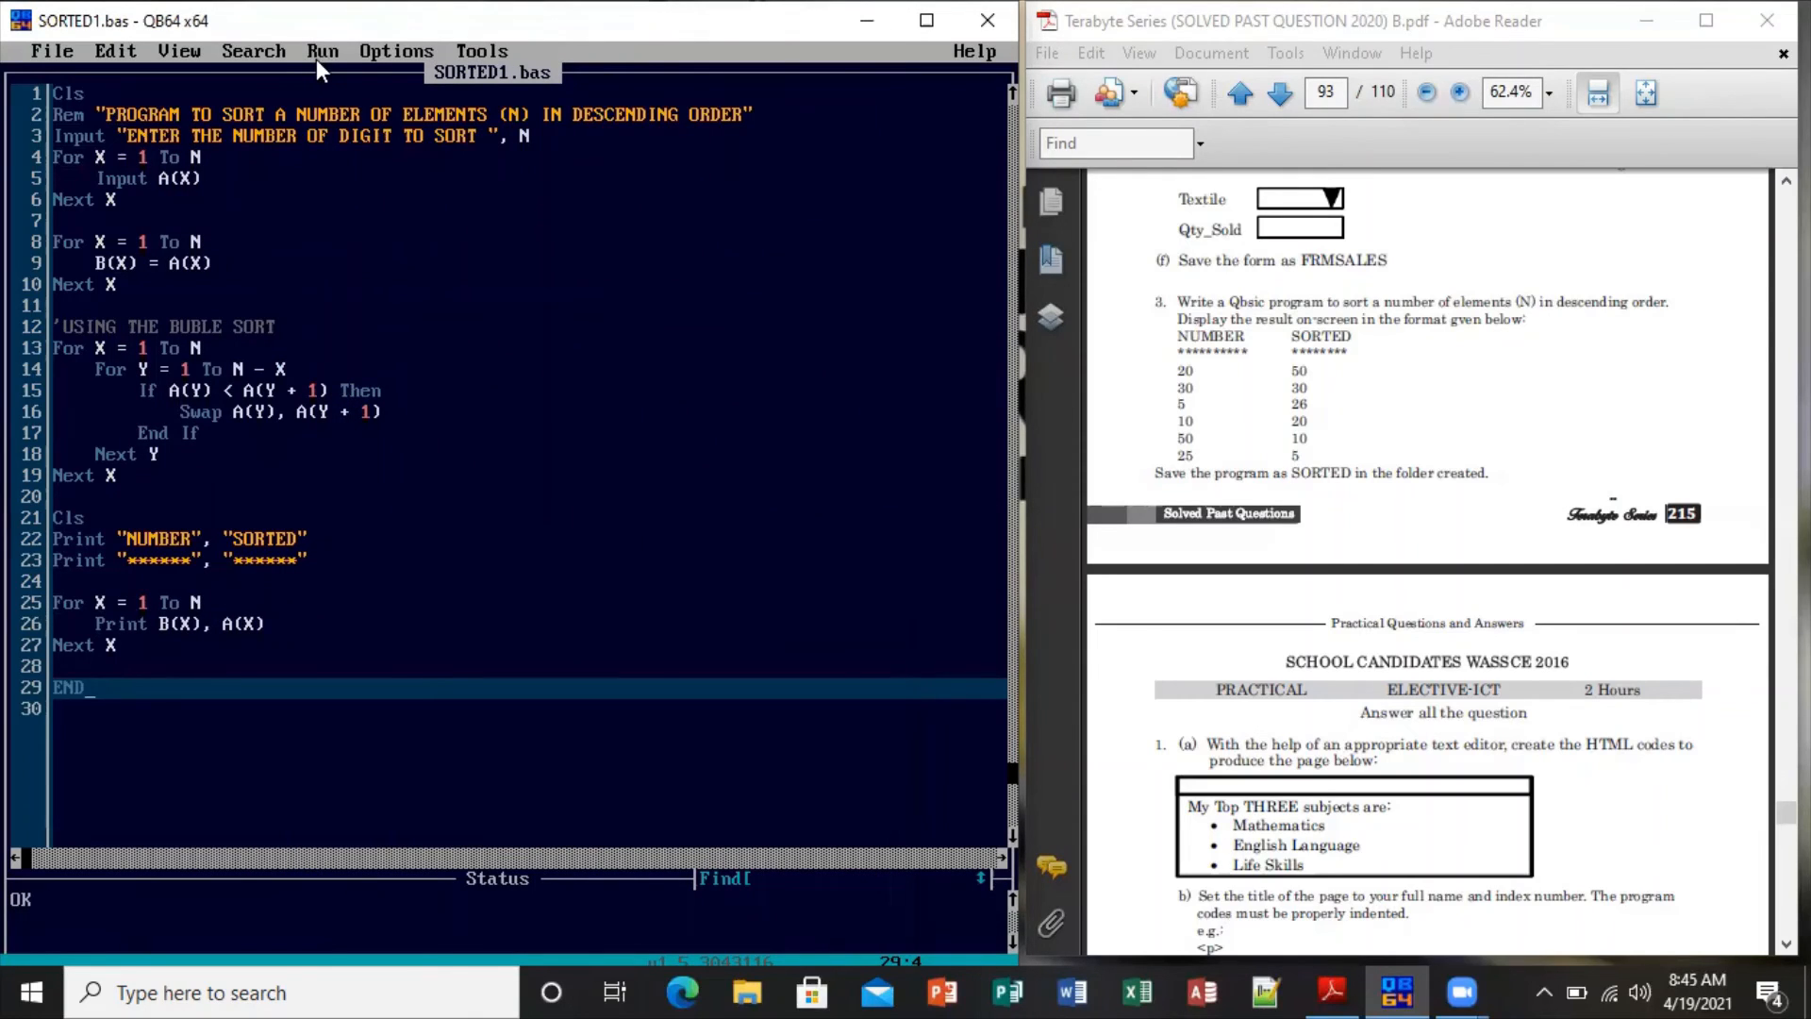
# Compile and run the program with Run > Start
pyautogui.click(322, 49)
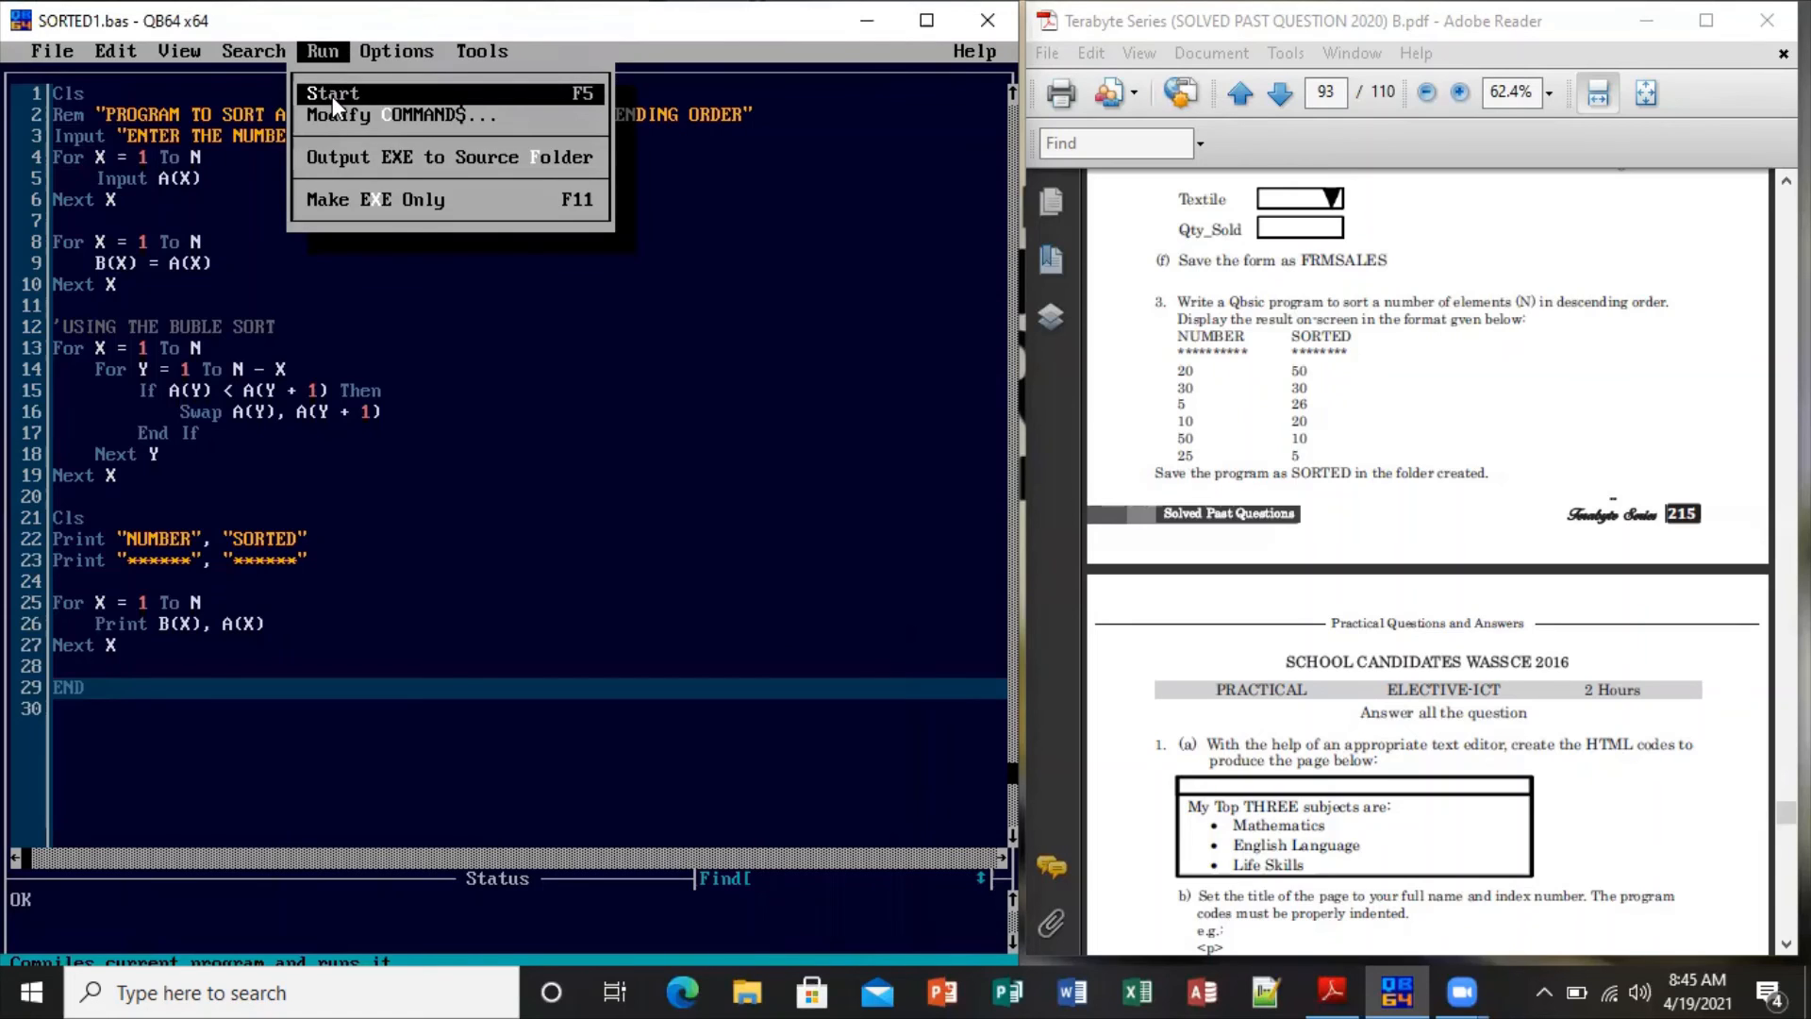
pyautogui.click(332, 95)
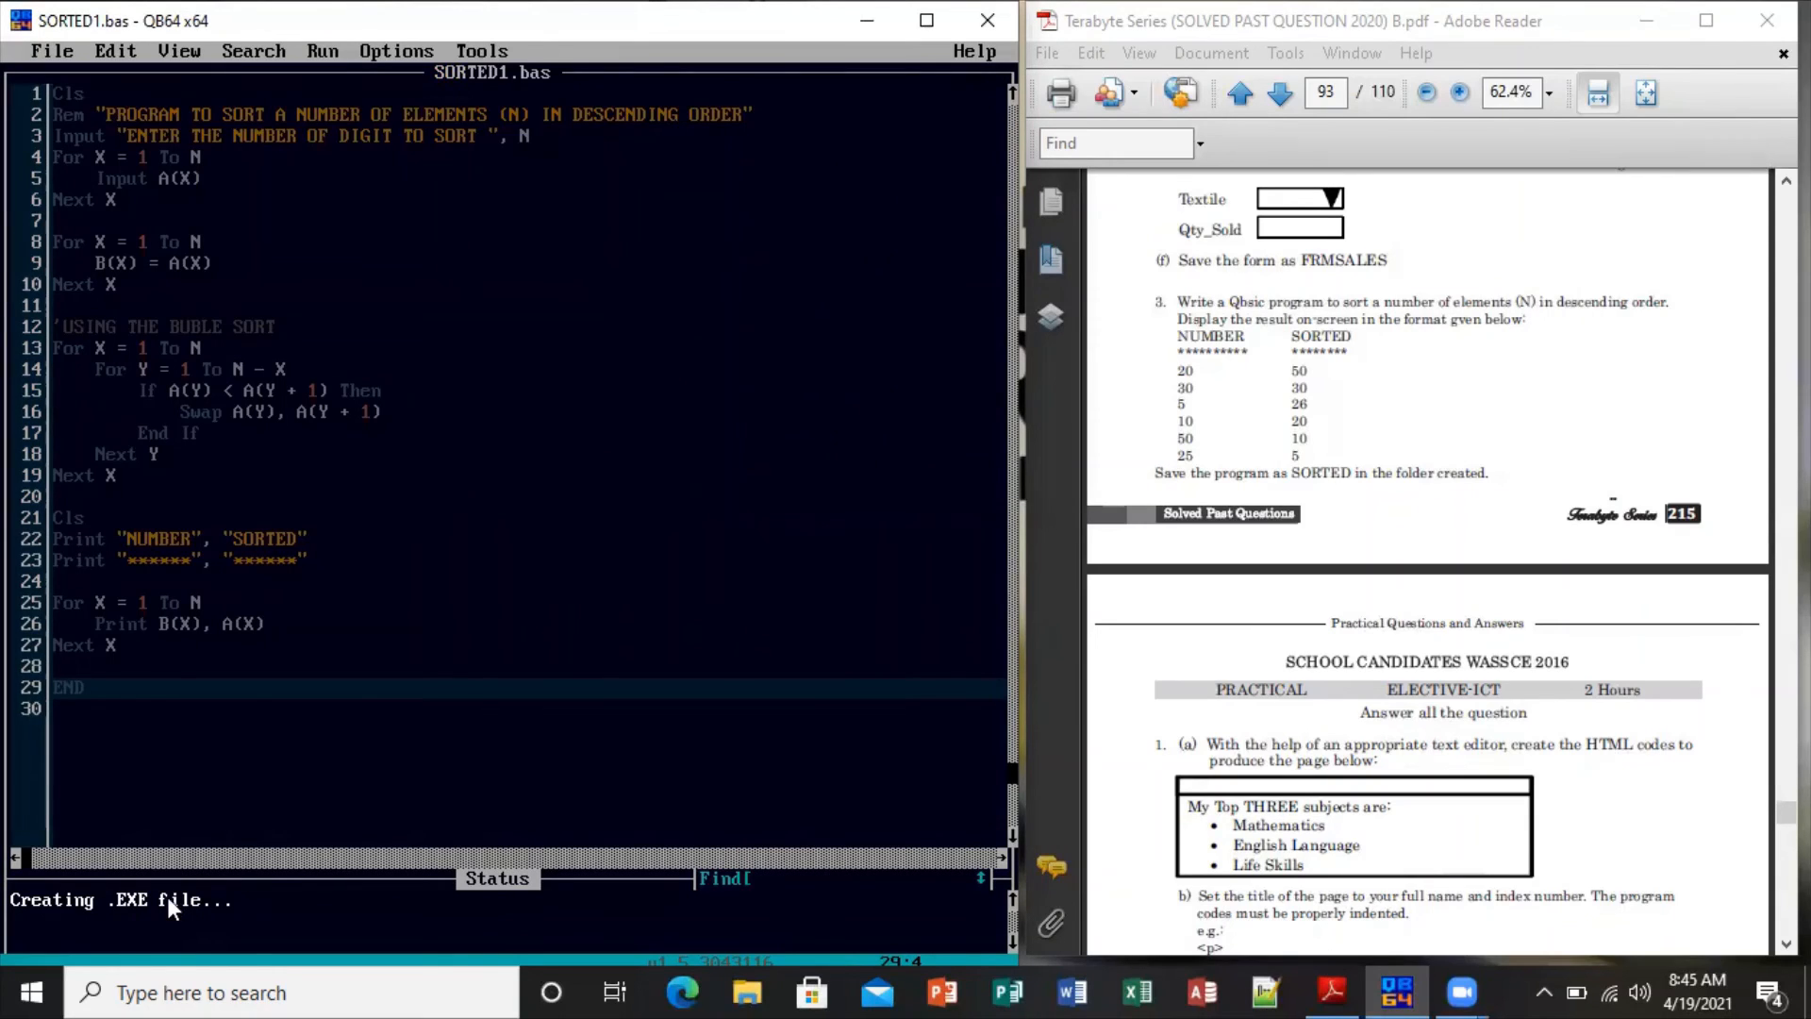
pyautogui.moveTo(96, 928)
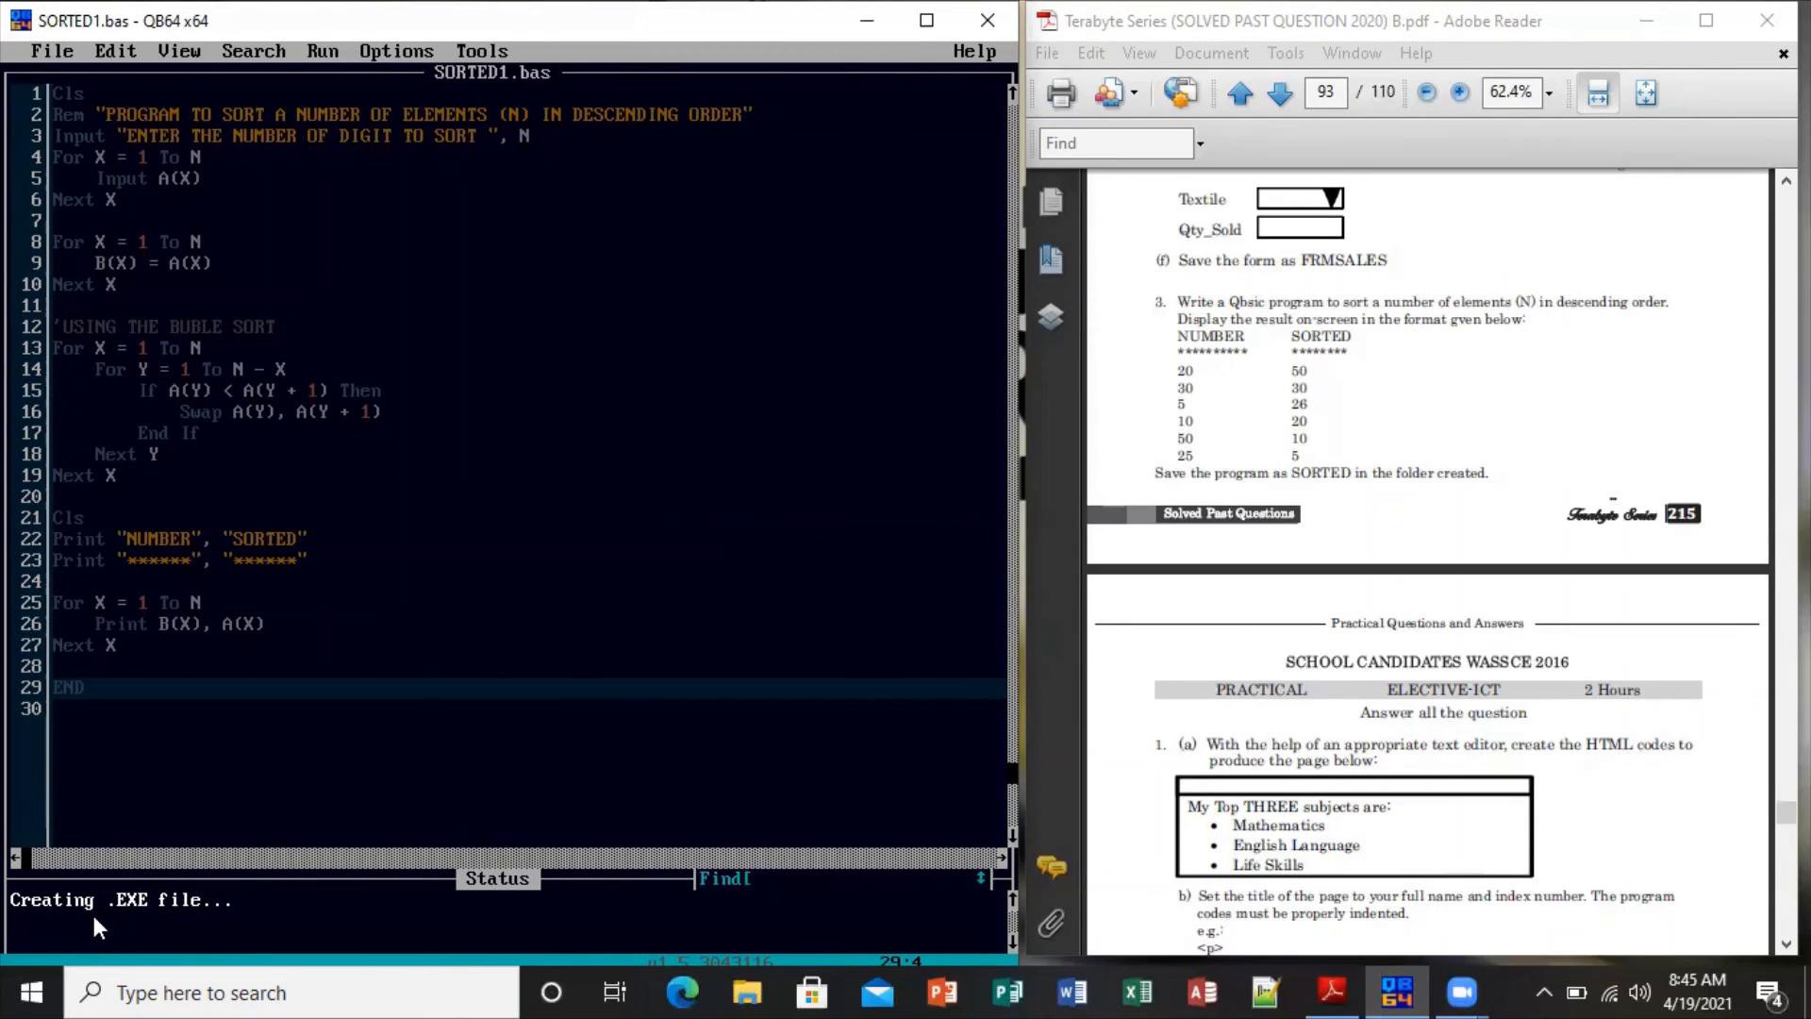
pyautogui.moveTo(190, 924)
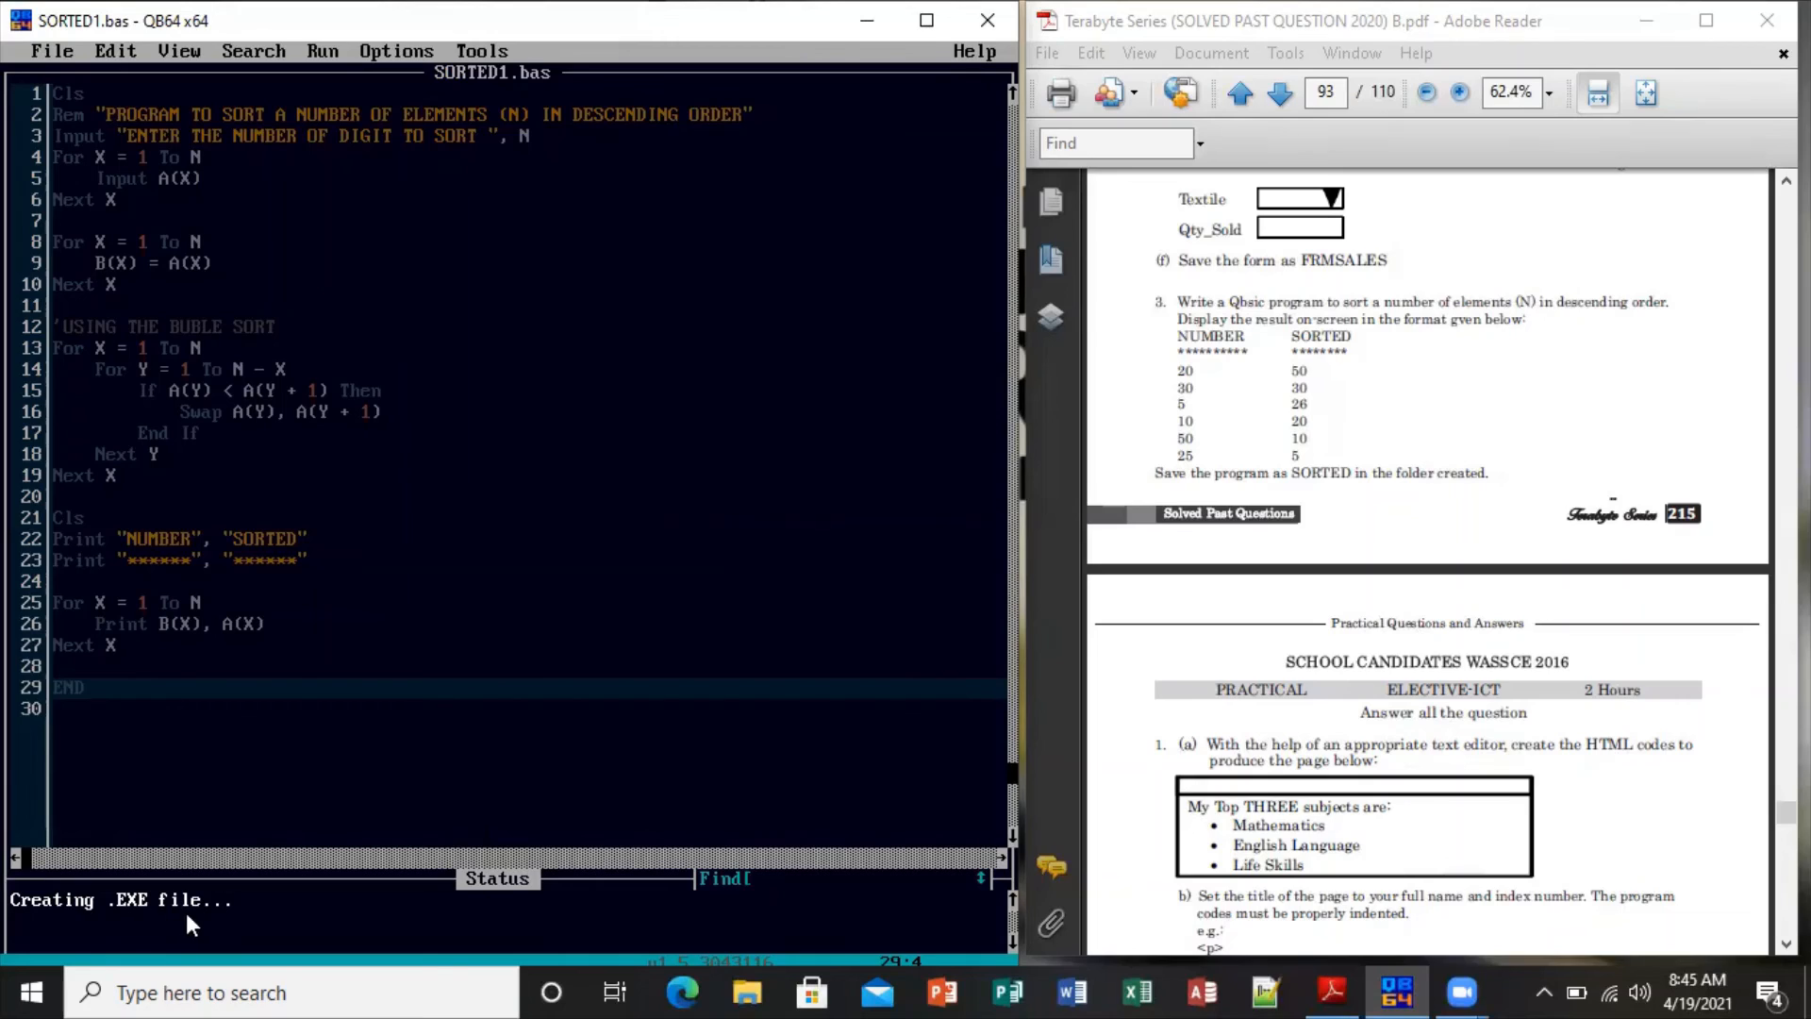
pyautogui.moveTo(212, 925)
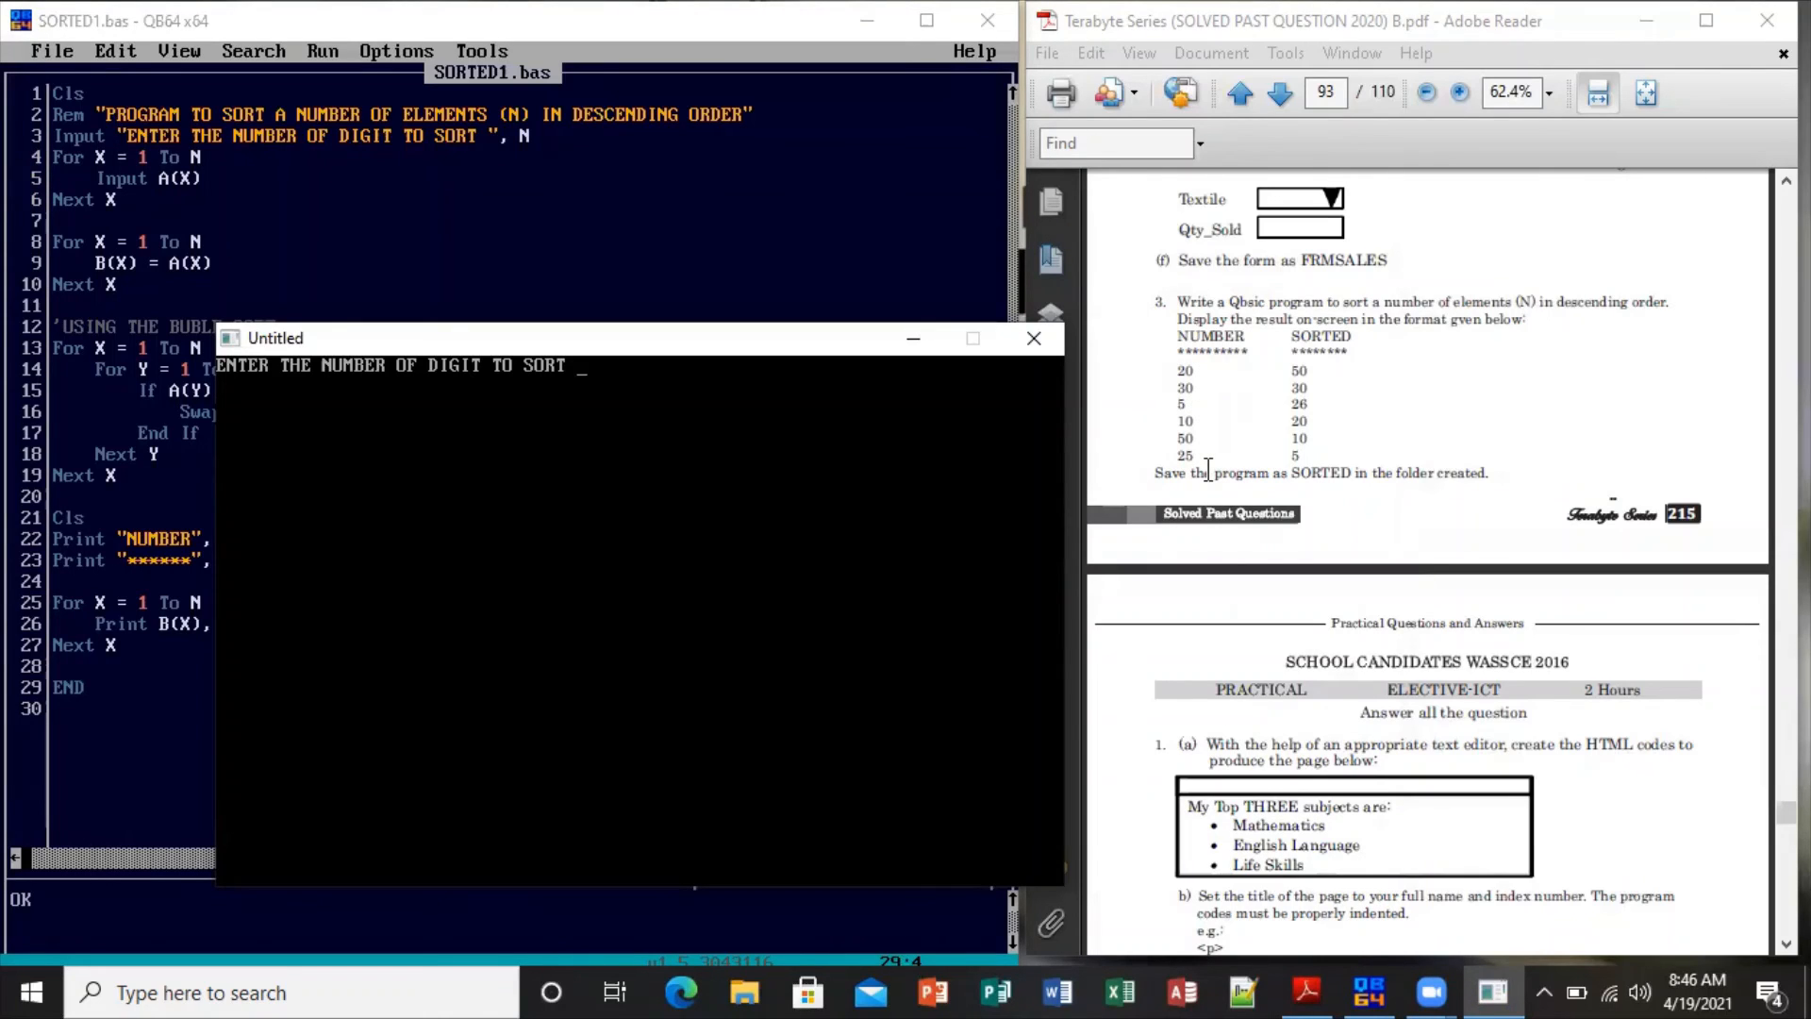
# Enter 6 as the count, then the numbers 20, 30, 5, 10, 50 and 25
pyautogui.write('6')
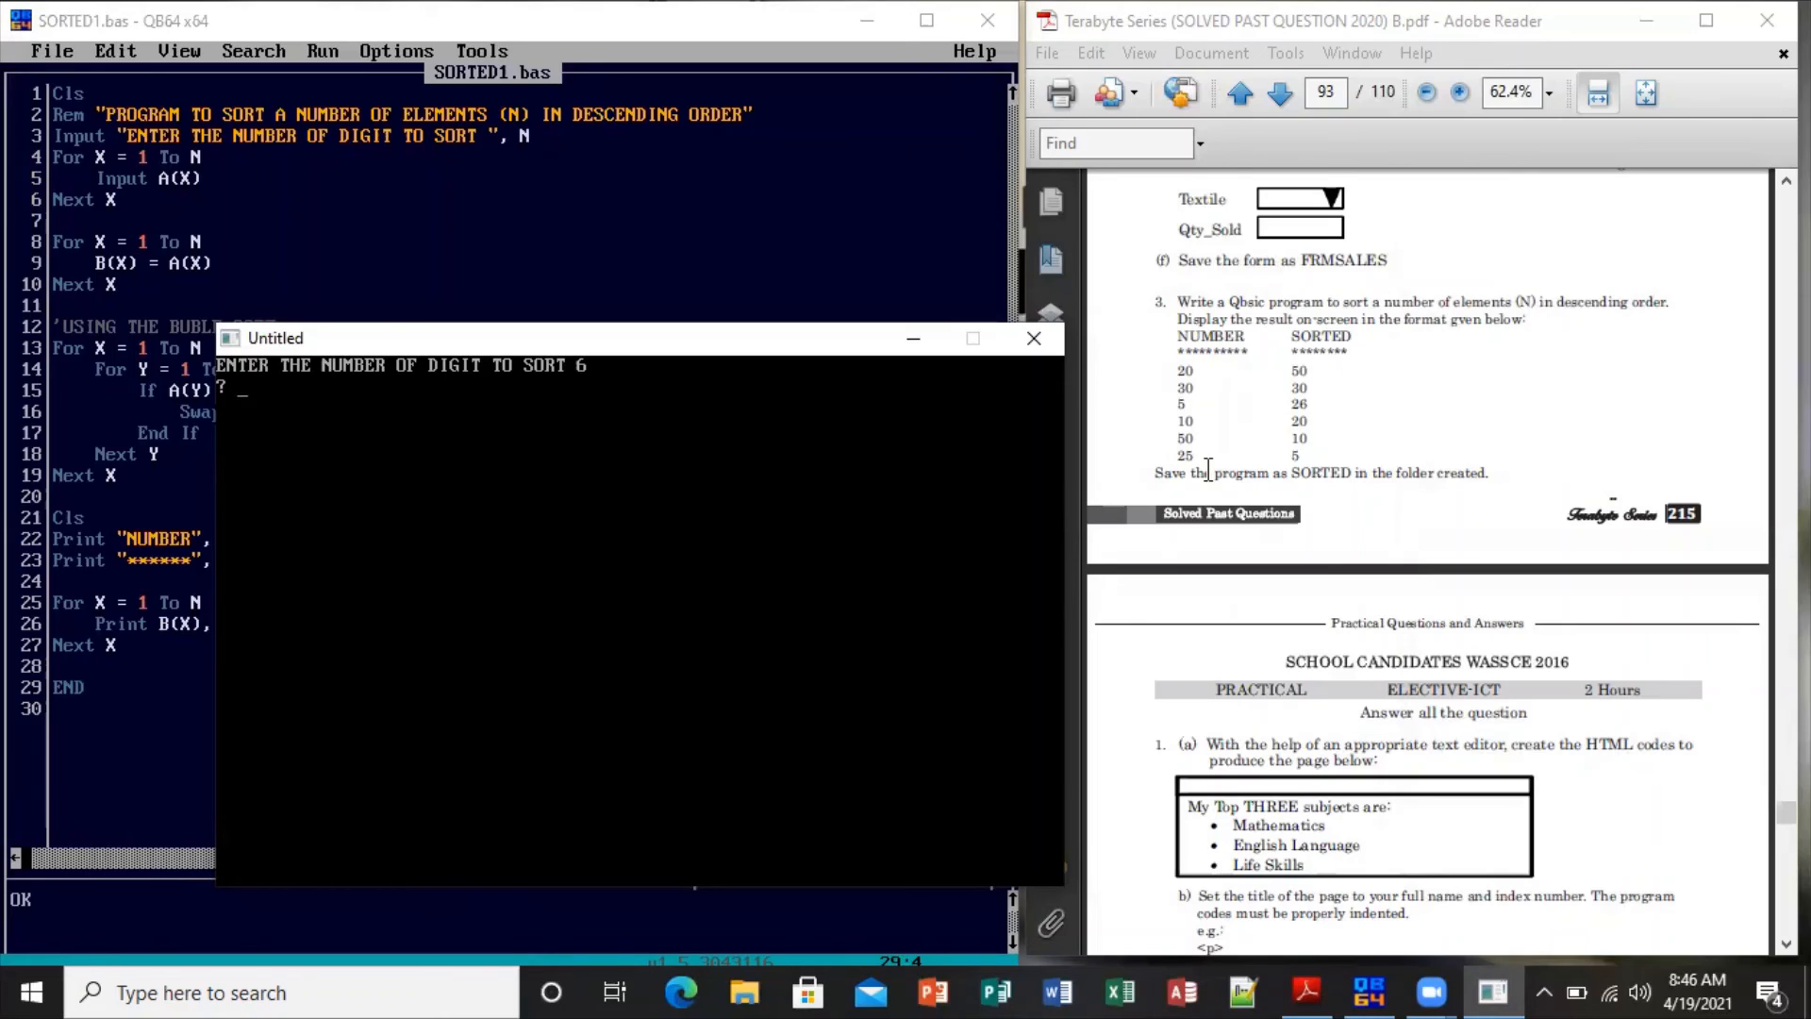
pyautogui.write('20')
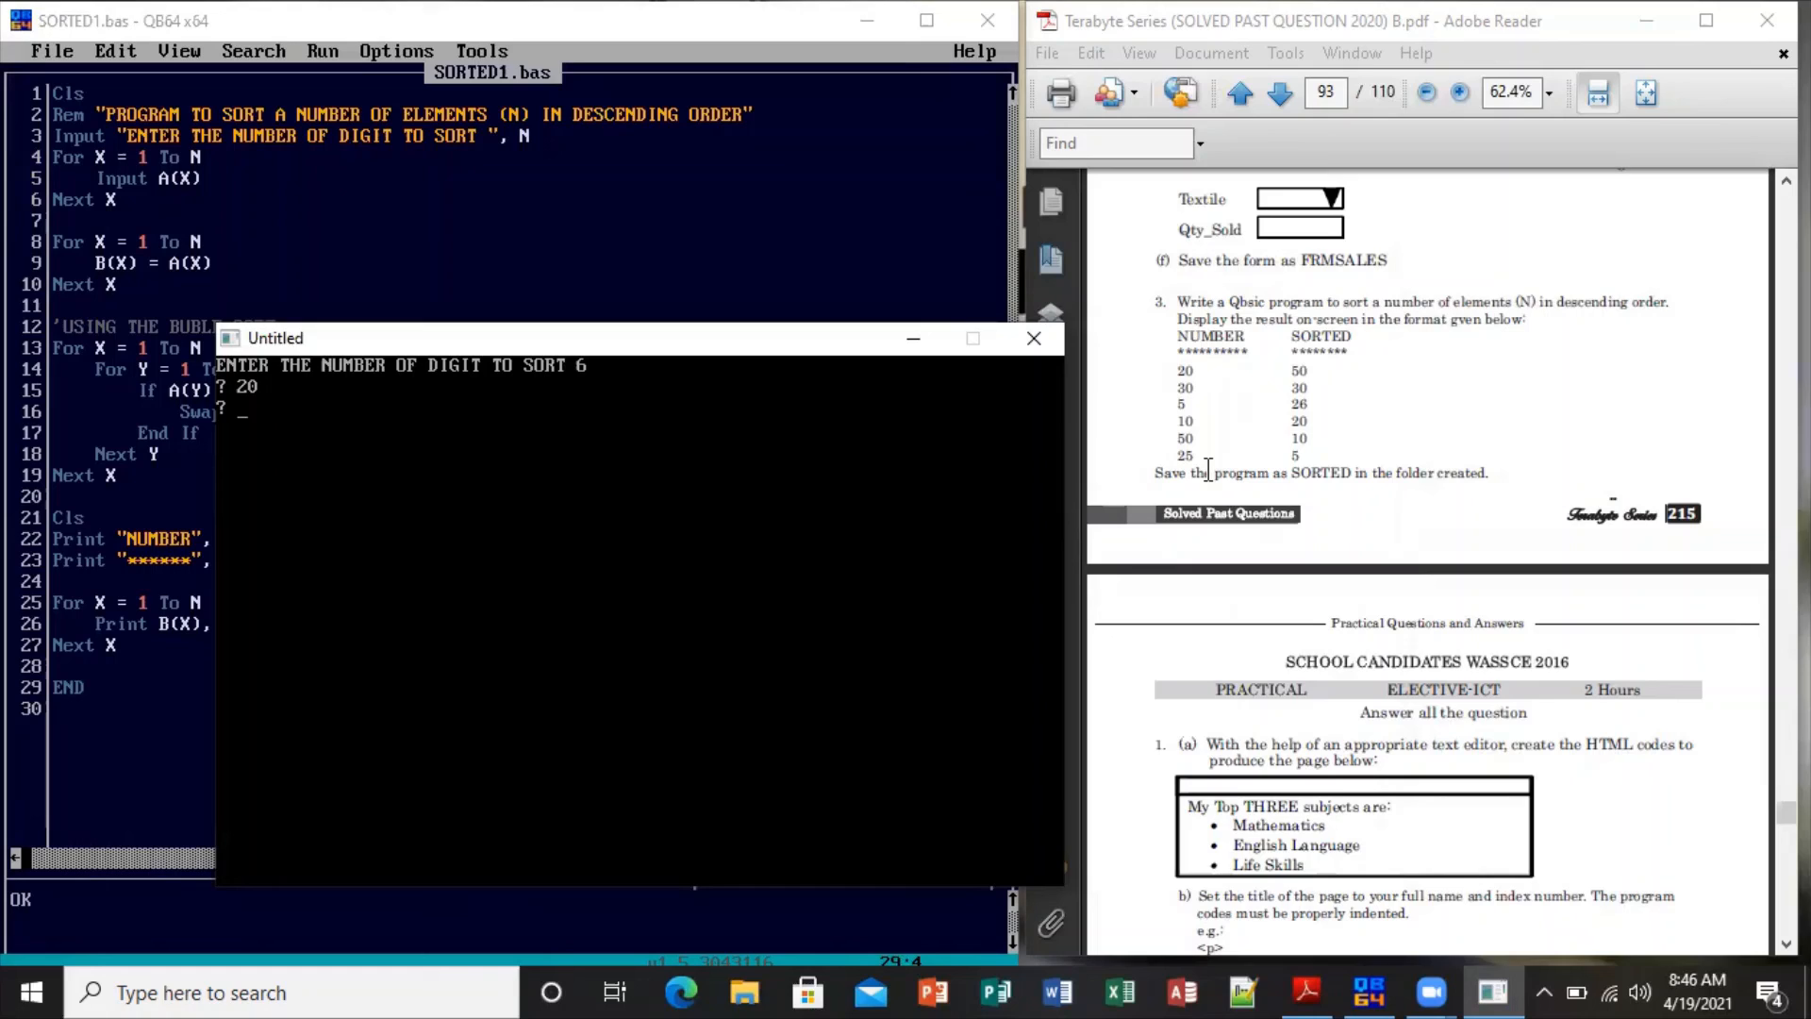
pyautogui.write('30')
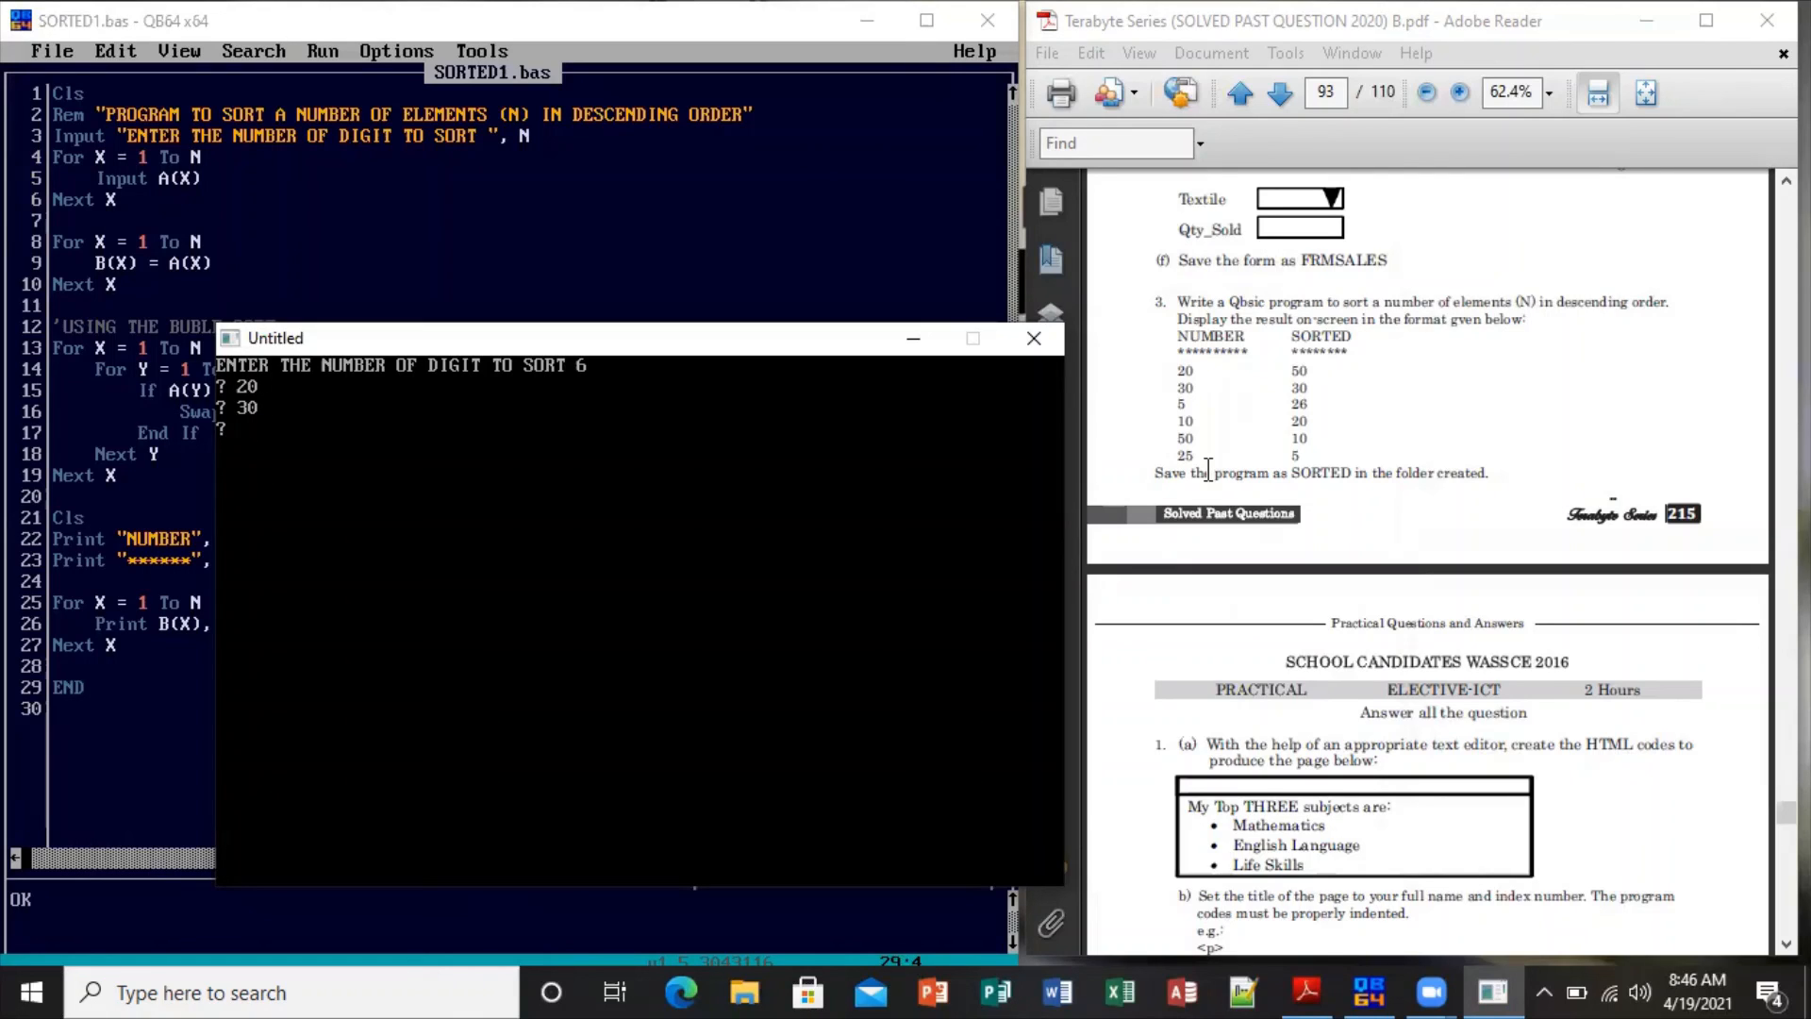
pyautogui.write('5')
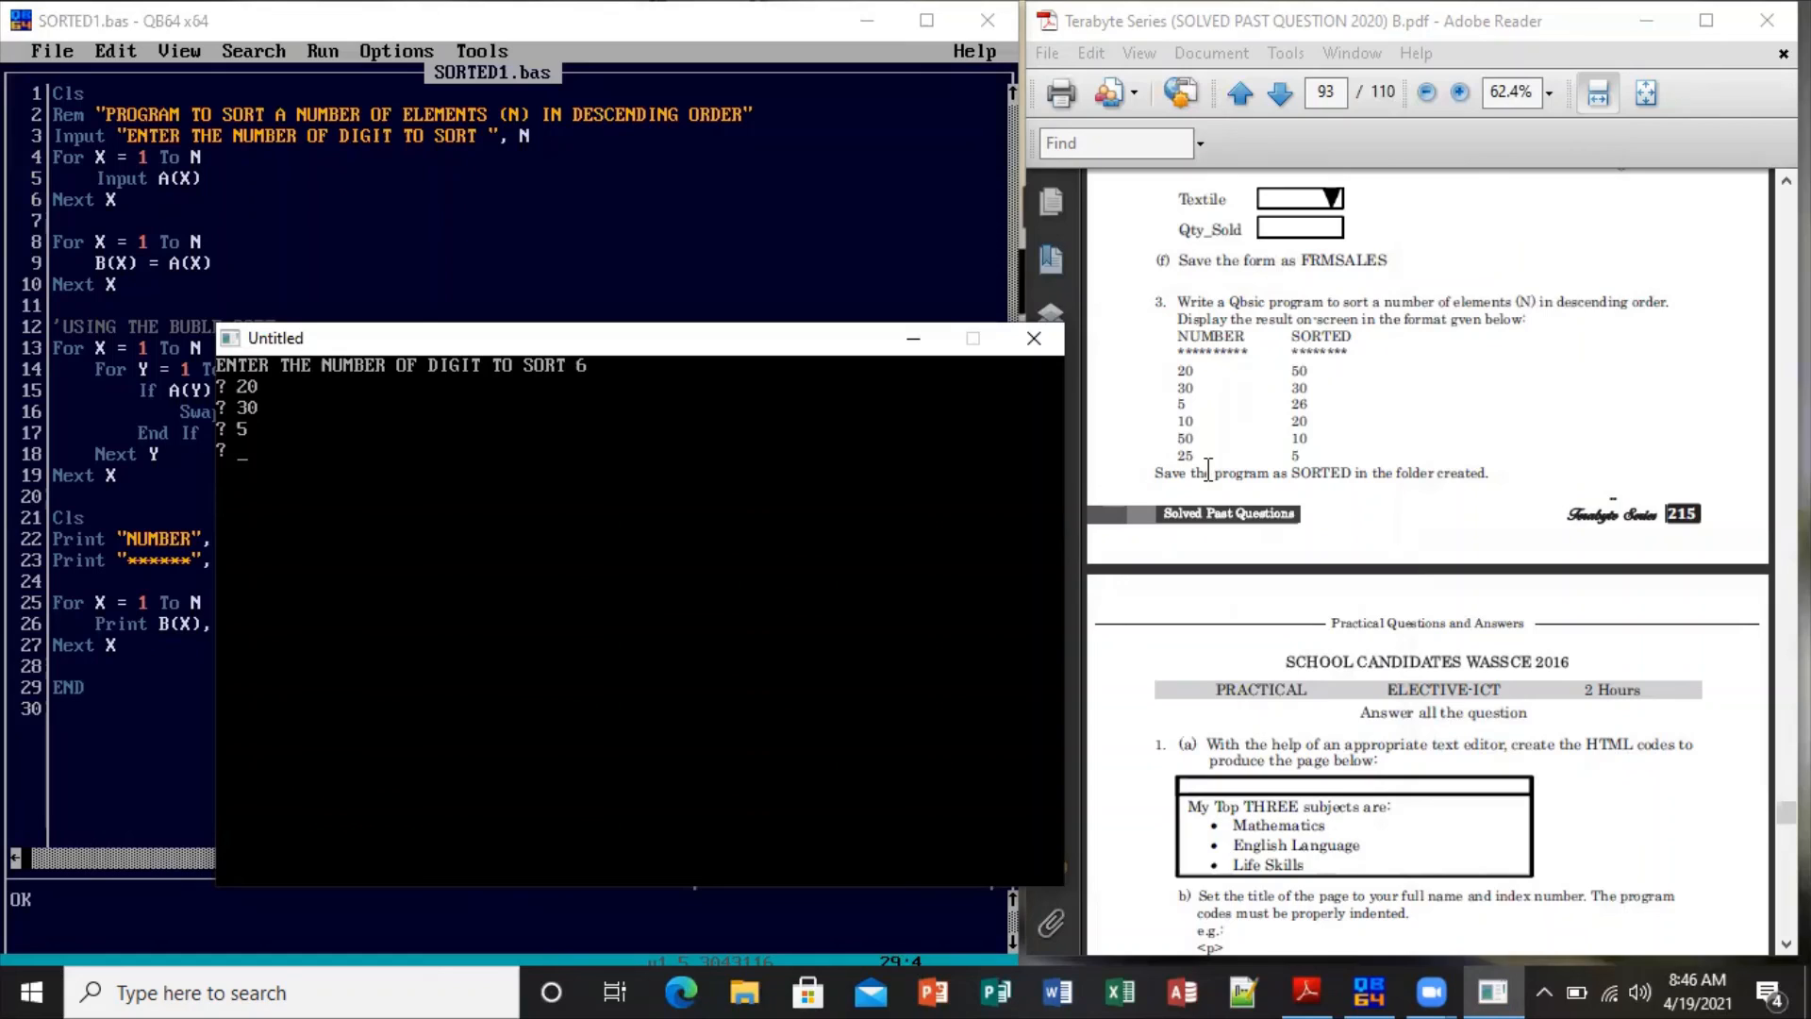
pyautogui.write('10')
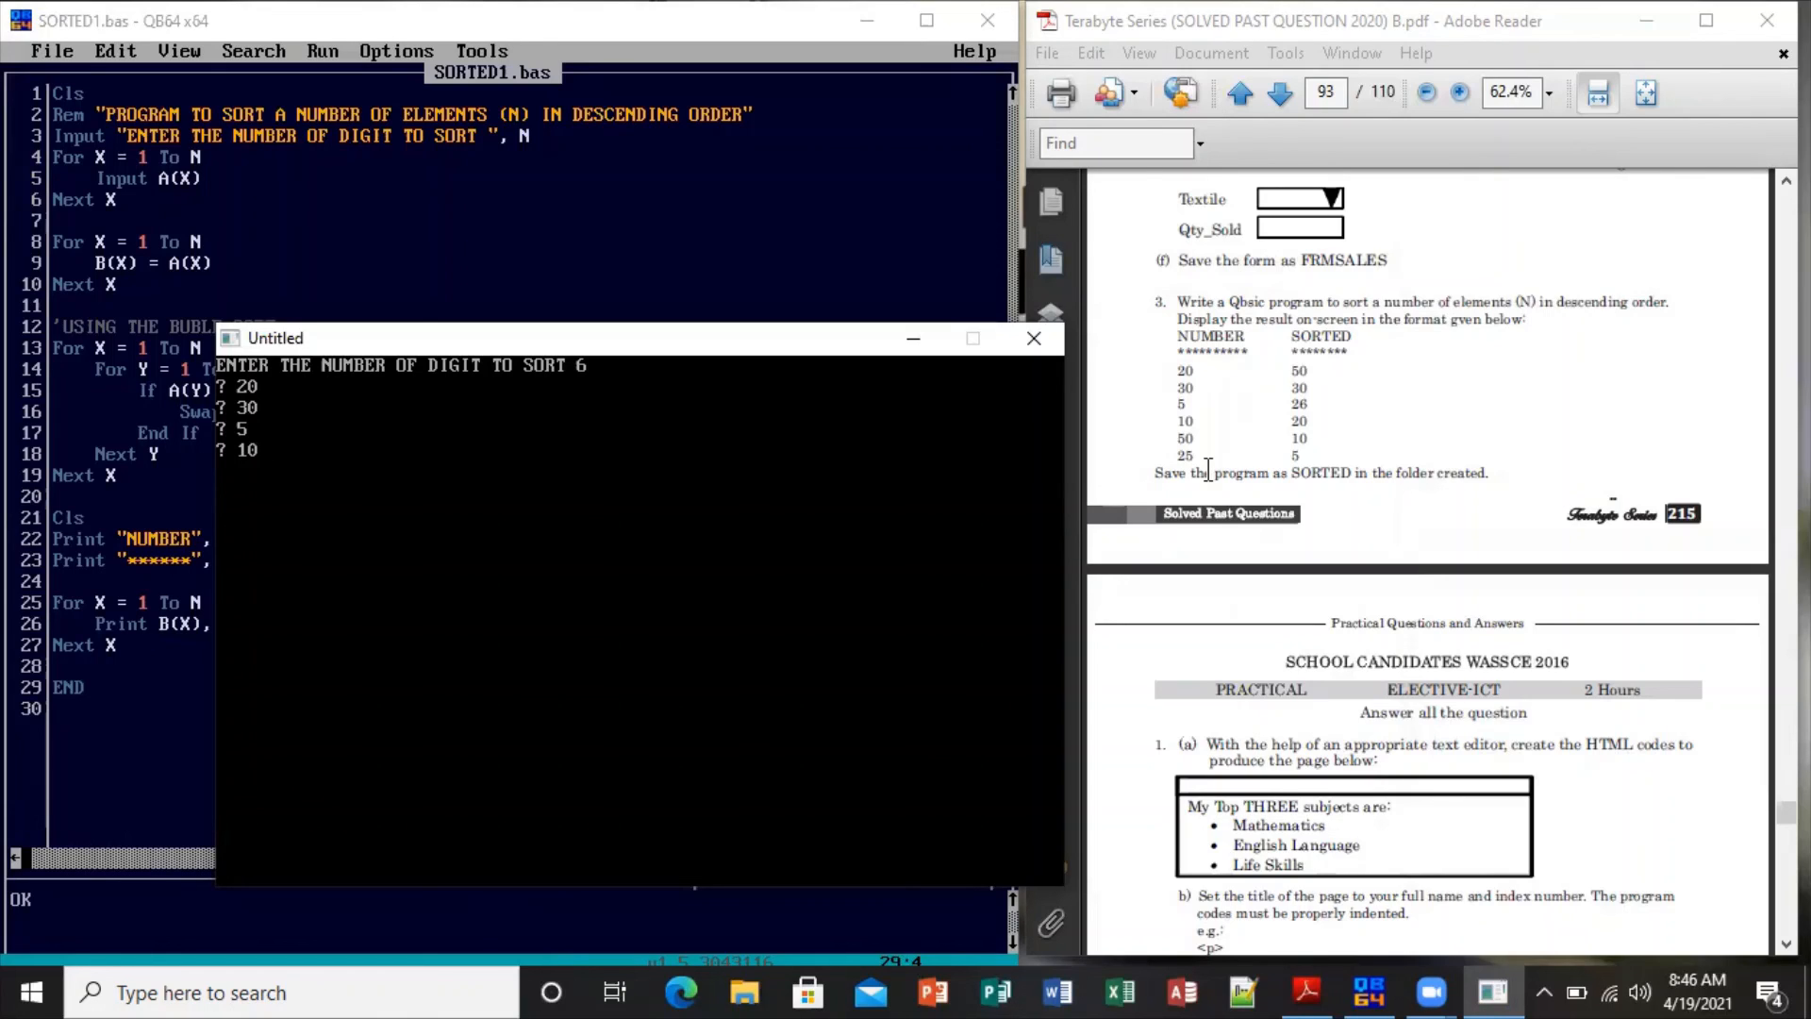
pyautogui.write('50')
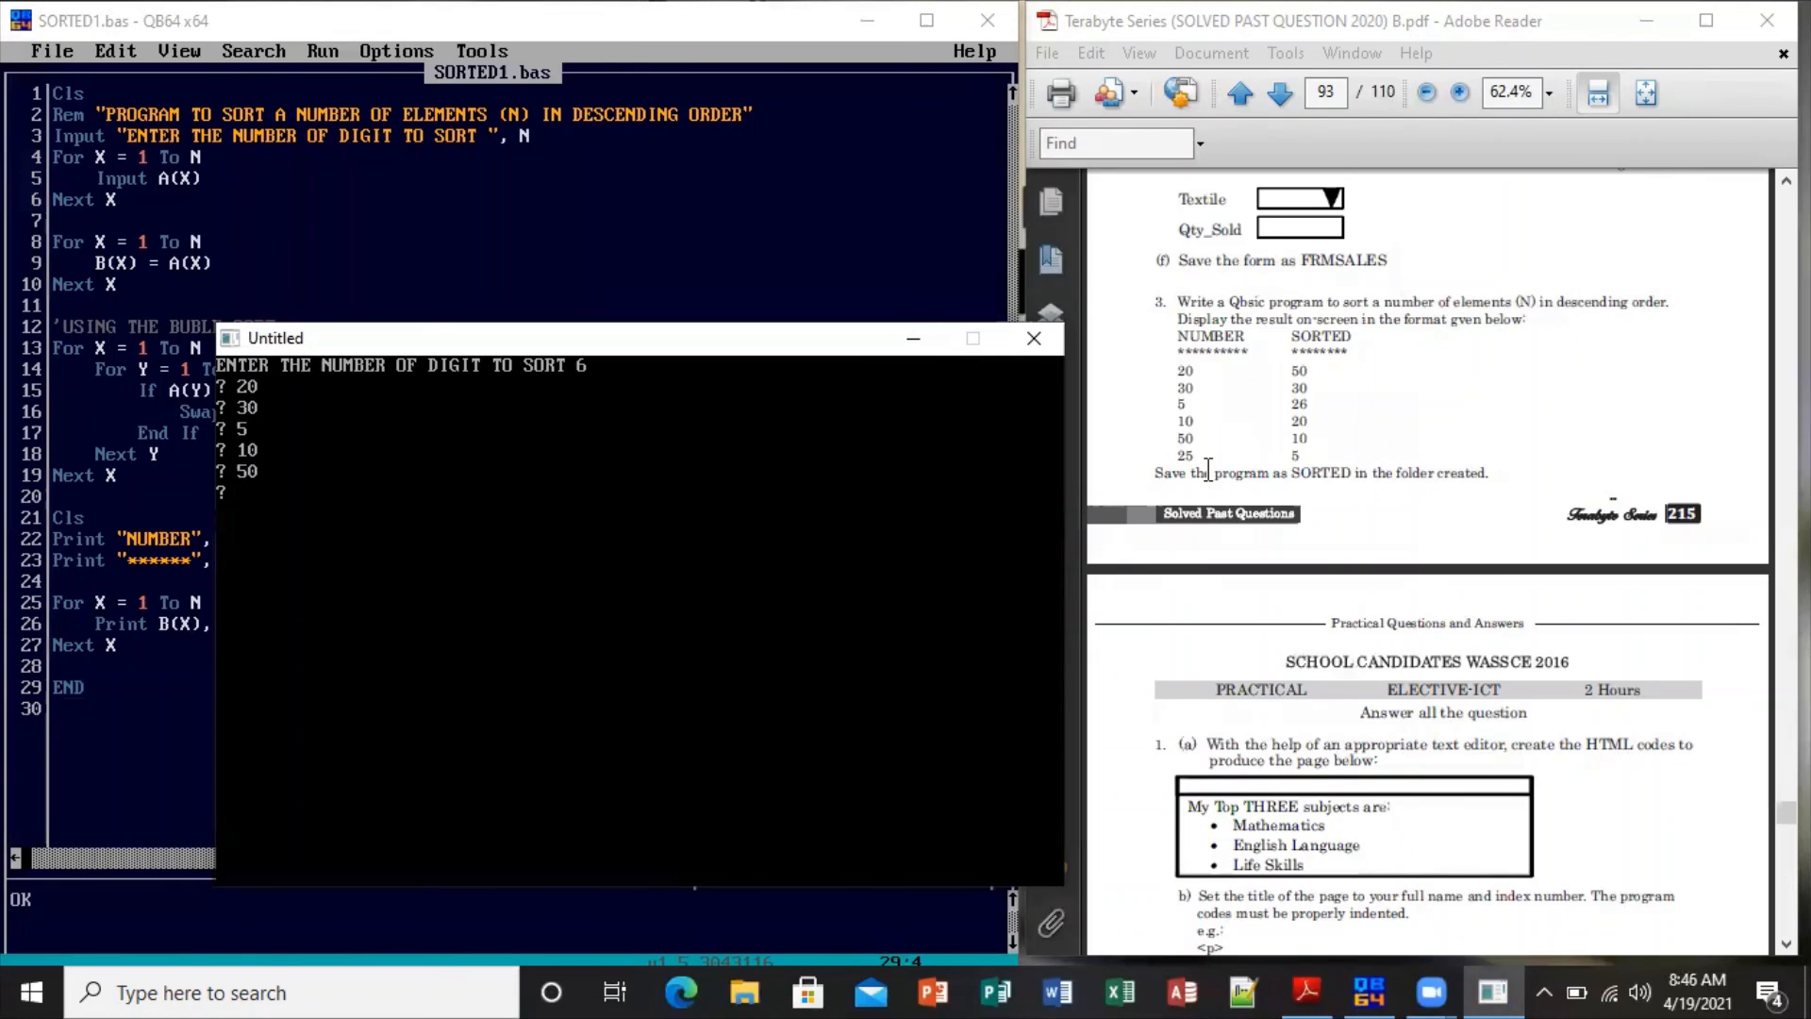
pyautogui.write('25')
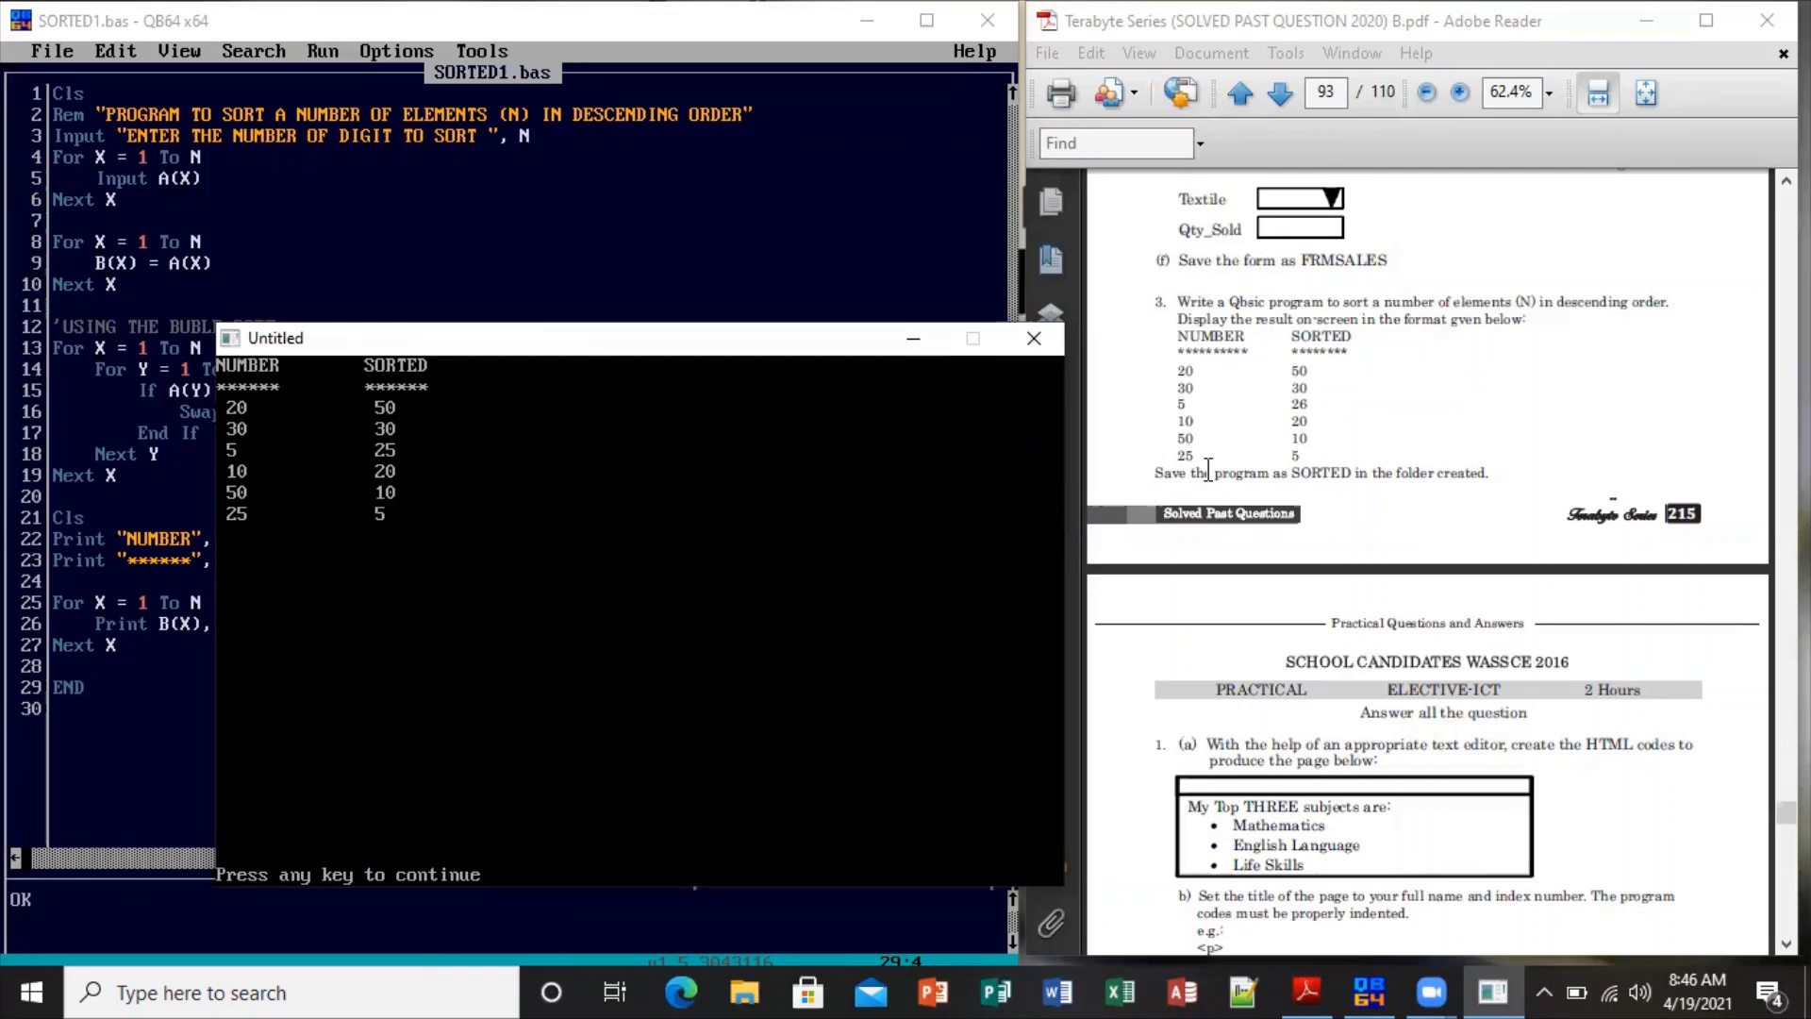
pyautogui.moveTo(647, 357)
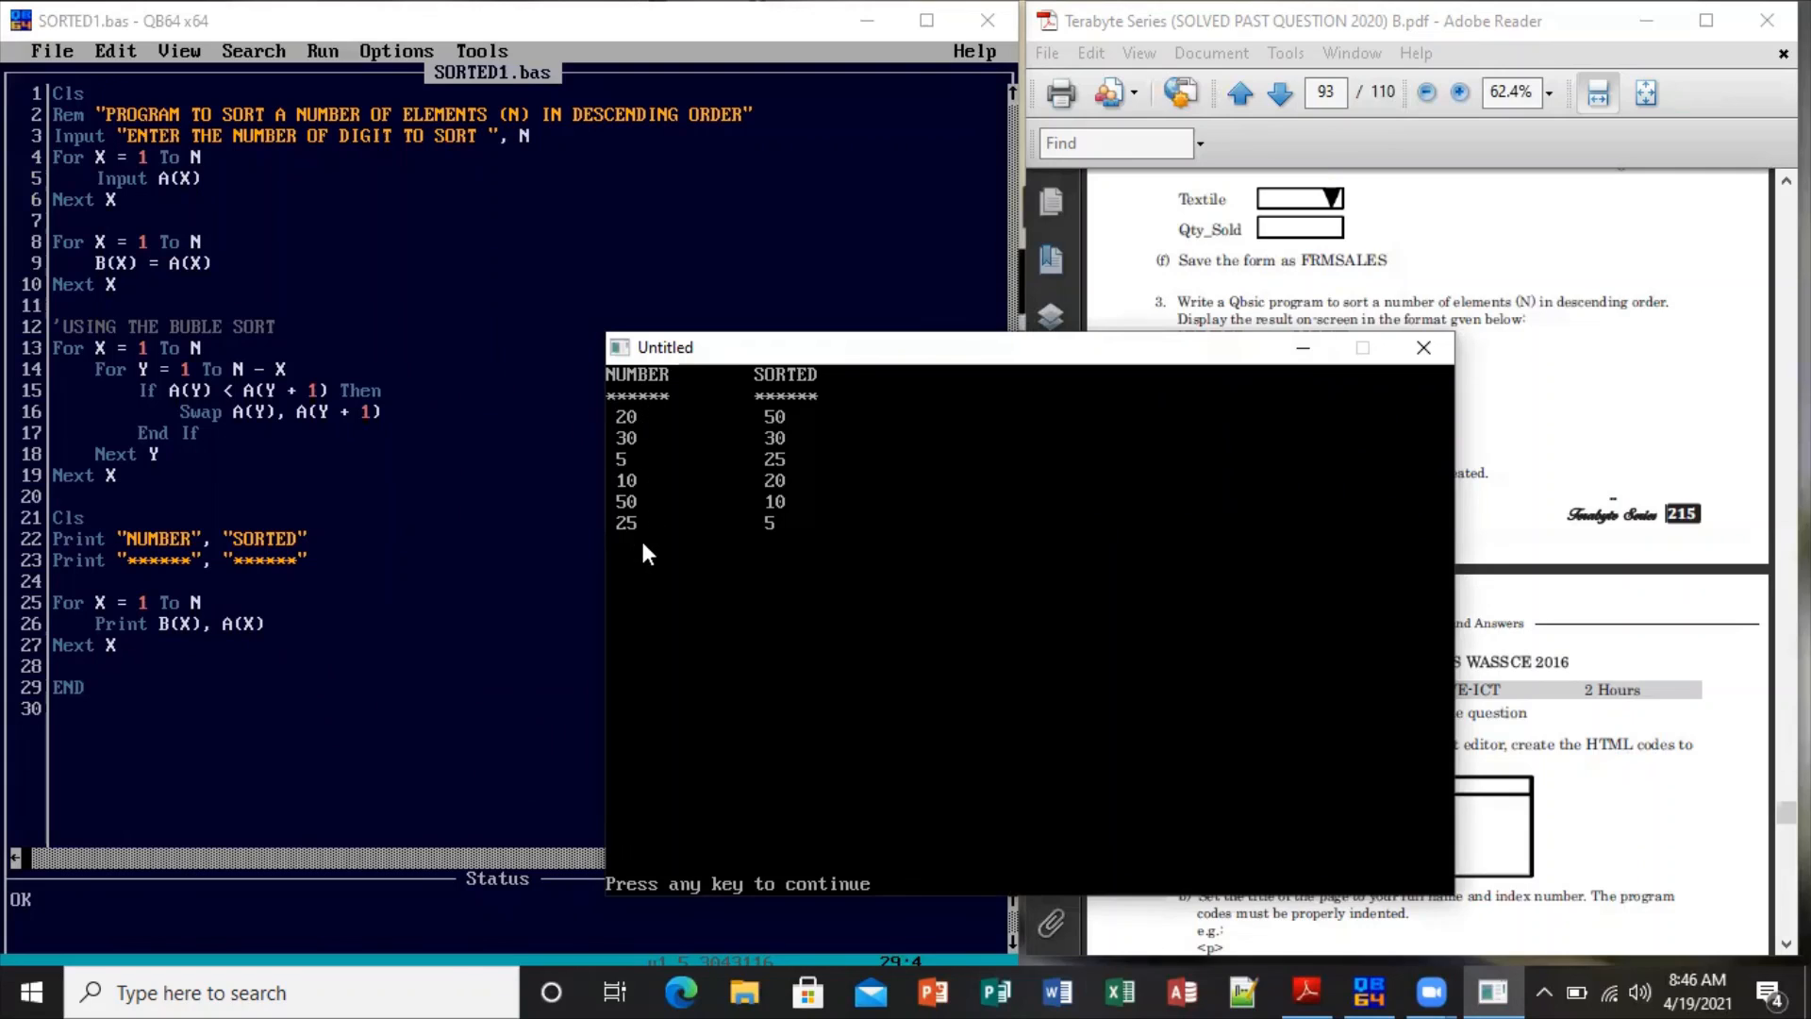
pyautogui.moveTo(822, 377)
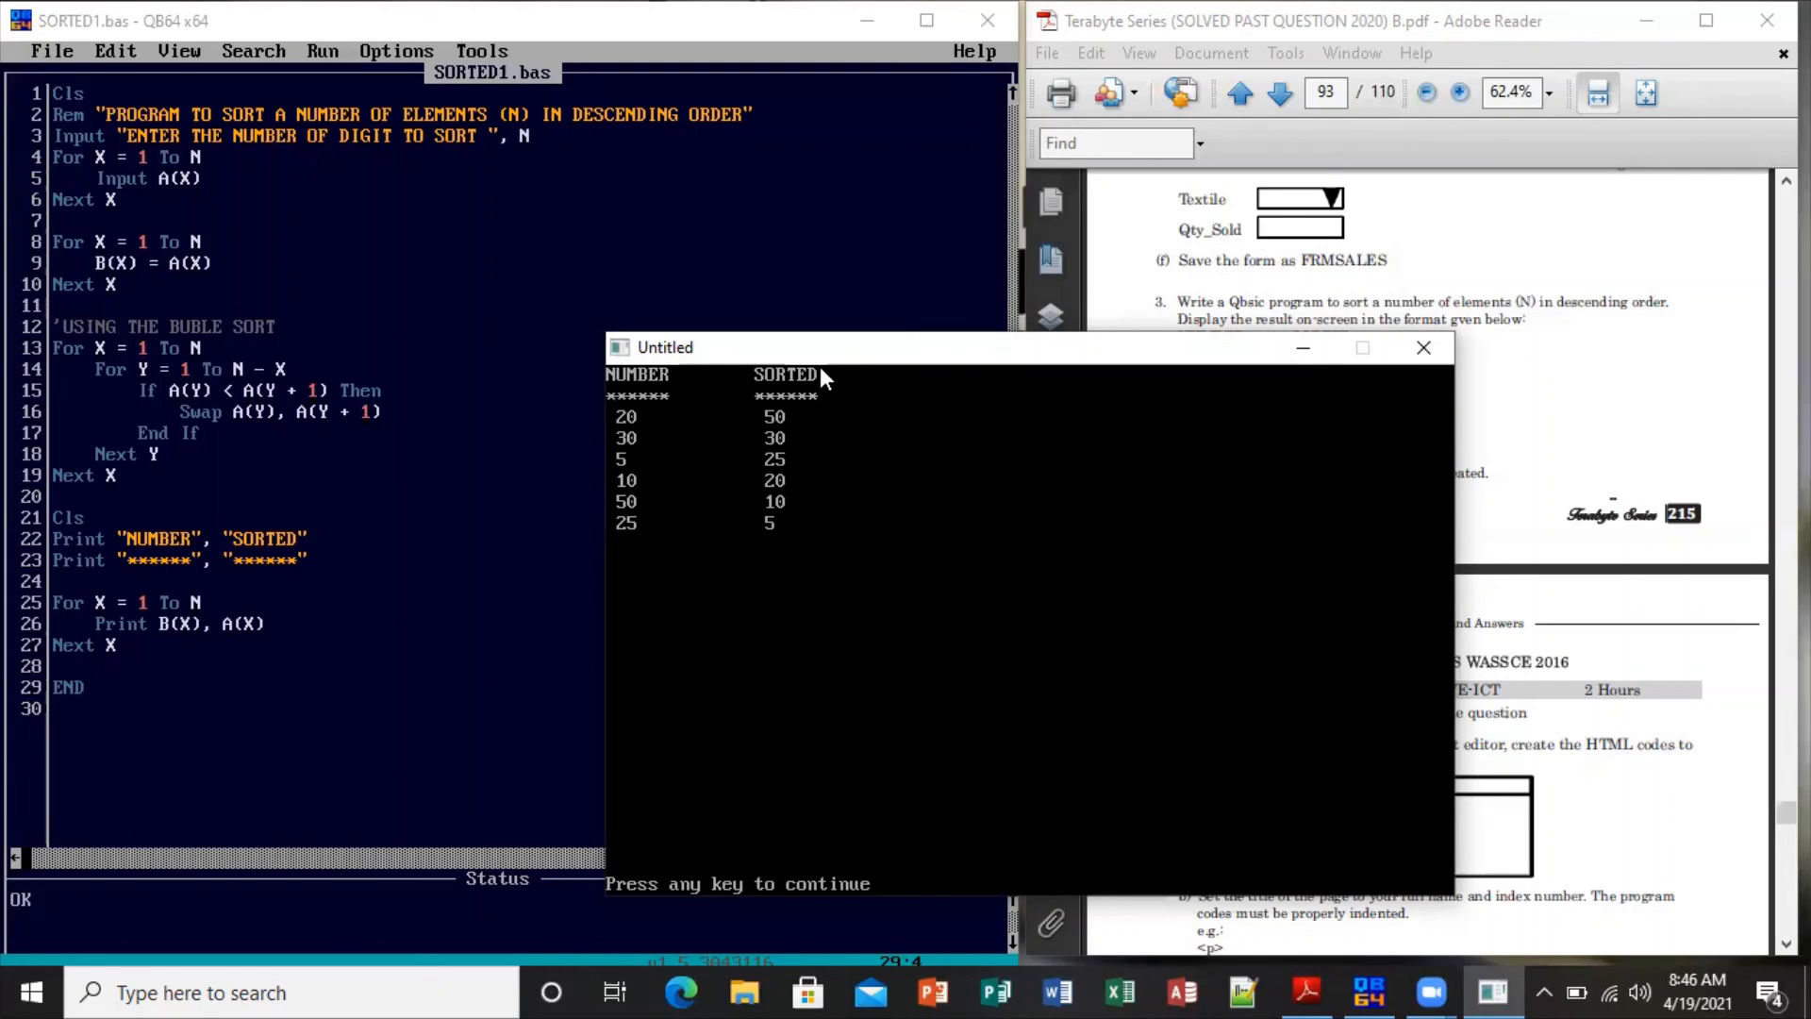
pyautogui.moveTo(804, 436)
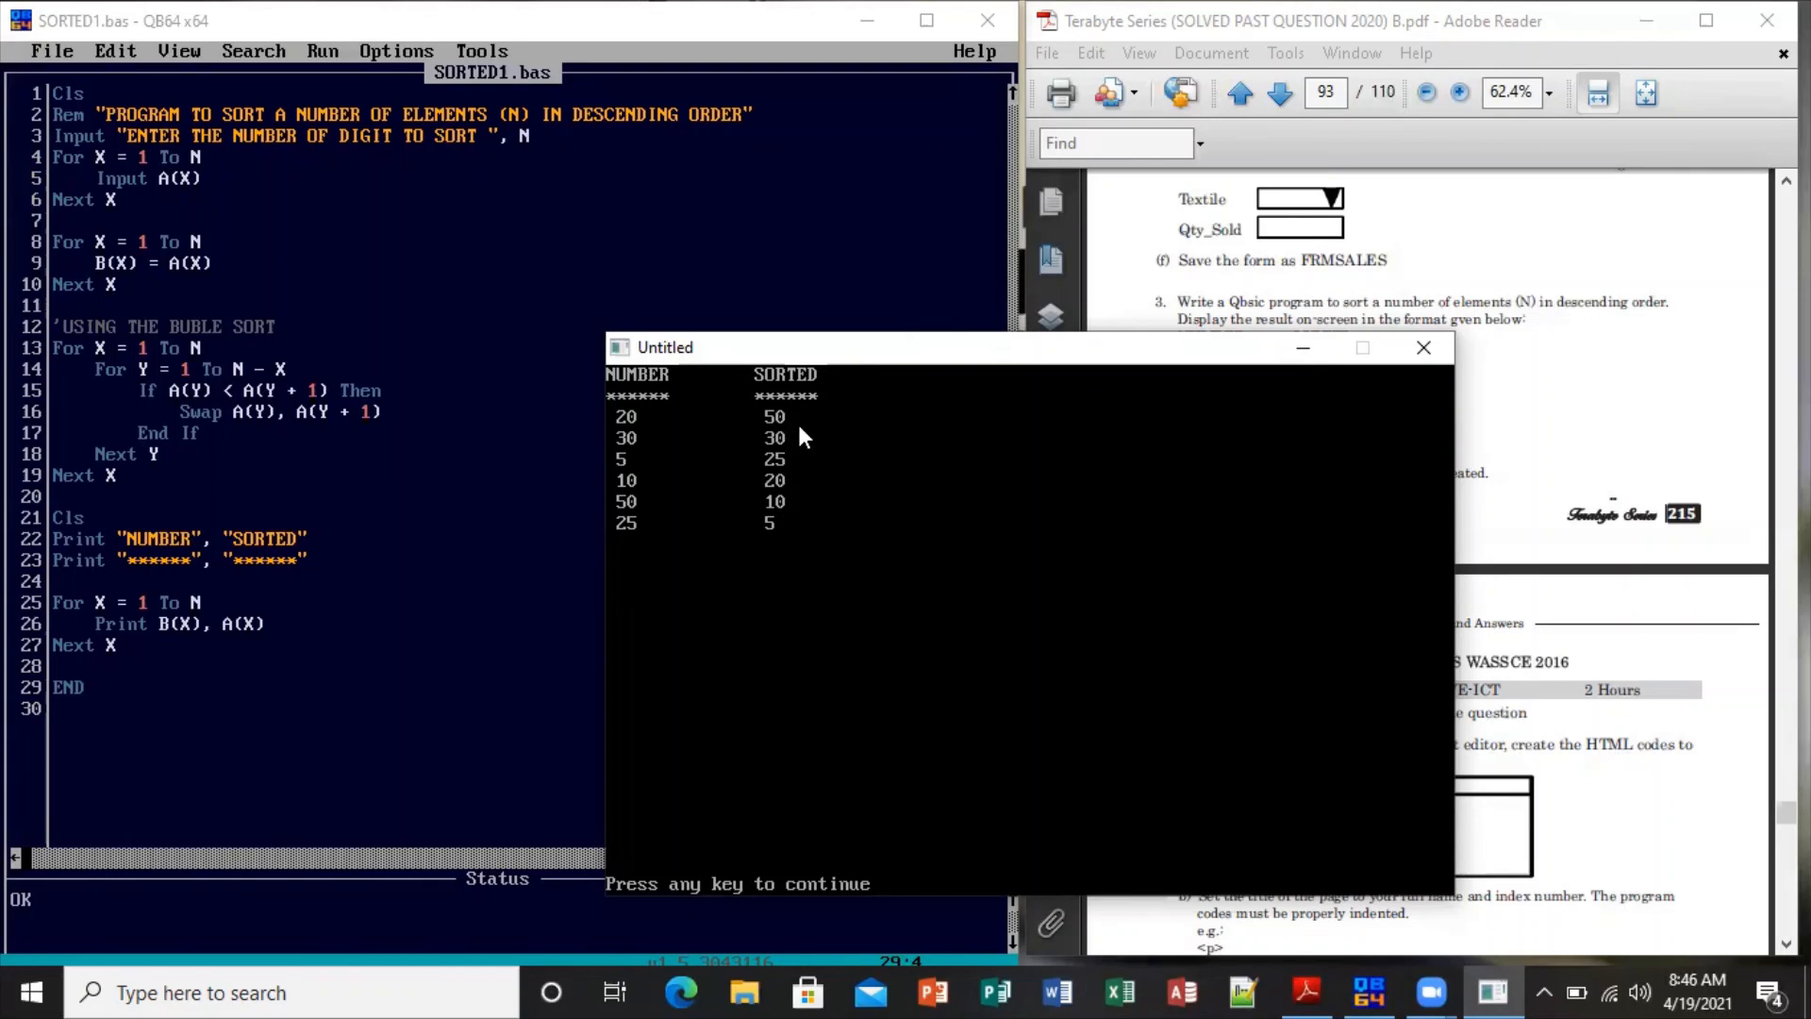
pyautogui.moveTo(796, 430)
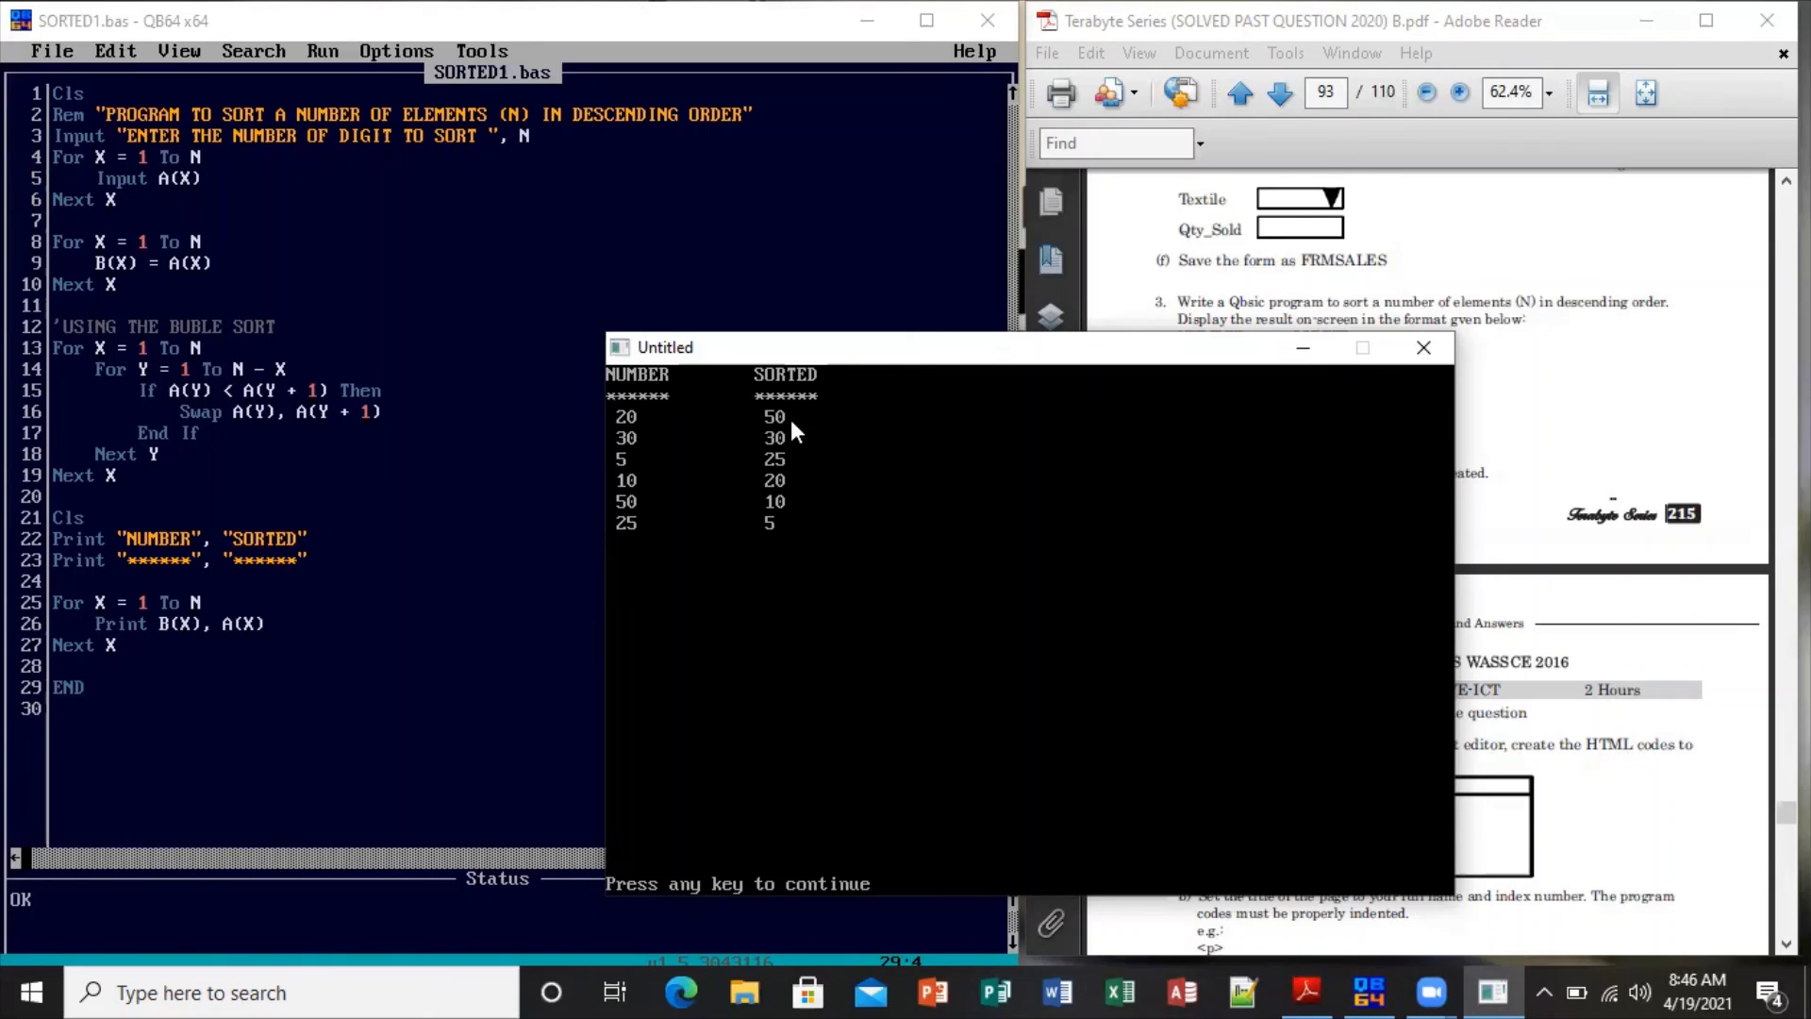
pyautogui.moveTo(791, 534)
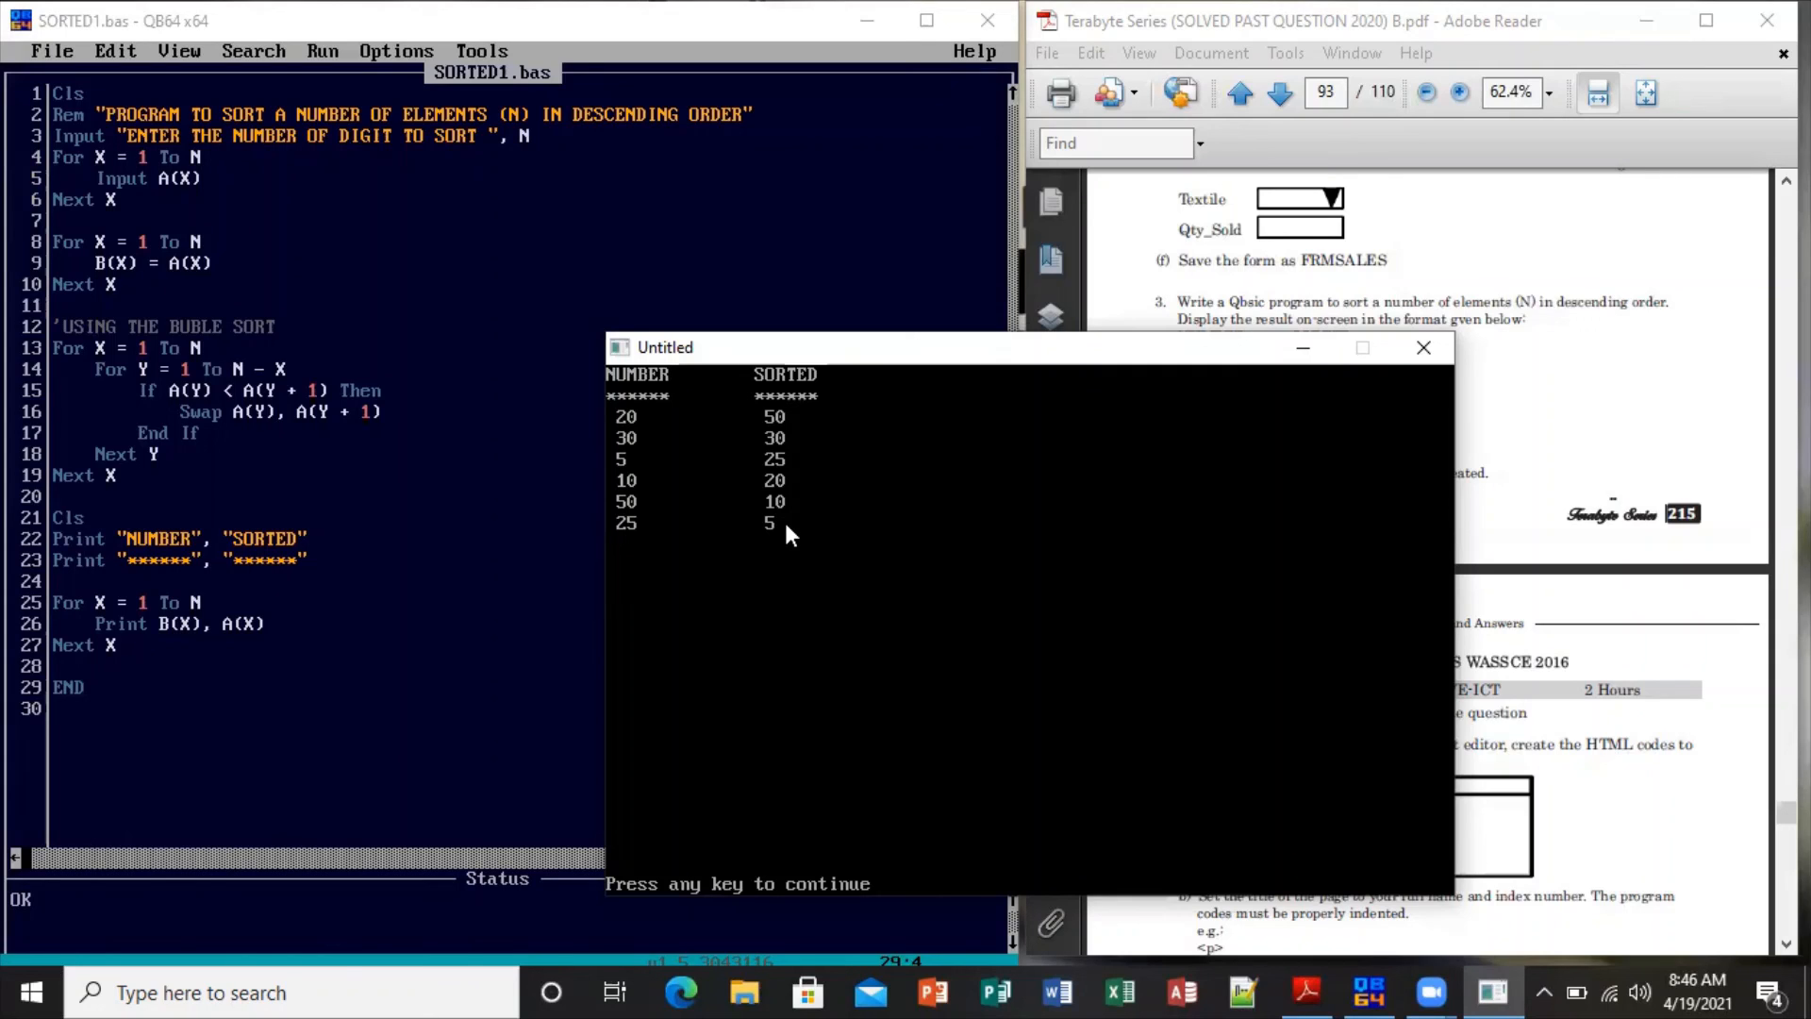
pyautogui.moveTo(849, 359)
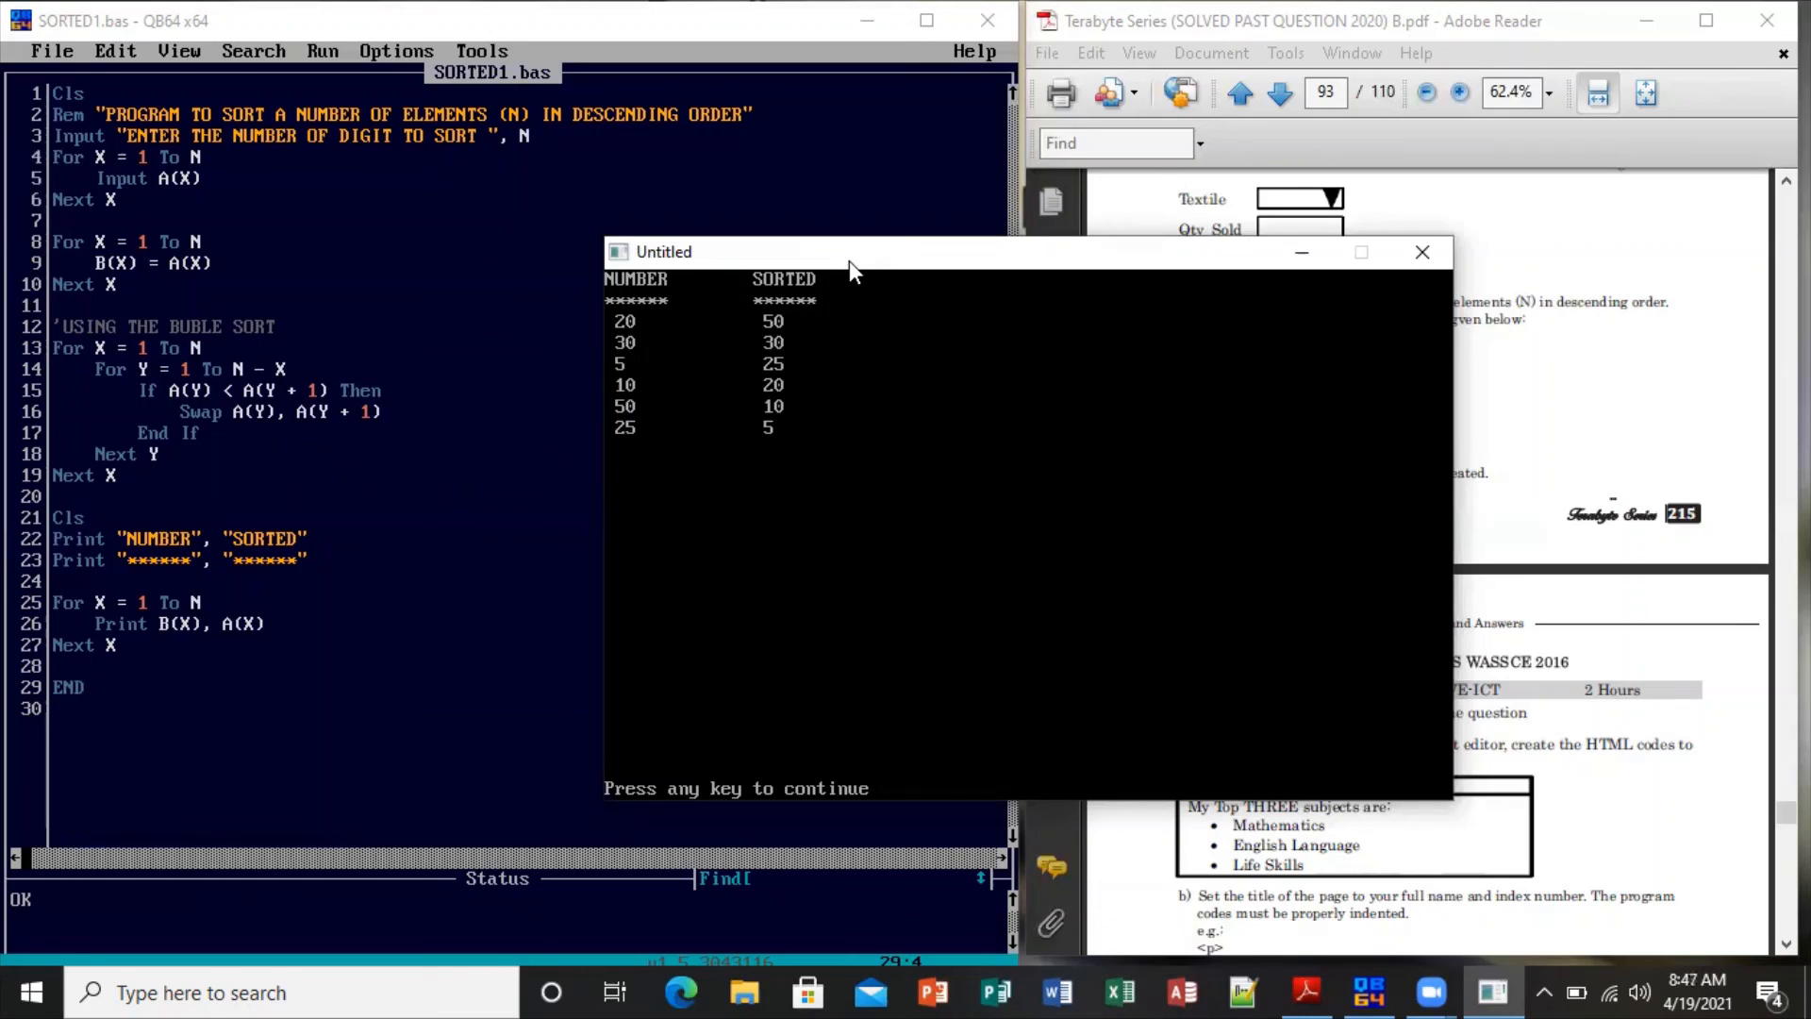
# Move the output window right over the PDF to compare the sorted columns
pyautogui.moveTo(849, 251); pyautogui.dragTo(996, 264)
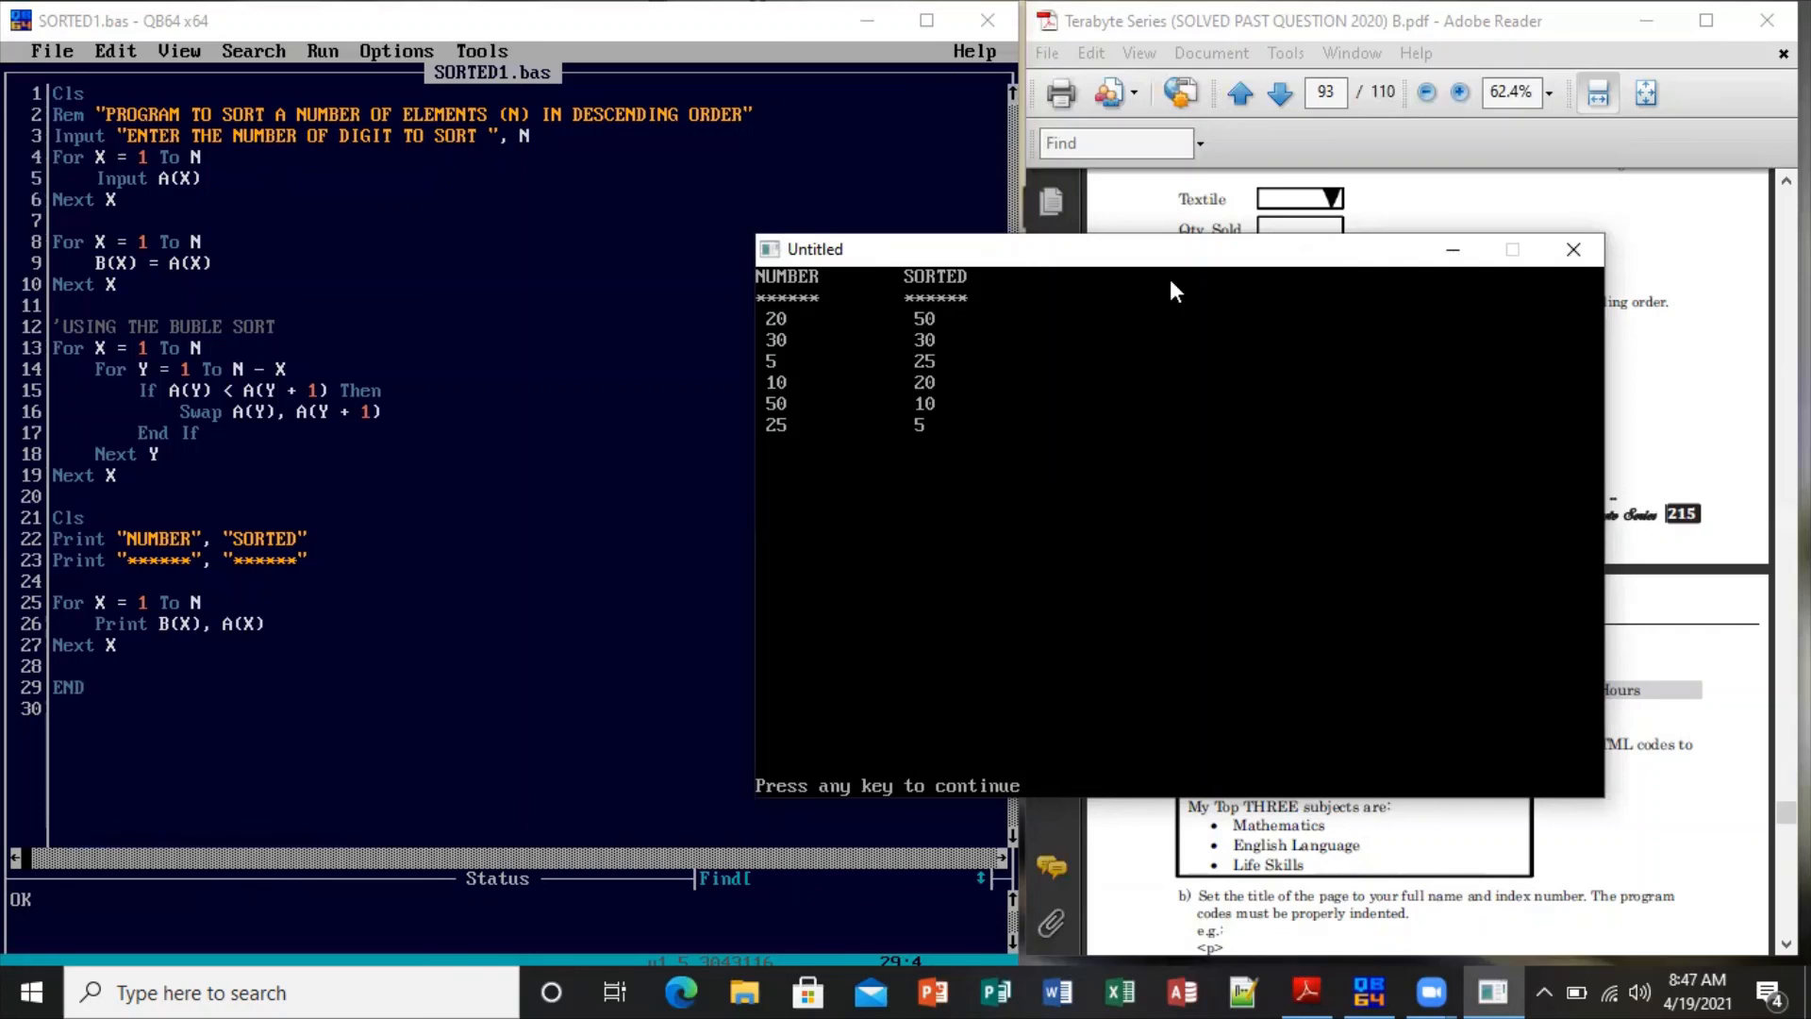
pyautogui.moveTo(1528, 166)
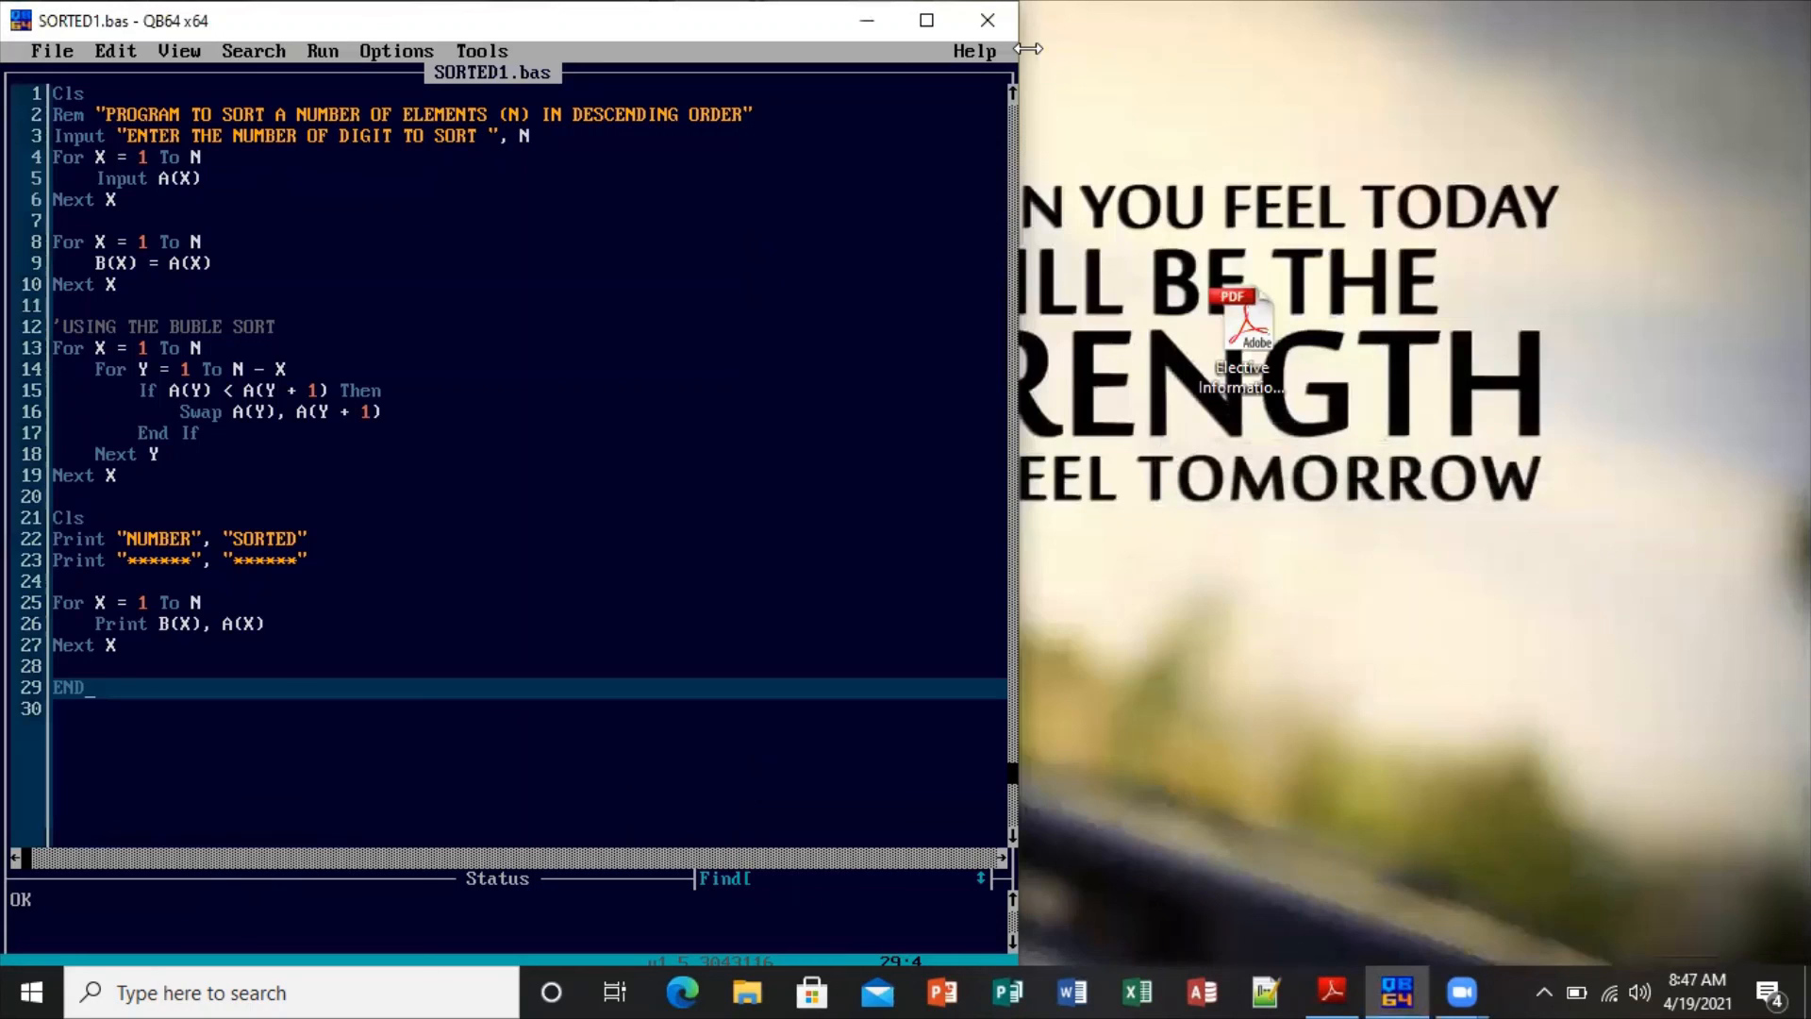
pyautogui.moveTo(696, 136)
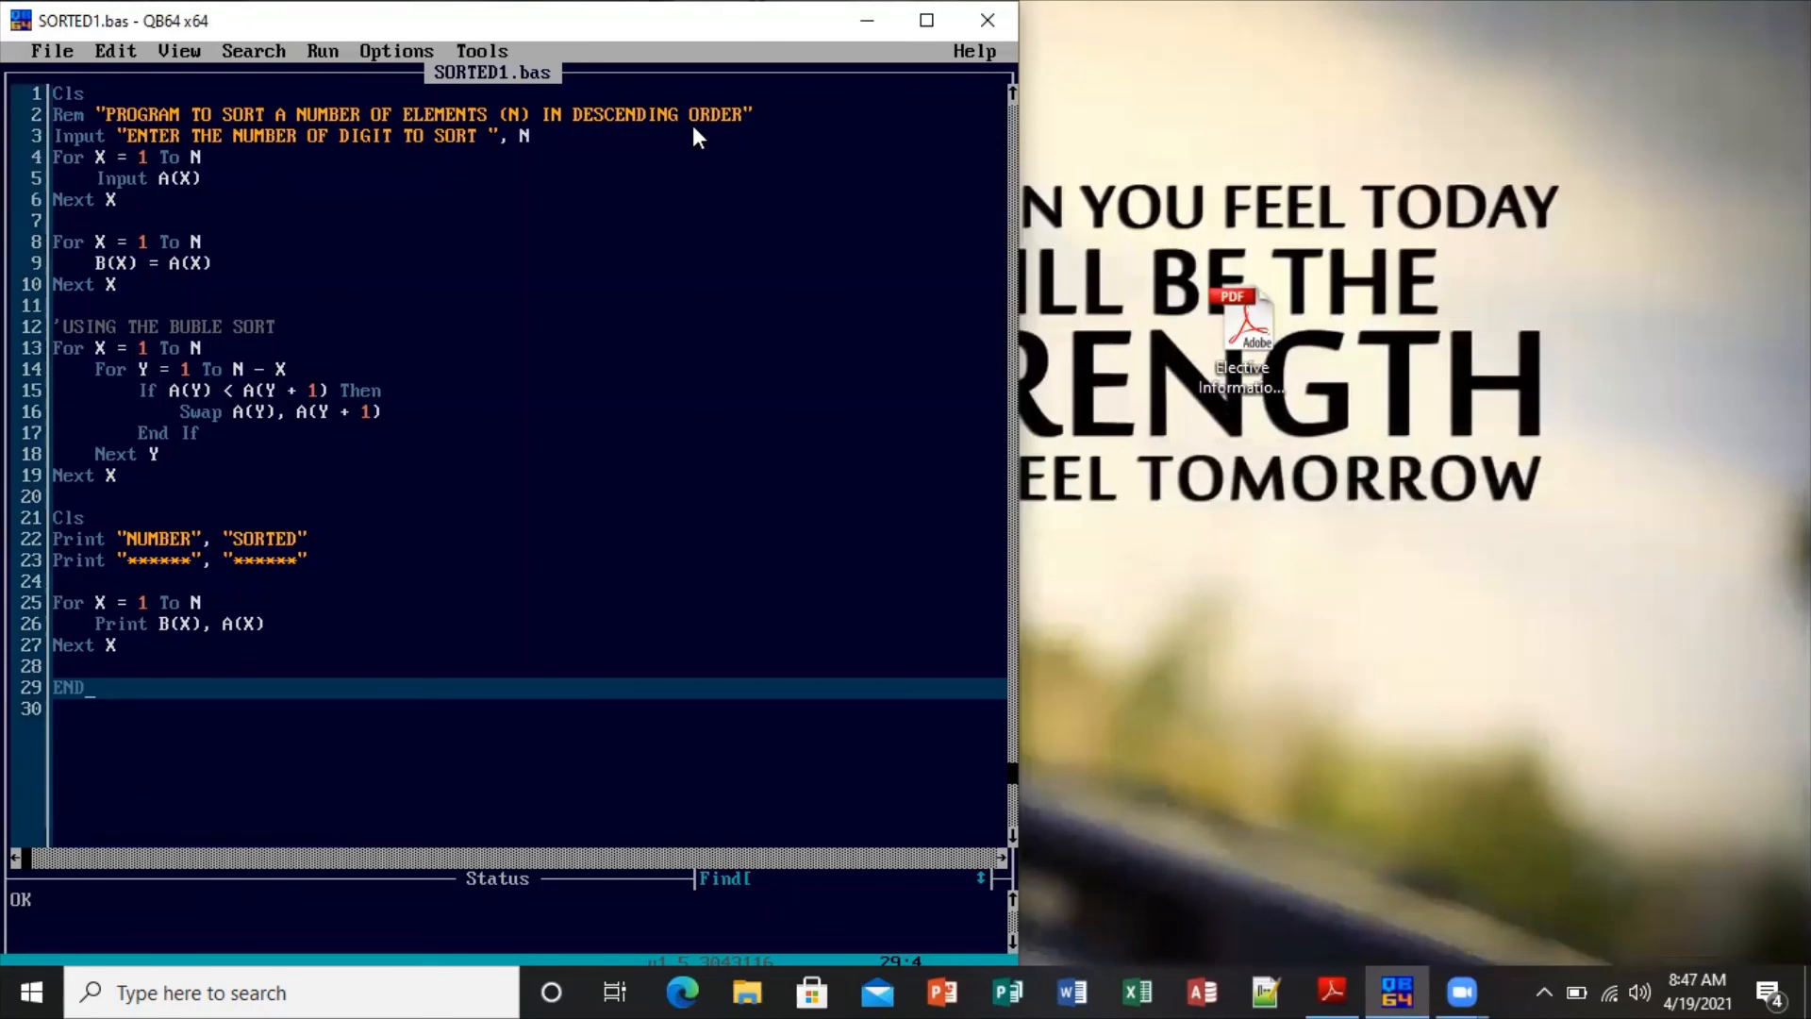